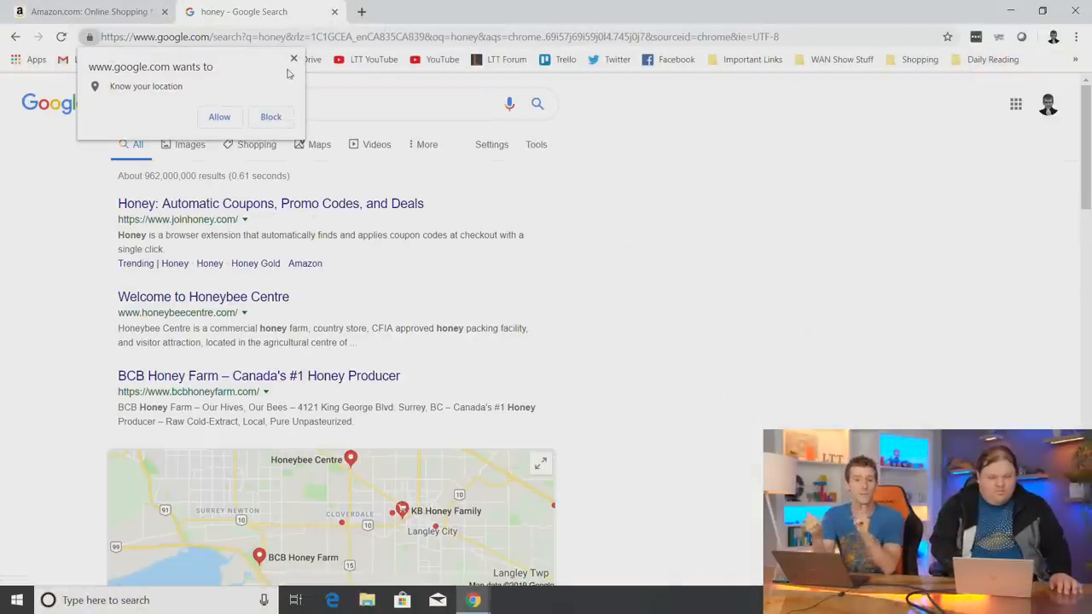
Install the Honey extension in Chrome from joinhoney.com and postpone account creation.
{"action": "left_click", "coordinate": [270, 203]}
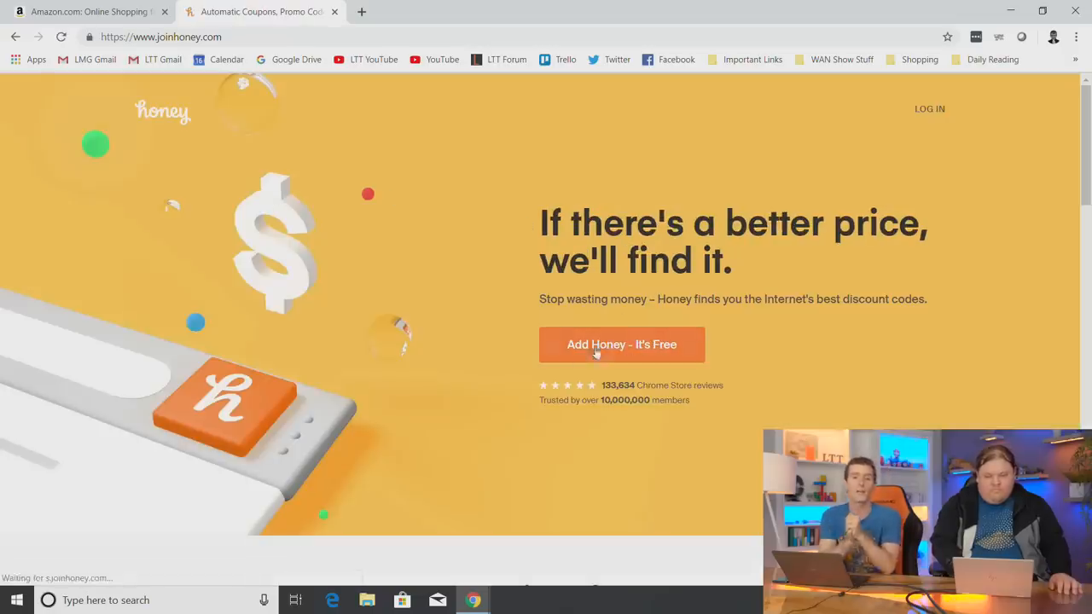
{"action": "left_click", "coordinate": [621, 344]}
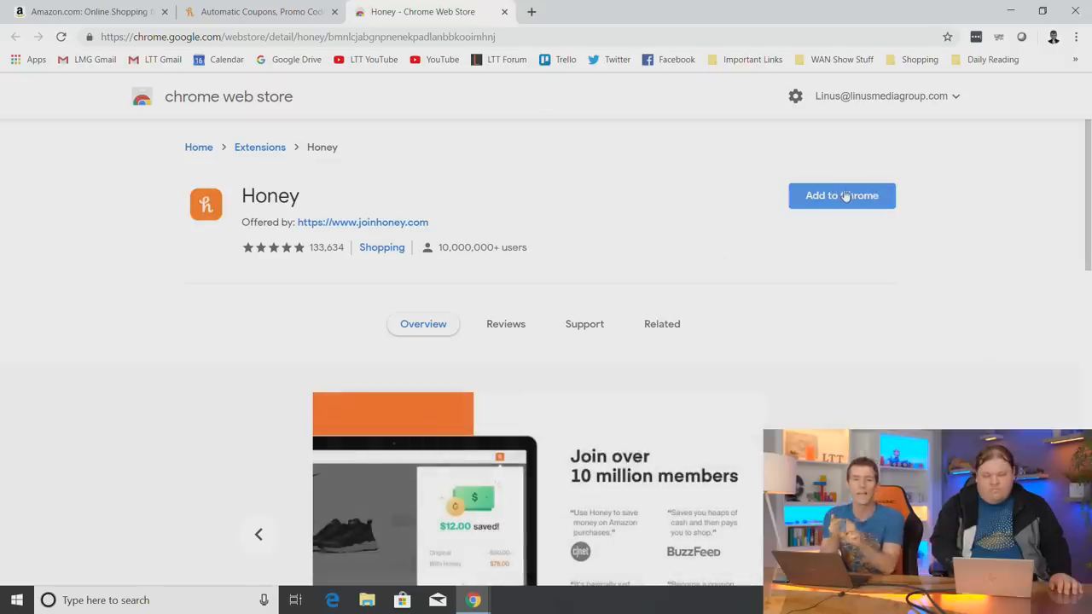
{"action": "left_click", "coordinate": [841, 195]}
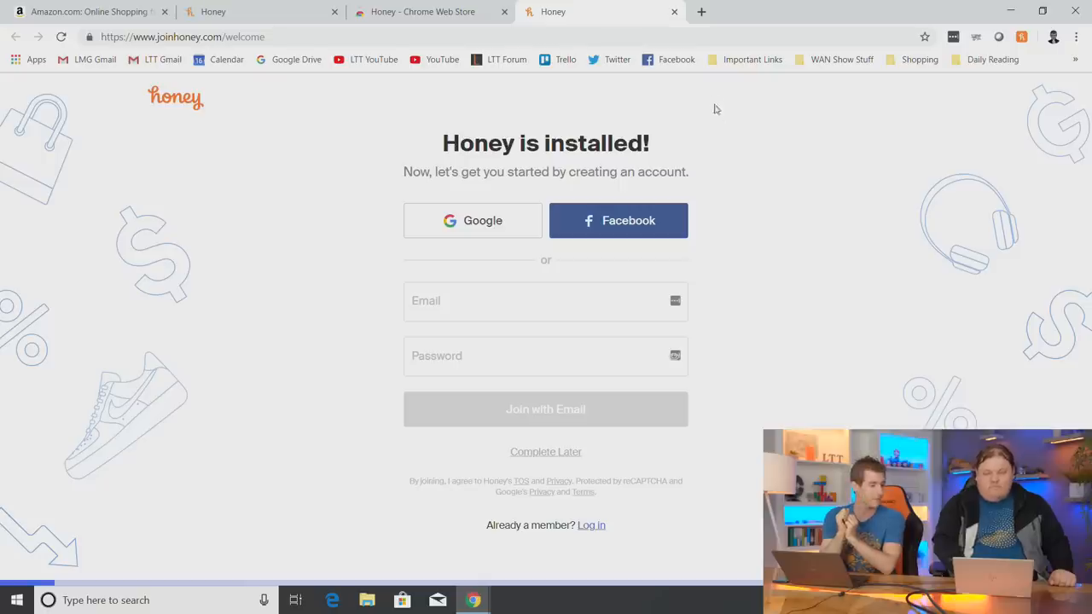
{"action": "left_click", "coordinate": [545, 451]}
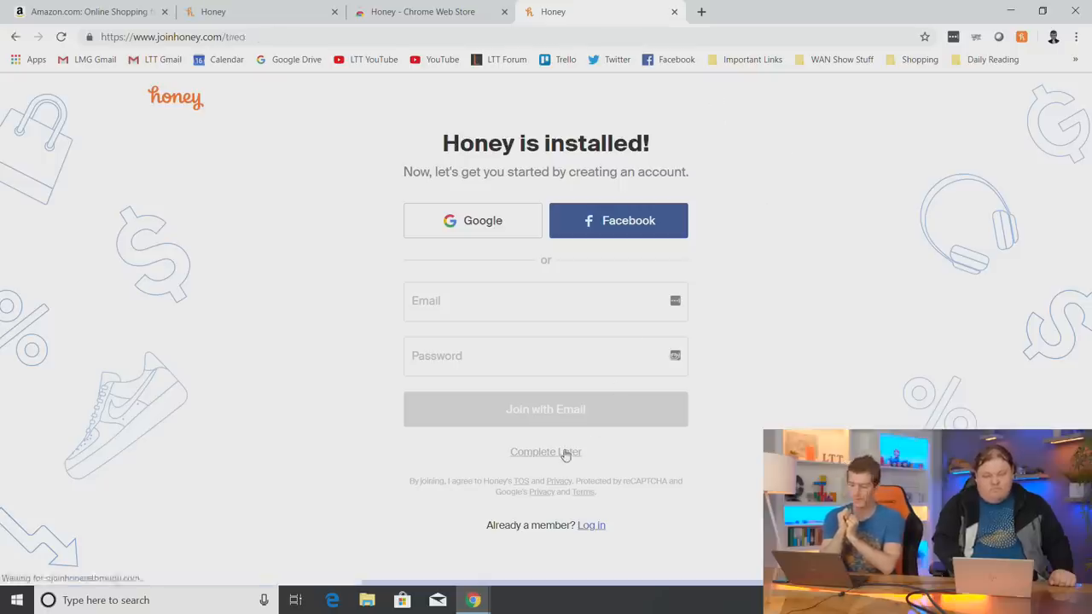
{"action": "left_click", "coordinate": [545, 451]}
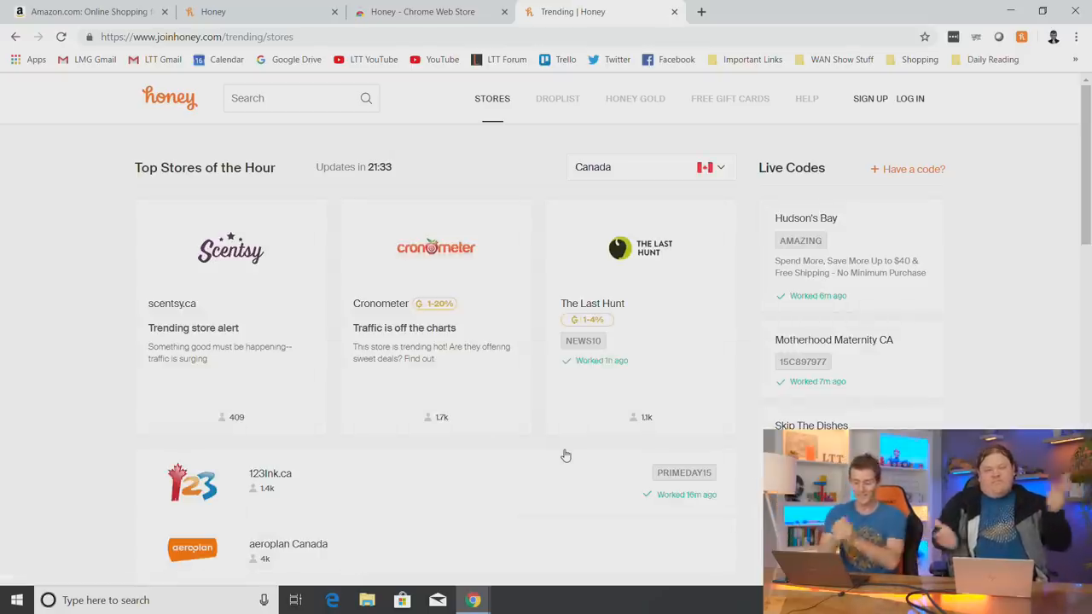
{"action": "mouse_move", "coordinate": [549, 192]}
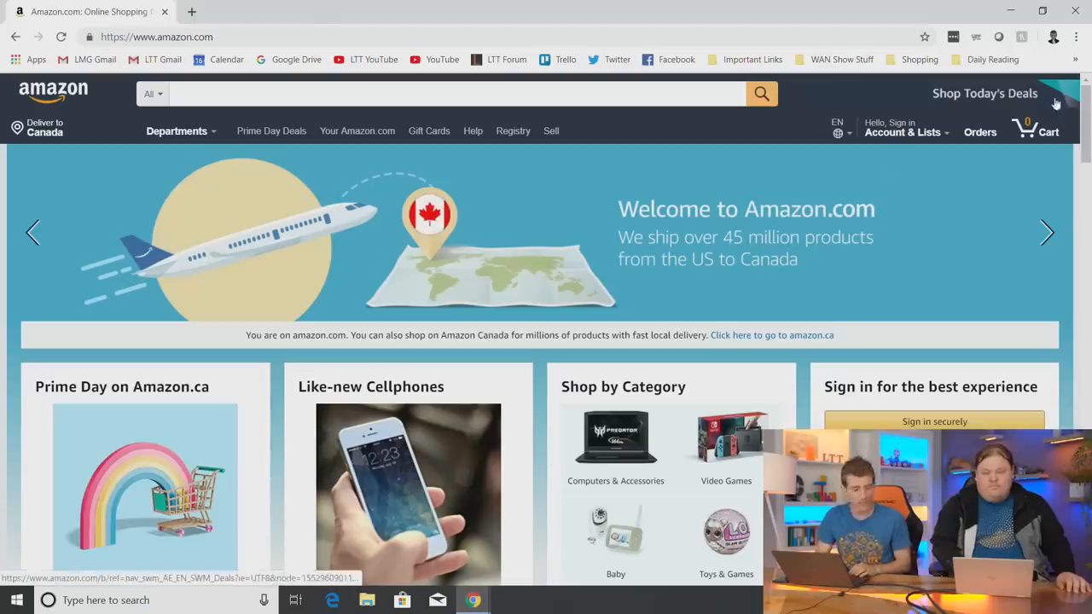
{"action": "mouse_move", "coordinate": [441, 6]}
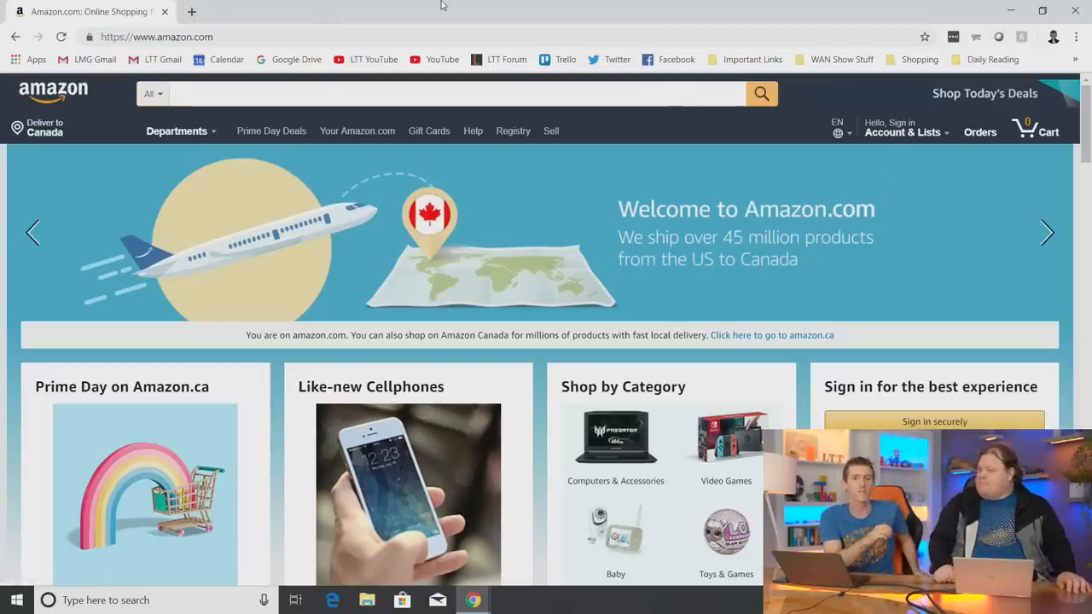
Open Amazon's Prime Day 2019 deals page from Shop Today's Deals.
{"action": "left_click", "coordinate": [1046, 232]}
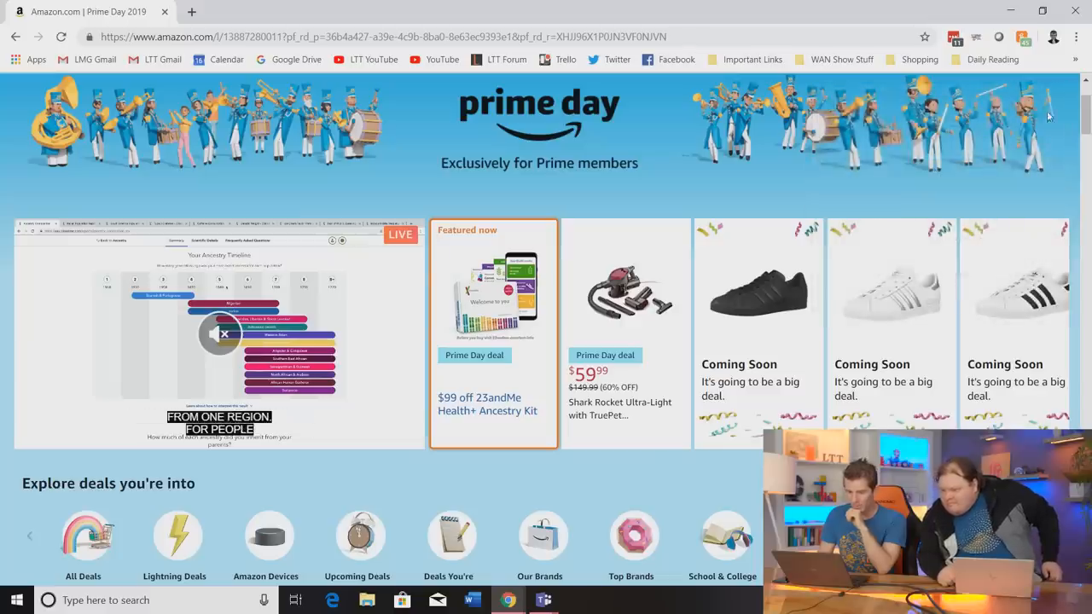
Browse the Top Trending lightning deals list, filtered to active or missed deals.
{"action": "scroll", "scroll_direction": "down", "scroll_amount": 3}
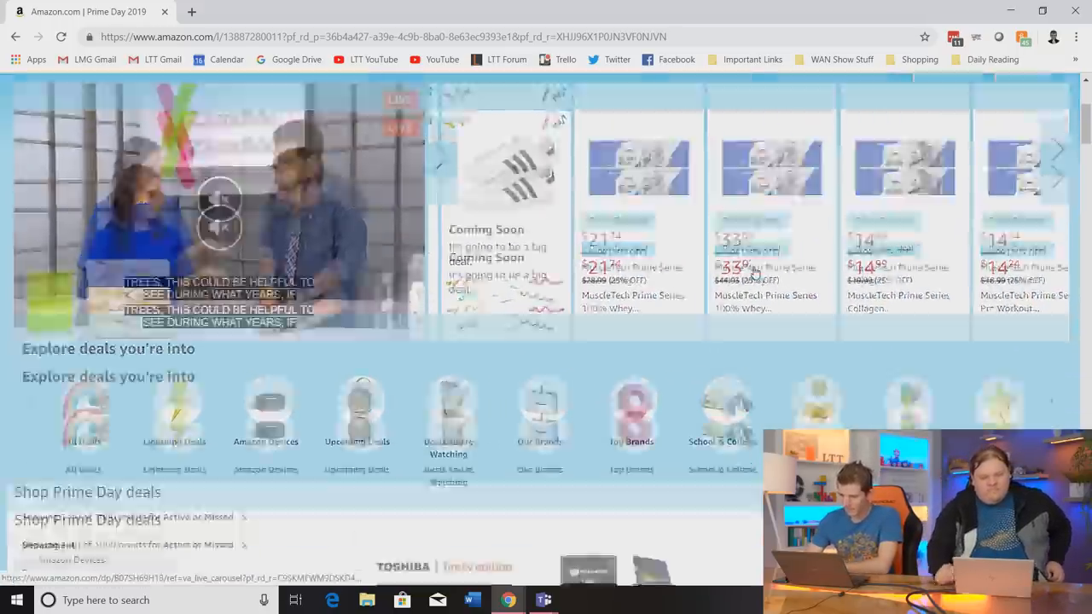
{"action": "scroll", "scroll_direction": "down", "scroll_amount": 3}
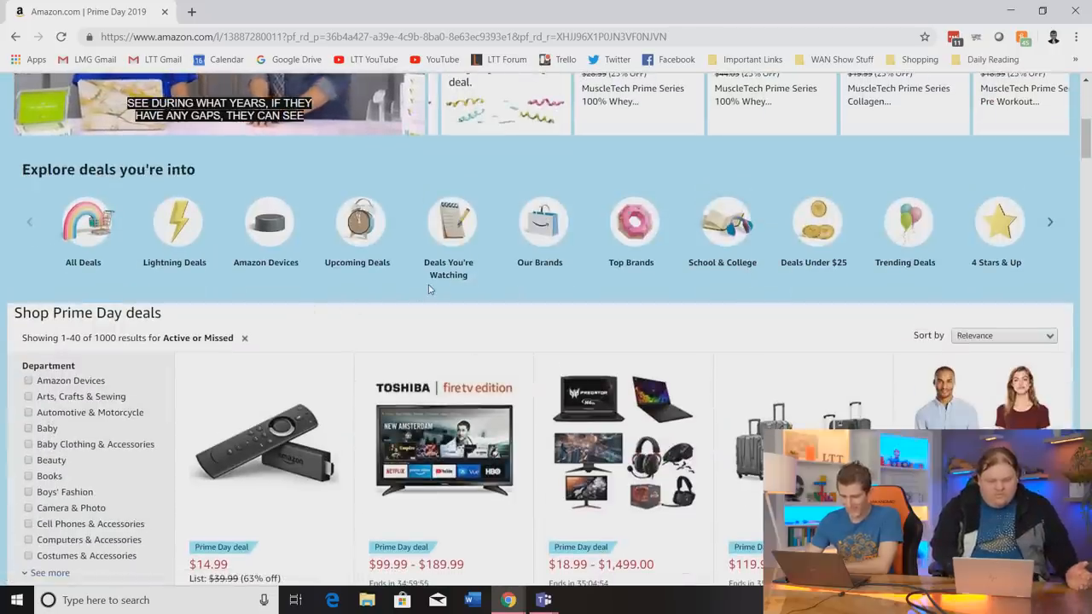
{"action": "scroll", "scroll_direction": "down", "scroll_amount": 3}
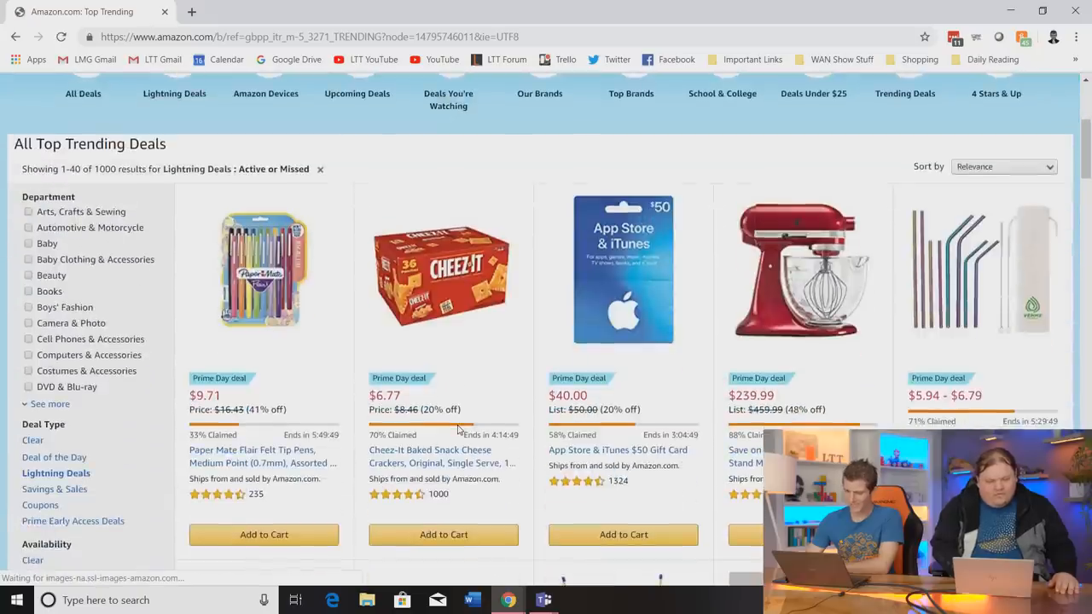
{"action": "scroll", "scroll_direction": "up", "scroll_amount": 3}
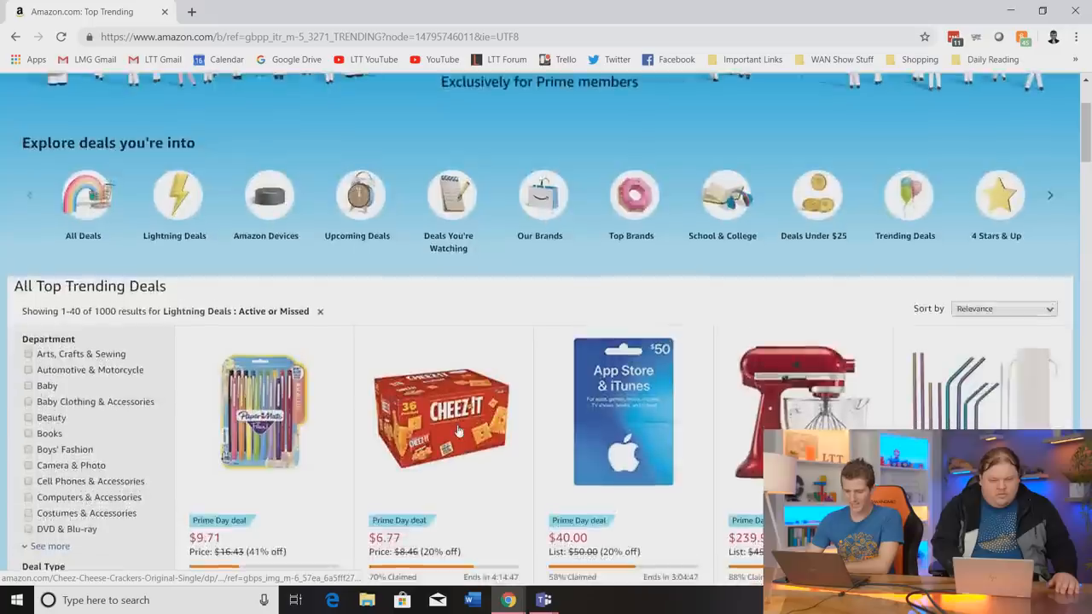
{"action": "scroll", "scroll_direction": "down", "scroll_amount": 3}
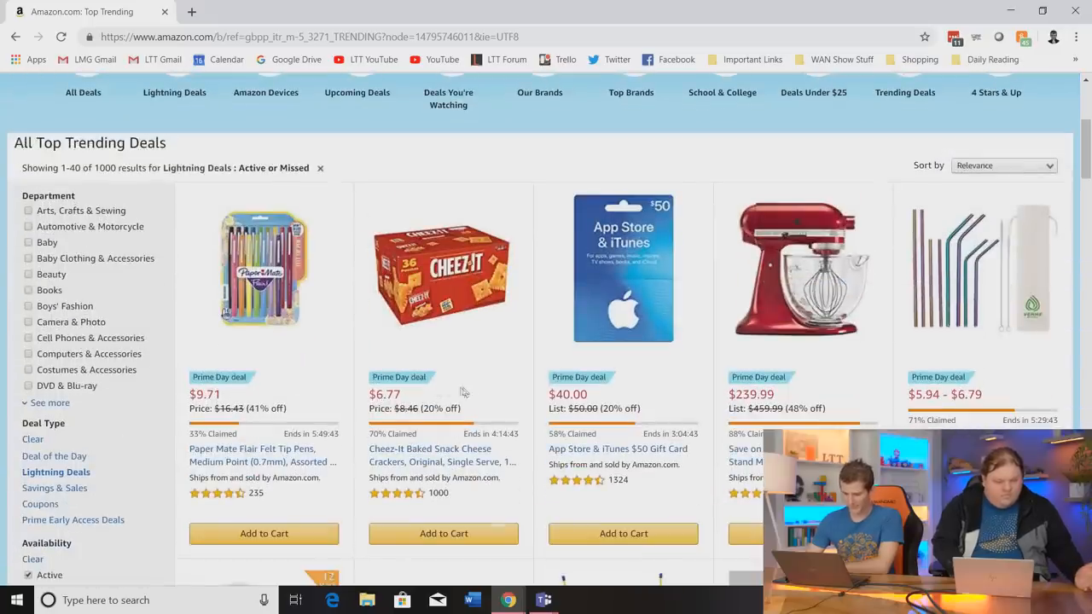
{"action": "scroll", "scroll_direction": "down", "scroll_amount": 3}
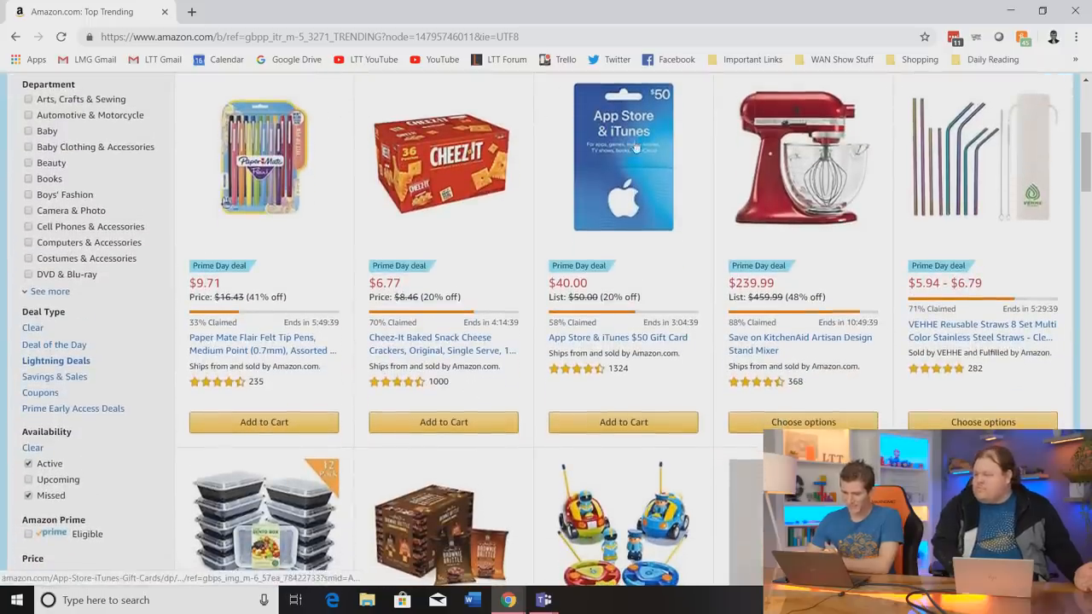
{"action": "scroll", "scroll_direction": "down", "scroll_amount": 3}
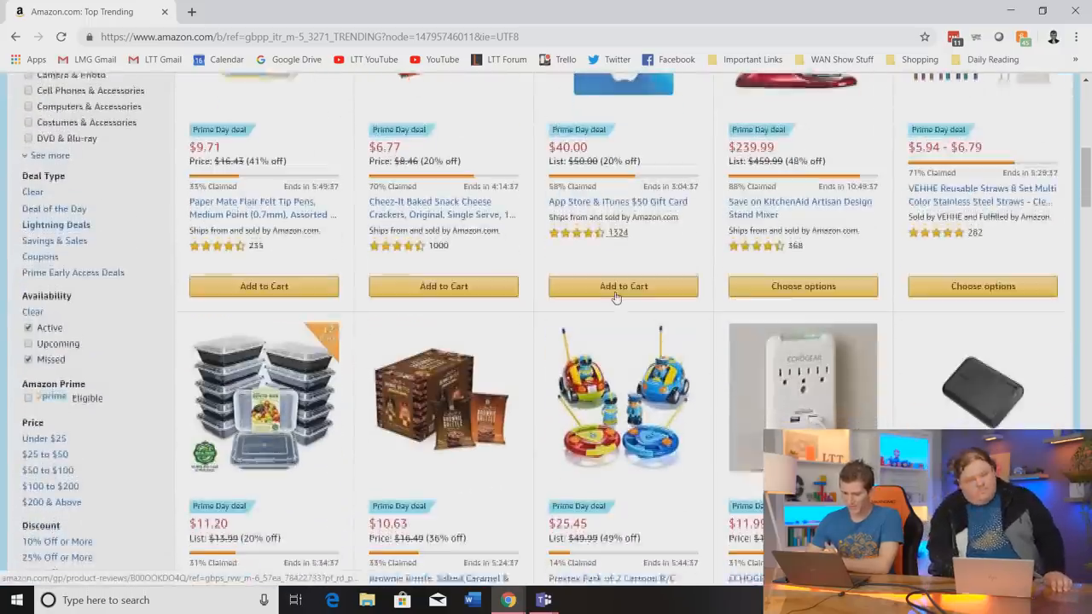
{"action": "scroll", "scroll_direction": "down", "scroll_amount": 3}
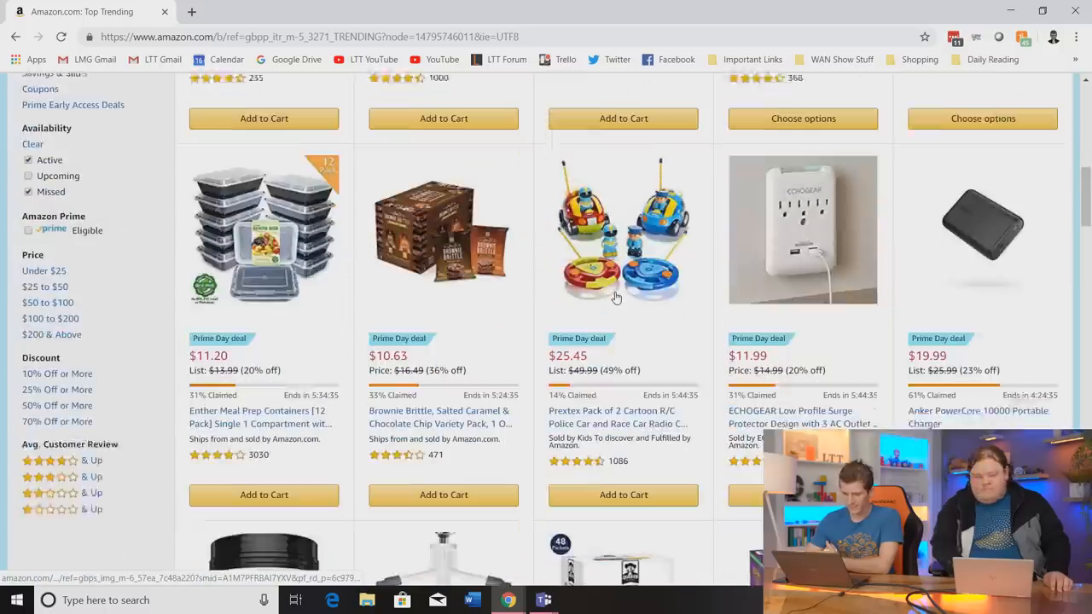
{"action": "scroll", "scroll_direction": "down", "scroll_amount": 3}
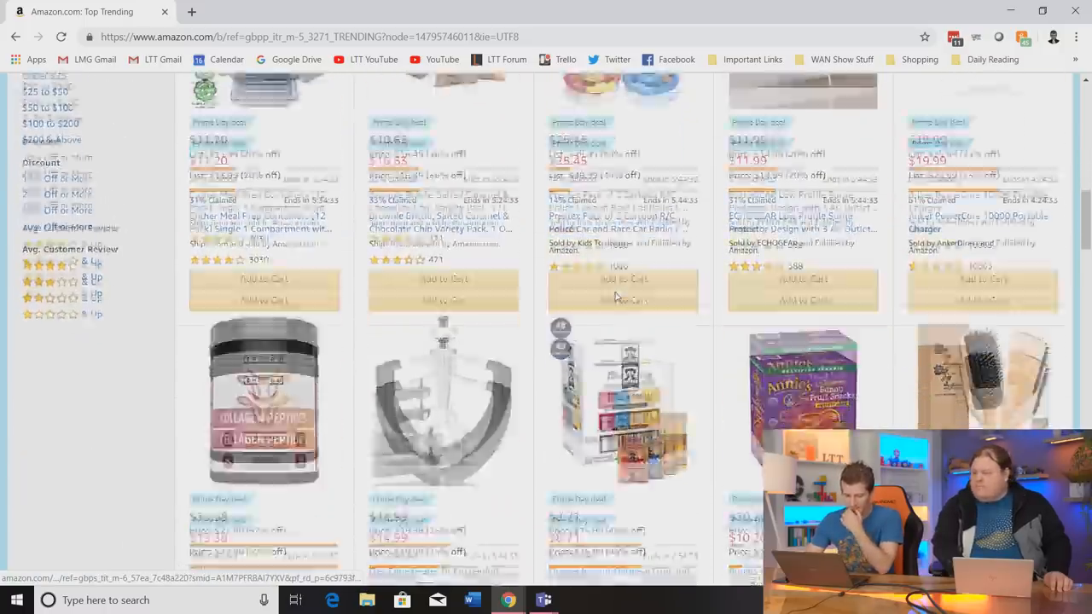
{"action": "scroll", "scroll_direction": "down", "scroll_amount": 3}
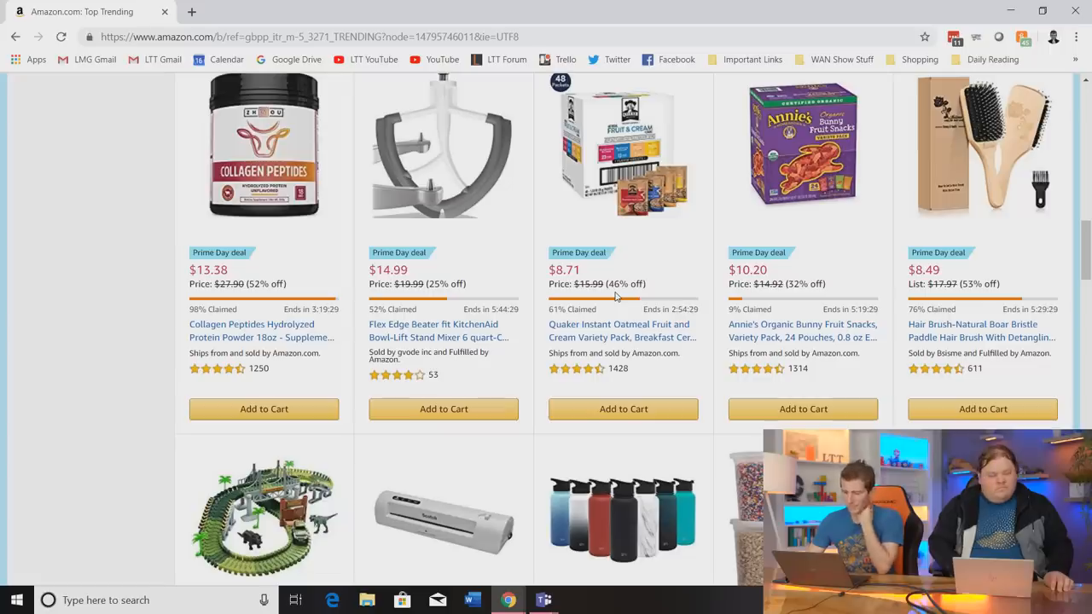
{"action": "scroll", "scroll_direction": "down", "scroll_amount": 3}
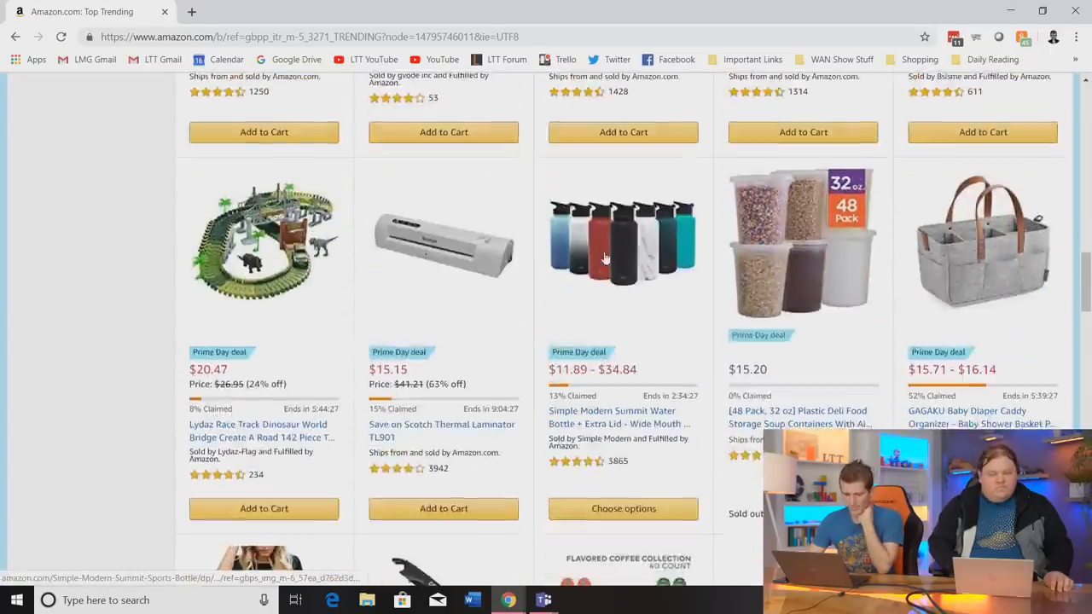
{"action": "scroll", "scroll_direction": "down", "scroll_amount": 3}
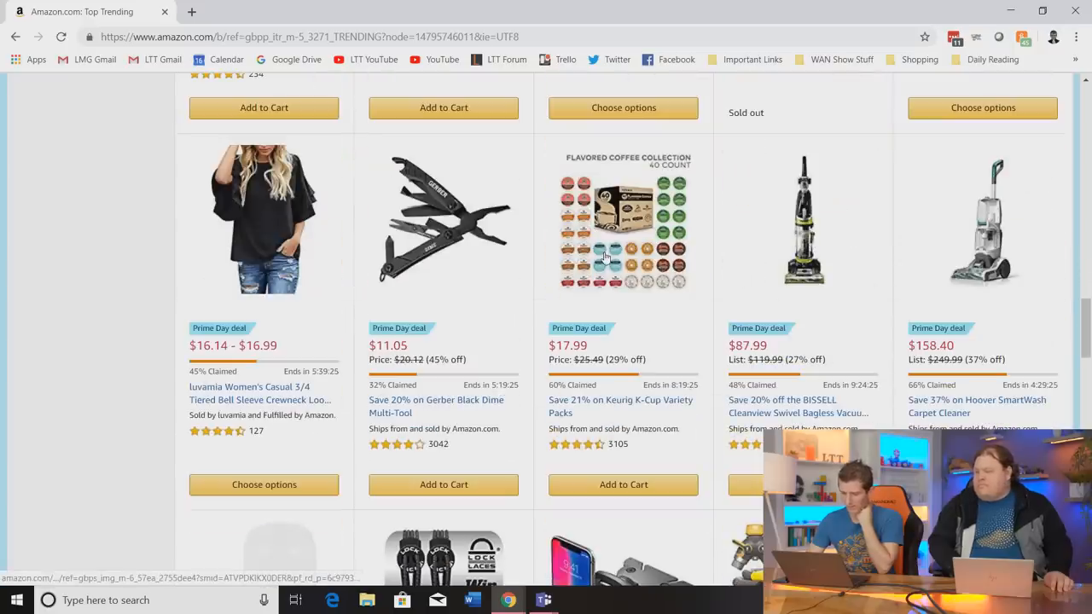
{"action": "scroll", "scroll_direction": "down", "scroll_amount": 3}
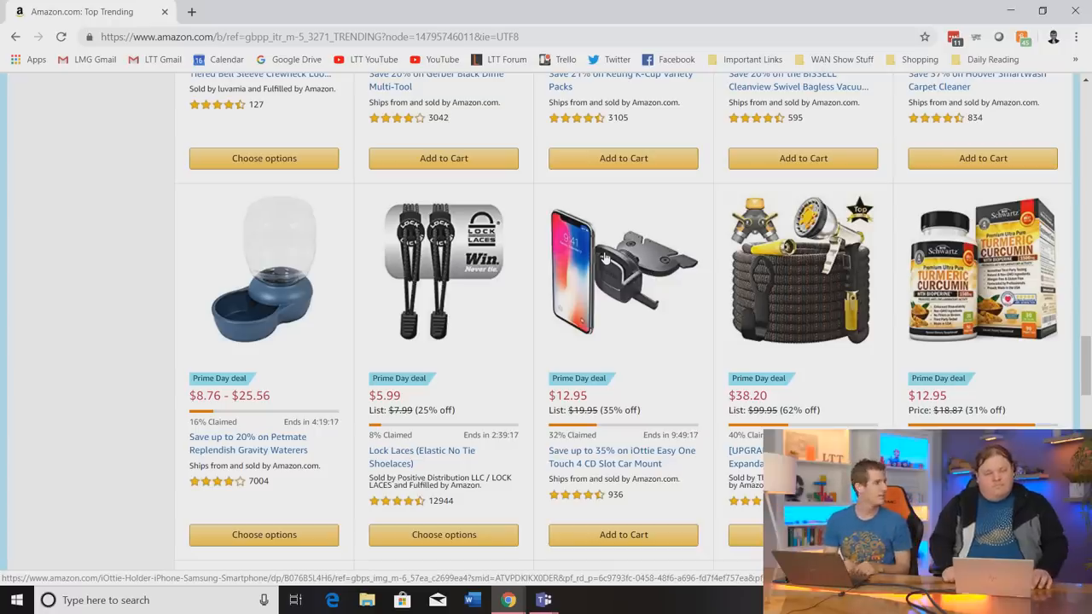
{"action": "scroll", "scroll_direction": "down", "scroll_amount": 3}
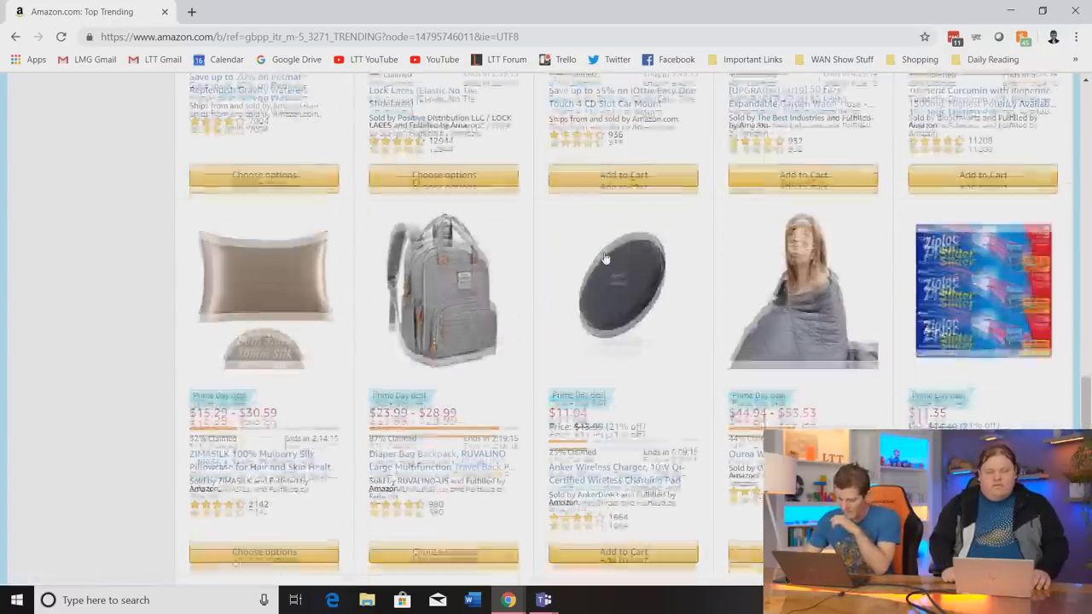
{"action": "scroll", "scroll_direction": "down", "scroll_amount": 3}
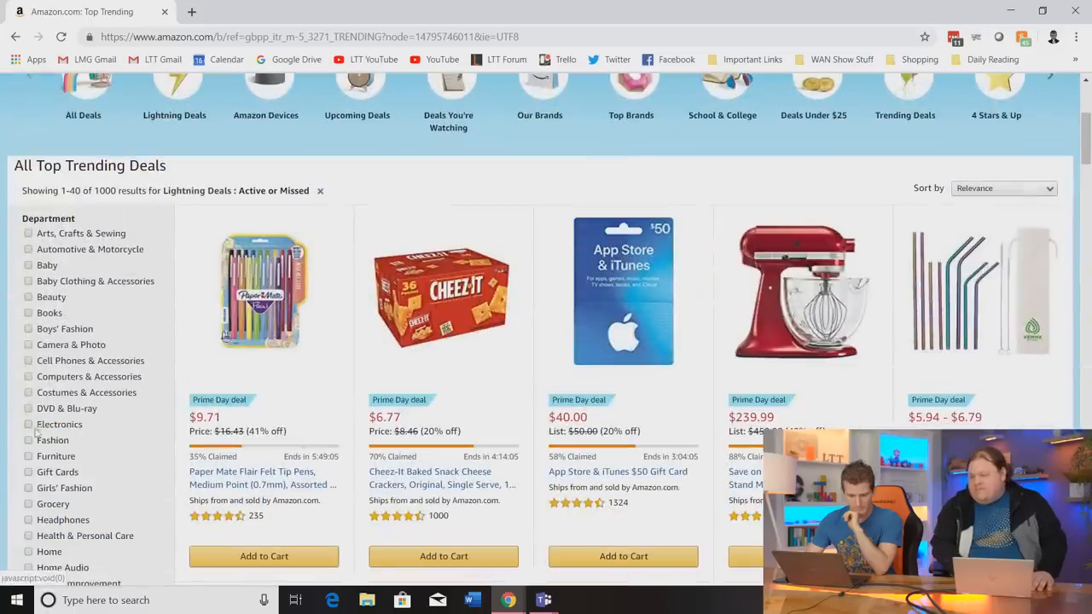
{"action": "left_click", "coordinate": [174, 94]}
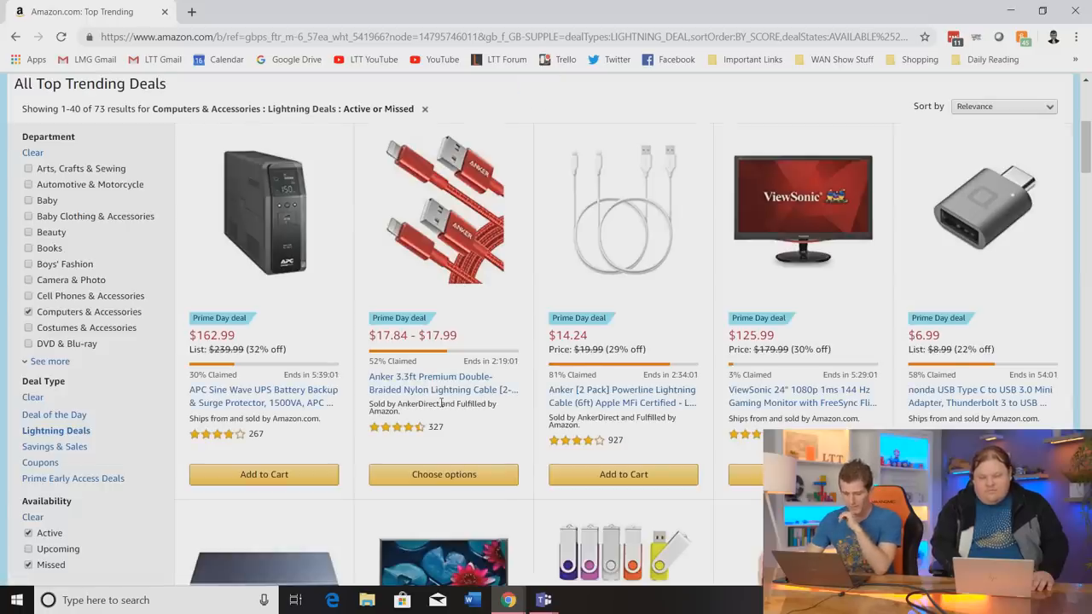
{"action": "scroll", "scroll_direction": "down", "scroll_amount": 3}
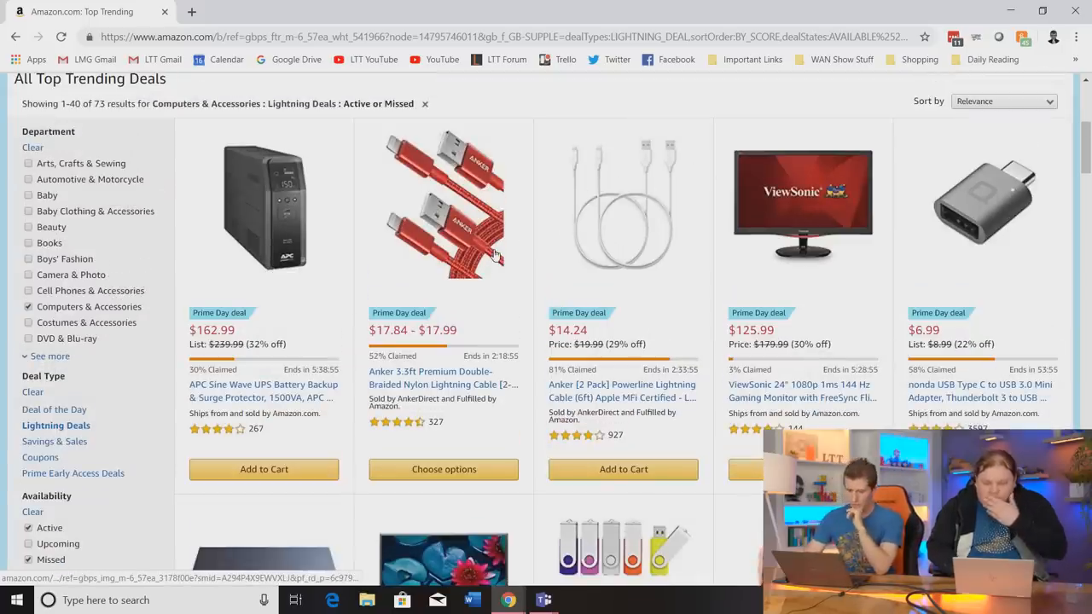
{"action": "scroll", "scroll_direction": "down", "scroll_amount": 3}
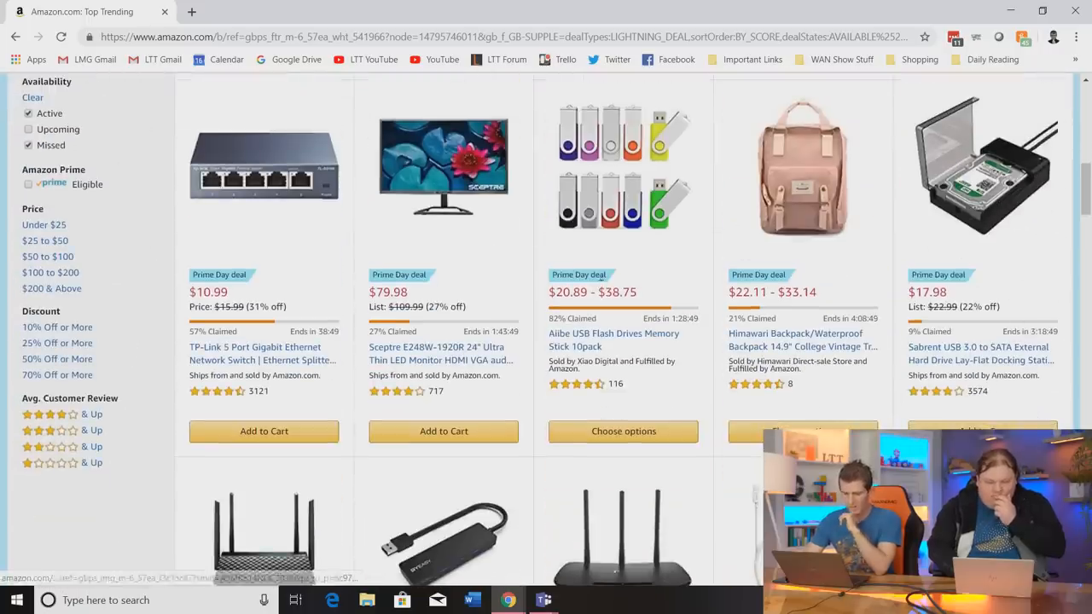
{"action": "mouse_move", "coordinate": [929, 228]}
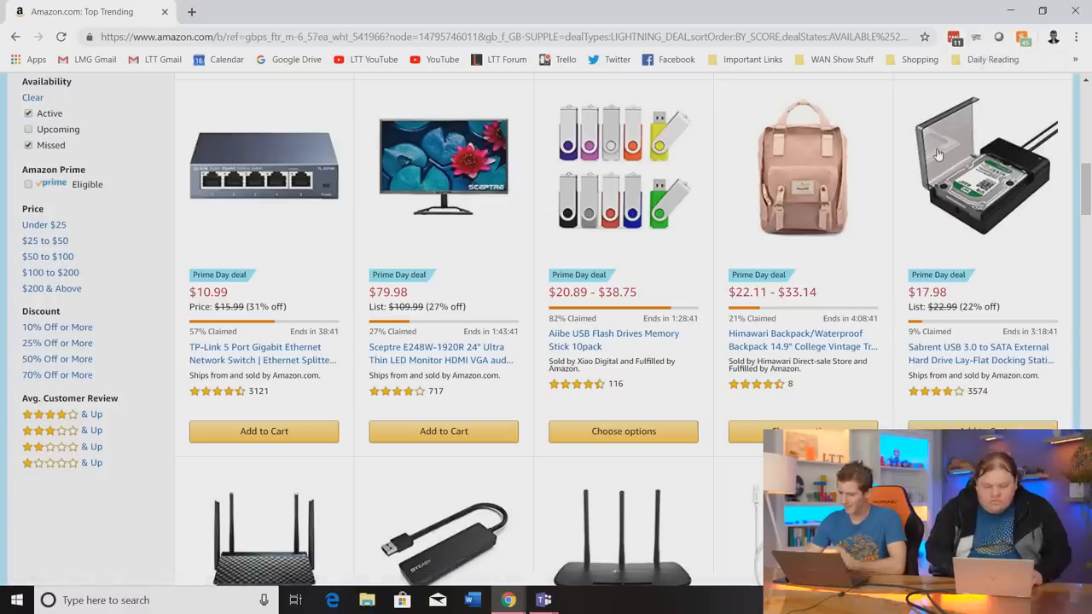
{"action": "mouse_move", "coordinate": [329, 313]}
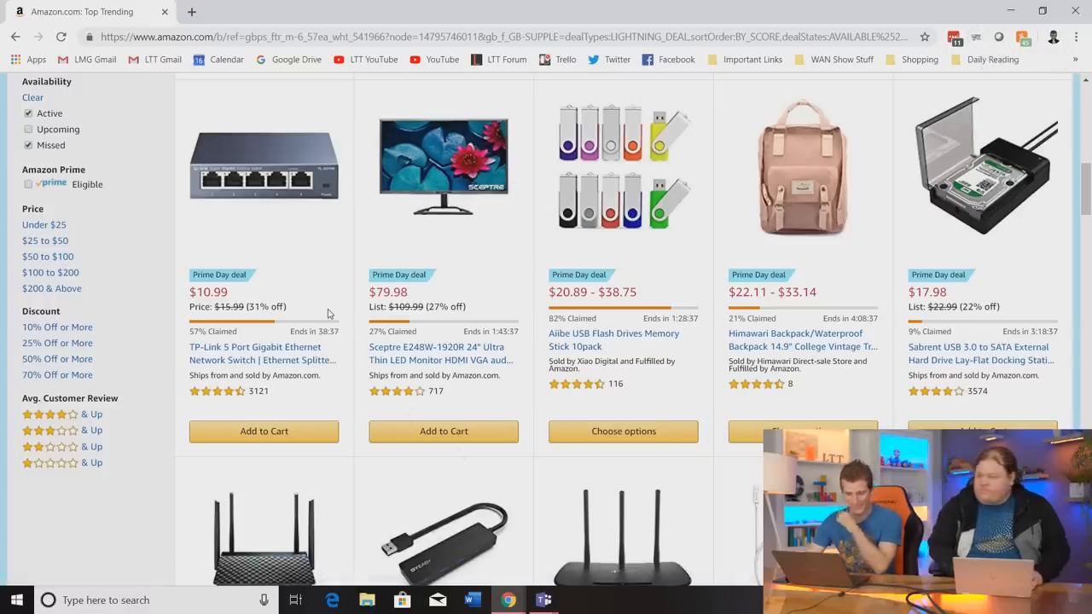
{"action": "scroll", "scroll_direction": "down", "scroll_amount": 3}
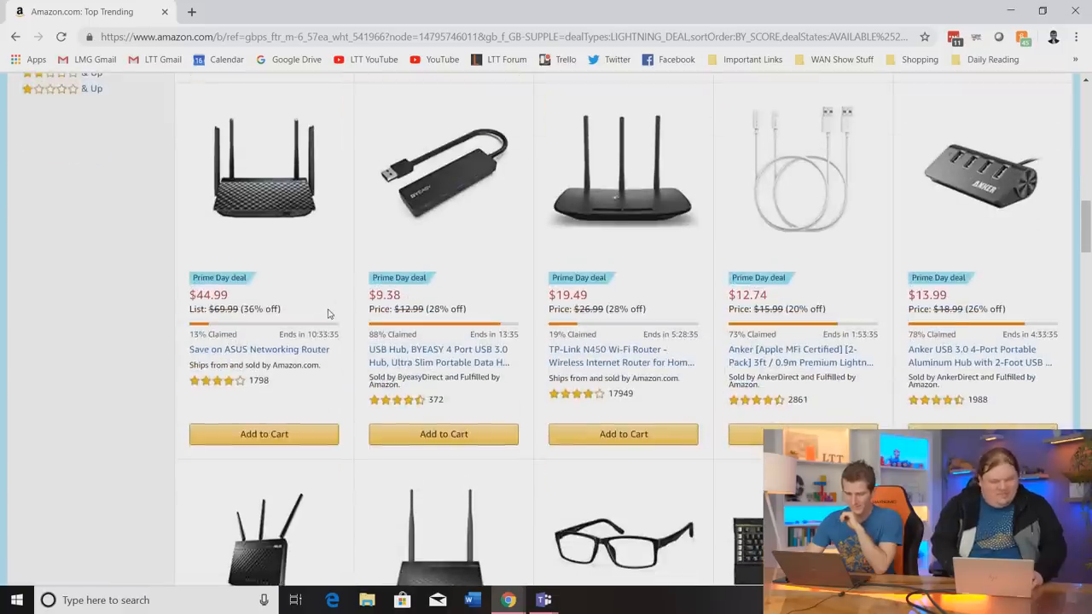
{"action": "scroll", "scroll_direction": "down", "scroll_amount": 3}
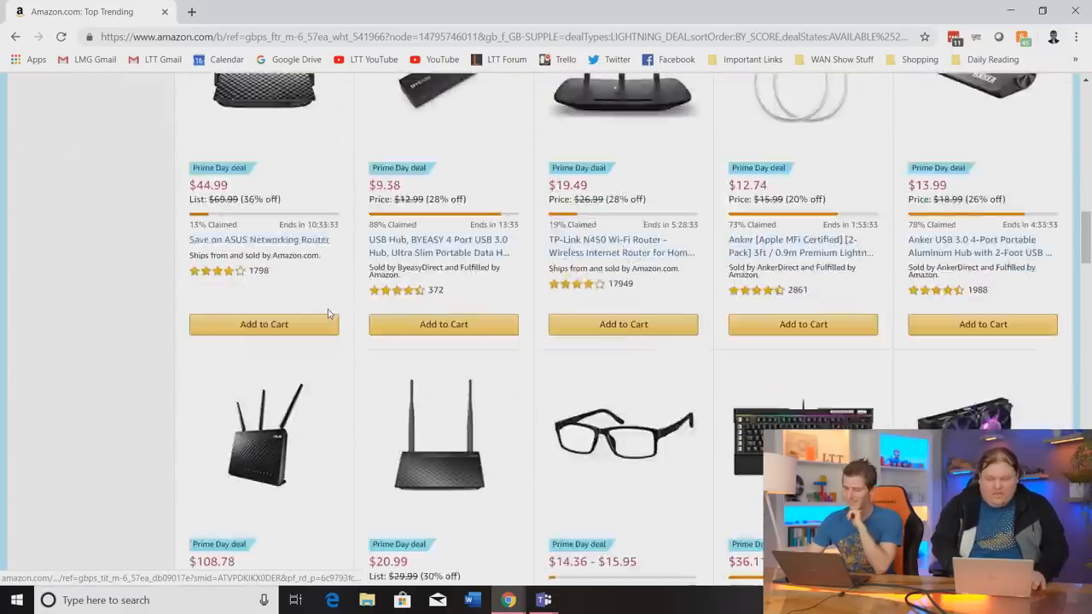
{"action": "scroll", "scroll_direction": "down", "scroll_amount": 3}
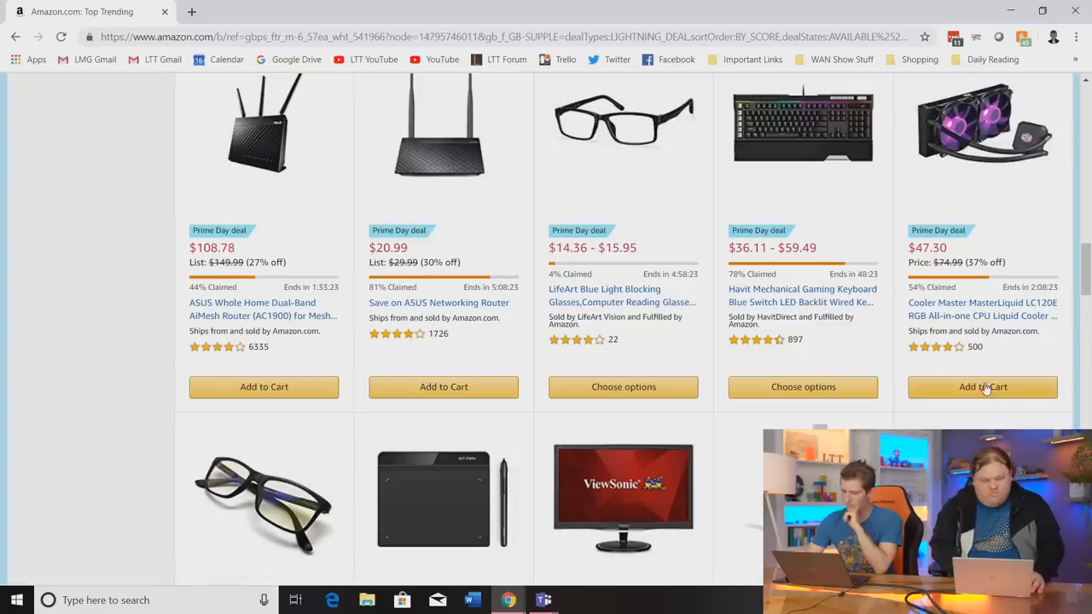
{"action": "scroll", "scroll_direction": "down", "scroll_amount": 3}
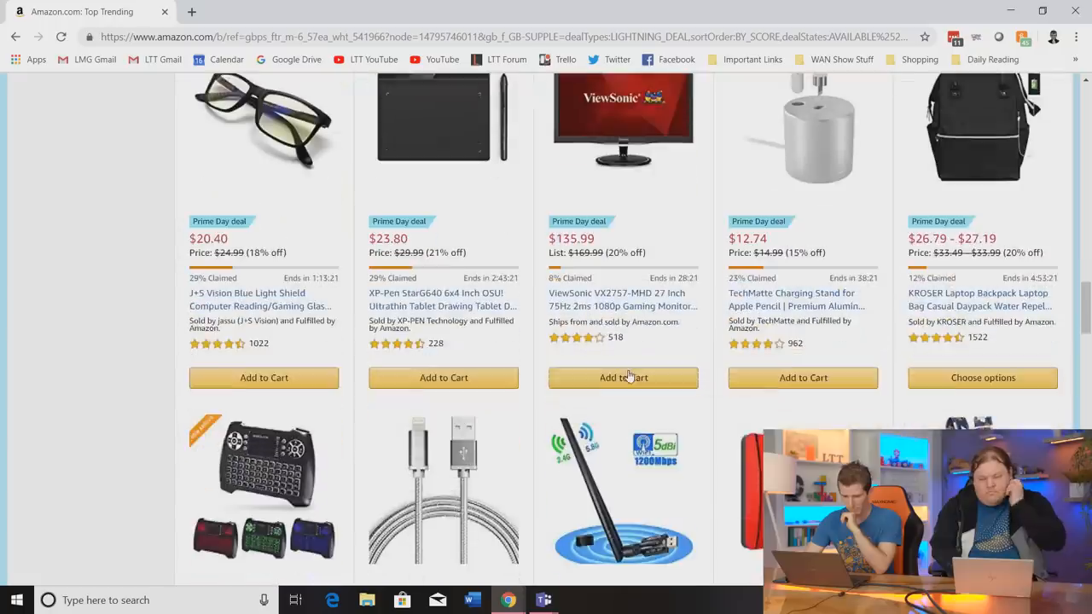
{"action": "scroll", "scroll_direction": "down", "scroll_amount": 3}
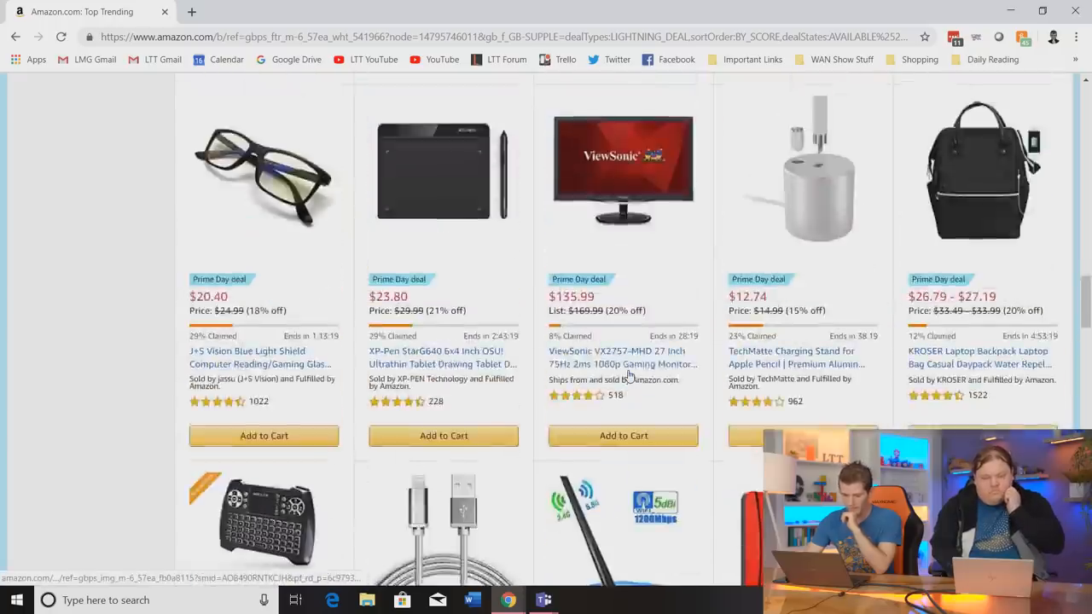
{"action": "scroll", "scroll_direction": "down", "scroll_amount": 3}
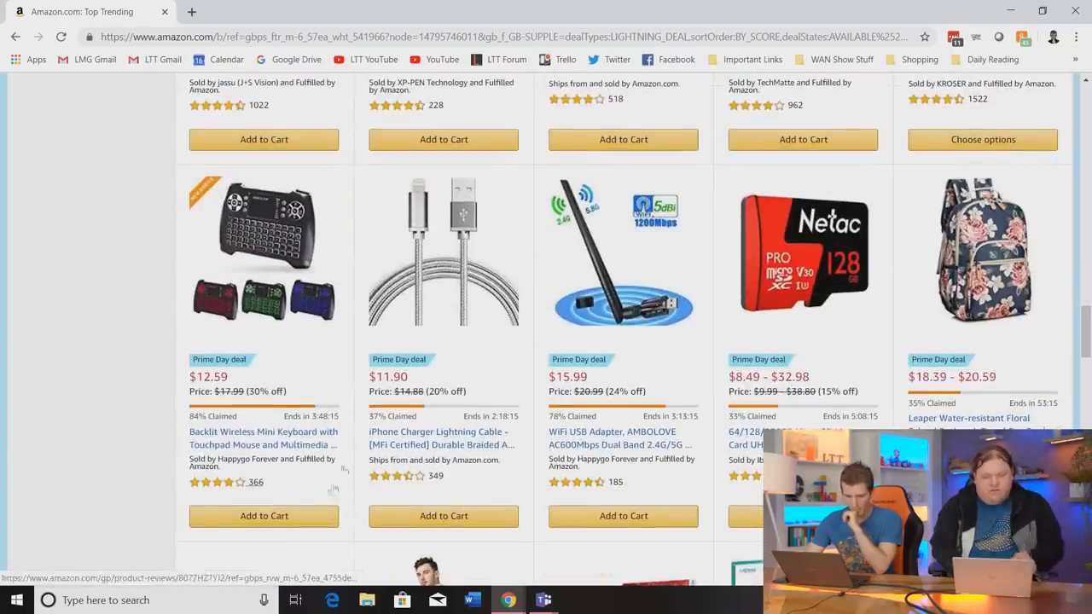
{"action": "scroll", "scroll_direction": "down", "scroll_amount": 3}
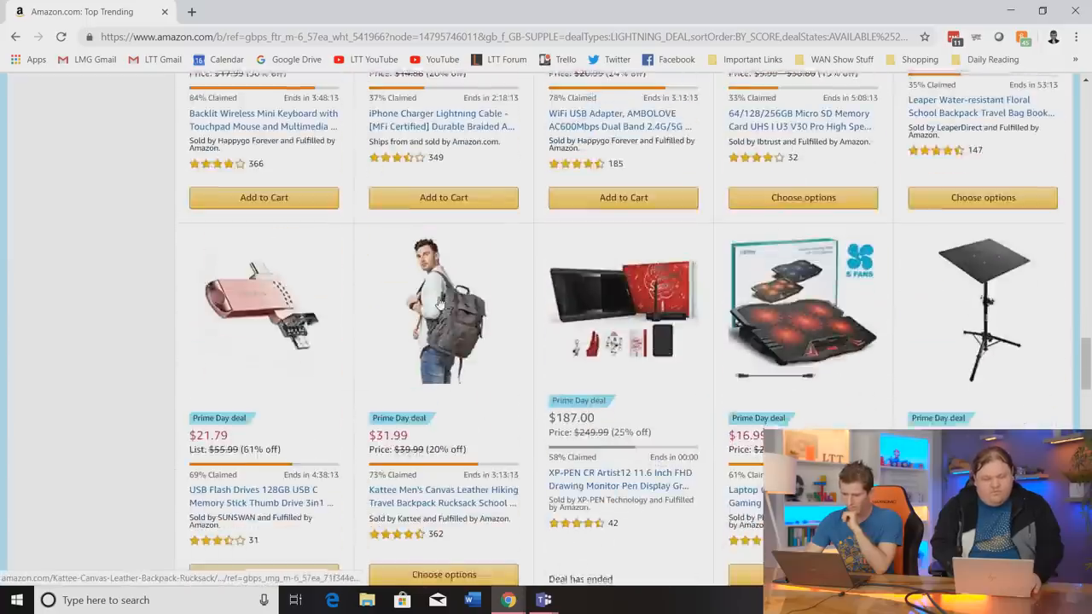
{"action": "scroll", "scroll_direction": "down", "scroll_amount": 3}
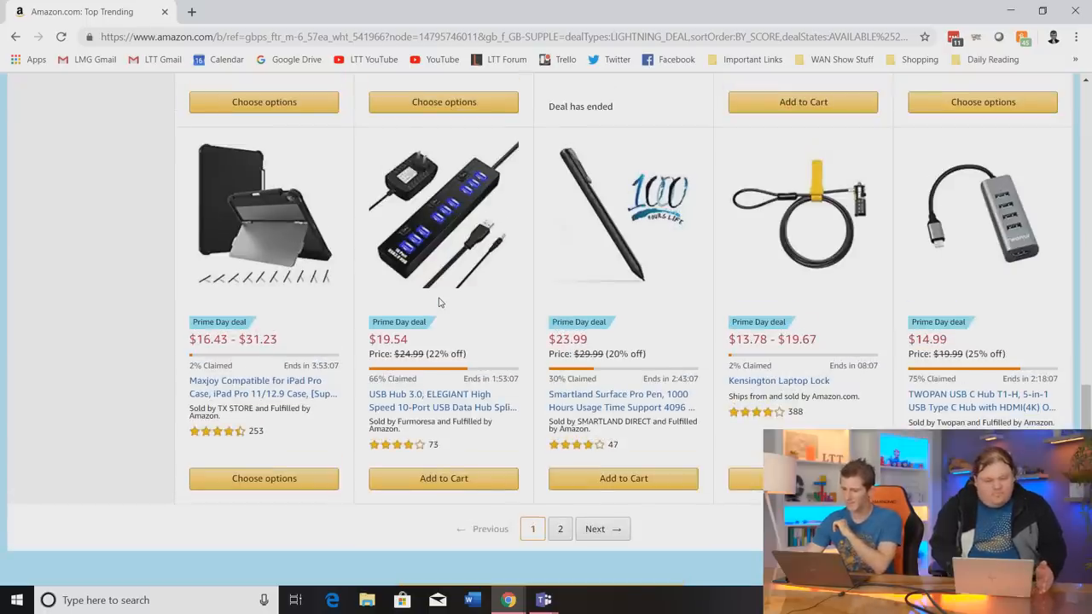
{"action": "scroll", "scroll_direction": "down", "scroll_amount": 3}
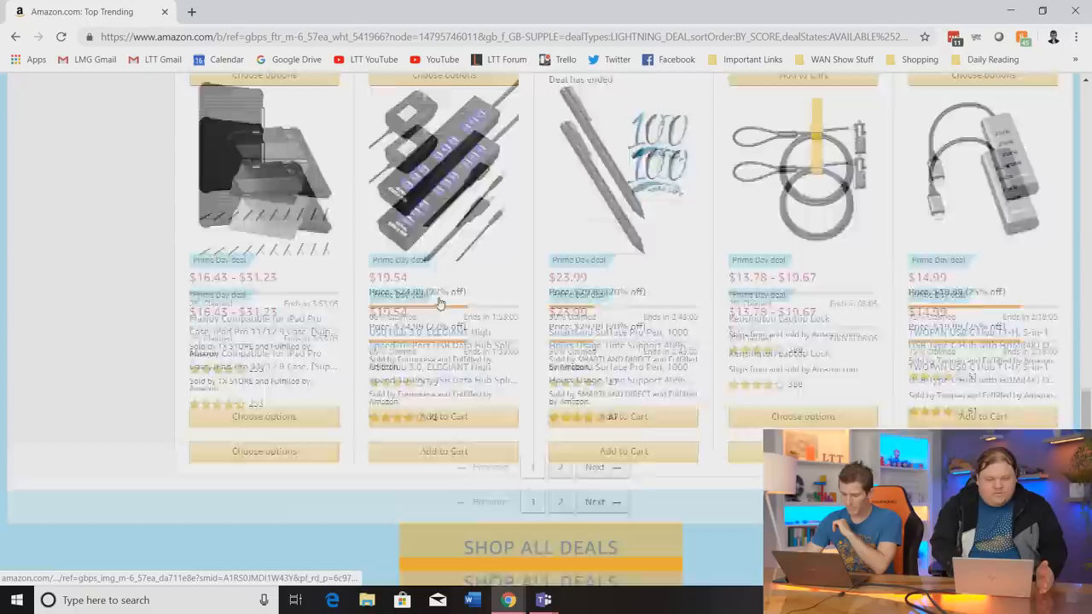
{"action": "scroll", "scroll_direction": "down", "scroll_amount": 3}
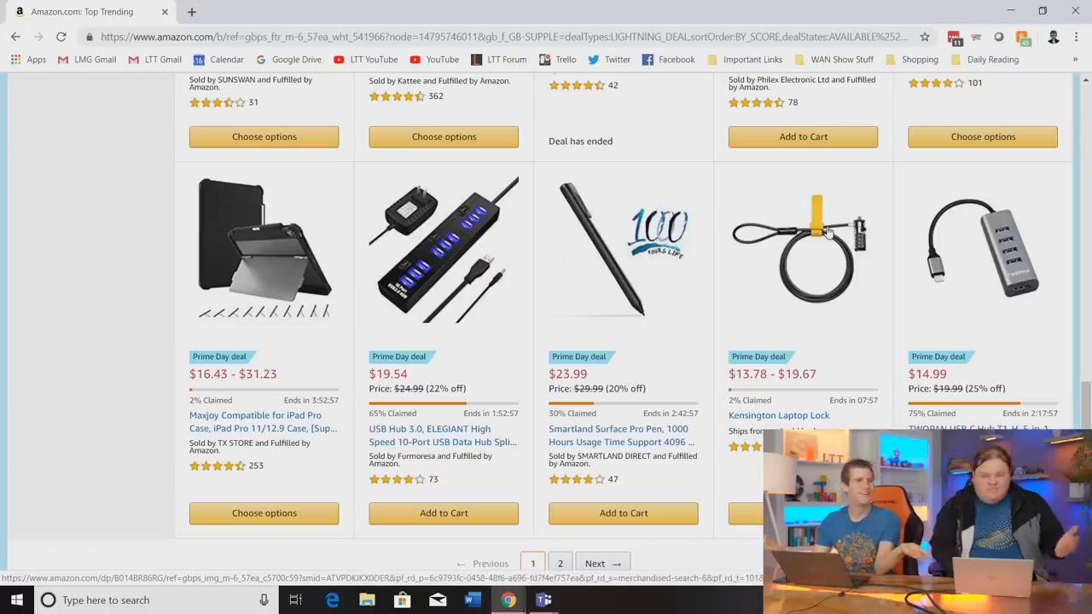
{"action": "scroll", "scroll_direction": "down", "scroll_amount": 3}
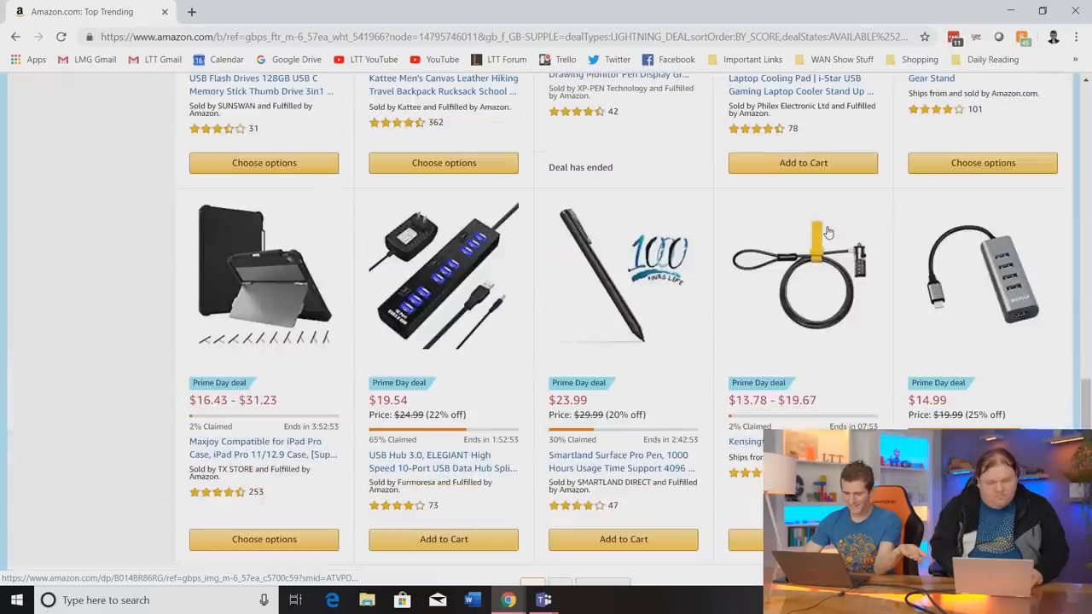
{"action": "scroll", "scroll_direction": "down", "scroll_amount": 3}
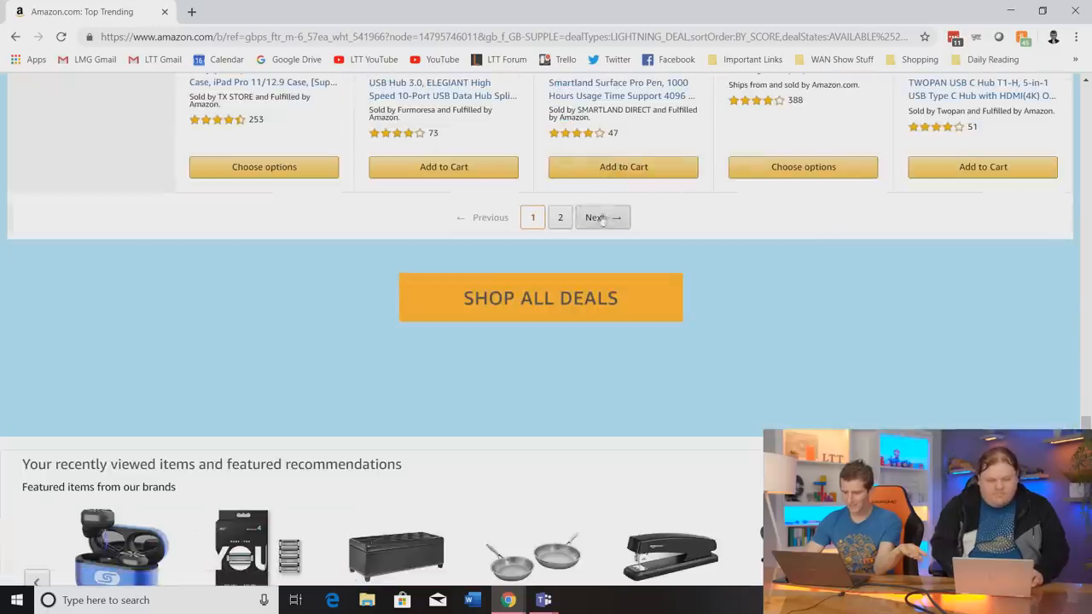
Go to page 2 of the lightning deals and scroll down the listings.
{"action": "left_click", "coordinate": [596, 217]}
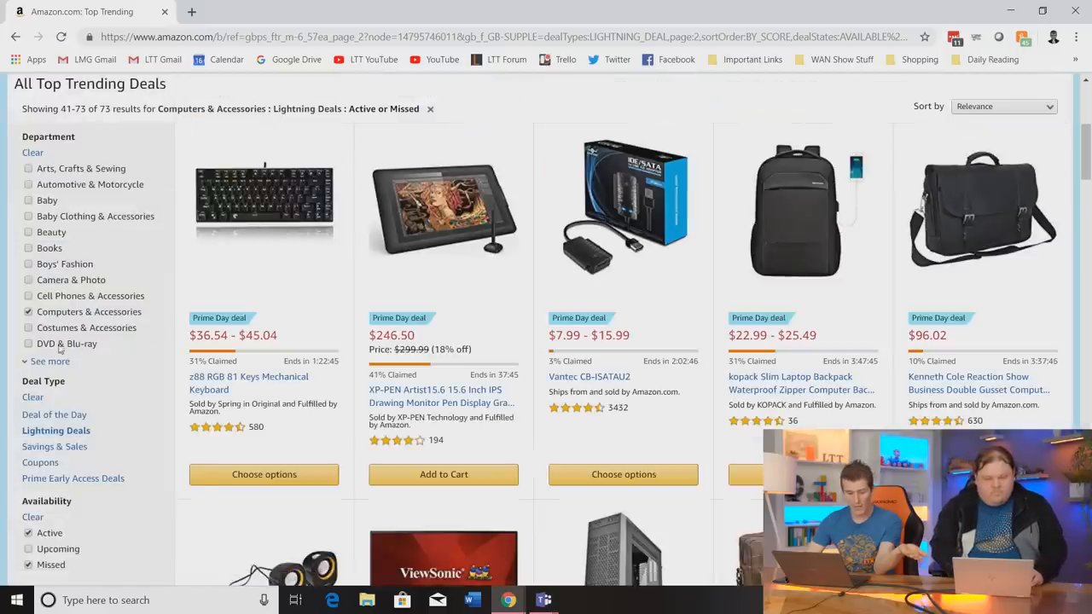
{"action": "scroll", "scroll_direction": "down", "scroll_amount": 3}
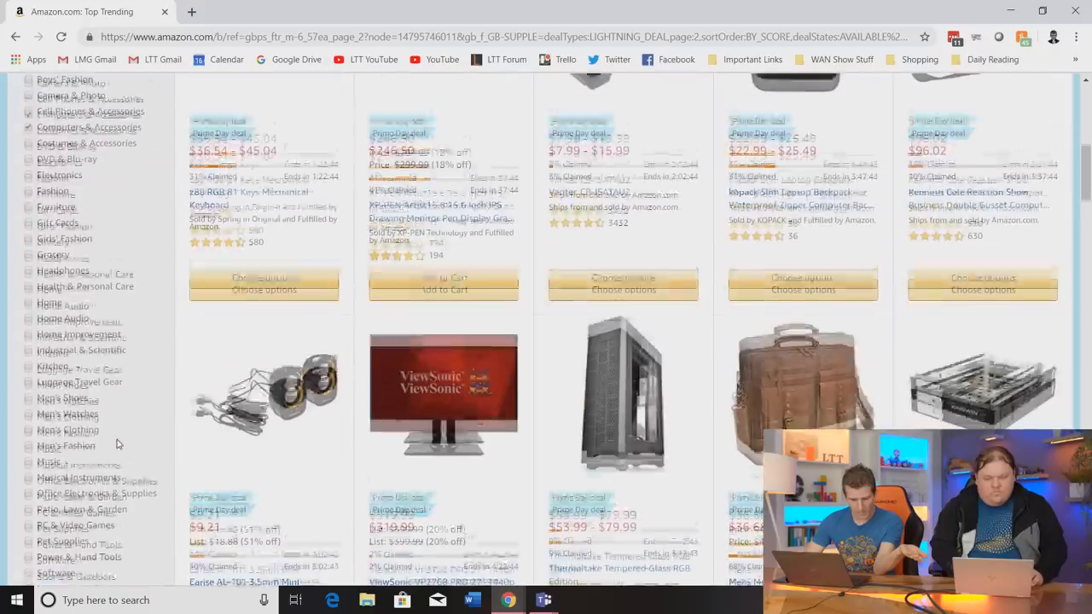
{"action": "scroll", "scroll_direction": "down", "scroll_amount": 3}
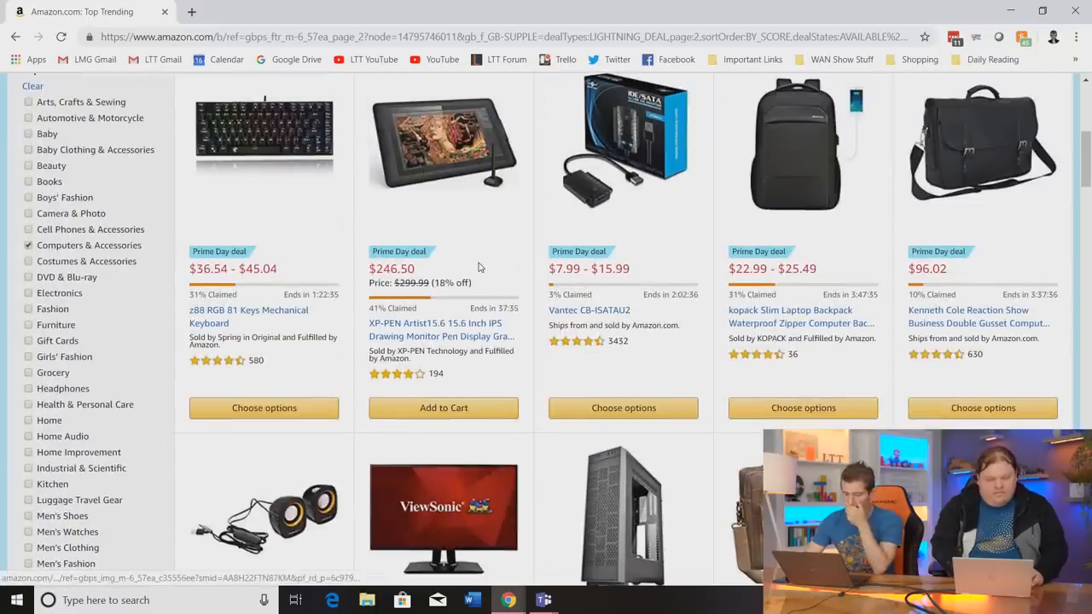
{"action": "scroll", "scroll_direction": "down", "scroll_amount": 3}
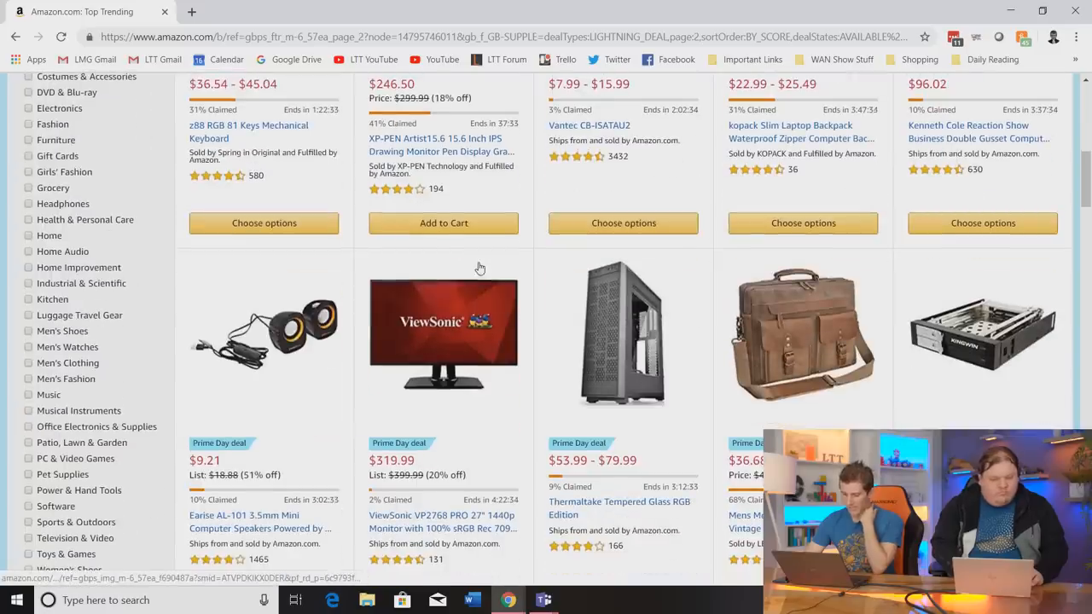
{"action": "scroll", "scroll_direction": "down", "scroll_amount": 3}
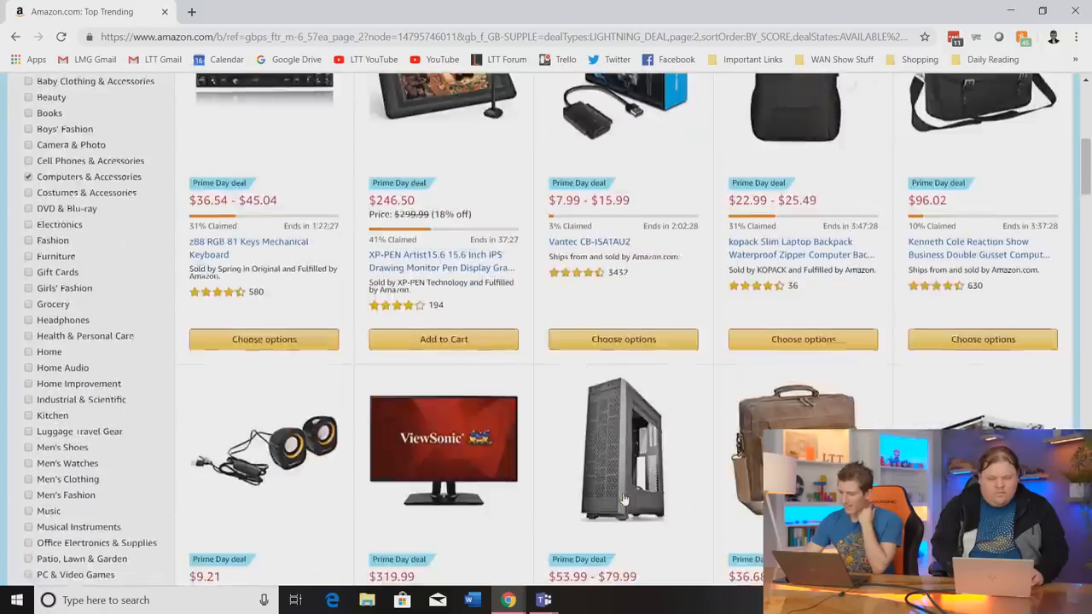
{"action": "scroll", "scroll_direction": "down", "scroll_amount": 3}
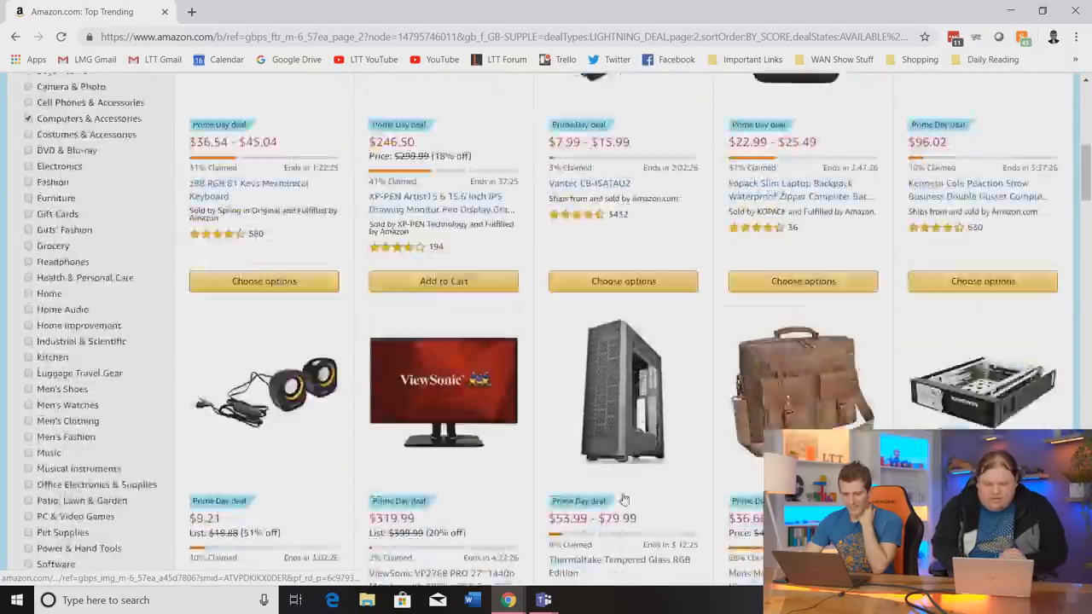
{"action": "scroll", "scroll_direction": "down", "scroll_amount": 3}
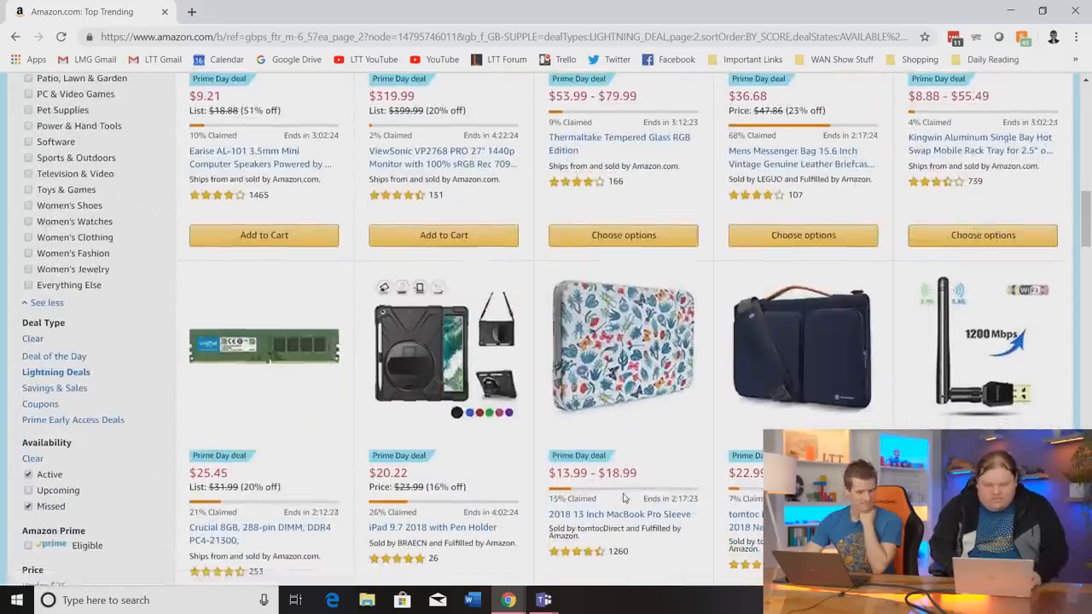
{"action": "scroll", "scroll_direction": "down", "scroll_amount": 3}
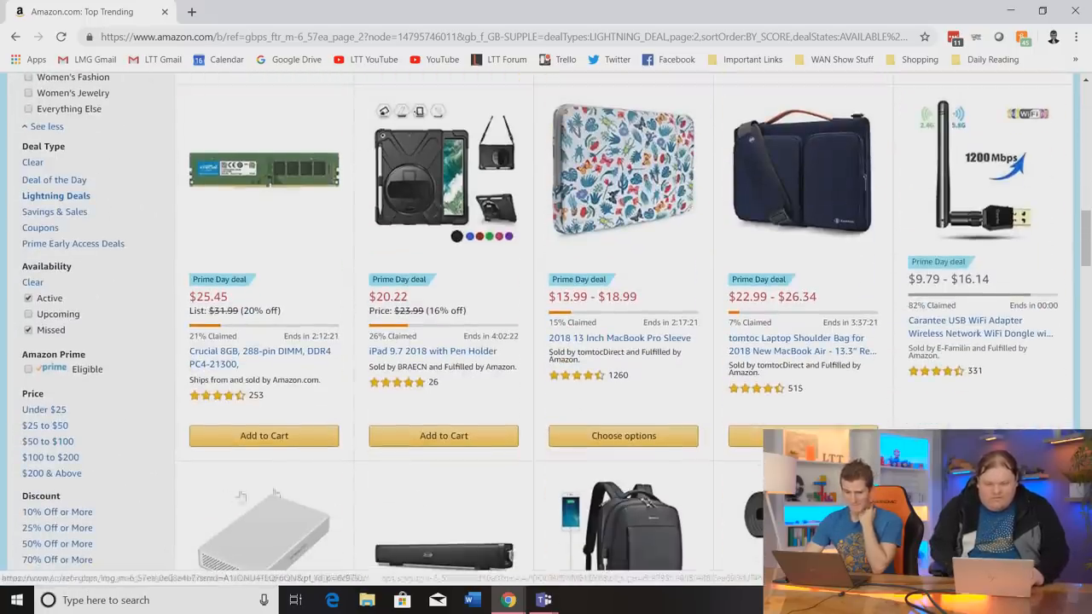
Add the $25.45 Crucial 8GB DDR4 memory deal to the cart and keep browsing.
{"action": "left_click", "coordinate": [263, 435]}
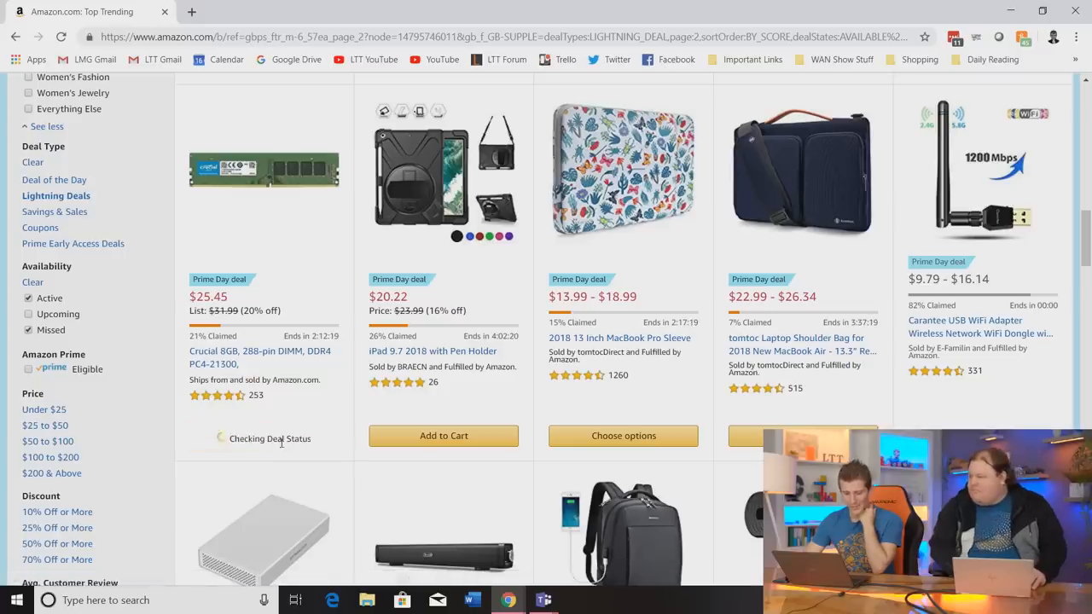
{"action": "scroll", "scroll_direction": "down", "scroll_amount": 3}
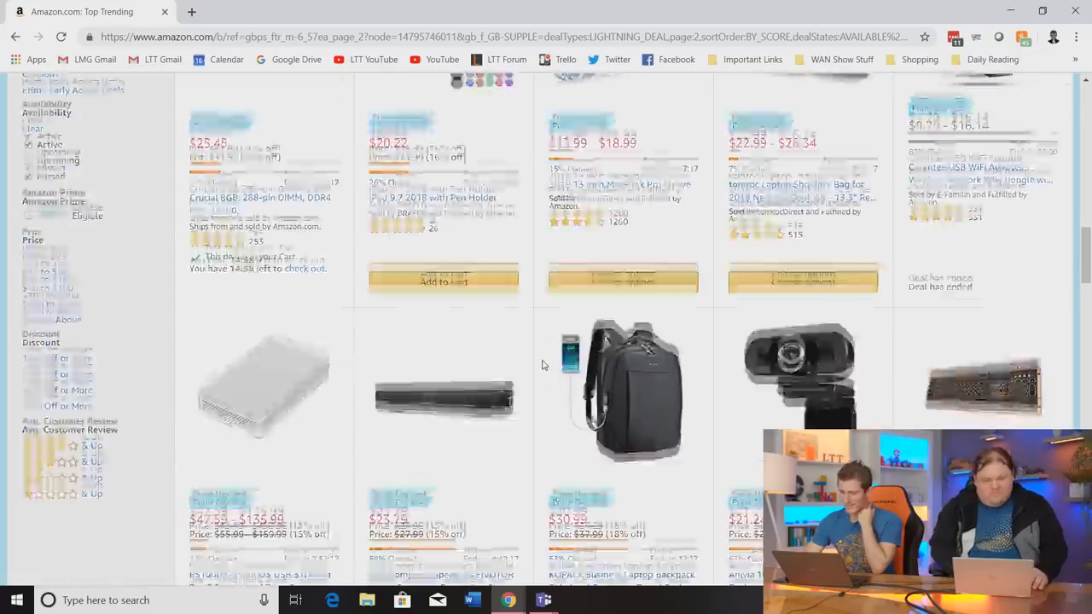
{"action": "scroll", "scroll_direction": "down", "scroll_amount": 3}
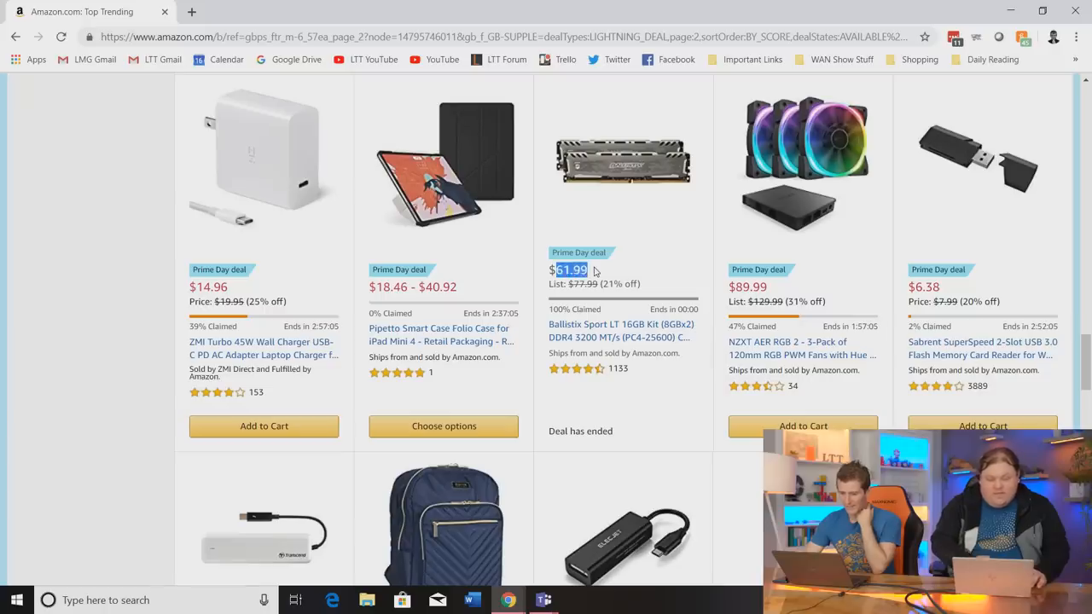
{"action": "scroll", "scroll_direction": "down", "scroll_amount": 3}
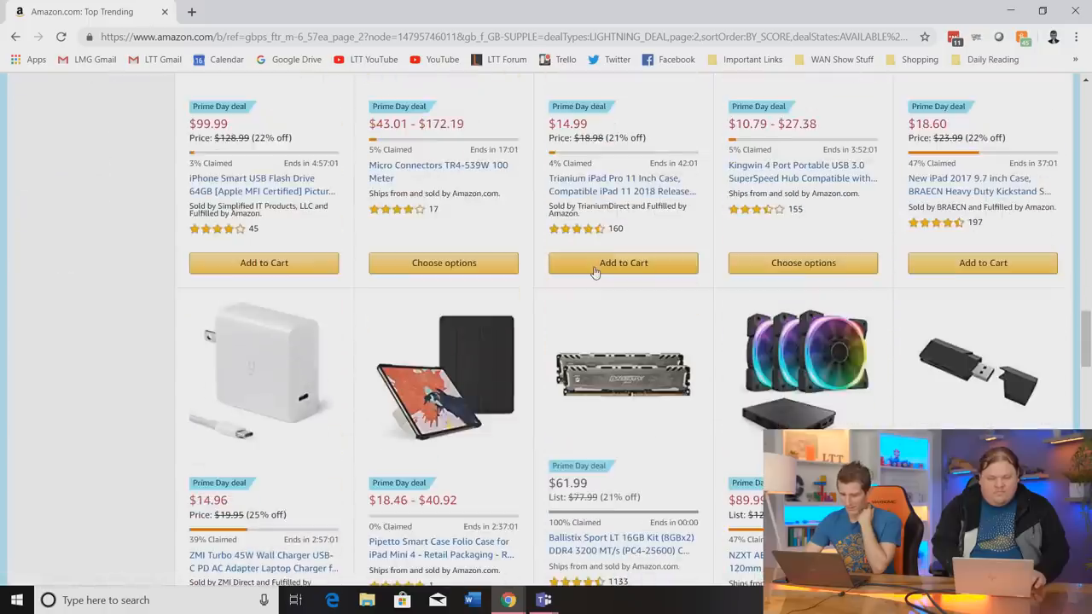
{"action": "scroll", "scroll_direction": "down", "scroll_amount": 3}
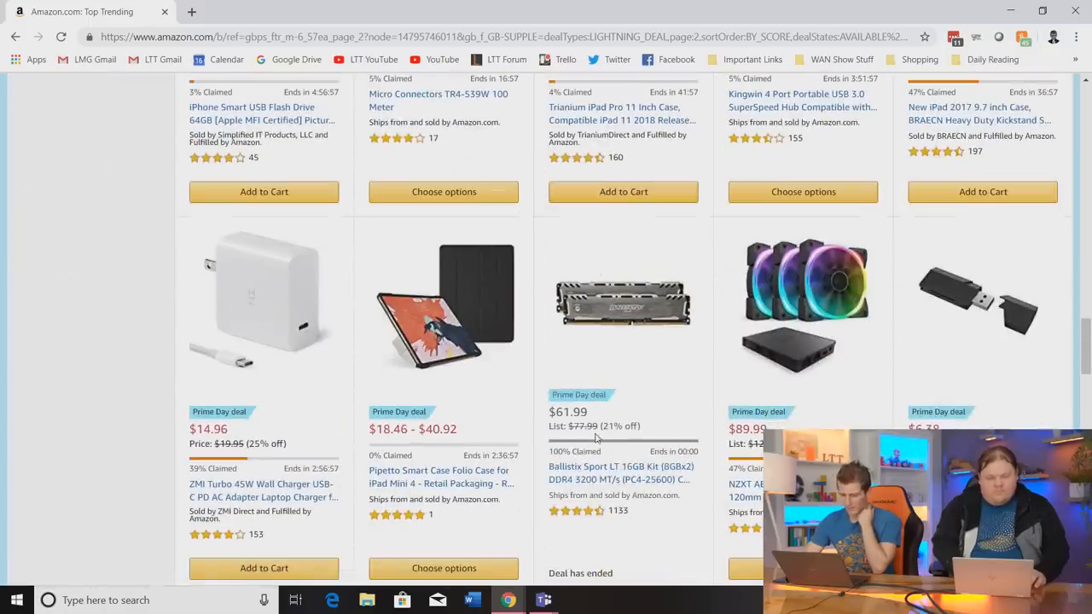
{"action": "scroll", "scroll_direction": "down", "scroll_amount": 3}
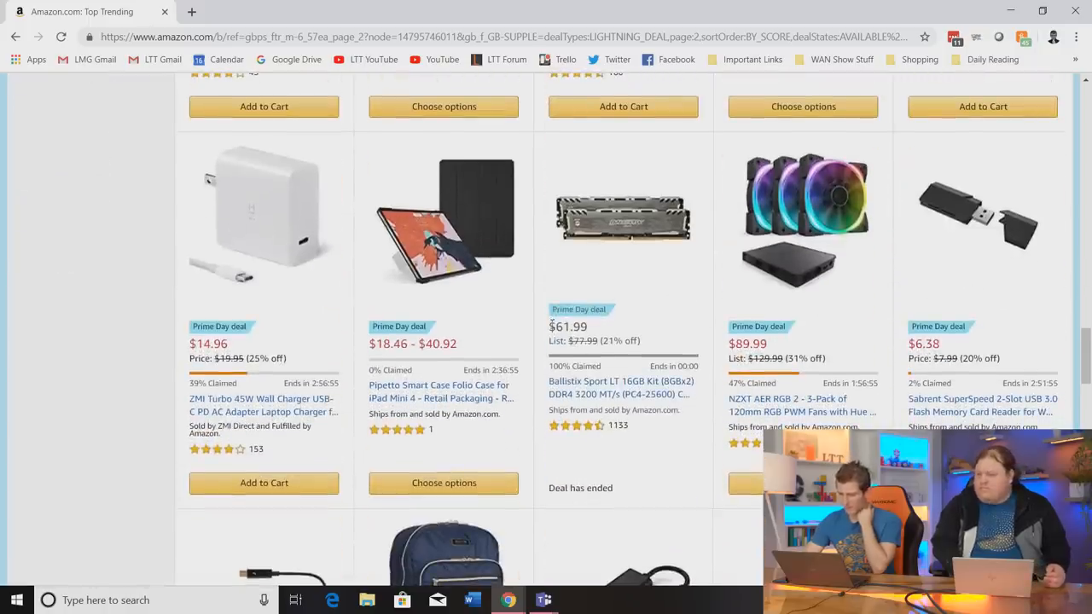
{"action": "scroll", "scroll_direction": "down", "scroll_amount": 3}
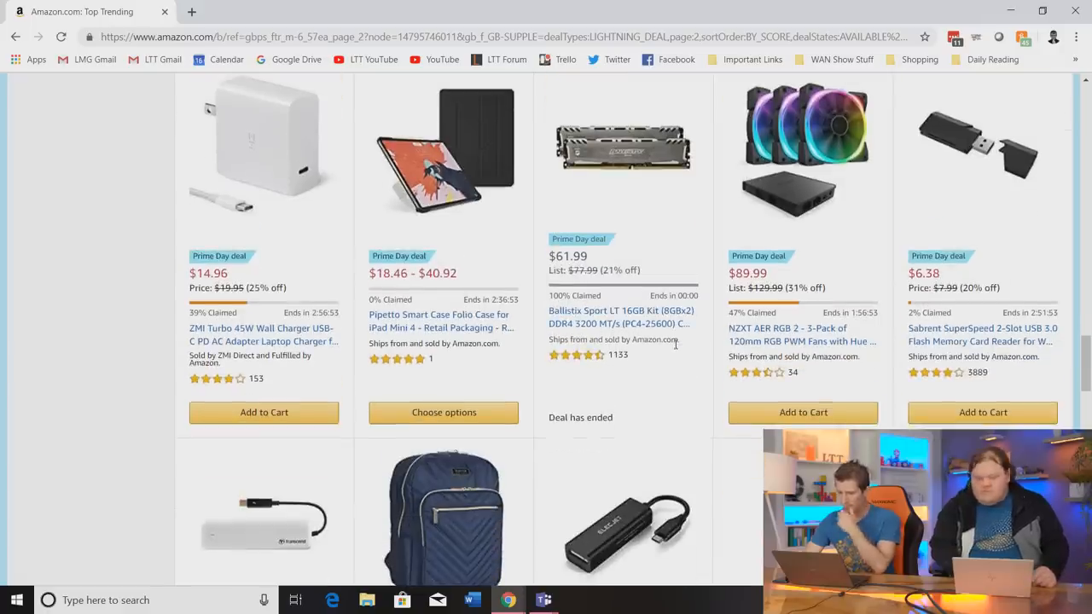
{"action": "scroll", "scroll_direction": "down", "scroll_amount": 3}
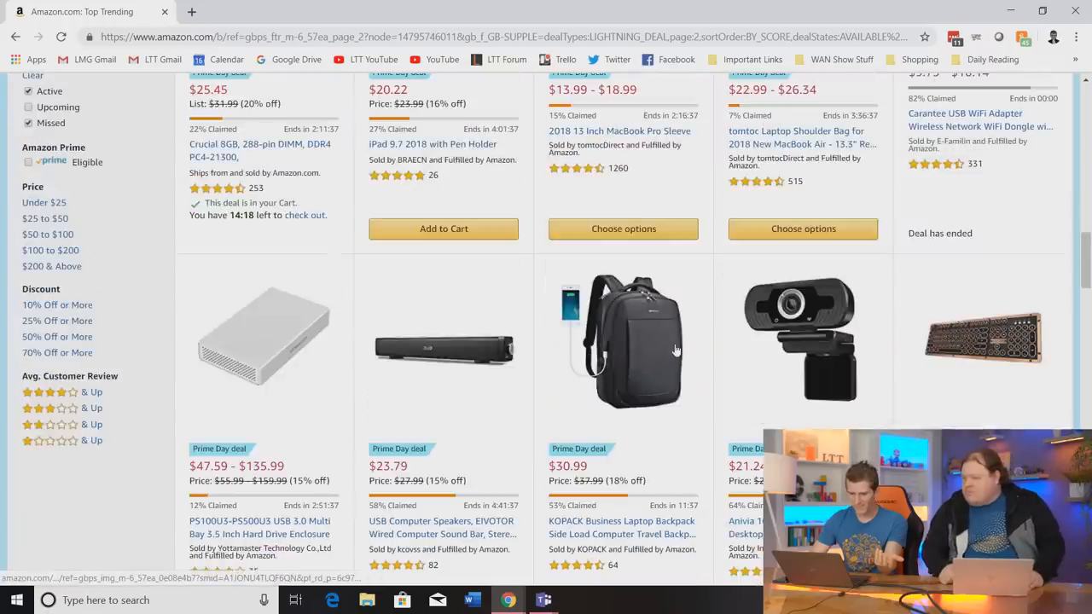
{"action": "scroll", "scroll_direction": "down", "scroll_amount": 3}
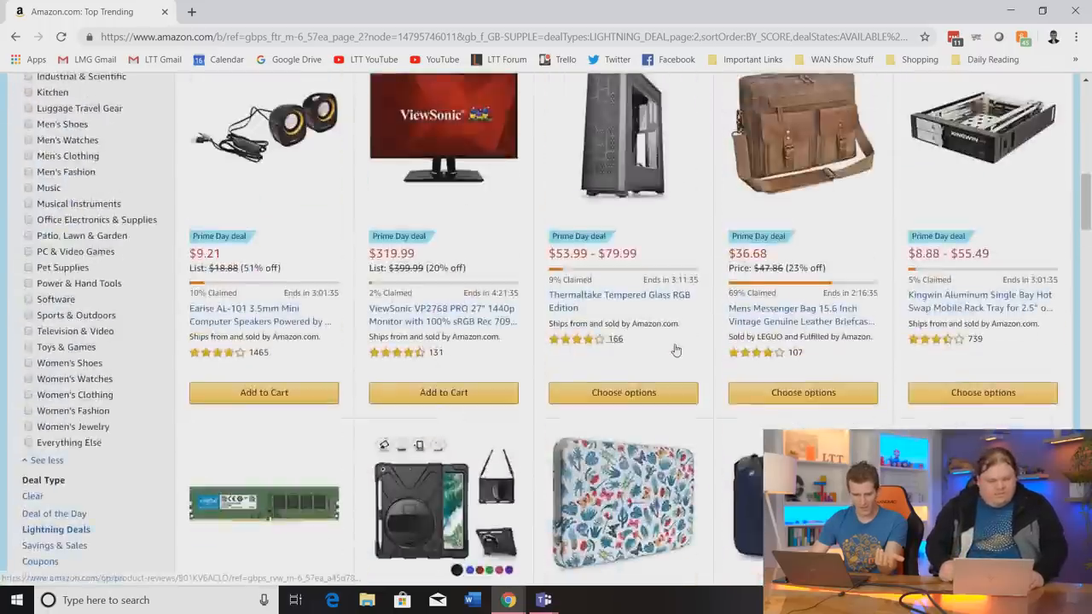
{"action": "scroll", "scroll_direction": "down", "scroll_amount": 3}
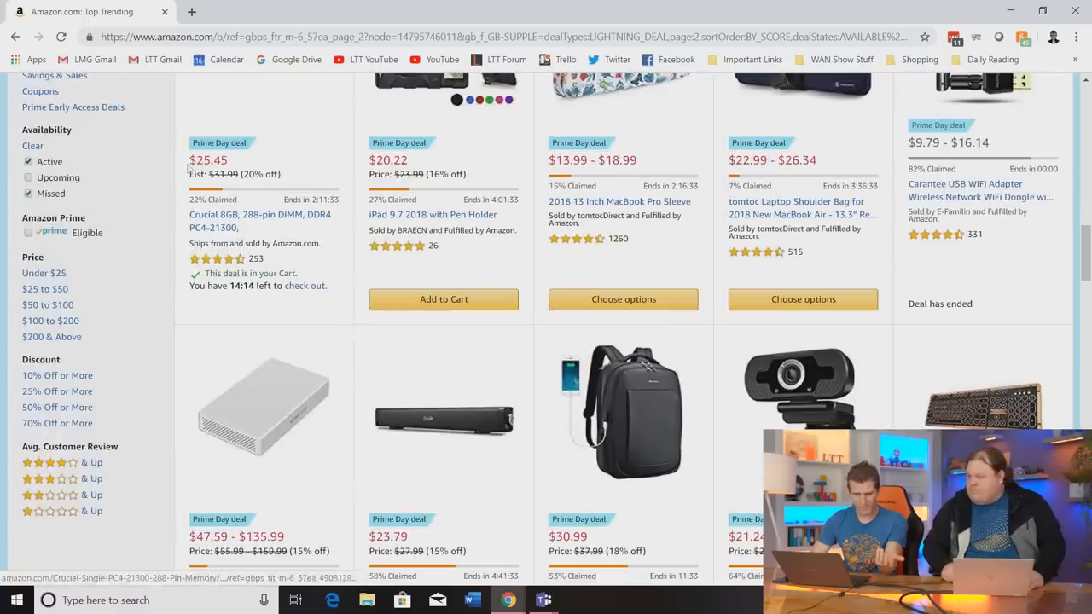
{"action": "left_click", "coordinate": [28, 194]}
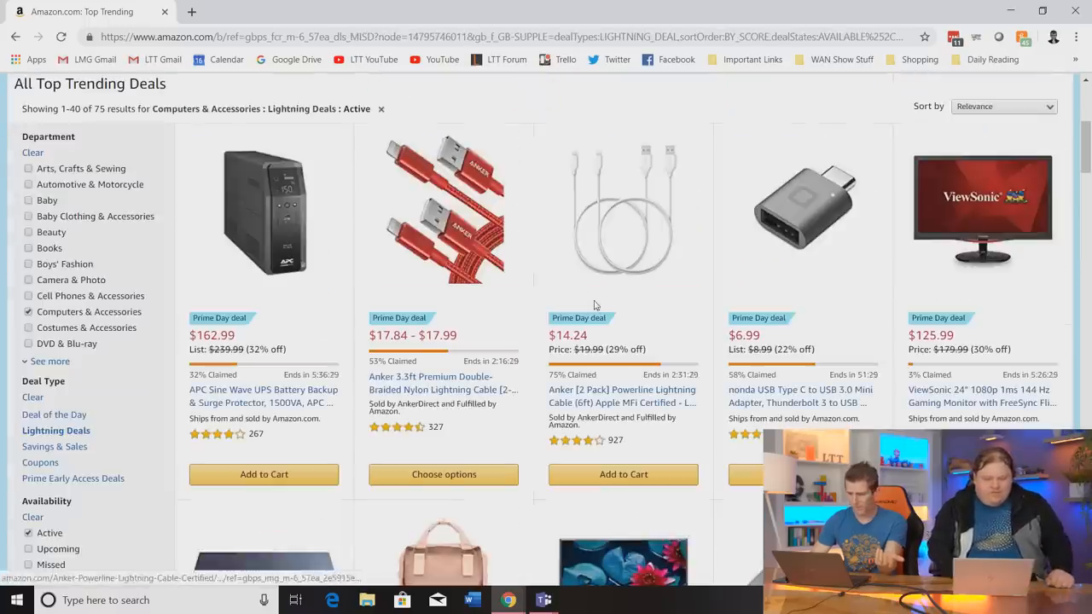
{"action": "scroll", "scroll_direction": "down", "scroll_amount": 3}
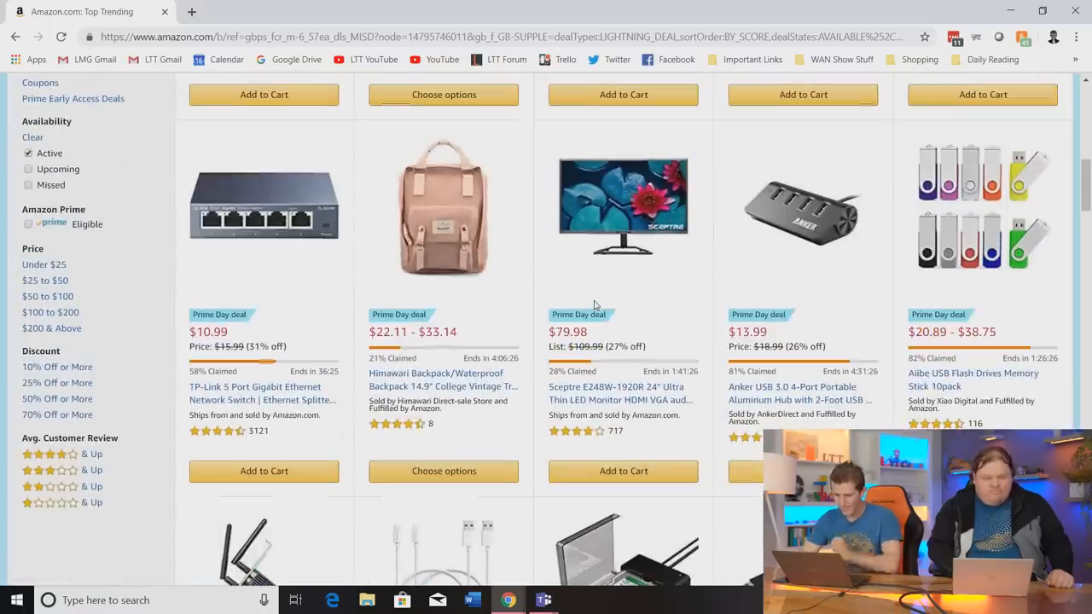
{"action": "left_click", "coordinate": [623, 471]}
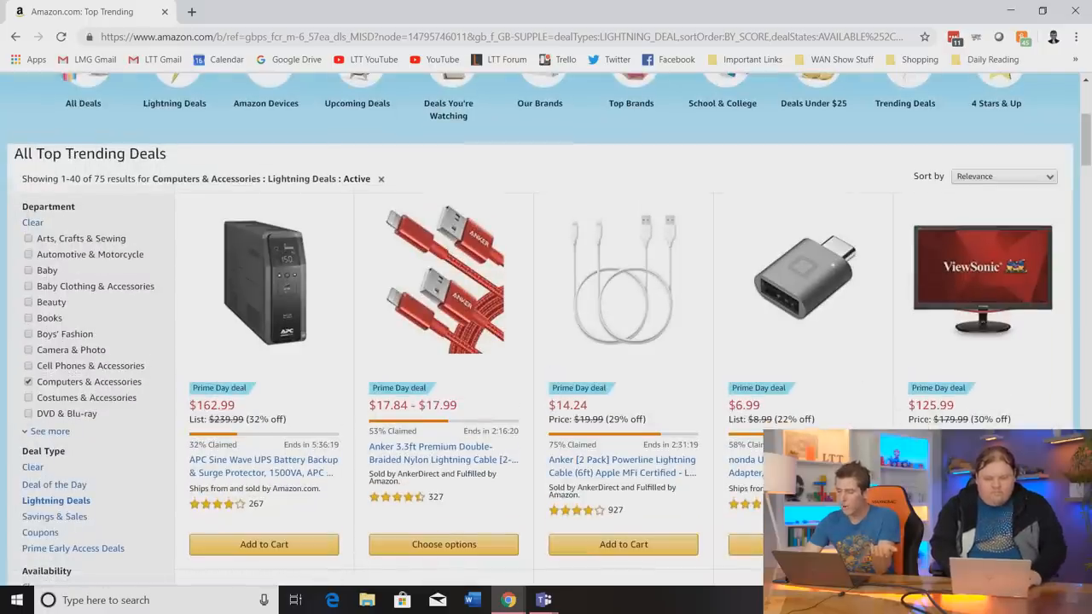
{"action": "scroll", "scroll_direction": "down", "scroll_amount": 3}
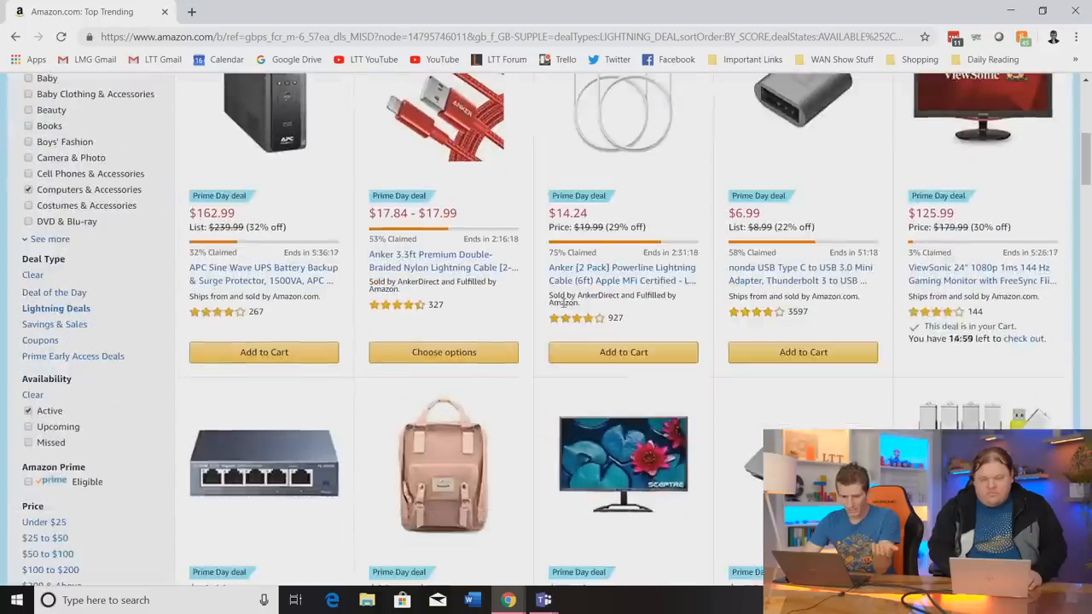
{"action": "scroll", "scroll_direction": "down", "scroll_amount": 3}
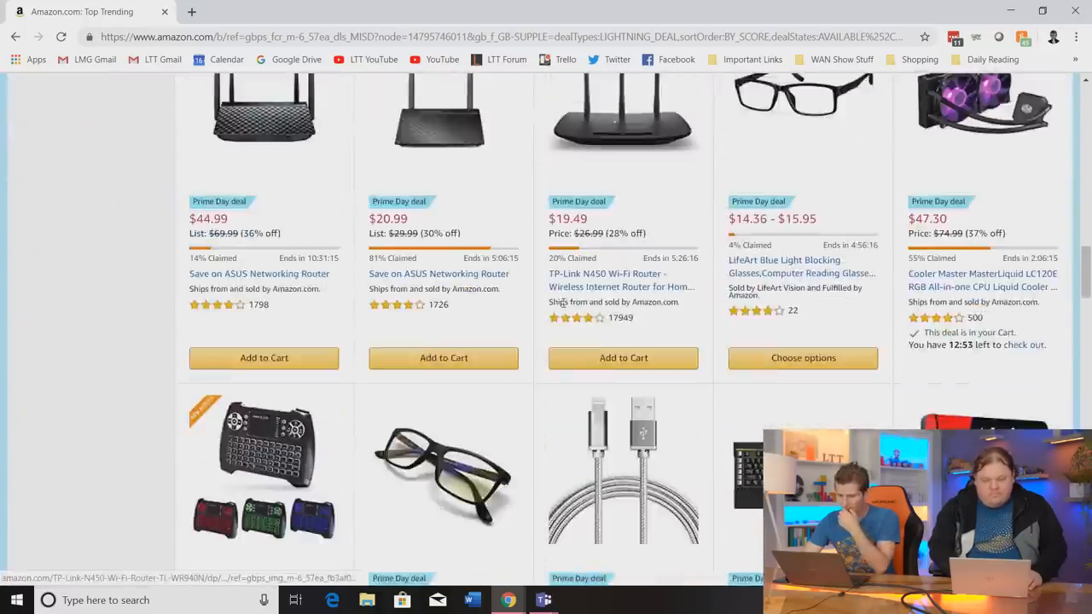
{"action": "scroll", "scroll_direction": "down", "scroll_amount": 3}
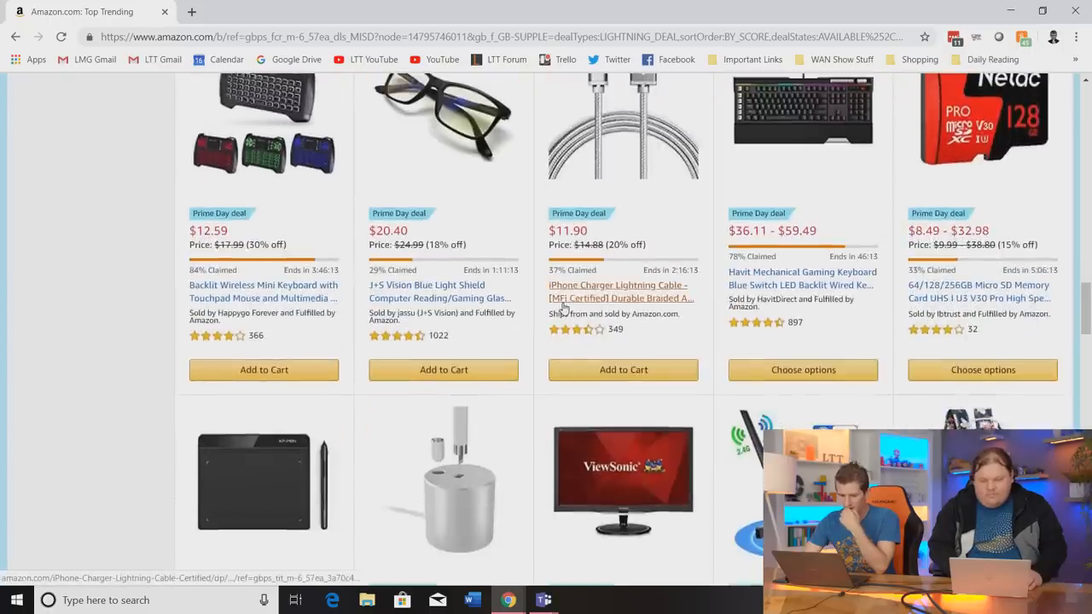
{"action": "scroll", "scroll_direction": "down", "scroll_amount": 3}
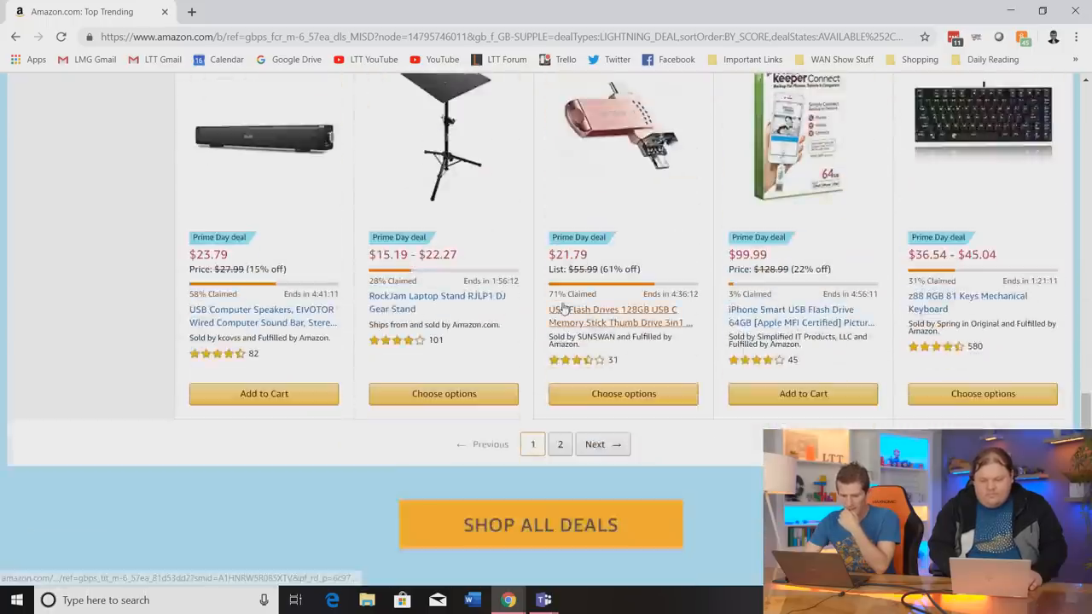
{"action": "scroll", "scroll_direction": "down", "scroll_amount": 3}
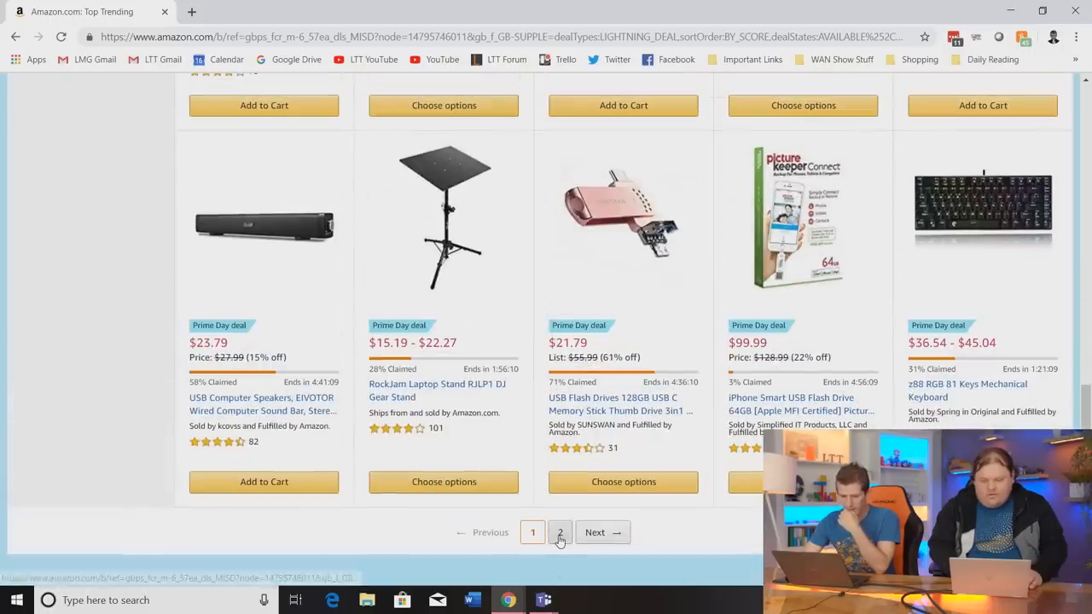
Open page 2 of active Computers & Accessories deals (results 41–75) and scroll through it.
{"action": "left_click", "coordinate": [559, 532]}
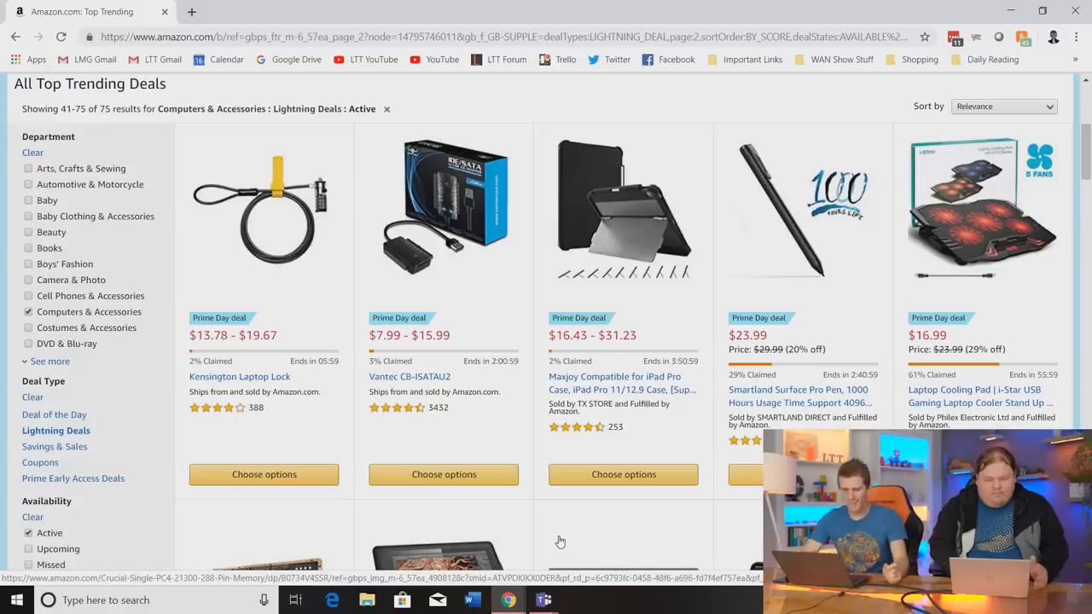
{"action": "scroll", "scroll_direction": "down", "scroll_amount": 3}
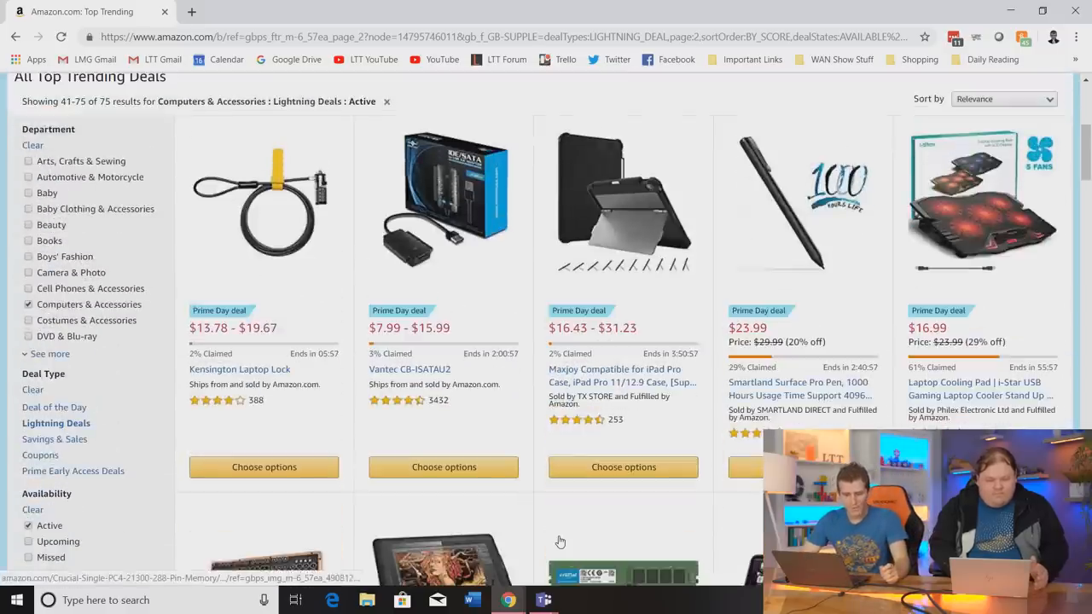
{"action": "scroll", "scroll_direction": "down", "scroll_amount": 3}
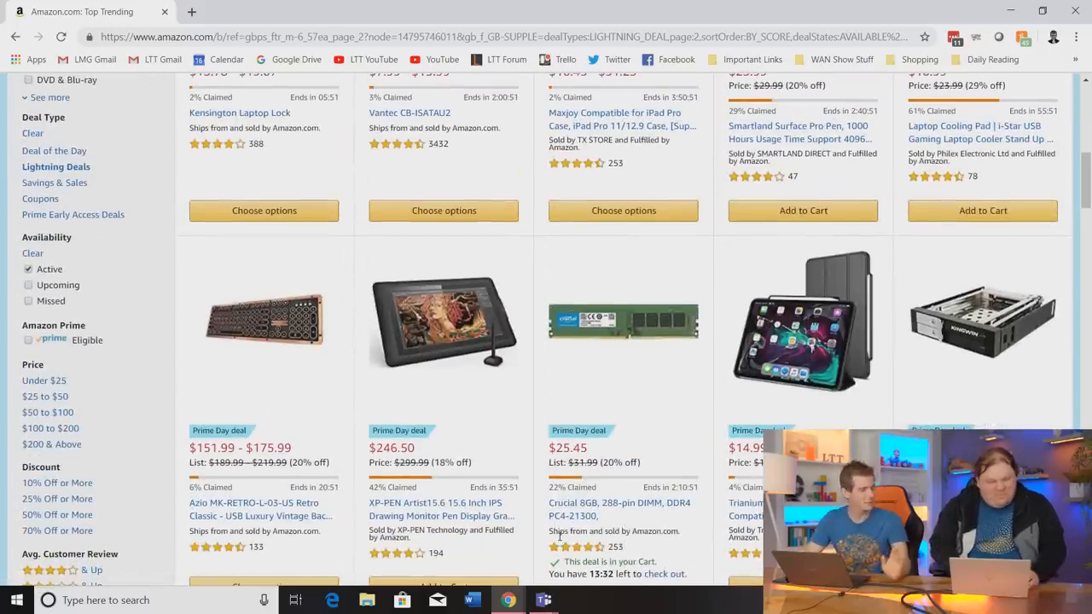
{"action": "scroll", "scroll_direction": "down", "scroll_amount": 3}
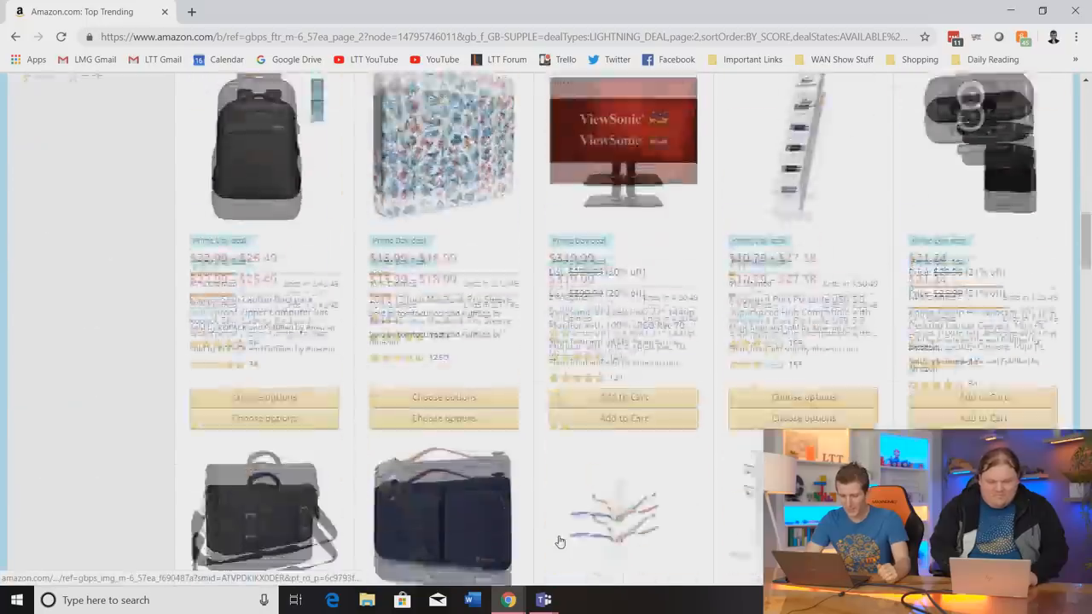
{"action": "scroll", "scroll_direction": "down", "scroll_amount": 3}
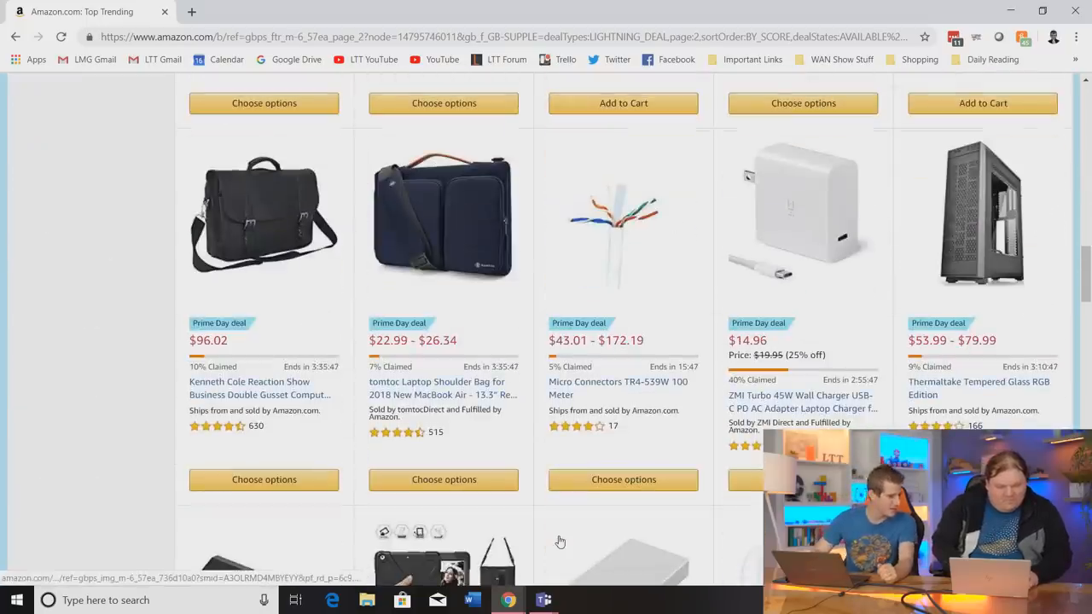
{"action": "scroll", "scroll_direction": "down", "scroll_amount": 3}
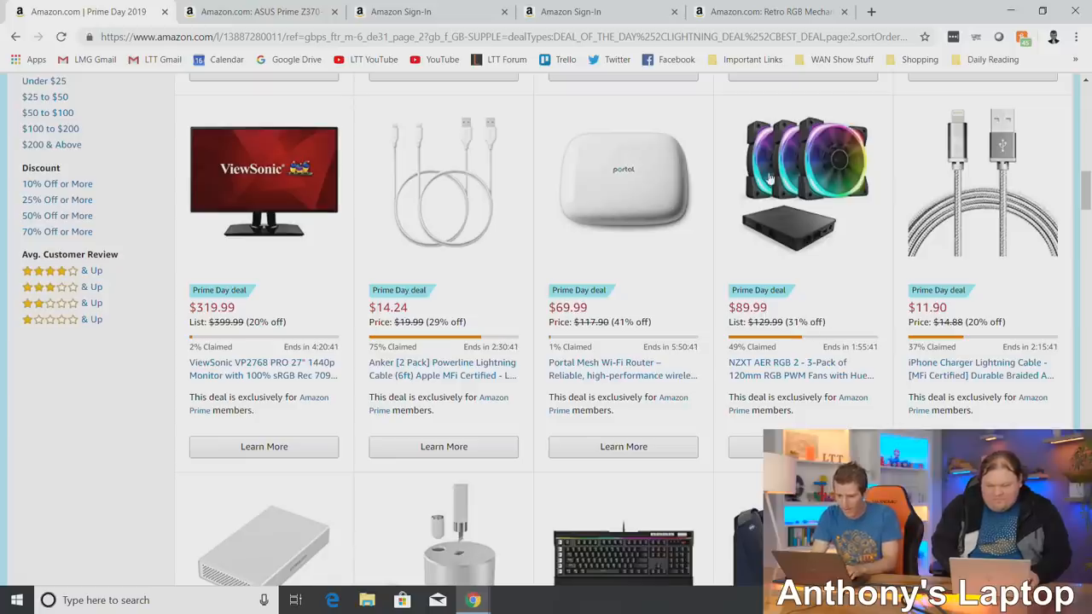
{"action": "mouse_move", "coordinate": [794, 220]}
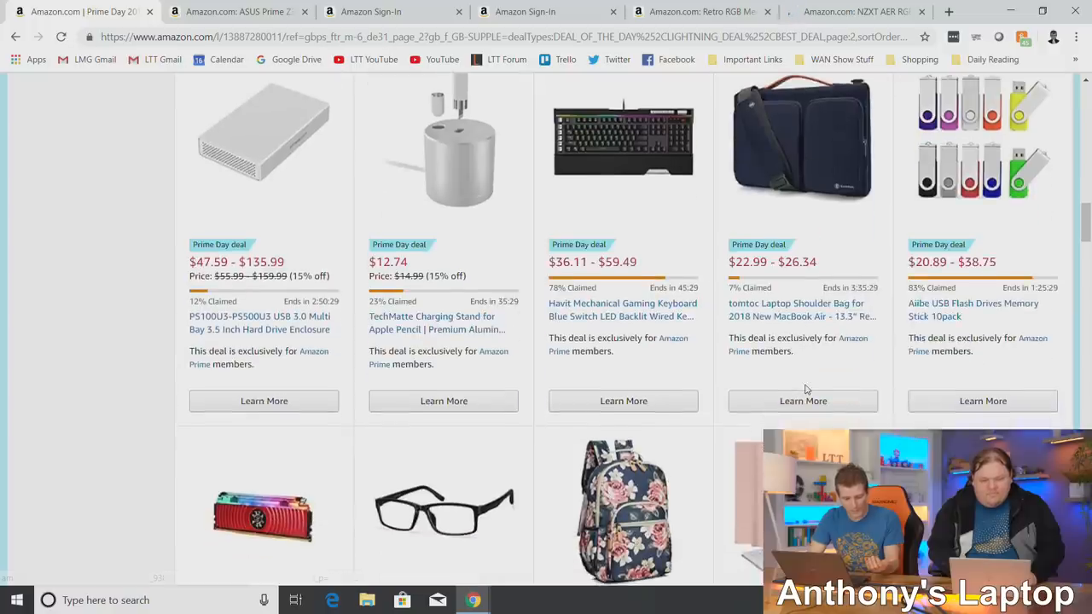
Scroll through page 3 of the Computers & Accessories Prime Day deals.
{"action": "scroll", "scroll_direction": "down", "scroll_amount": 3}
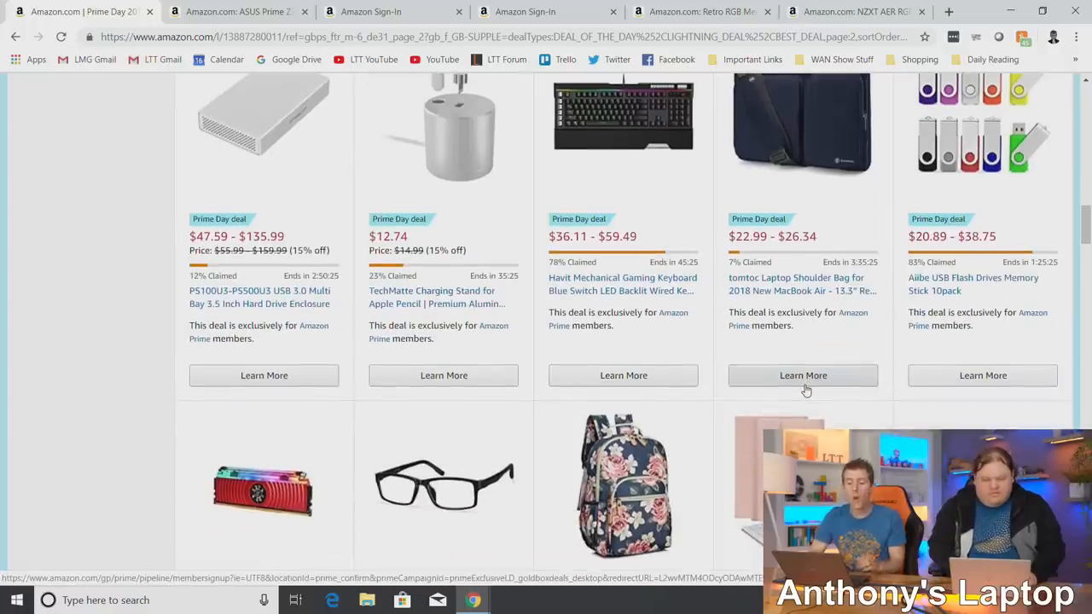
{"action": "mouse_move", "coordinate": [669, 218]}
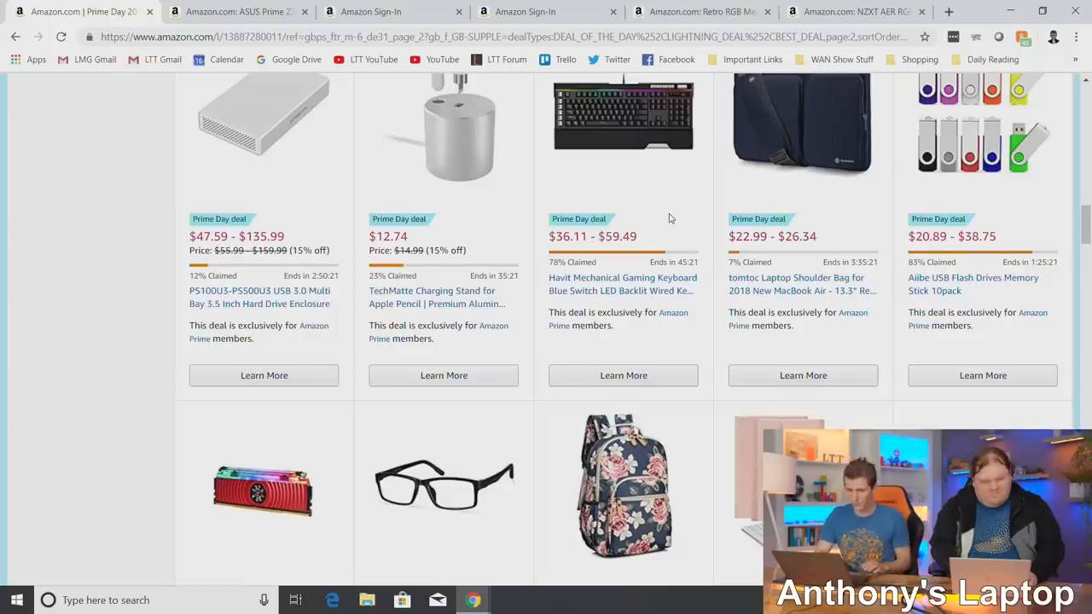
{"action": "scroll", "scroll_direction": "down", "scroll_amount": 3}
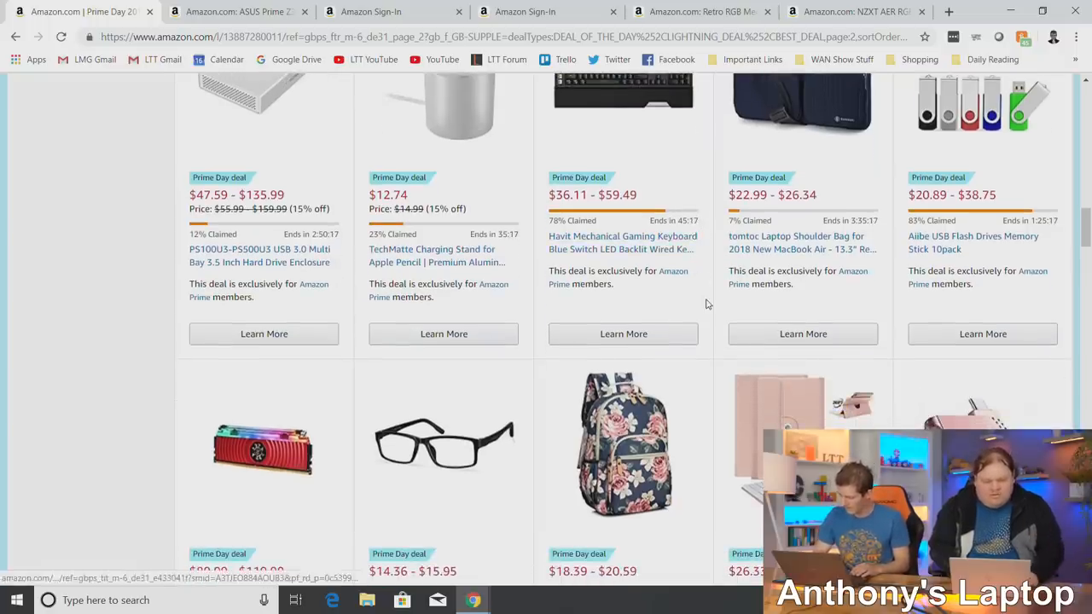
{"action": "scroll", "scroll_direction": "down", "scroll_amount": 3}
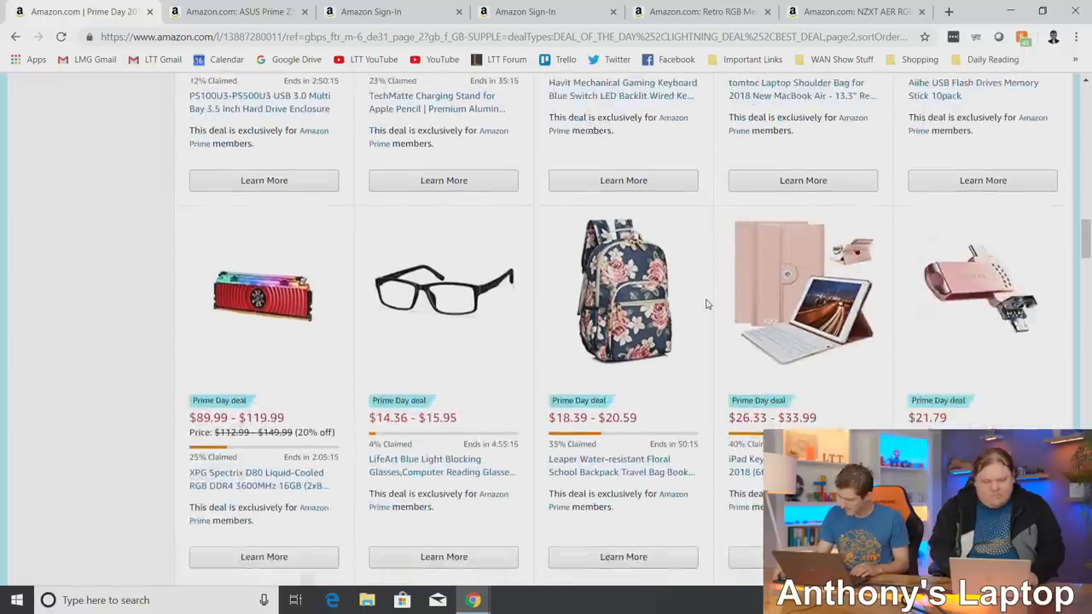
{"action": "scroll", "scroll_direction": "down", "scroll_amount": 3}
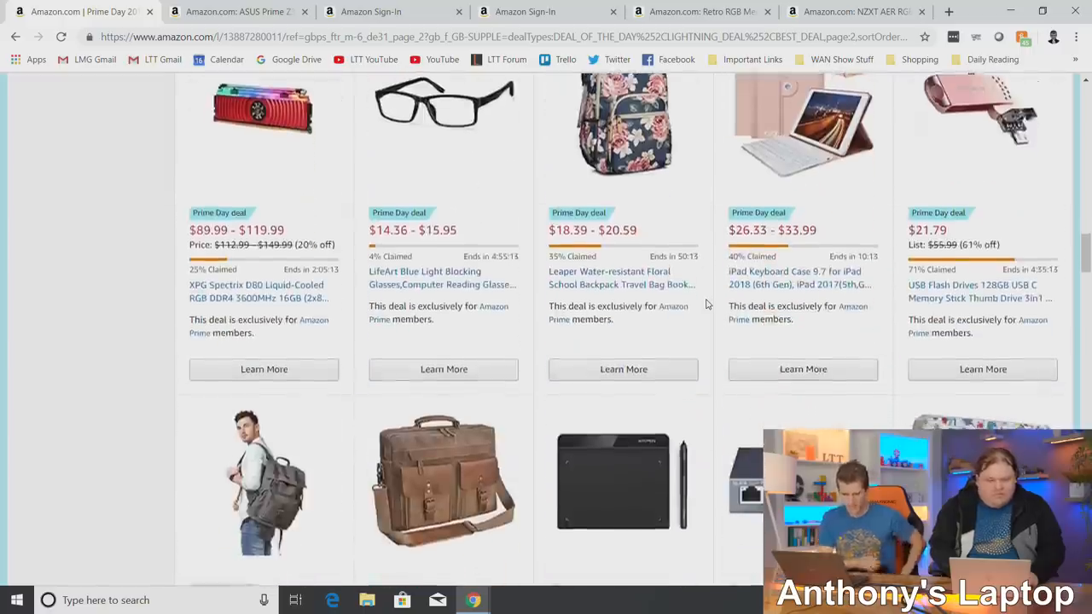
{"action": "scroll", "scroll_direction": "down", "scroll_amount": 3}
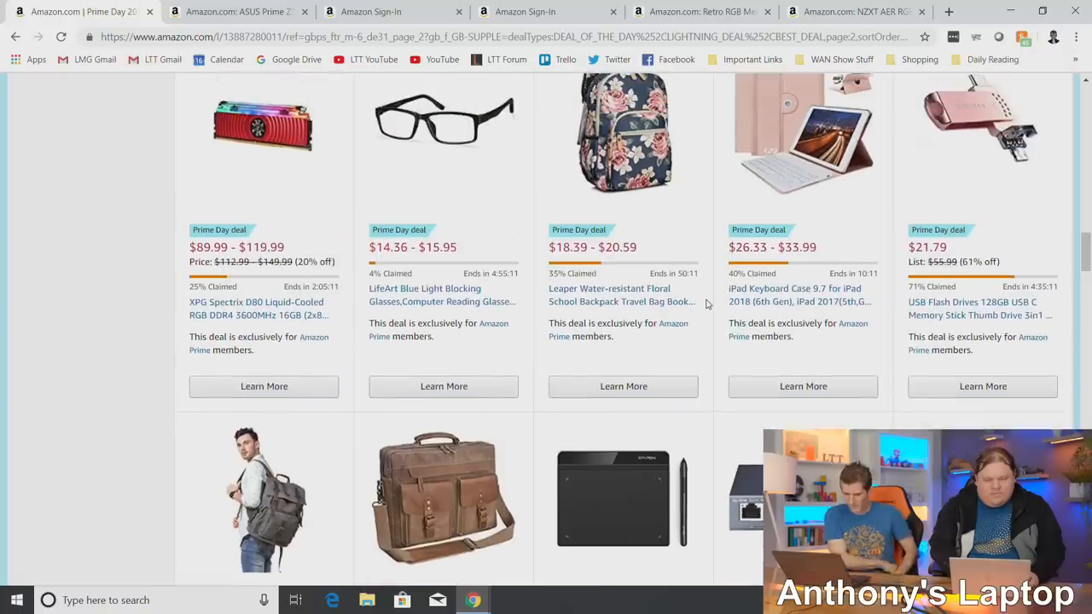
{"action": "mouse_move", "coordinate": [247, 309]}
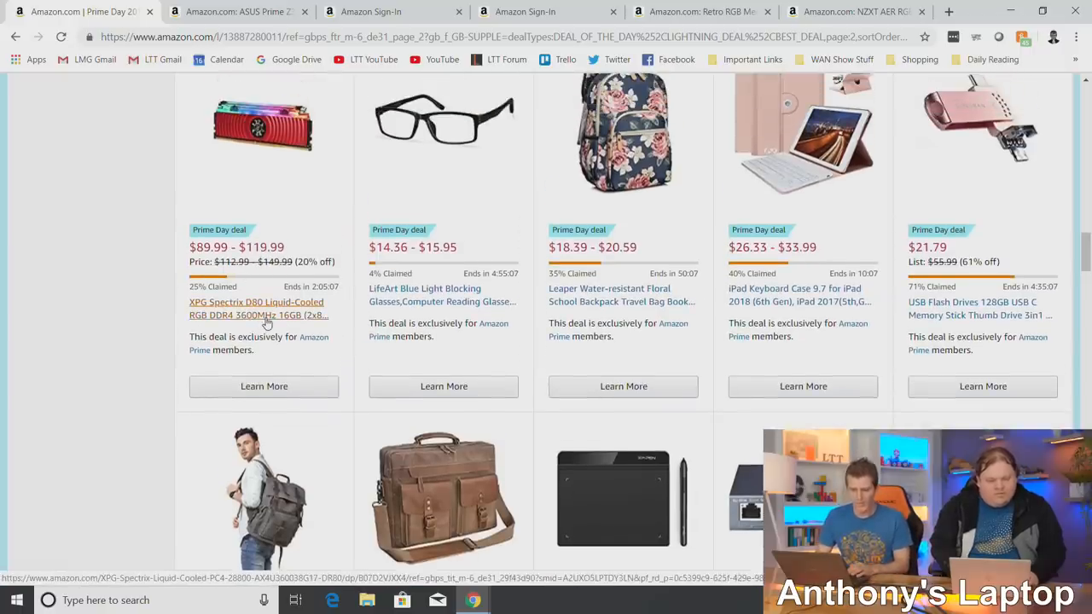
{"action": "scroll", "scroll_direction": "down", "scroll_amount": 3}
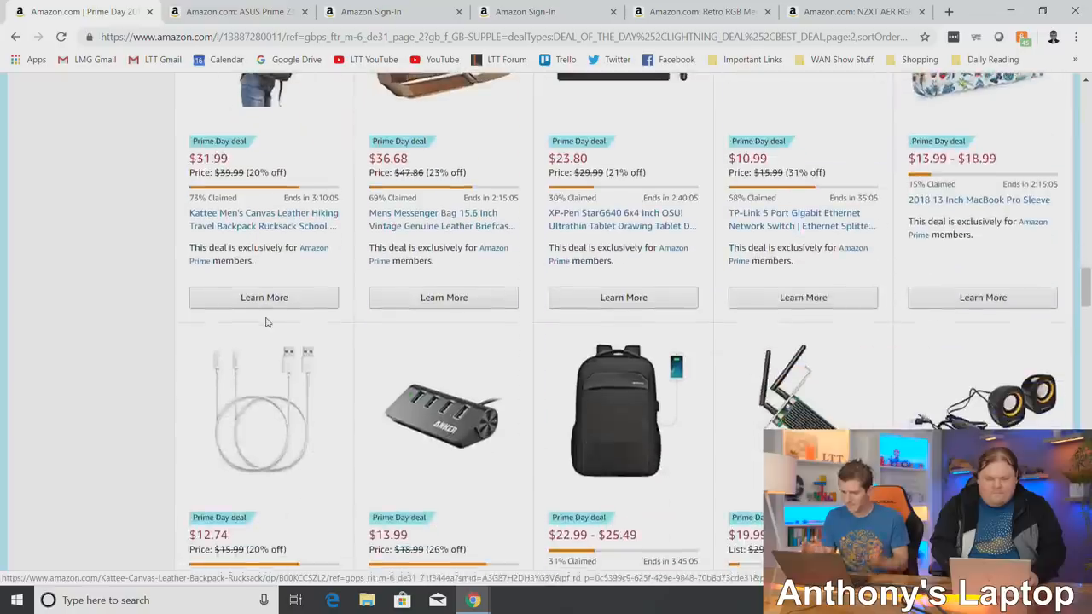
{"action": "scroll", "scroll_direction": "down", "scroll_amount": 3}
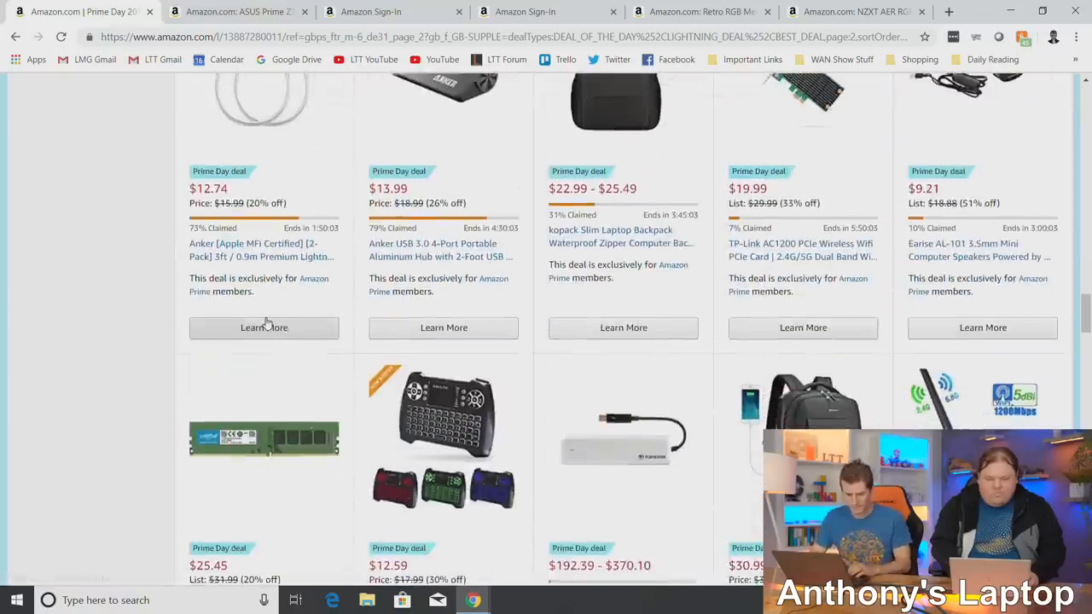
{"action": "scroll", "scroll_direction": "down", "scroll_amount": 3}
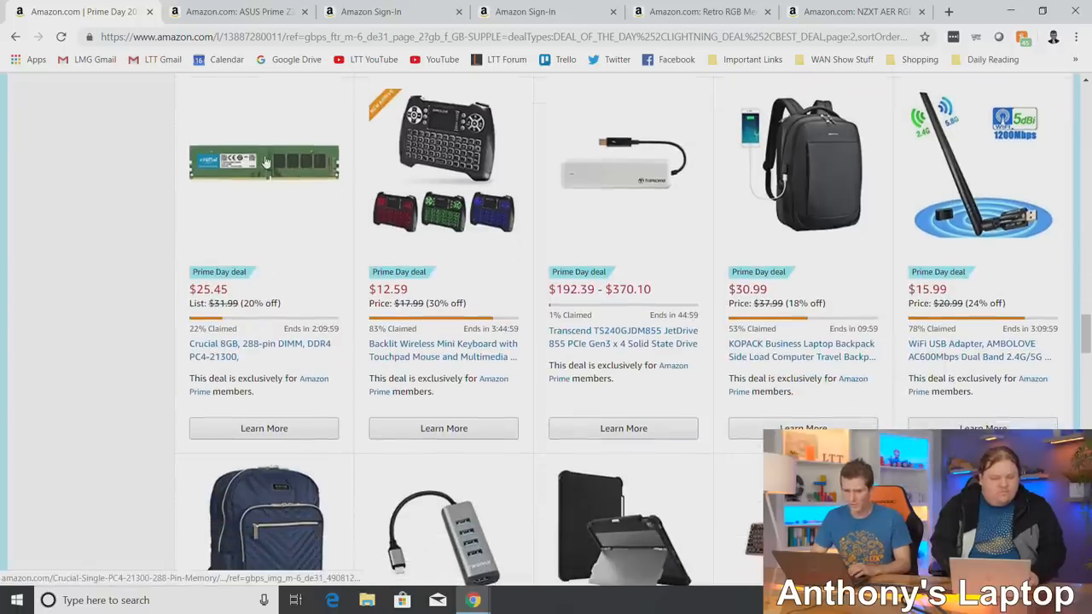
{"action": "type", "text": "sheets.google.com"}
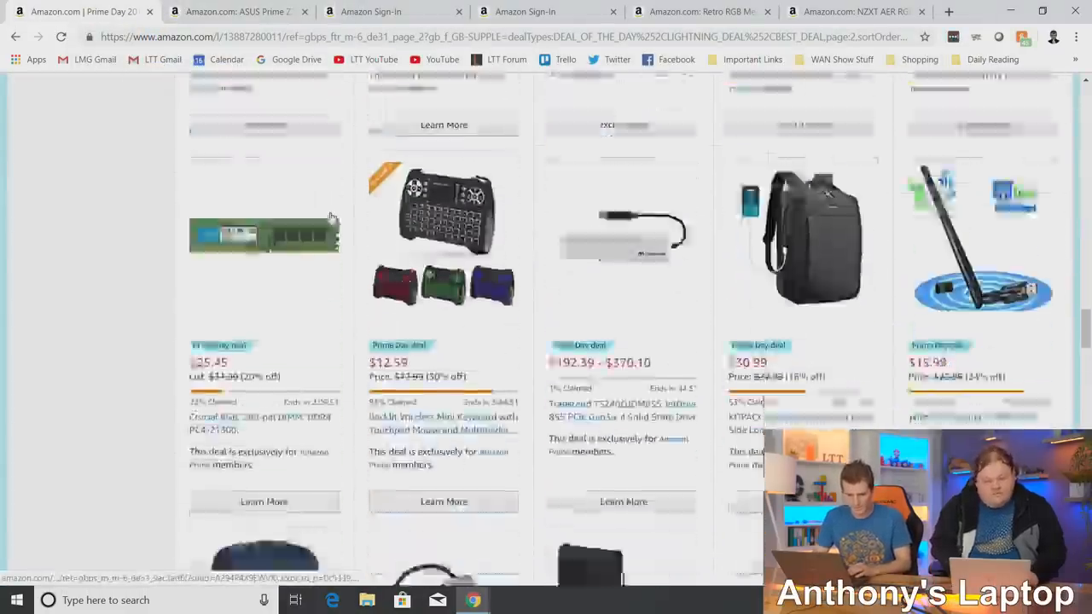
{"action": "scroll", "scroll_direction": "down", "scroll_amount": 3}
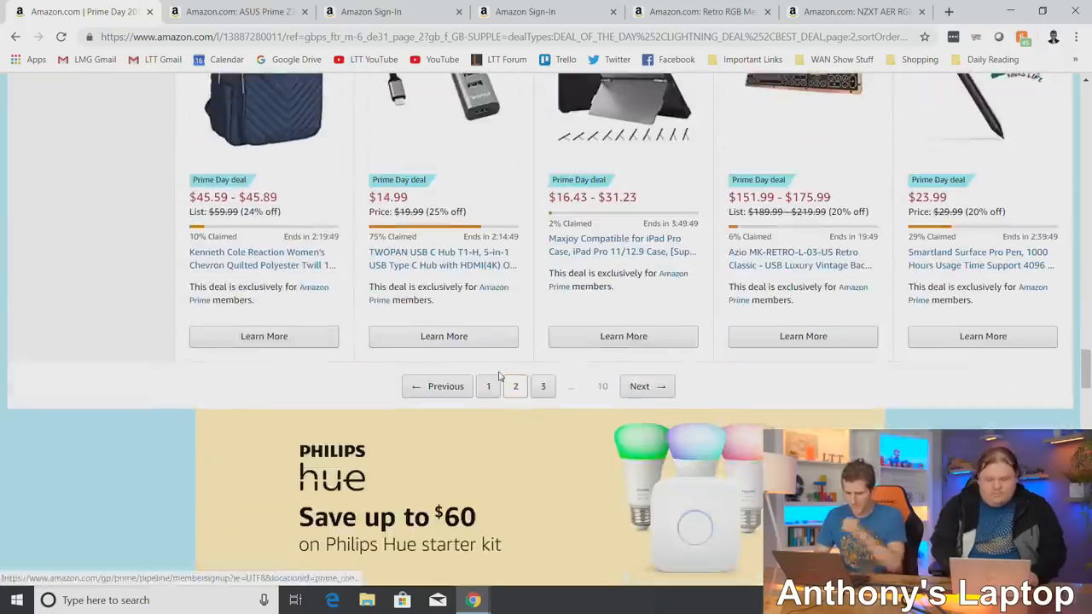
{"action": "scroll", "scroll_direction": "down", "scroll_amount": 3}
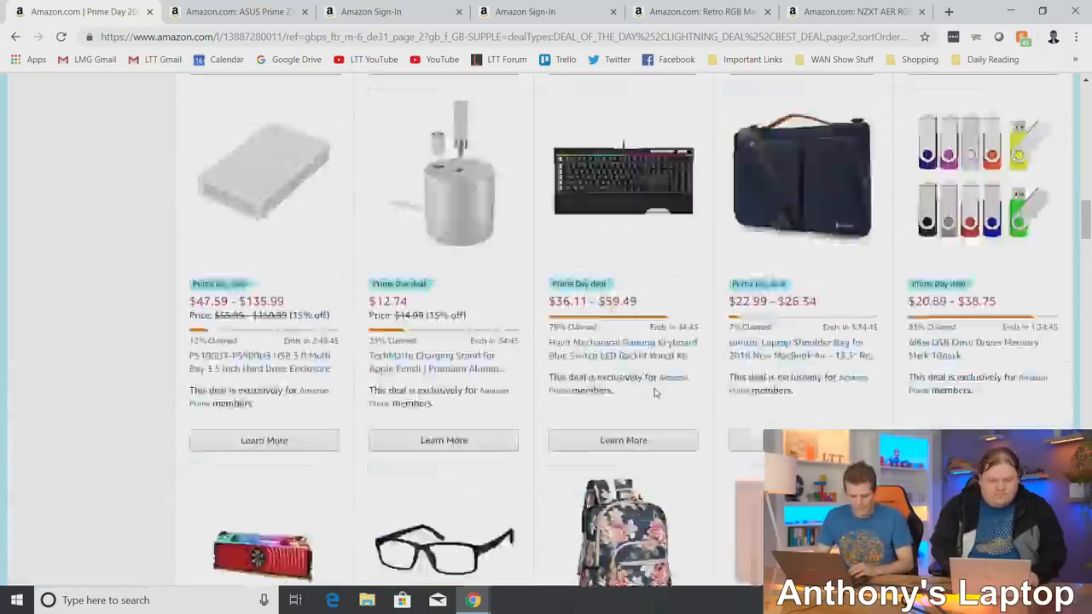
{"action": "scroll", "scroll_direction": "down", "scroll_amount": 3}
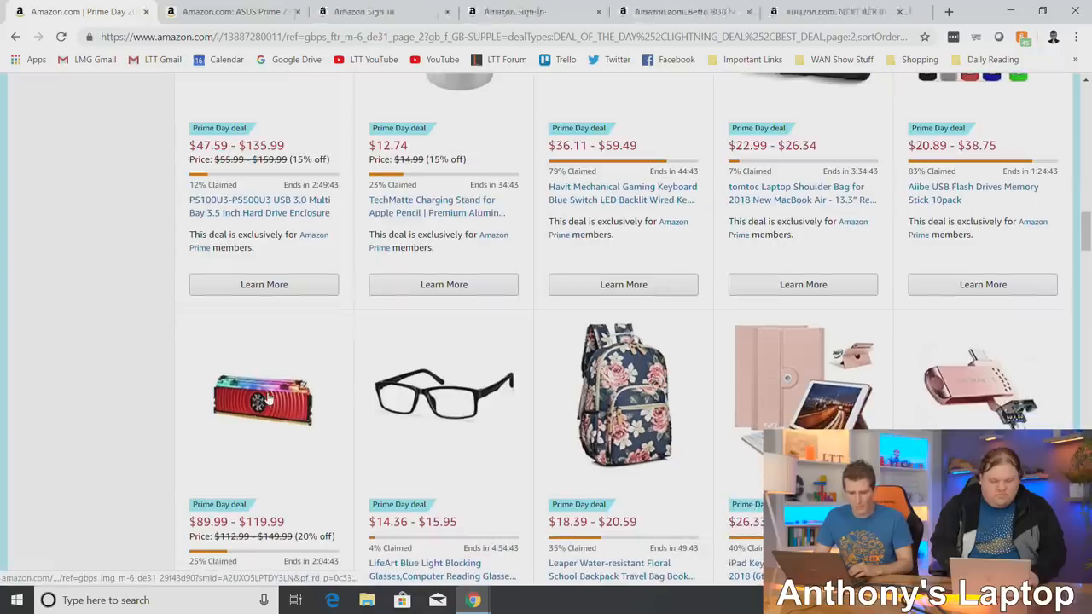
{"action": "scroll", "scroll_direction": "down", "scroll_amount": 3}
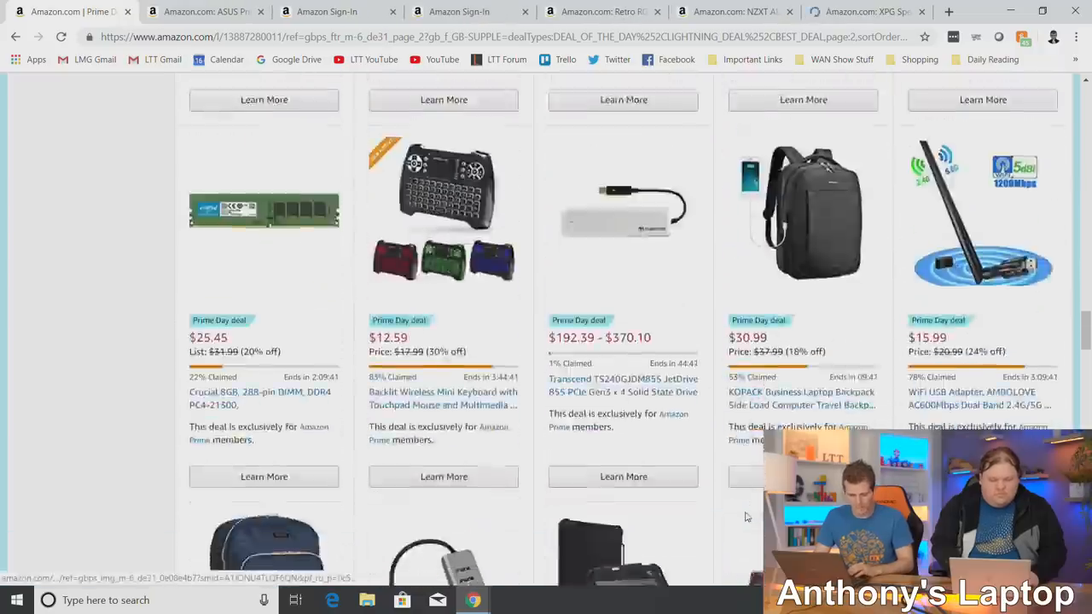
{"action": "scroll", "scroll_direction": "down", "scroll_amount": 3}
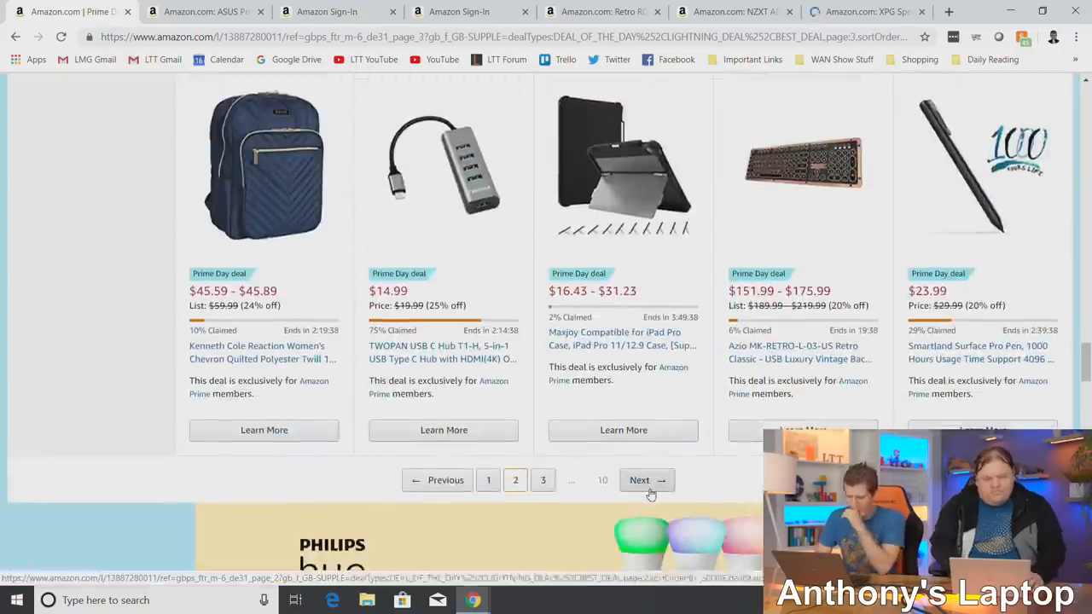
Move to page 4 of the deals and scroll through its listings.
{"action": "left_click", "coordinate": [638, 480]}
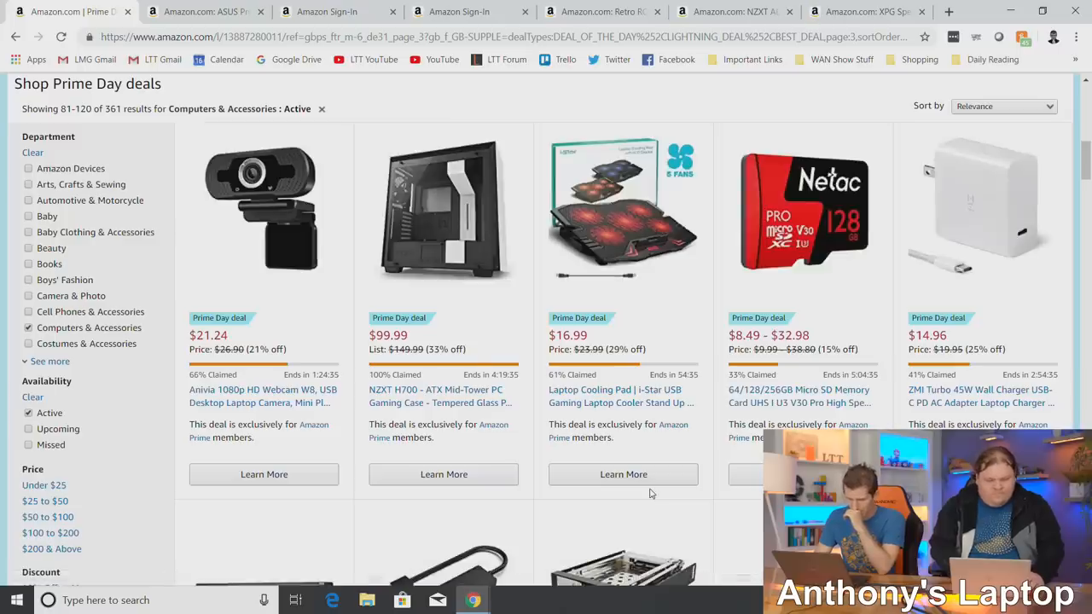
{"action": "scroll", "scroll_direction": "down", "scroll_amount": 3}
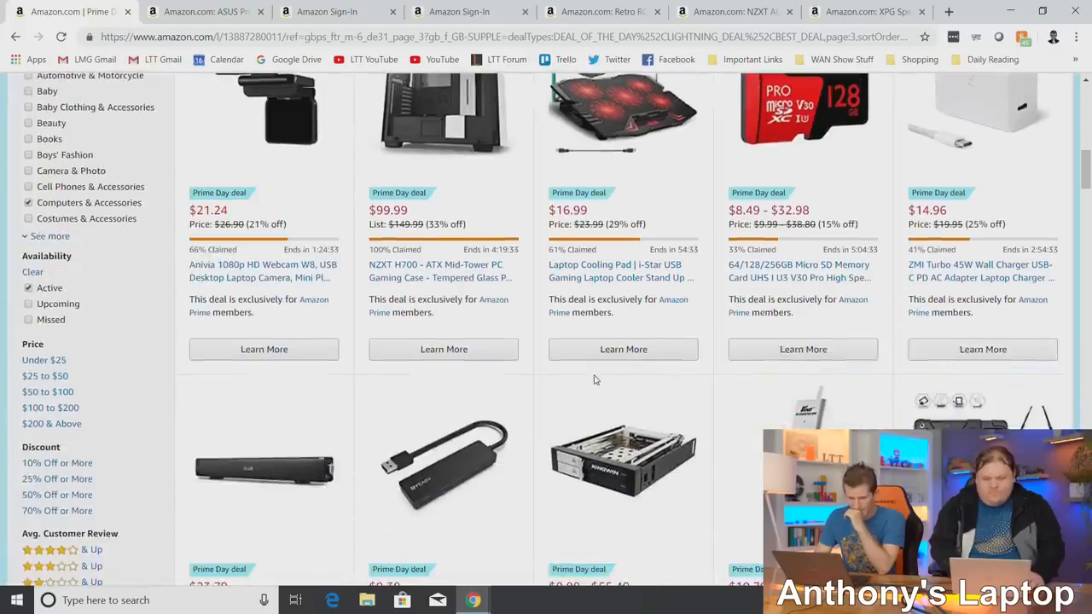
{"action": "scroll", "scroll_direction": "down", "scroll_amount": 3}
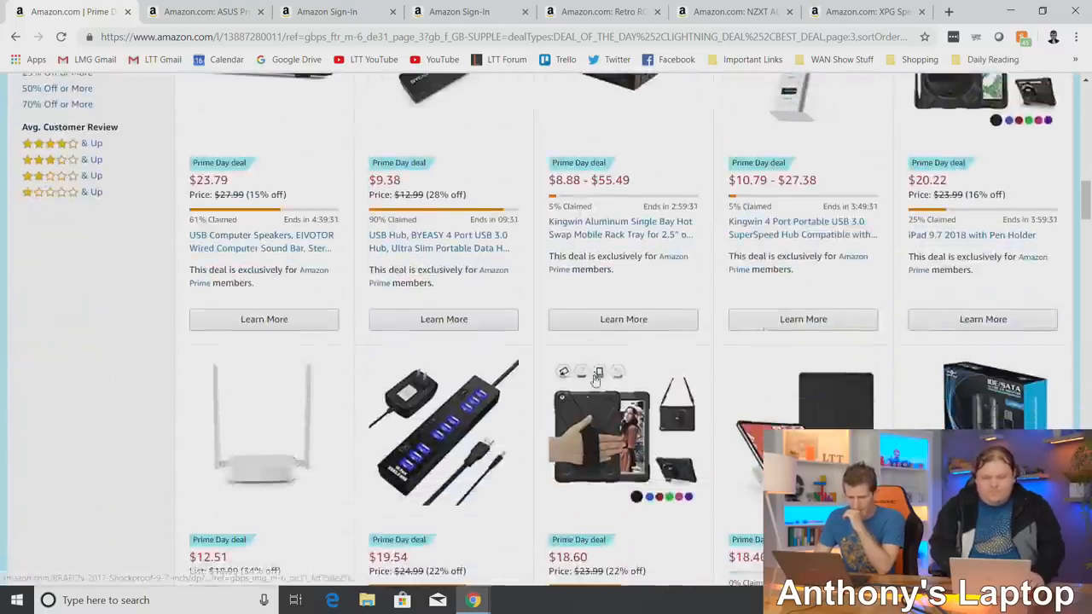
{"action": "scroll", "scroll_direction": "down", "scroll_amount": 3}
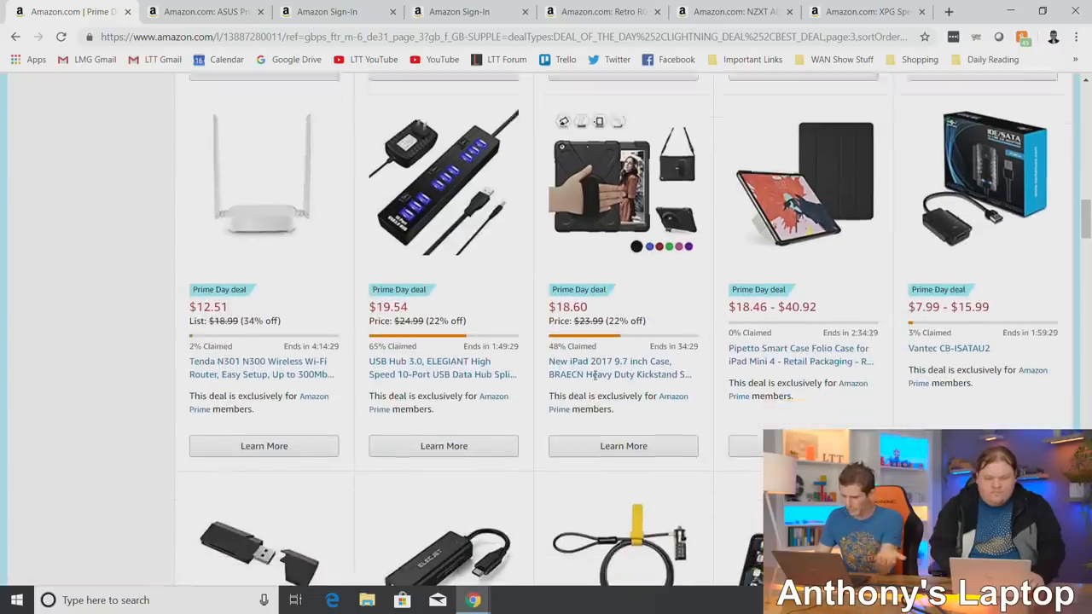
{"action": "scroll", "scroll_direction": "down", "scroll_amount": 3}
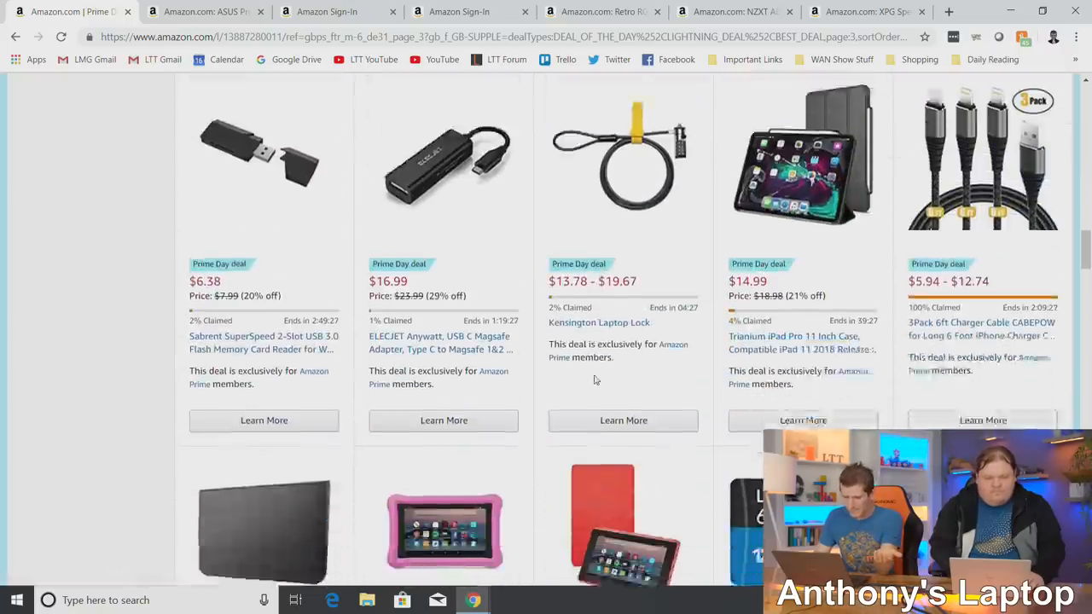
{"action": "scroll", "scroll_direction": "down", "scroll_amount": 3}
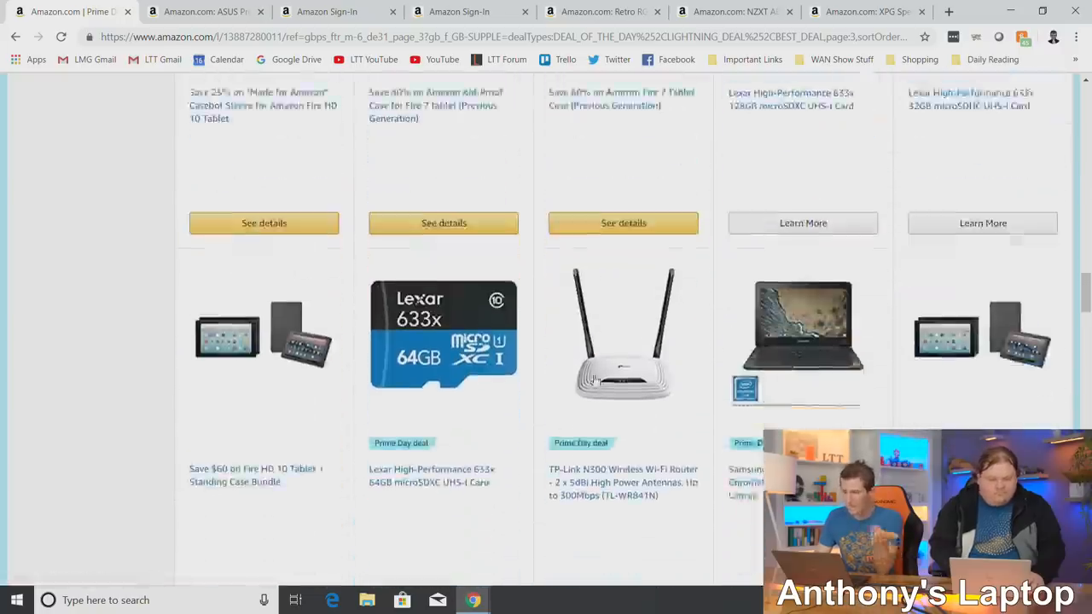
{"action": "scroll", "scroll_direction": "down", "scroll_amount": 3}
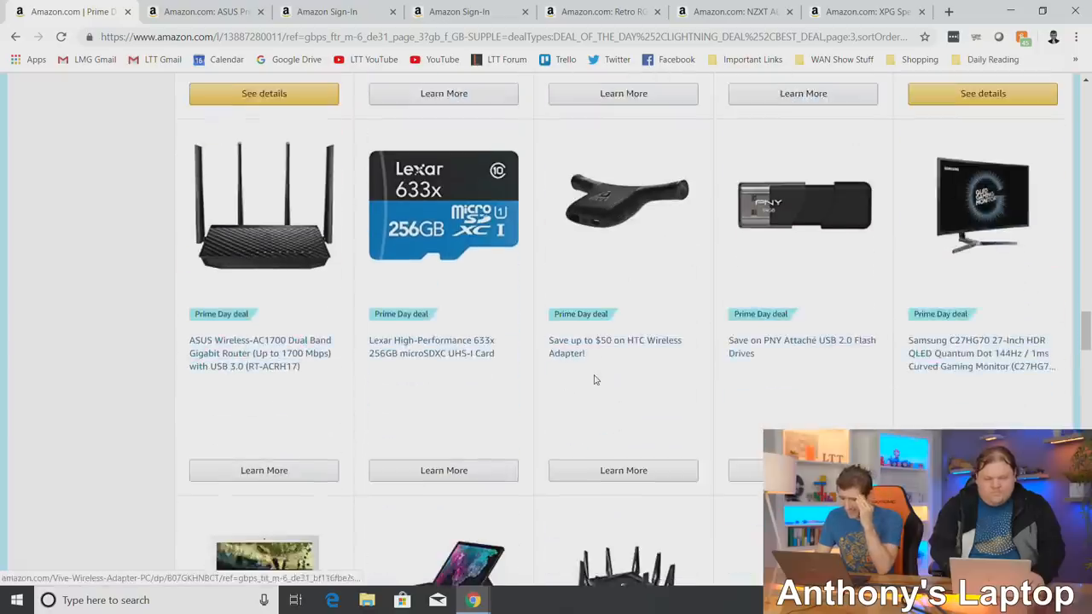
{"action": "scroll", "scroll_direction": "down", "scroll_amount": 3}
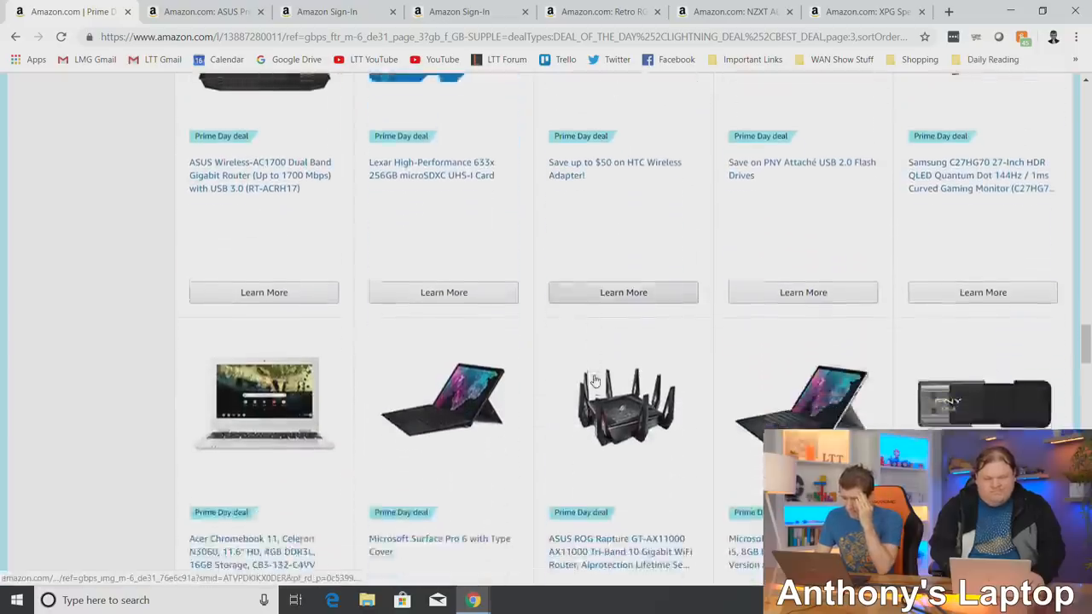
{"action": "scroll", "scroll_direction": "down", "scroll_amount": 3}
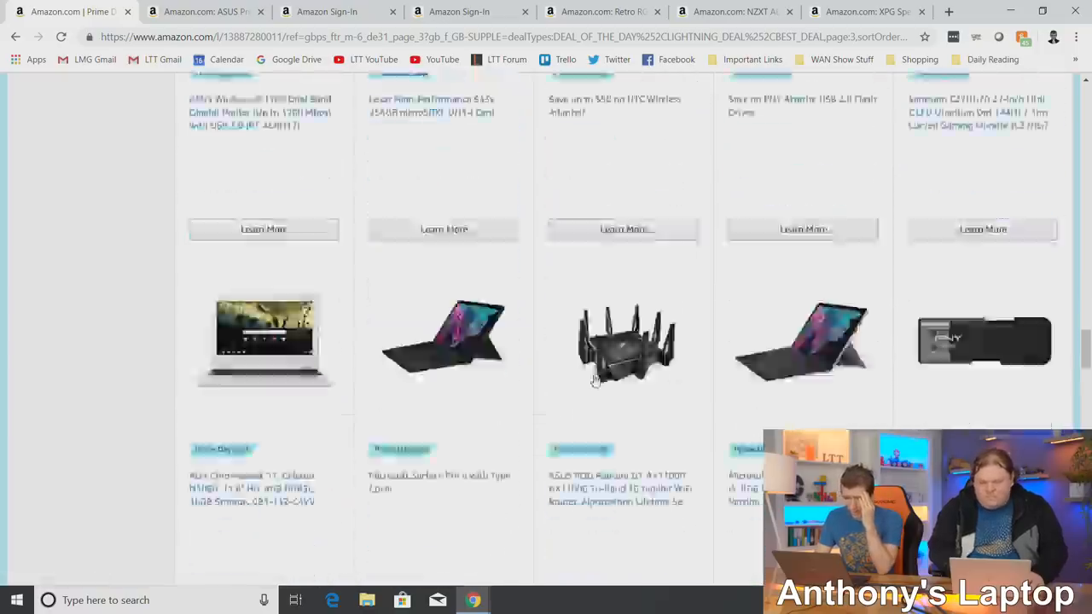
{"action": "scroll", "scroll_direction": "down", "scroll_amount": 3}
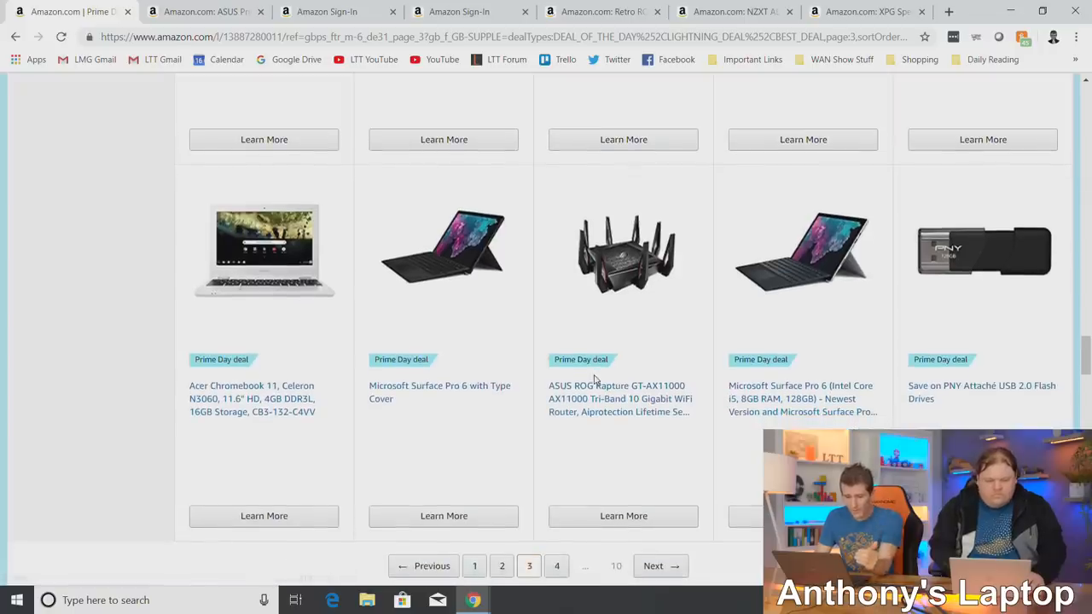
{"action": "scroll", "scroll_direction": "down", "scroll_amount": 3}
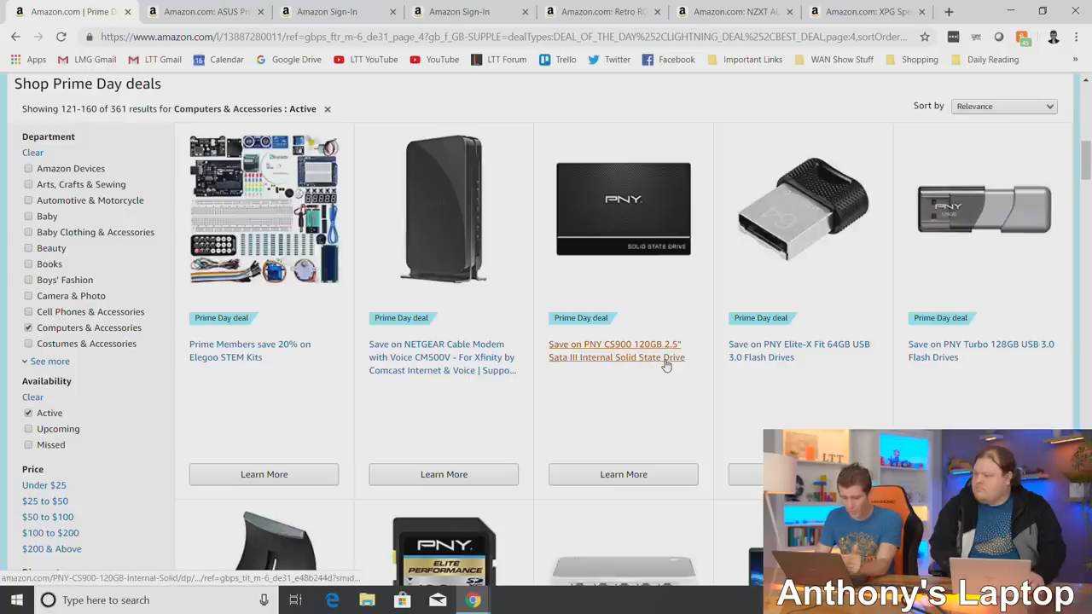
{"action": "scroll", "scroll_direction": "down", "scroll_amount": 3}
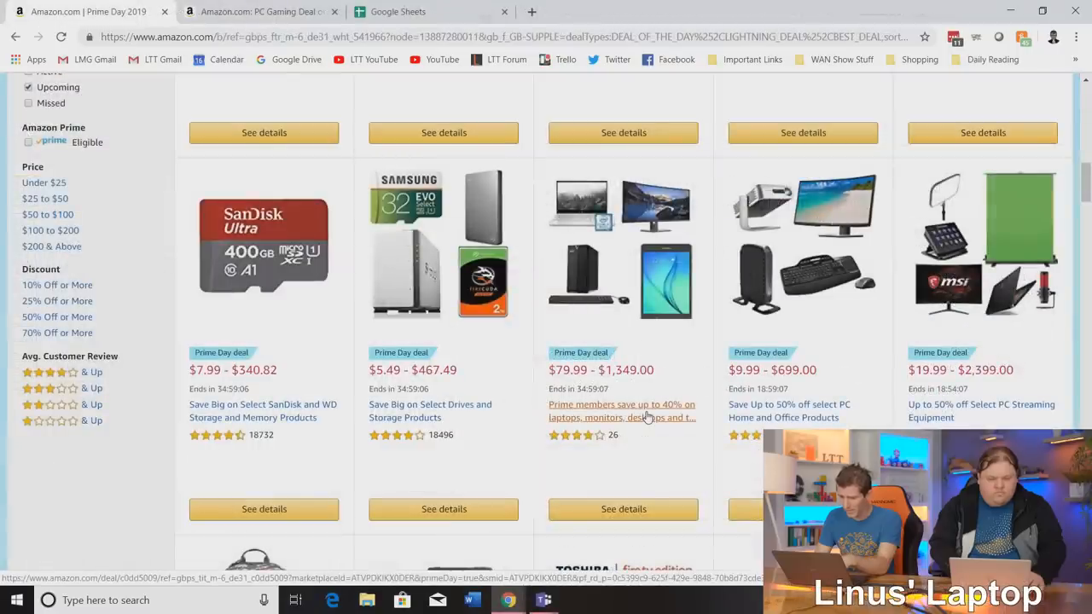
Scroll the deals and open the PC gaming deals in a new tab.
{"action": "scroll", "scroll_direction": "down", "scroll_amount": 3}
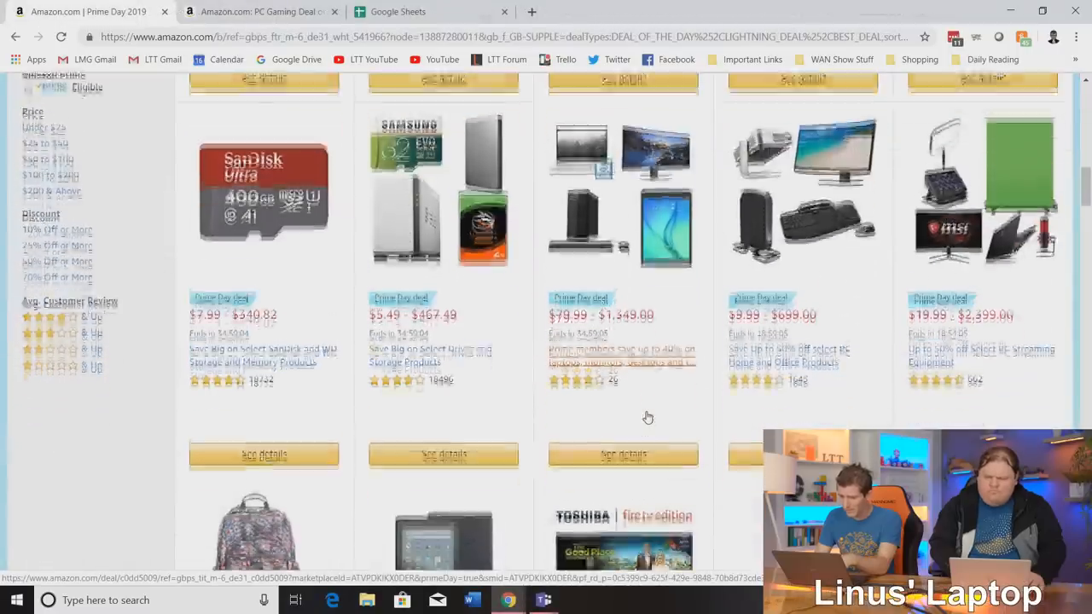
{"action": "scroll", "scroll_direction": "down", "scroll_amount": 3}
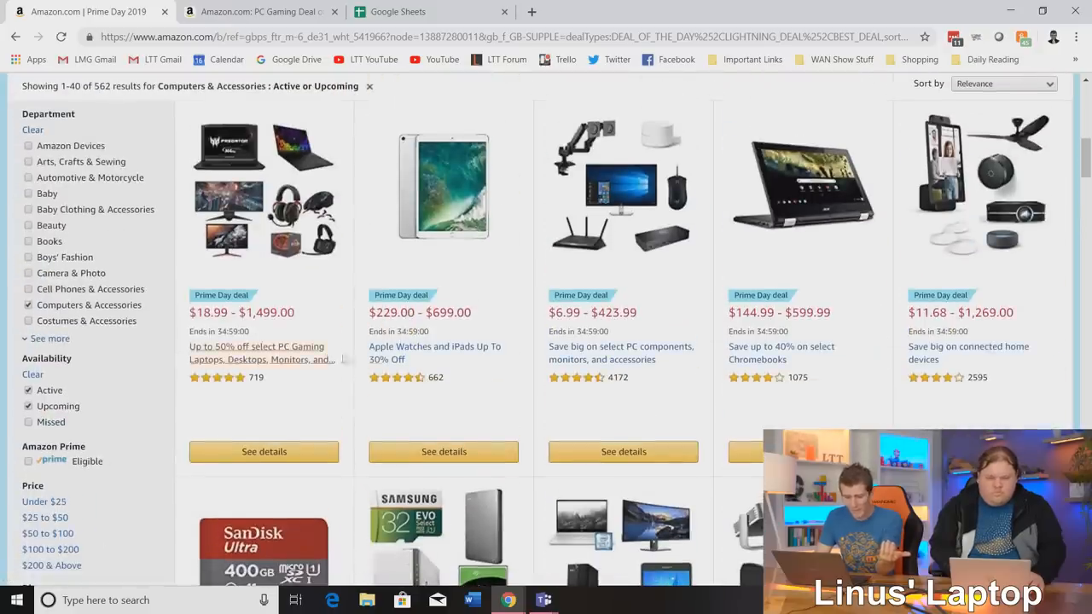
{"action": "scroll", "scroll_direction": "down", "scroll_amount": 3}
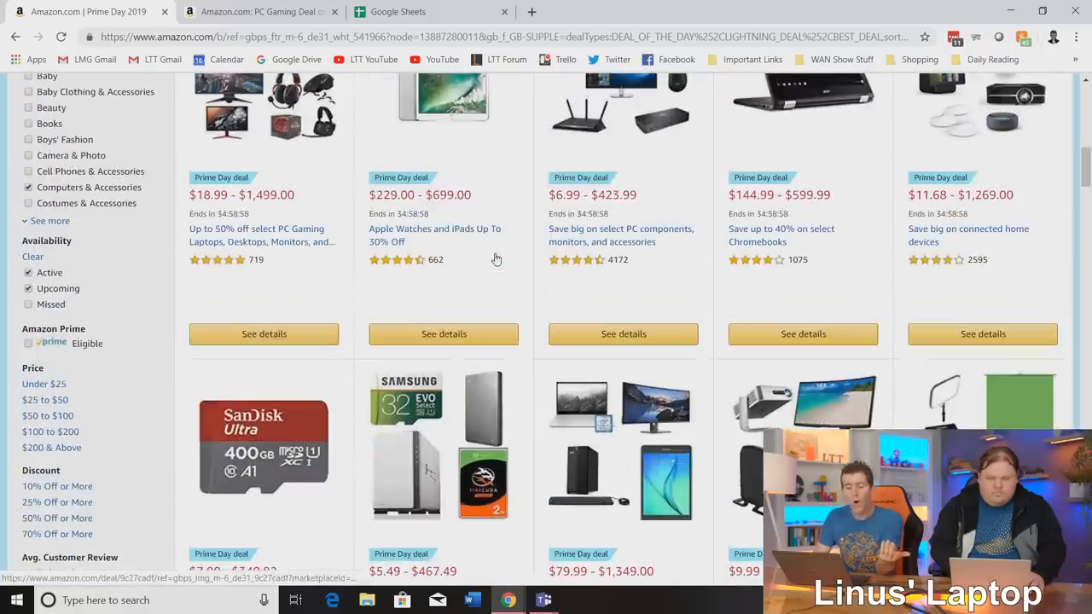
{"action": "right_click", "coordinate": [264, 333]}
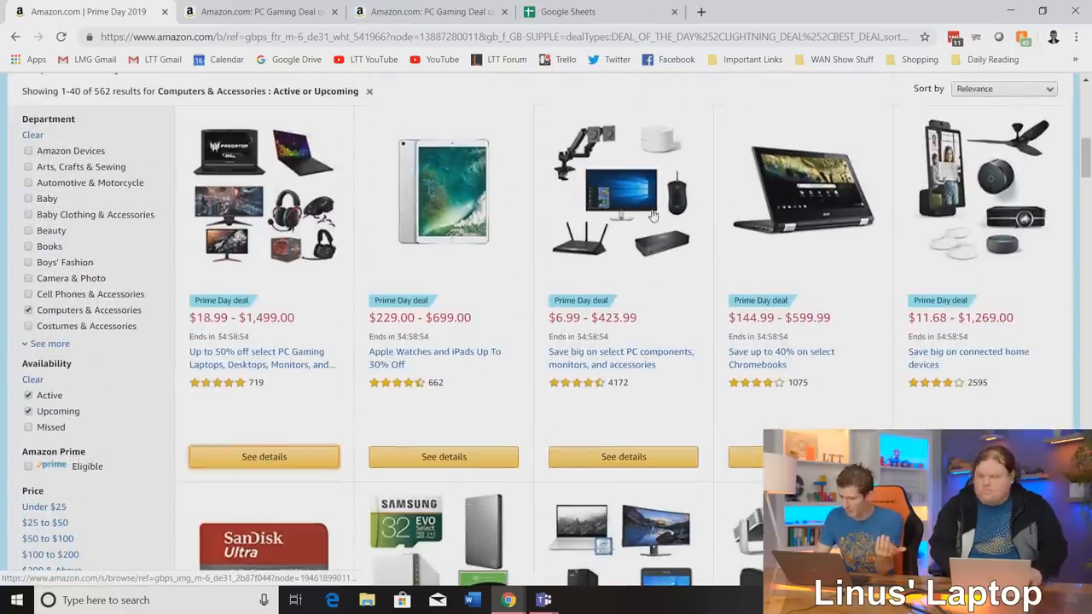
Scroll through the PC gaming deals and jump to the final page, 15.
{"action": "scroll", "scroll_direction": "down", "scroll_amount": 3}
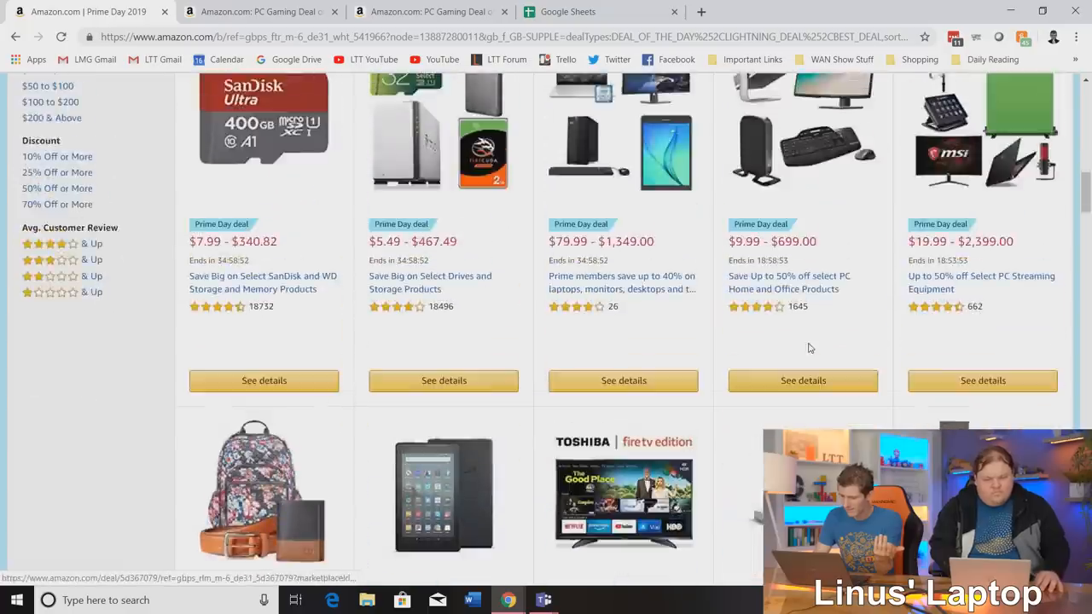
{"action": "scroll", "scroll_direction": "down", "scroll_amount": 3}
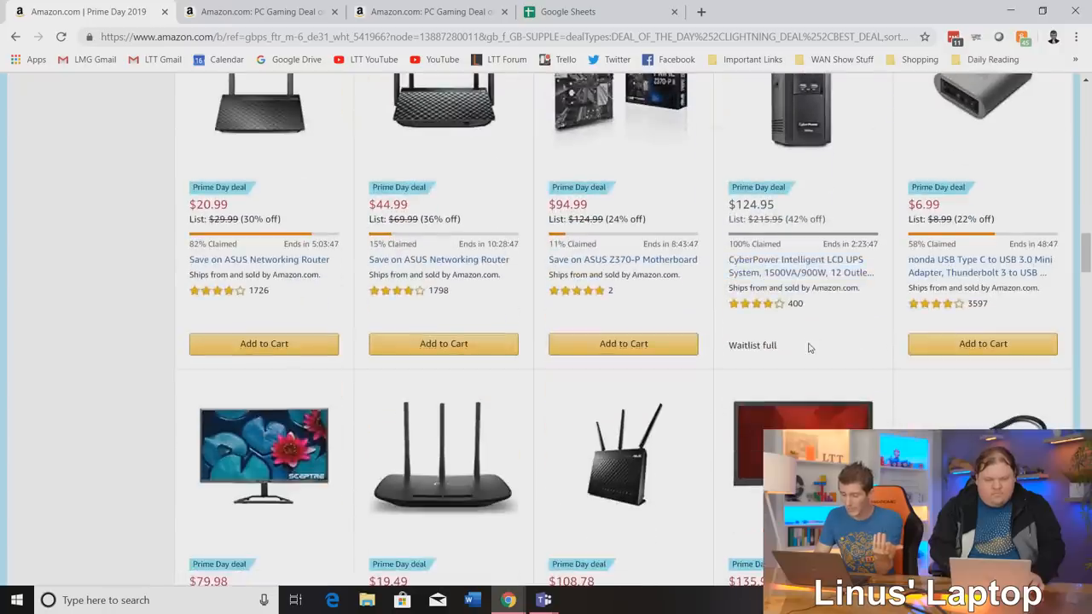
{"action": "scroll", "scroll_direction": "down", "scroll_amount": 3}
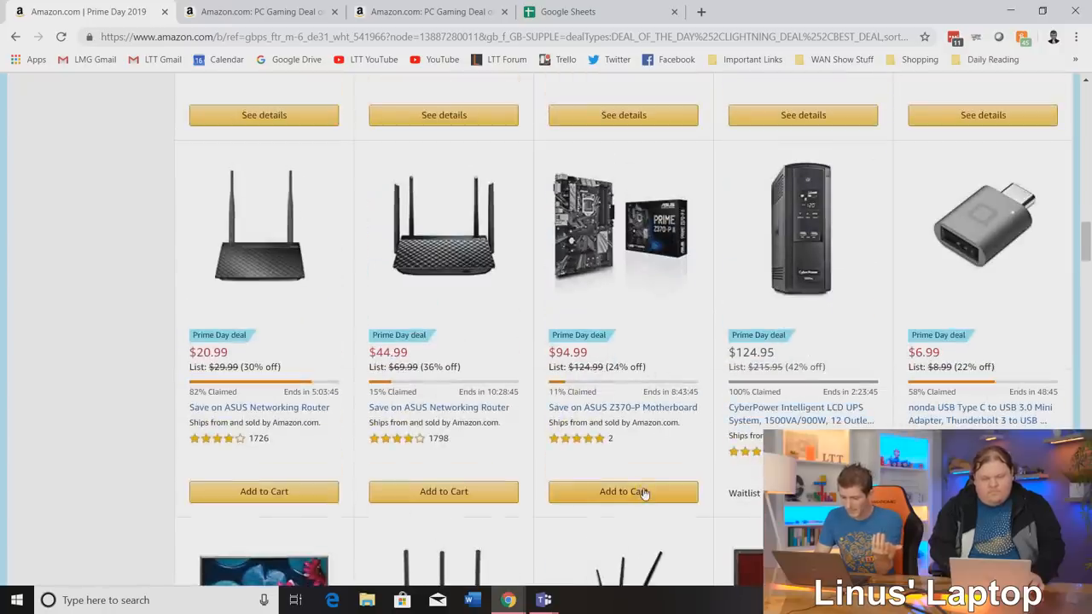
{"action": "scroll", "scroll_direction": "down", "scroll_amount": 3}
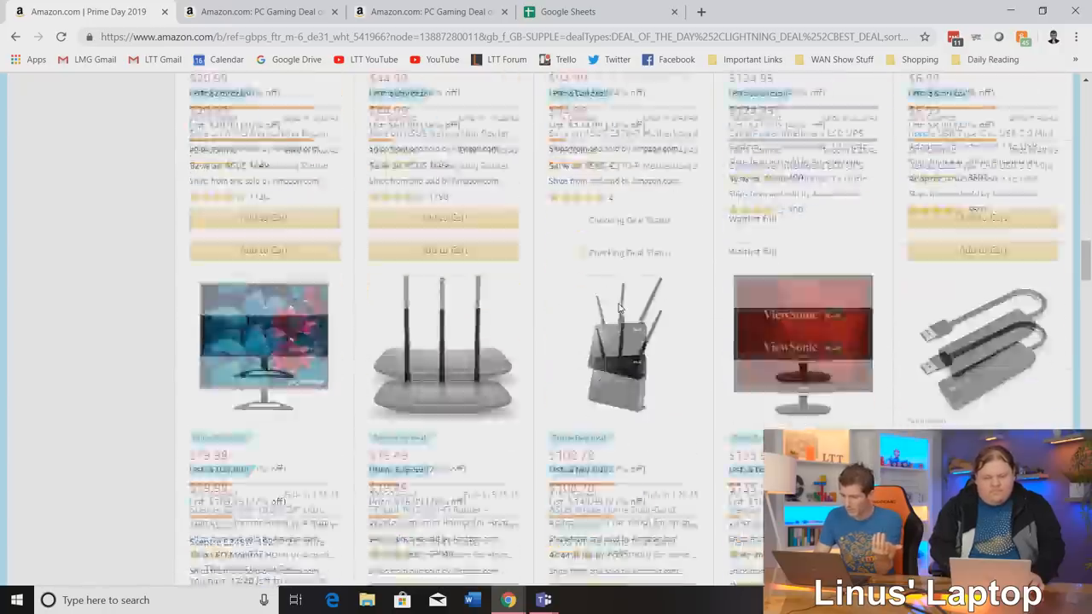
{"action": "scroll", "scroll_direction": "down", "scroll_amount": 3}
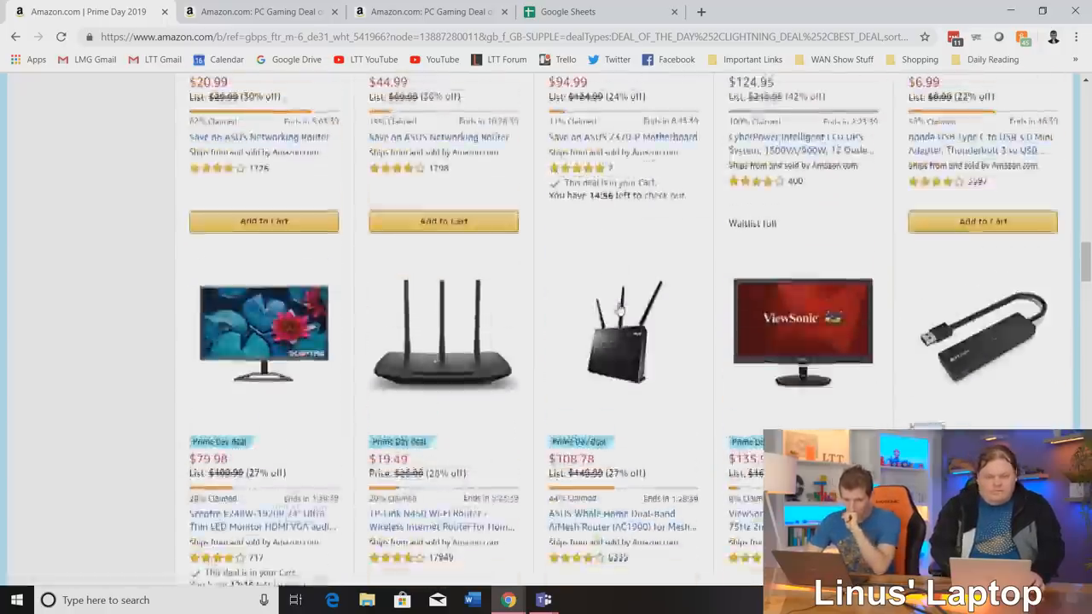
{"action": "scroll", "scroll_direction": "down", "scroll_amount": 3}
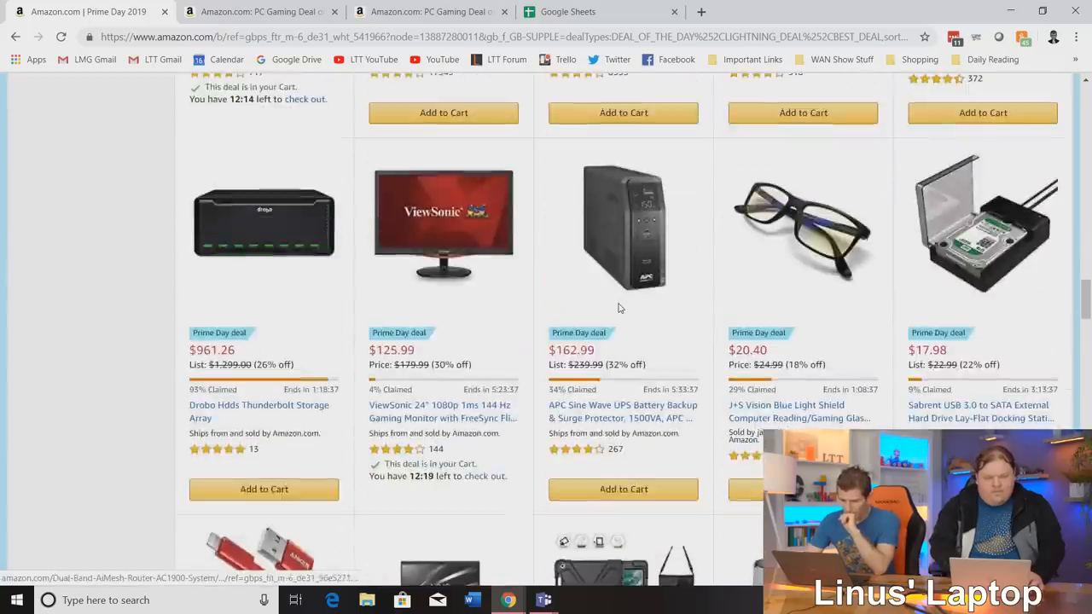
{"action": "scroll", "scroll_direction": "down", "scroll_amount": 3}
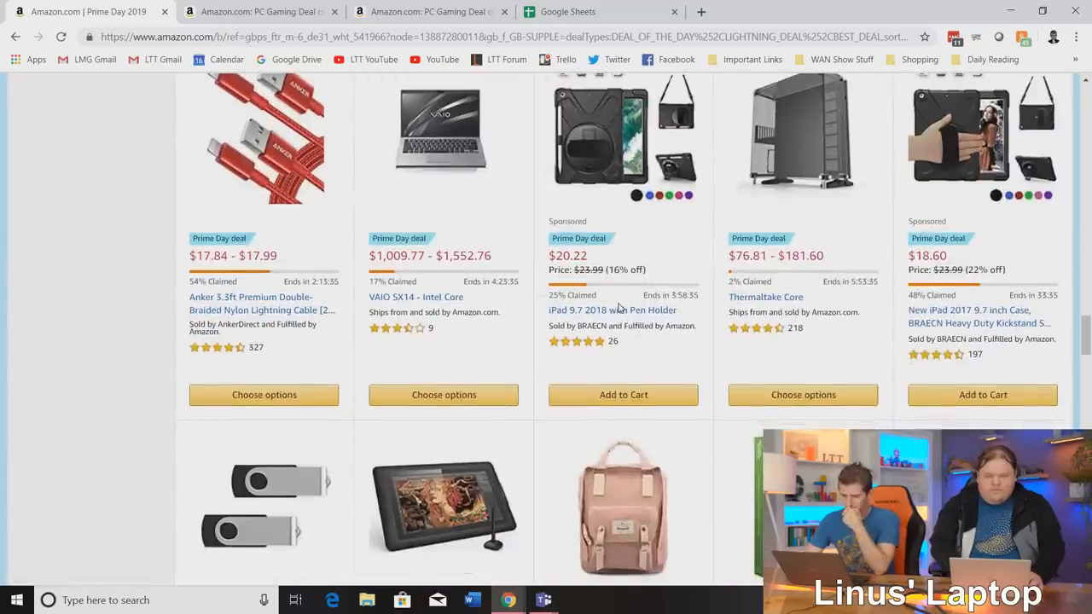
{"action": "scroll", "scroll_direction": "down", "scroll_amount": 3}
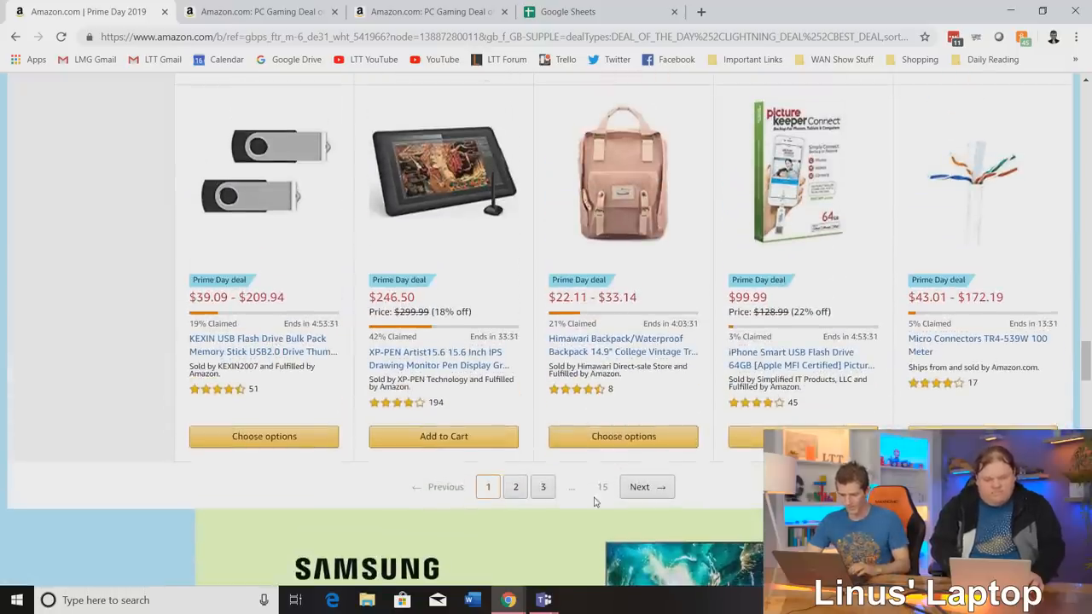
{"action": "left_click", "coordinate": [639, 486]}
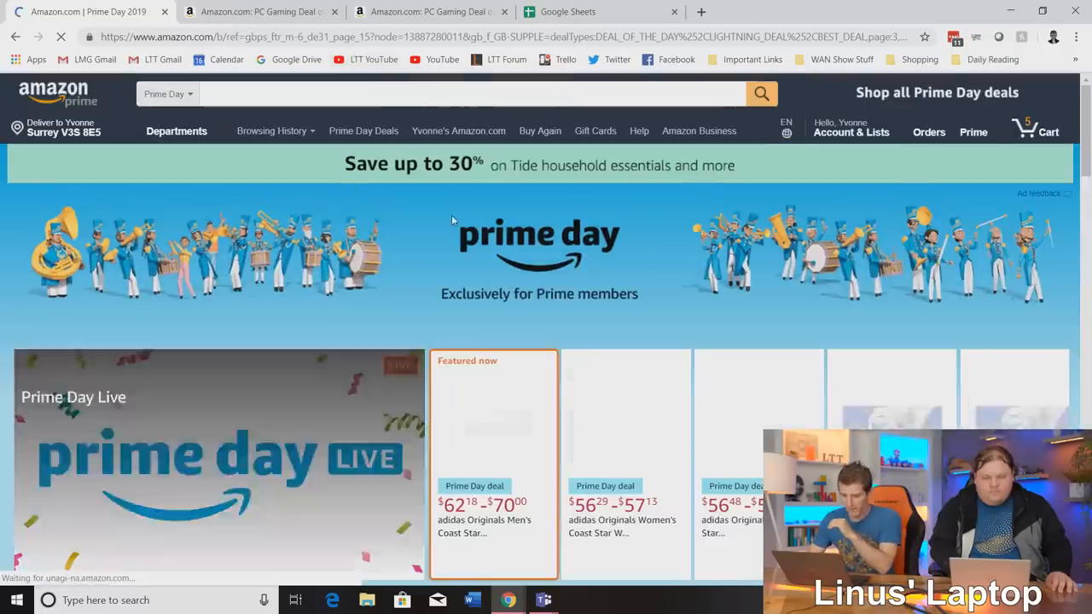
{"action": "scroll", "scroll_direction": "down", "scroll_amount": 3}
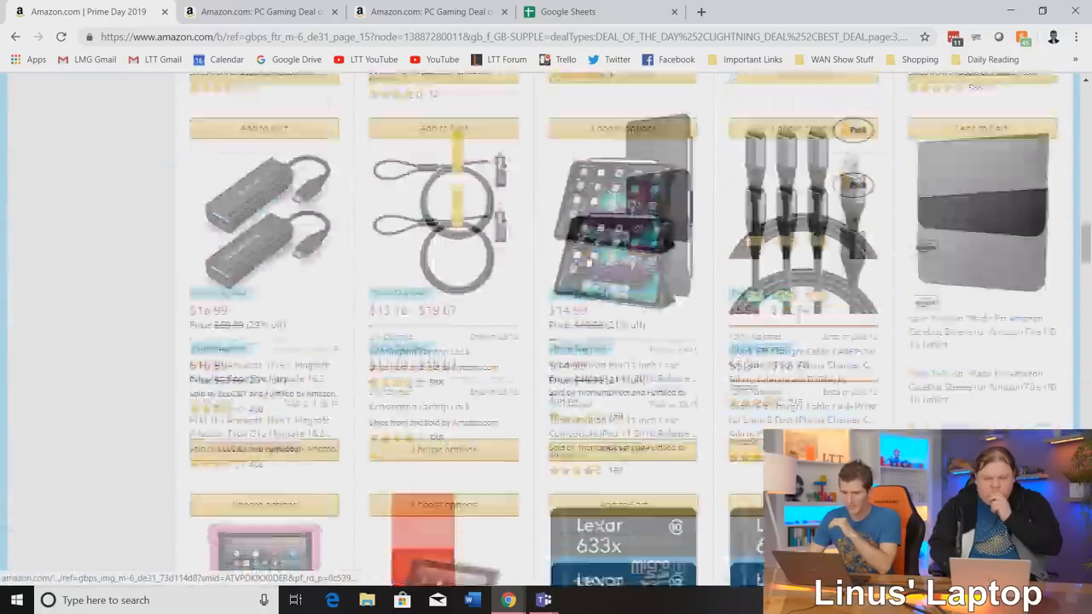
{"action": "scroll", "scroll_direction": "up", "scroll_amount": 3}
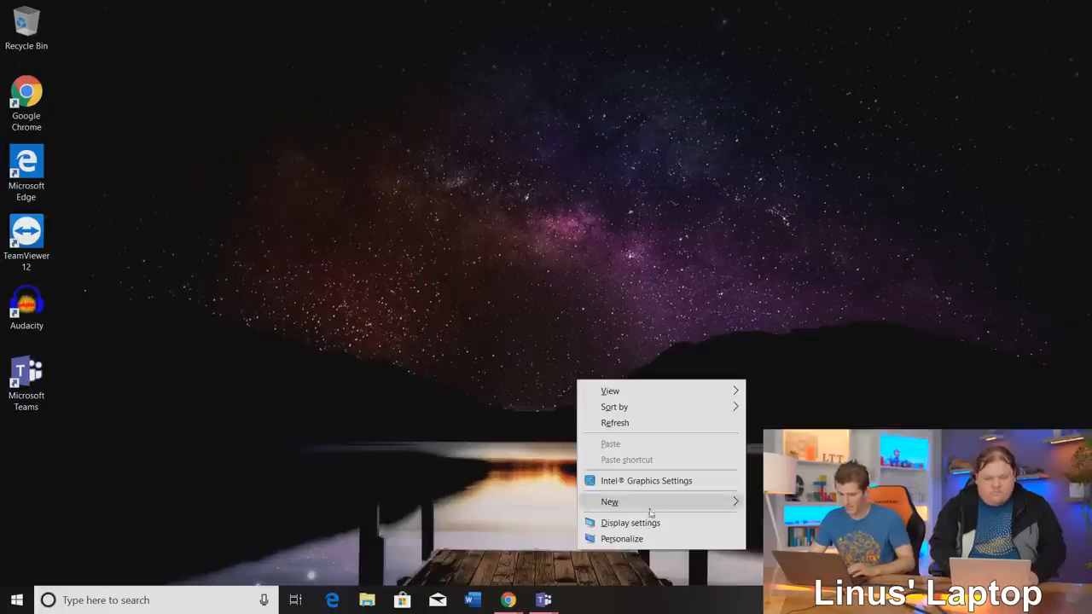
Open Windows Display settings and confirm displays are duplicated at 1920 × 1080.
{"action": "left_click", "coordinate": [630, 523]}
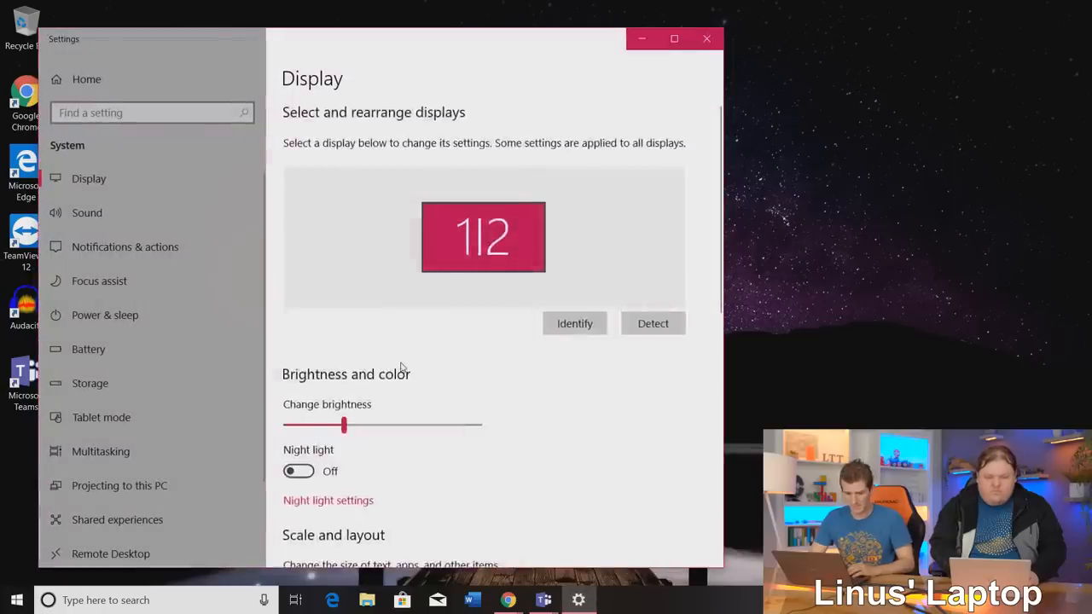
{"action": "scroll", "scroll_direction": "down", "scroll_amount": 3}
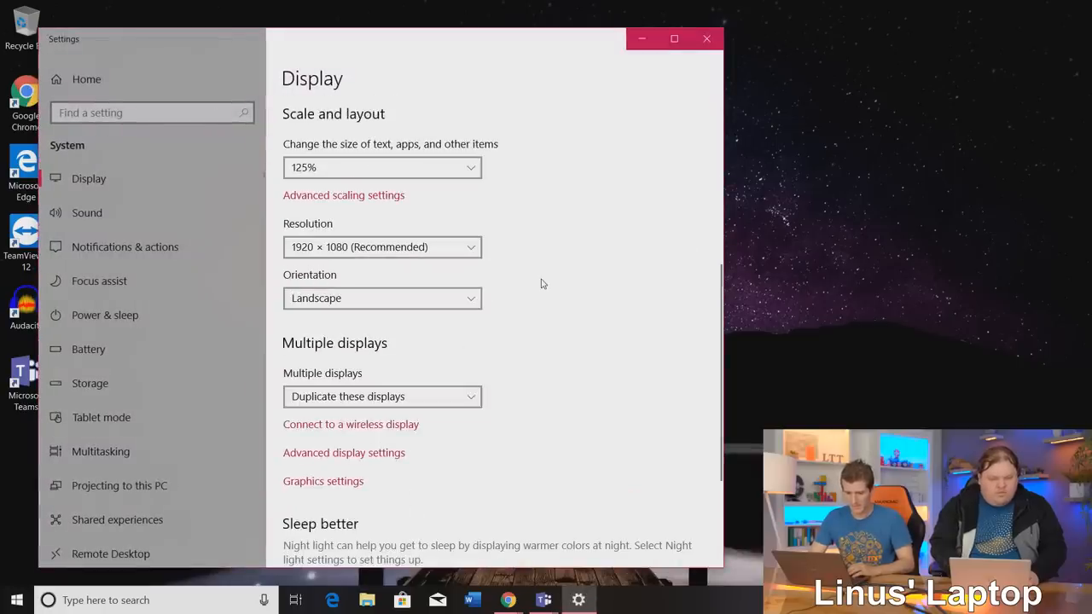
{"action": "mouse_move", "coordinate": [416, 471]}
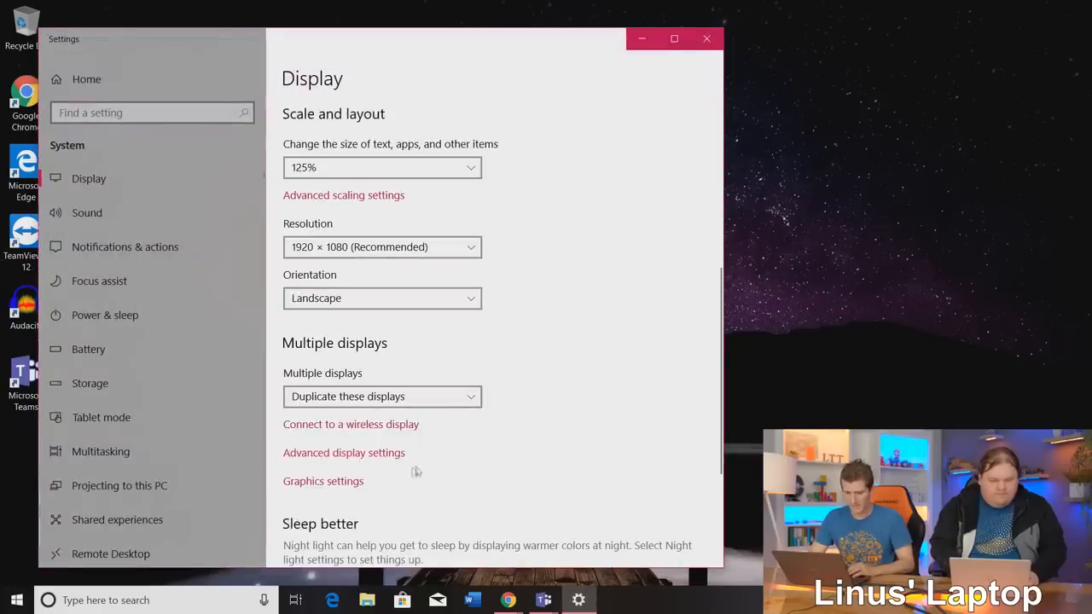
{"action": "left_click", "coordinate": [343, 452]}
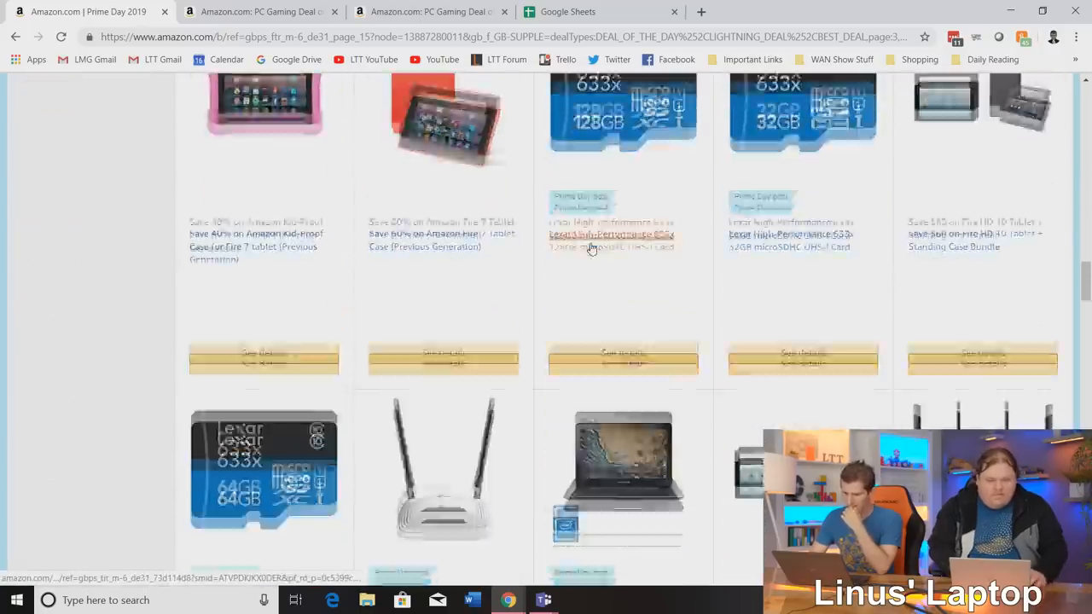
{"action": "scroll", "scroll_direction": "down", "scroll_amount": 3}
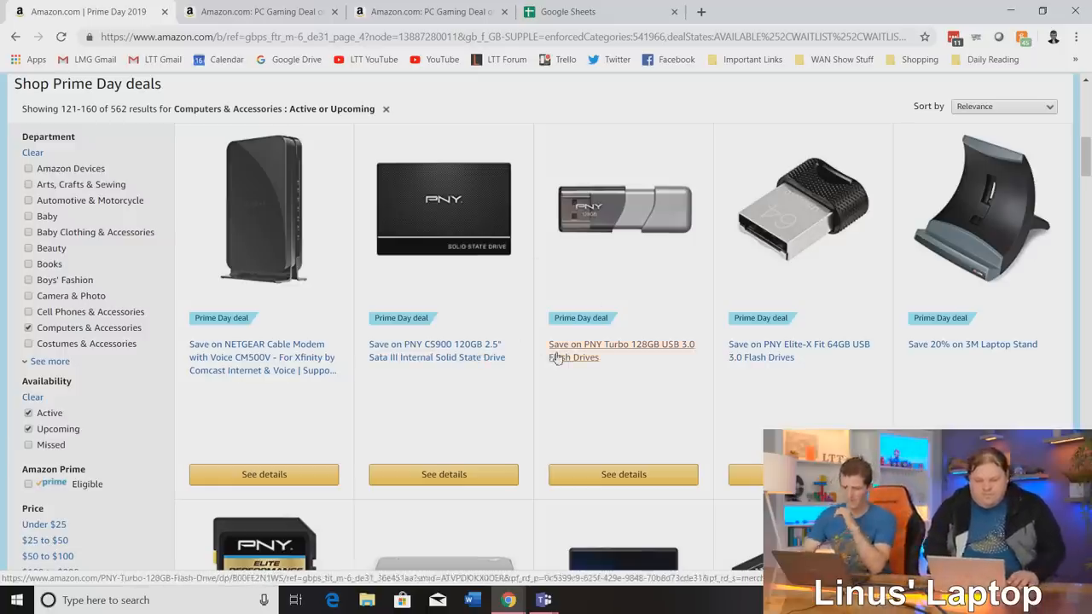
{"action": "scroll", "scroll_direction": "down", "scroll_amount": 3}
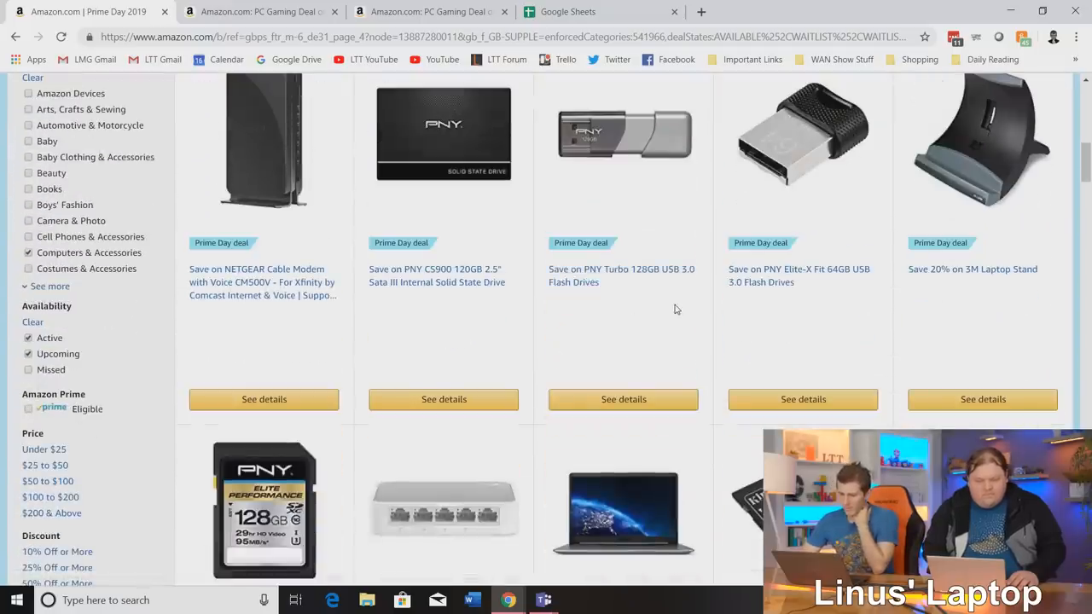
{"action": "scroll", "scroll_direction": "down", "scroll_amount": 3}
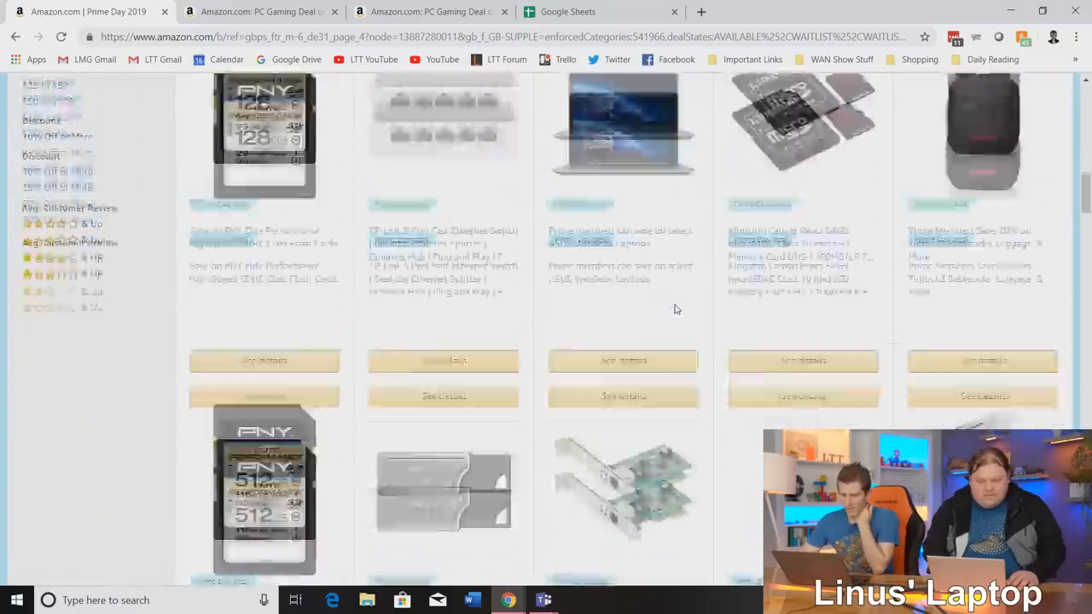
{"action": "scroll", "scroll_direction": "down", "scroll_amount": 3}
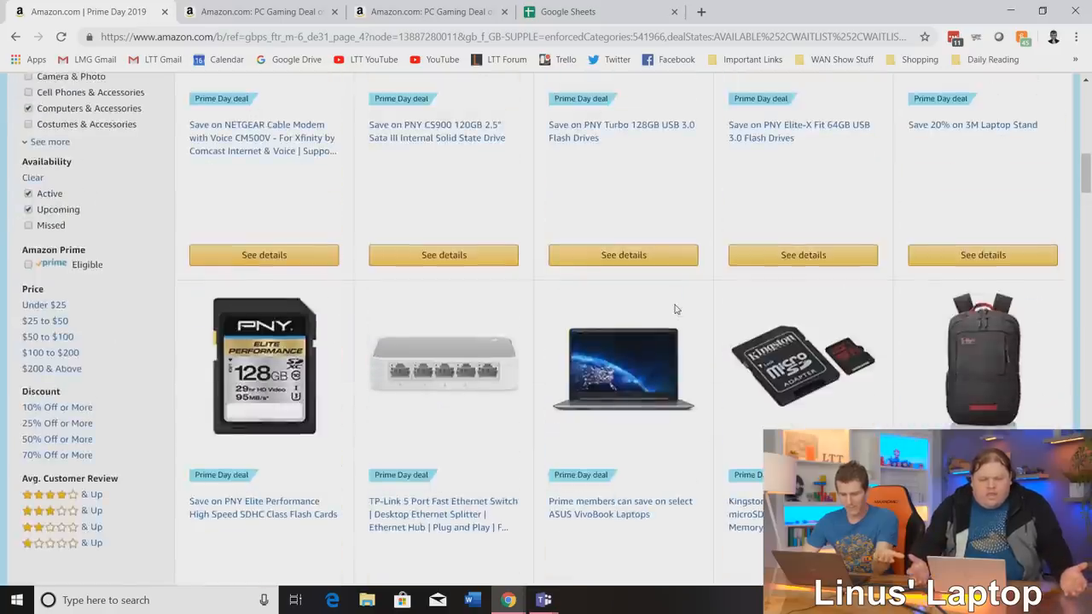
{"action": "scroll", "scroll_direction": "down", "scroll_amount": 3}
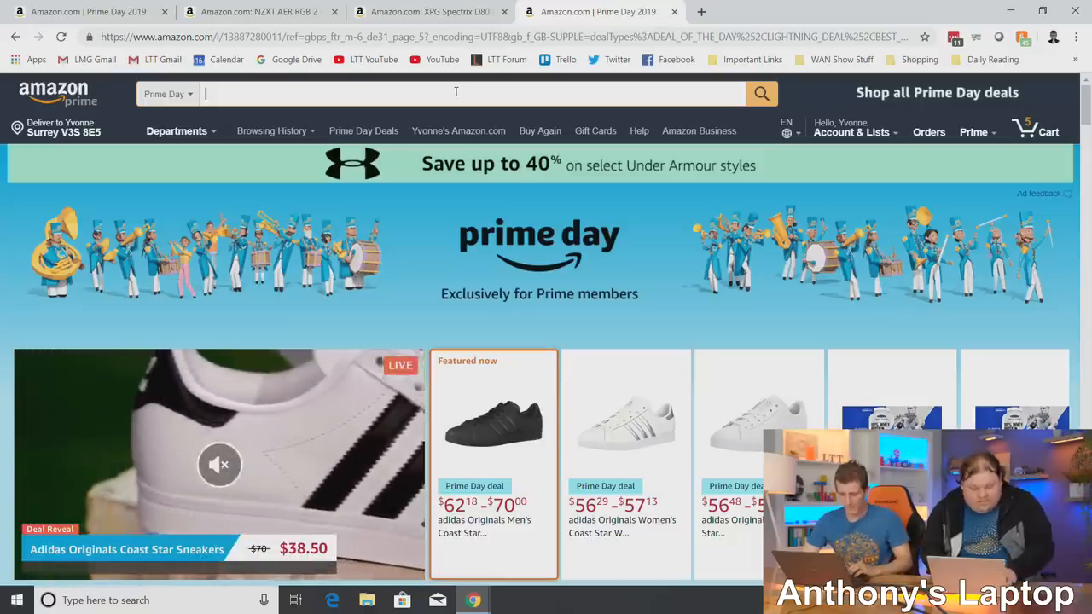
Search Amazon for 'rtx 2070' and scroll the ZOTAC RTX 2070 results.
{"action": "type", "text": "rtx 20"}
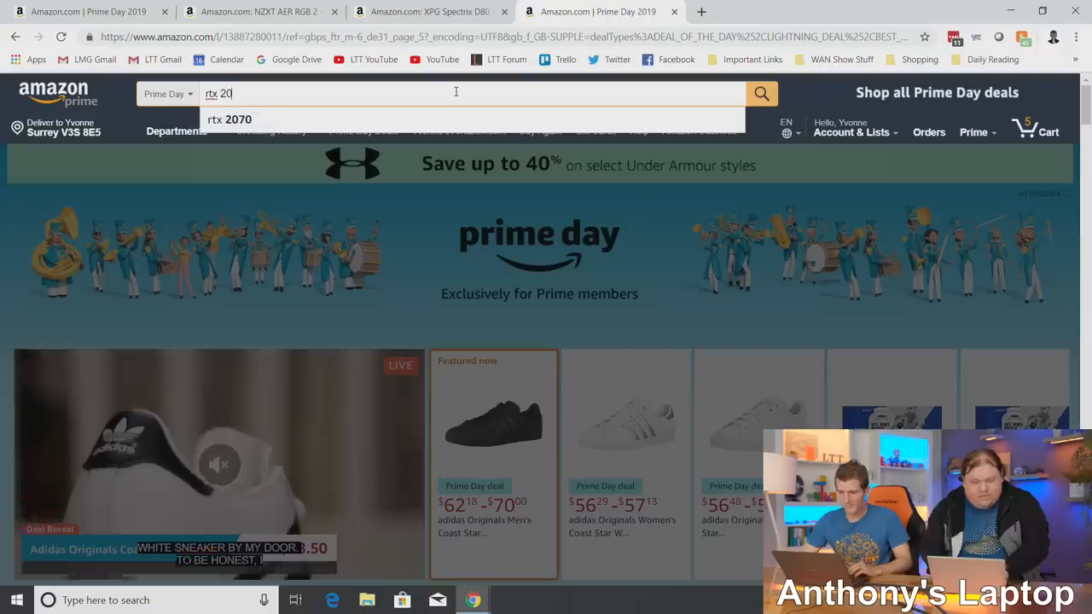
{"action": "key", "text": "enter"}
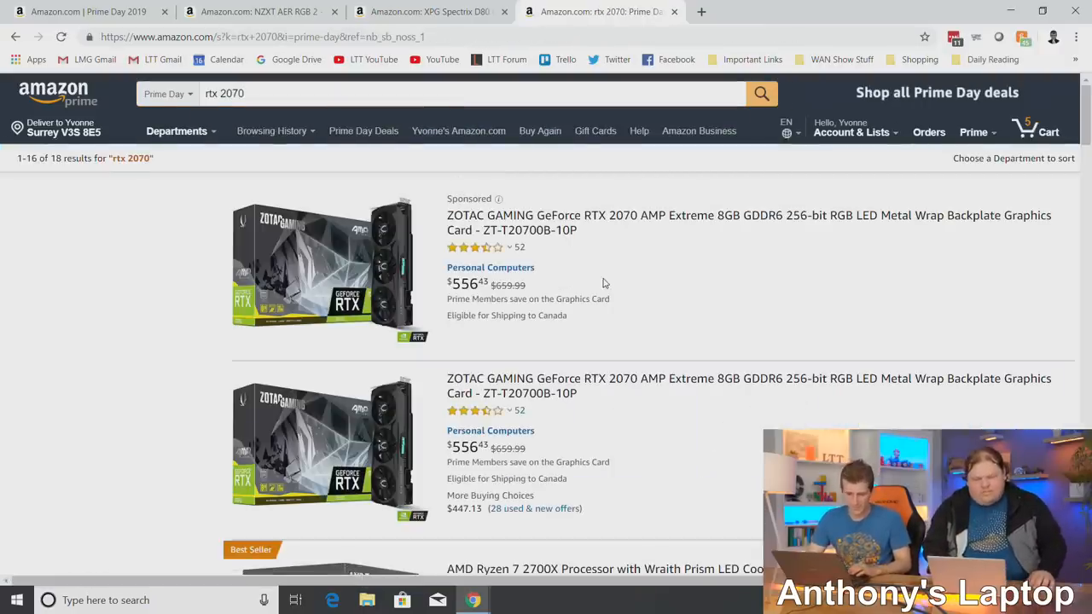
{"action": "scroll", "scroll_direction": "down", "scroll_amount": 3}
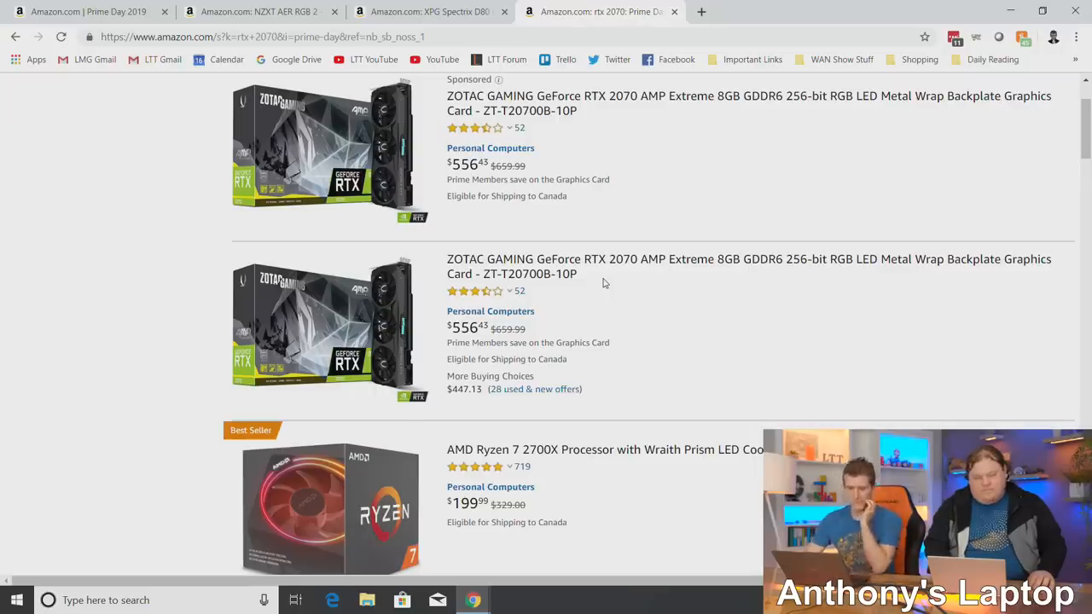
{"action": "scroll", "scroll_direction": "down", "scroll_amount": 3}
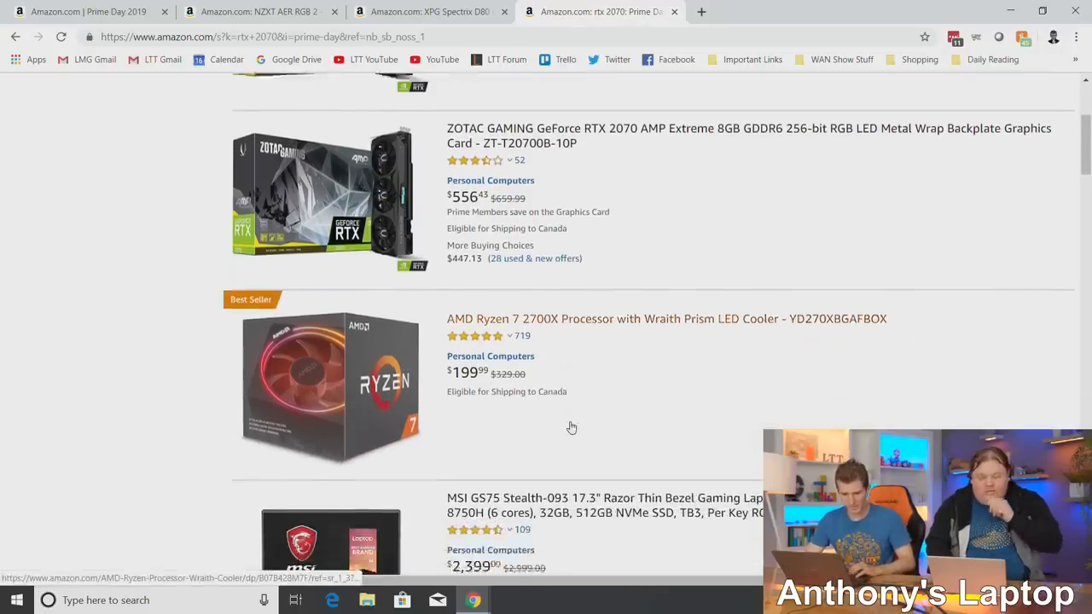
{"action": "scroll", "scroll_direction": "down", "scroll_amount": 3}
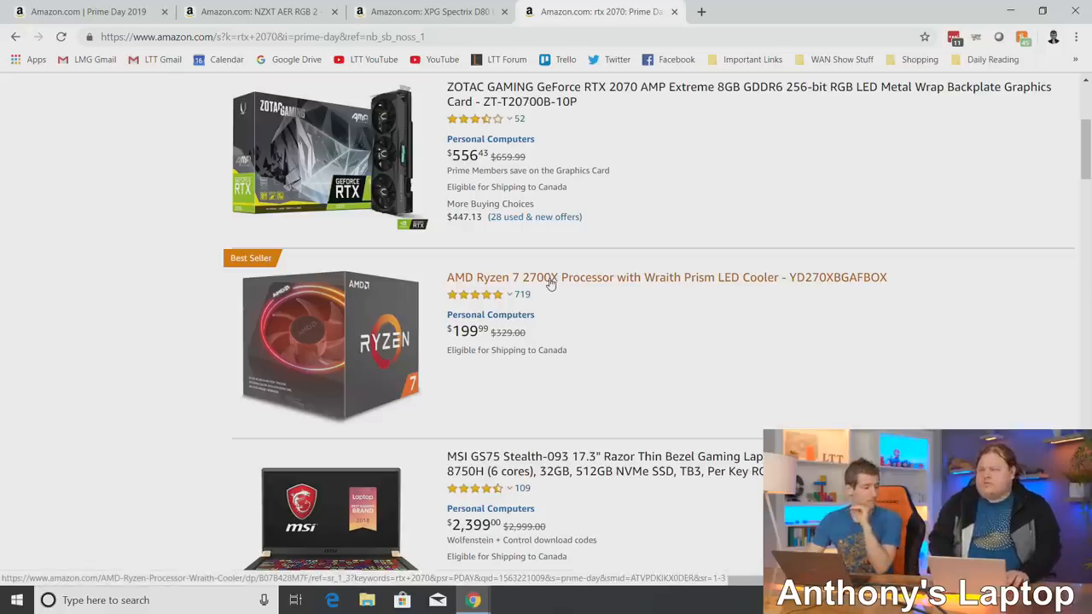
Open the AMD Ryzen 7 2700X listing showing its $199.99 deal and price changes.
{"action": "left_click", "coordinate": [546, 277]}
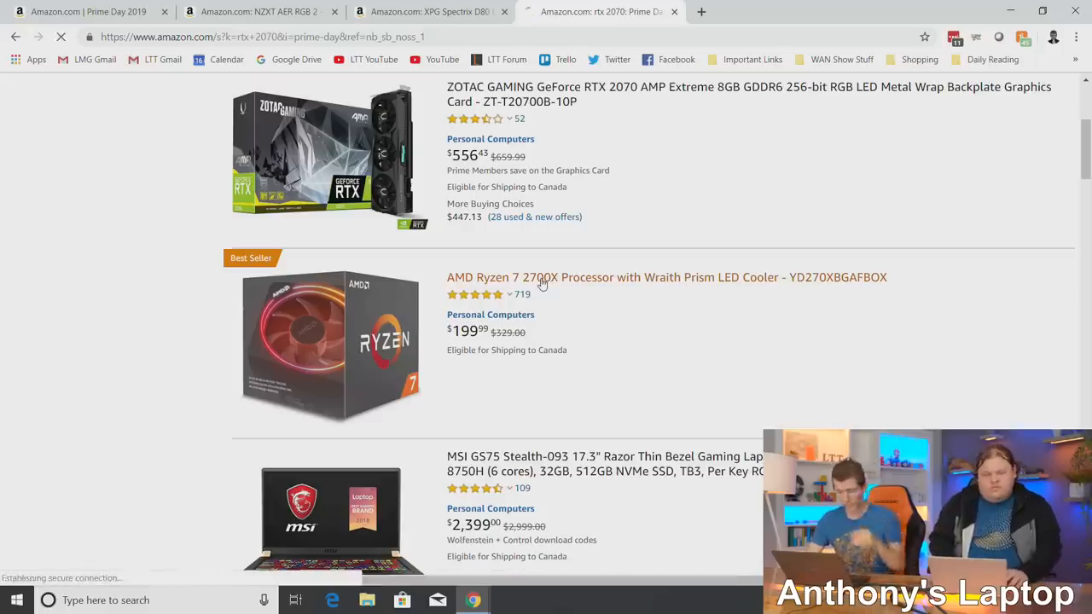
{"action": "left_click", "coordinate": [666, 278]}
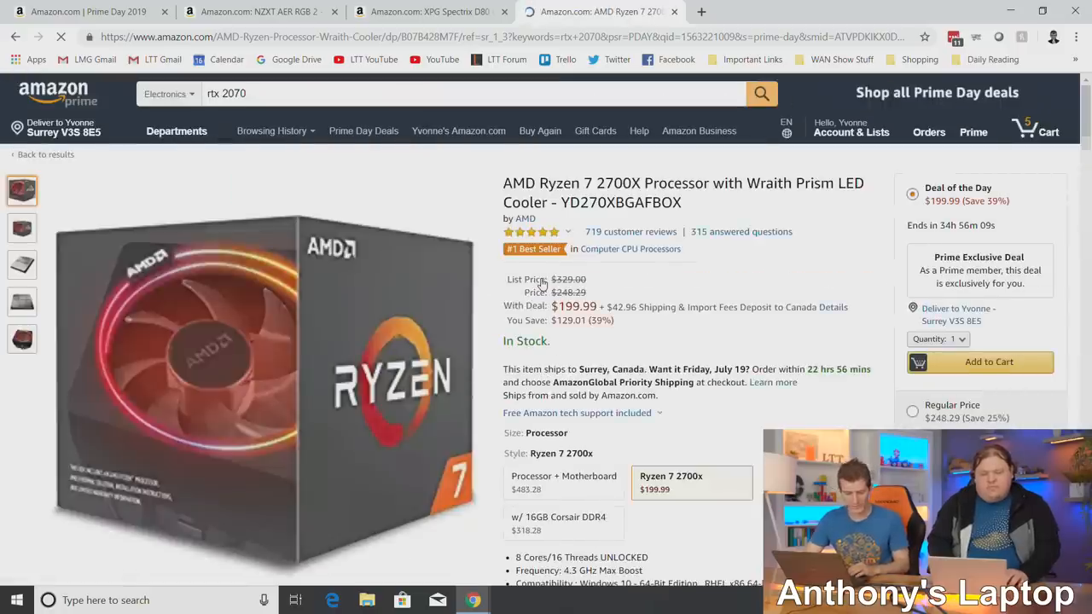
{"action": "scroll", "scroll_direction": "down", "scroll_amount": 3}
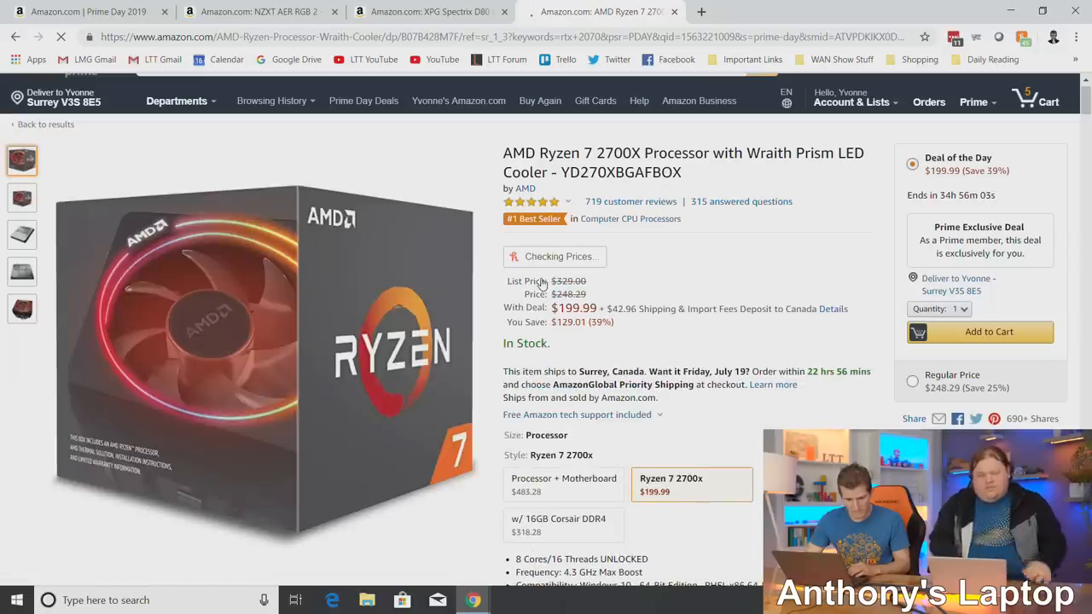
{"action": "scroll", "scroll_direction": "down", "scroll_amount": 3}
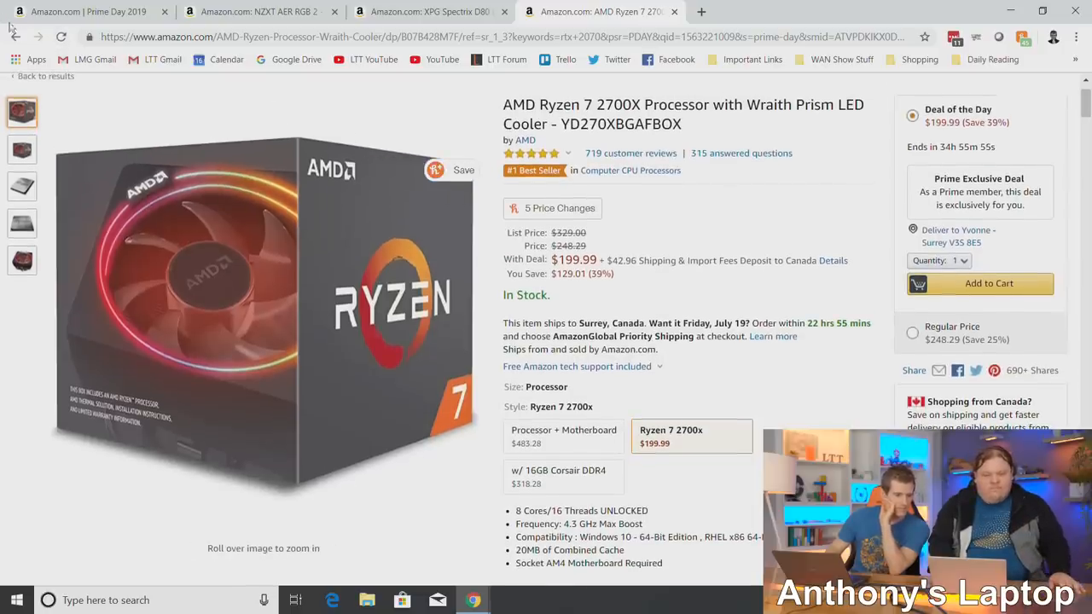
{"action": "left_click", "coordinate": [434, 170]}
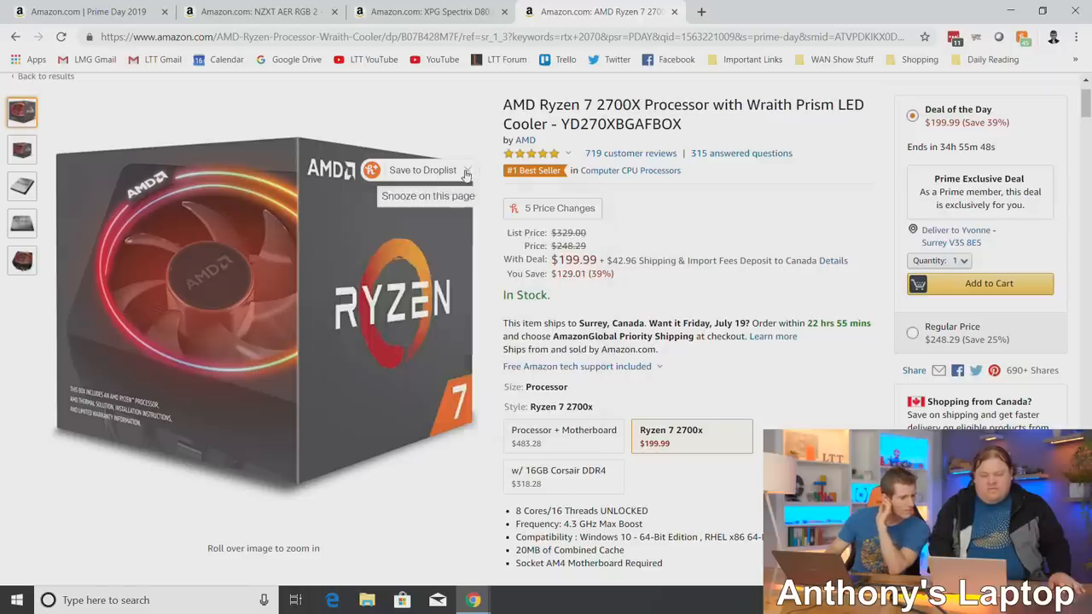
View the Ryzen 7 2700X's Honey price history, showing a latest price of $242.99.
{"action": "left_click", "coordinate": [553, 208]}
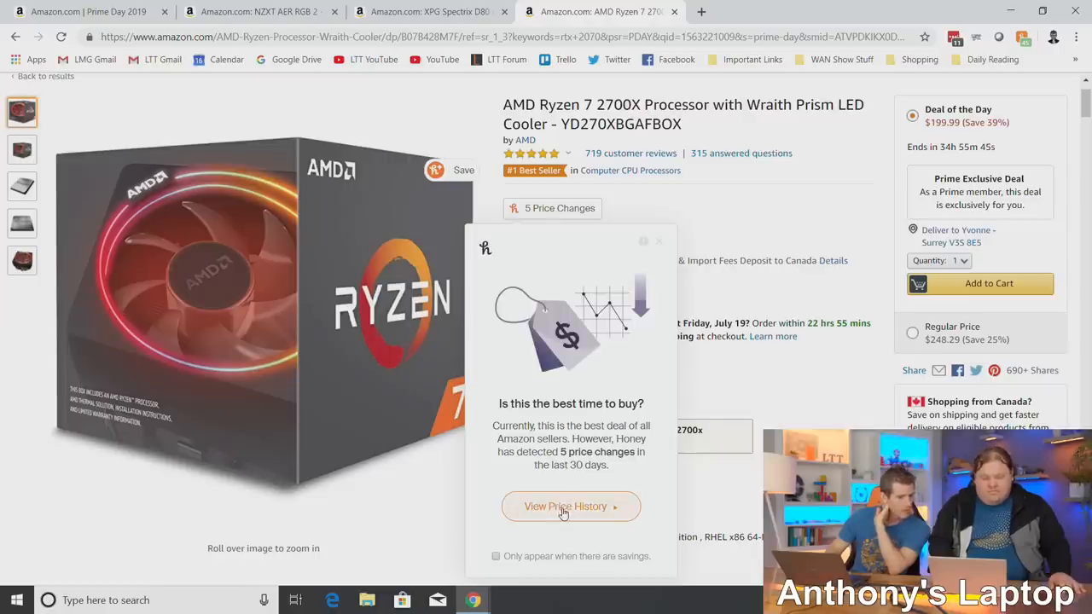
{"action": "left_click", "coordinate": [570, 506]}
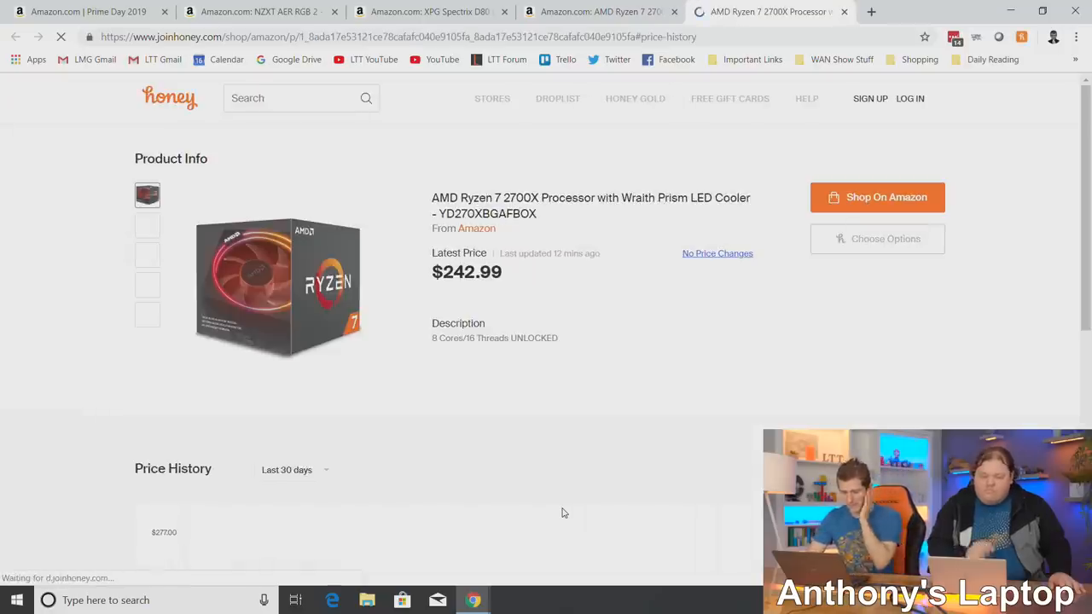
{"action": "scroll", "scroll_direction": "down", "scroll_amount": 3}
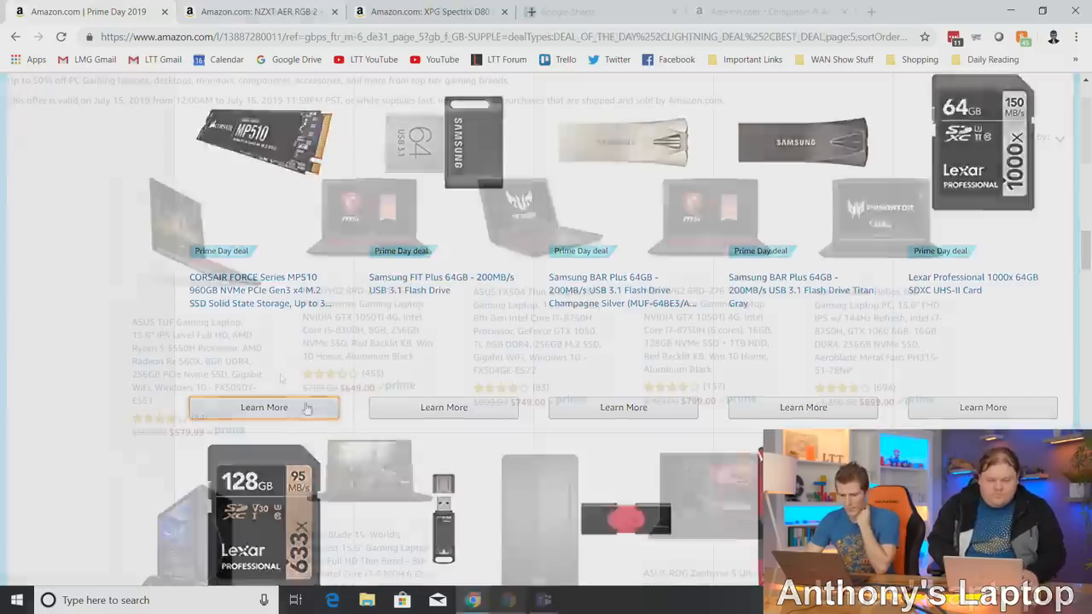
Open the PC gaming deal and browse its gaming laptops, iBUYPOWER/CyberpowerPC desktops and Acer monitors.
{"action": "left_click", "coordinate": [264, 407]}
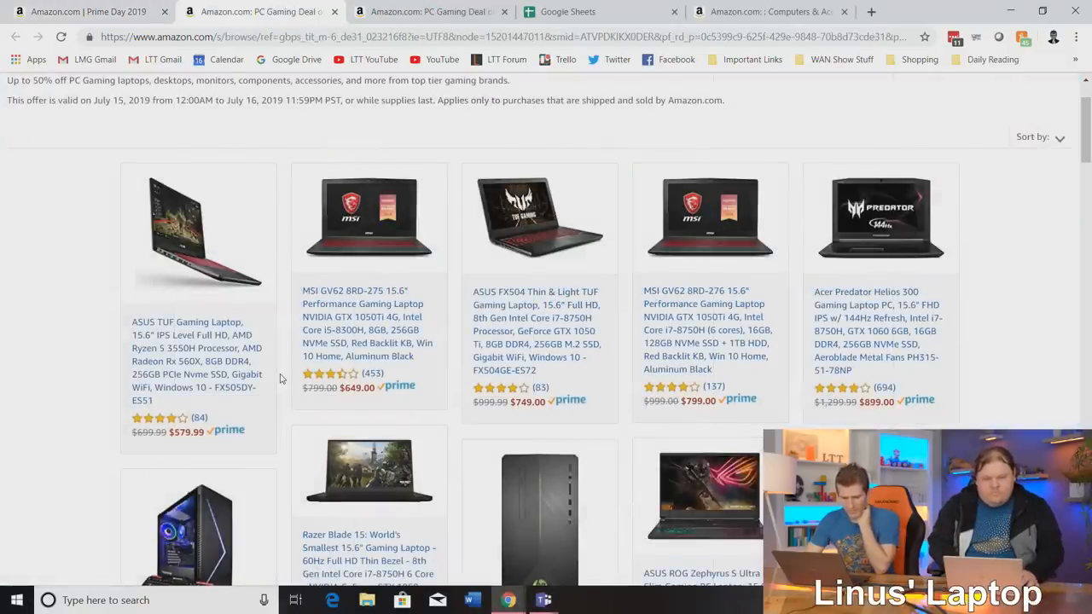
{"action": "scroll", "scroll_direction": "down", "scroll_amount": 3}
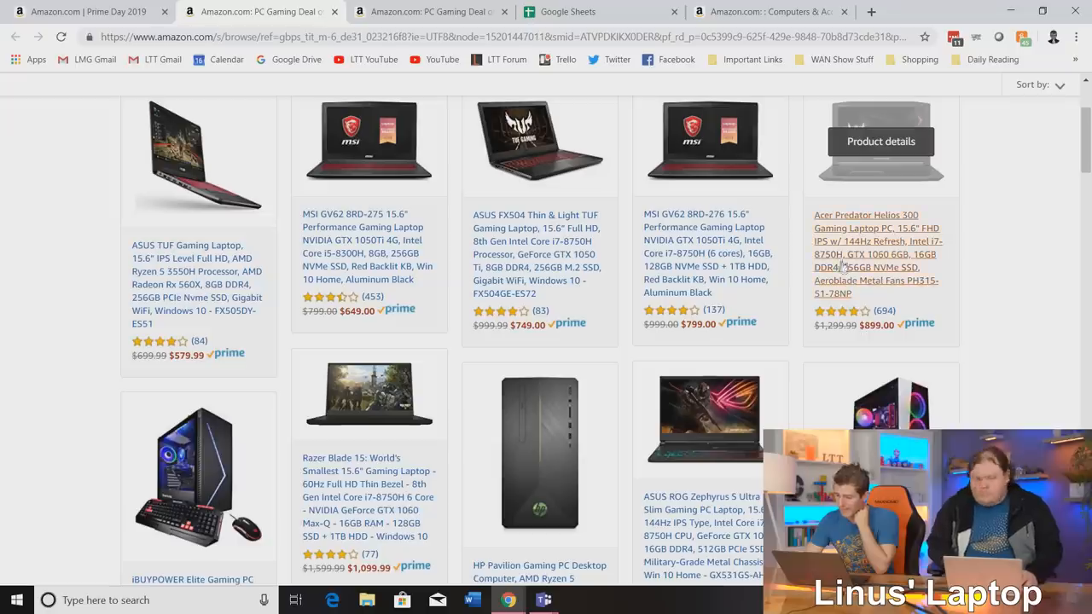
{"action": "mouse_move", "coordinate": [862, 261]}
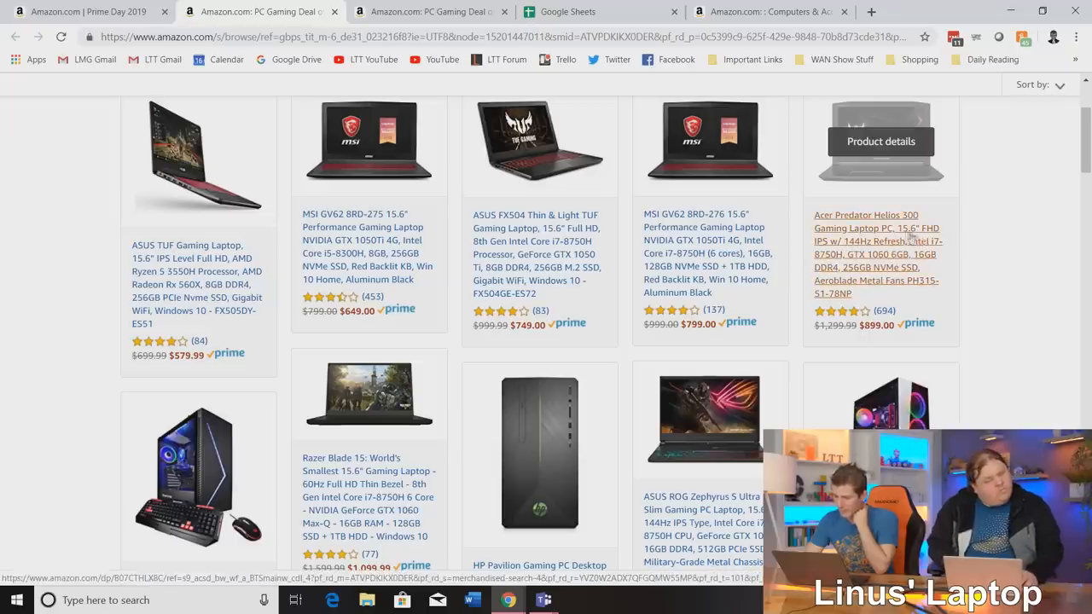
{"action": "scroll", "scroll_direction": "down", "scroll_amount": 3}
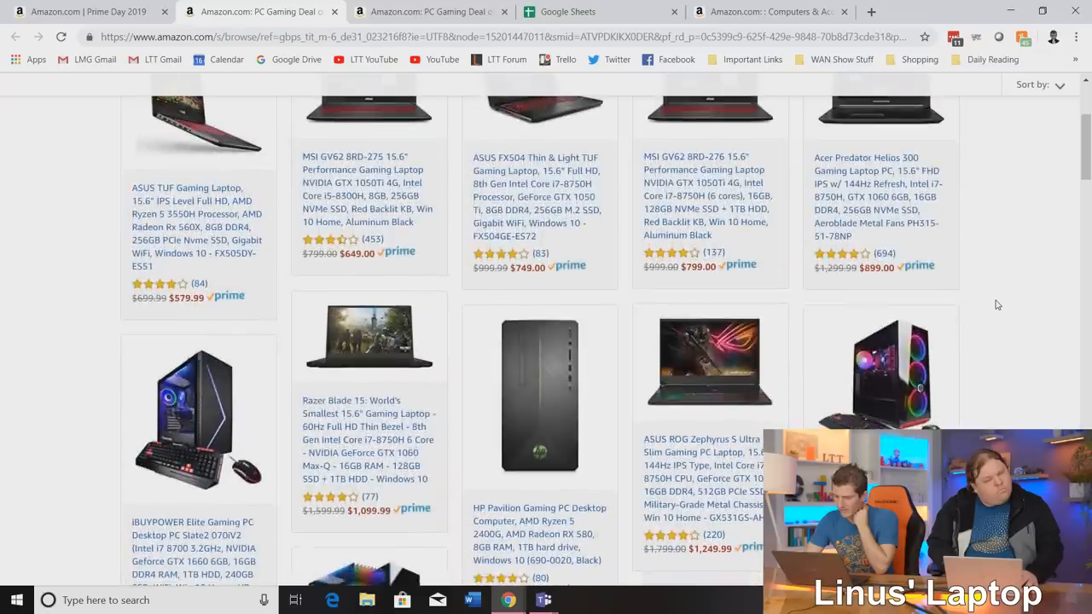
{"action": "scroll", "scroll_direction": "down", "scroll_amount": 3}
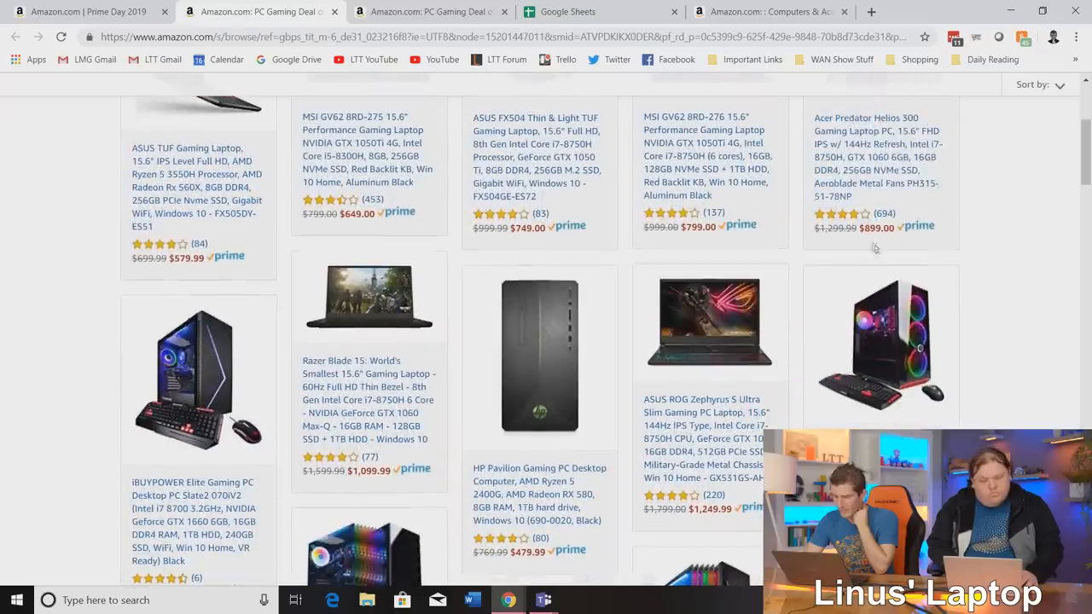
{"action": "mouse_move", "coordinate": [625, 412]}
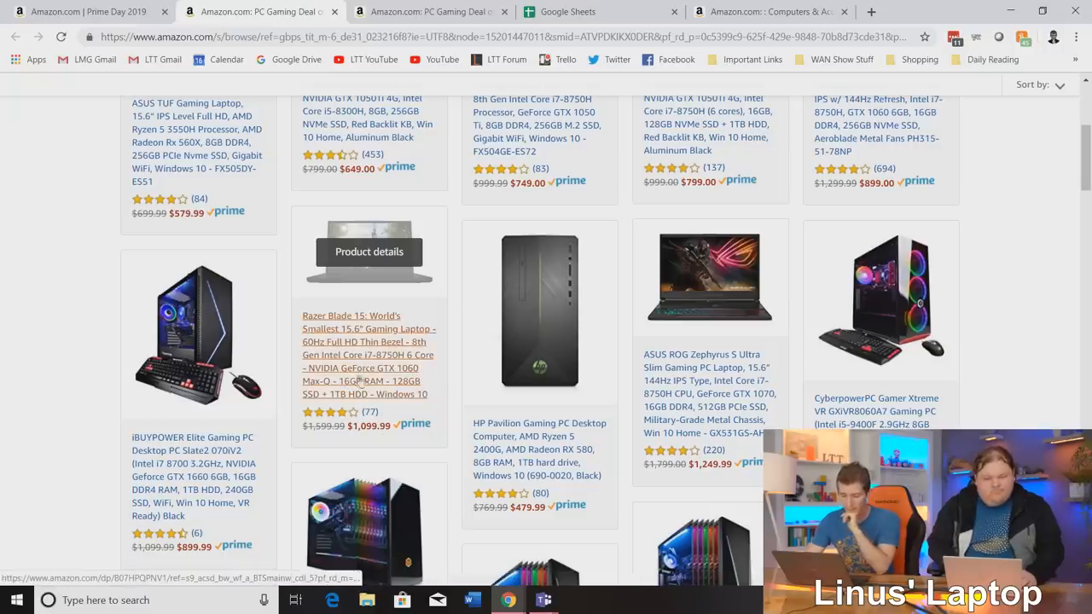
{"action": "scroll", "scroll_direction": "down", "scroll_amount": 3}
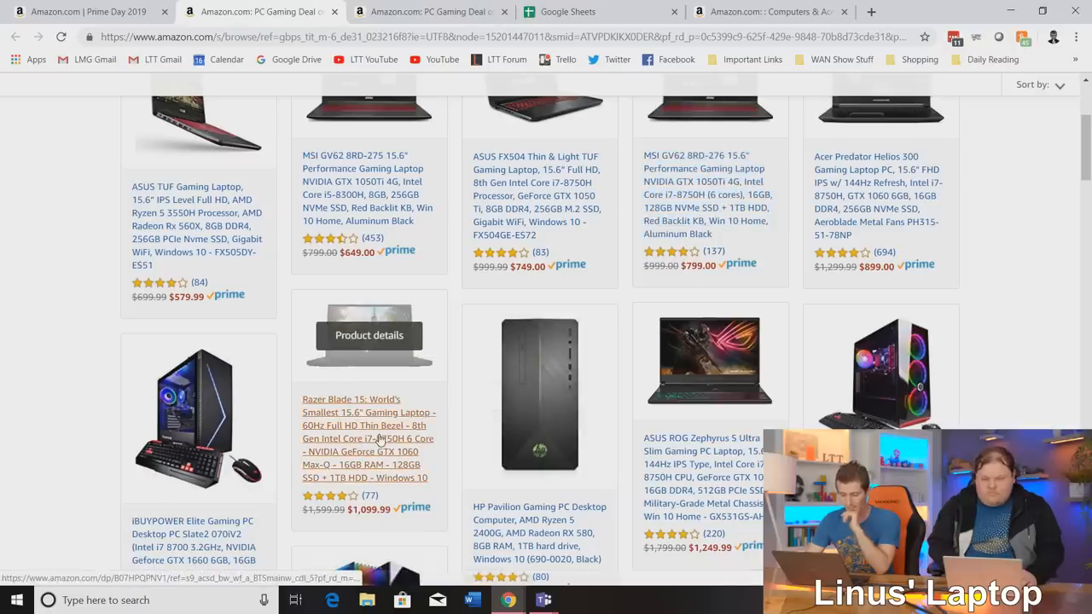
{"action": "scroll", "scroll_direction": "down", "scroll_amount": 3}
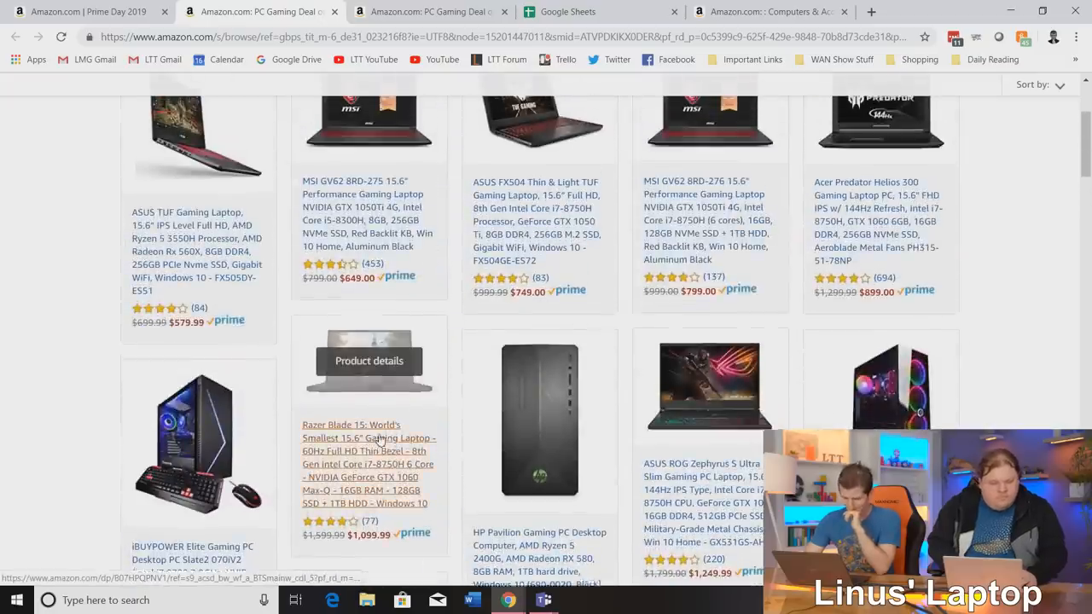
{"action": "scroll", "scroll_direction": "down", "scroll_amount": 3}
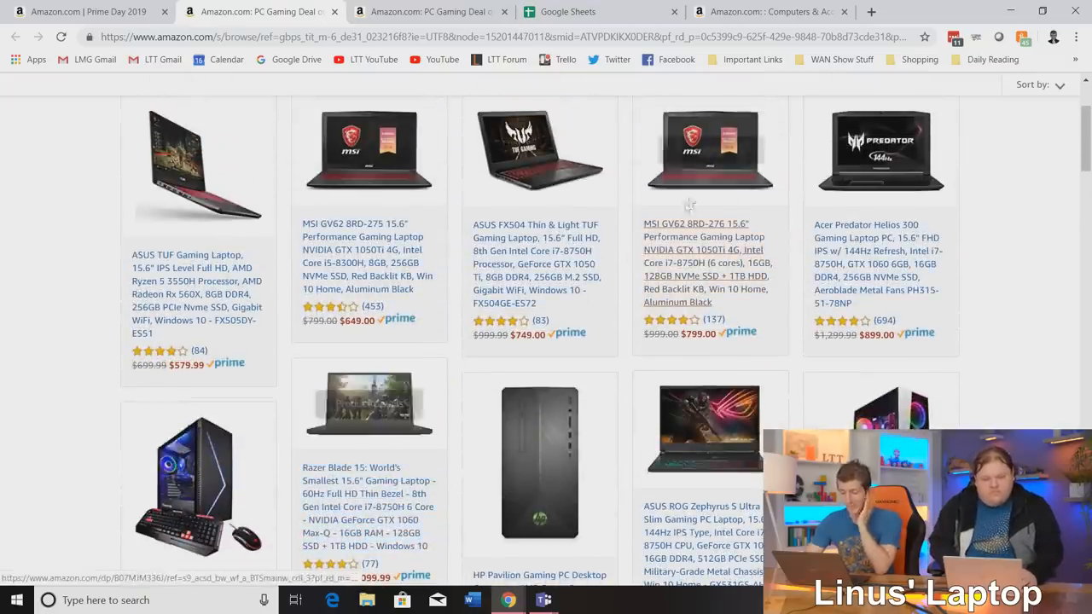
{"action": "scroll", "scroll_direction": "down", "scroll_amount": 3}
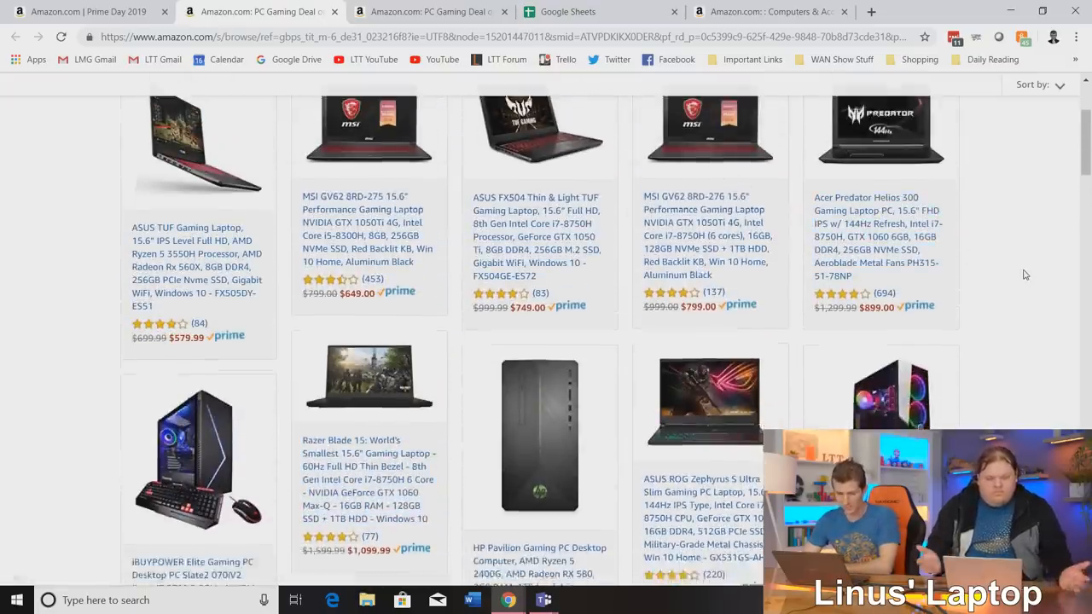
{"action": "scroll", "scroll_direction": "down", "scroll_amount": 3}
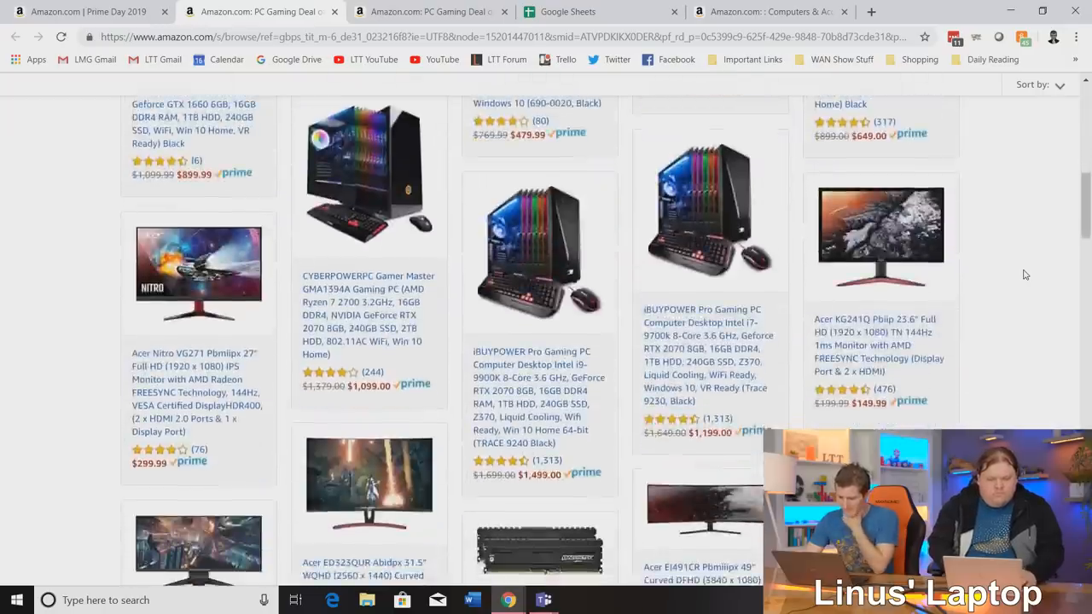
Scroll past mice, headsets, keyboards and routers to the 'Check Out Other Deals for PC Hardware' carousel.
{"action": "scroll", "scroll_direction": "down", "scroll_amount": 3}
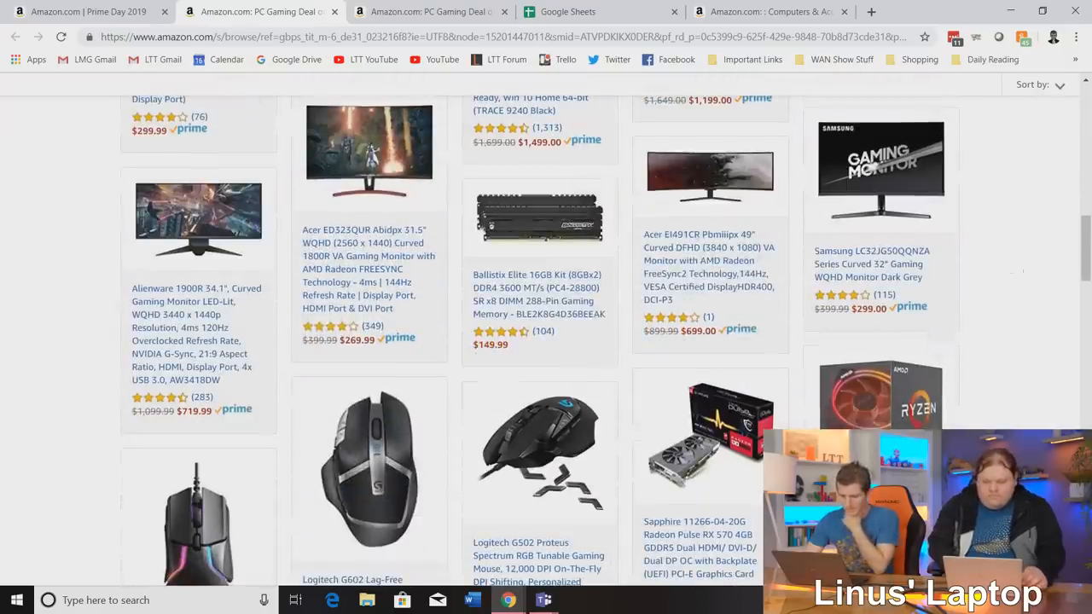
{"action": "mouse_move", "coordinate": [539, 218]}
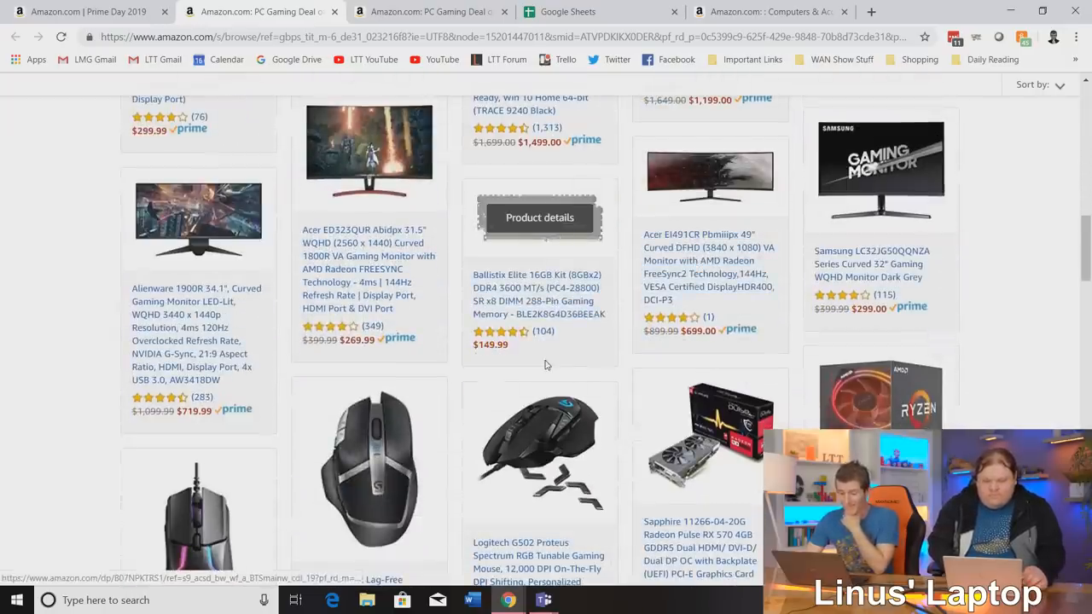
{"action": "mouse_move", "coordinate": [606, 365]}
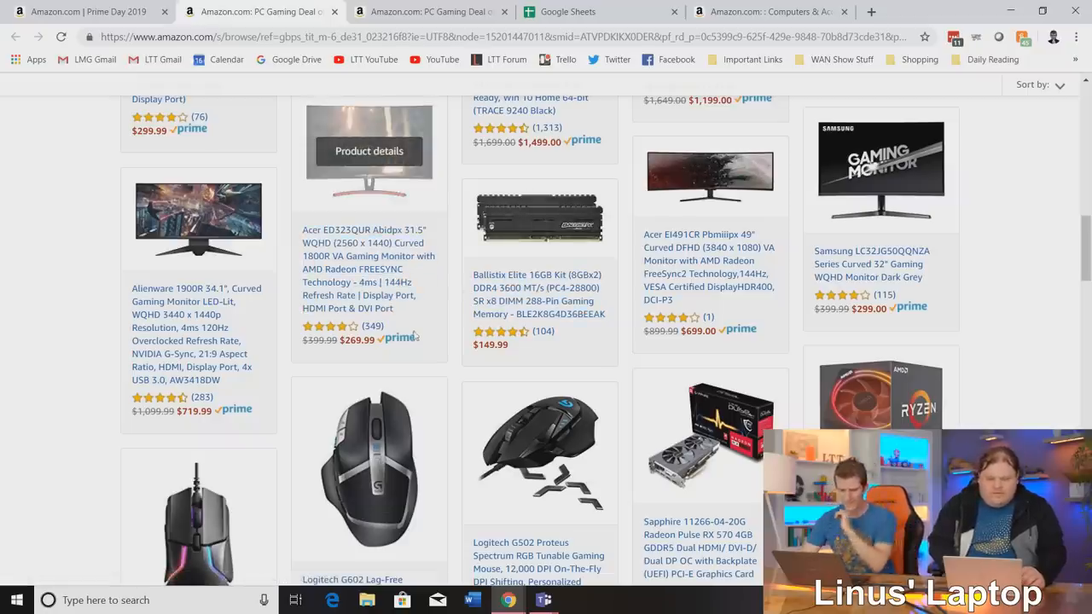
{"action": "scroll", "scroll_direction": "down", "scroll_amount": 3}
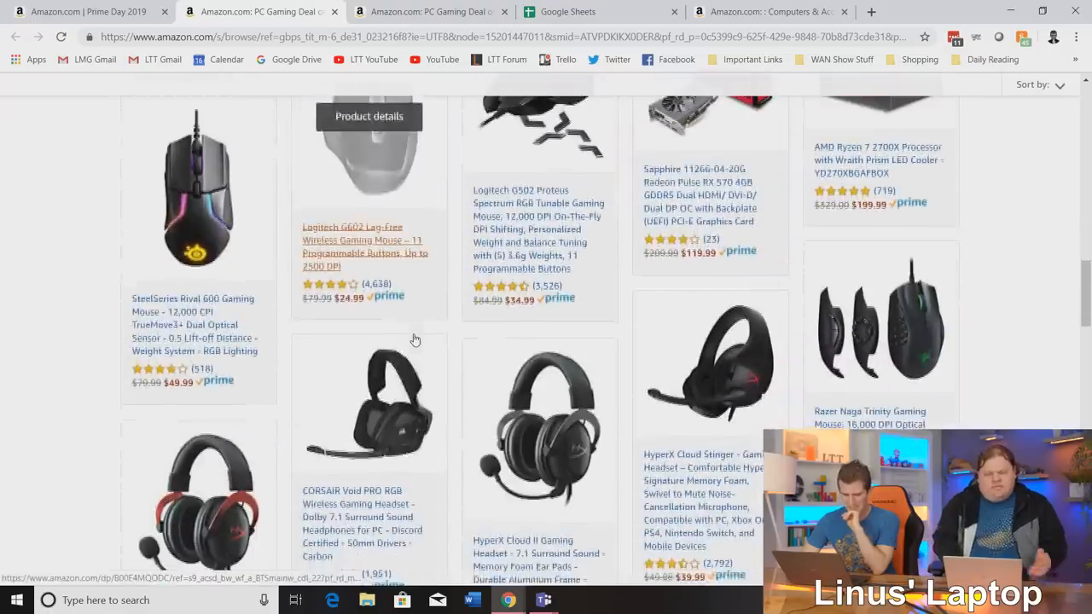
{"action": "scroll", "scroll_direction": "down", "scroll_amount": 3}
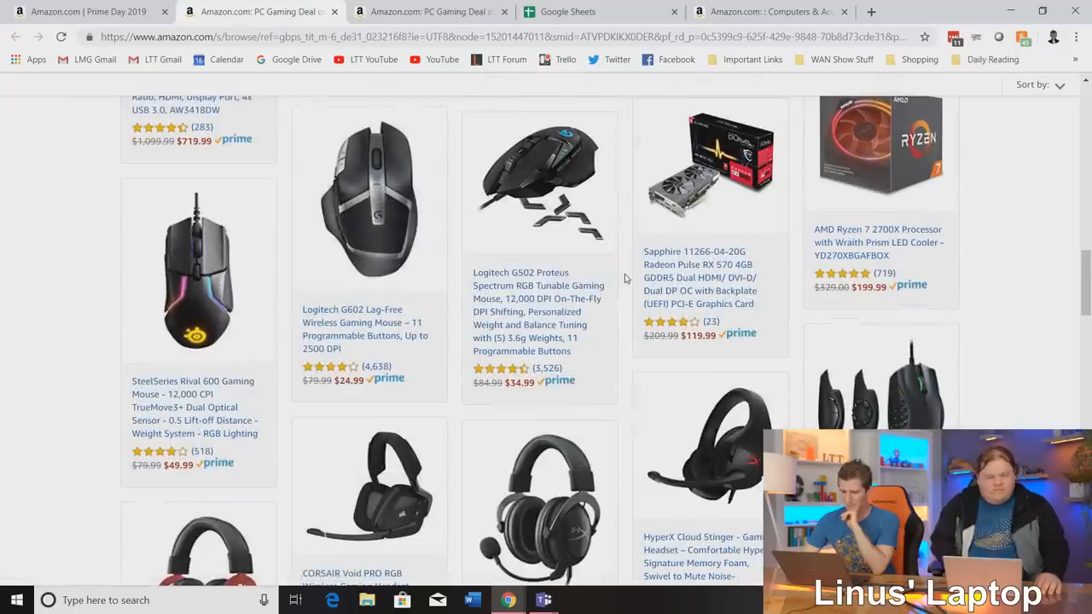
{"action": "scroll", "scroll_direction": "down", "scroll_amount": 3}
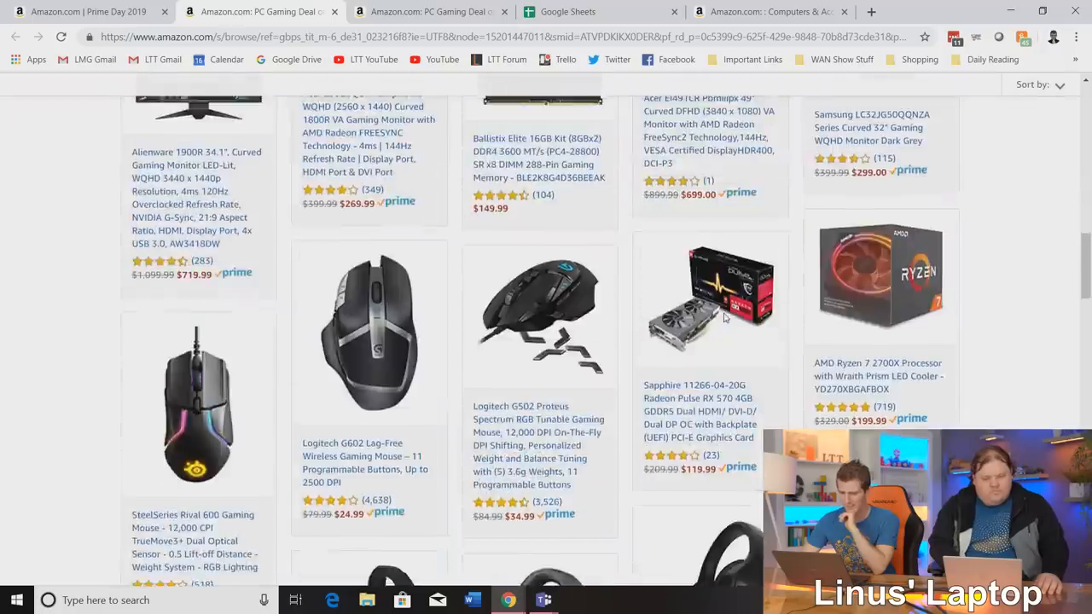
{"action": "scroll", "scroll_direction": "down", "scroll_amount": 3}
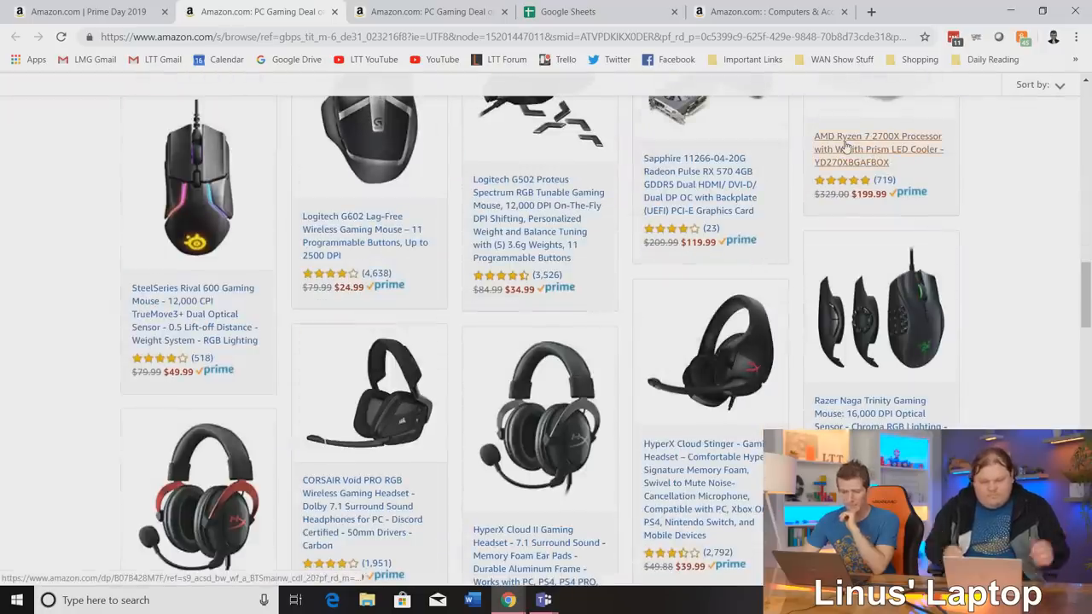
{"action": "scroll", "scroll_direction": "down", "scroll_amount": 3}
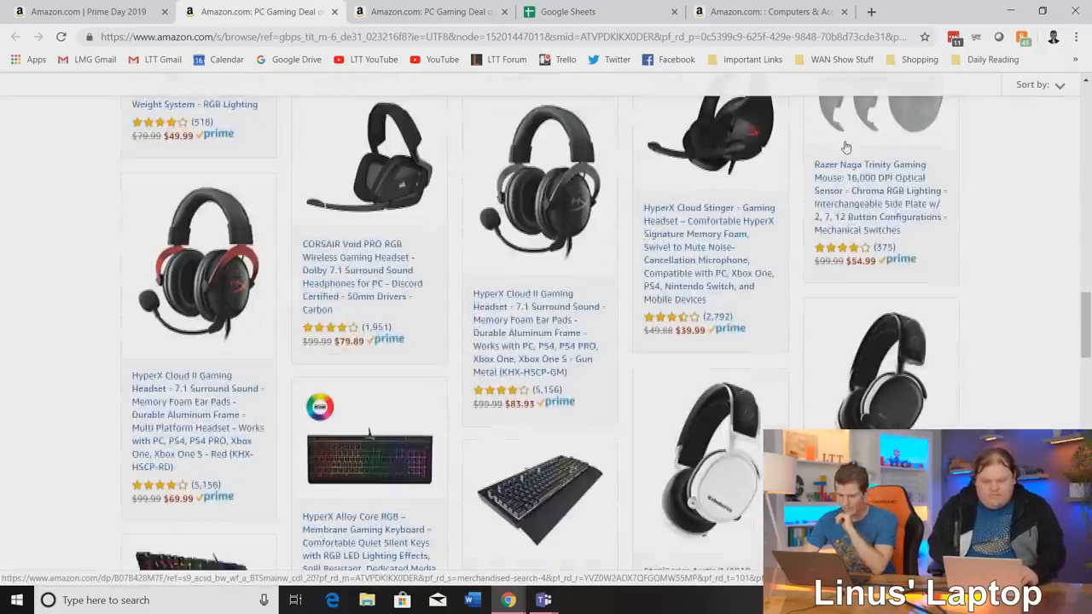
{"action": "scroll", "scroll_direction": "down", "scroll_amount": 3}
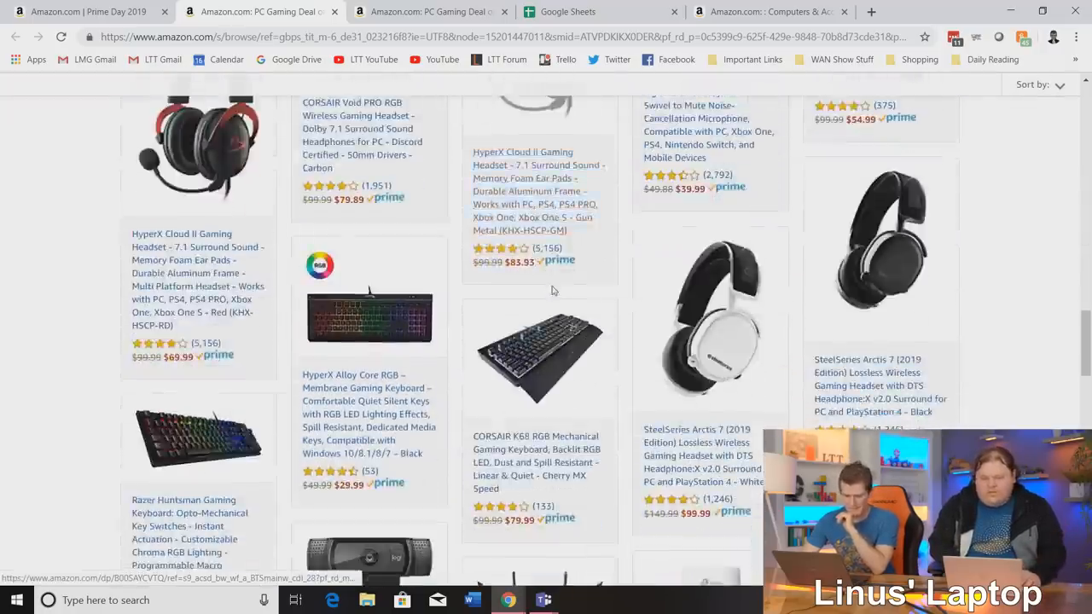
{"action": "scroll", "scroll_direction": "down", "scroll_amount": 3}
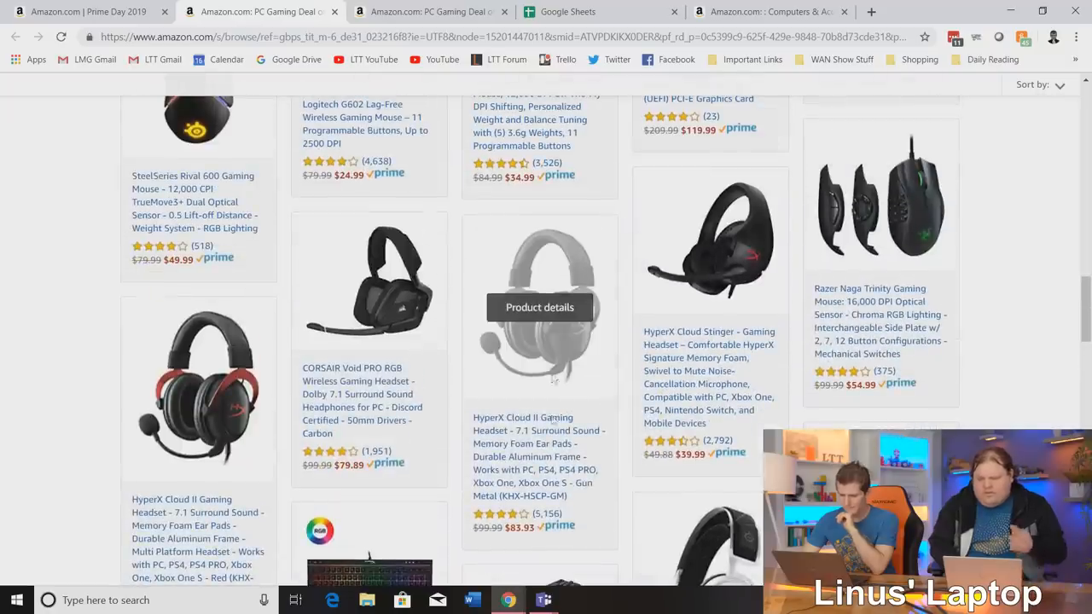
{"action": "scroll", "scroll_direction": "down", "scroll_amount": 3}
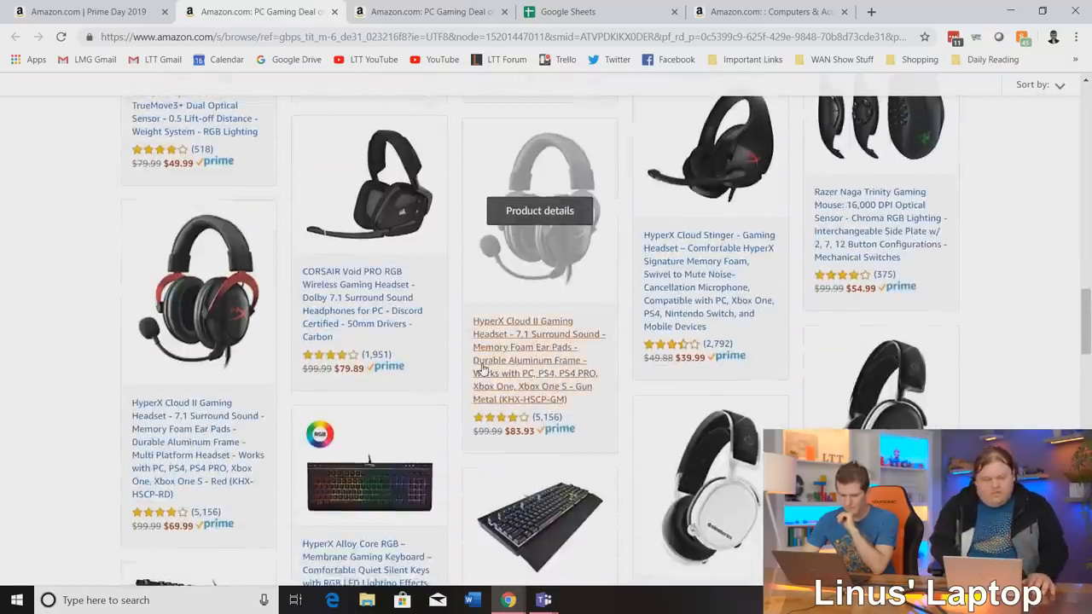
{"action": "scroll", "scroll_direction": "down", "scroll_amount": 3}
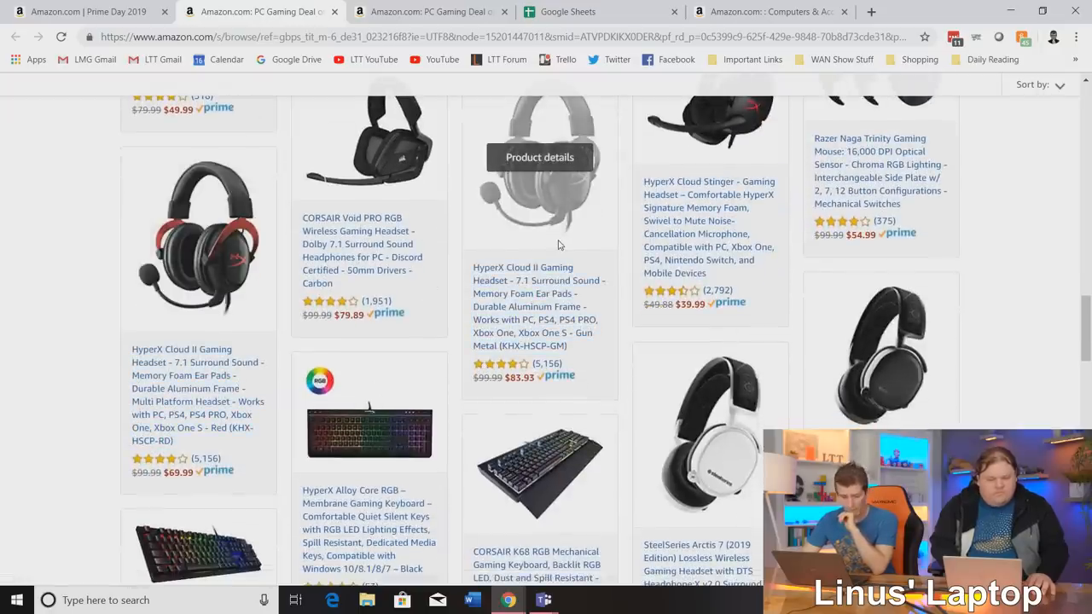
{"action": "scroll", "scroll_direction": "down", "scroll_amount": 3}
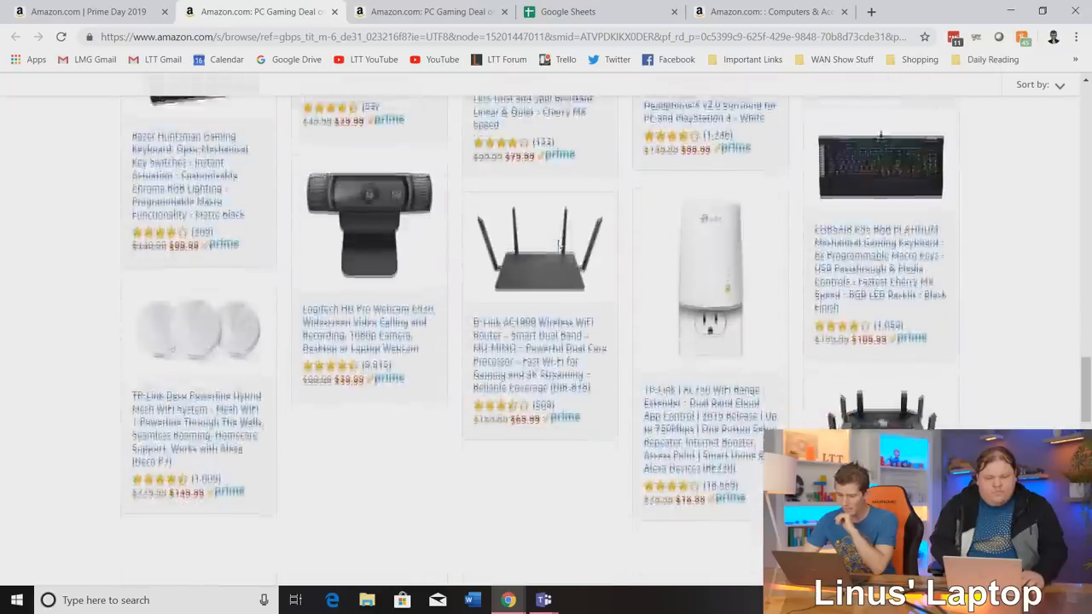
{"action": "scroll", "scroll_direction": "down", "scroll_amount": 3}
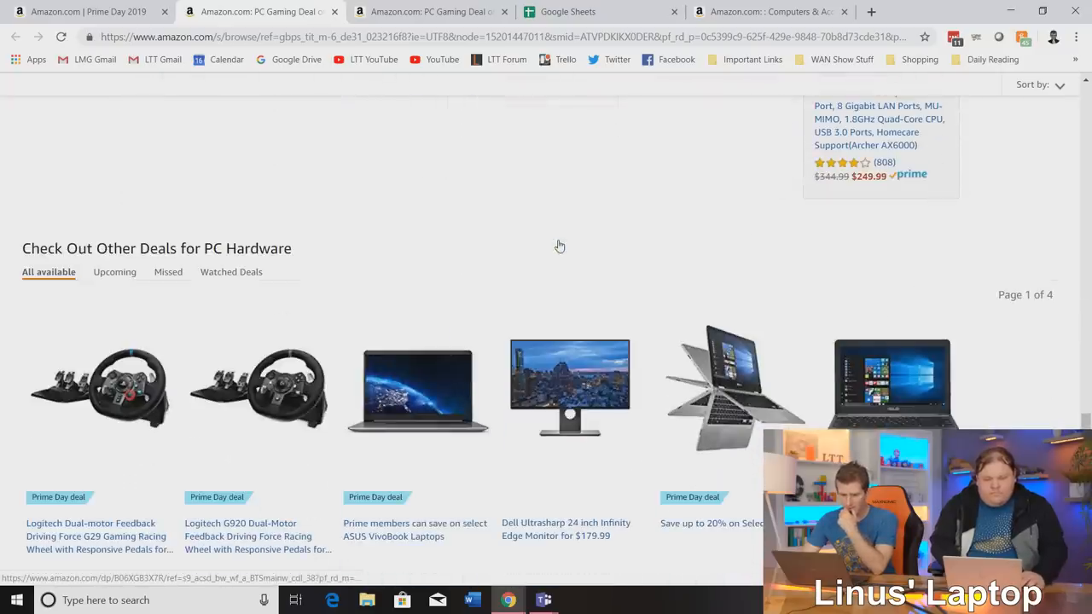
Scroll the Prime Day 2019 deals grid down to the PNY Elite Performance 128GB SD card deal.
{"action": "scroll", "scroll_direction": "down", "scroll_amount": 3}
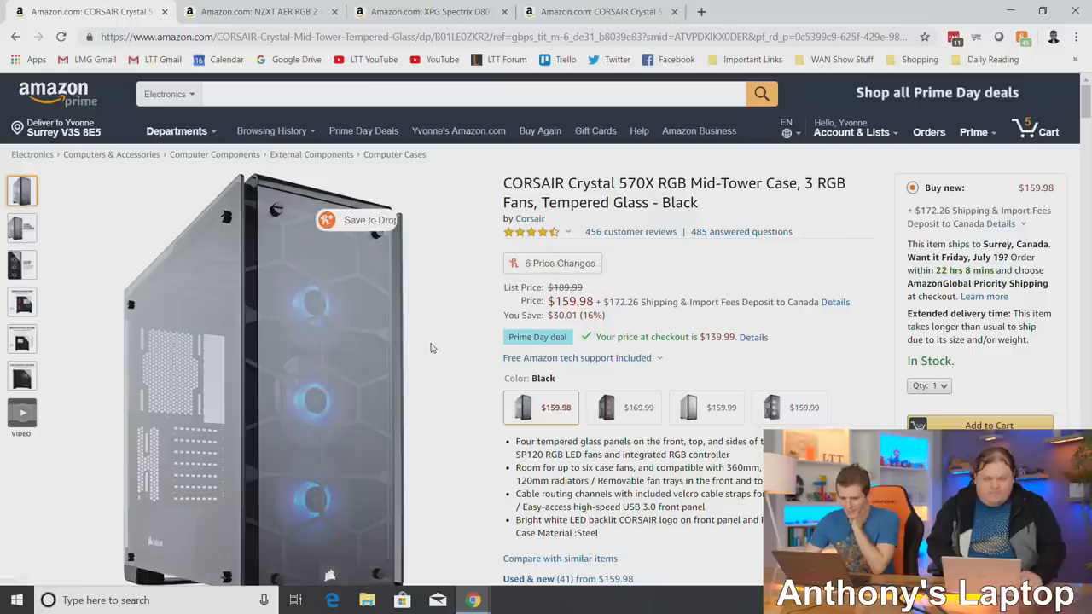
{"action": "scroll", "scroll_direction": "down", "scroll_amount": 3}
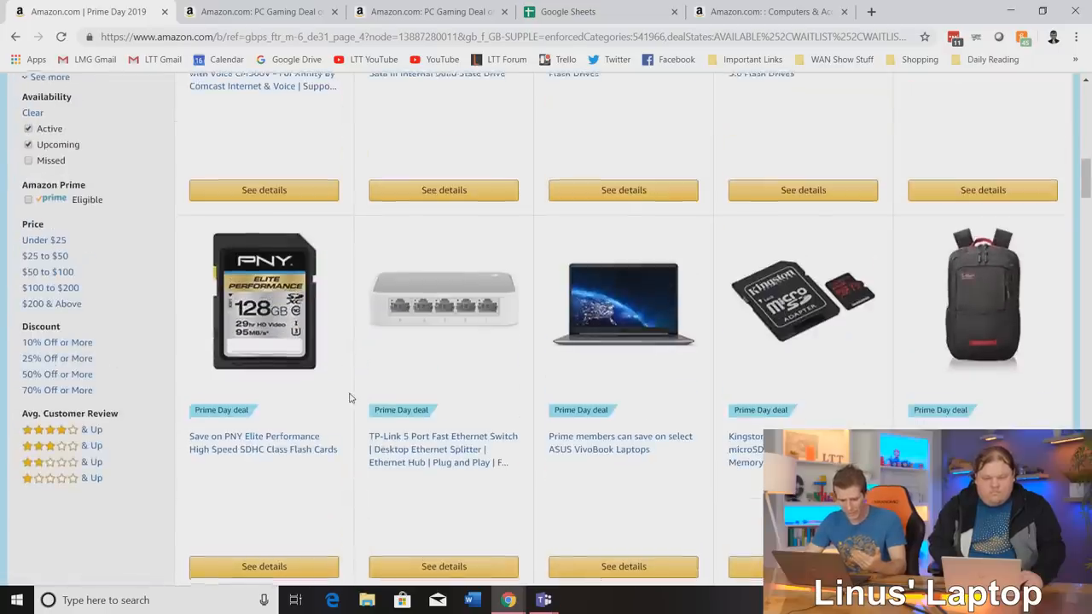
Open the PNY 128GB SD card deal in a new tab and view its Honey price history ($25.94).
{"action": "right_click", "coordinate": [265, 341]}
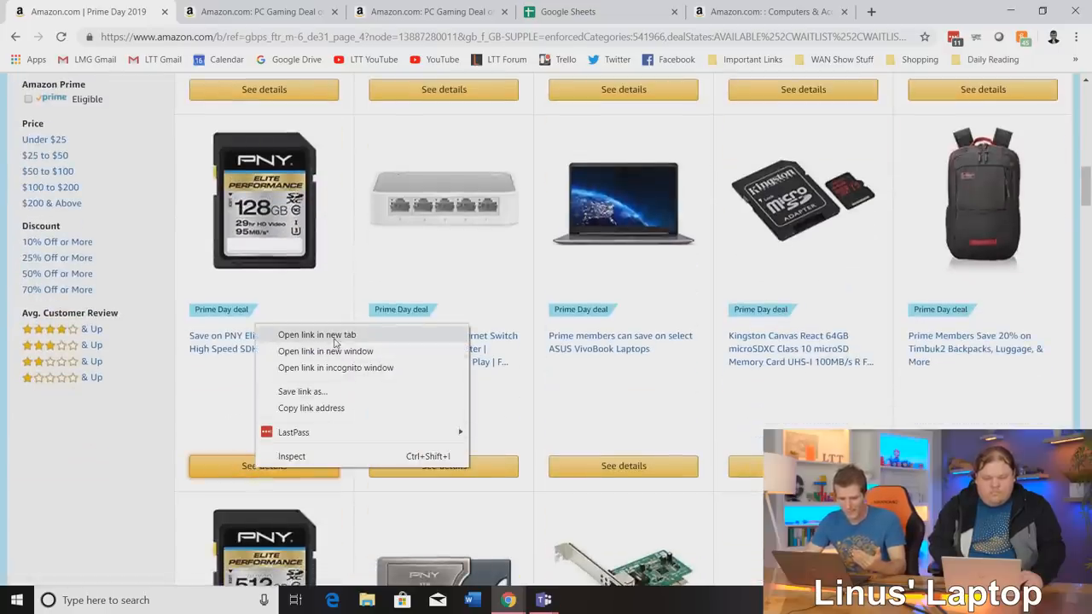
{"action": "left_click", "coordinate": [316, 334]}
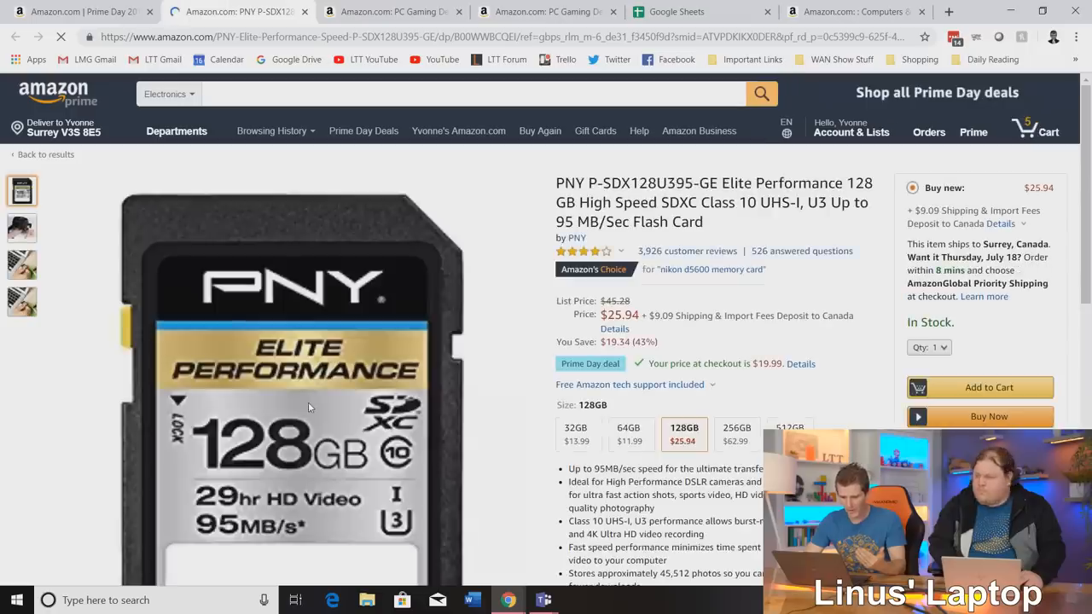
{"action": "scroll", "scroll_direction": "down", "scroll_amount": 3}
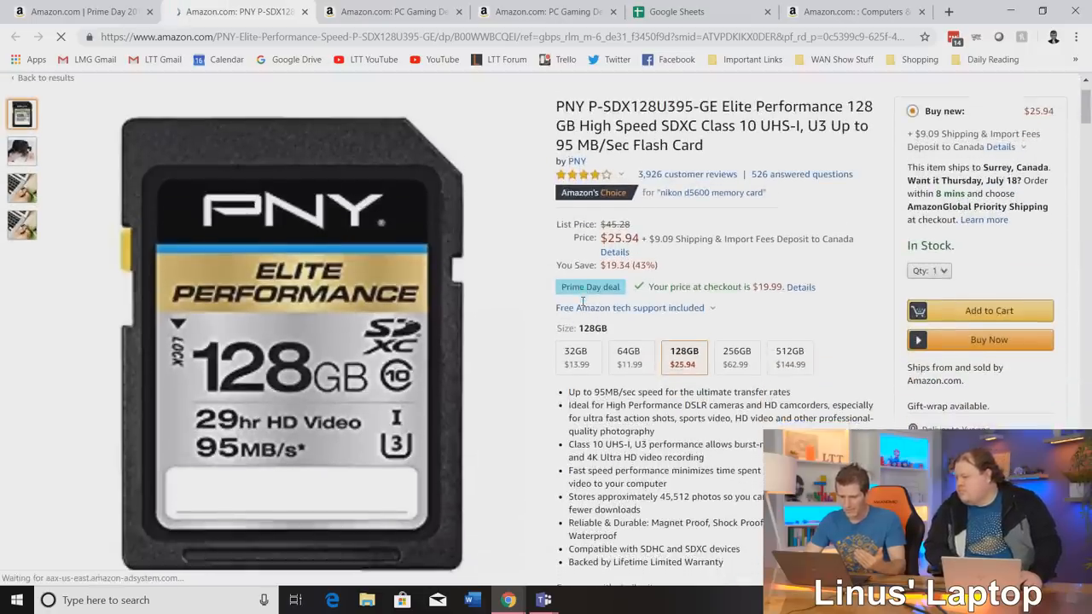
{"action": "scroll", "scroll_direction": "down", "scroll_amount": 3}
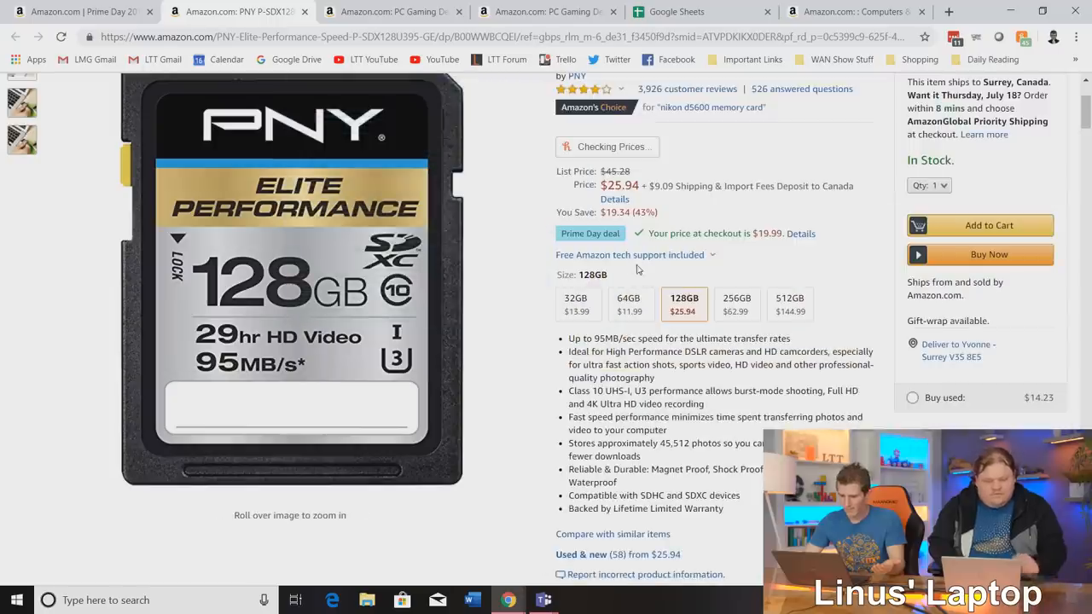
{"action": "scroll", "scroll_direction": "down", "scroll_amount": 3}
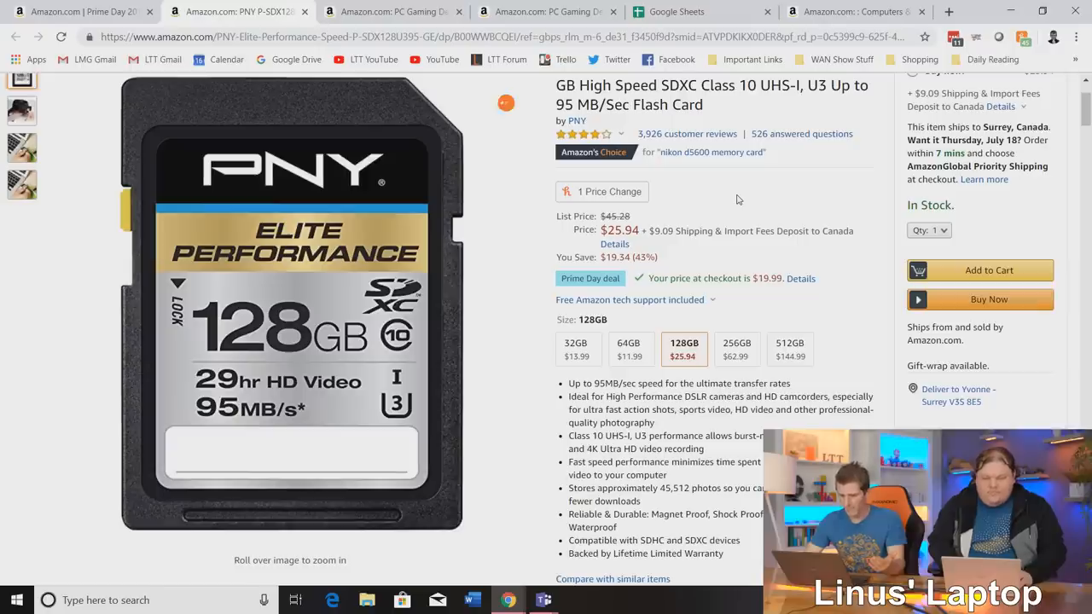
{"action": "left_click", "coordinate": [602, 191]}
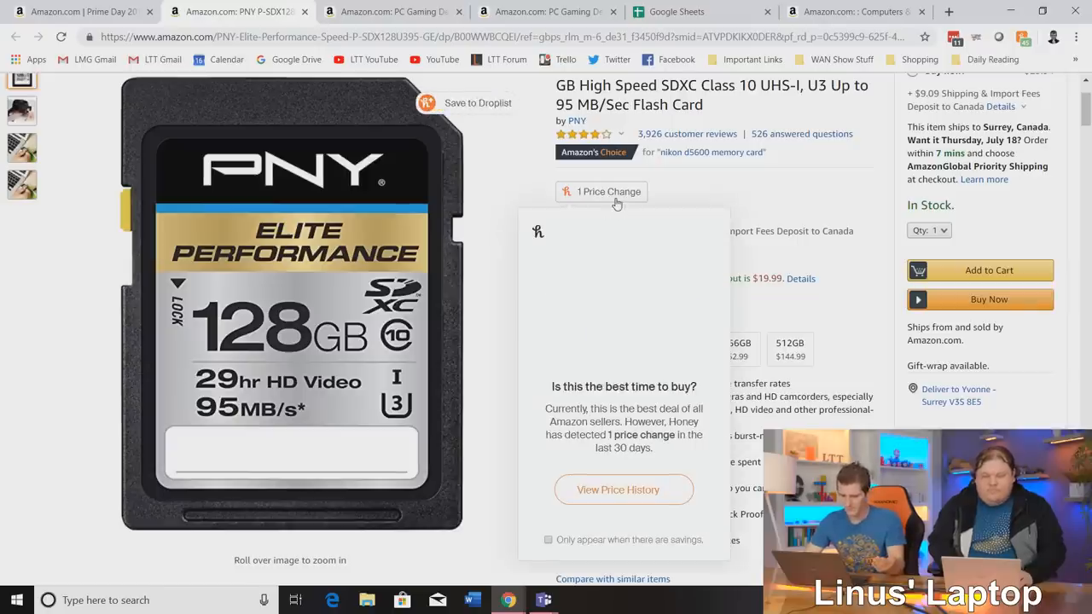
{"action": "left_click", "coordinate": [624, 490]}
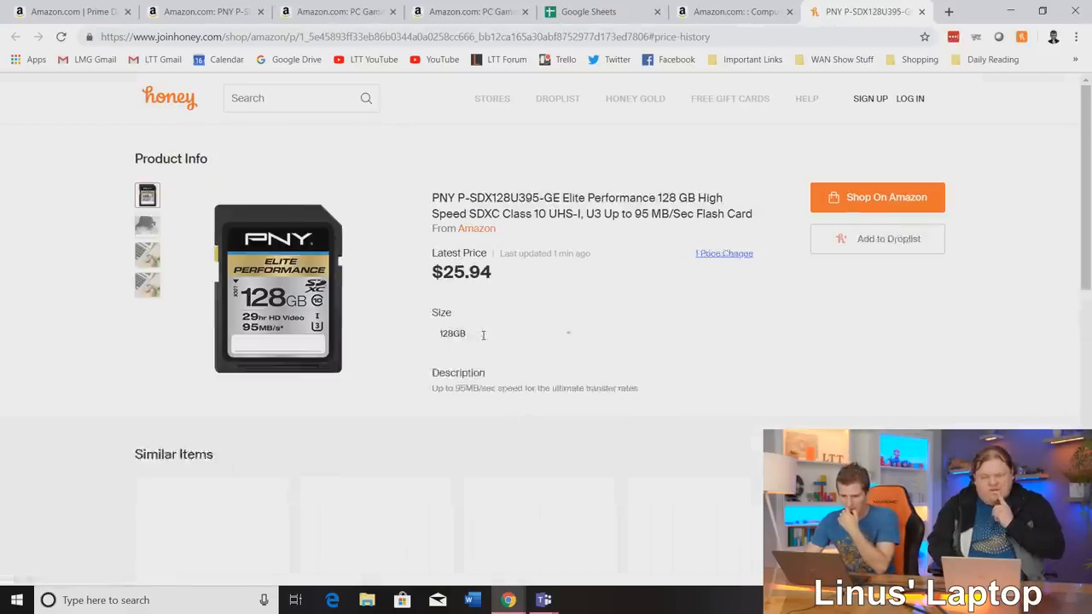
Review the PNY card's Honey price chart, then return to Amazon's Computers & Accessories results.
{"action": "scroll", "scroll_direction": "down", "scroll_amount": 3}
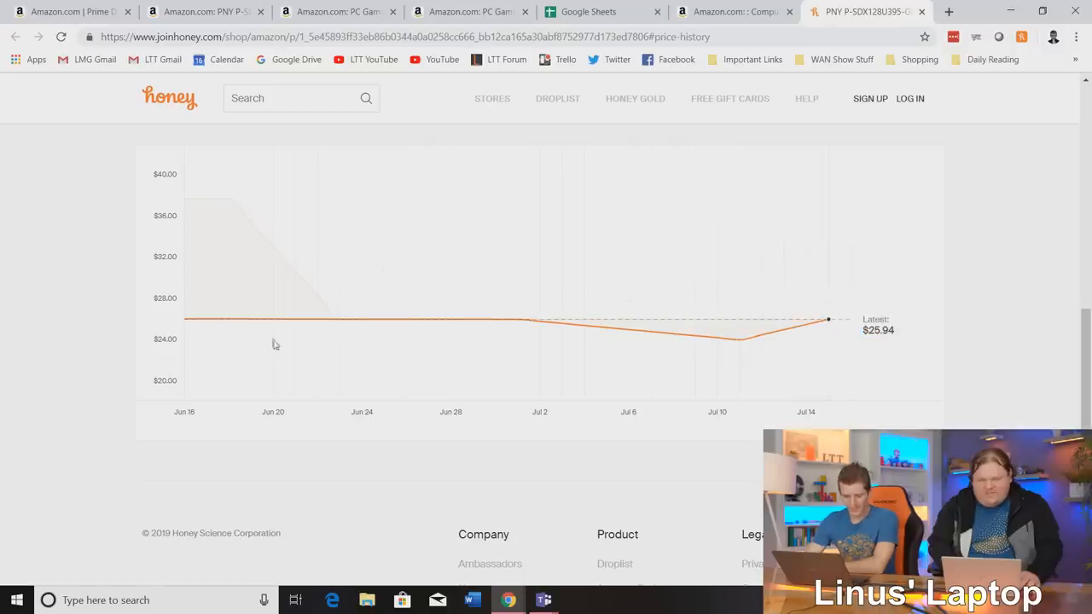
{"action": "mouse_move", "coordinate": [407, 326]}
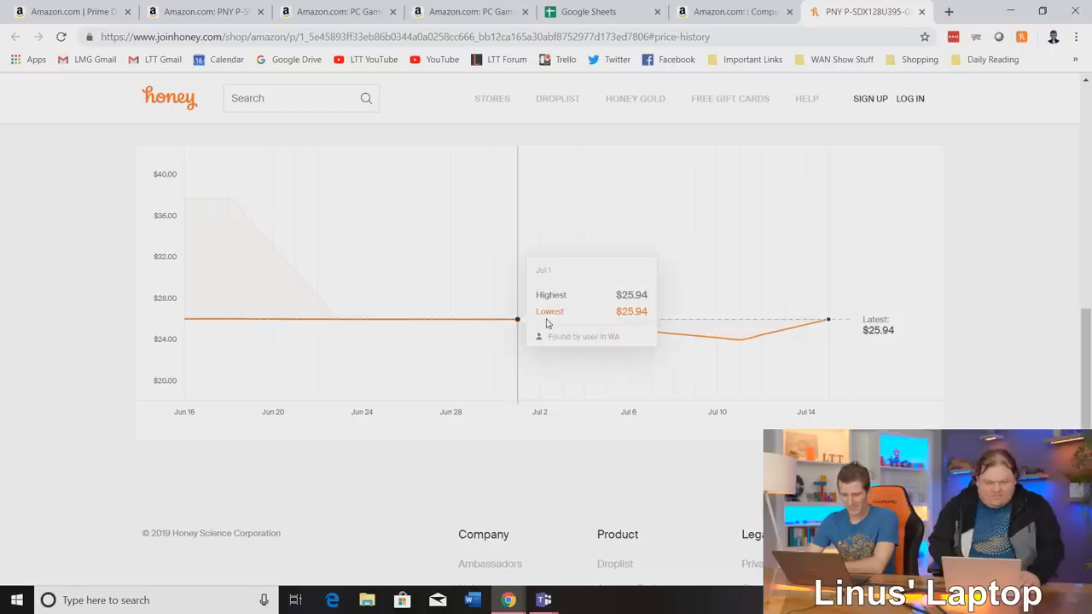
{"action": "mouse_move", "coordinate": [829, 331]}
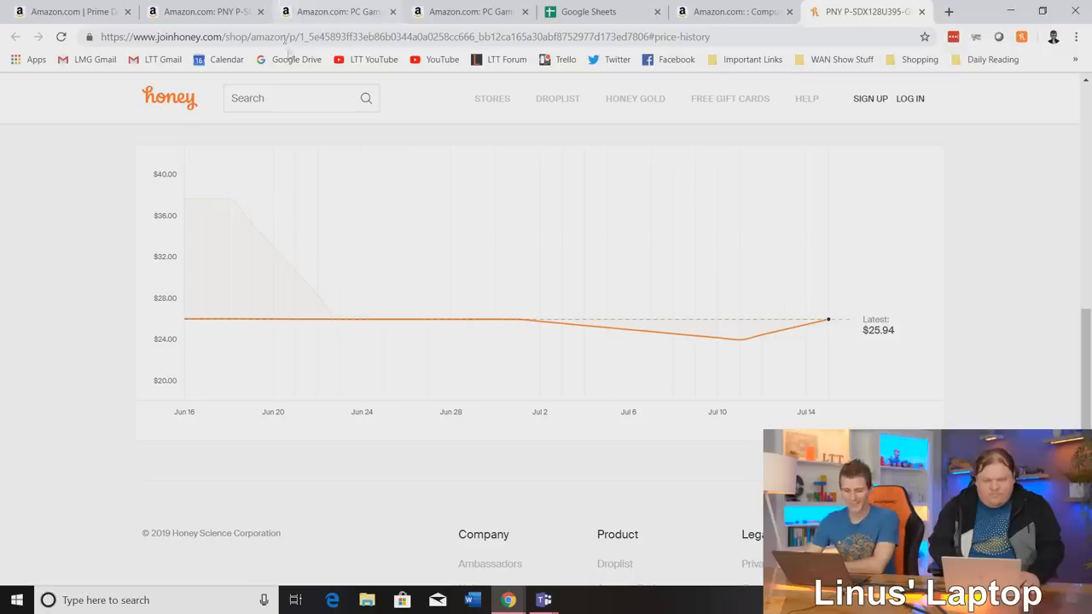
{"action": "left_click", "coordinate": [853, 11]}
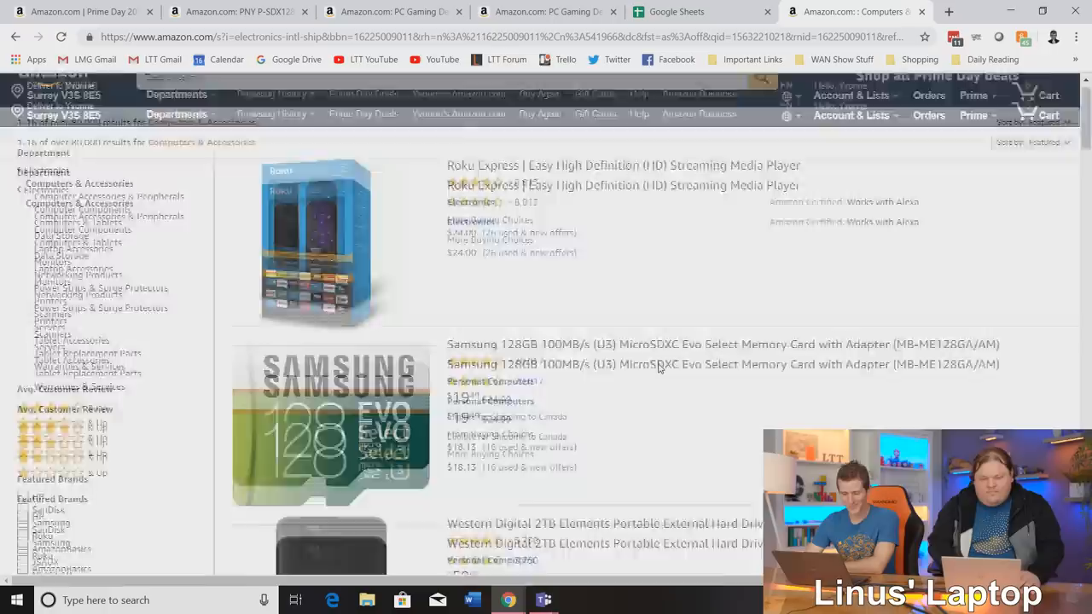
Close the CORSAIR HYDRO cooler product tab and scroll the Amazon results page.
{"action": "scroll", "scroll_direction": "down", "scroll_amount": 3}
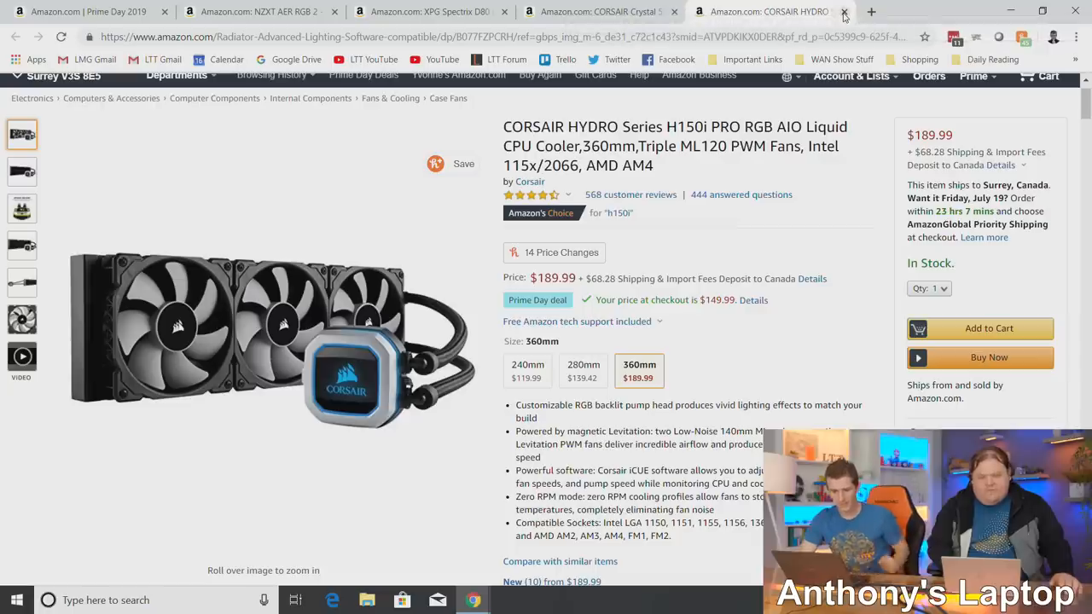
{"action": "left_click", "coordinate": [843, 12]}
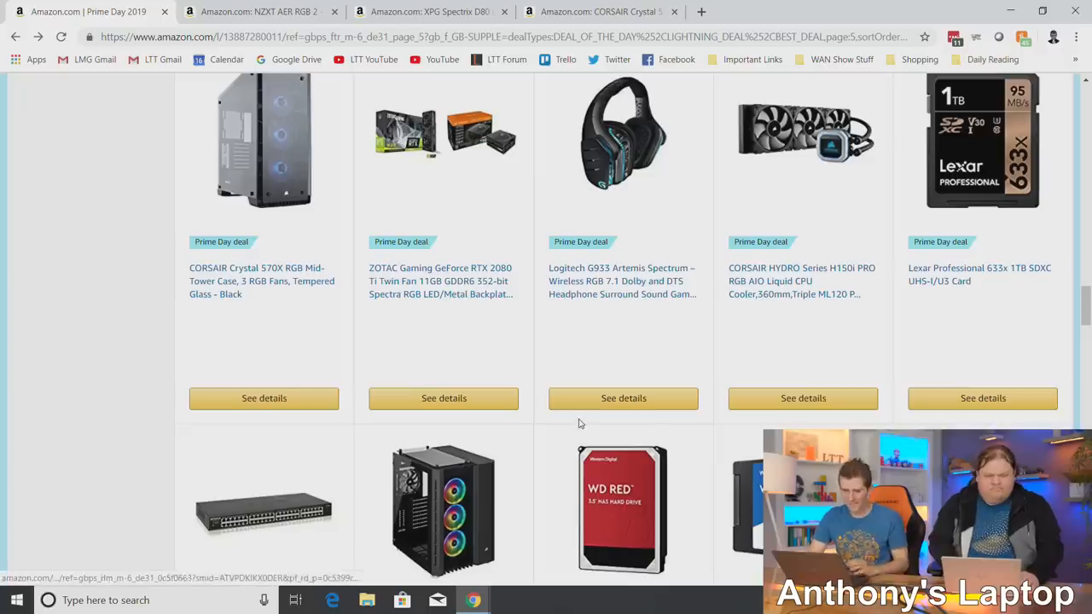
{"action": "scroll", "scroll_direction": "down", "scroll_amount": 3}
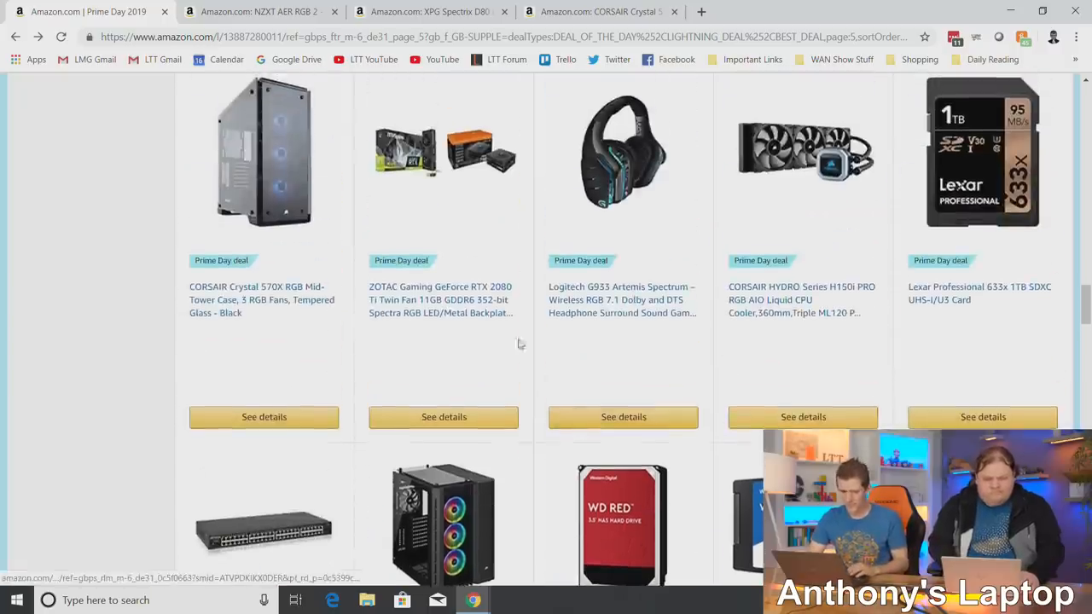
{"action": "scroll", "scroll_direction": "down", "scroll_amount": 3}
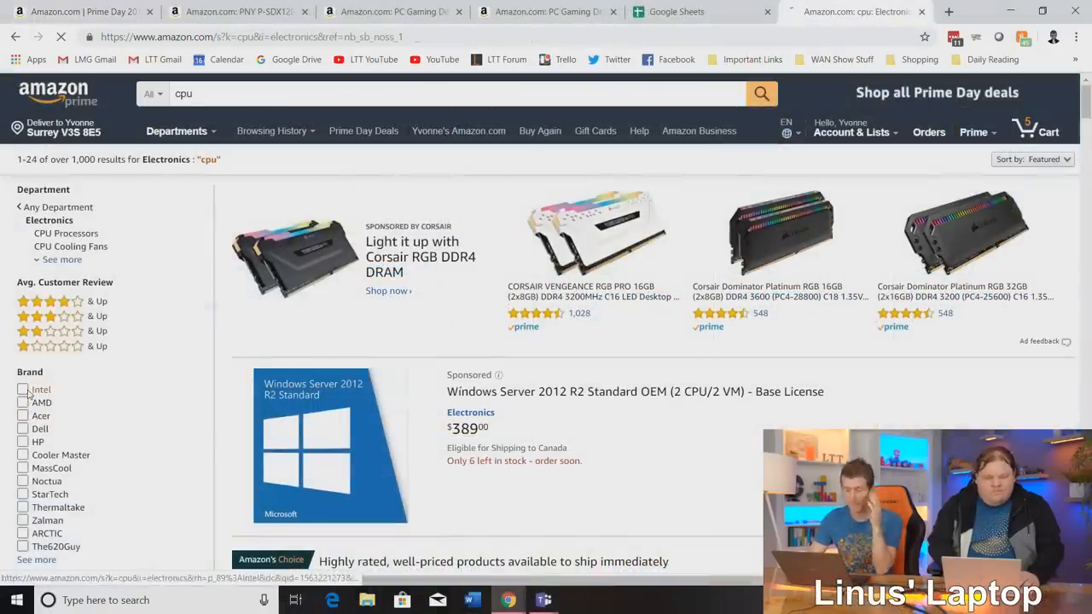
Filter the cpu results to Intel and scroll the Core i7-9700K page at $364.99.
{"action": "left_click", "coordinate": [23, 389]}
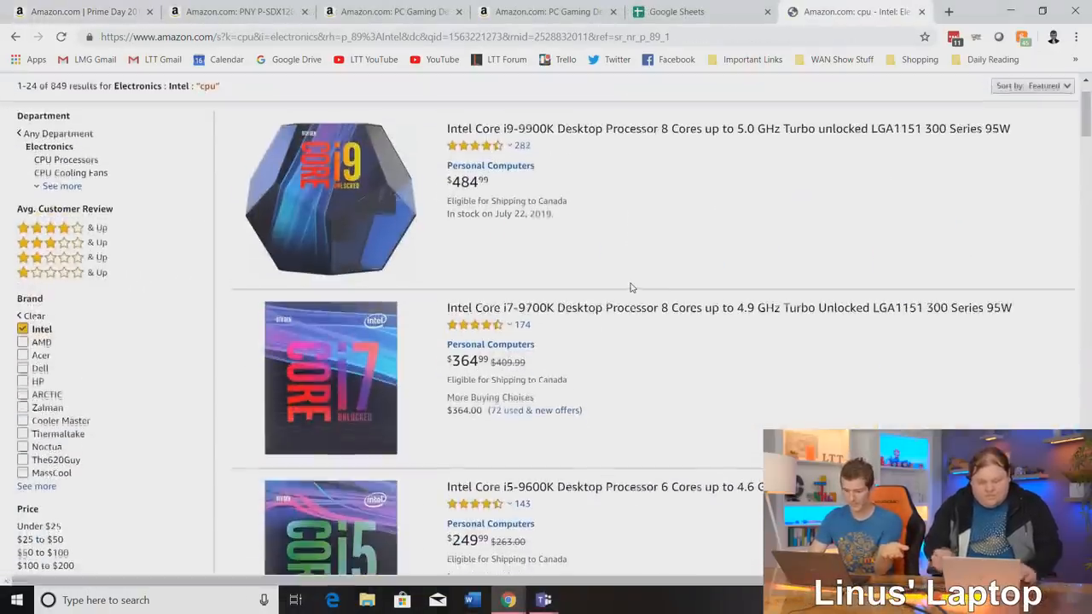
{"action": "scroll", "scroll_direction": "down", "scroll_amount": 3}
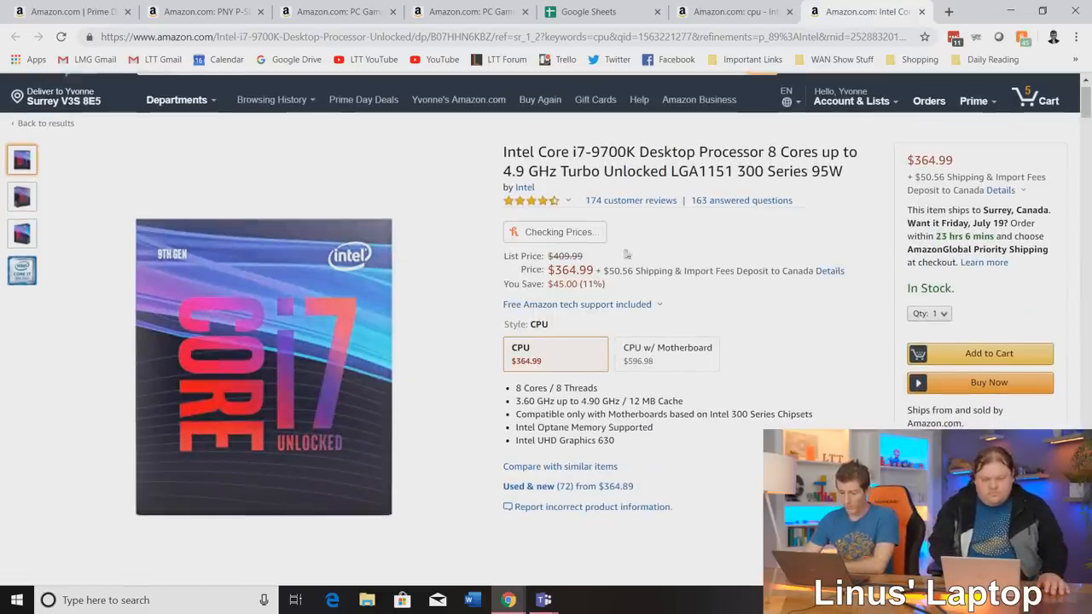
{"action": "scroll", "scroll_direction": "down", "scroll_amount": 3}
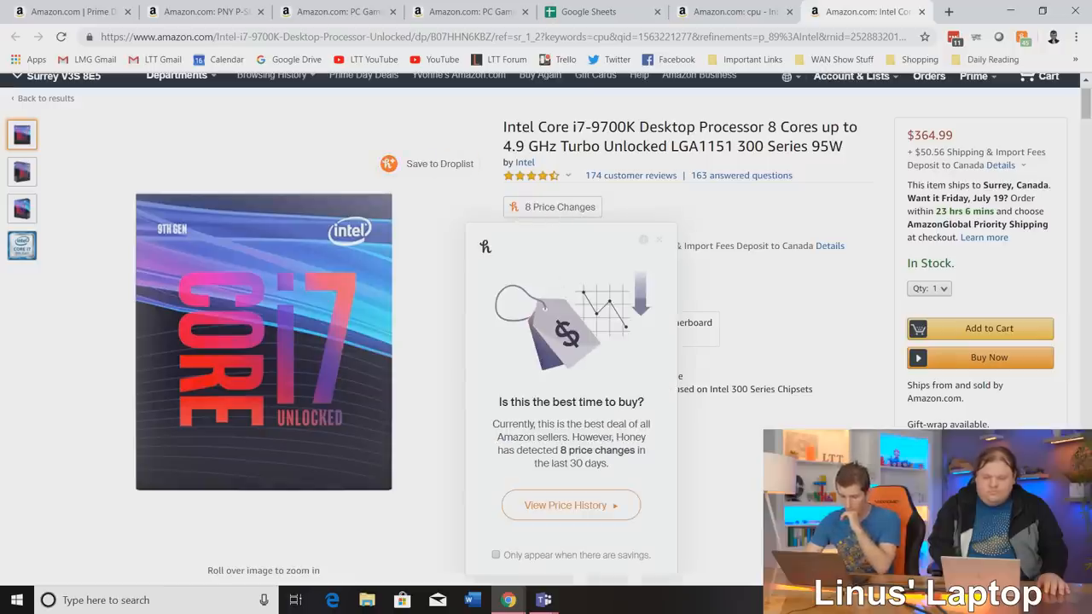
Check the i7-9700K's Honey price history down to its $364 low, then change the listing option.
{"action": "left_click", "coordinate": [570, 505]}
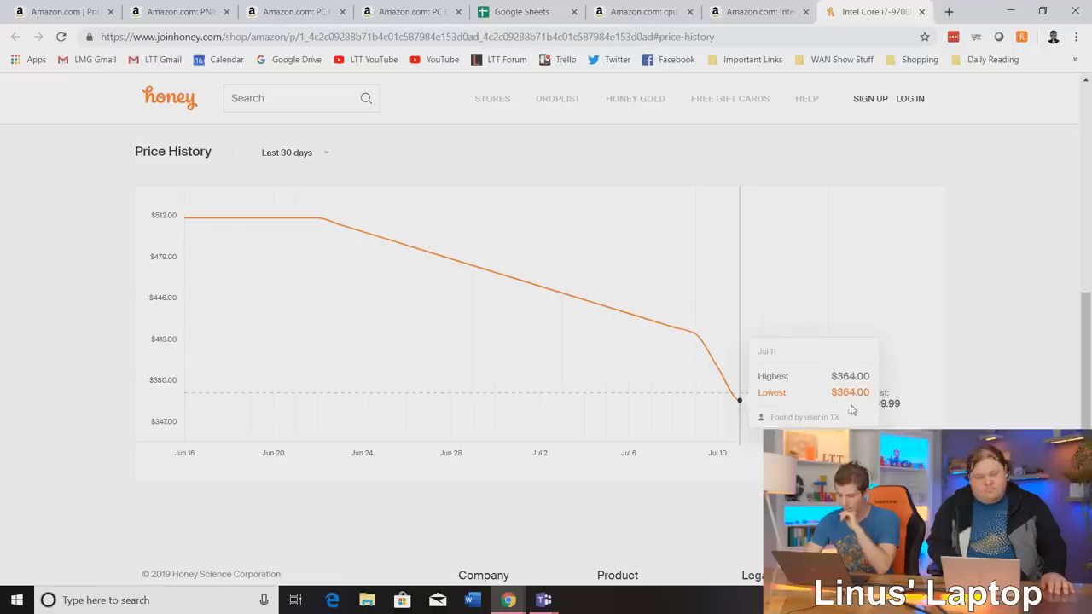
{"action": "mouse_move", "coordinate": [991, 321]}
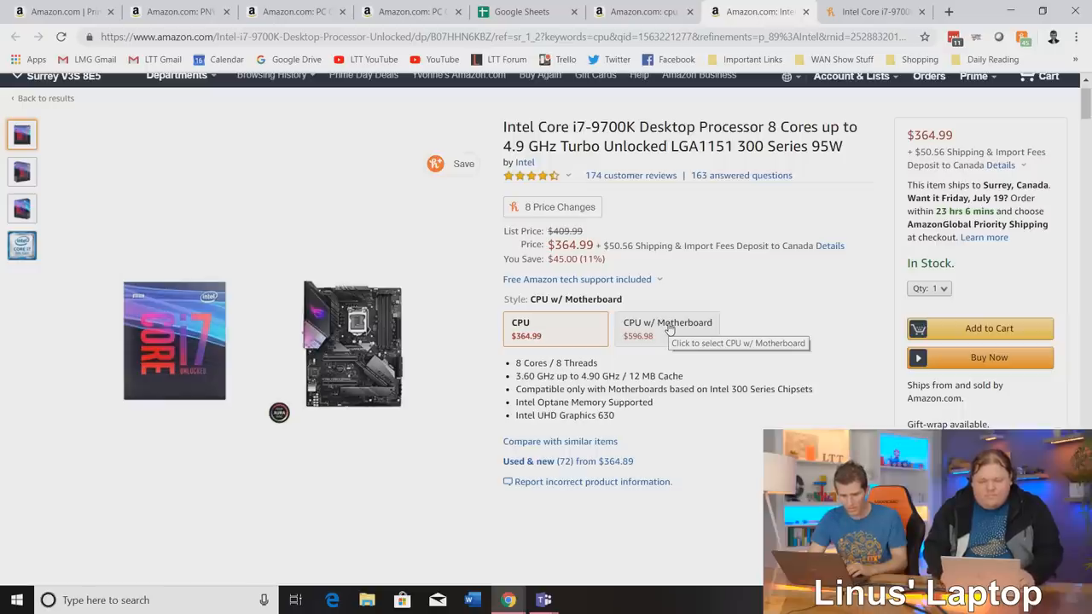
{"action": "left_click", "coordinate": [556, 329]}
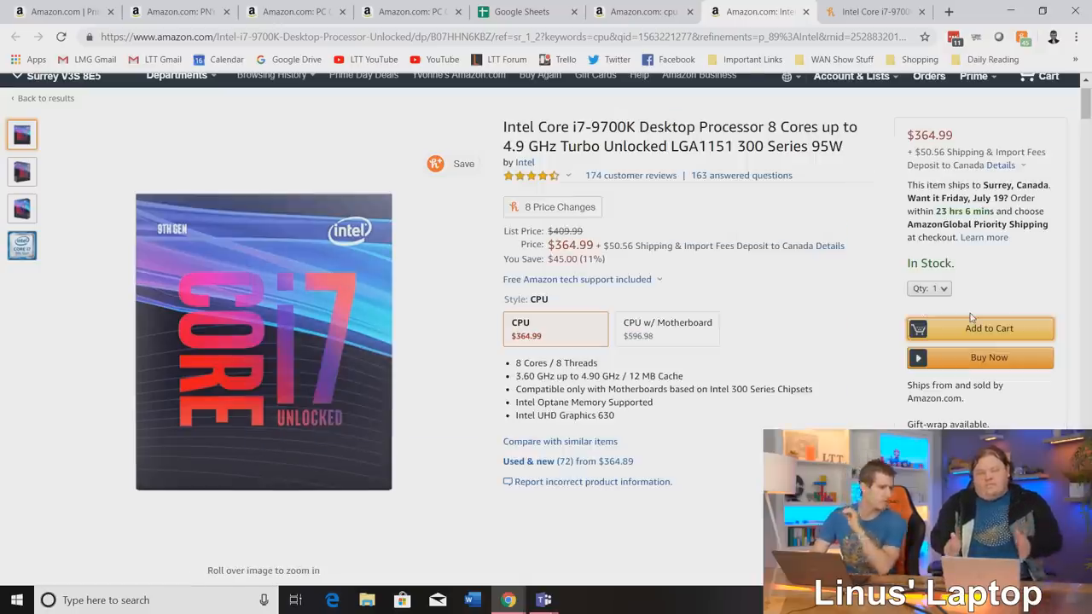
Add the Core i7-9700K to the cart, reaching six items at $738.70, and dismiss the summary.
{"action": "left_click", "coordinate": [989, 328]}
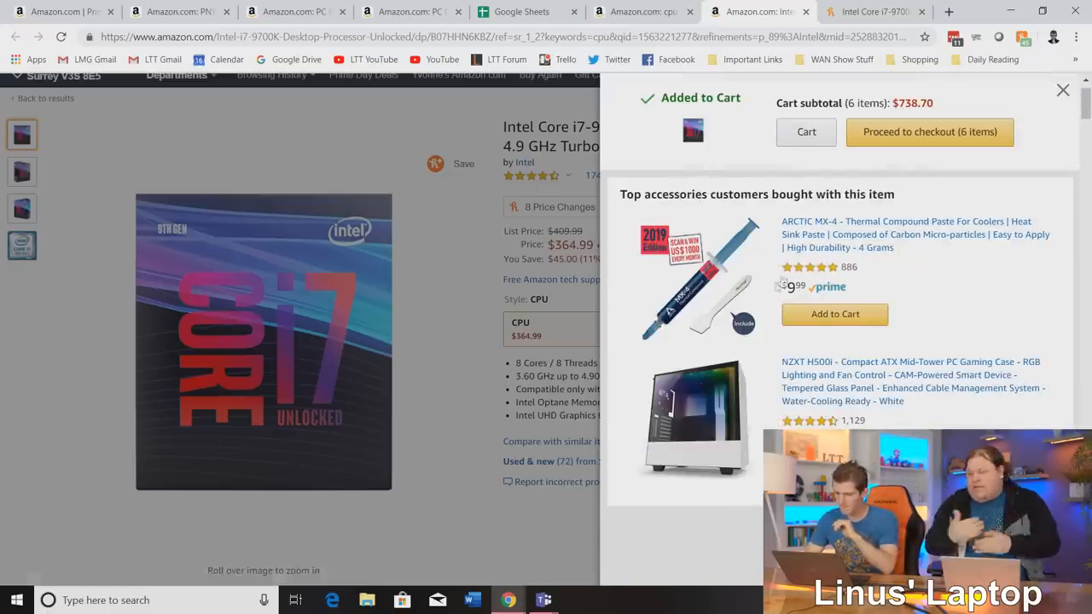
{"action": "mouse_move", "coordinate": [709, 309]}
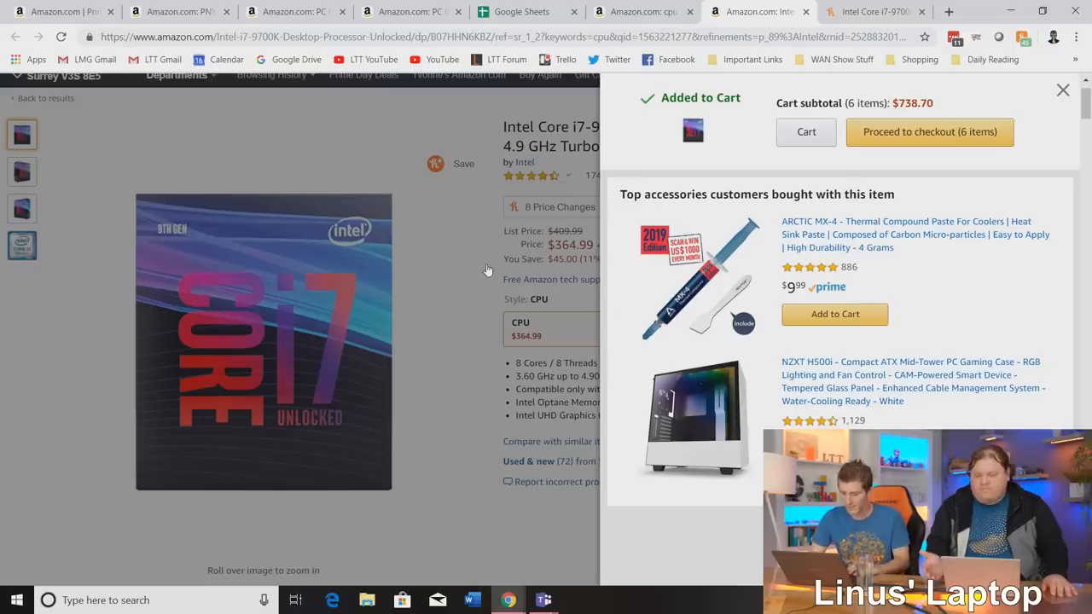
{"action": "left_click", "coordinate": [1062, 90]}
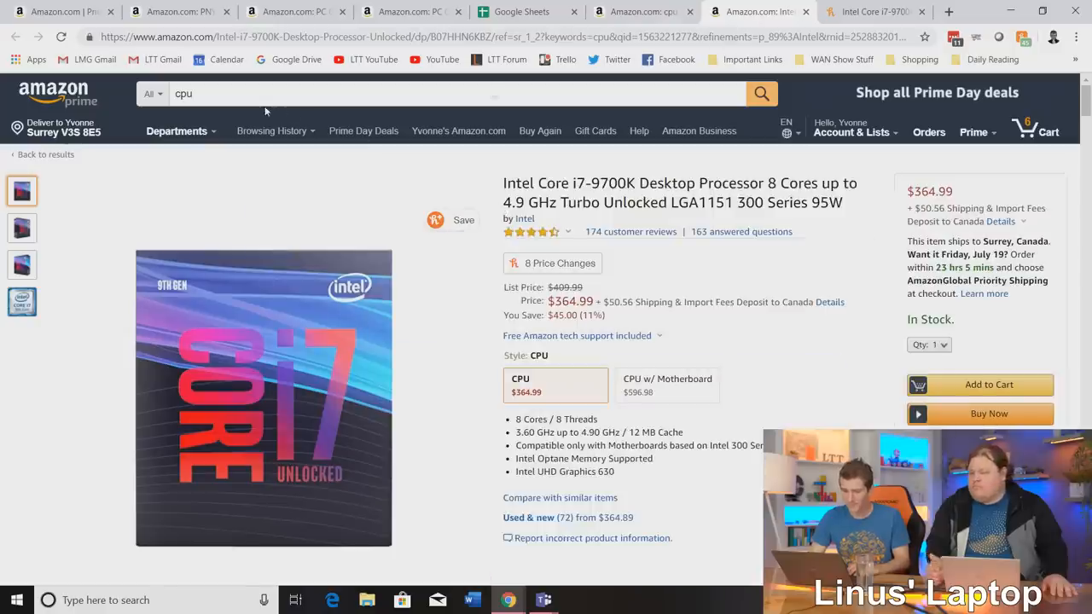
Search Prime Day deals for cpu and browse past coolers, thermal paste and fan packs.
{"action": "left_click", "coordinate": [362, 131]}
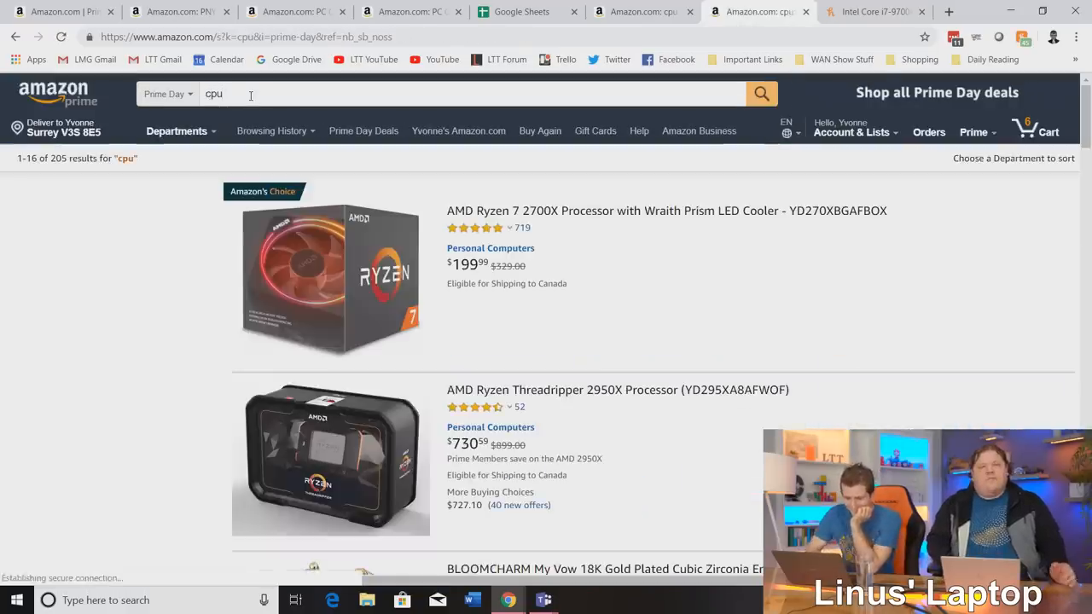
{"action": "scroll", "scroll_direction": "down", "scroll_amount": 3}
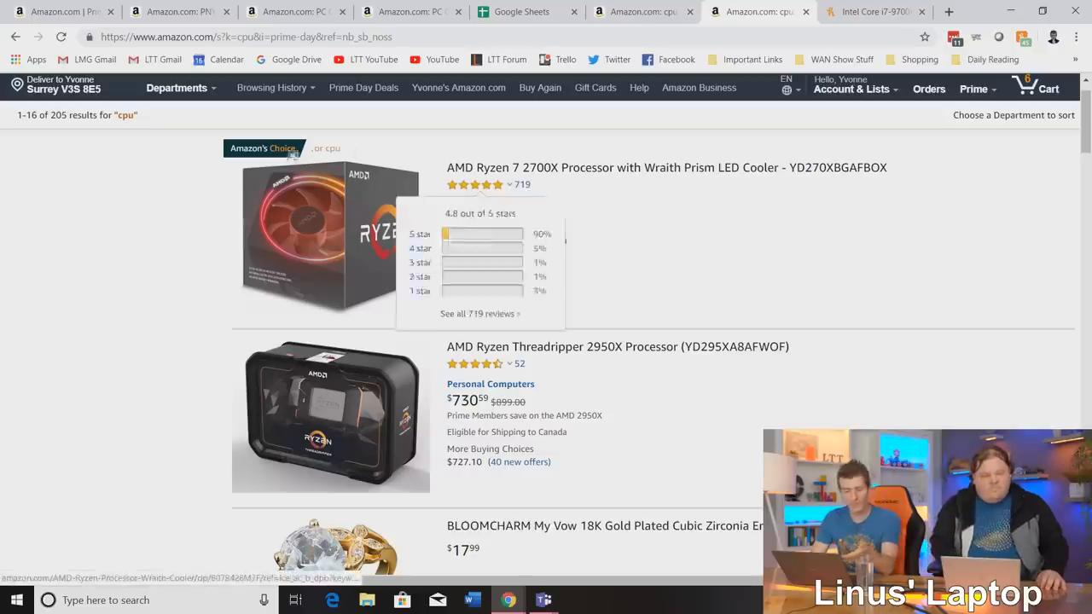
{"action": "scroll", "scroll_direction": "down", "scroll_amount": 3}
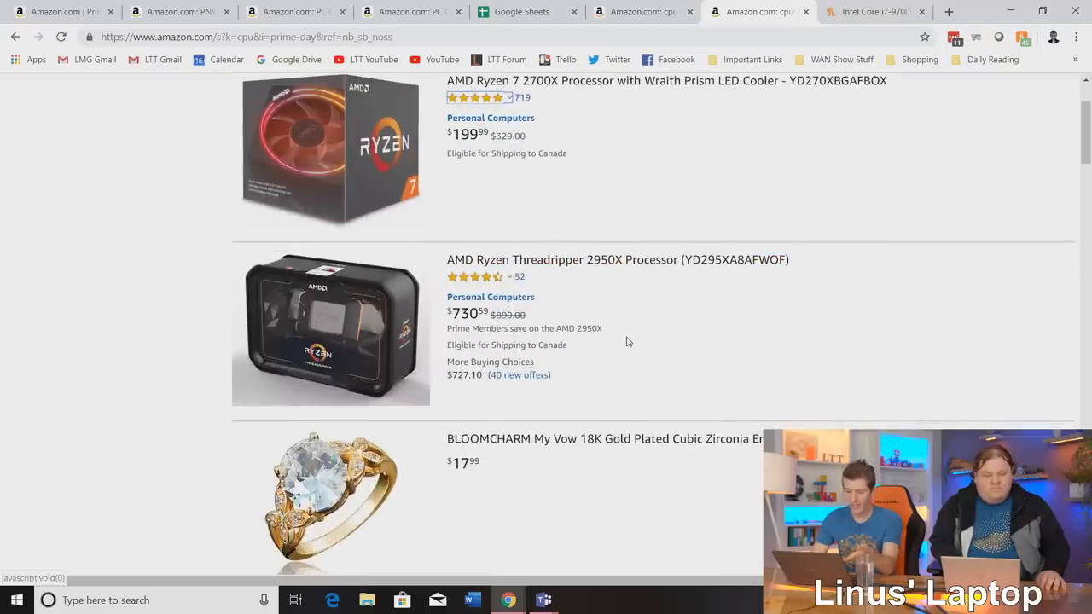
{"action": "mouse_move", "coordinate": [602, 317]}
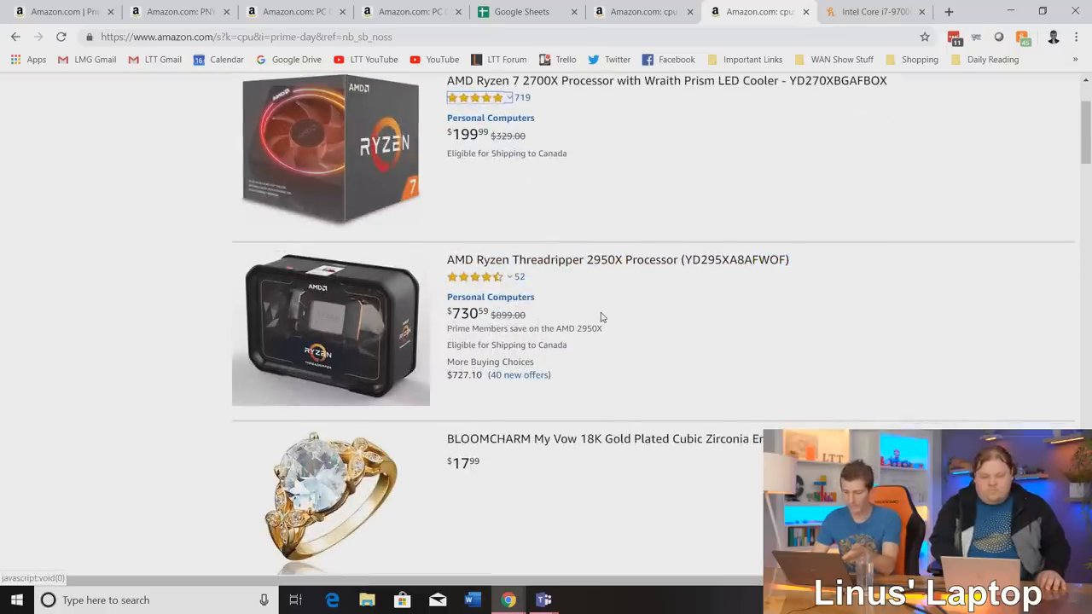
{"action": "scroll", "scroll_direction": "down", "scroll_amount": 3}
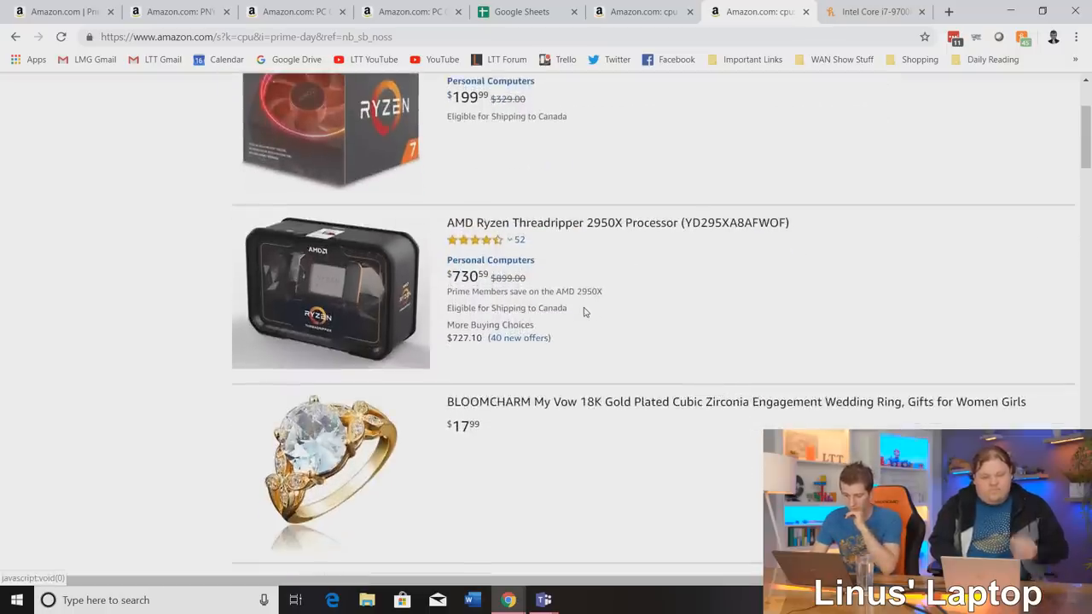
{"action": "scroll", "scroll_direction": "down", "scroll_amount": 3}
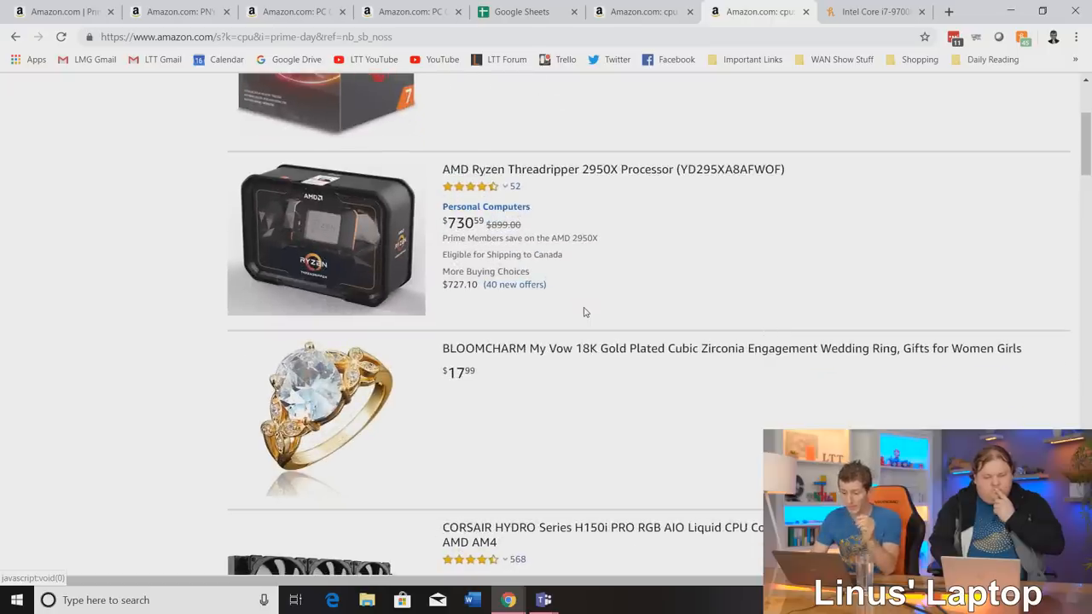
{"action": "scroll", "scroll_direction": "down", "scroll_amount": 3}
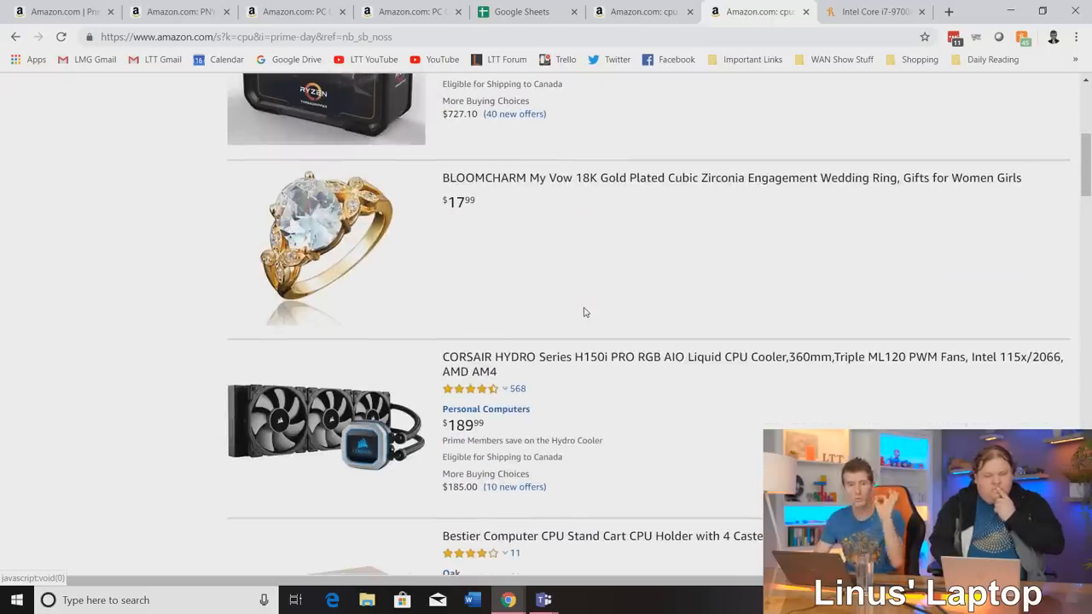
{"action": "mouse_move", "coordinate": [527, 196]}
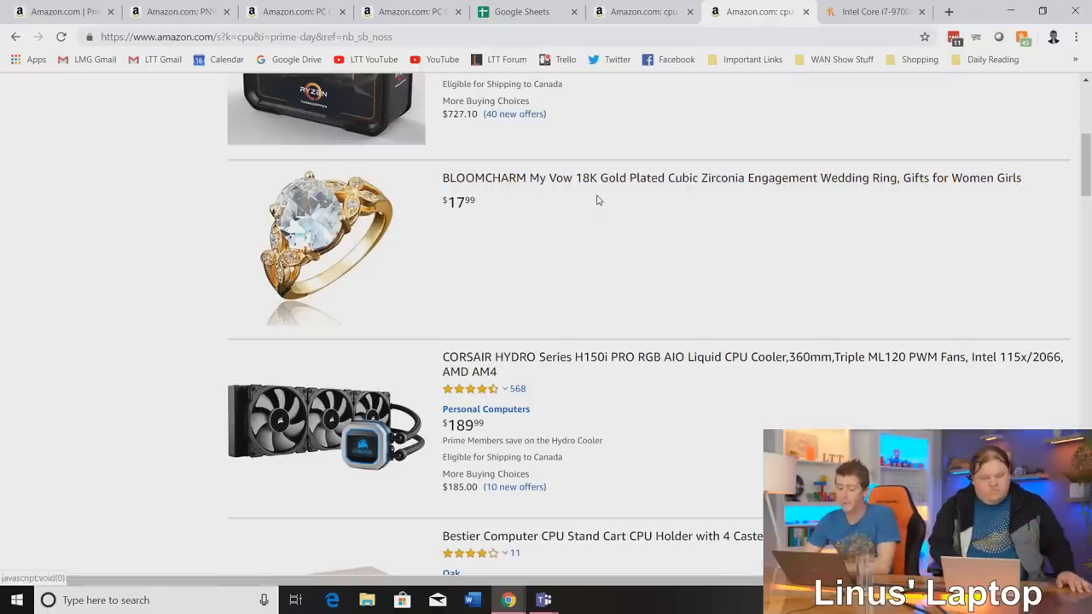
{"action": "scroll", "scroll_direction": "down", "scroll_amount": 3}
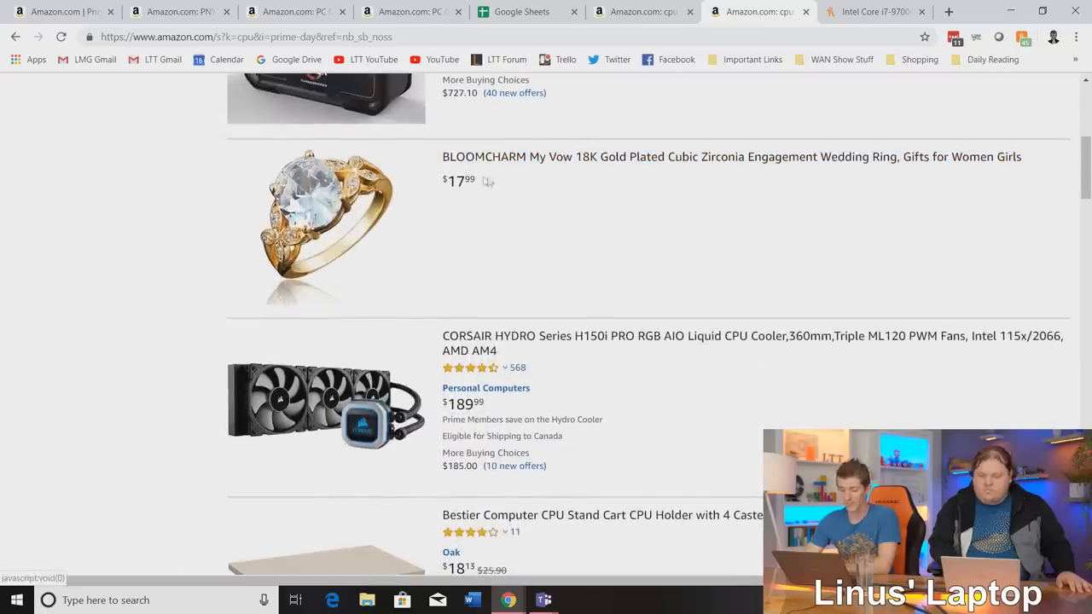
{"action": "scroll", "scroll_direction": "down", "scroll_amount": 3}
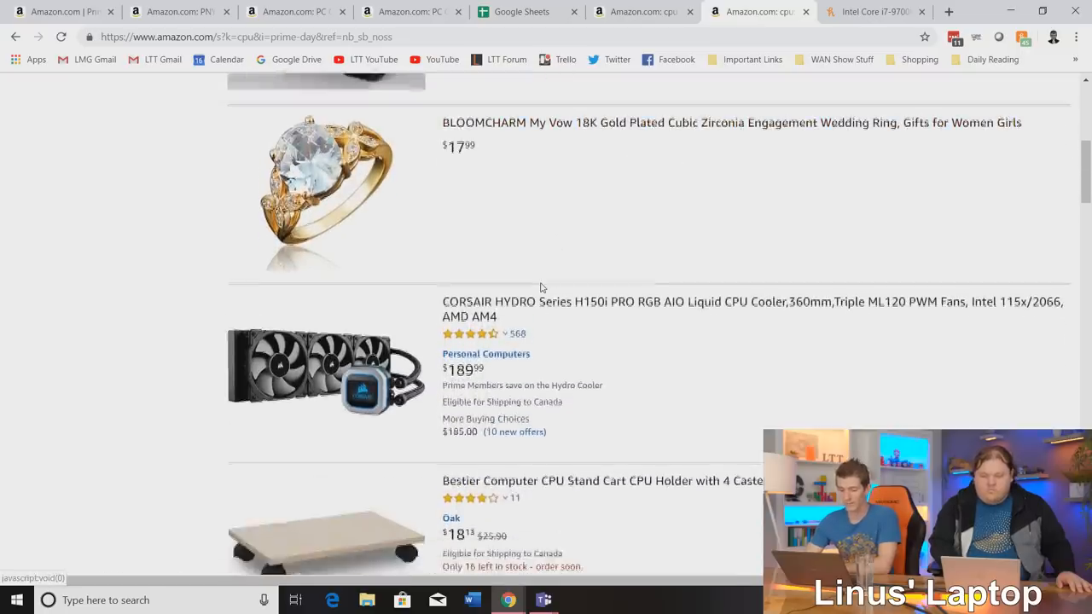
{"action": "scroll", "scroll_direction": "down", "scroll_amount": 3}
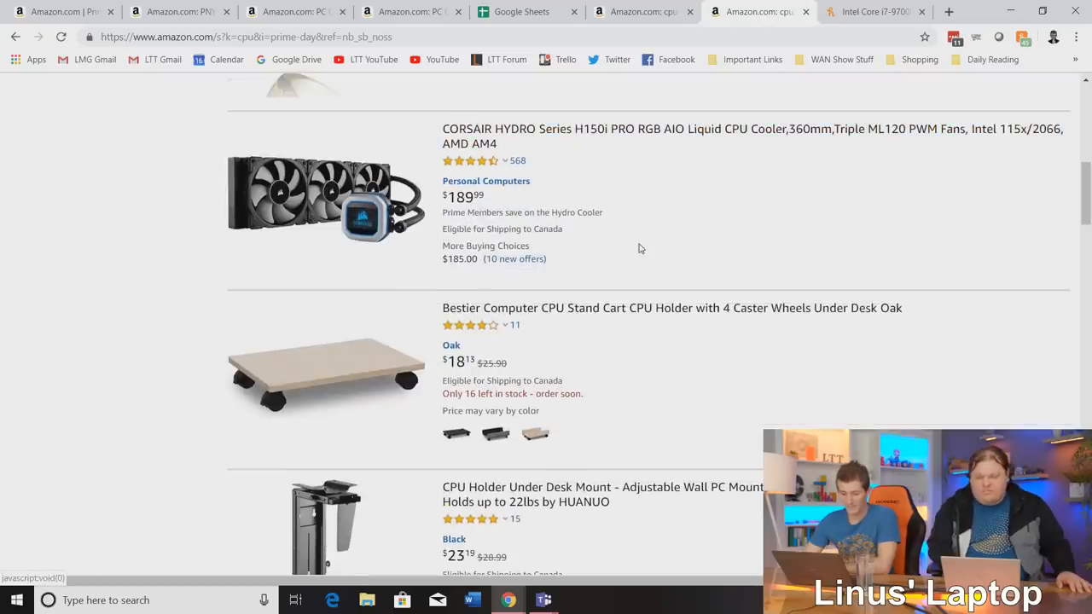
{"action": "scroll", "scroll_direction": "down", "scroll_amount": 3}
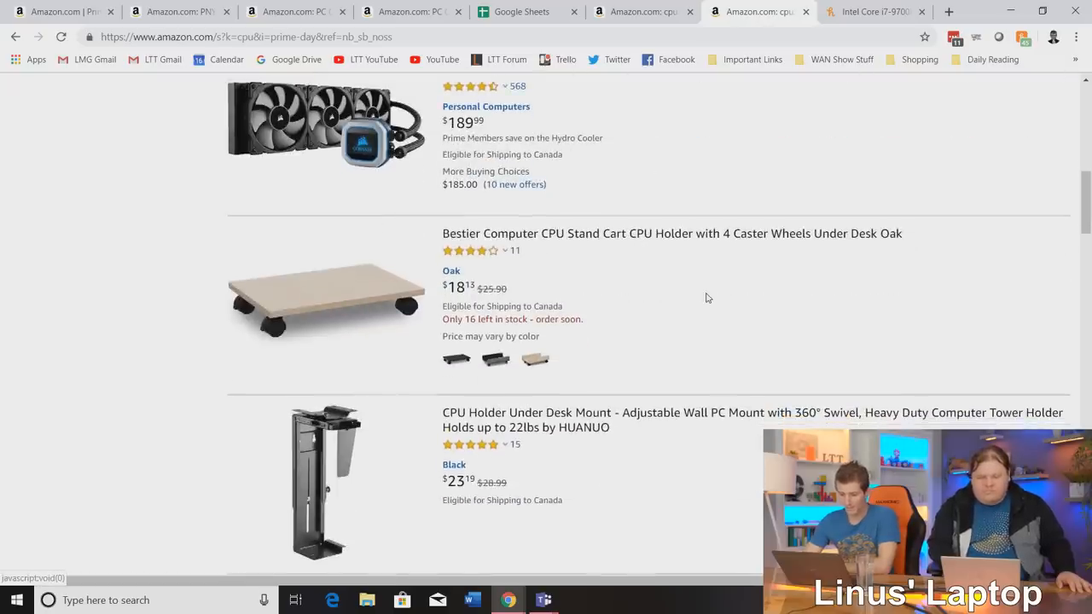
{"action": "scroll", "scroll_direction": "down", "scroll_amount": 3}
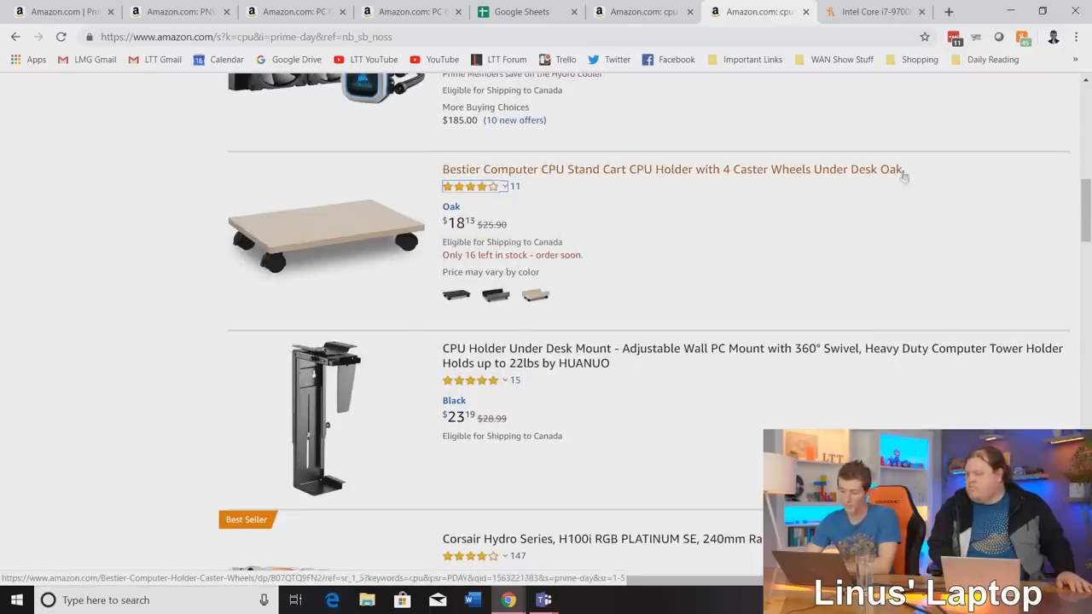
{"action": "scroll", "scroll_direction": "down", "scroll_amount": 3}
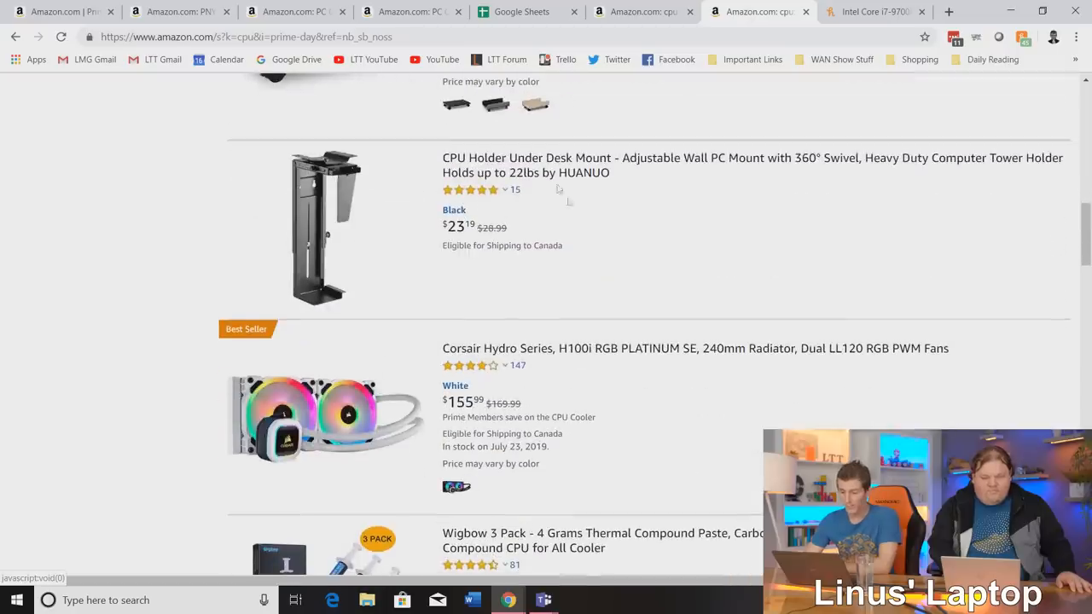
{"action": "scroll", "scroll_direction": "down", "scroll_amount": 3}
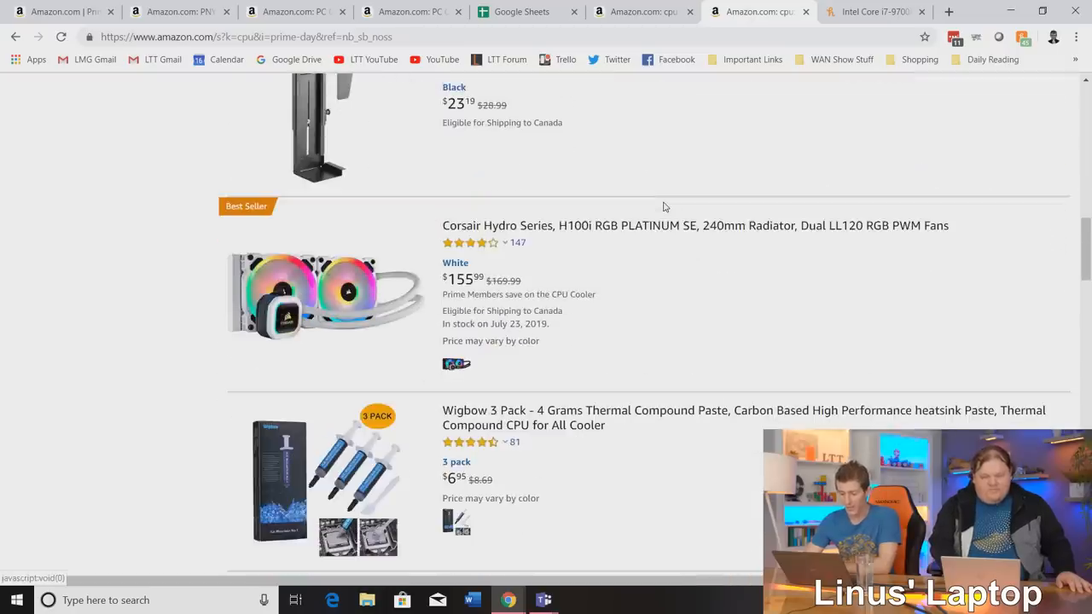
{"action": "scroll", "scroll_direction": "down", "scroll_amount": 3}
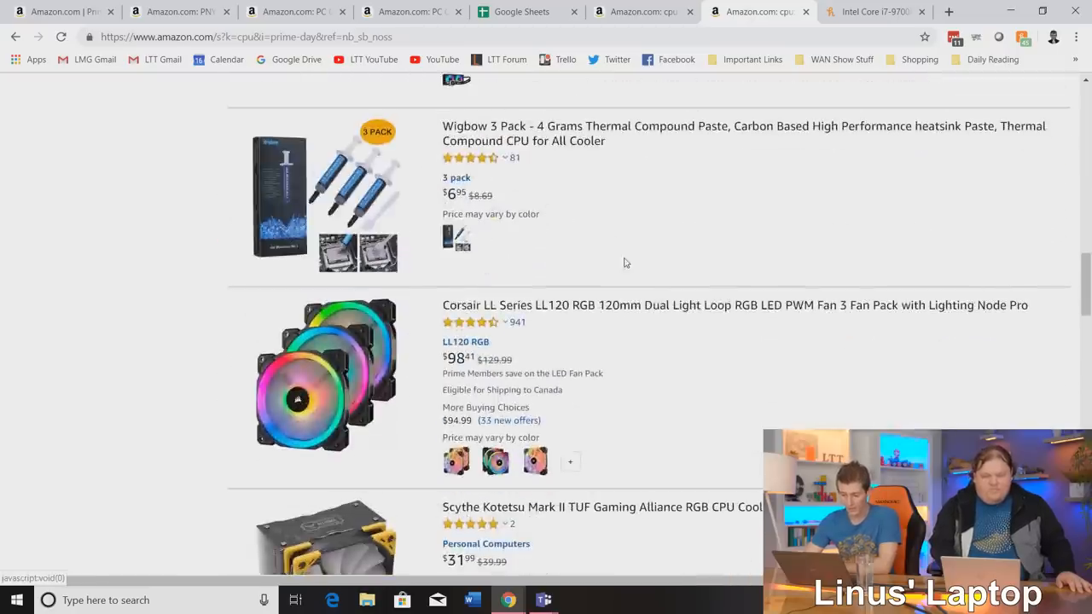
{"action": "scroll", "scroll_direction": "down", "scroll_amount": 3}
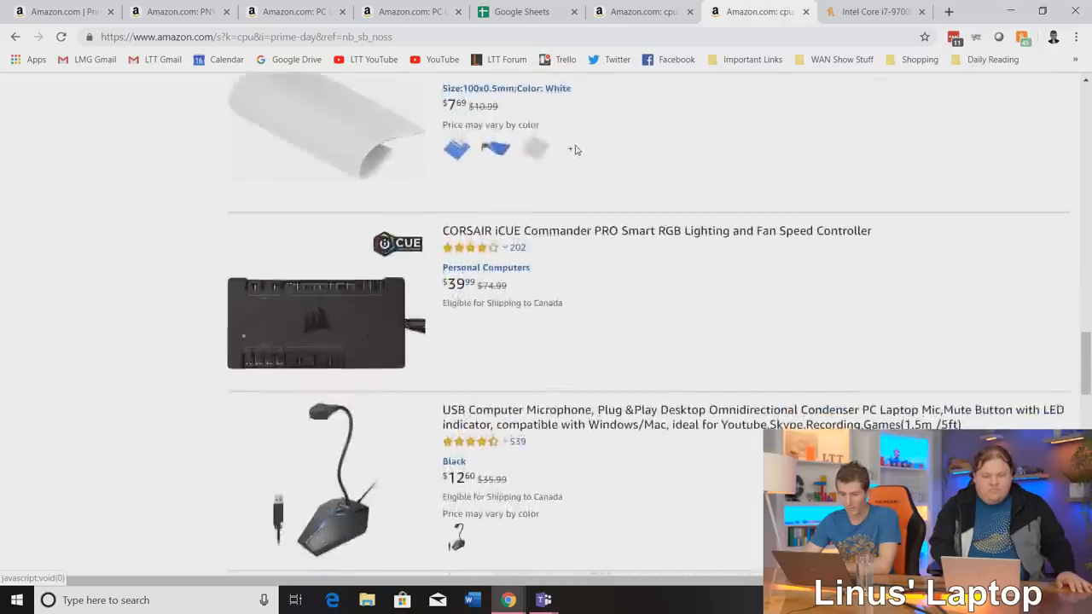
{"action": "scroll", "scroll_direction": "down", "scroll_amount": 3}
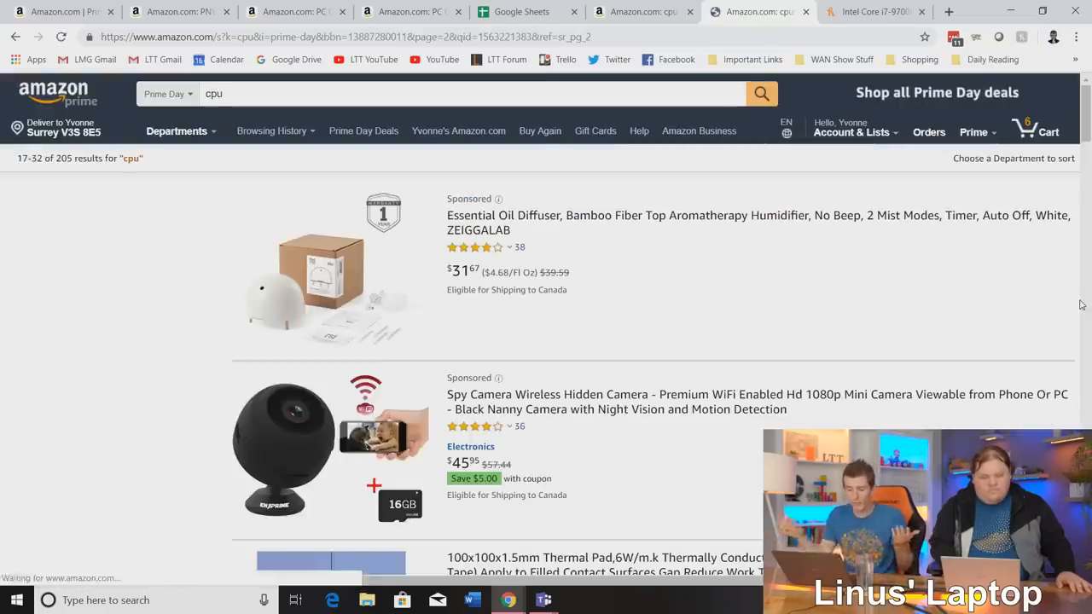
{"action": "scroll", "scroll_direction": "down", "scroll_amount": 3}
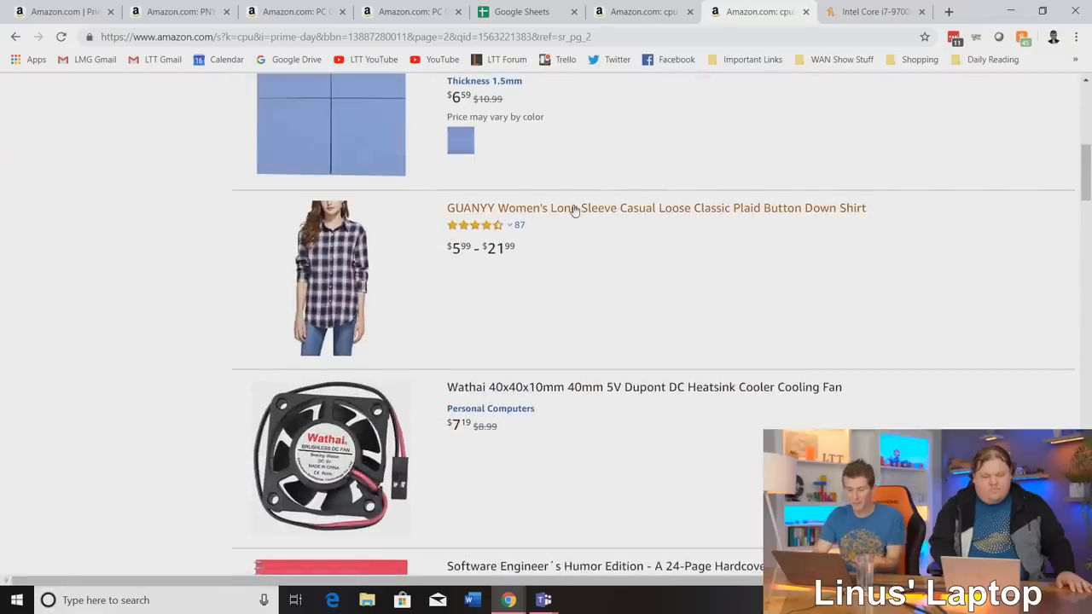
{"action": "scroll", "scroll_direction": "down", "scroll_amount": 3}
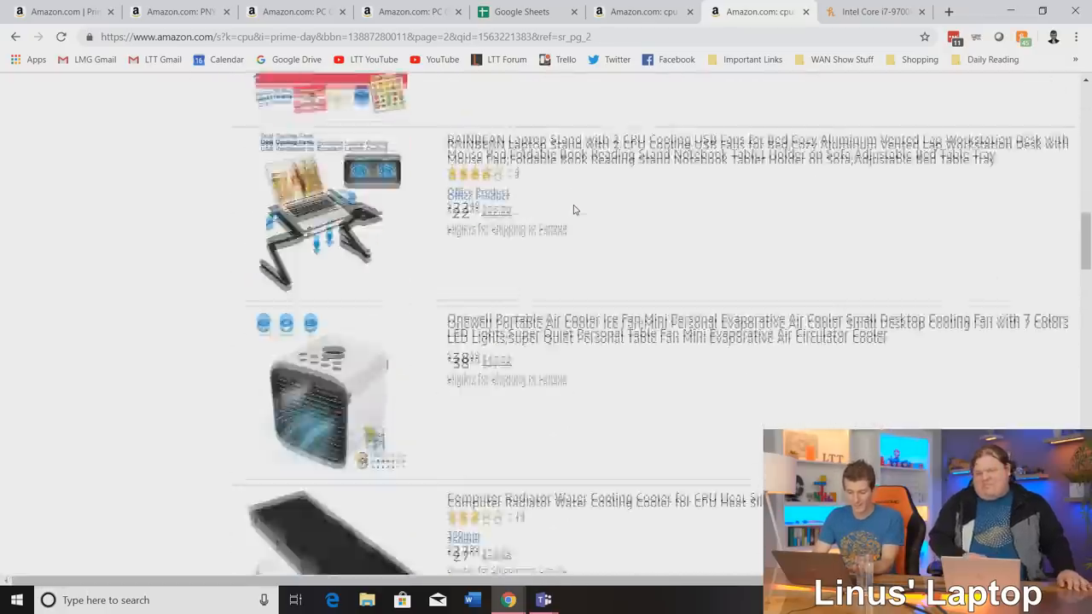
{"action": "scroll", "scroll_direction": "down", "scroll_amount": 3}
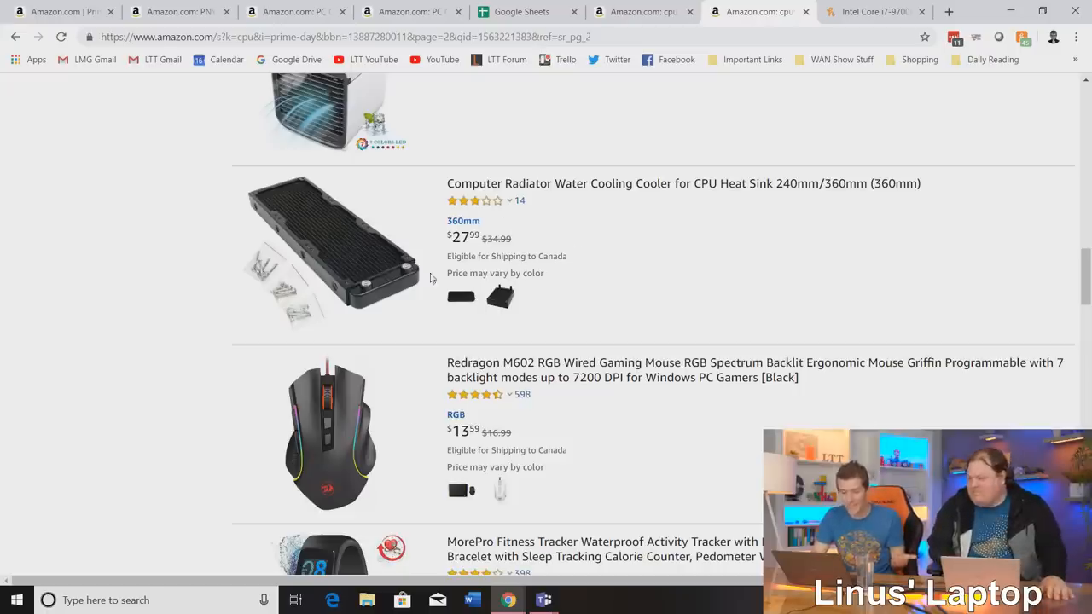
{"action": "scroll", "scroll_direction": "down", "scroll_amount": 3}
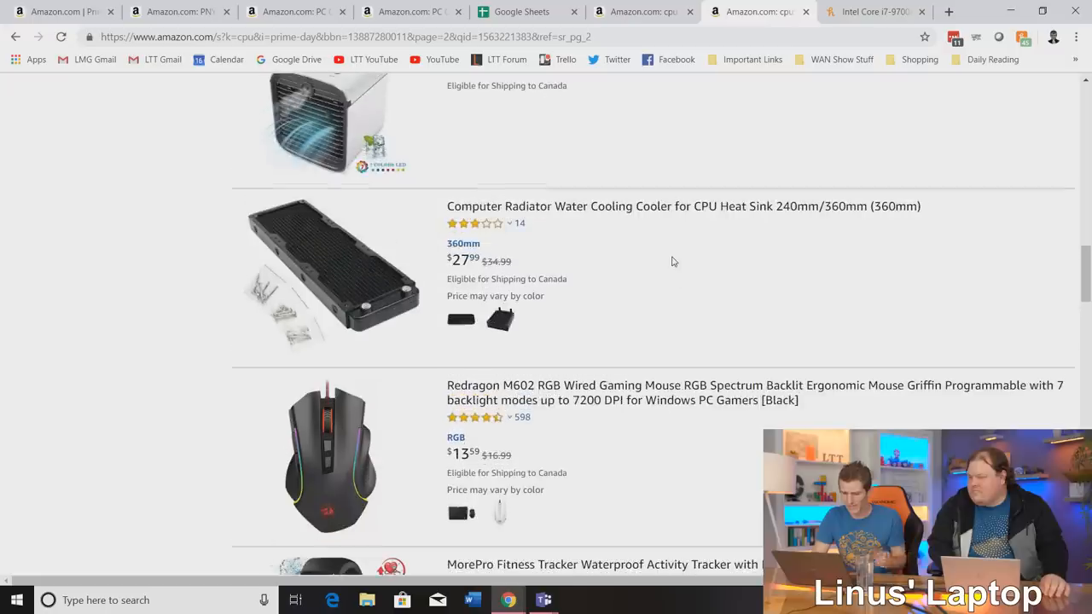
{"action": "right_click", "coordinate": [678, 197]}
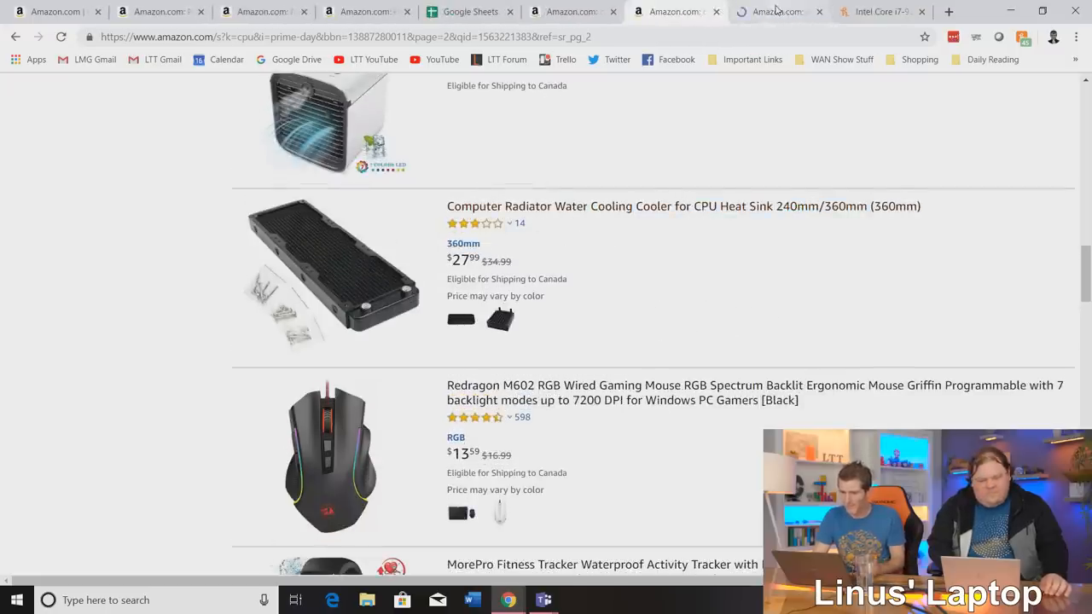
{"action": "left_click", "coordinate": [682, 206]}
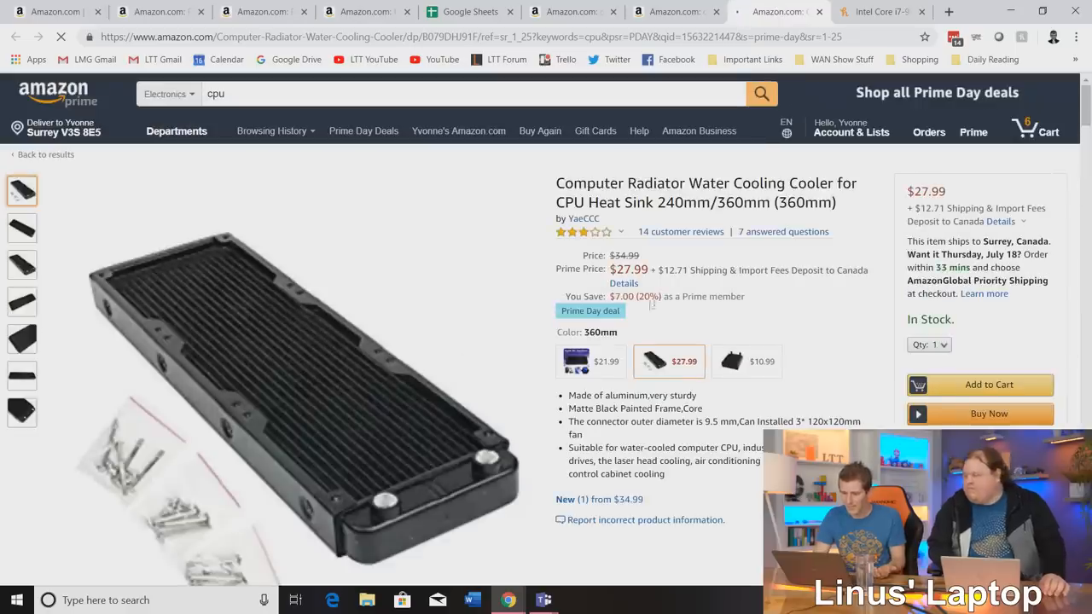
{"action": "left_click", "coordinate": [624, 283]}
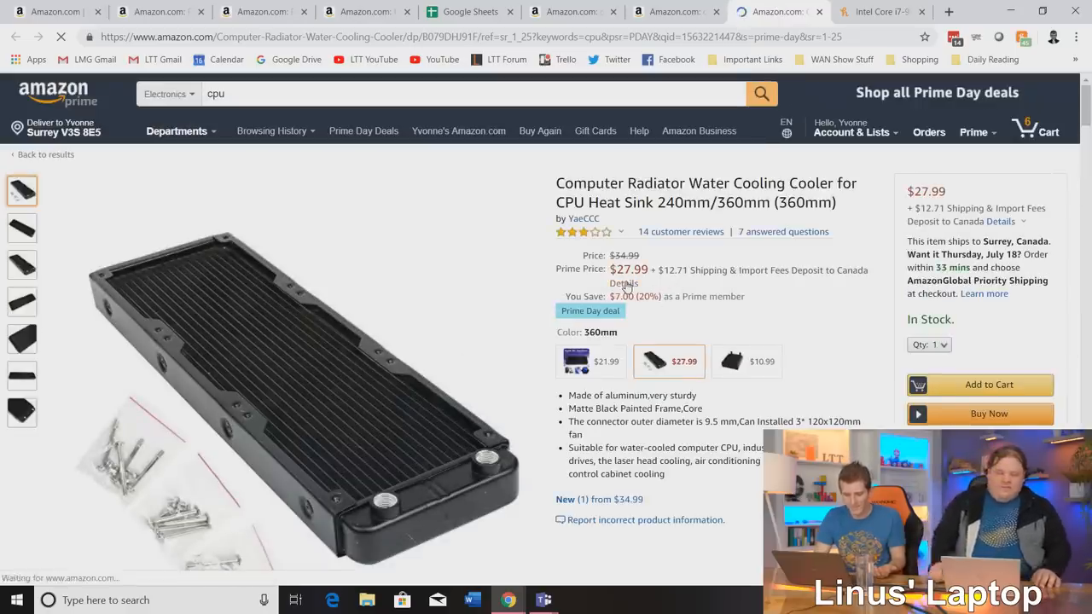
{"action": "left_click", "coordinate": [45, 154]}
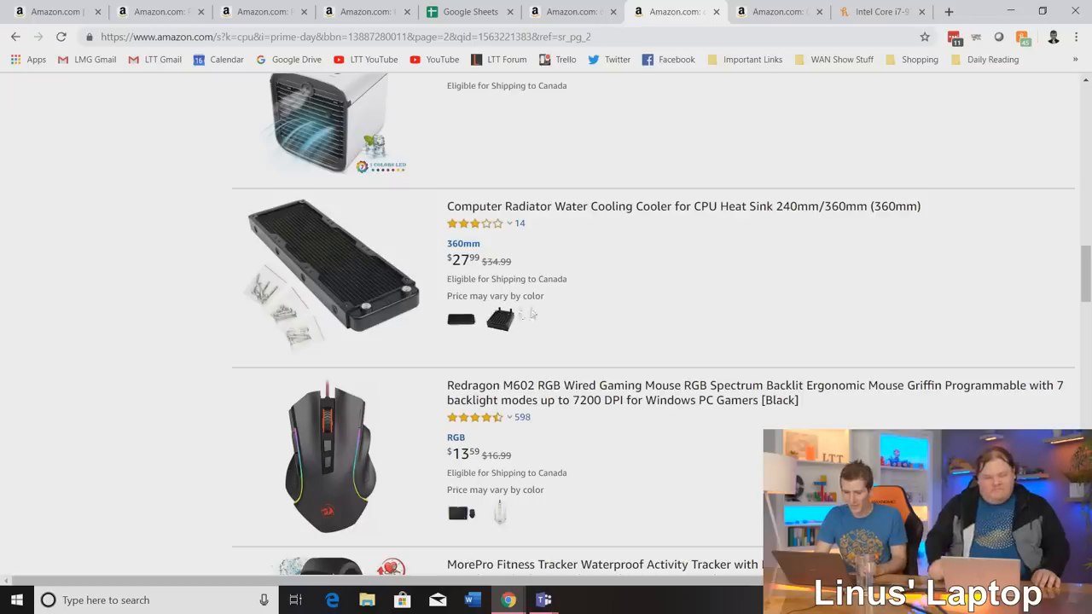
{"action": "scroll", "scroll_direction": "up", "scroll_amount": 3}
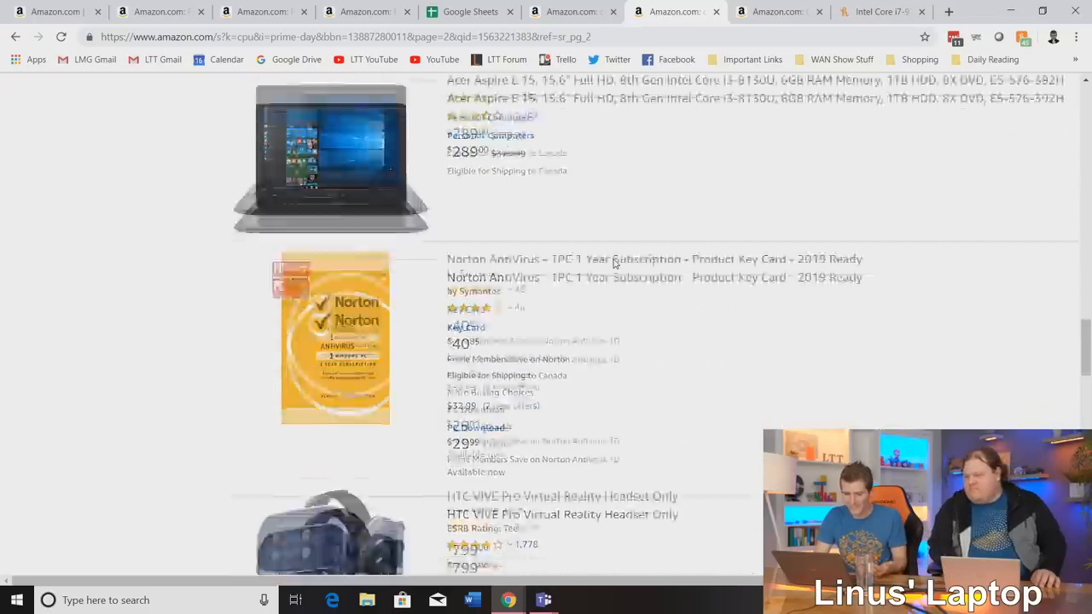
{"action": "scroll", "scroll_direction": "down", "scroll_amount": 3}
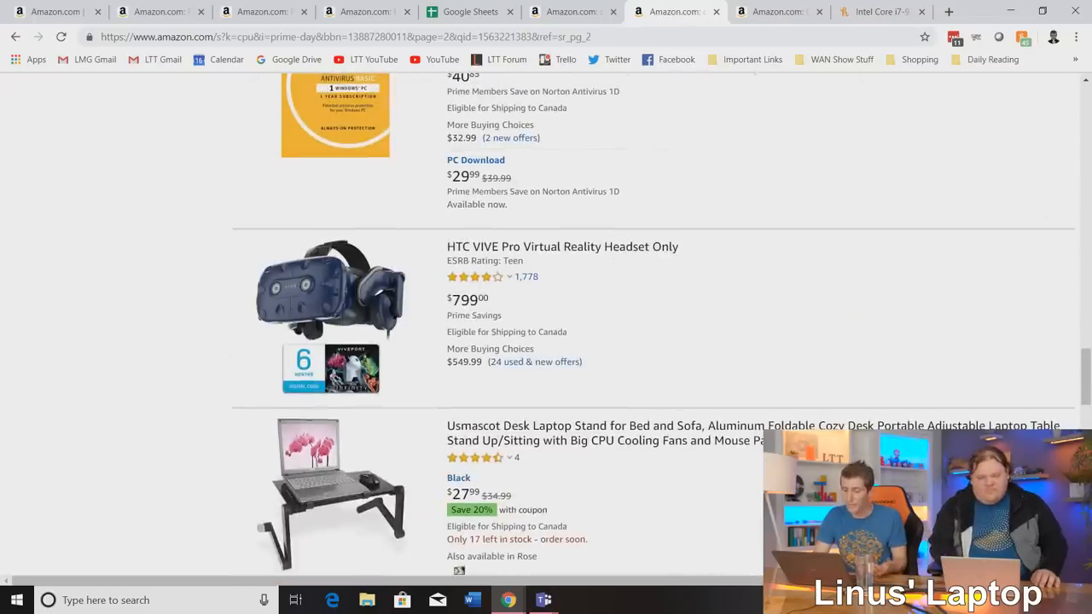
{"action": "scroll", "scroll_direction": "down", "scroll_amount": 3}
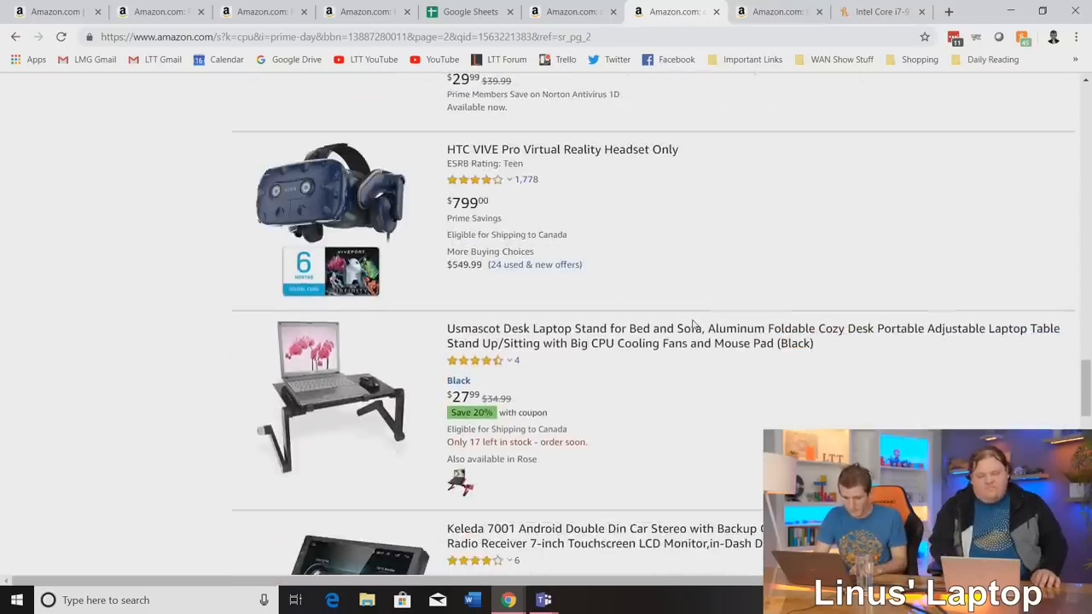
{"action": "scroll", "scroll_direction": "down", "scroll_amount": 3}
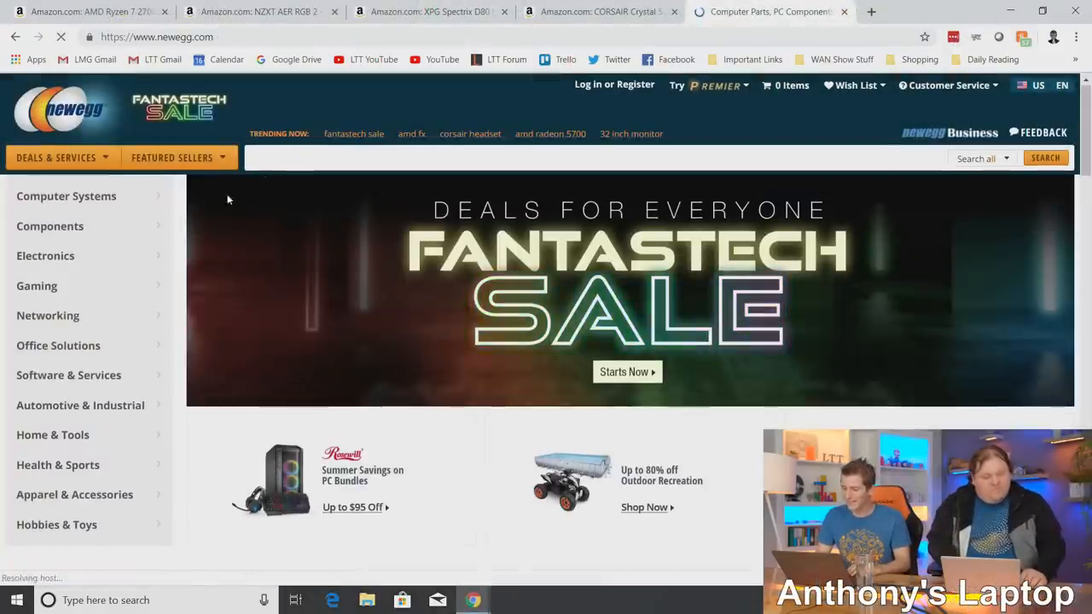
Search Newegg for 'ryzen' and scroll past the Ryzen 5 3600 and 3400G to the Ryzen 7 2700.
{"action": "type", "text": "ryzen"}
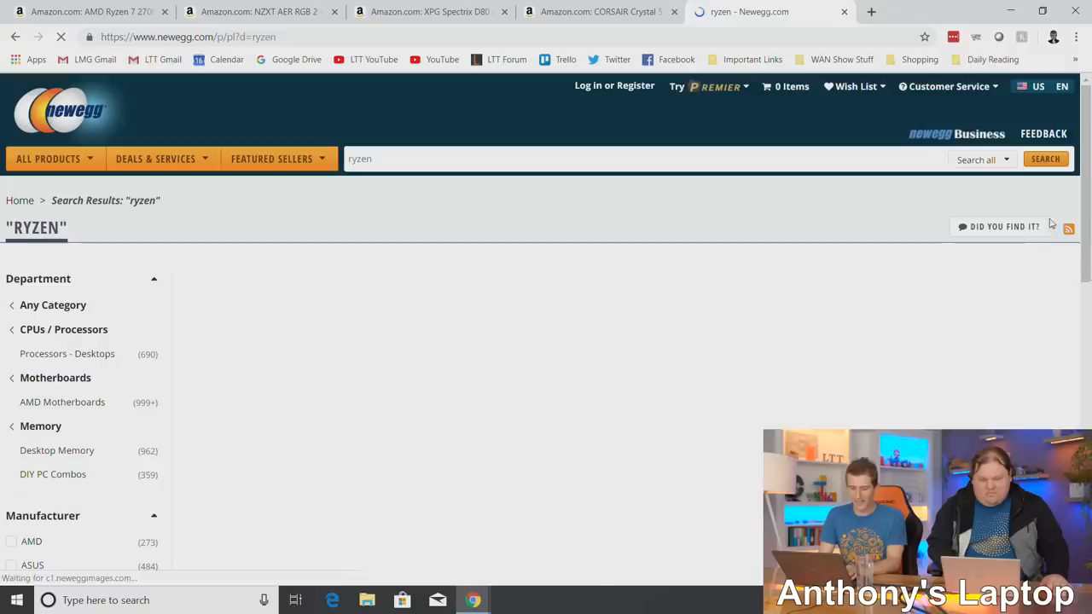
{"action": "scroll", "scroll_direction": "down", "scroll_amount": 3}
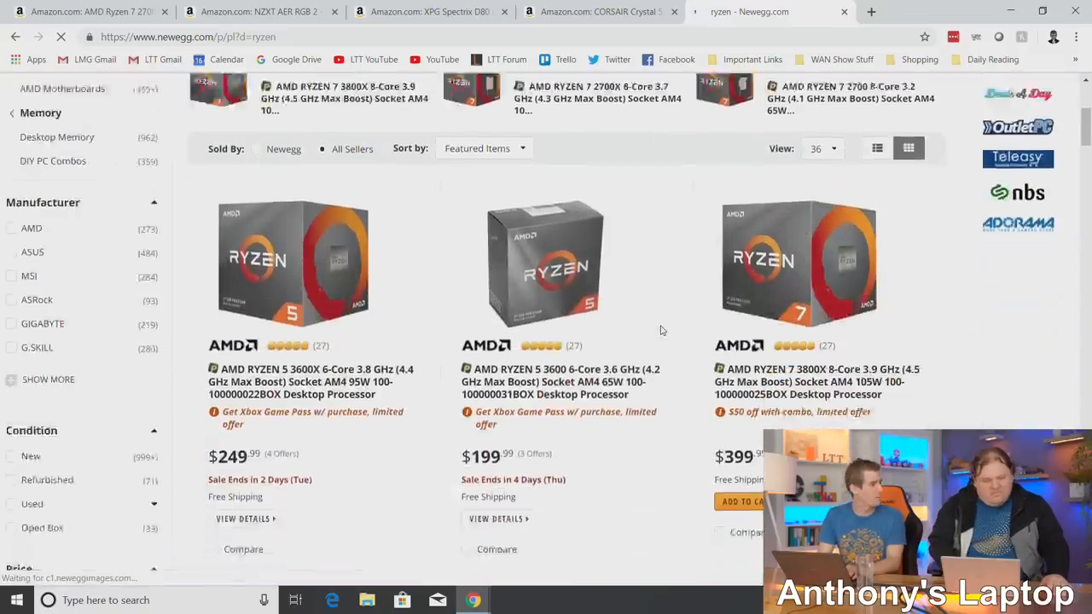
{"action": "scroll", "scroll_direction": "down", "scroll_amount": 3}
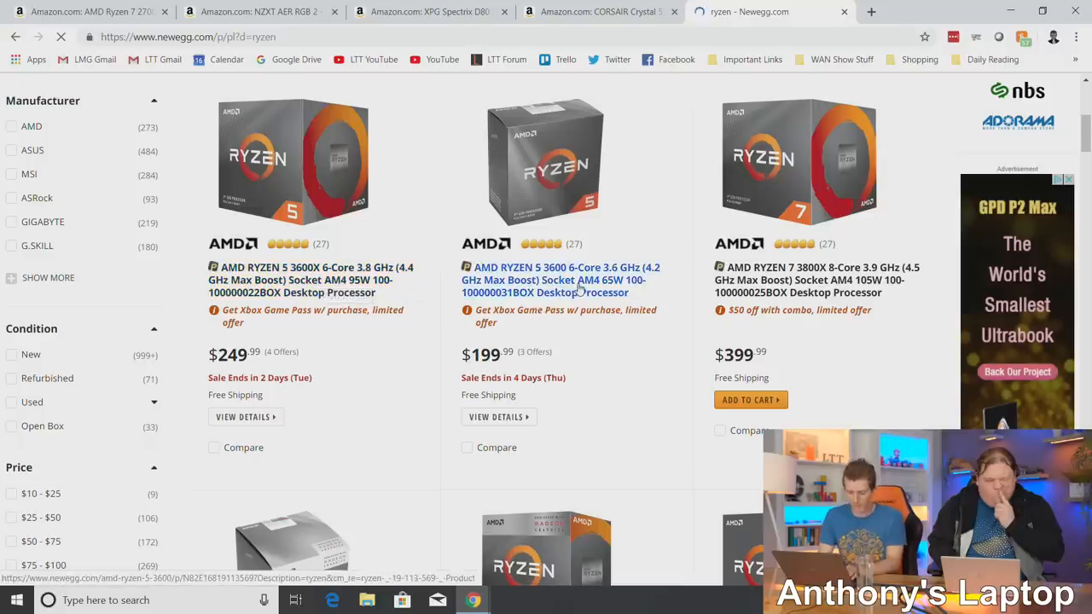
{"action": "scroll", "scroll_direction": "down", "scroll_amount": 3}
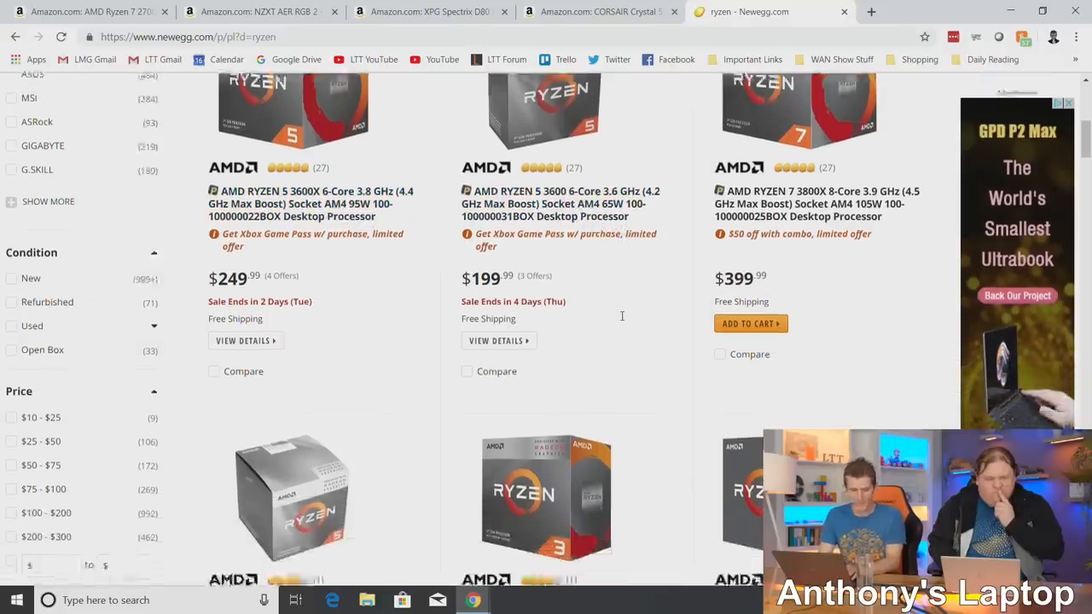
{"action": "scroll", "scroll_direction": "down", "scroll_amount": 3}
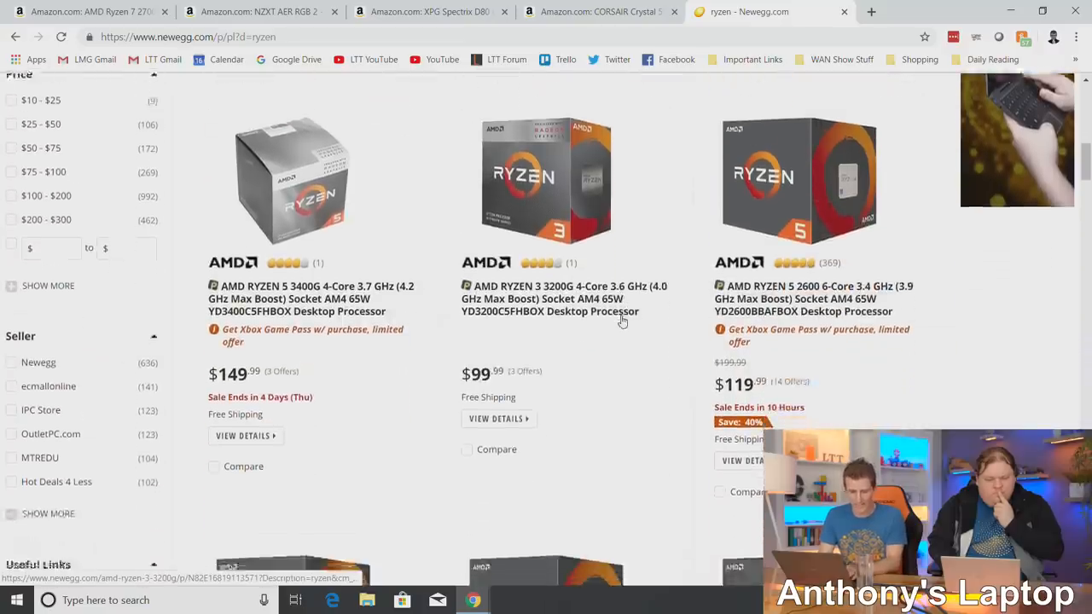
{"action": "scroll", "scroll_direction": "down", "scroll_amount": 3}
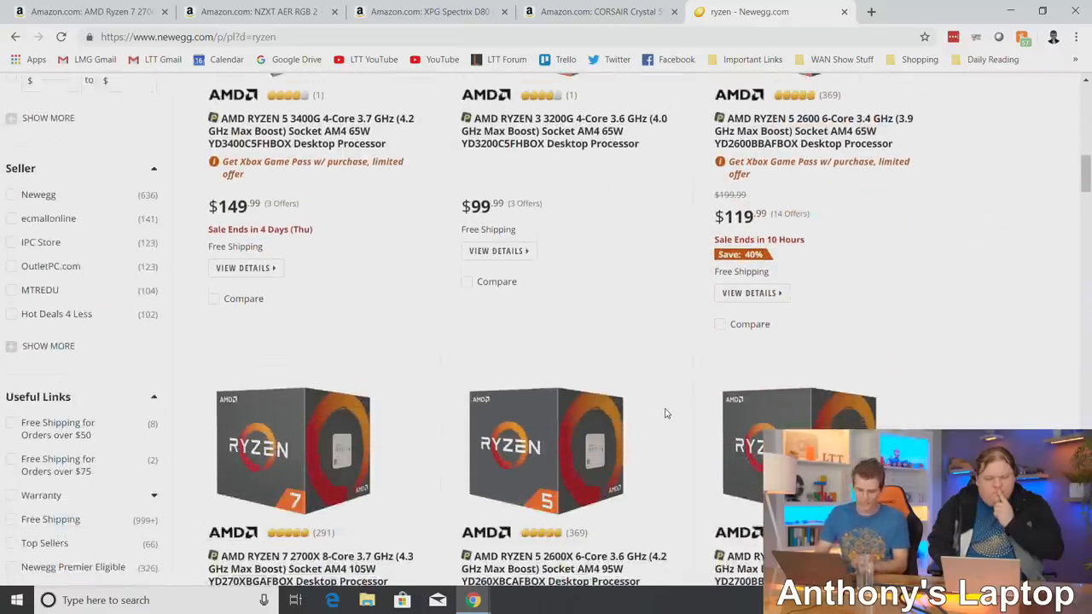
{"action": "scroll", "scroll_direction": "down", "scroll_amount": 3}
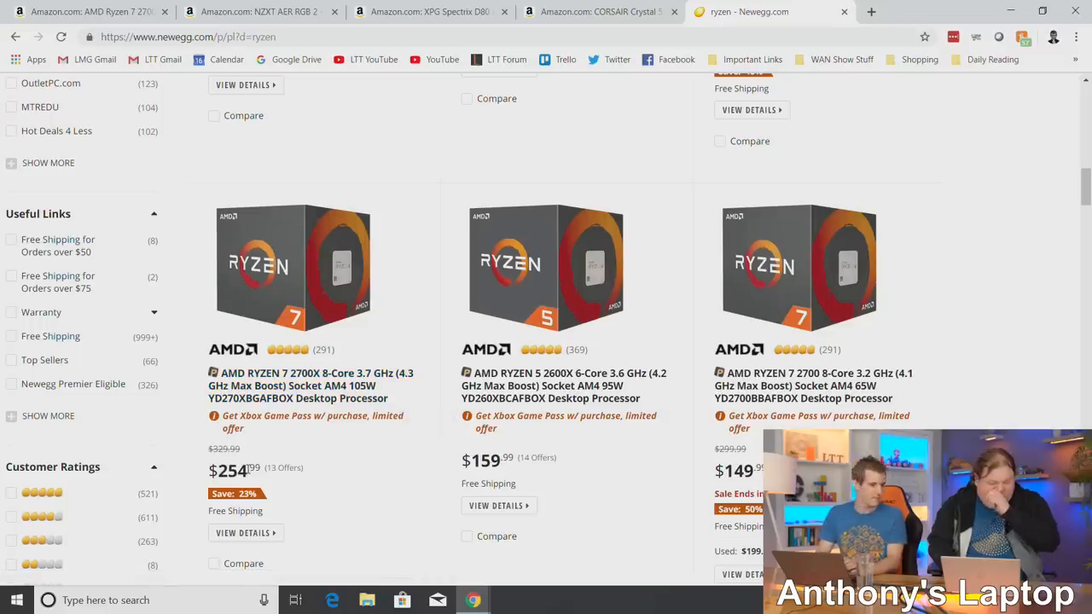
{"action": "scroll", "scroll_direction": "down", "scroll_amount": 3}
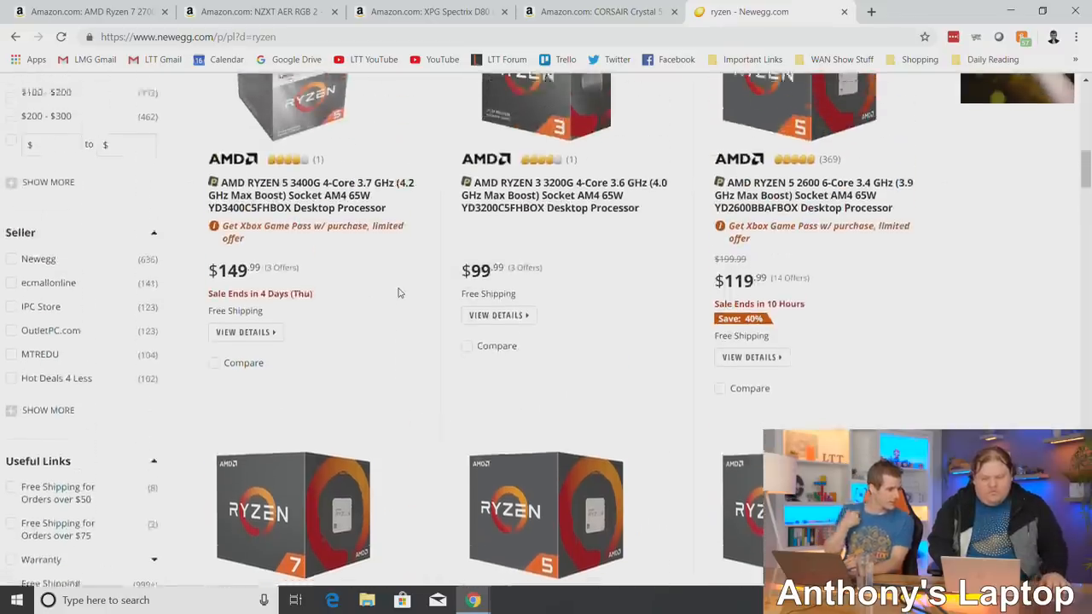
{"action": "scroll", "scroll_direction": "down", "scroll_amount": 3}
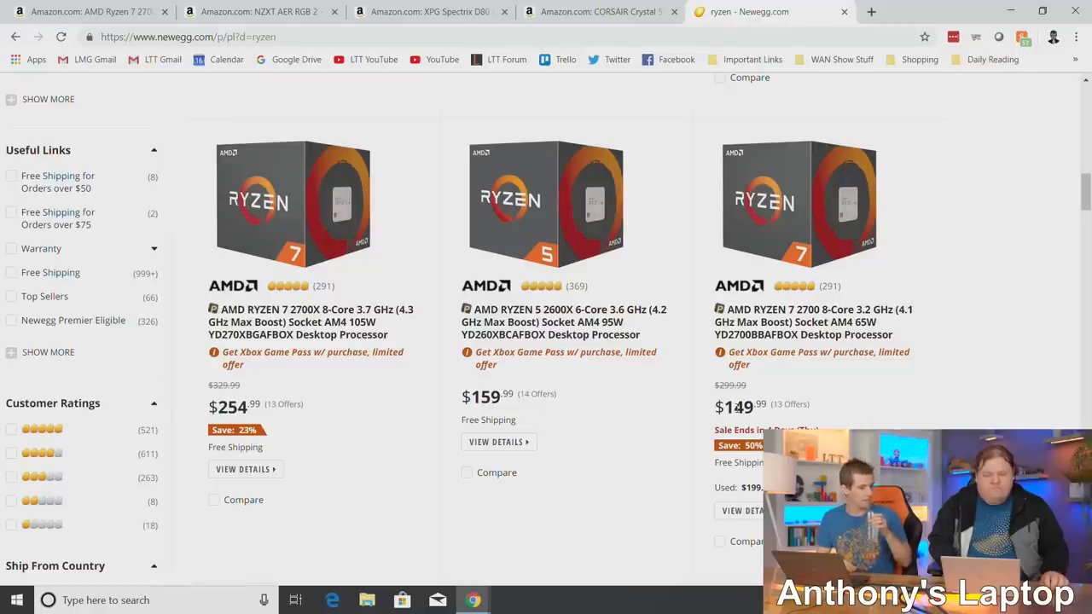
{"action": "scroll", "scroll_direction": "down", "scroll_amount": 3}
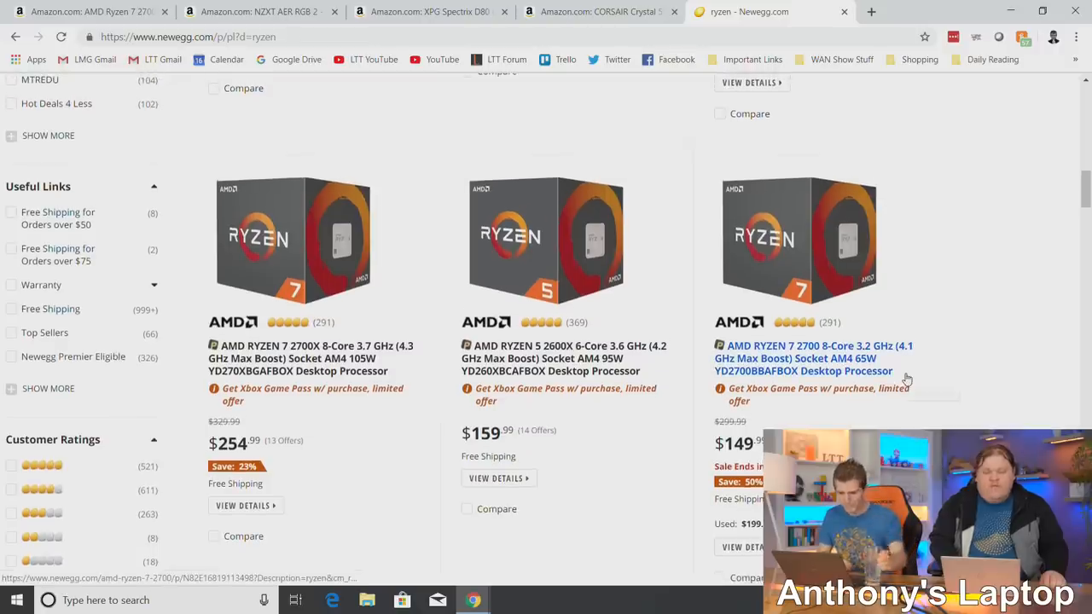
{"action": "mouse_move", "coordinate": [981, 364]}
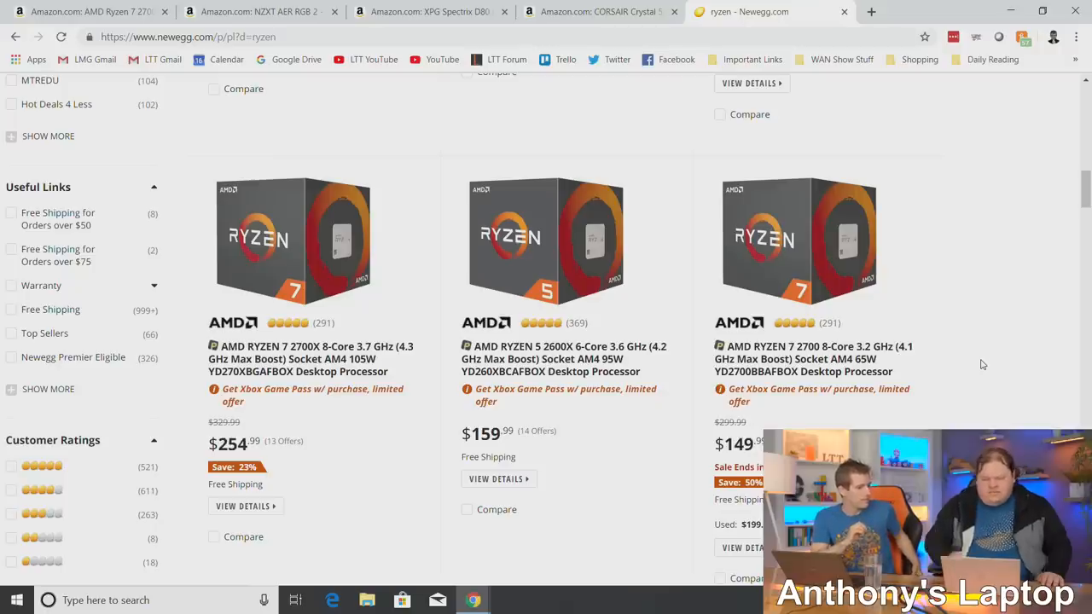
Open the AMD Ryzen 7 2700 listing and scroll its features ($149.99, 50% off).
{"action": "left_click", "coordinate": [811, 359]}
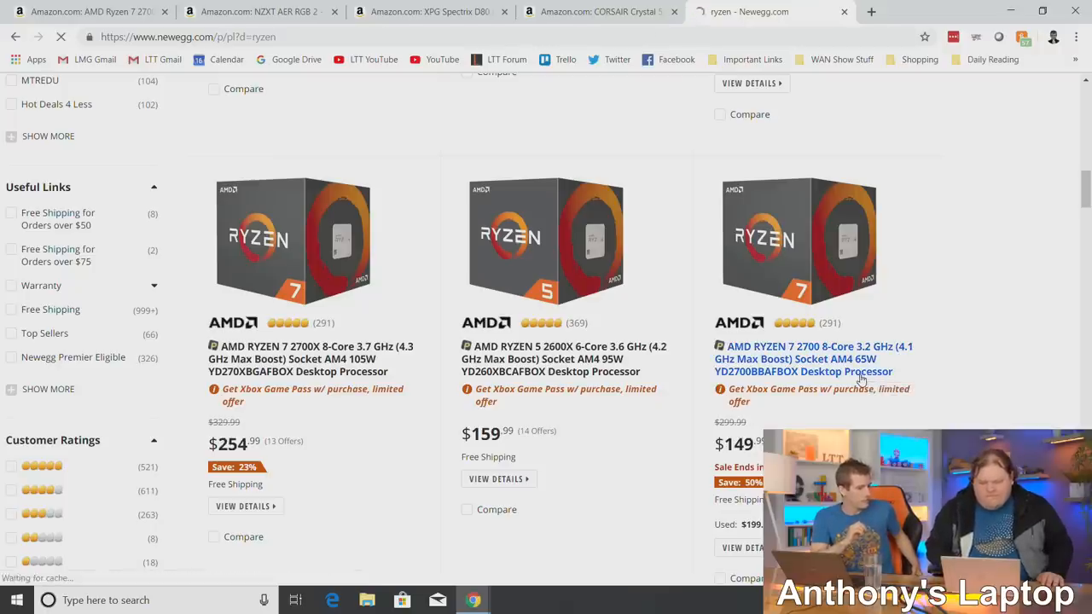
{"action": "left_click", "coordinate": [813, 359]}
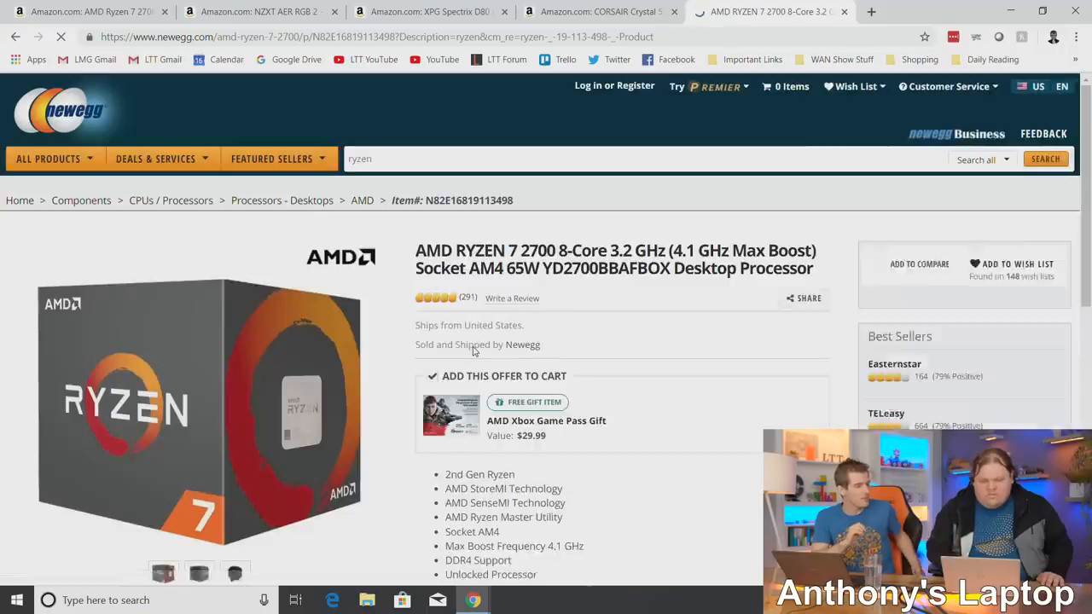
{"action": "scroll", "scroll_direction": "down", "scroll_amount": 3}
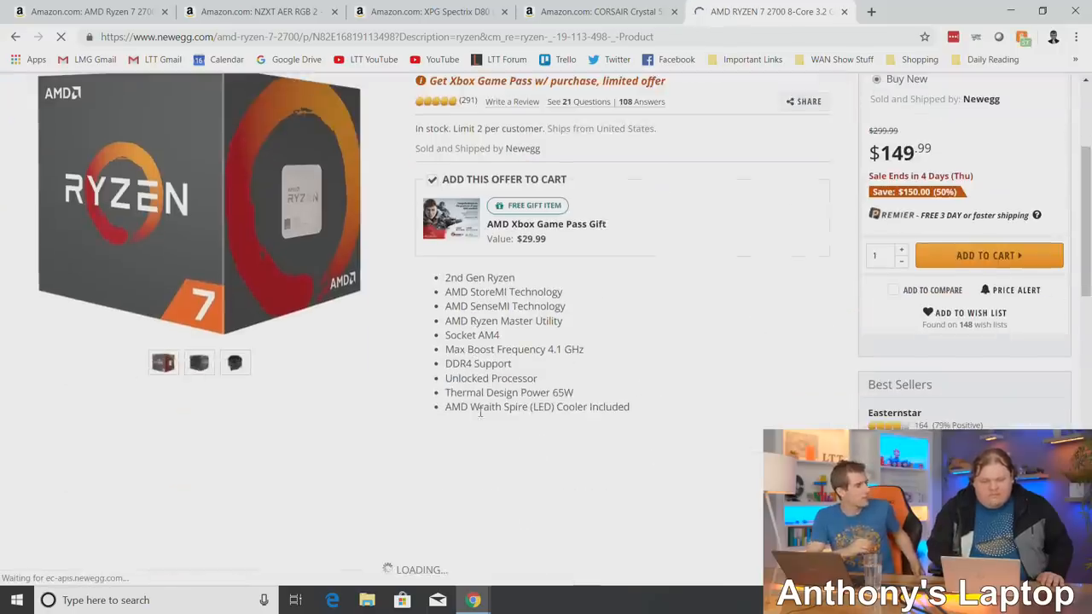
{"action": "double_click", "coordinate": [486, 406]}
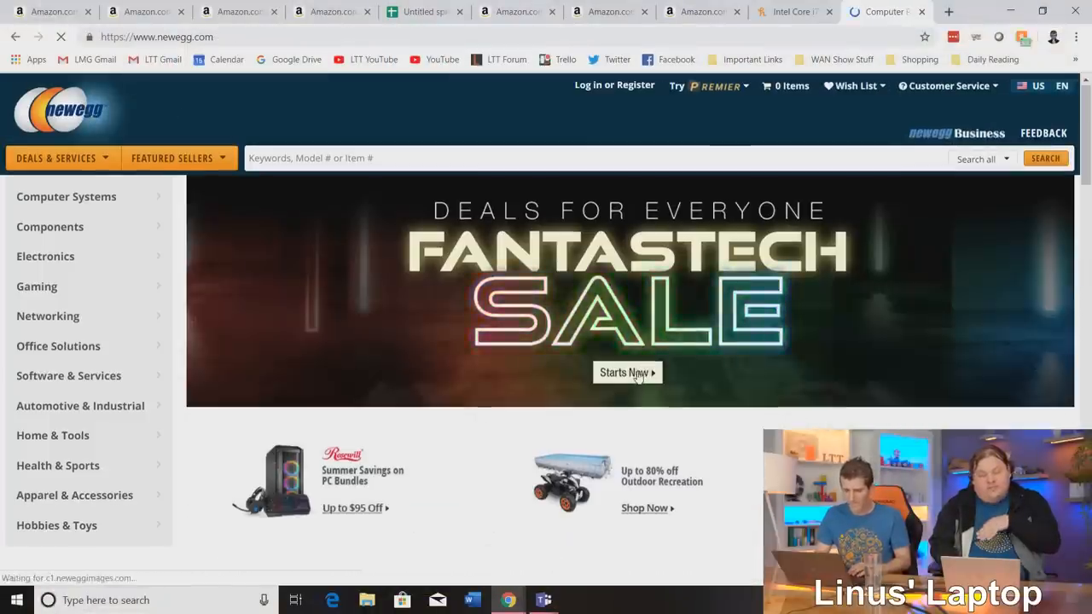
Use the Fantastech Sale 'Starts Now' banner on Newegg's home page.
{"action": "left_click", "coordinate": [626, 373]}
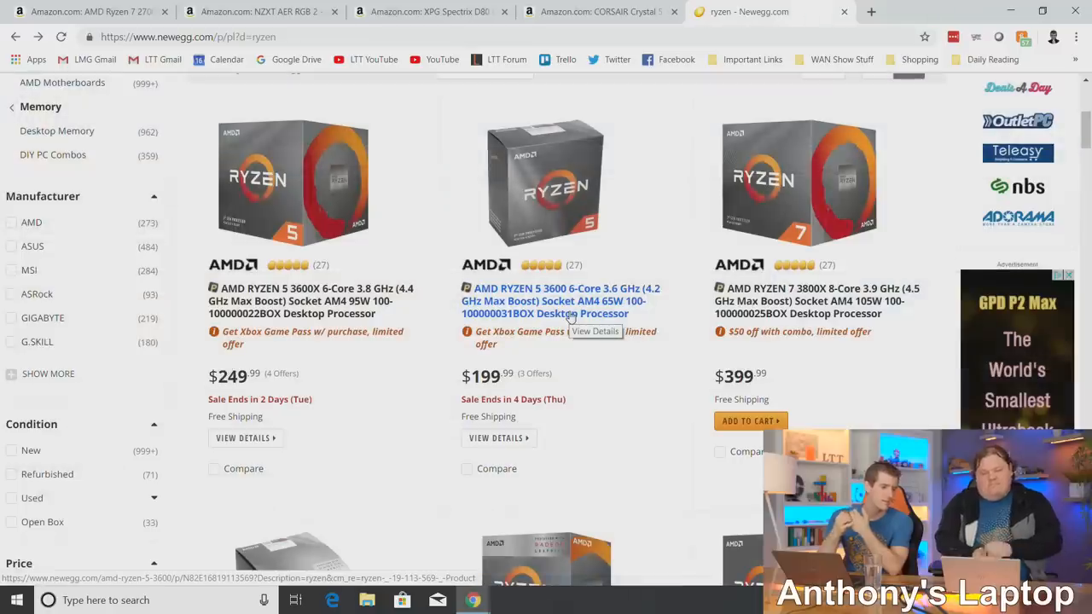
{"action": "mouse_move", "coordinate": [666, 267]}
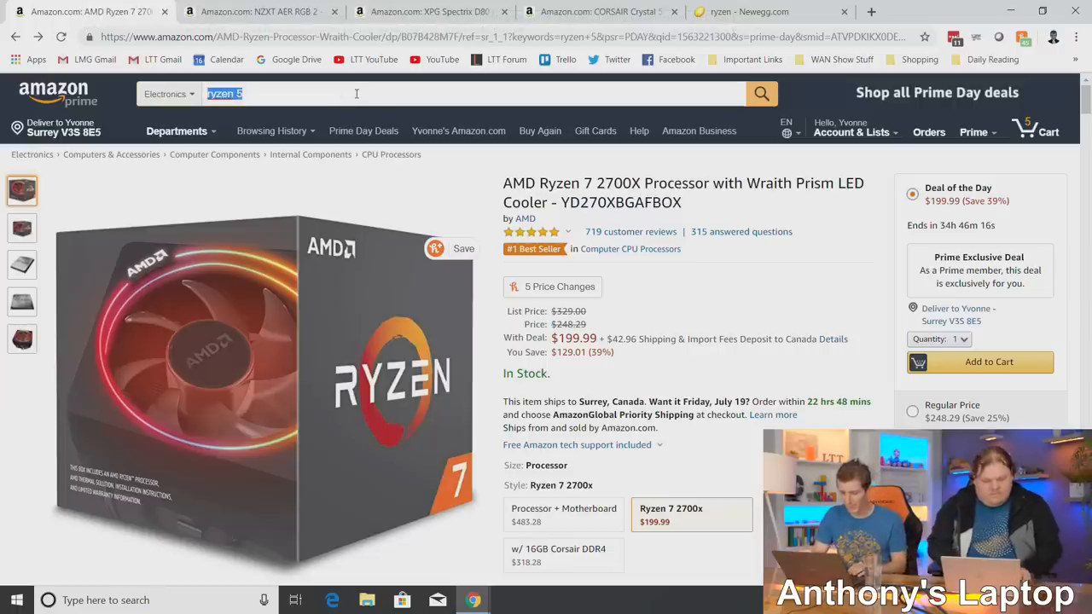
Replace the Amazon search with 'b450' and check the department dropdown.
{"action": "type", "text": "x5"}
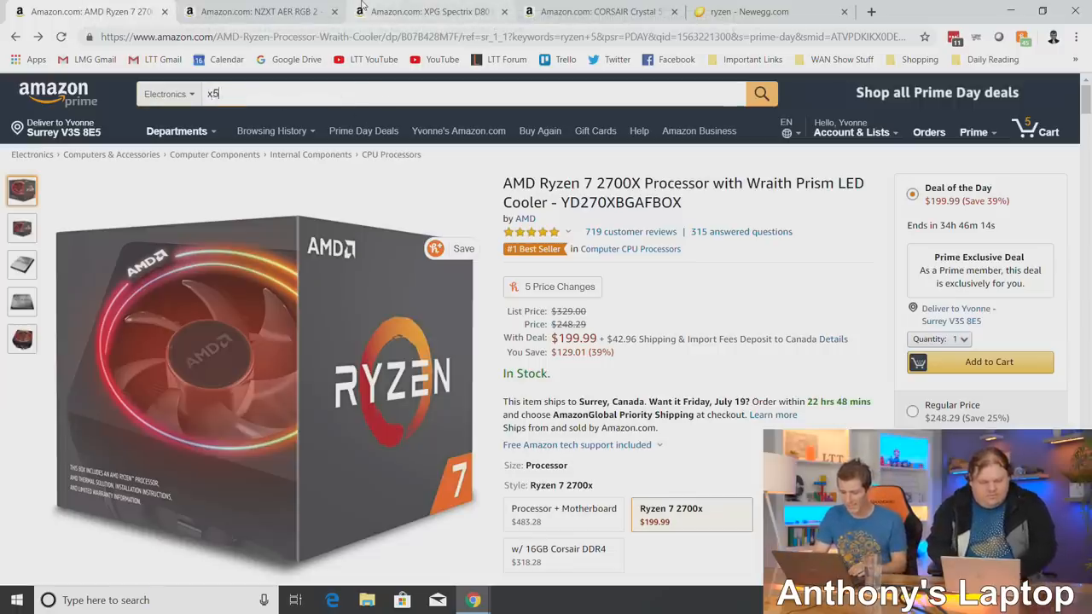
{"action": "type", "text": "b450"}
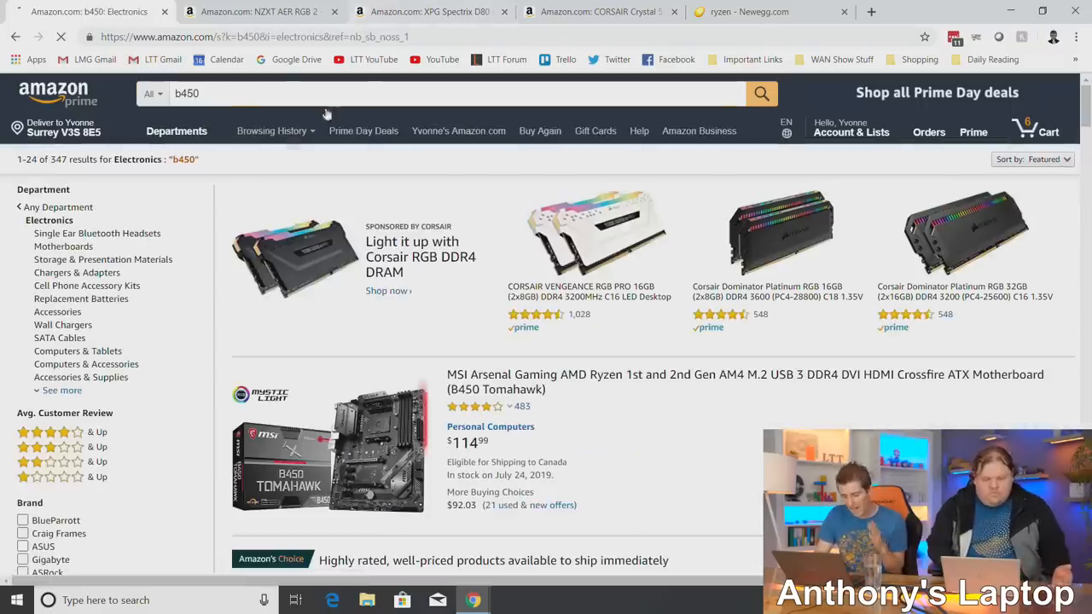
{"action": "left_click", "coordinate": [152, 94]}
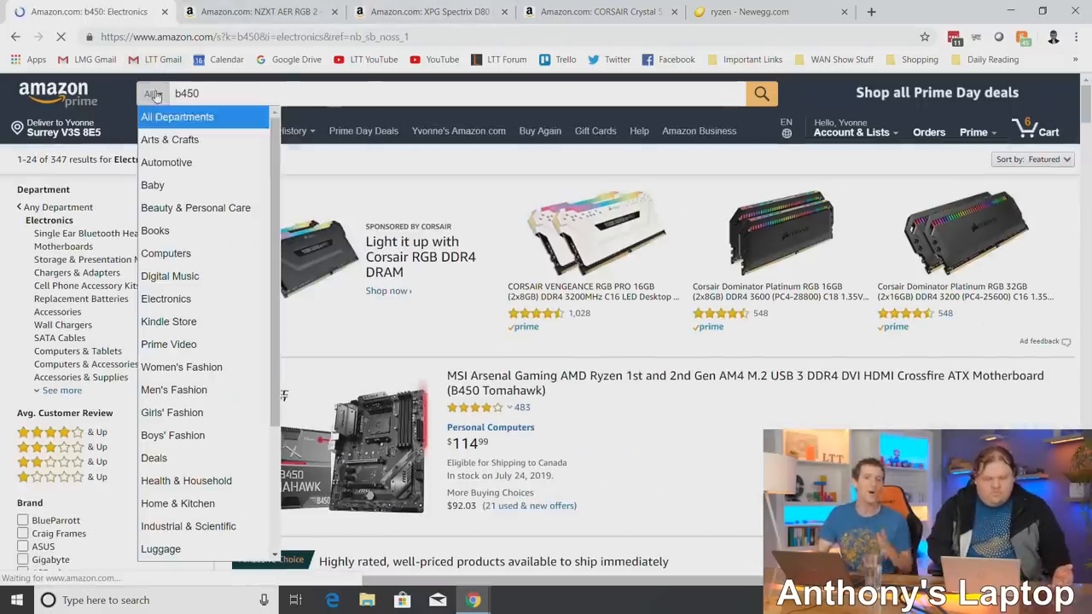
{"action": "scroll", "scroll_direction": "down", "scroll_amount": 3}
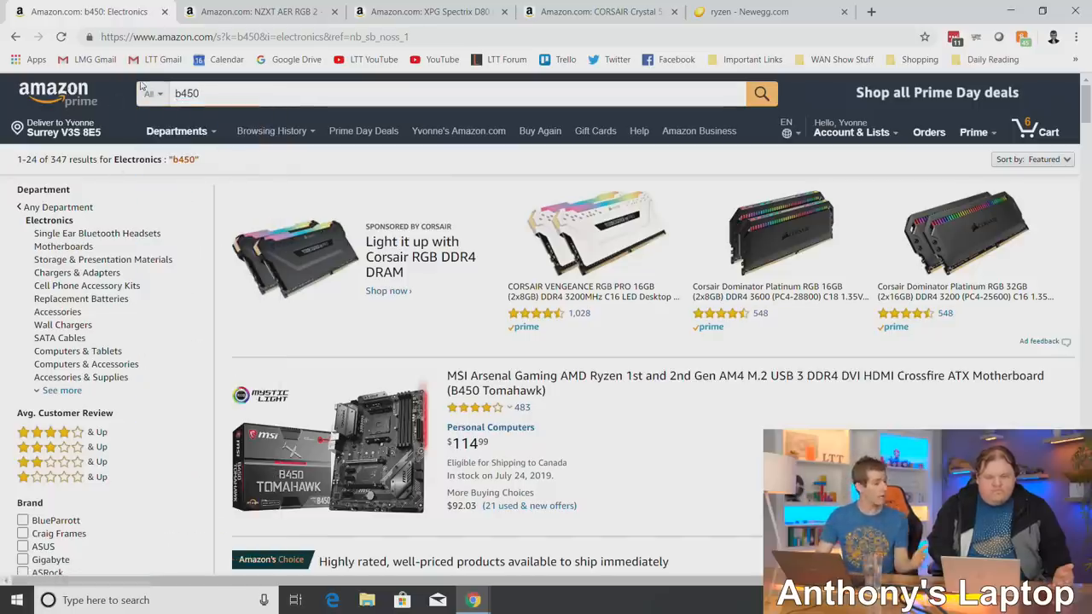
Return to Newegg's ryzen results and open the Ryzen 5 3600 listing at $199.99.
{"action": "left_click", "coordinate": [760, 11]}
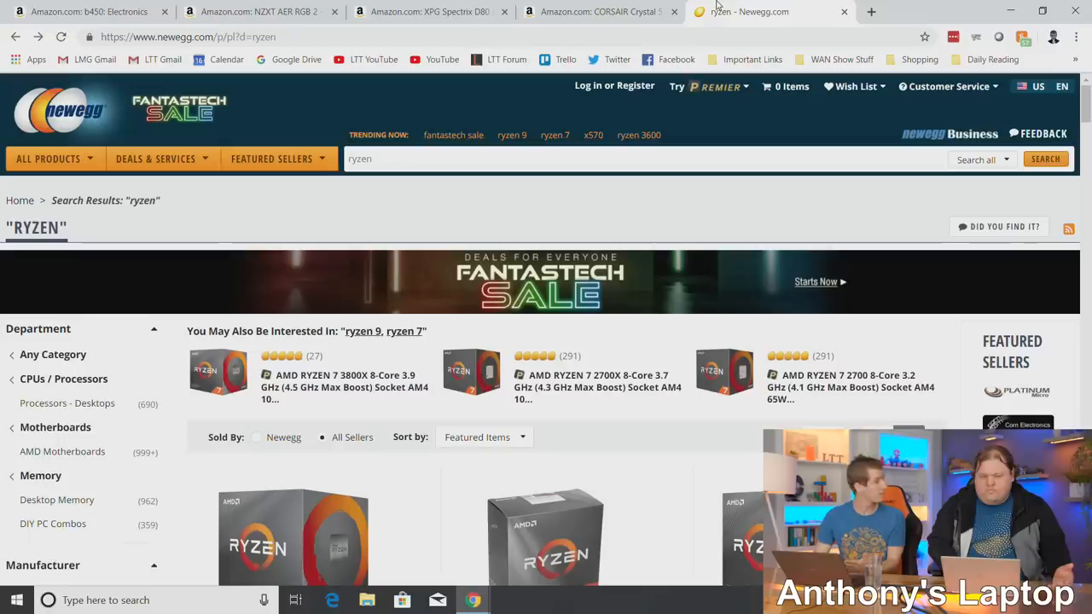
{"action": "scroll", "scroll_direction": "down", "scroll_amount": 3}
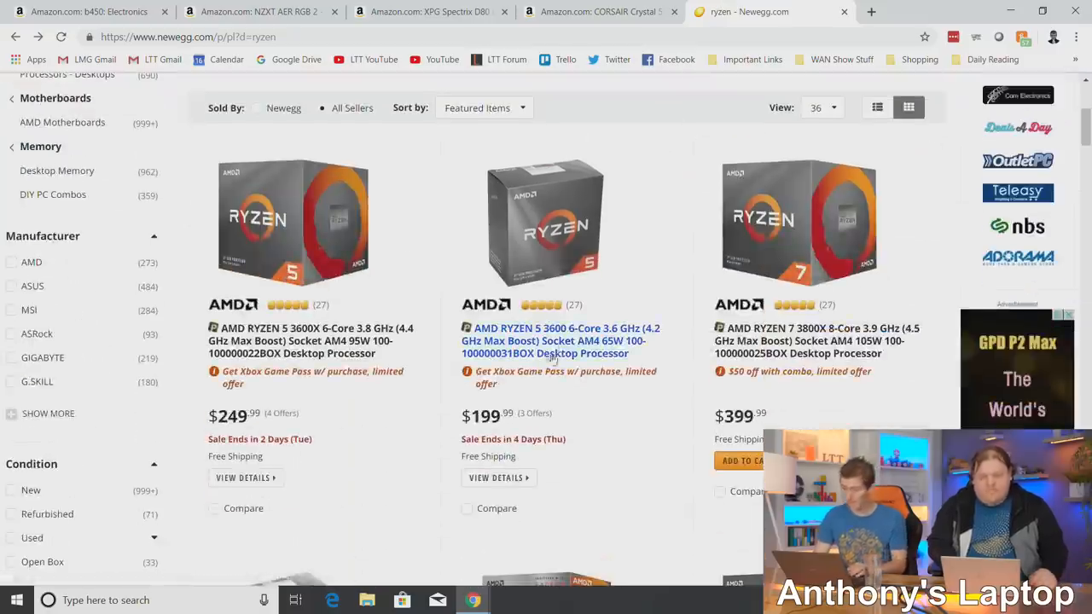
{"action": "left_click", "coordinate": [554, 340]}
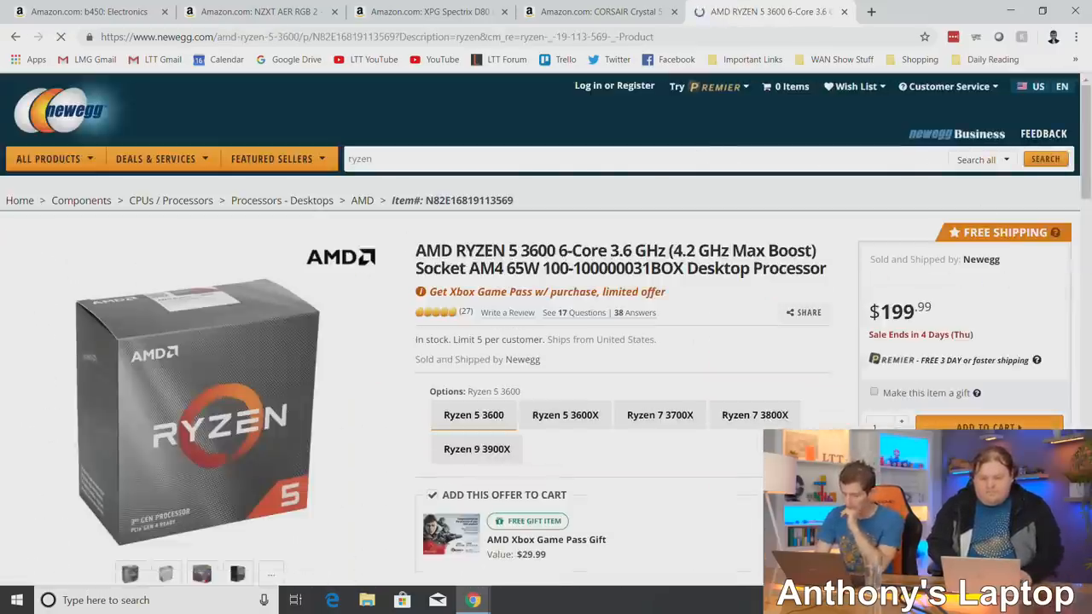
{"action": "left_click", "coordinate": [988, 427]}
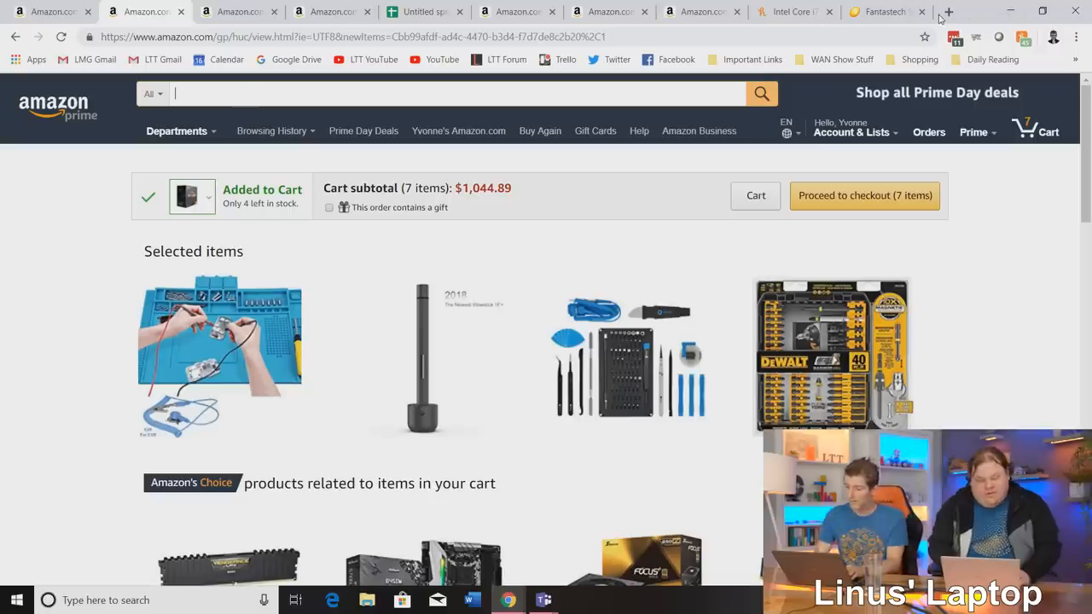
Google 'asus pcie gen 4' in a new tab and open the Hexus compatibility article.
{"action": "left_click", "coordinate": [947, 12]}
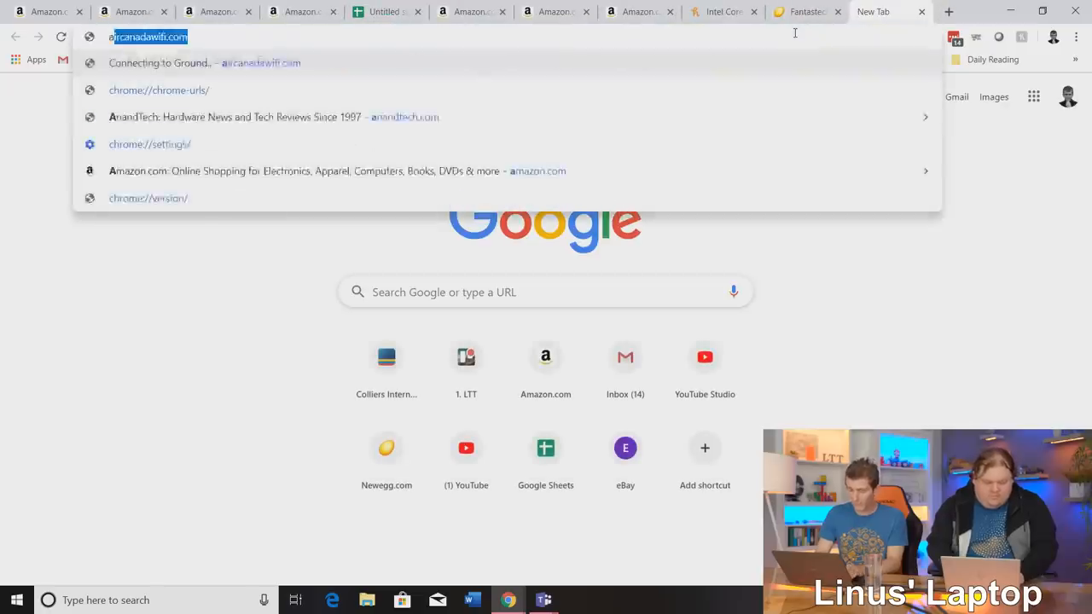
{"action": "type", "text": "asus pcie gen 4"}
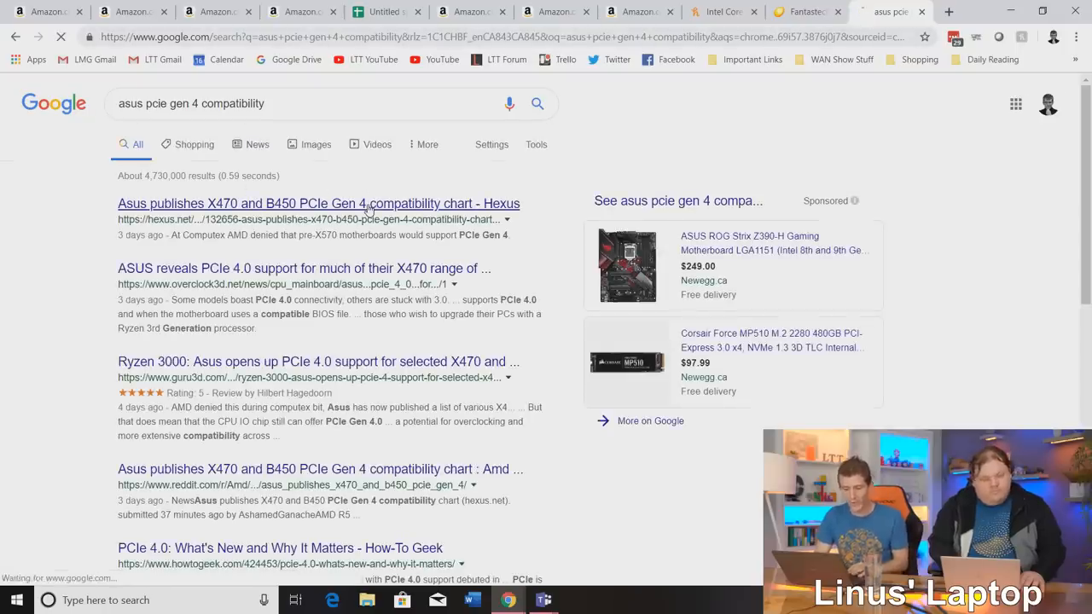
{"action": "left_click", "coordinate": [318, 203]}
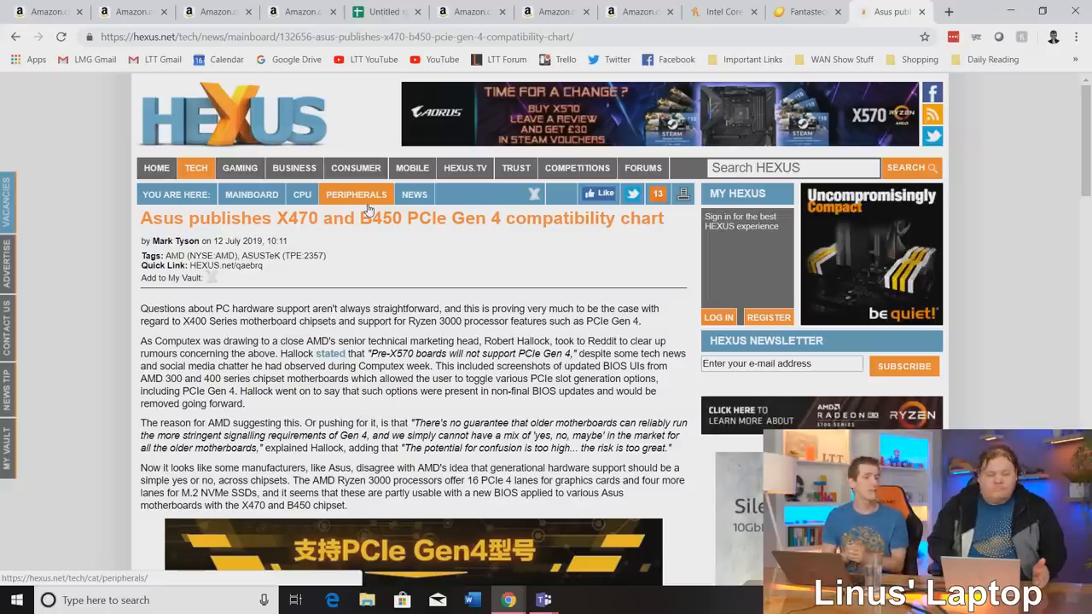
{"action": "scroll", "scroll_direction": "down", "scroll_amount": 3}
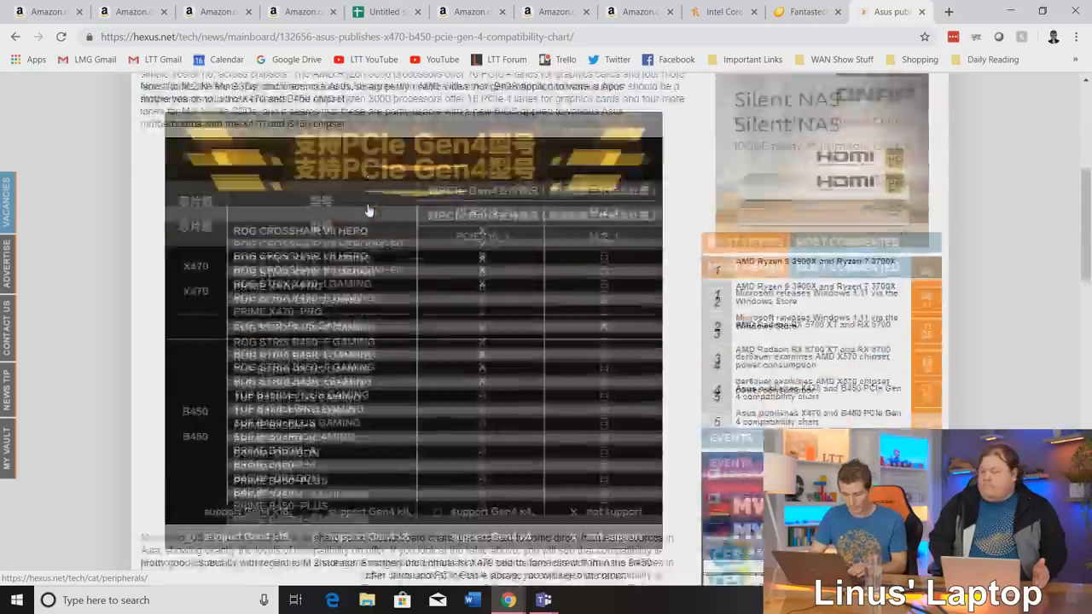
{"action": "scroll", "scroll_direction": "down", "scroll_amount": 3}
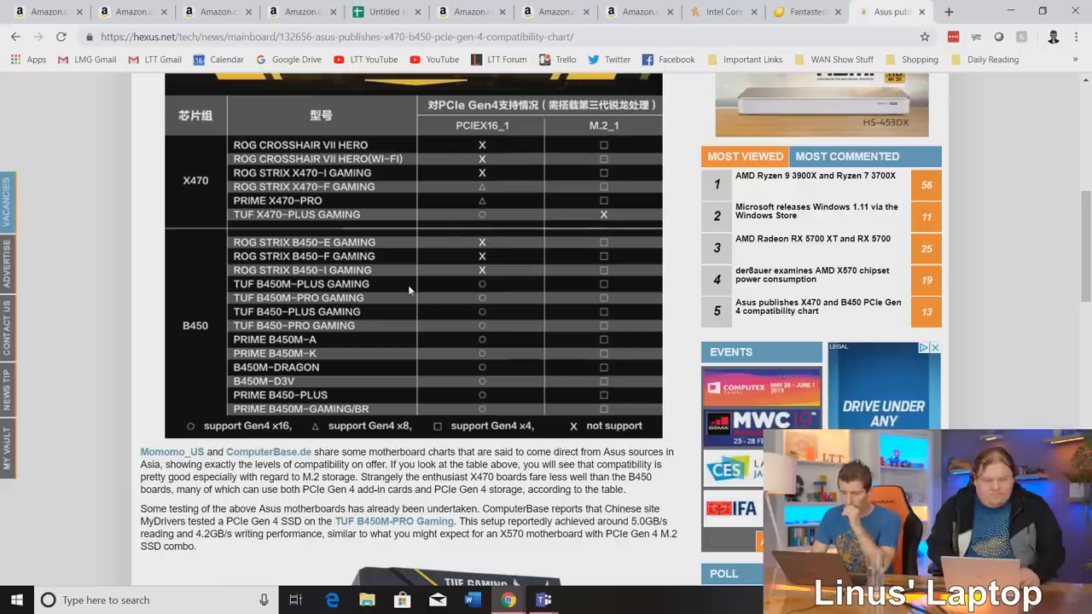
{"action": "mouse_move", "coordinate": [532, 208]}
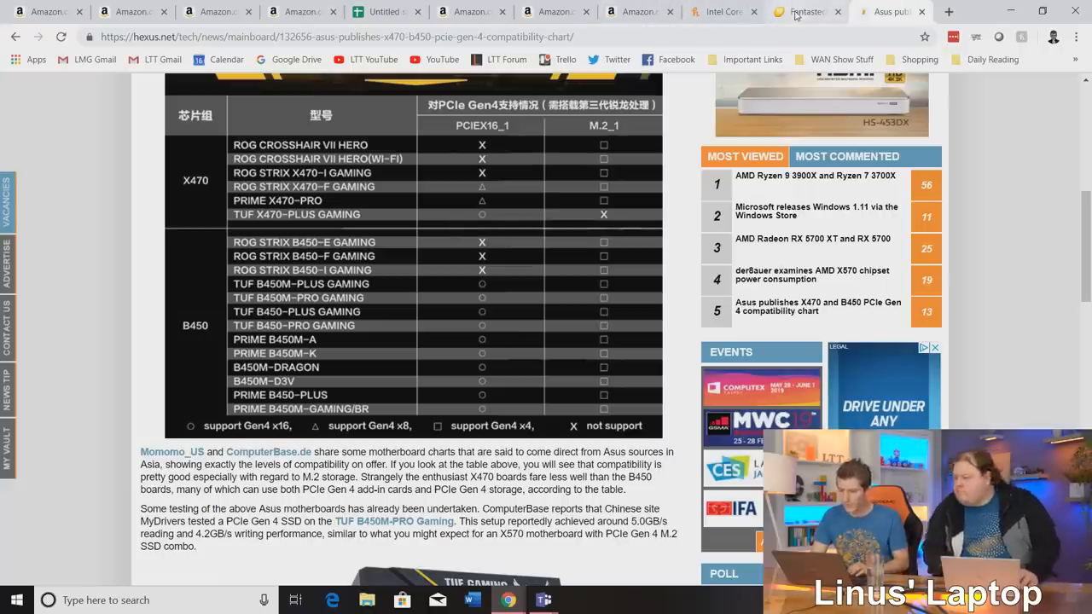
{"action": "mouse_move", "coordinate": [806, 11]}
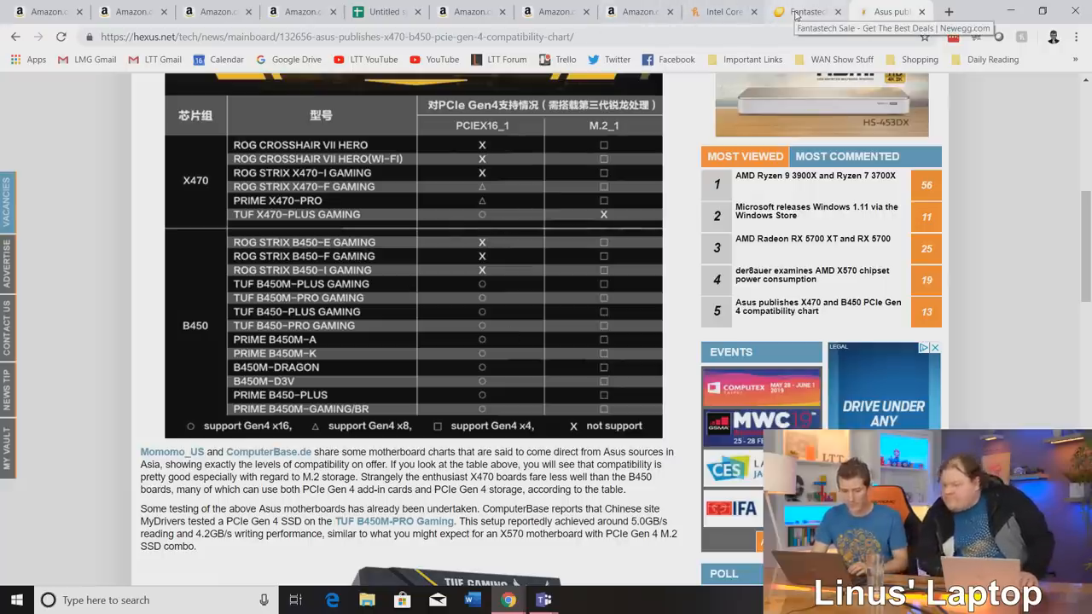
Return to the Amazon Prime Day tab and search for 'motherboard'.
{"action": "left_click", "coordinate": [807, 11]}
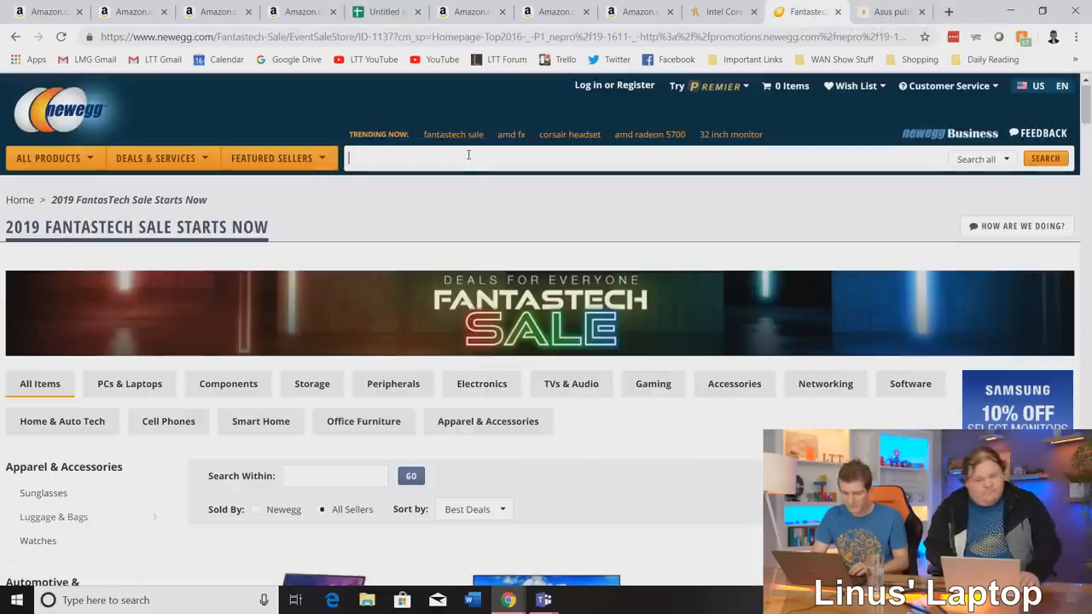
{"action": "left_click", "coordinate": [47, 11]}
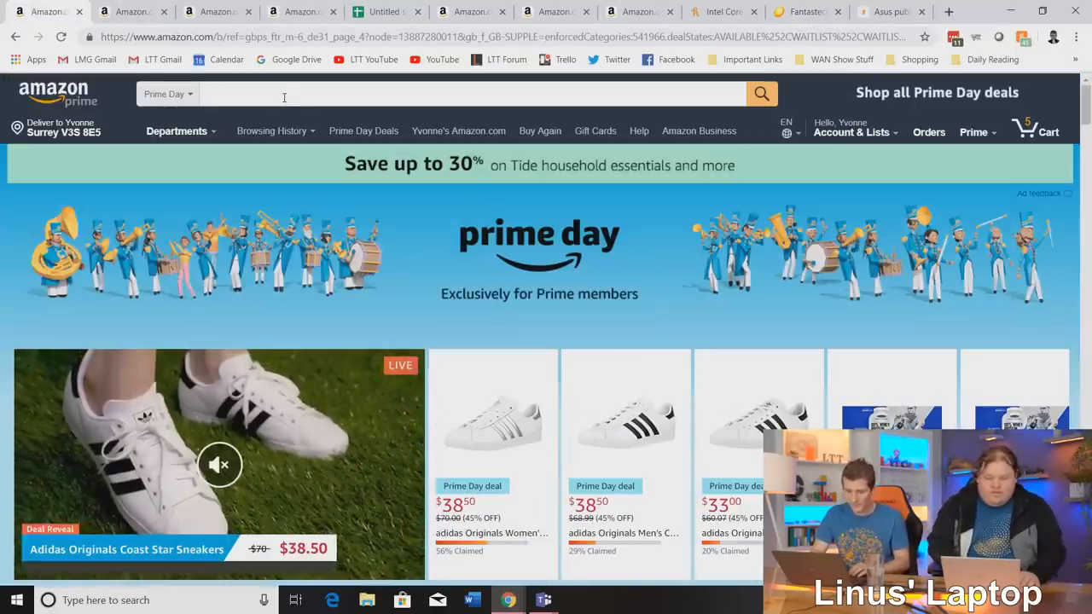
{"action": "type", "text": "motherboard"}
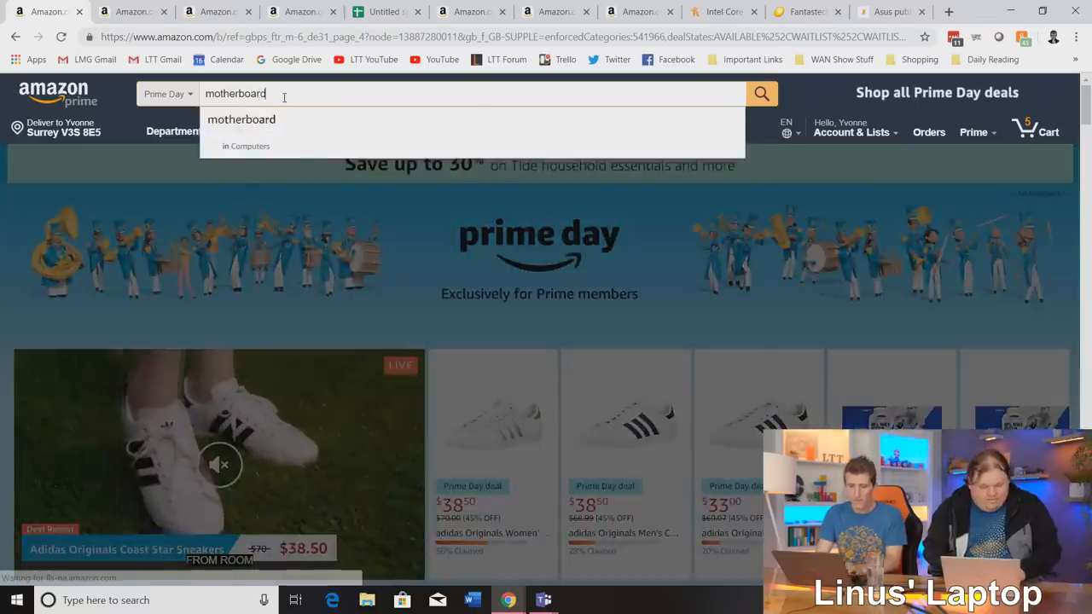
{"action": "left_click", "coordinate": [760, 94]}
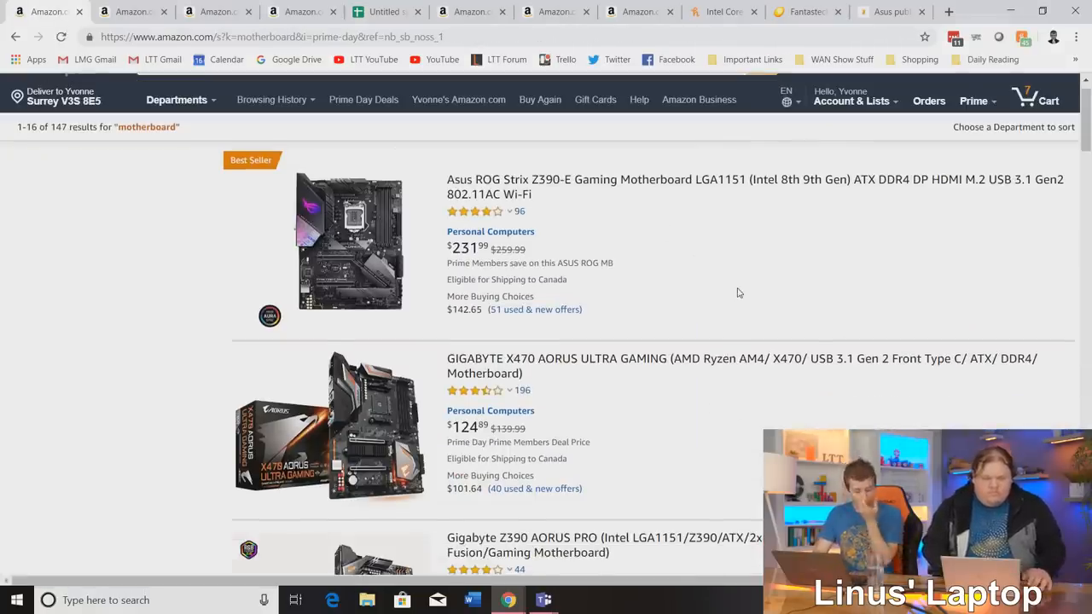
Browse the motherboard results and open the GIGABYTE X470 AORUS ULTRA GAMING listing.
{"action": "scroll", "scroll_direction": "down", "scroll_amount": 3}
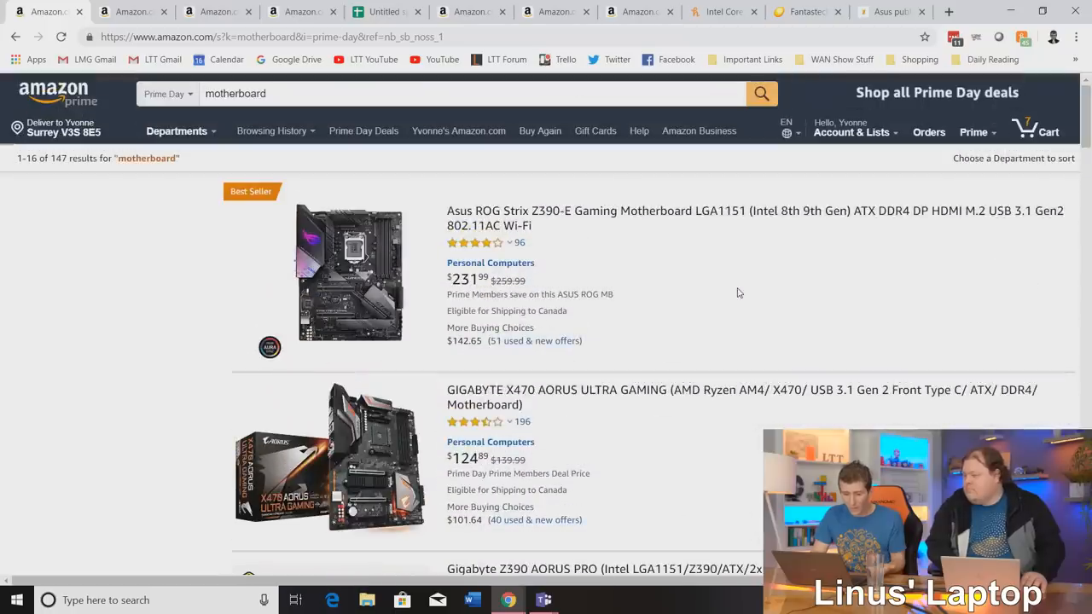
{"action": "scroll", "scroll_direction": "down", "scroll_amount": 3}
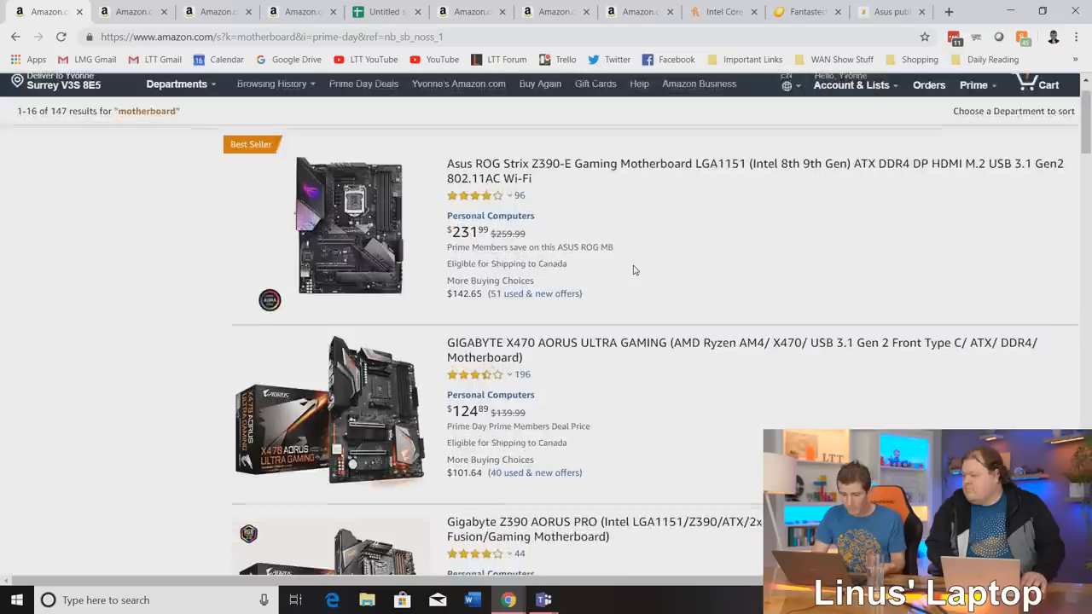
{"action": "scroll", "scroll_direction": "down", "scroll_amount": 3}
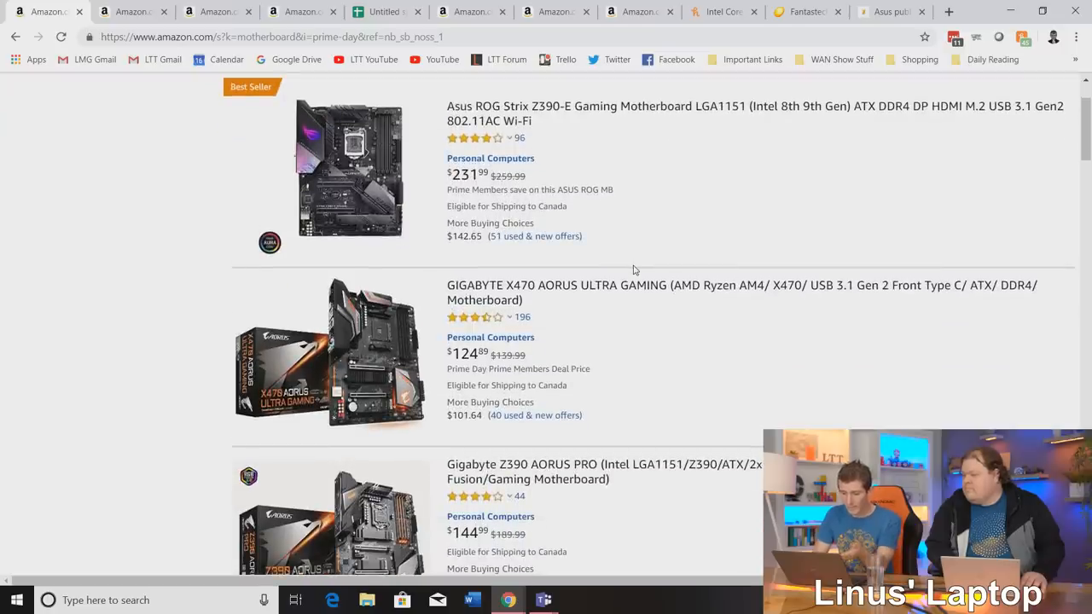
{"action": "scroll", "scroll_direction": "down", "scroll_amount": 3}
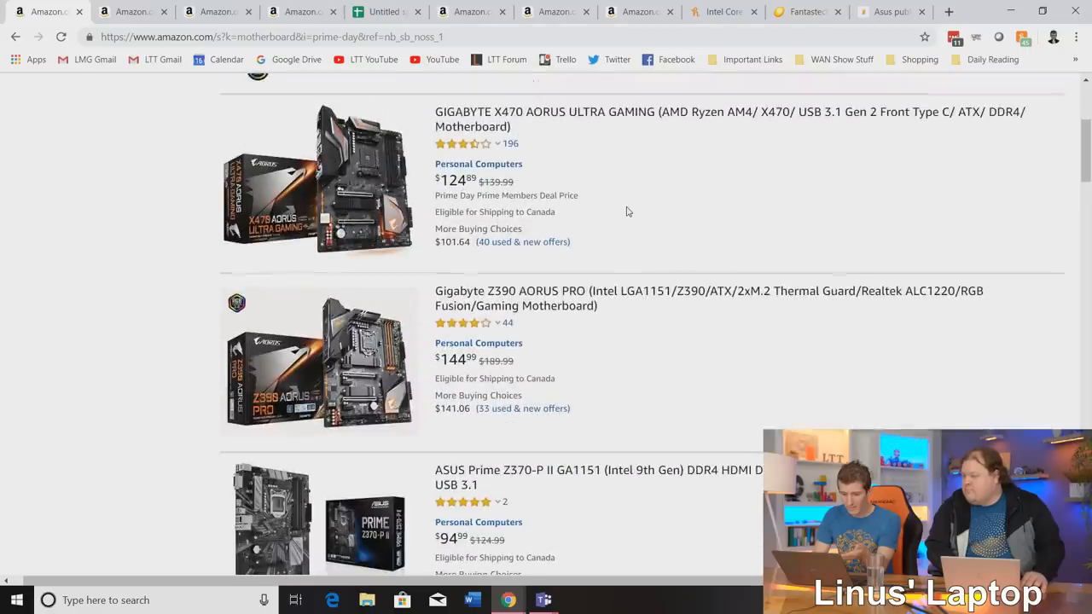
{"action": "mouse_move", "coordinate": [629, 116]}
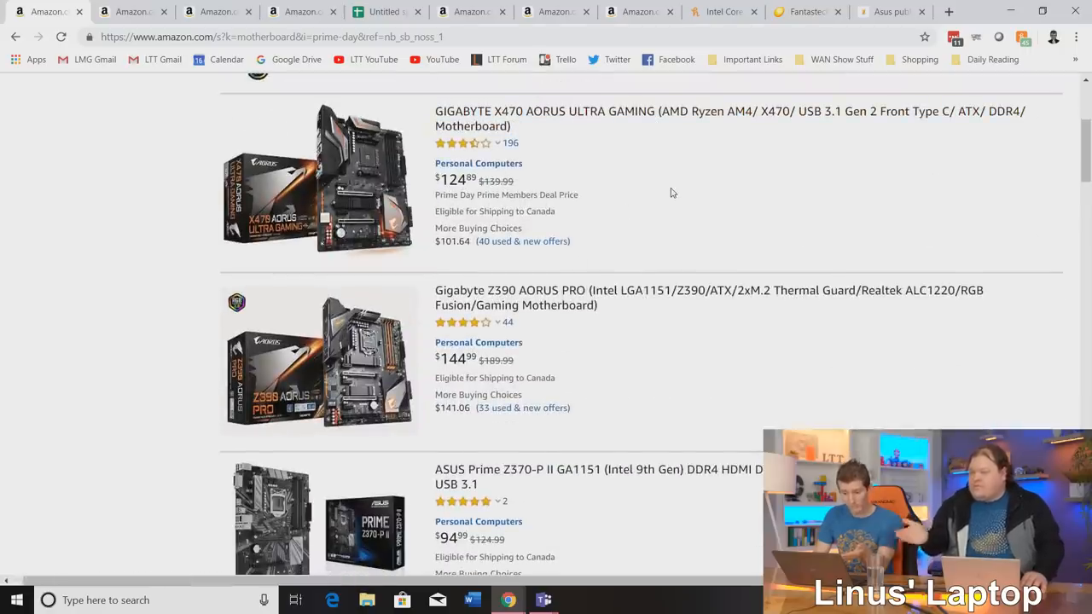
{"action": "scroll", "scroll_direction": "down", "scroll_amount": 3}
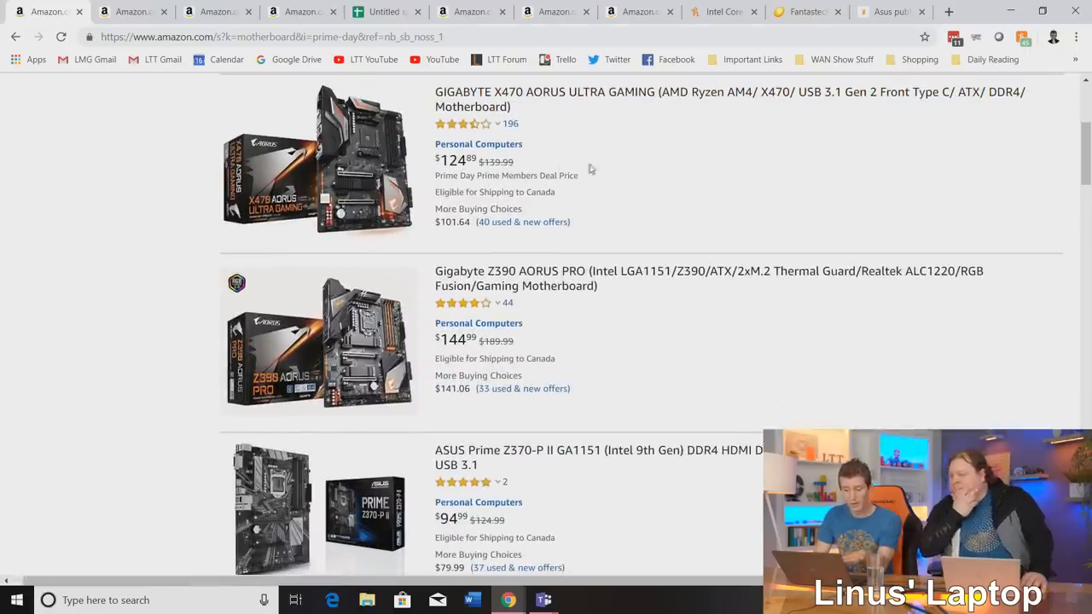
{"action": "scroll", "scroll_direction": "down", "scroll_amount": 3}
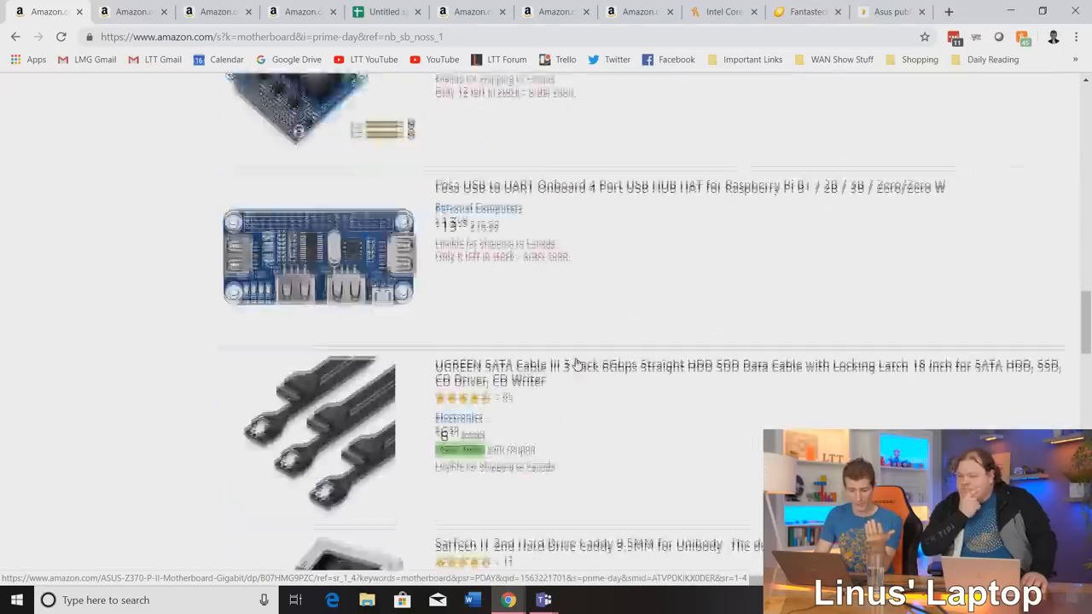
{"action": "scroll", "scroll_direction": "down", "scroll_amount": 3}
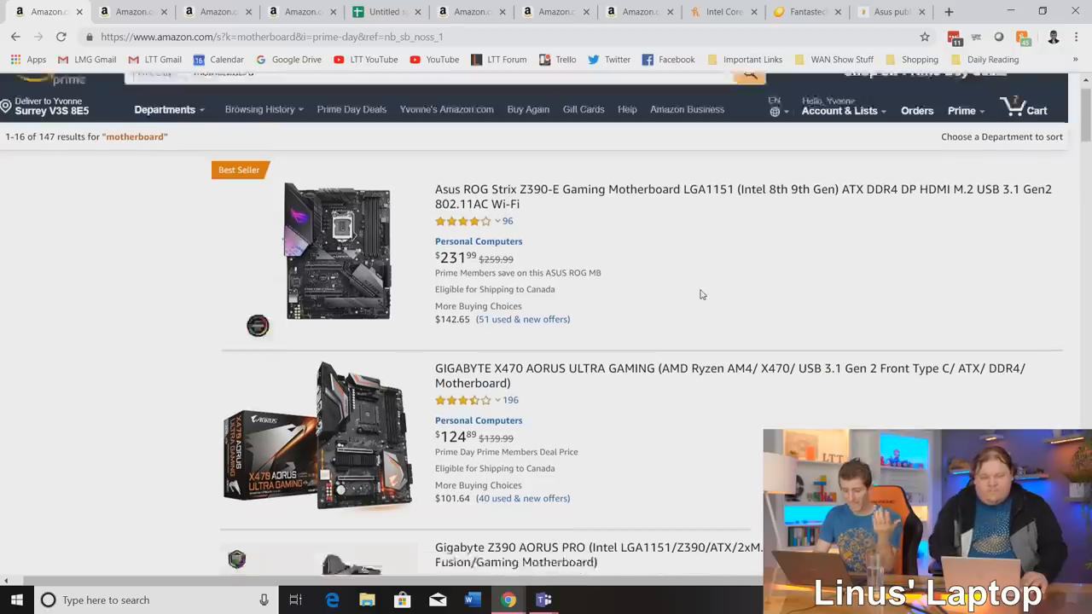
{"action": "left_click", "coordinate": [731, 375]}
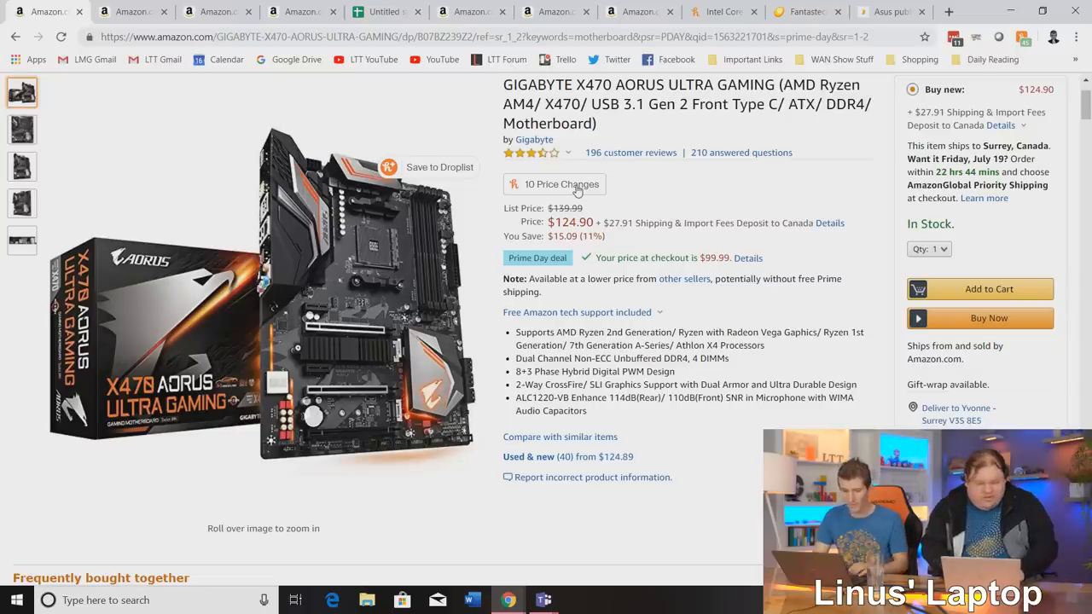
{"action": "left_click", "coordinate": [554, 184]}
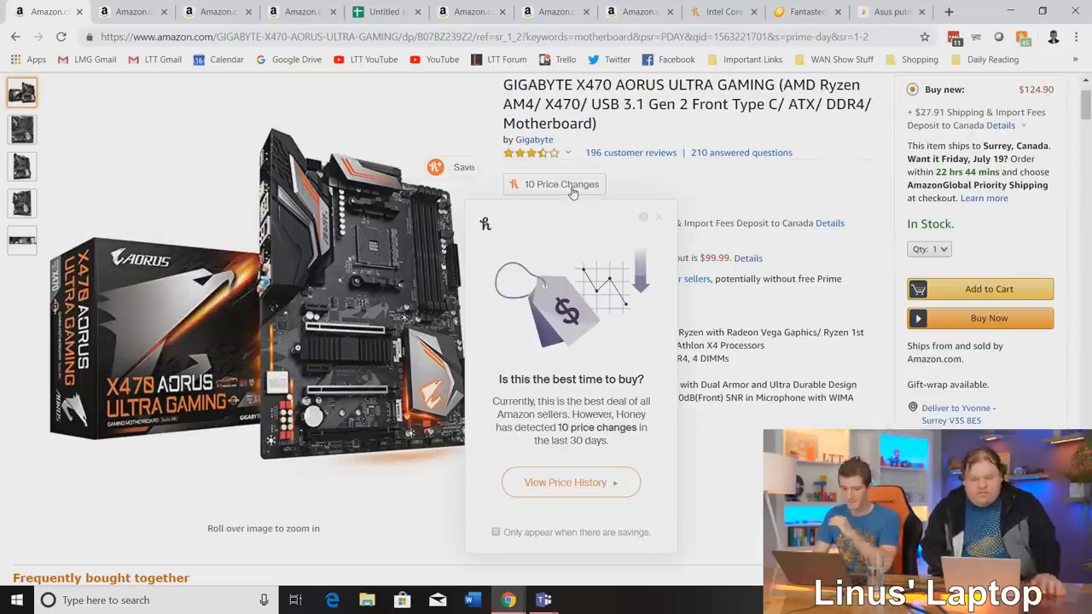
{"action": "mouse_move", "coordinate": [570, 482]}
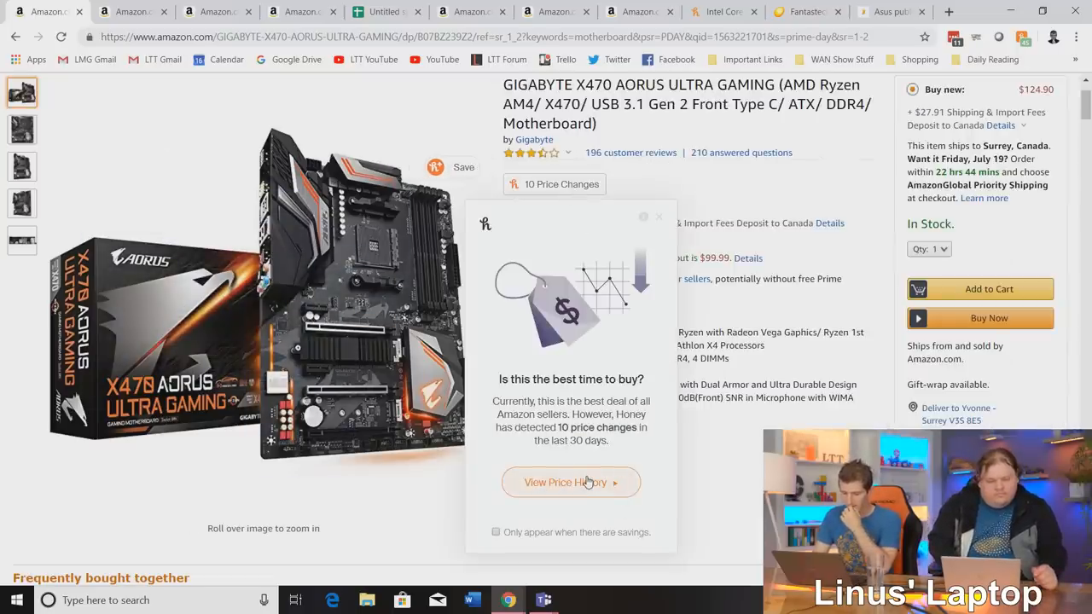
{"action": "left_click", "coordinate": [570, 482]}
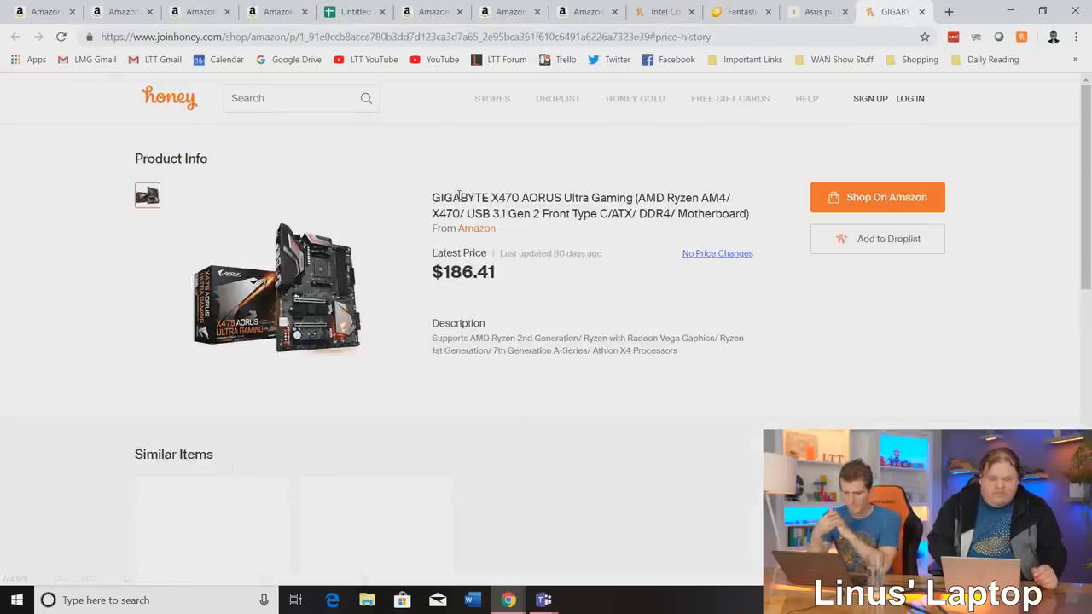
{"action": "scroll", "scroll_direction": "down", "scroll_amount": 3}
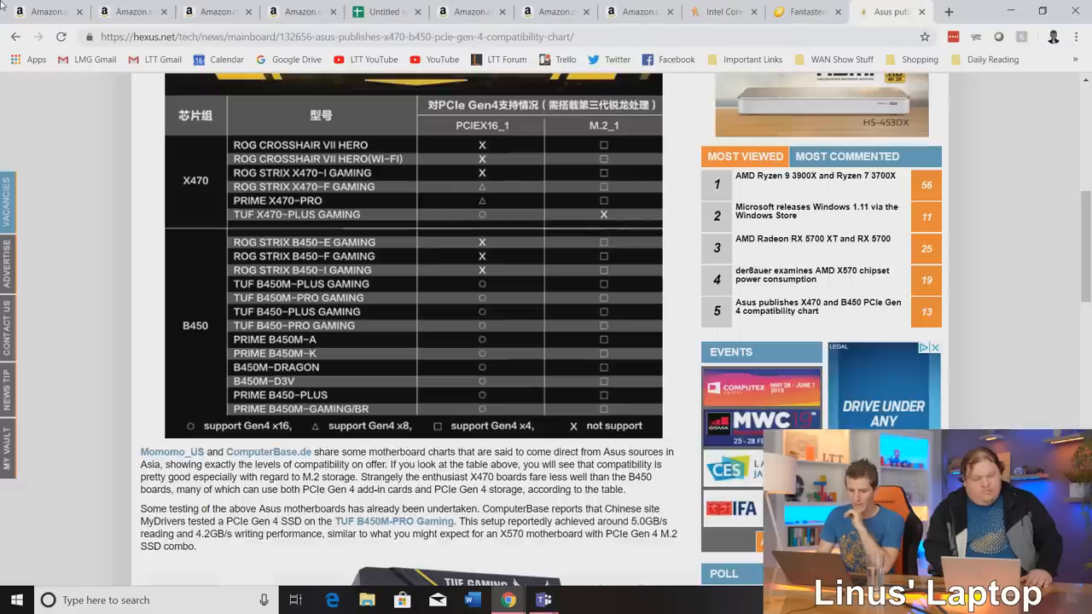
{"action": "left_click", "coordinate": [132, 11]}
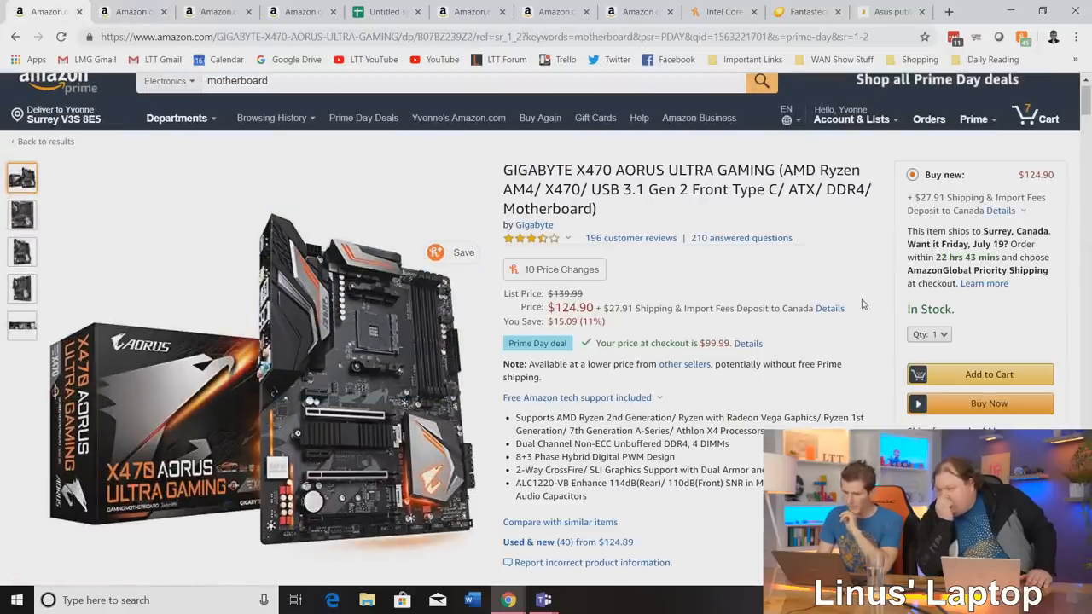
{"action": "scroll", "scroll_direction": "down", "scroll_amount": 3}
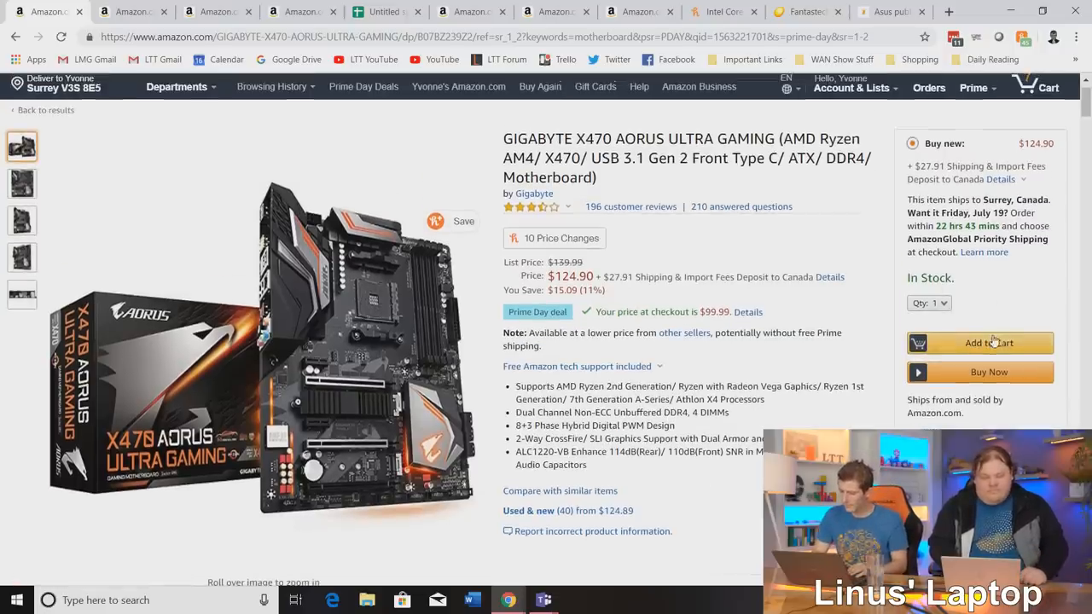
Add the GIGABYTE X470 to the cart and view the full eight-item, $1,198.79 cart.
{"action": "left_click", "coordinate": [988, 342]}
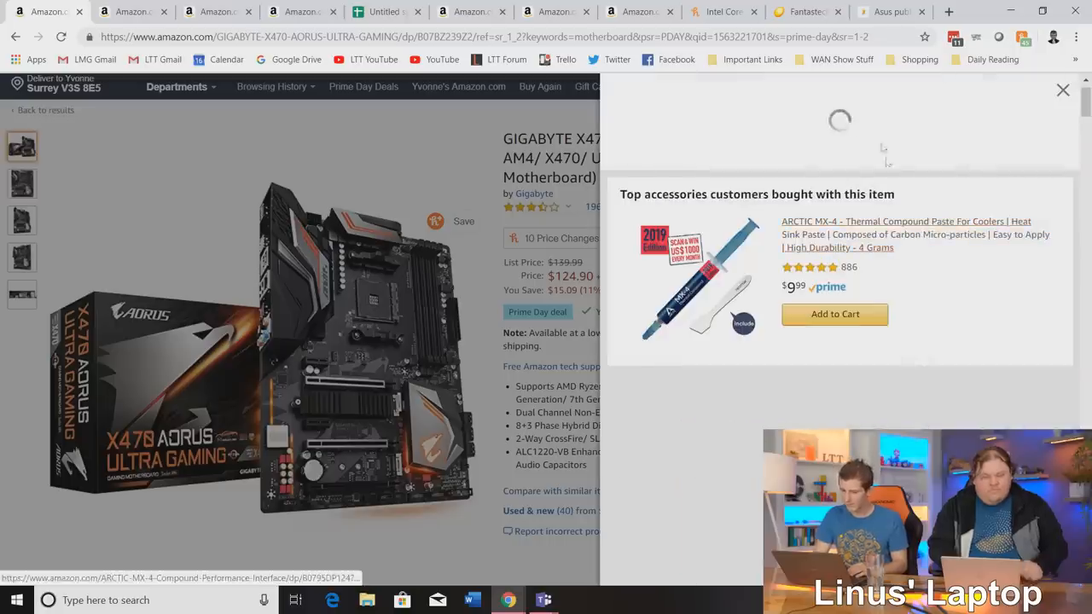
{"action": "left_click", "coordinate": [834, 314]}
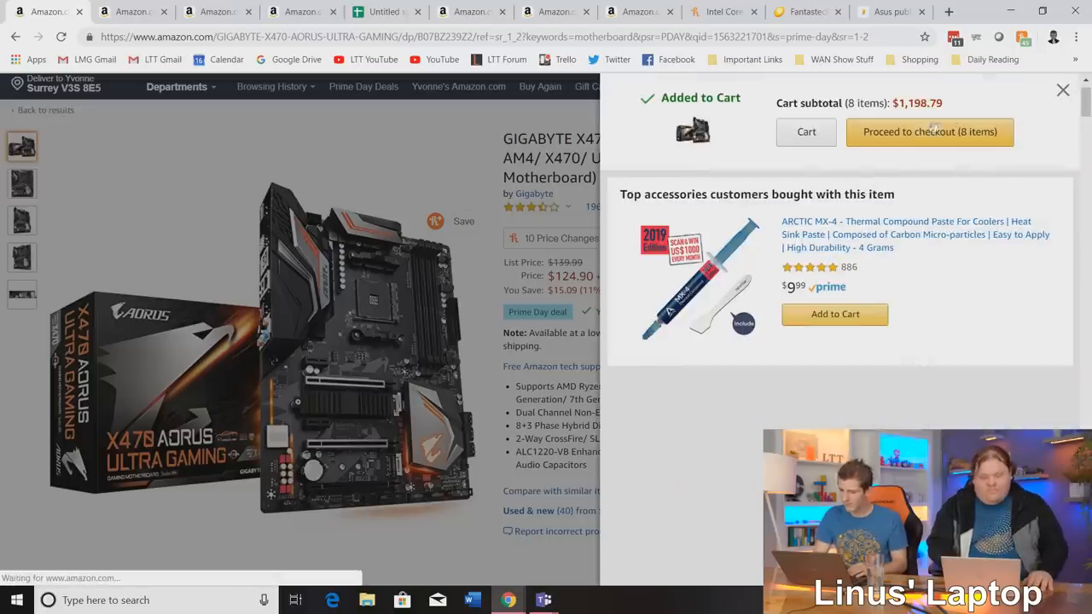
{"action": "left_click", "coordinate": [805, 132]}
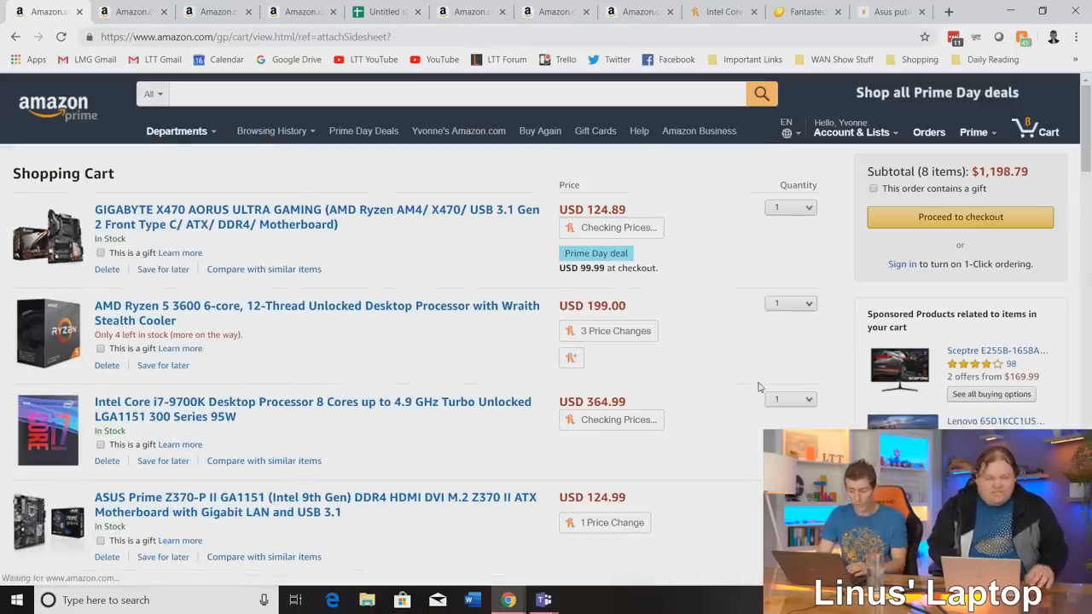
{"action": "left_click", "coordinate": [789, 208]}
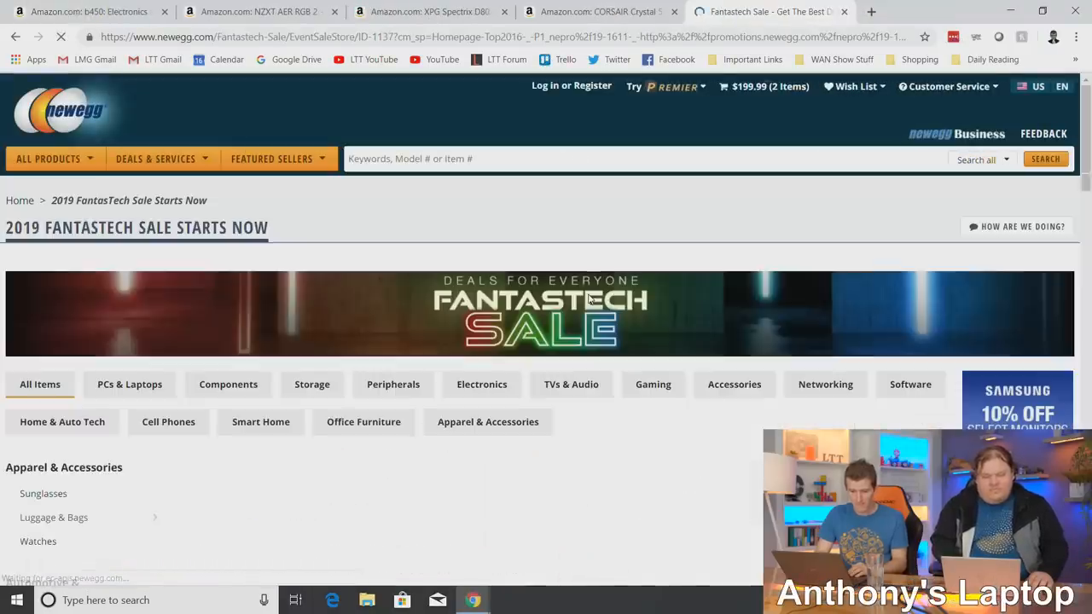
Pick the sale's AMD boards and scroll to the ASRock X470 Taichi ($169.99) and MSI B450M ($59.99).
{"action": "scroll", "scroll_direction": "down", "scroll_amount": 3}
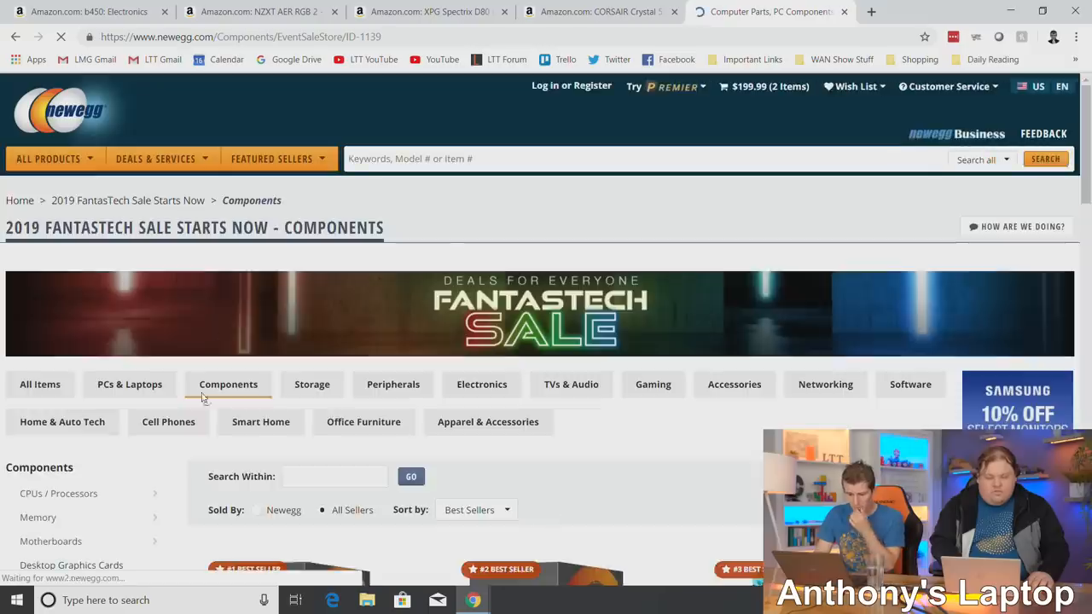
{"action": "scroll", "scroll_direction": "down", "scroll_amount": 3}
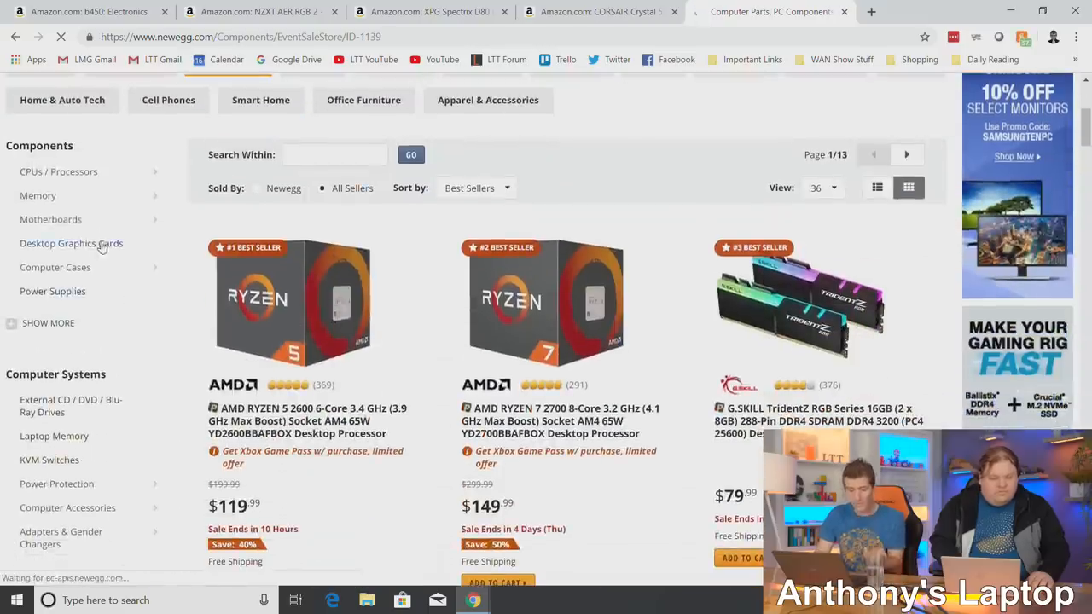
{"action": "mouse_move", "coordinate": [50, 219]}
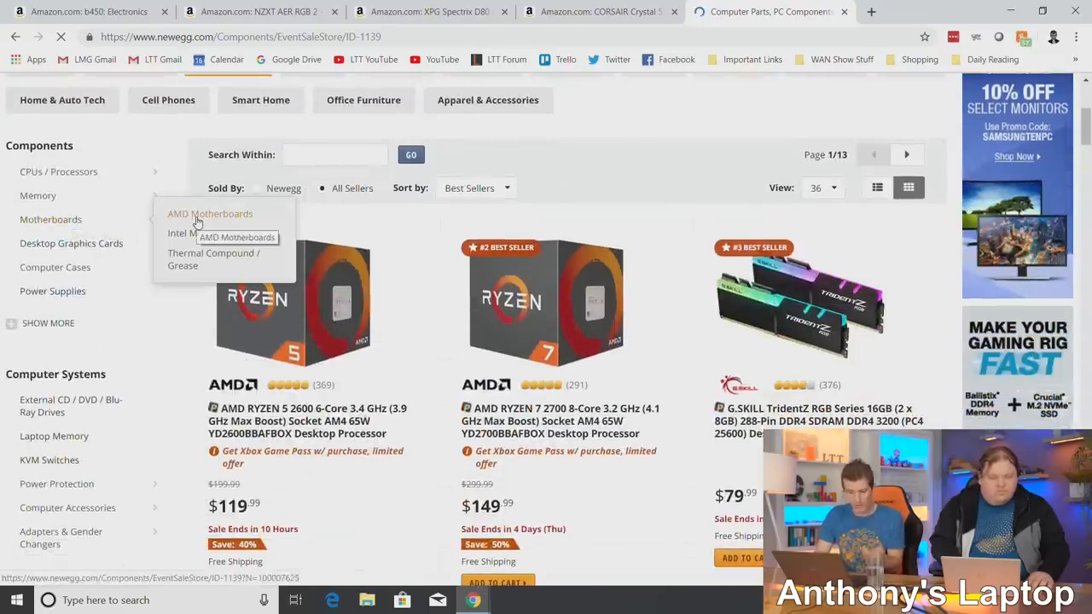
{"action": "left_click", "coordinate": [210, 214]}
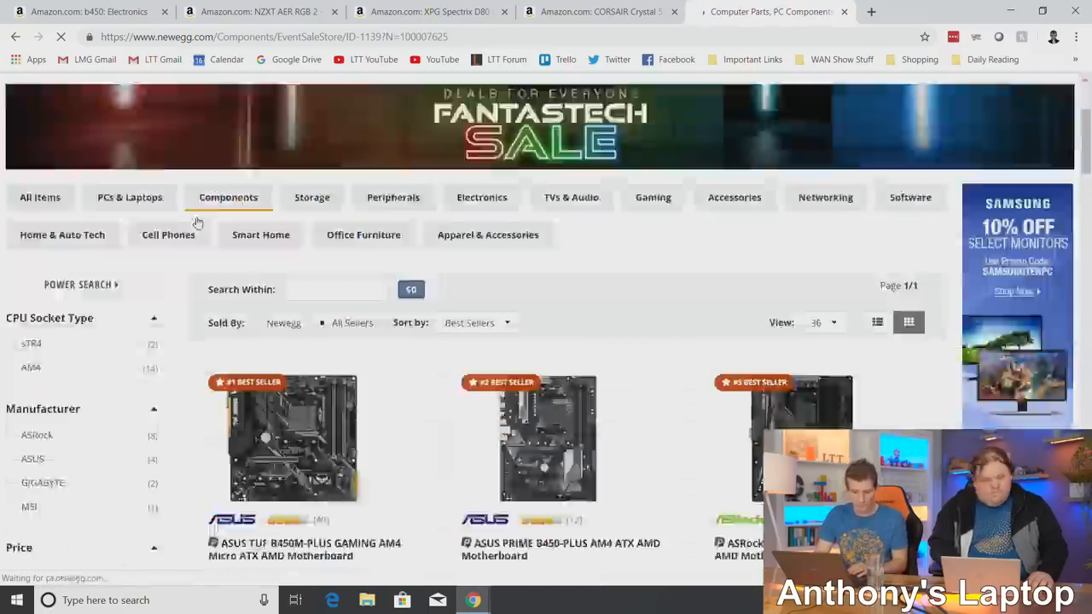
{"action": "scroll", "scroll_direction": "down", "scroll_amount": 3}
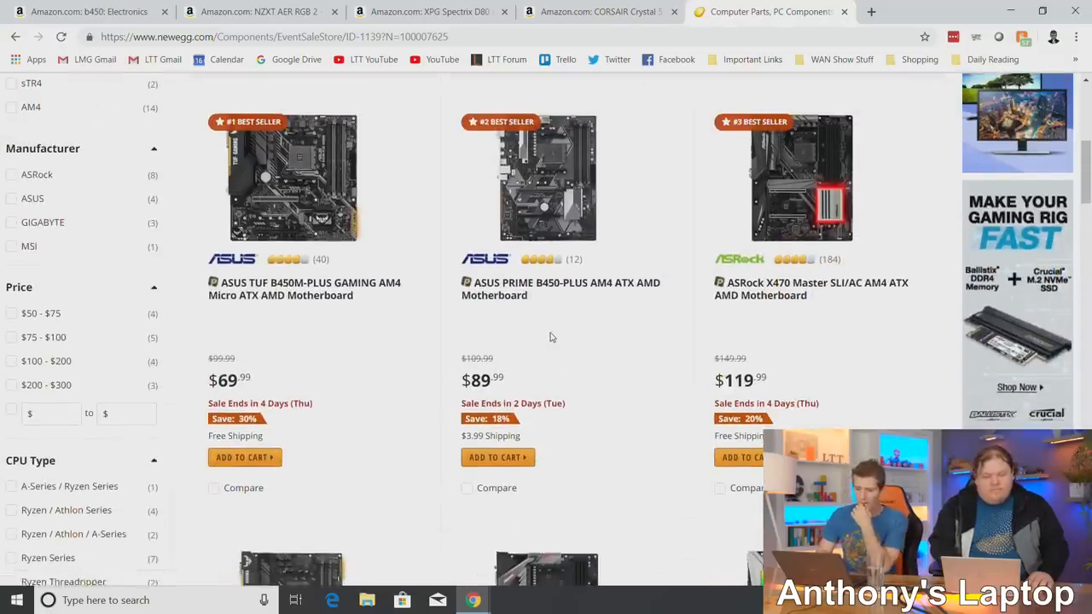
{"action": "scroll", "scroll_direction": "down", "scroll_amount": 3}
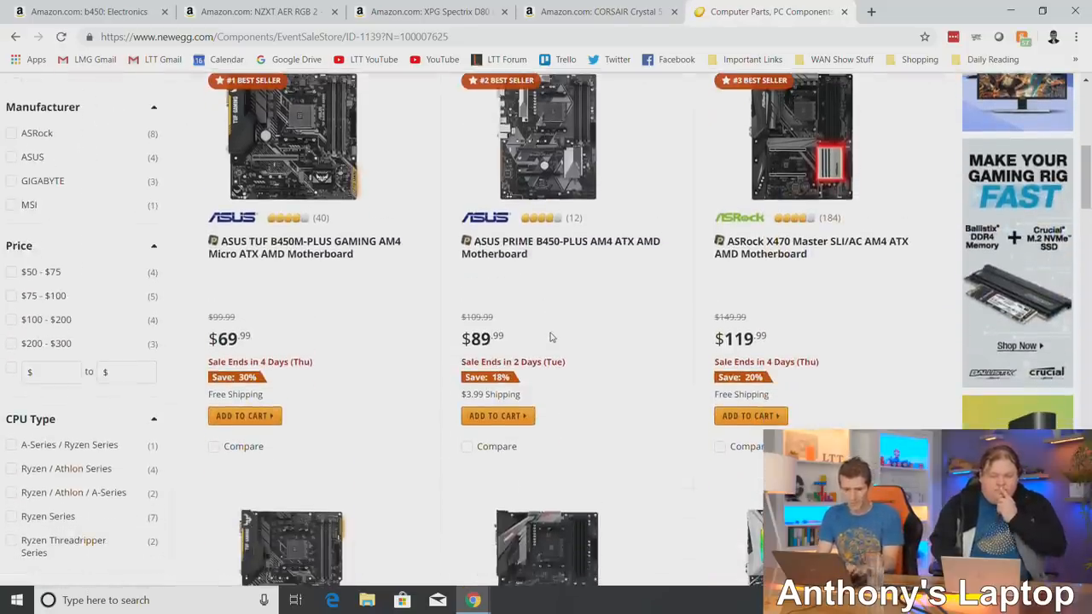
{"action": "scroll", "scroll_direction": "down", "scroll_amount": 3}
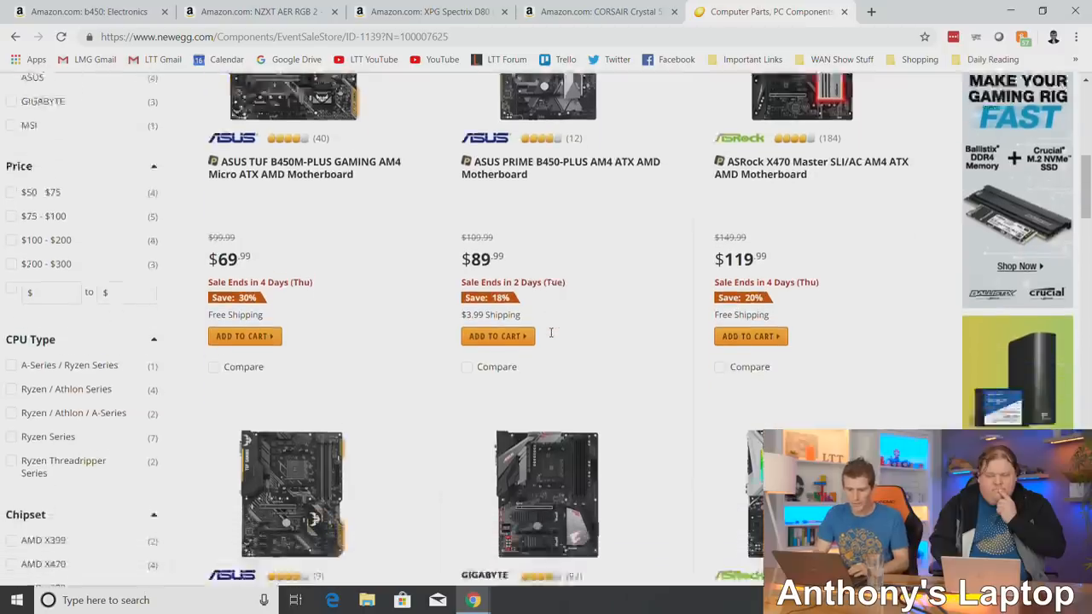
{"action": "scroll", "scroll_direction": "down", "scroll_amount": 3}
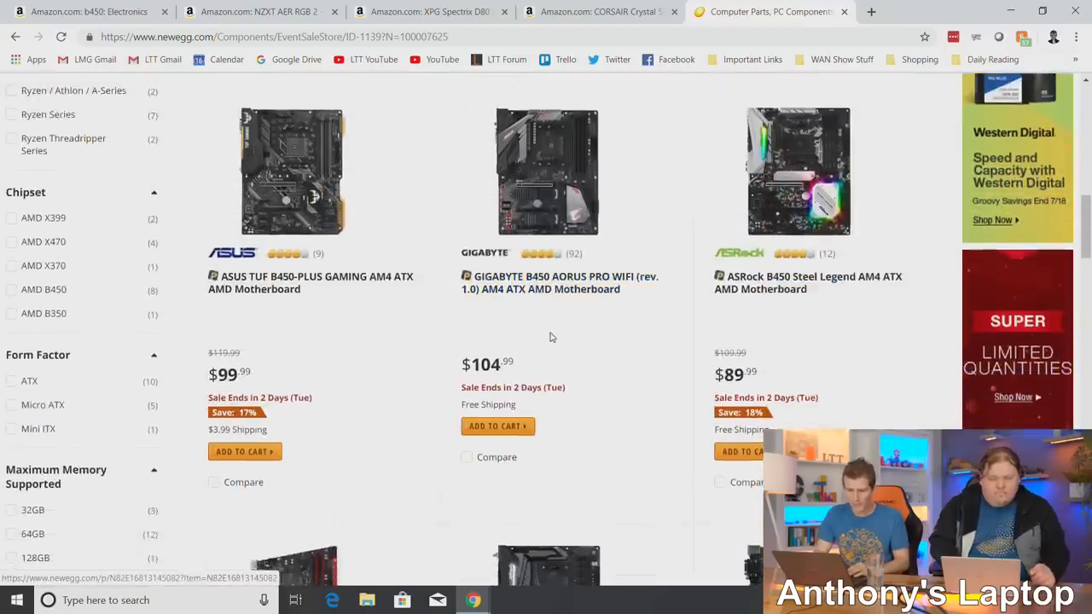
{"action": "scroll", "scroll_direction": "down", "scroll_amount": 3}
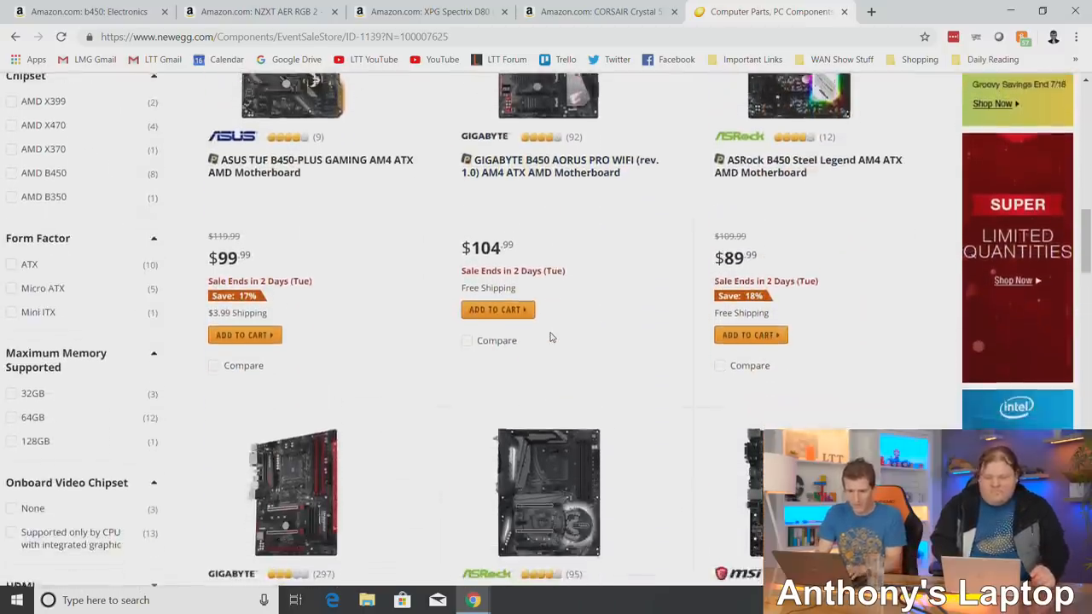
{"action": "scroll", "scroll_direction": "down", "scroll_amount": 3}
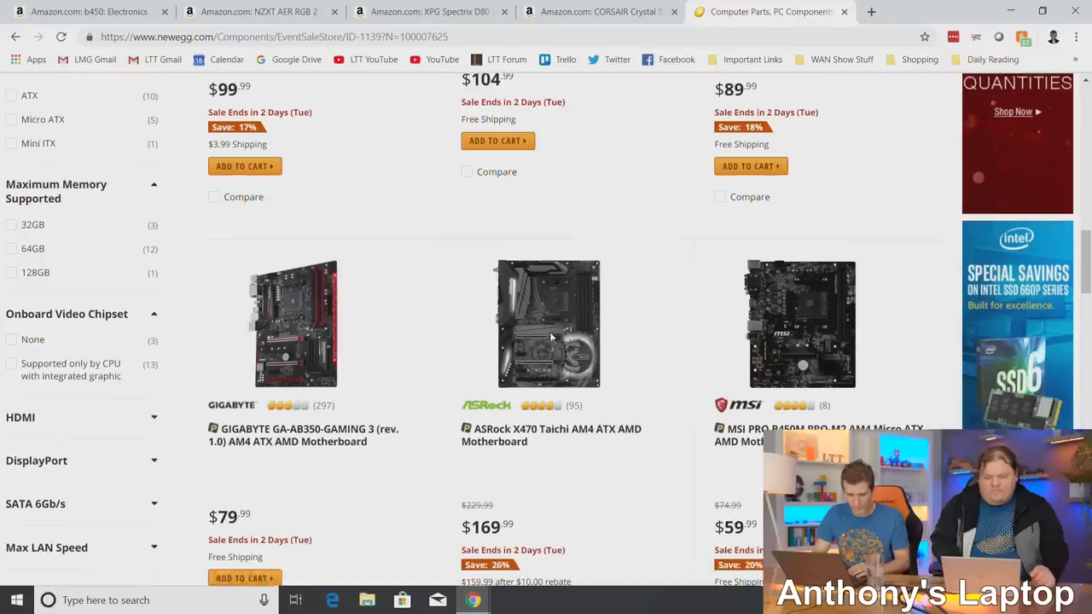
{"action": "scroll", "scroll_direction": "down", "scroll_amount": 3}
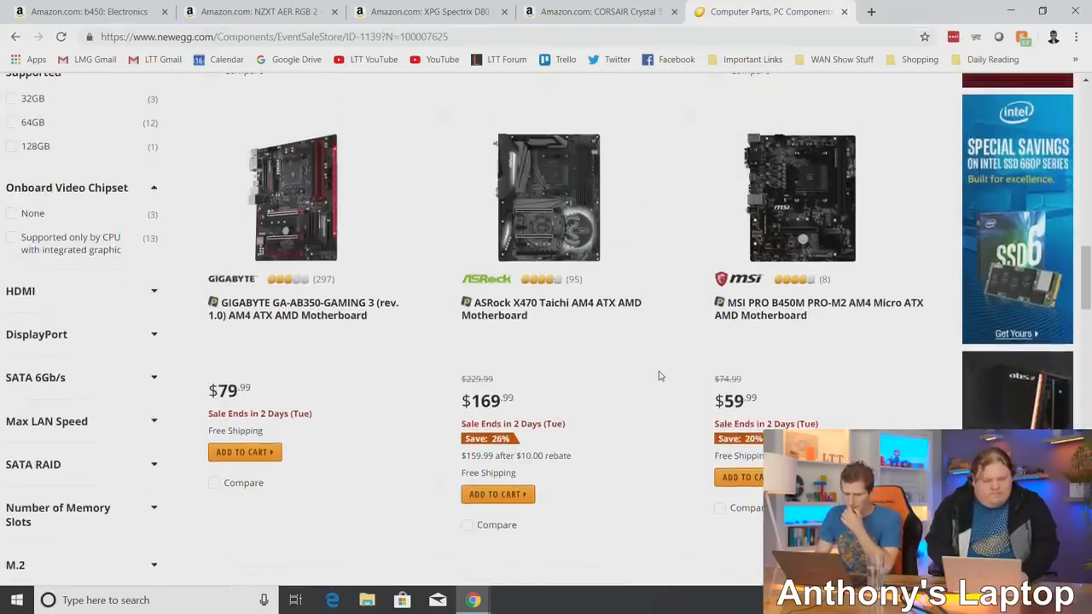
In a new tab, search Google for 'asus pcie gen 4 compatibility'.
{"action": "left_click", "coordinate": [870, 11]}
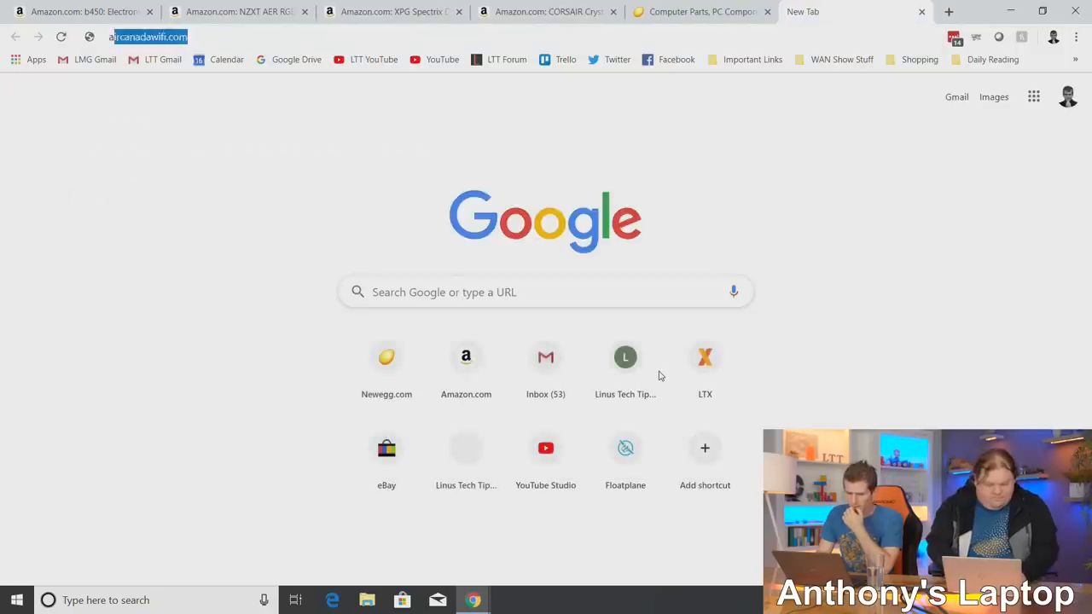
{"action": "type", "text": "asus pcie"}
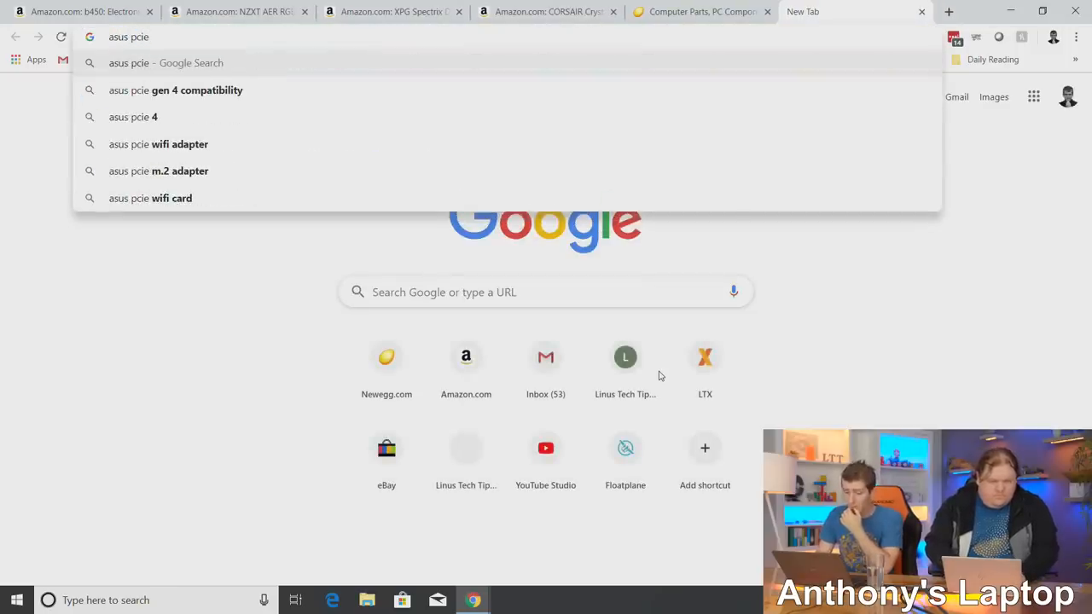
{"action": "left_click", "coordinate": [175, 90]}
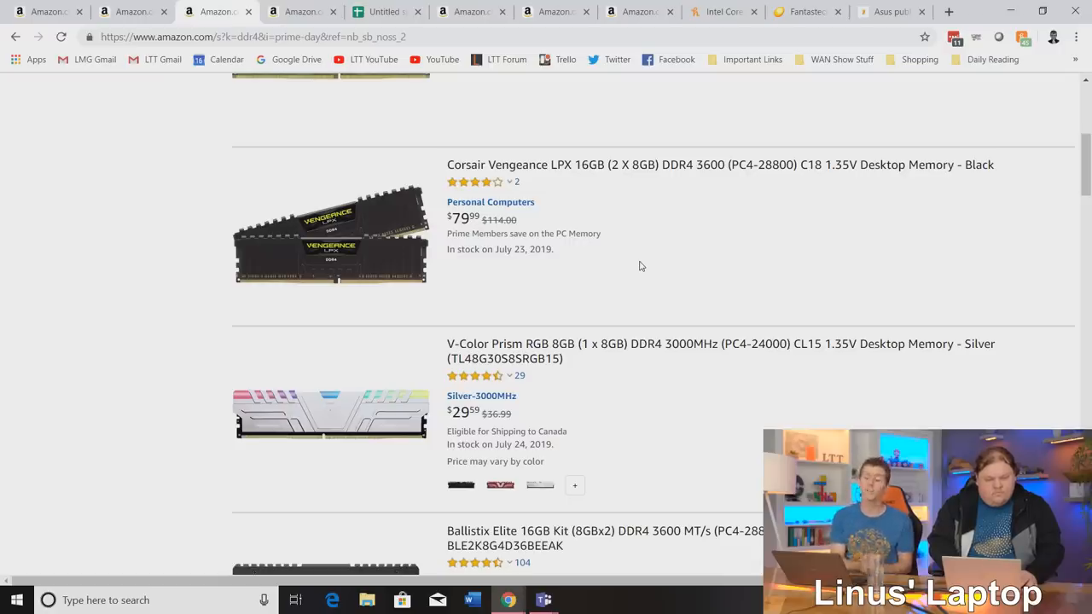
{"action": "scroll", "scroll_direction": "down", "scroll_amount": 3}
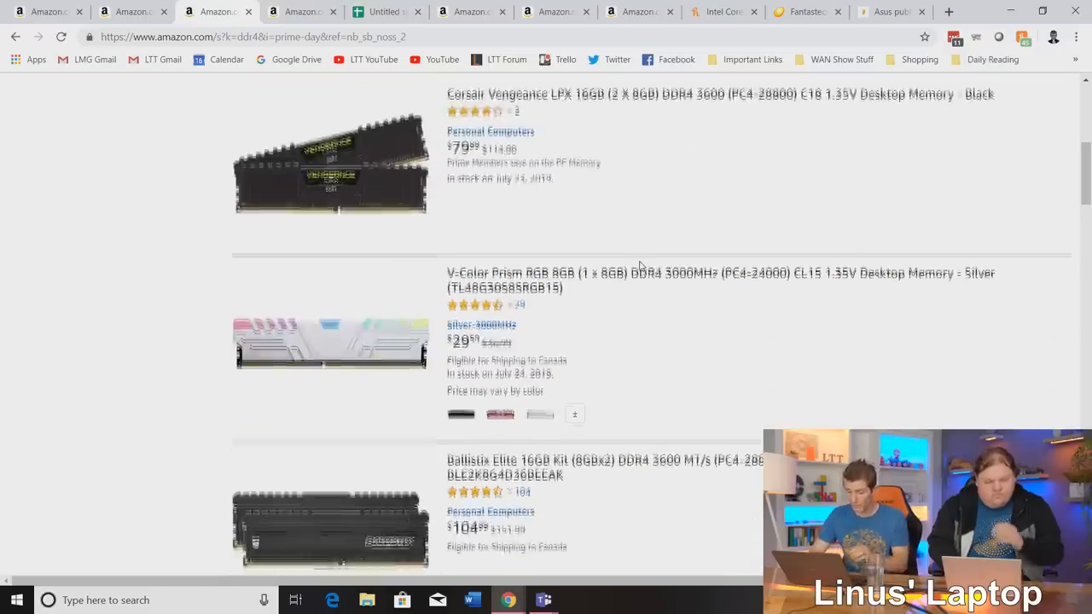
{"action": "scroll", "scroll_direction": "down", "scroll_amount": 3}
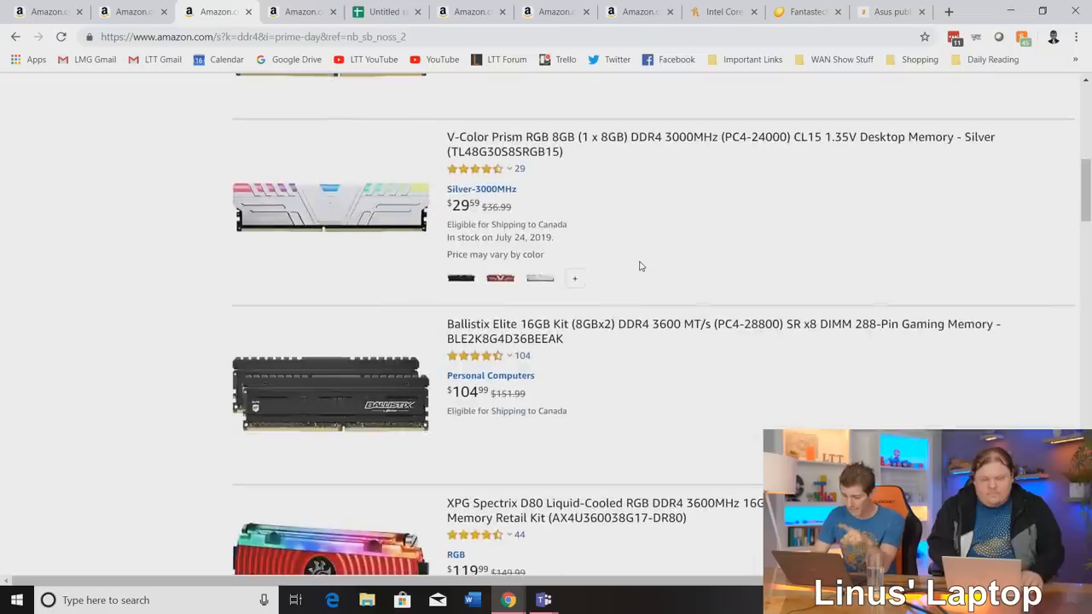
{"action": "scroll", "scroll_direction": "down", "scroll_amount": 3}
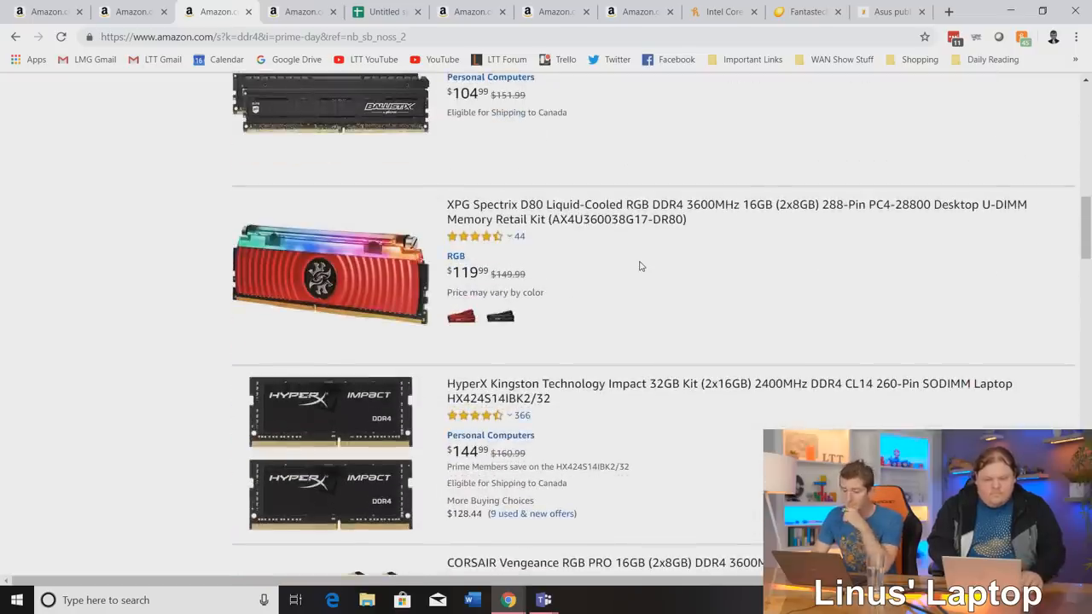
{"action": "scroll", "scroll_direction": "down", "scroll_amount": 3}
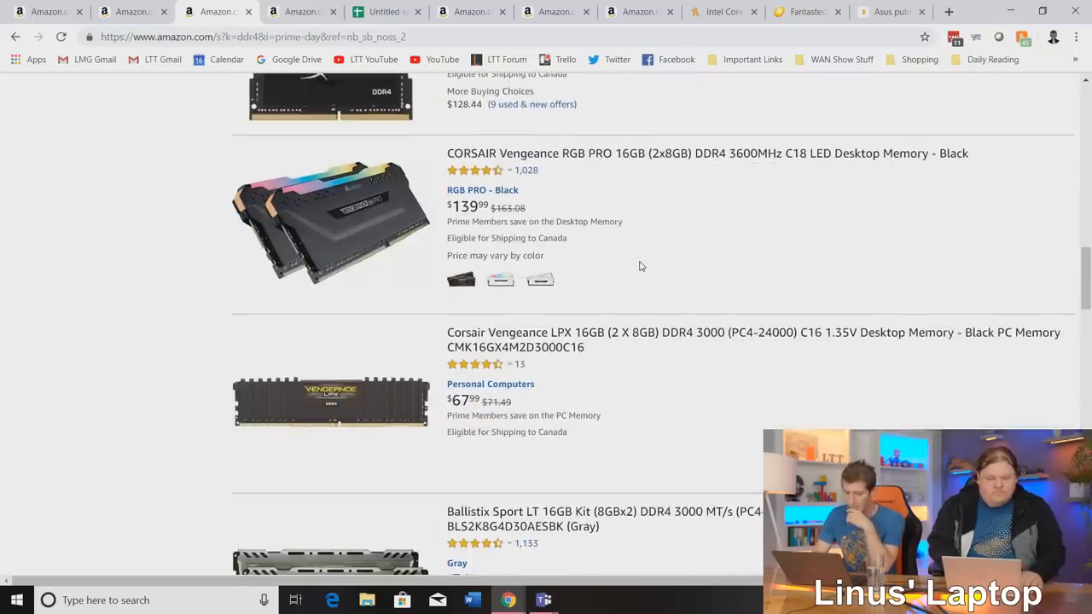
{"action": "scroll", "scroll_direction": "down", "scroll_amount": 3}
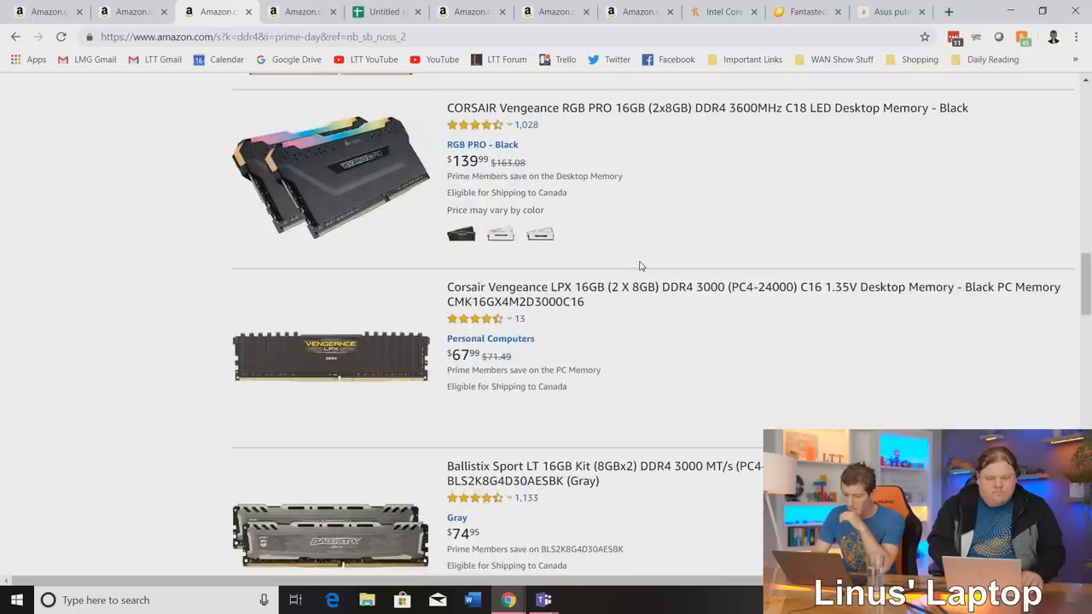
{"action": "scroll", "scroll_direction": "down", "scroll_amount": 3}
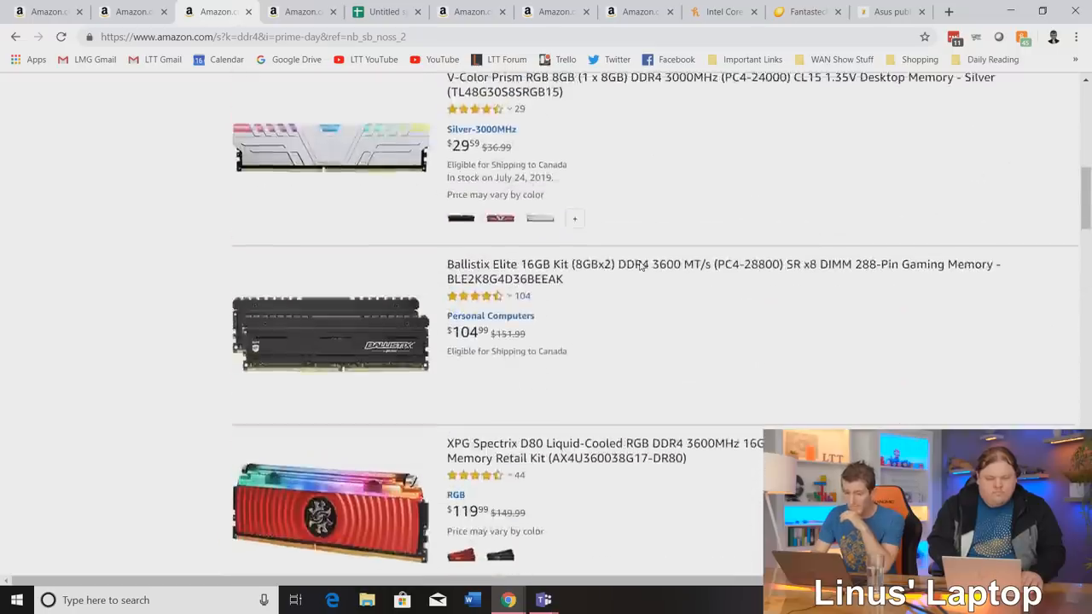
{"action": "scroll", "scroll_direction": "up", "scroll_amount": 3}
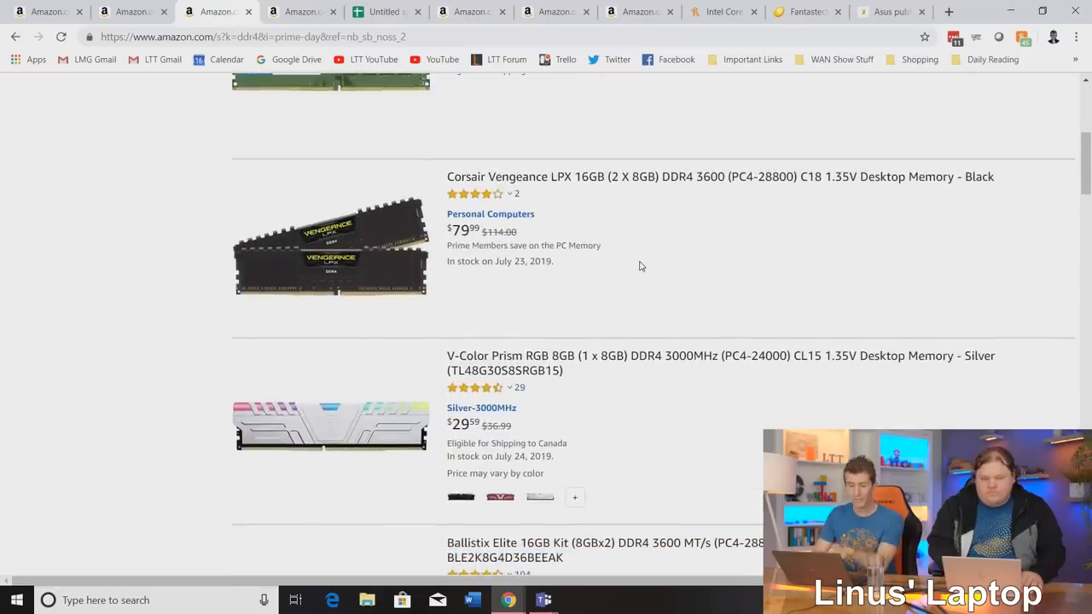
{"action": "scroll", "scroll_direction": "down", "scroll_amount": 3}
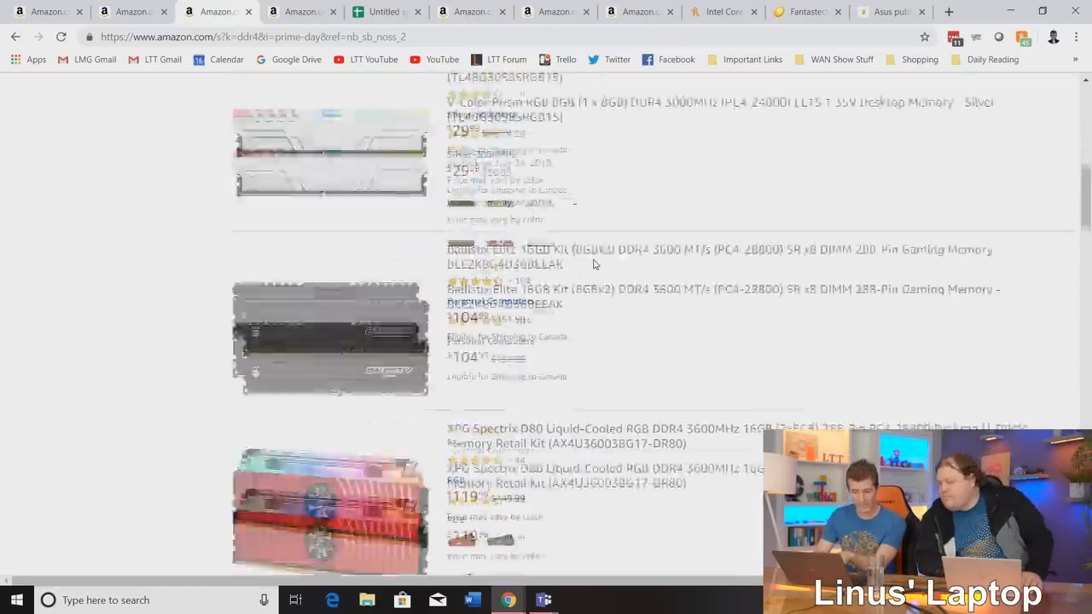
{"action": "scroll", "scroll_direction": "down", "scroll_amount": 3}
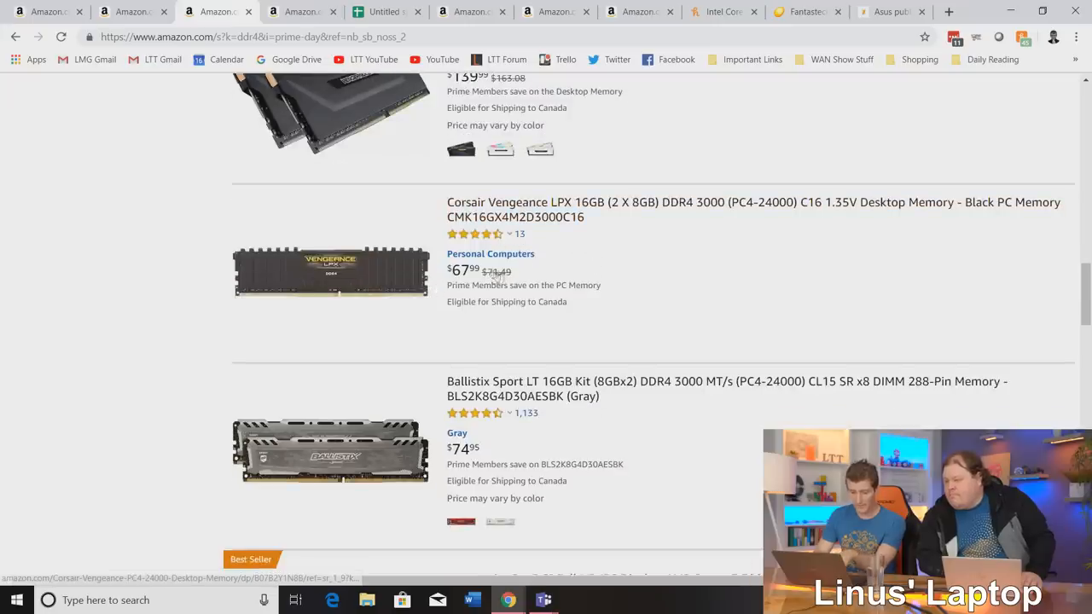
{"action": "mouse_move", "coordinate": [680, 277]}
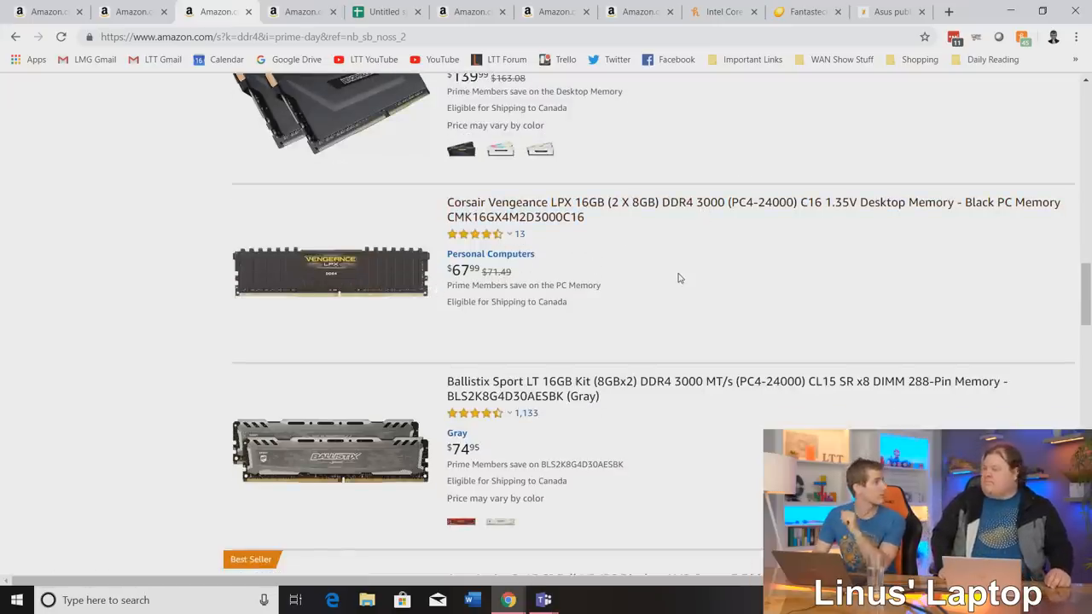
{"action": "scroll", "scroll_direction": "down", "scroll_amount": 3}
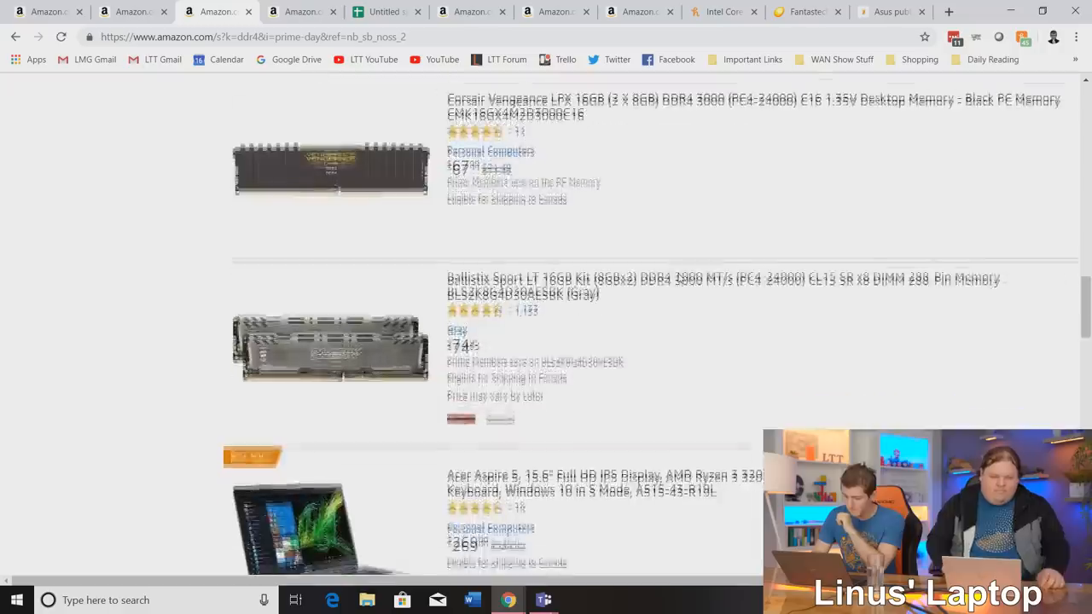
{"action": "scroll", "scroll_direction": "down", "scroll_amount": 3}
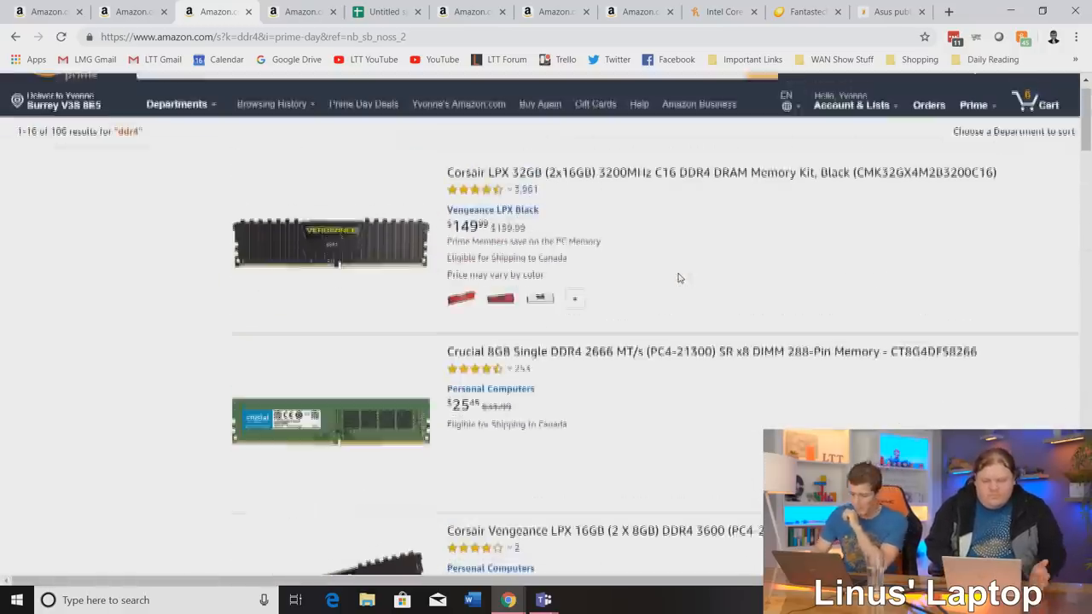
{"action": "scroll", "scroll_direction": "down", "scroll_amount": 3}
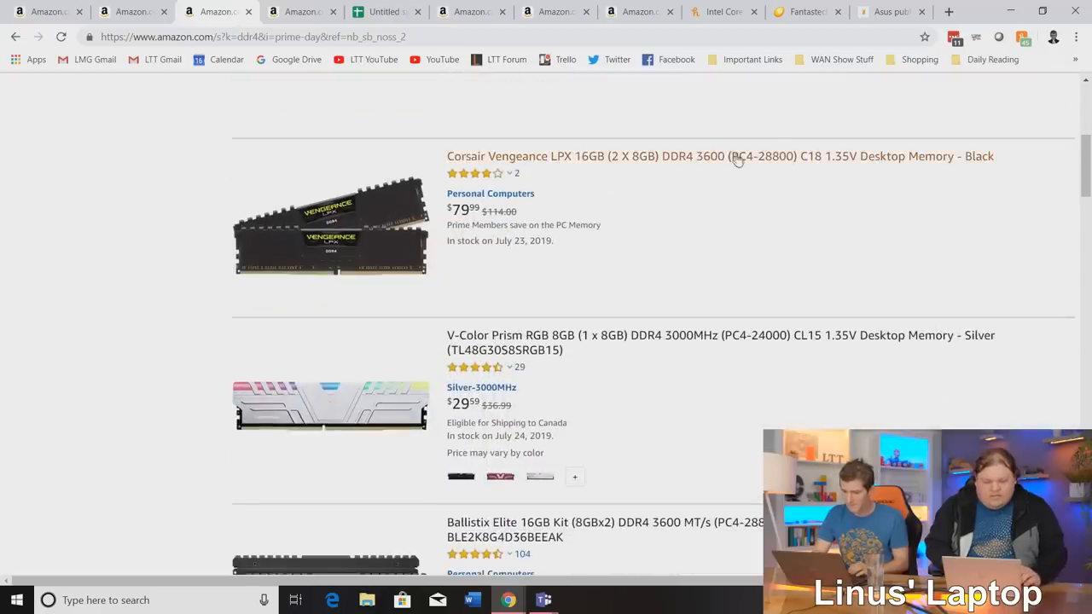
{"action": "left_click", "coordinate": [720, 156]}
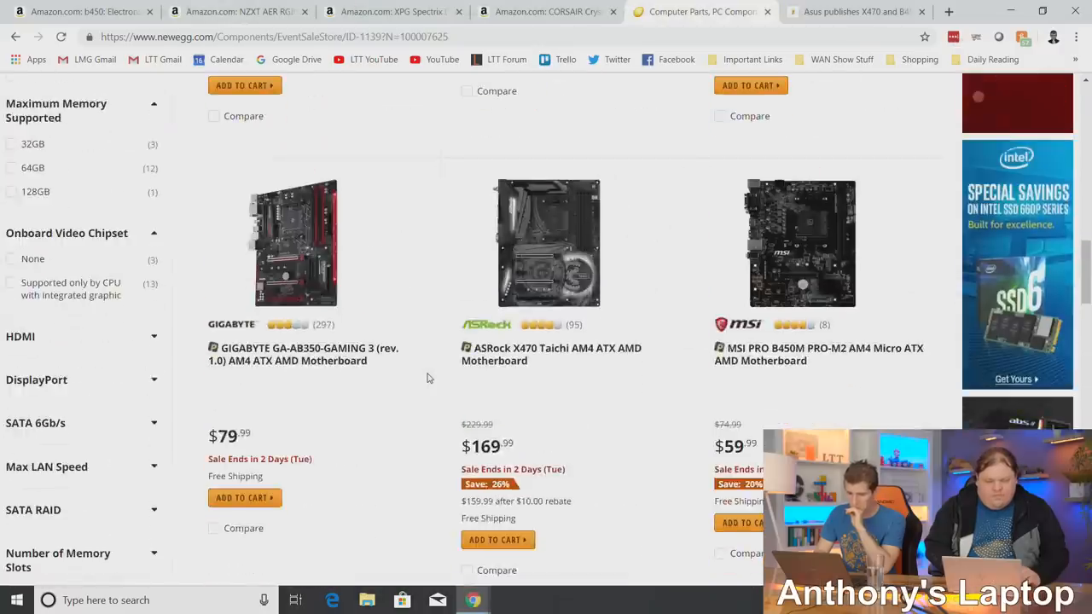
Check the Hexus PCIe Gen 4 chart, then open the $99.99 ASUS TUF B450-PLUS GAMING page.
{"action": "scroll", "scroll_direction": "down", "scroll_amount": 3}
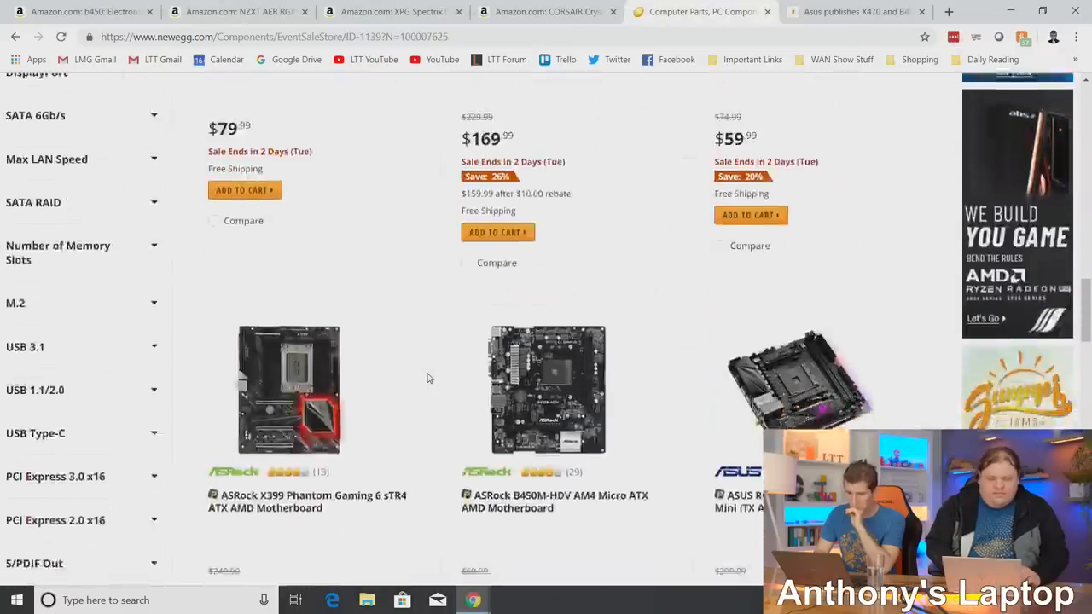
{"action": "scroll", "scroll_direction": "down", "scroll_amount": 3}
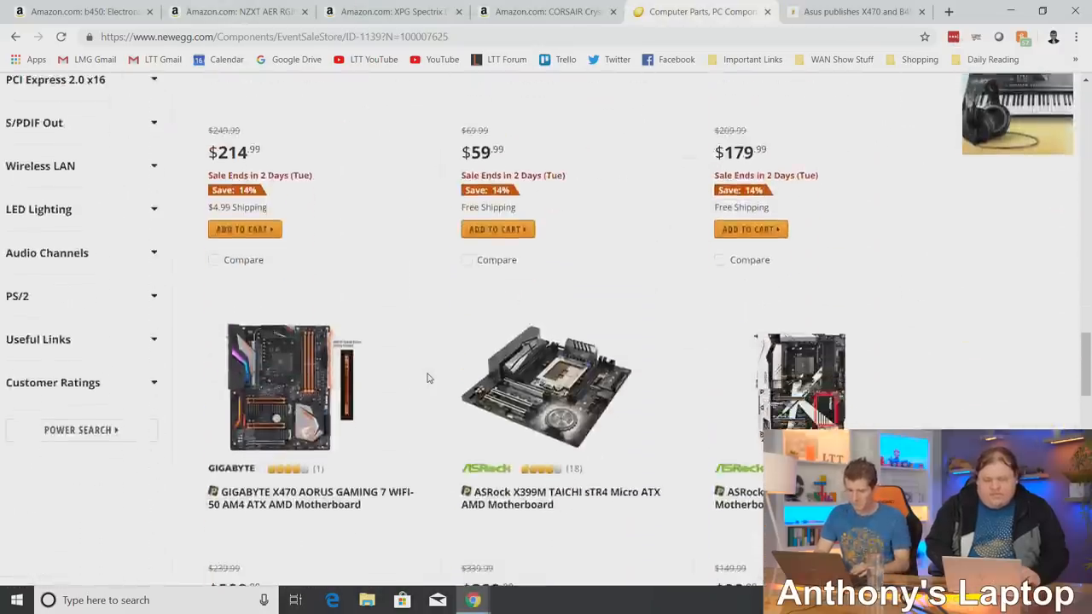
{"action": "scroll", "scroll_direction": "down", "scroll_amount": 3}
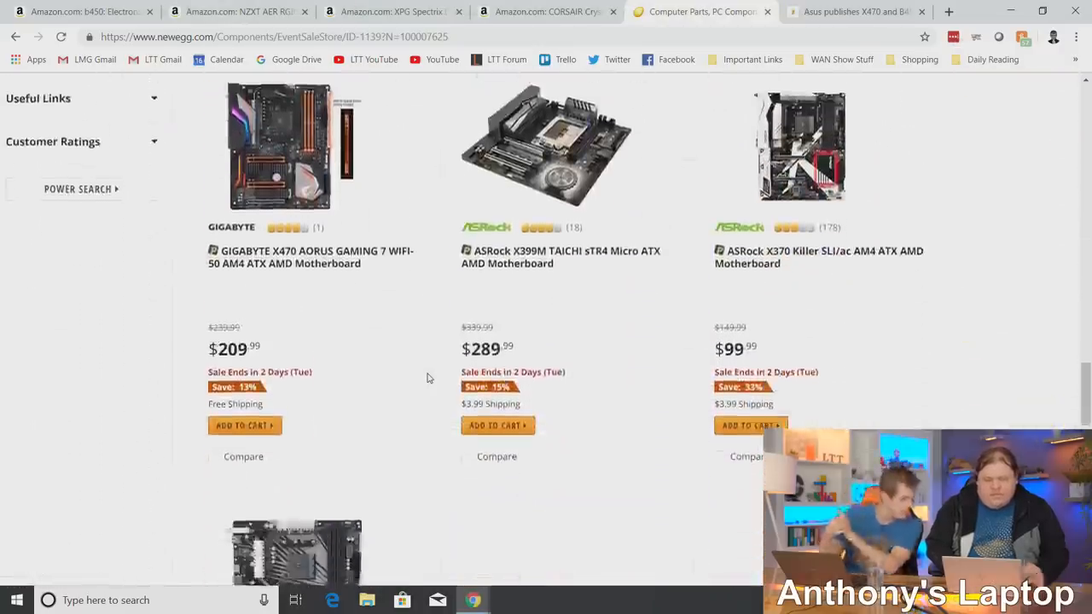
{"action": "scroll", "scroll_direction": "down", "scroll_amount": 3}
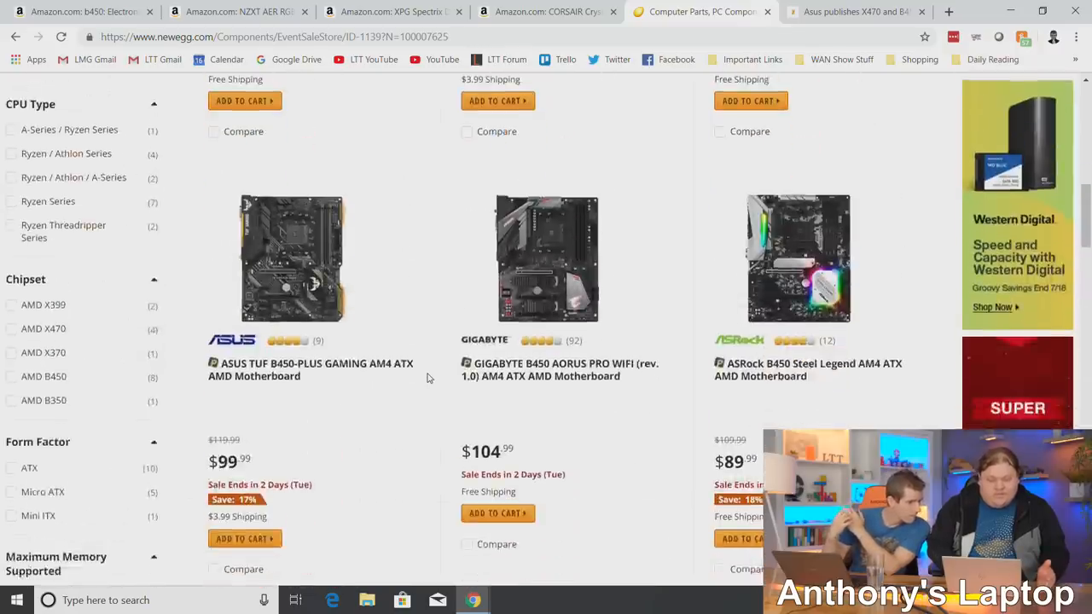
{"action": "scroll", "scroll_direction": "down", "scroll_amount": 3}
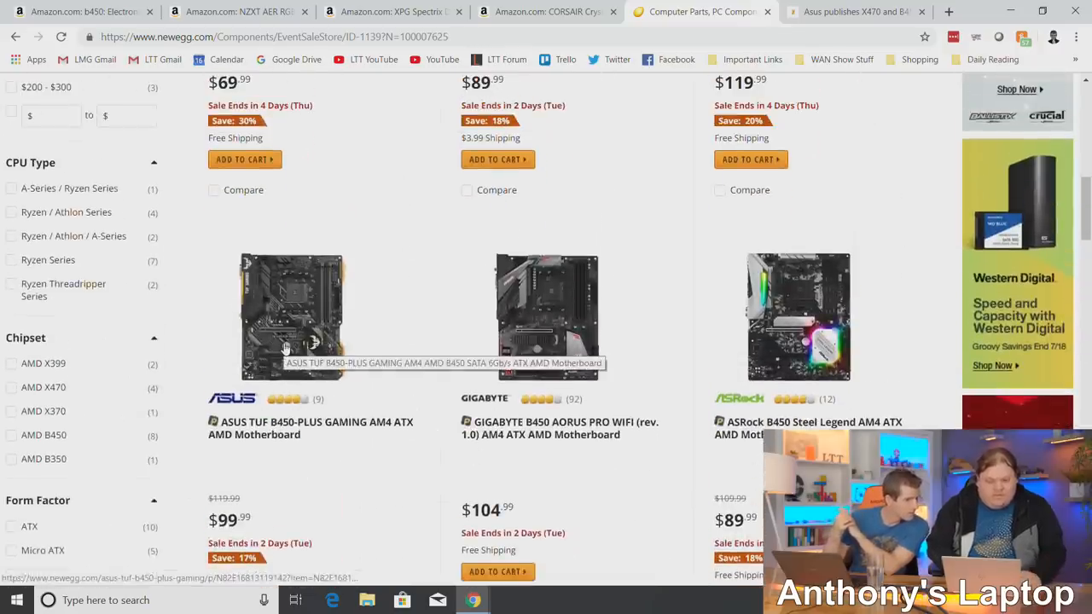
{"action": "left_click", "coordinate": [853, 11]}
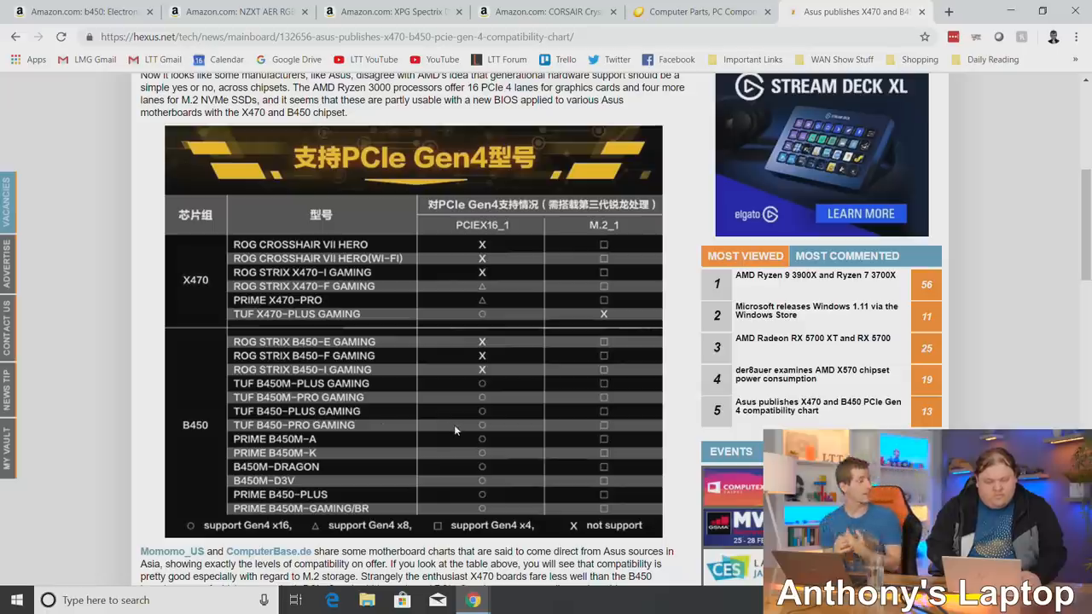
{"action": "left_click", "coordinate": [699, 11]}
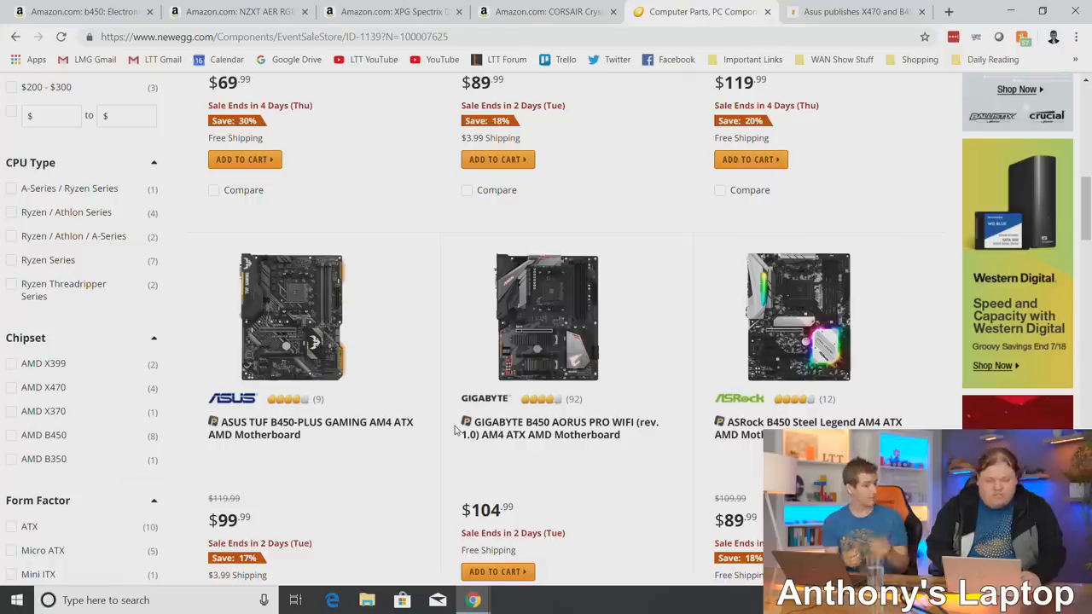
{"action": "mouse_move", "coordinate": [320, 311]}
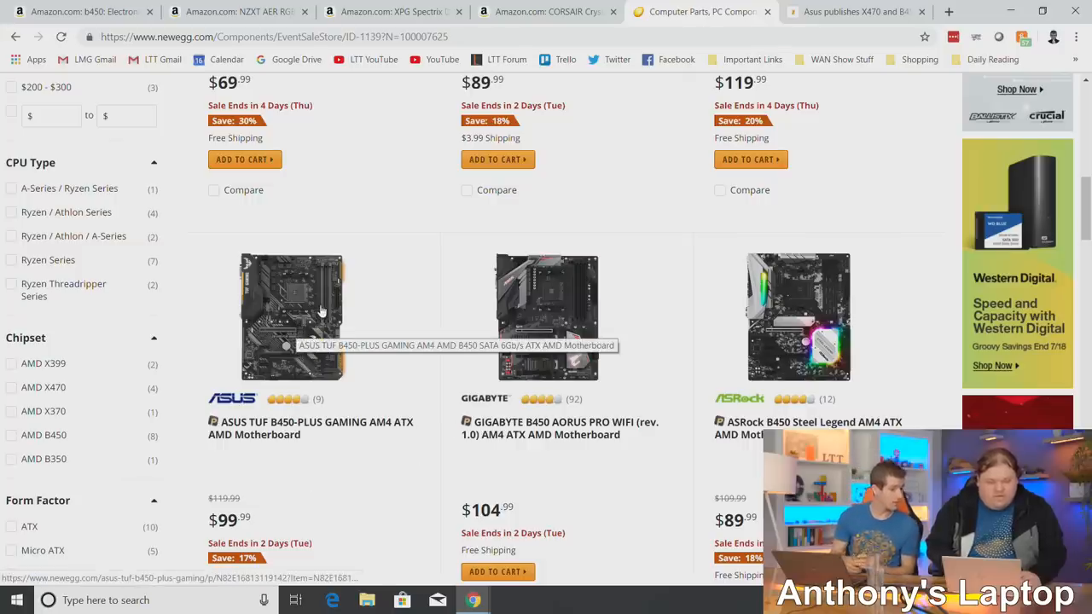
{"action": "left_click", "coordinate": [292, 316]}
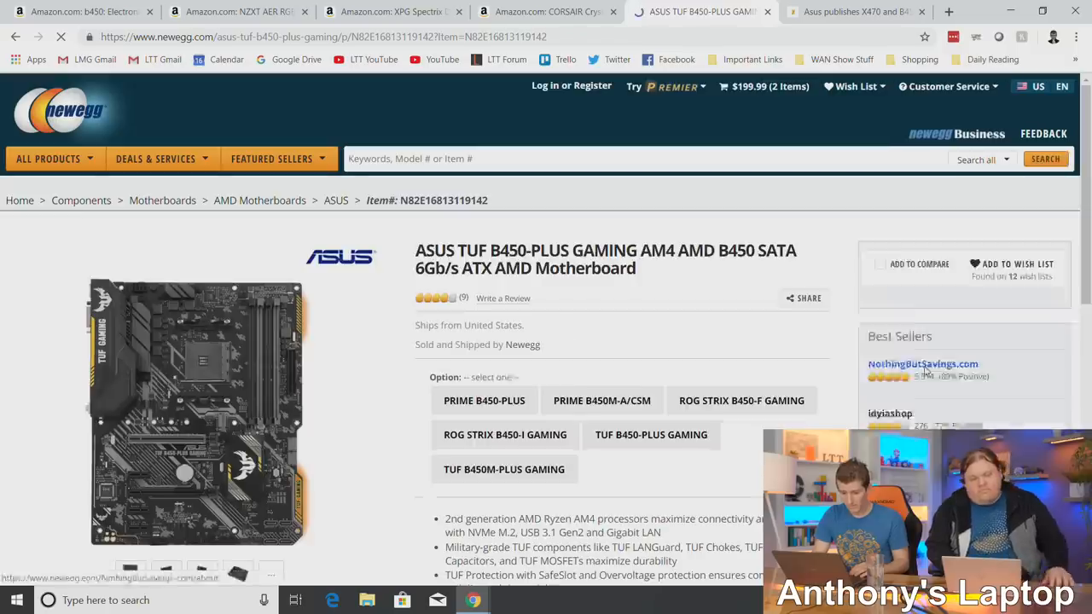
Add the ASUS TUF B450-PLUS GAMING board to the cart, declining the SquareTrade protection plan.
{"action": "left_click", "coordinate": [651, 434]}
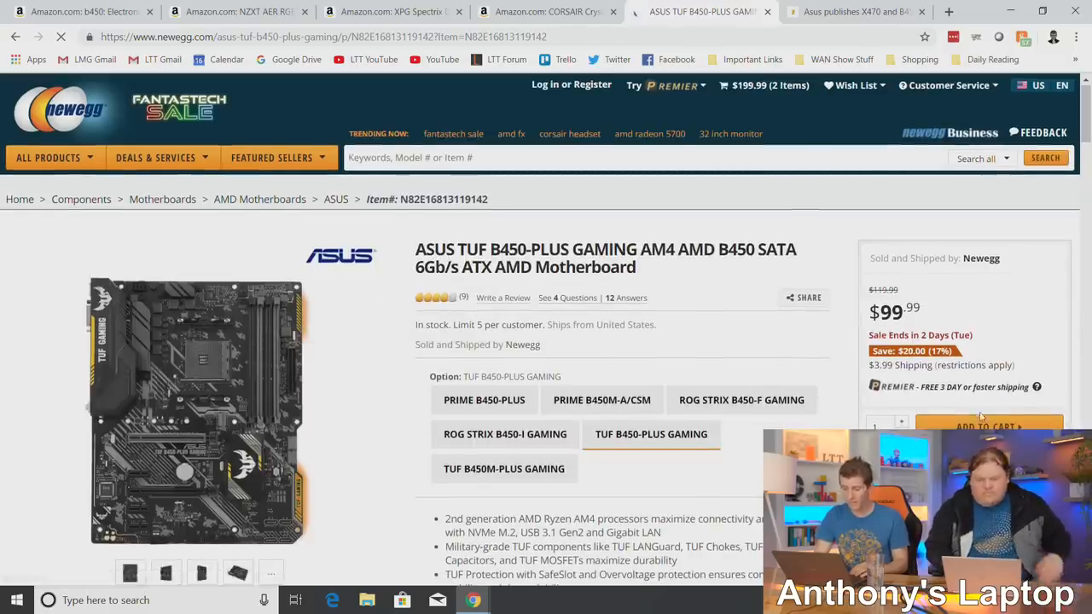
{"action": "left_click", "coordinate": [988, 427]}
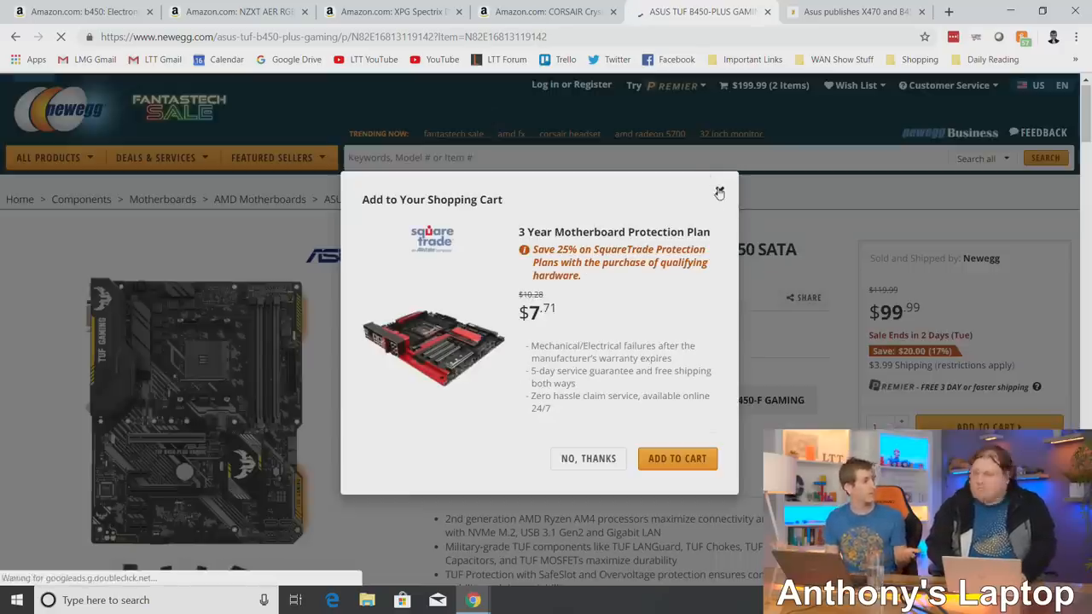
{"action": "left_click", "coordinate": [588, 459]}
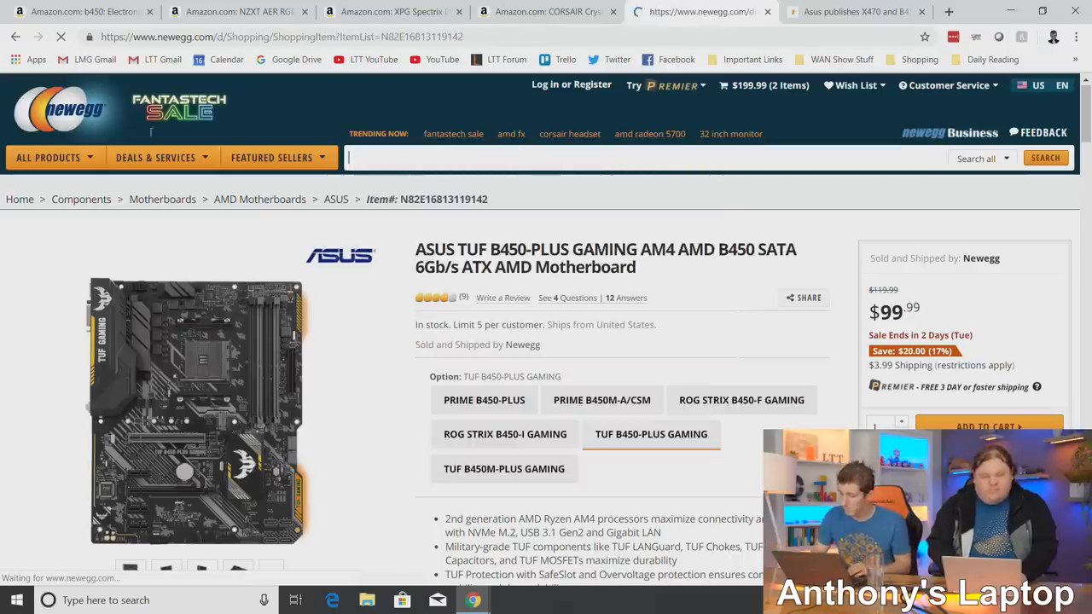
{"action": "left_click", "coordinate": [987, 427]}
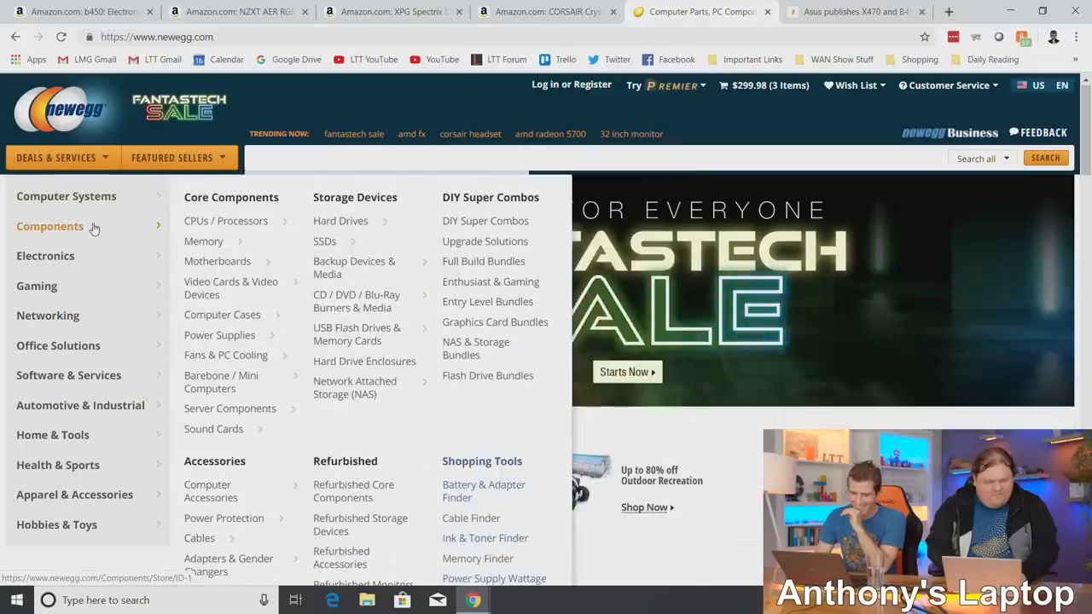
Open Newegg's Fantastech Sale and filter it to Components deals.
{"action": "left_click", "coordinate": [623, 371]}
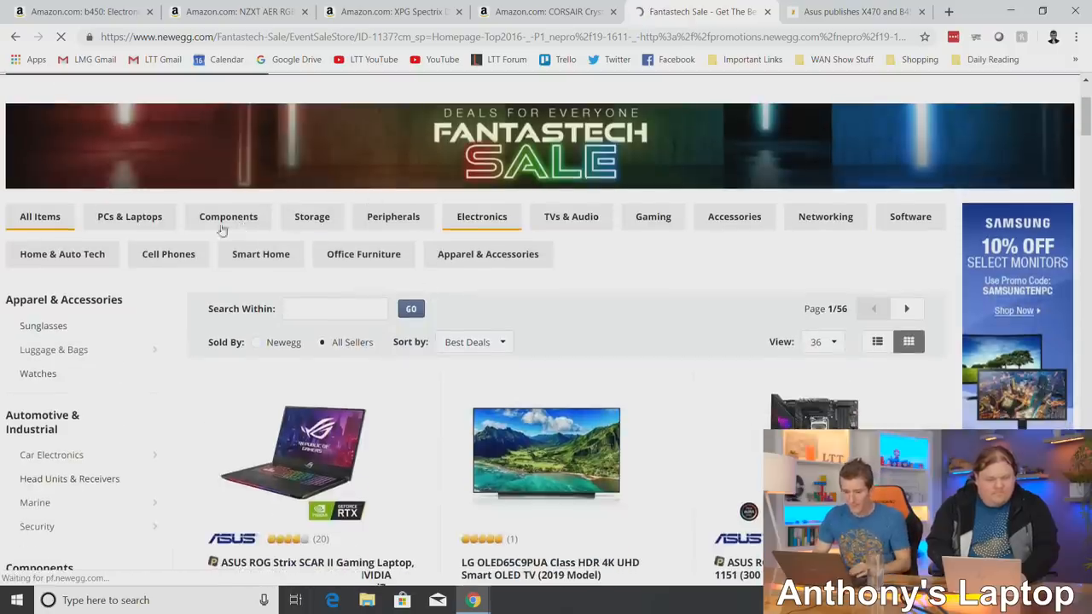
{"action": "left_click", "coordinate": [228, 216]}
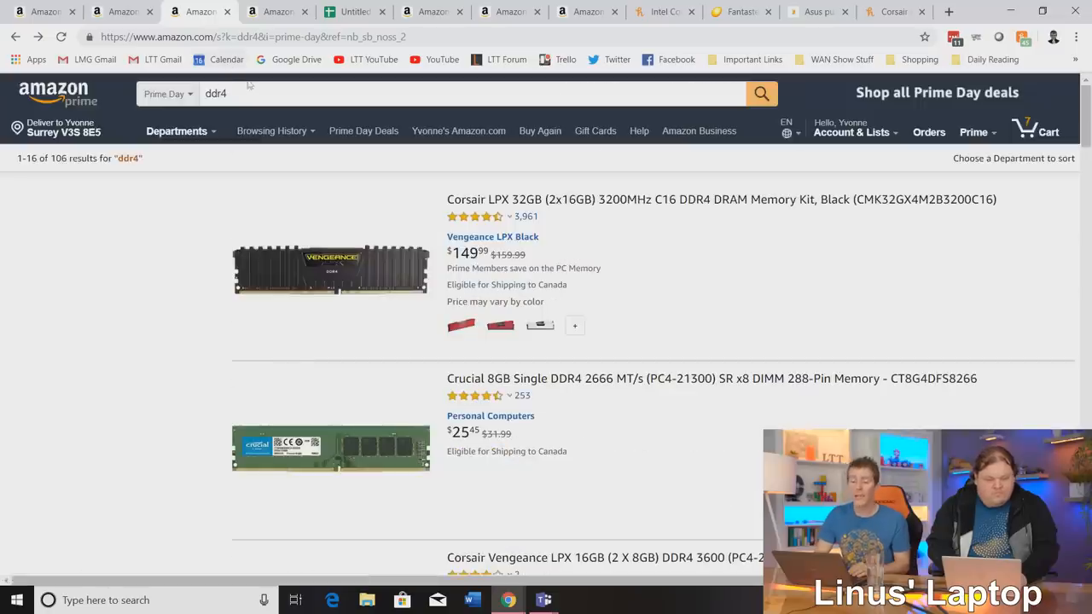
Search Amazon for 'power supply' and browse results like the $99.99 Corsair RM750x.
{"action": "left_click", "coordinate": [164, 94]}
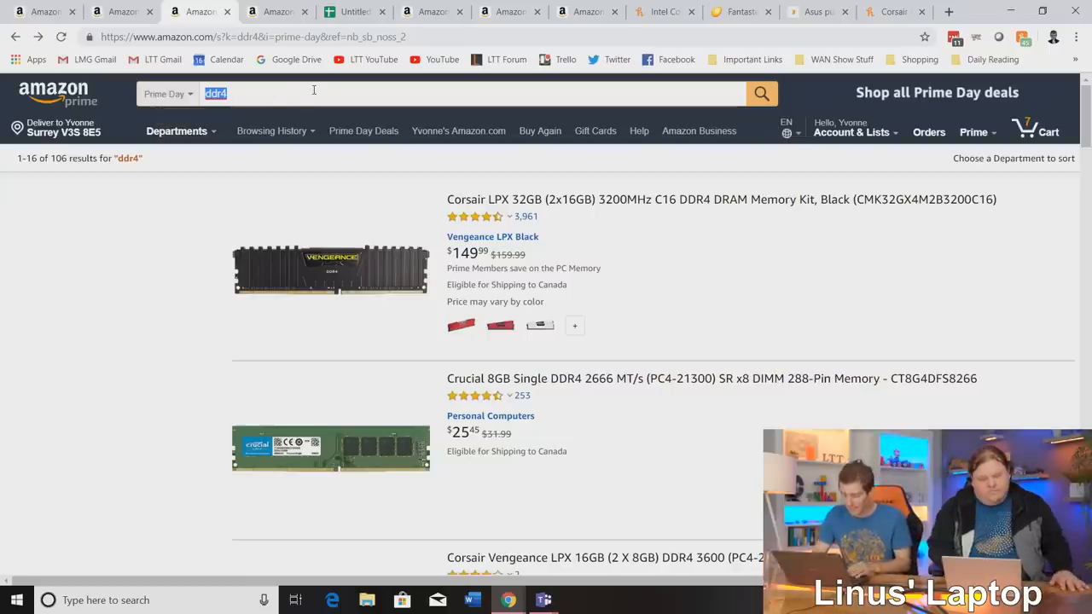
{"action": "type", "text": "power supply"}
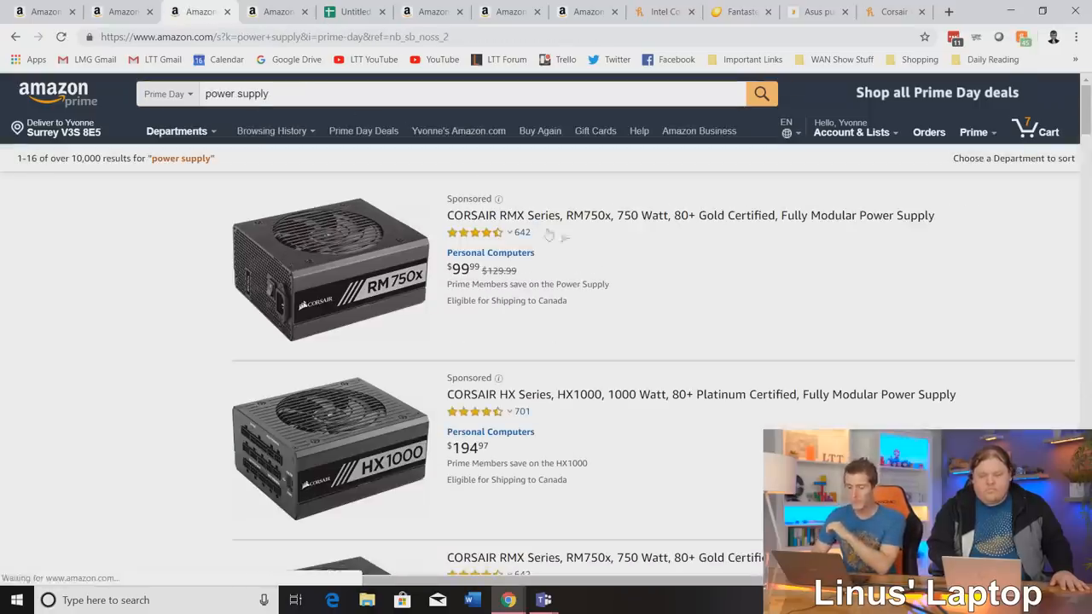
{"action": "scroll", "scroll_direction": "down", "scroll_amount": 3}
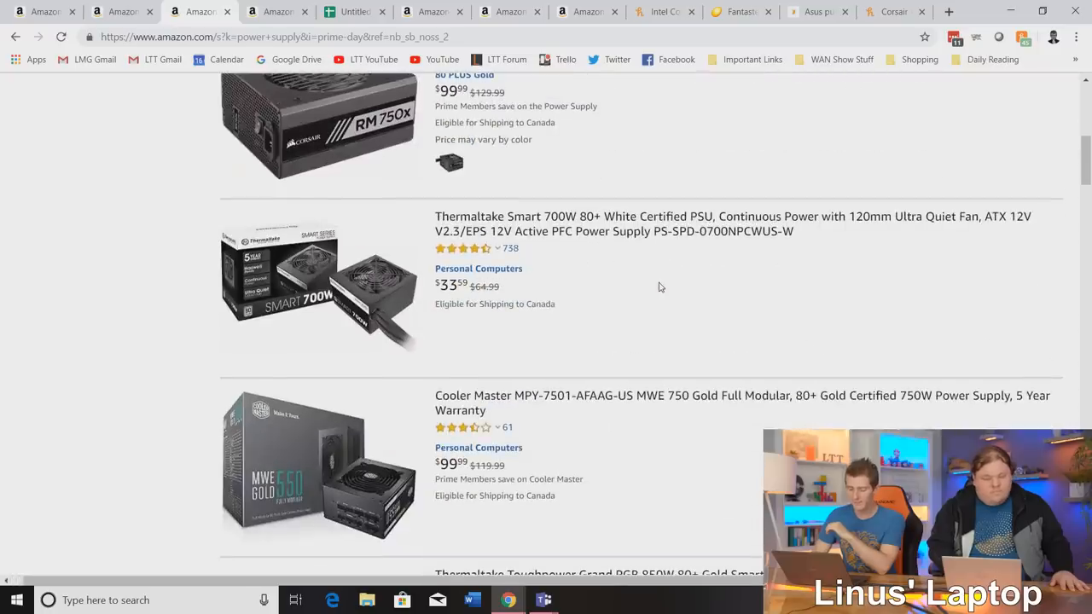
{"action": "scroll", "scroll_direction": "down", "scroll_amount": 3}
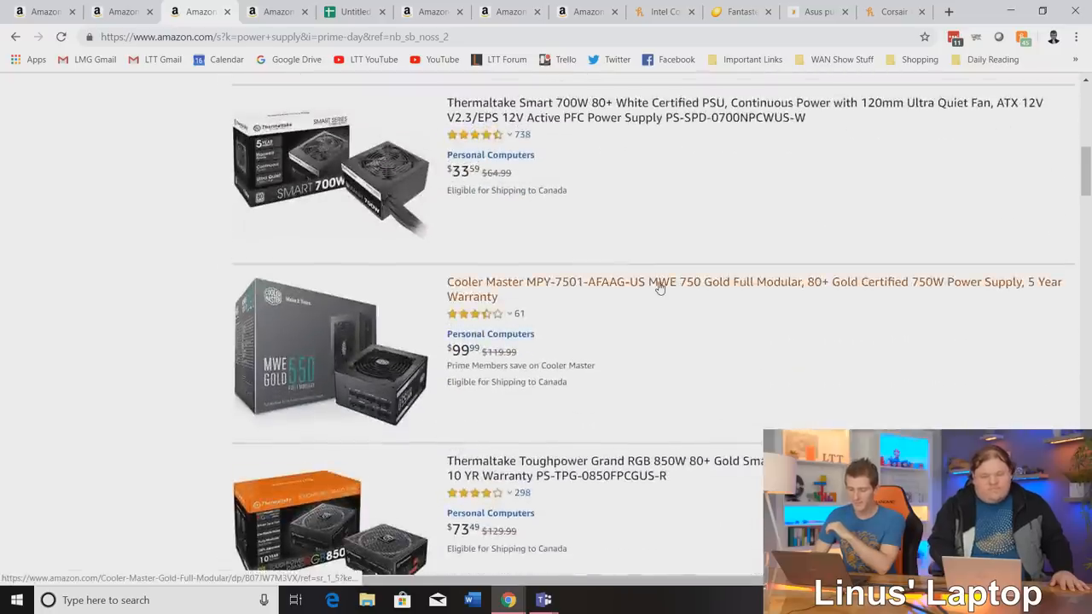
{"action": "scroll", "scroll_direction": "down", "scroll_amount": 3}
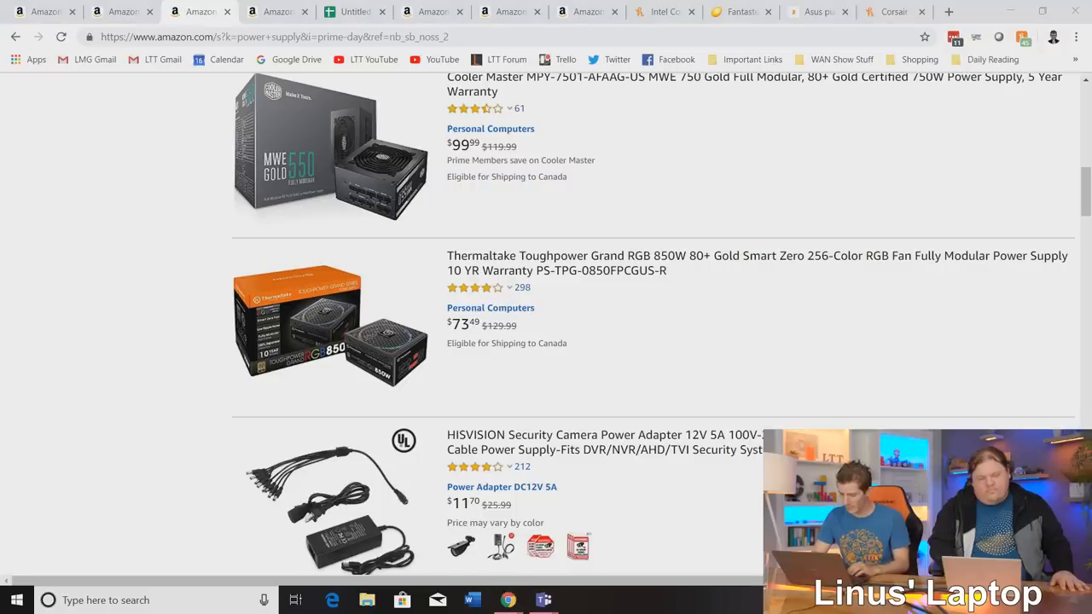
{"action": "scroll", "scroll_direction": "down", "scroll_amount": 3}
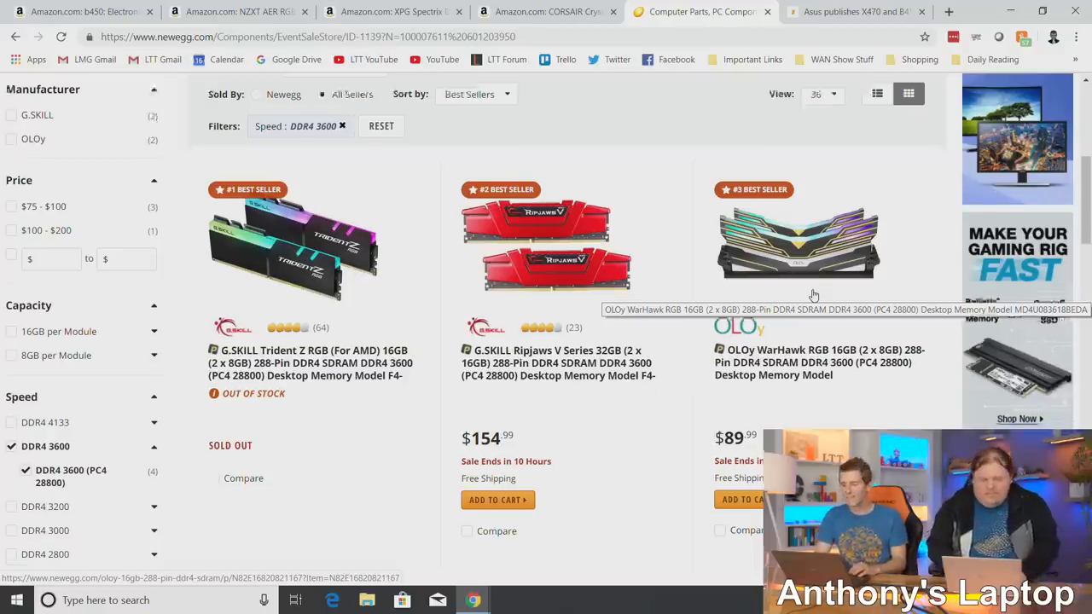
{"action": "scroll", "scroll_direction": "down", "scroll_amount": 3}
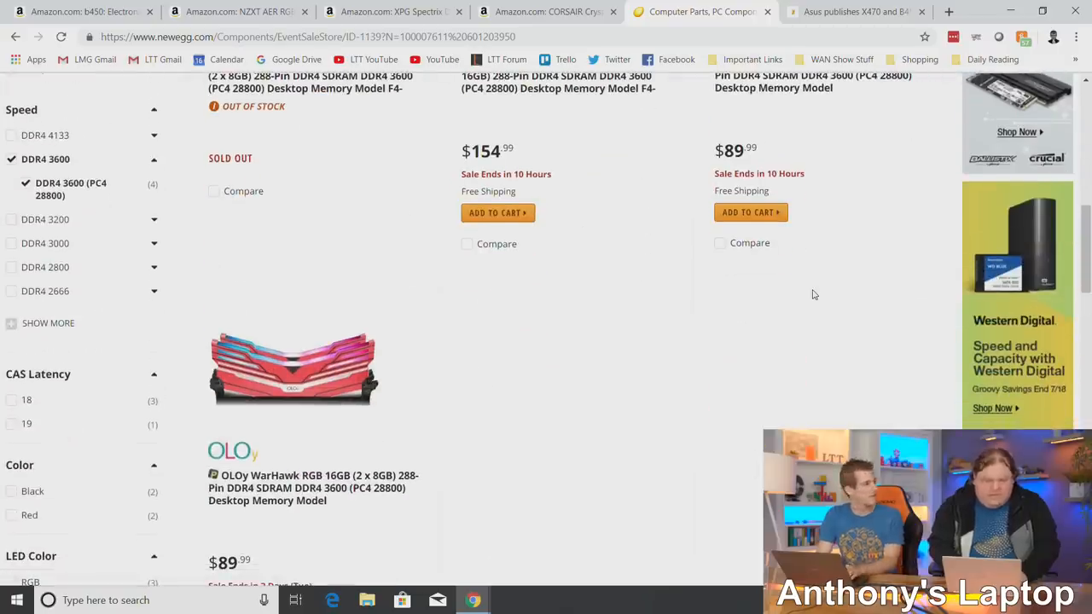
{"action": "scroll", "scroll_direction": "down", "scroll_amount": 3}
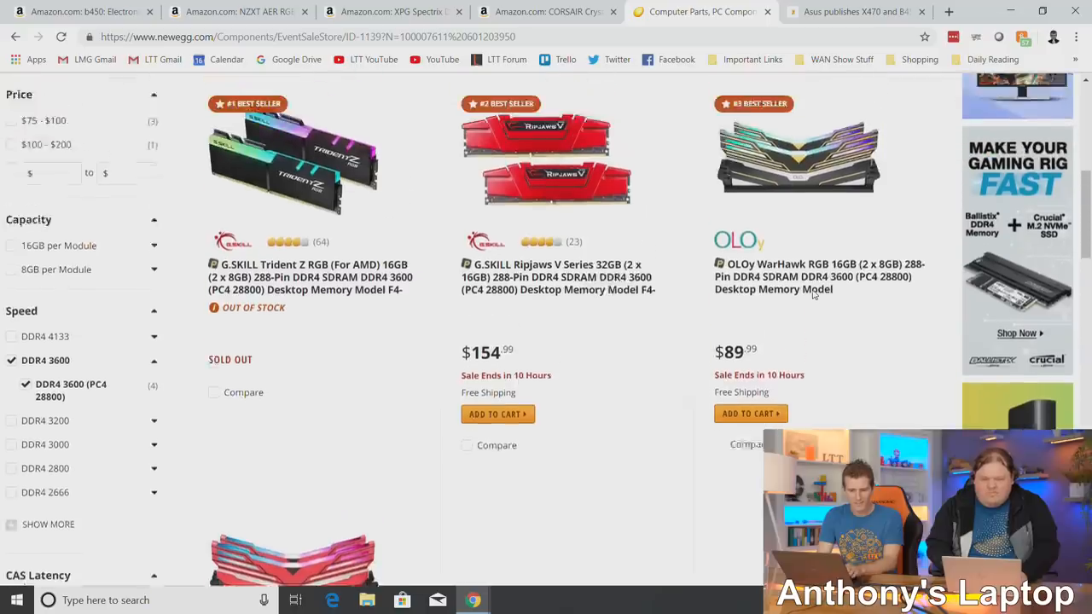
Google 'zadaks parent company', open ZADAK's About page, and refuse its cookies.
{"action": "left_click", "coordinate": [948, 11]}
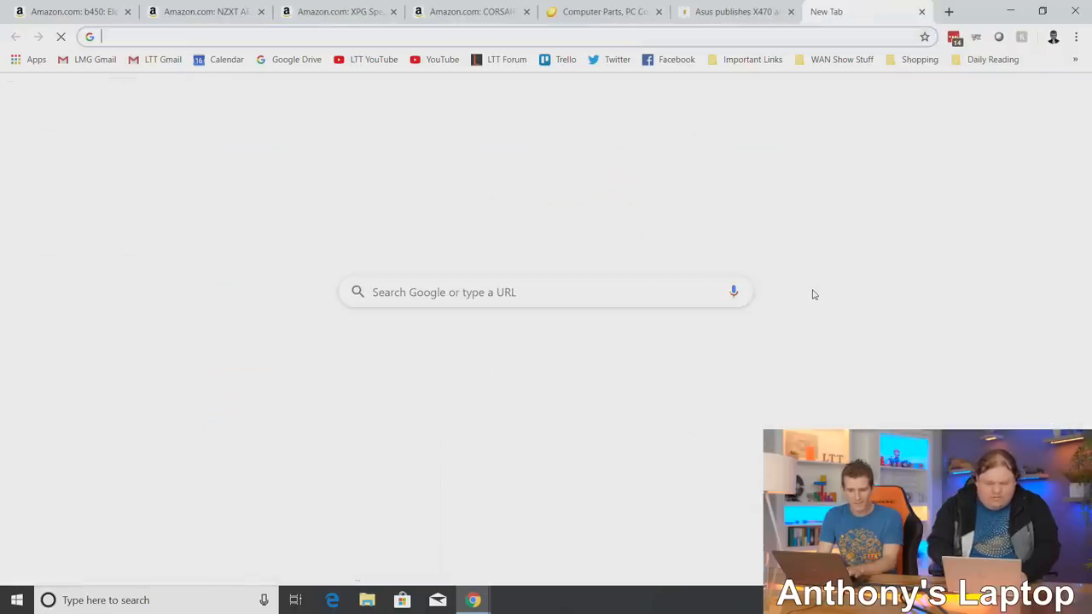
{"action": "type", "text": "oloy"}
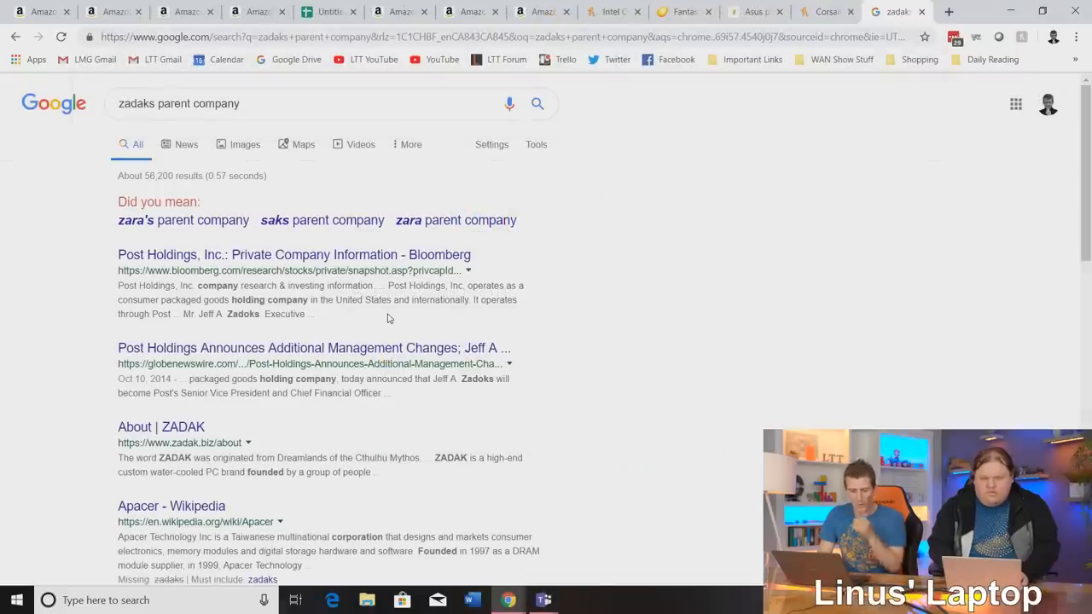
{"action": "mouse_move", "coordinate": [160, 427]}
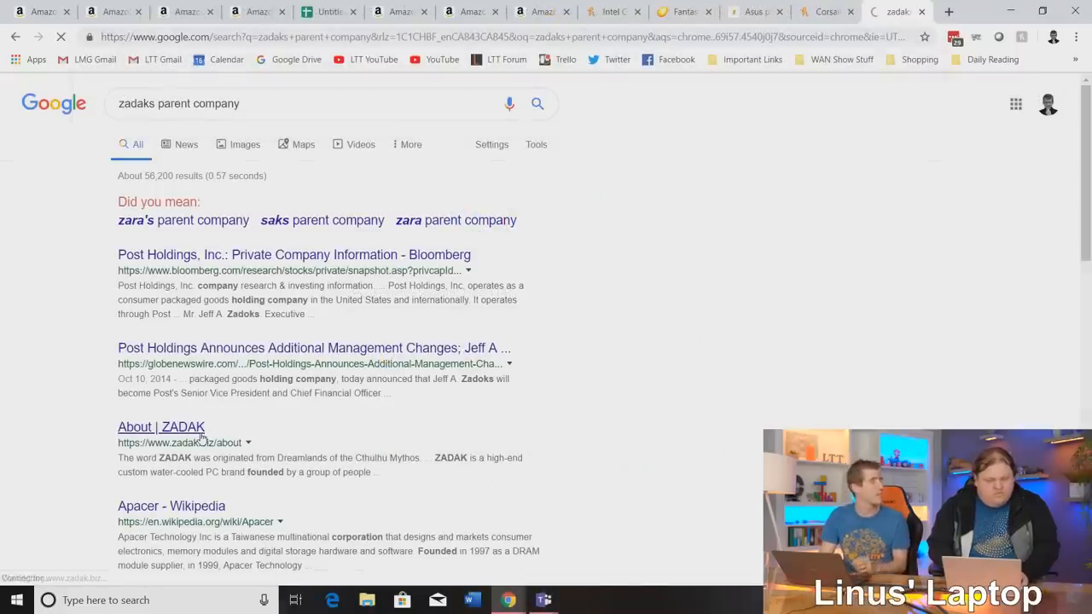
{"action": "left_click", "coordinate": [161, 426]}
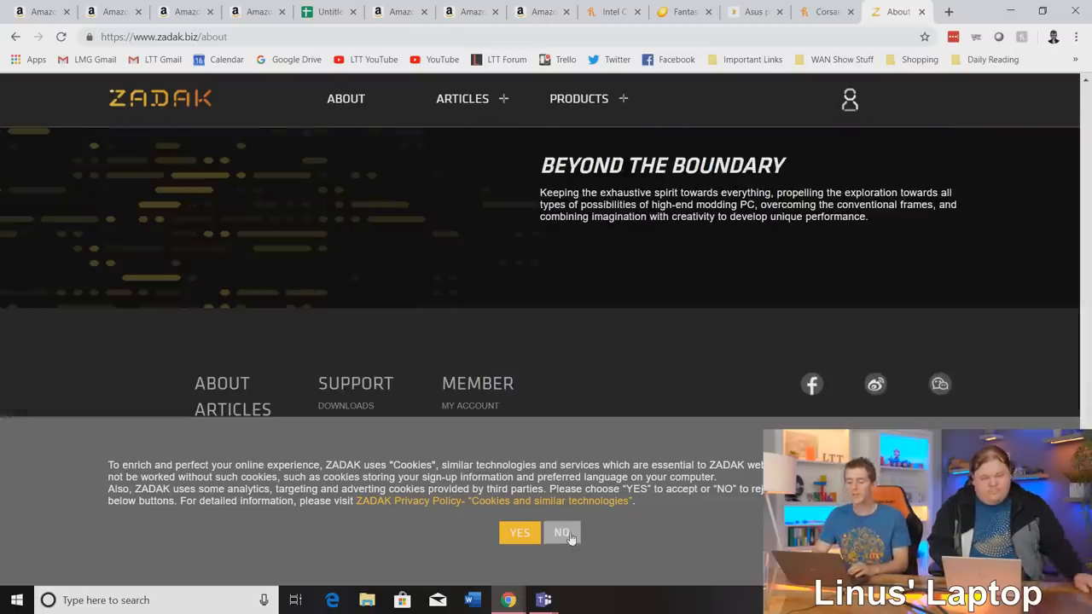
{"action": "left_click", "coordinate": [561, 532]}
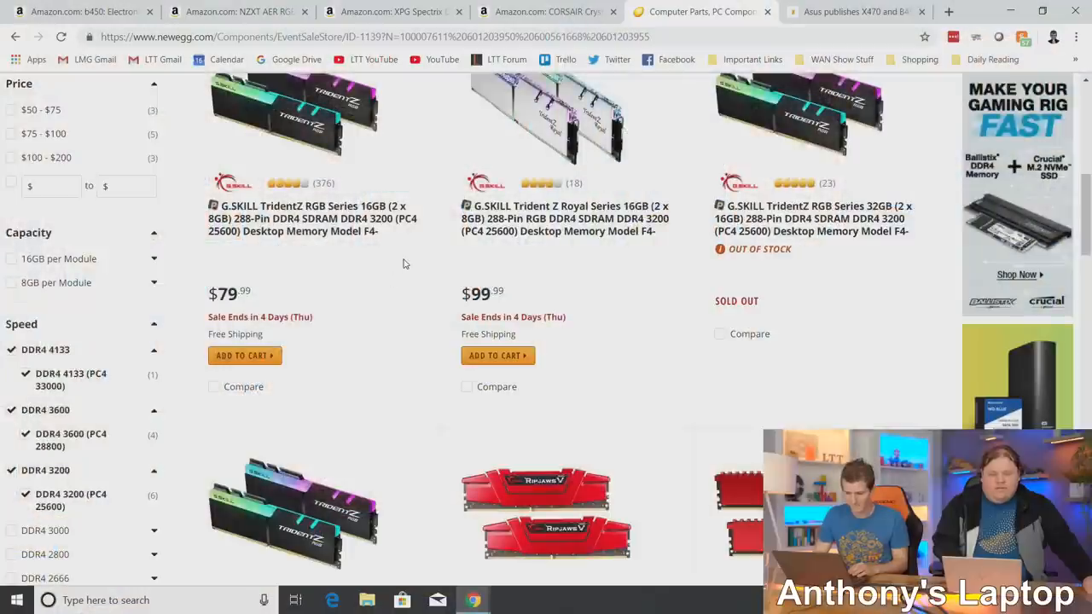
Review the OLOy WarHawk RGB 16GB warranty details and visit its manufacturer's website.
{"action": "scroll", "scroll_direction": "down", "scroll_amount": 3}
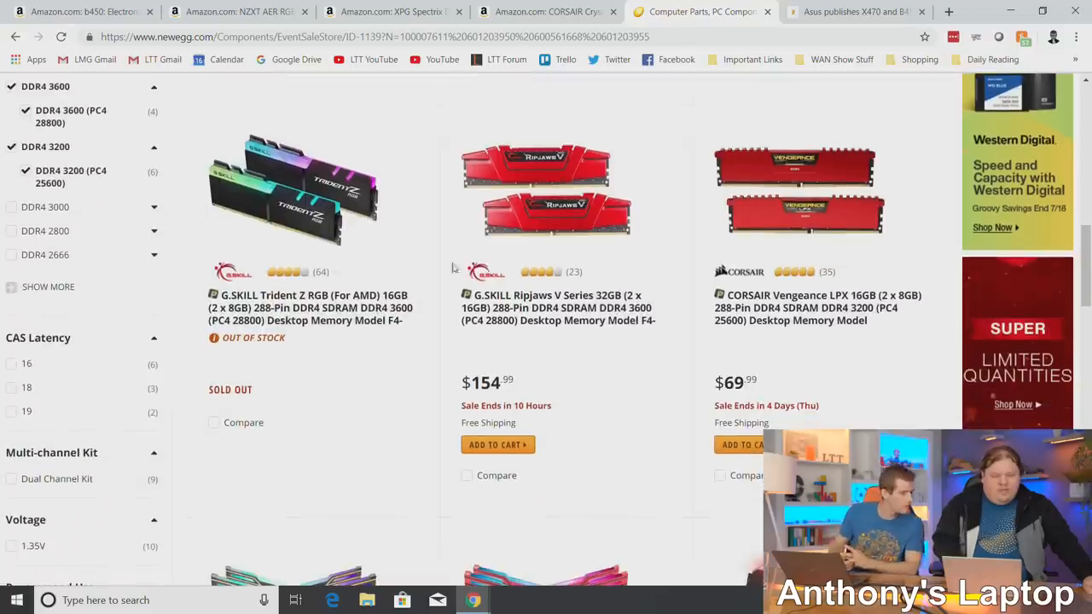
{"action": "mouse_move", "coordinate": [558, 308]}
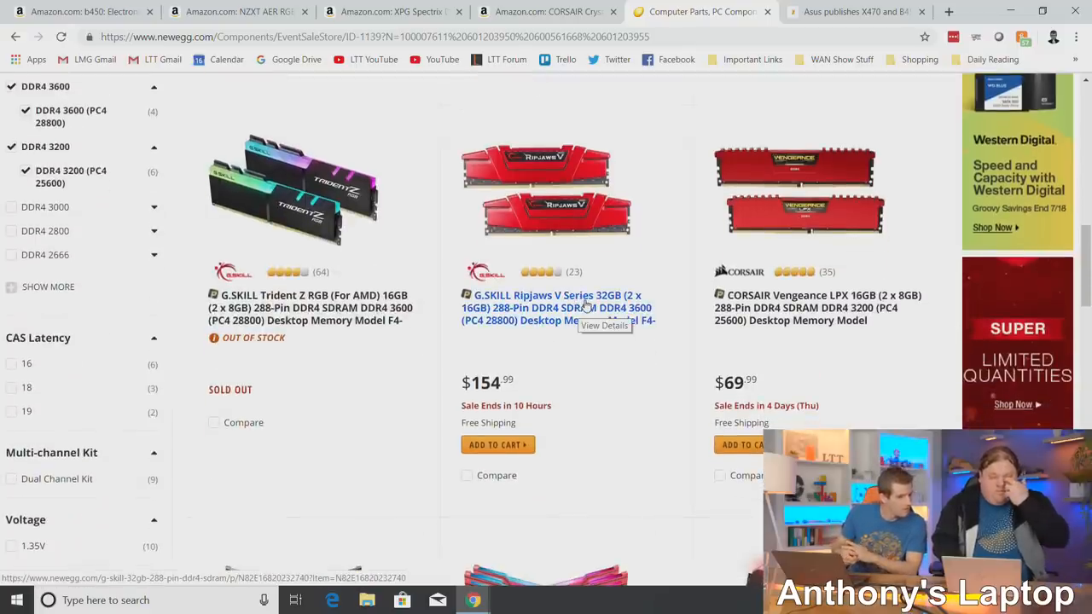
{"action": "scroll", "scroll_direction": "down", "scroll_amount": 3}
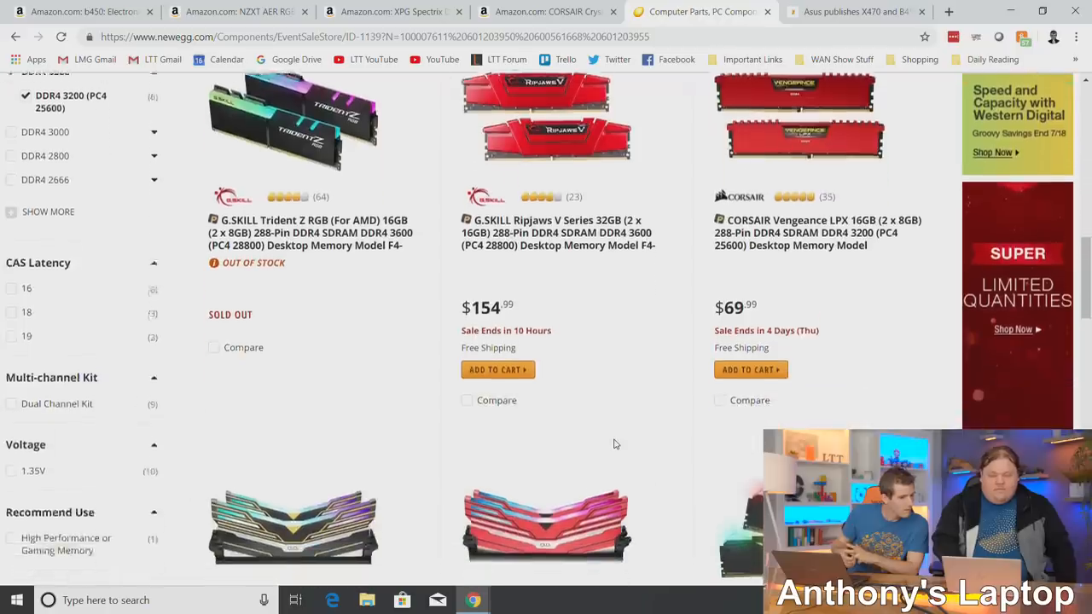
{"action": "scroll", "scroll_direction": "down", "scroll_amount": 3}
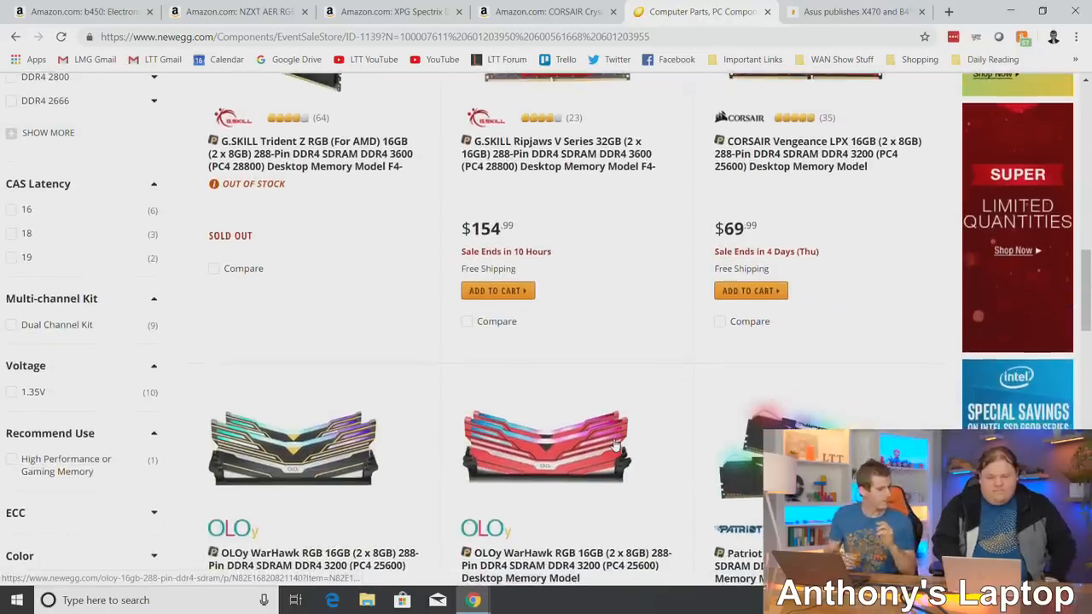
{"action": "scroll", "scroll_direction": "down", "scroll_amount": 3}
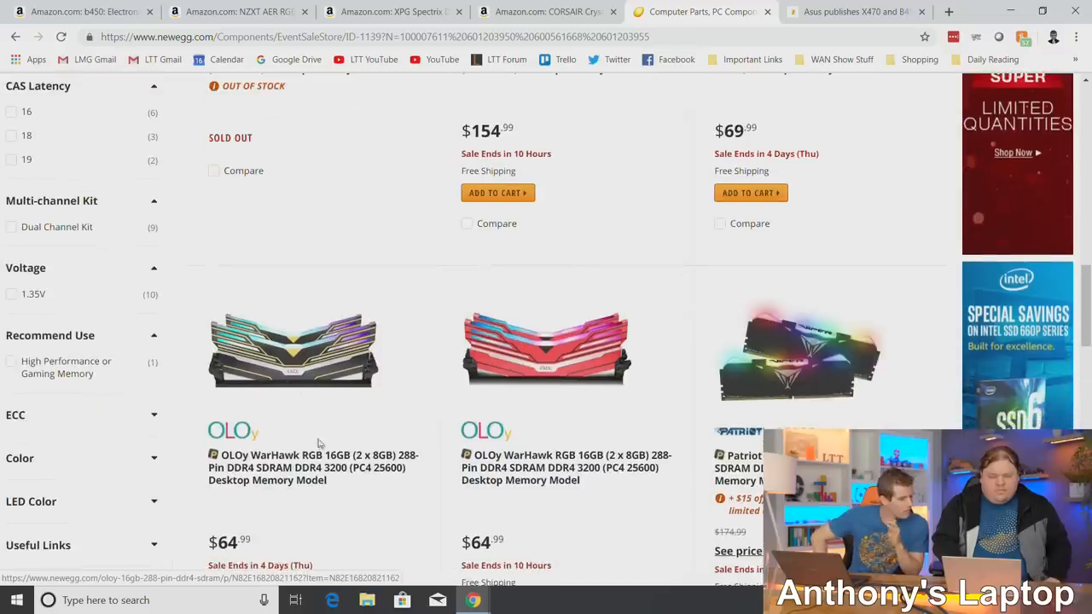
{"action": "scroll", "scroll_direction": "down", "scroll_amount": 3}
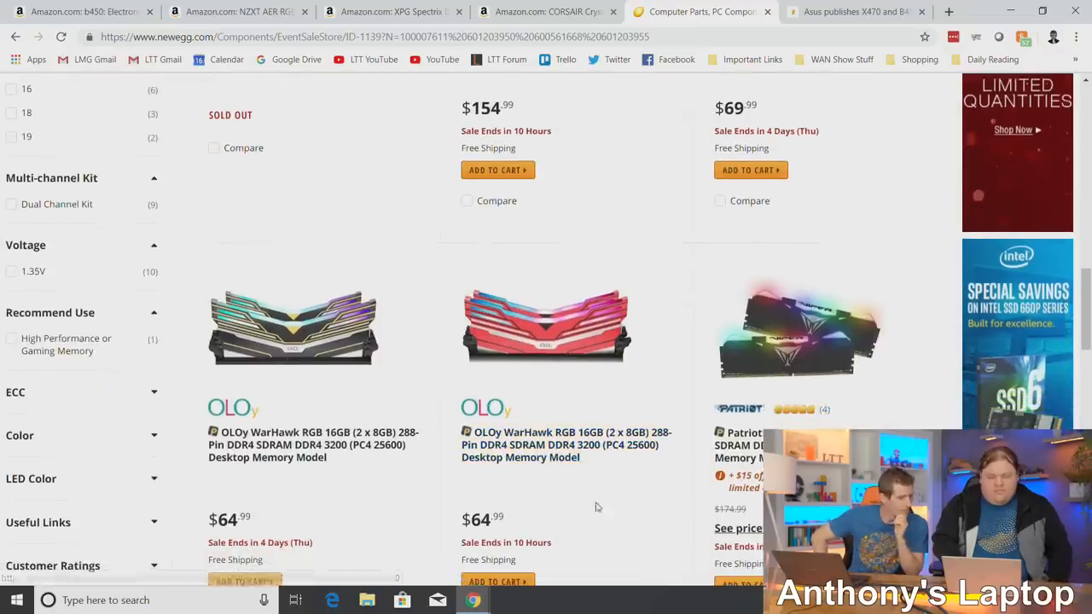
{"action": "scroll", "scroll_direction": "down", "scroll_amount": 3}
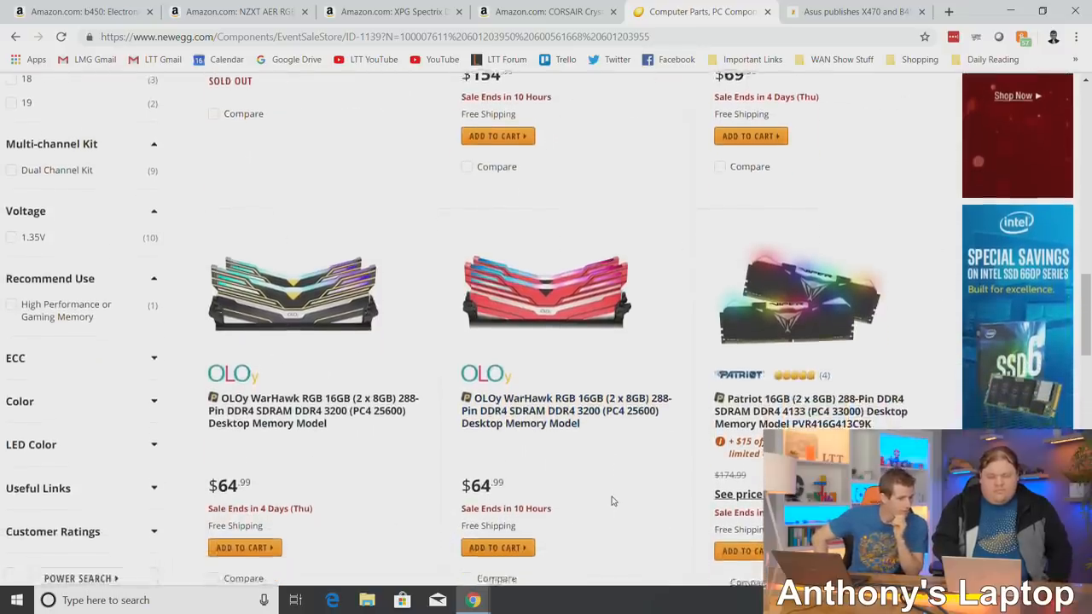
{"action": "scroll", "scroll_direction": "down", "scroll_amount": 3}
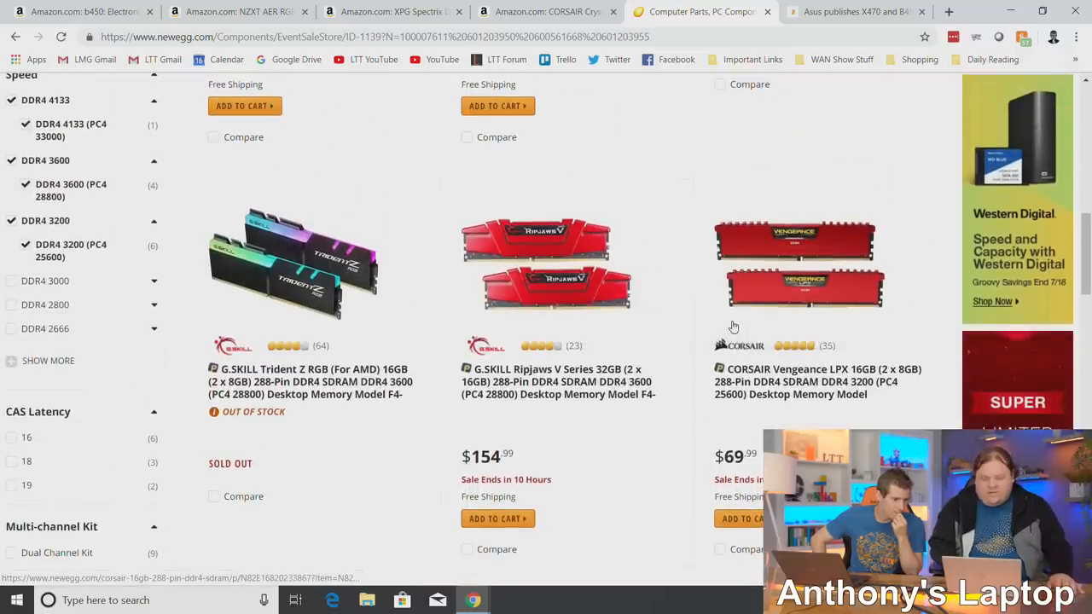
{"action": "mouse_move", "coordinate": [728, 422]}
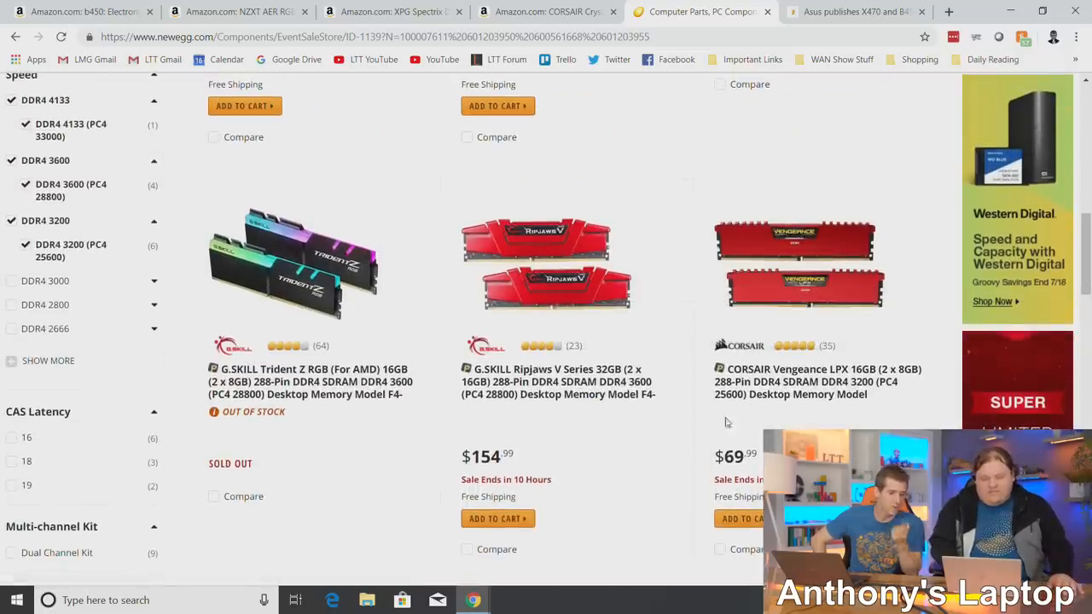
{"action": "mouse_move", "coordinate": [677, 348]}
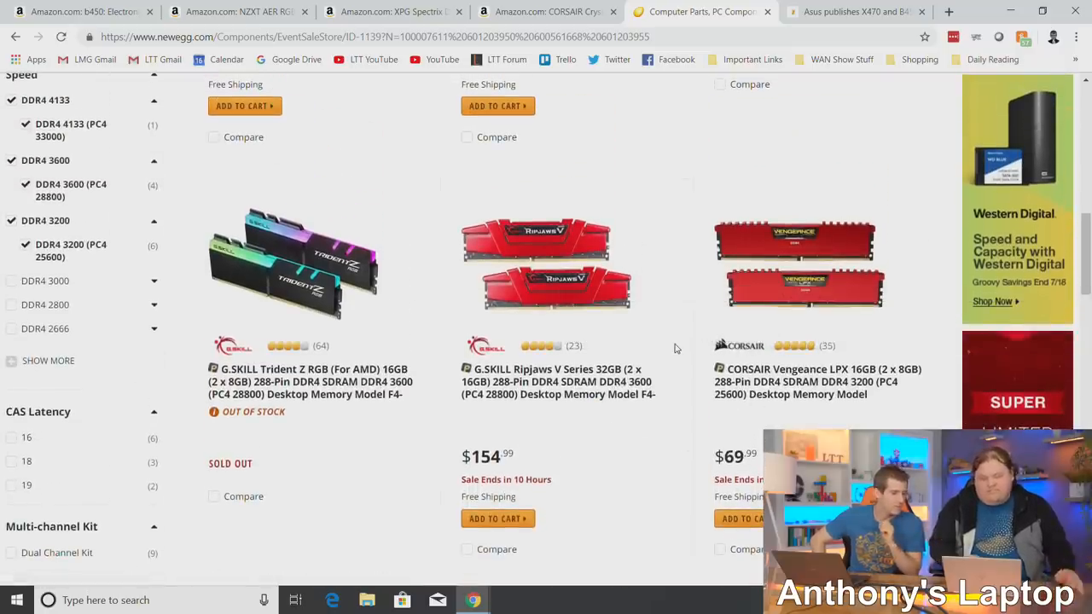
{"action": "scroll", "scroll_direction": "down", "scroll_amount": 3}
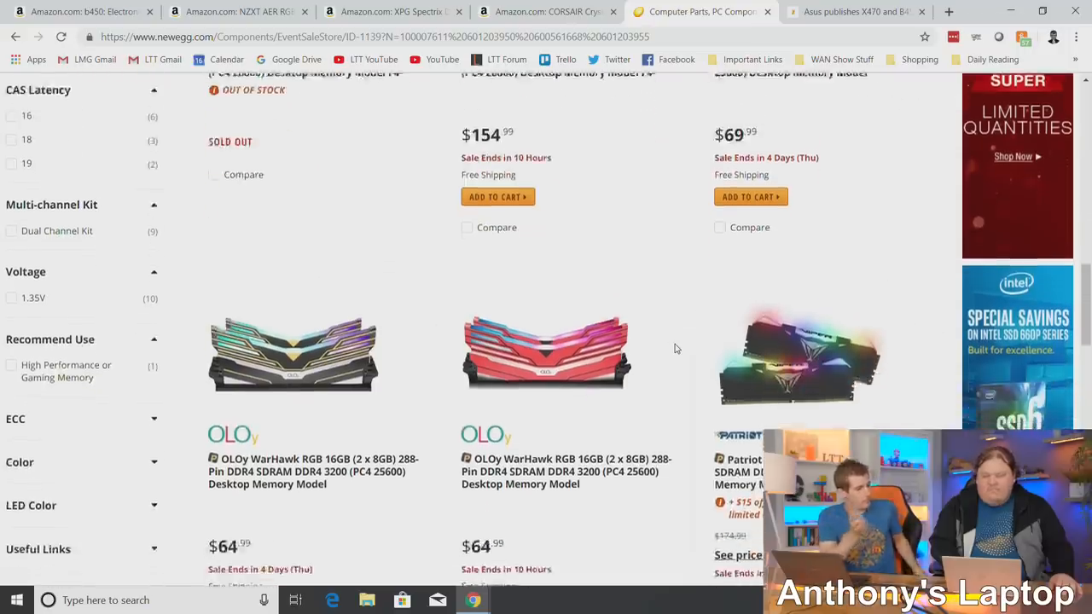
{"action": "scroll", "scroll_direction": "down", "scroll_amount": 3}
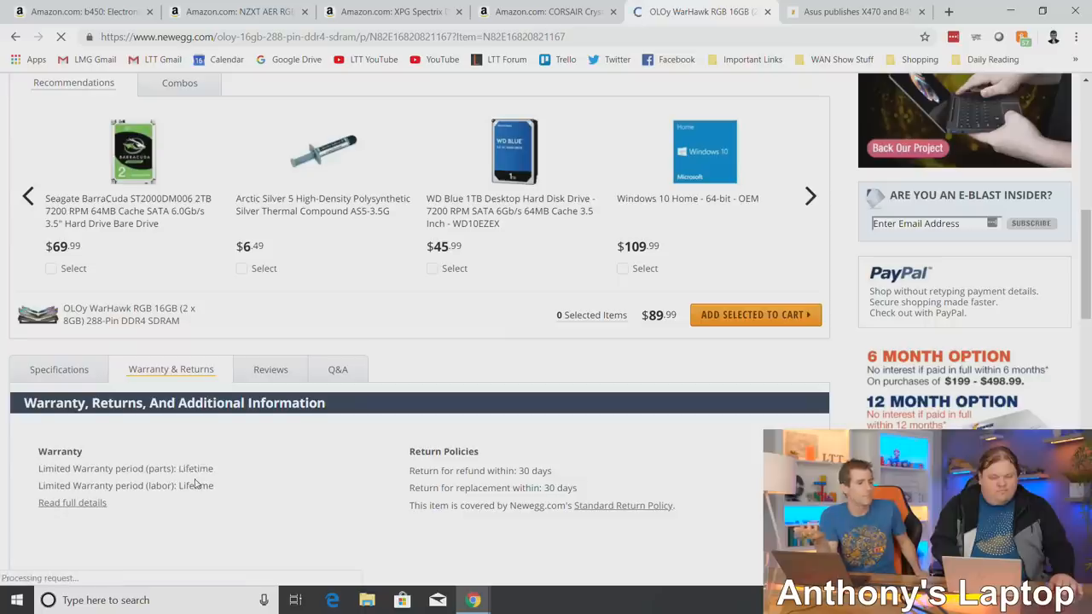
{"action": "scroll", "scroll_direction": "down", "scroll_amount": 3}
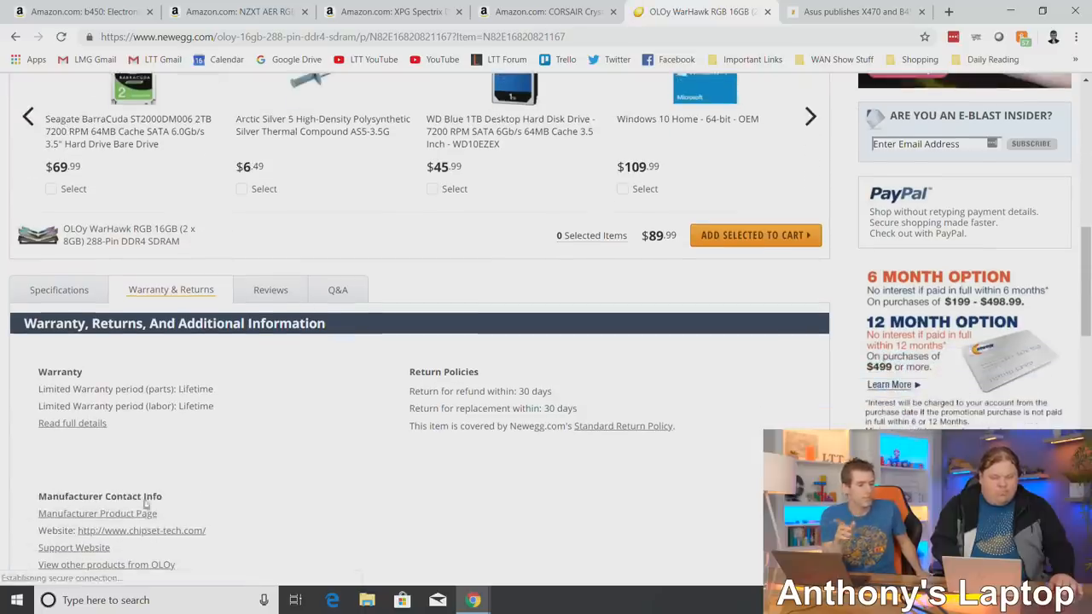
{"action": "left_click", "coordinate": [97, 512]}
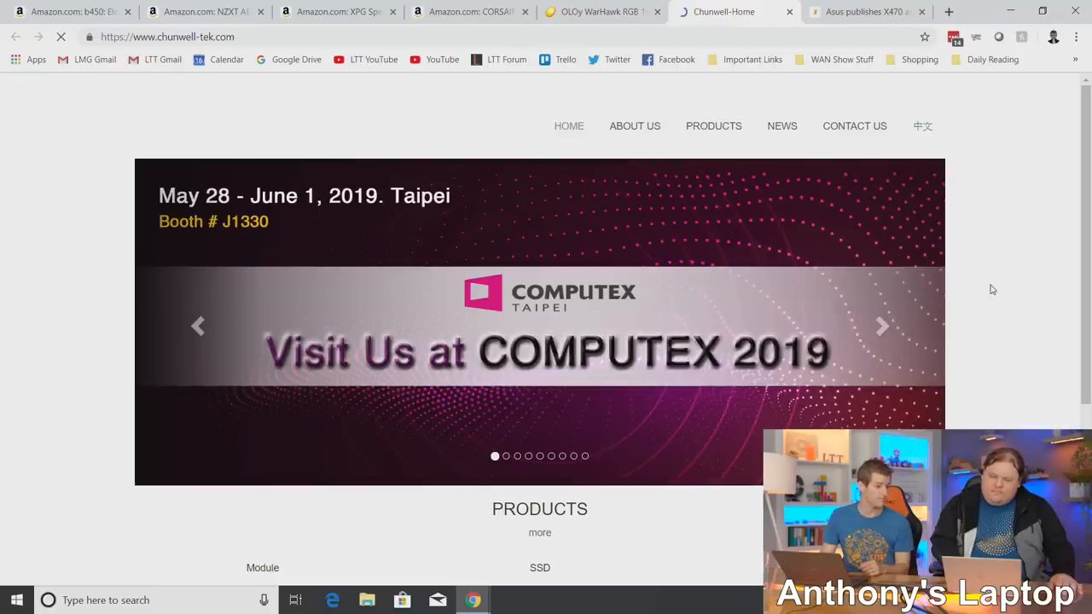
Browse Chunwell's homepage and view its Hong Kong, Shenzhen and Xiamen office contacts.
{"action": "scroll", "scroll_direction": "down", "scroll_amount": 3}
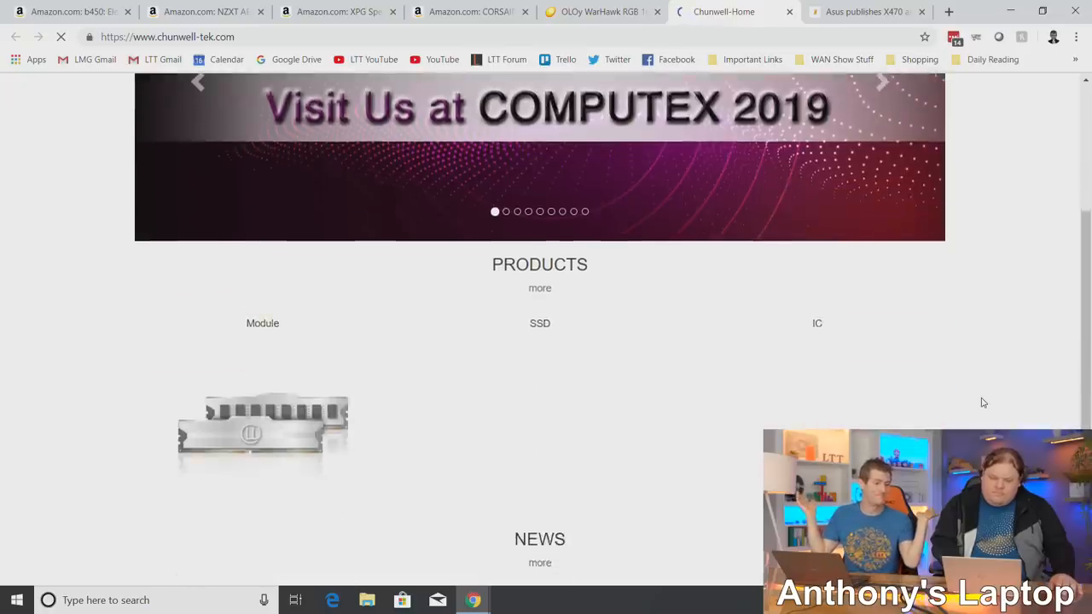
{"action": "scroll", "scroll_direction": "down", "scroll_amount": 3}
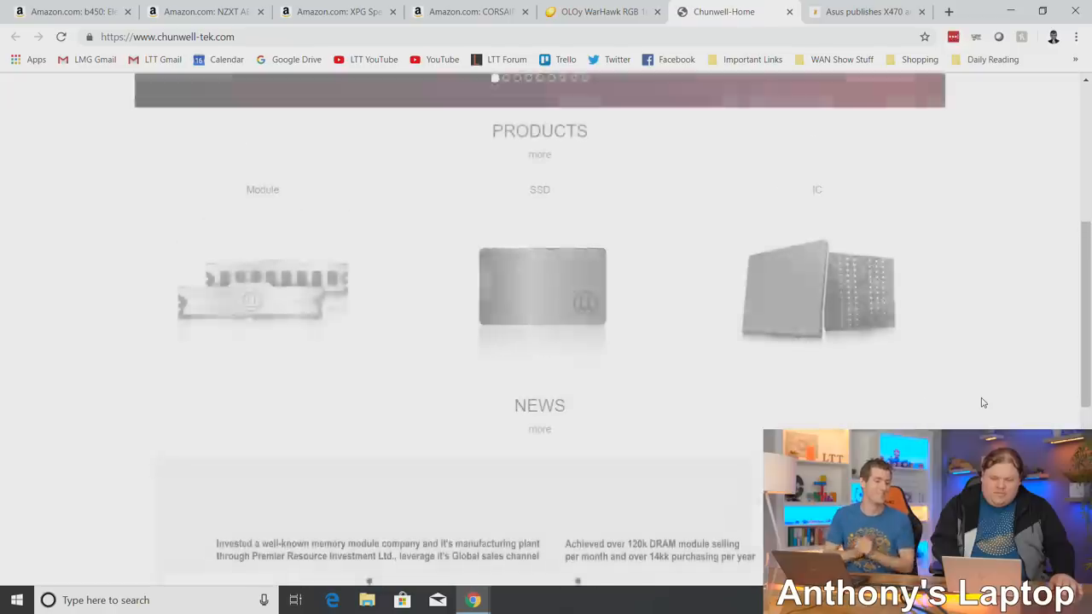
{"action": "scroll", "scroll_direction": "down", "scroll_amount": 3}
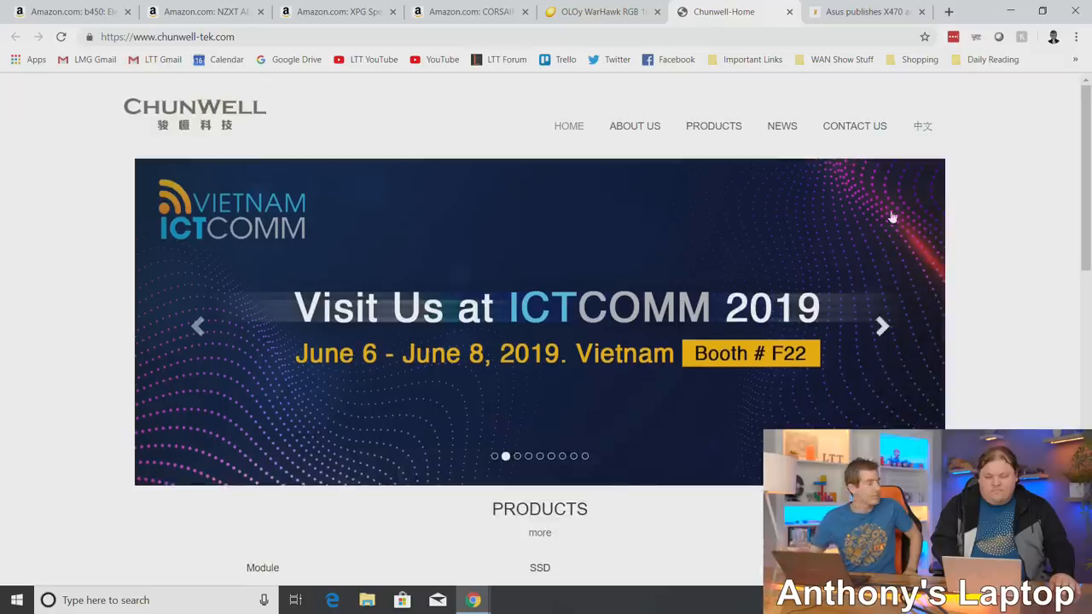
{"action": "left_click", "coordinate": [854, 126]}
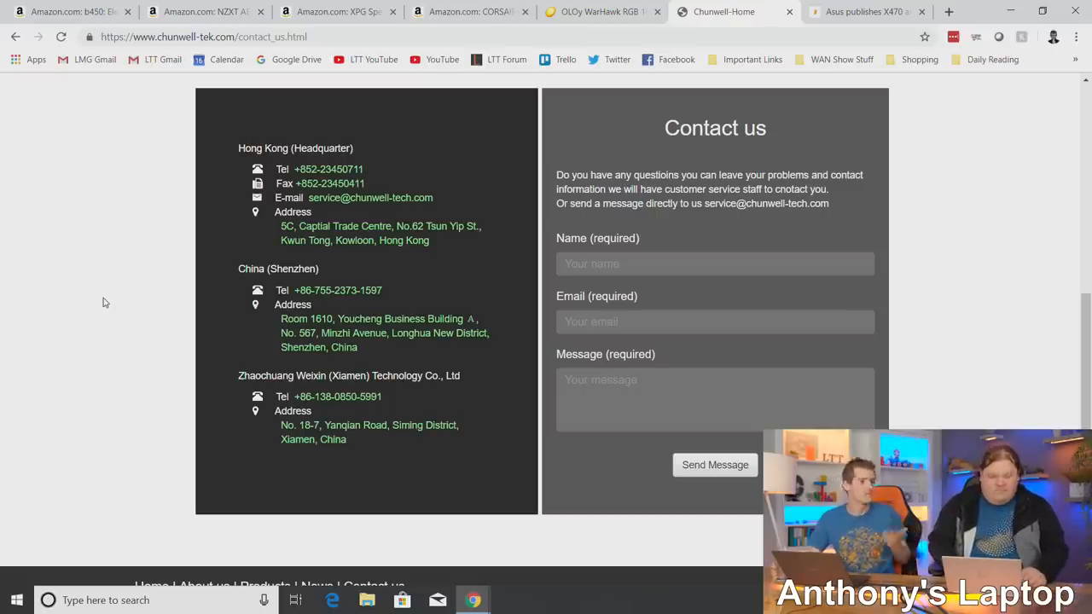
Close the Chunwell tab and glance at the Amazon XPG Spectrix and Hexus Asus article tabs.
{"action": "left_click", "coordinate": [699, 11]}
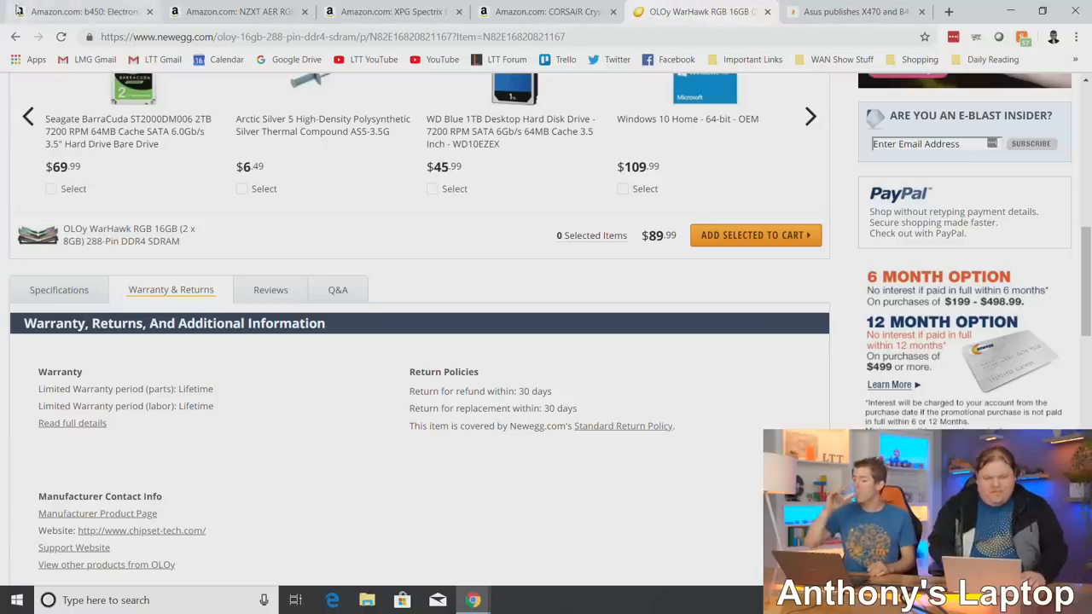
{"action": "left_click", "coordinate": [388, 11]}
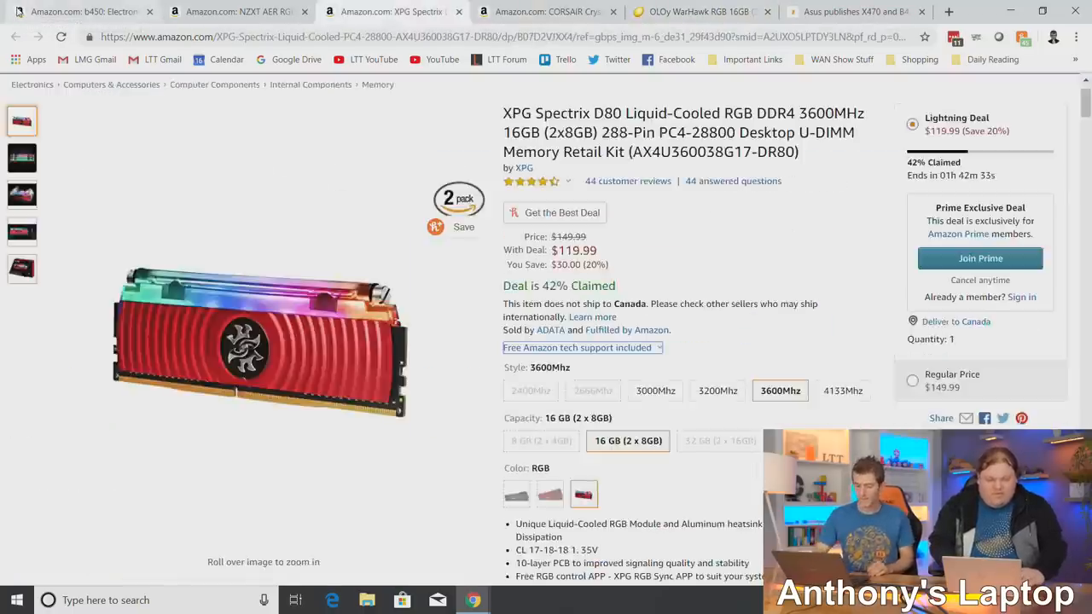
{"action": "left_click", "coordinate": [853, 11]}
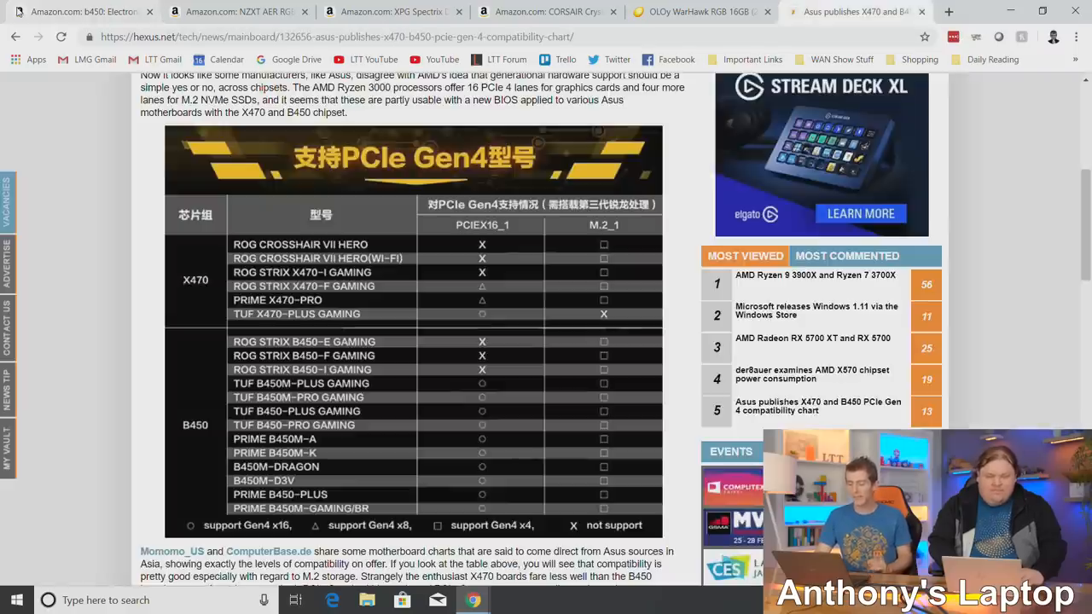
{"action": "left_click", "coordinate": [699, 11]}
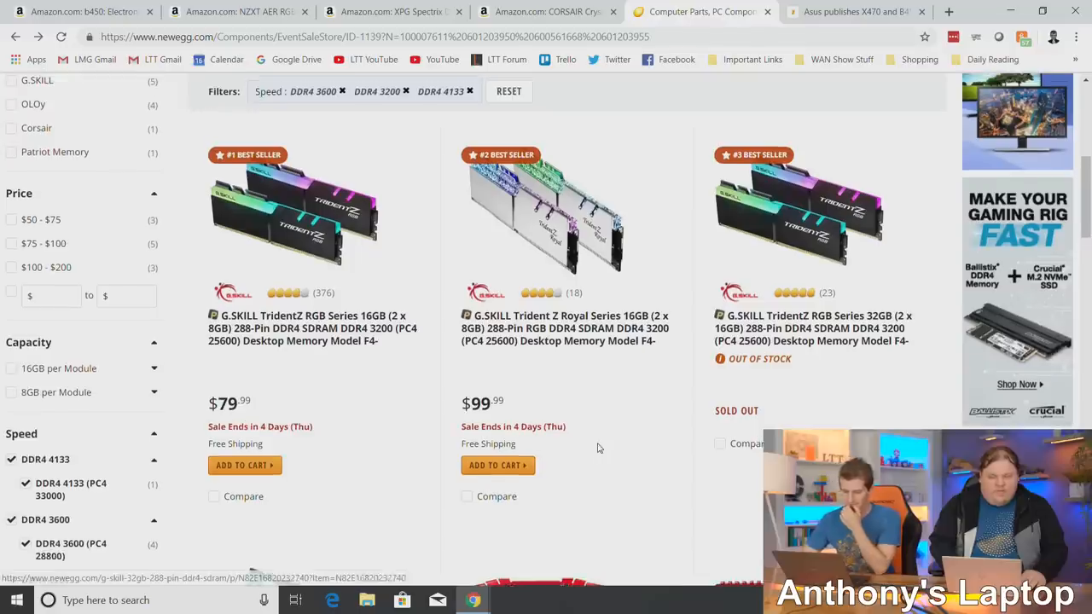
{"action": "mouse_move", "coordinate": [568, 340]}
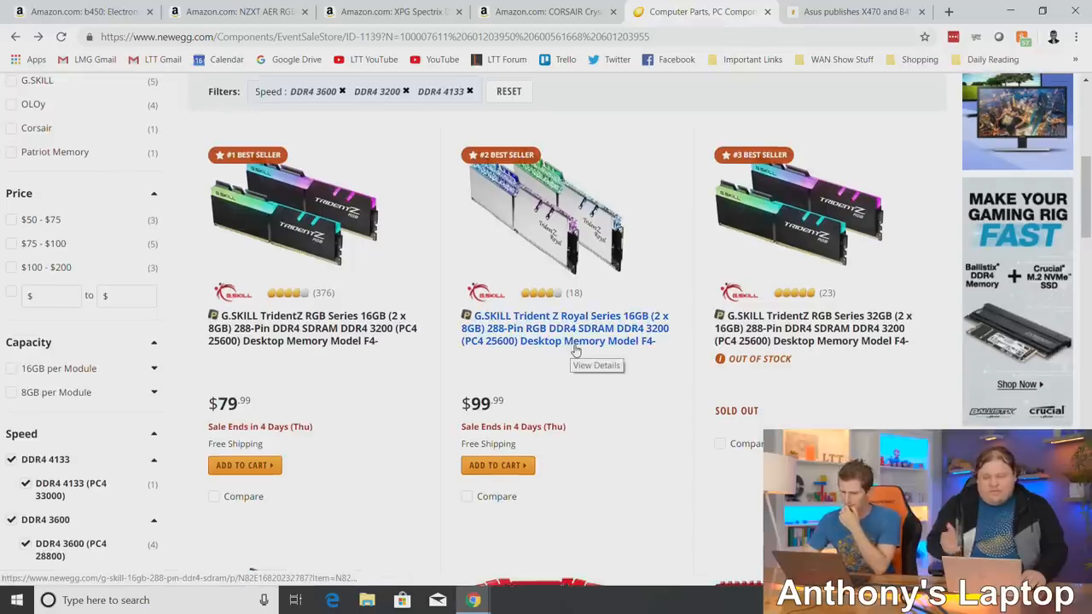
Open the G.SKILL TridentZ RGB Series 16GB DDR4 3200 product page from the filtered listing.
{"action": "scroll", "scroll_direction": "down", "scroll_amount": 3}
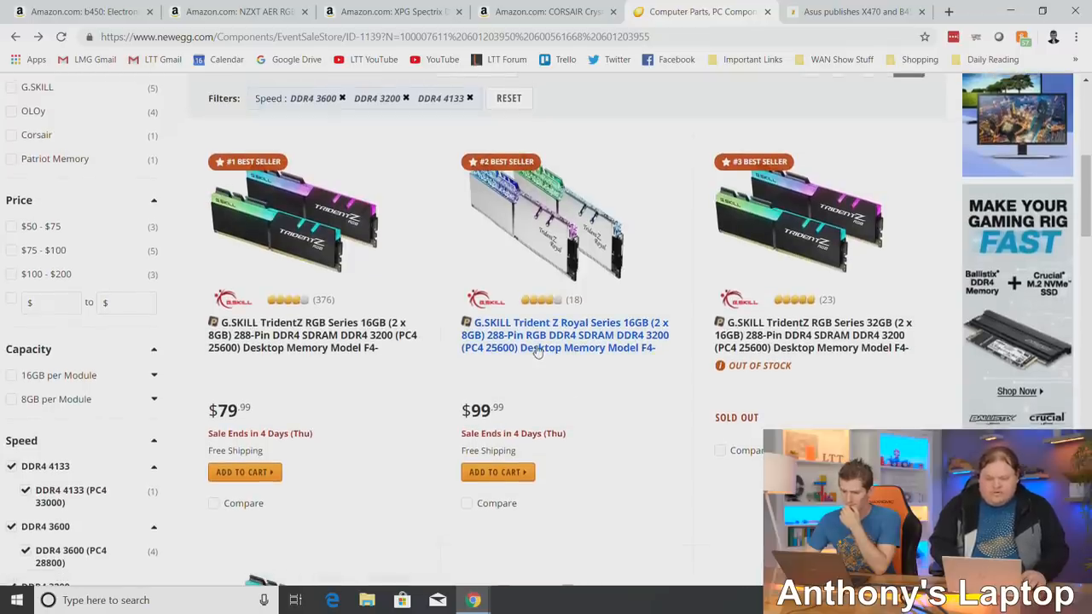
{"action": "mouse_move", "coordinate": [538, 348]}
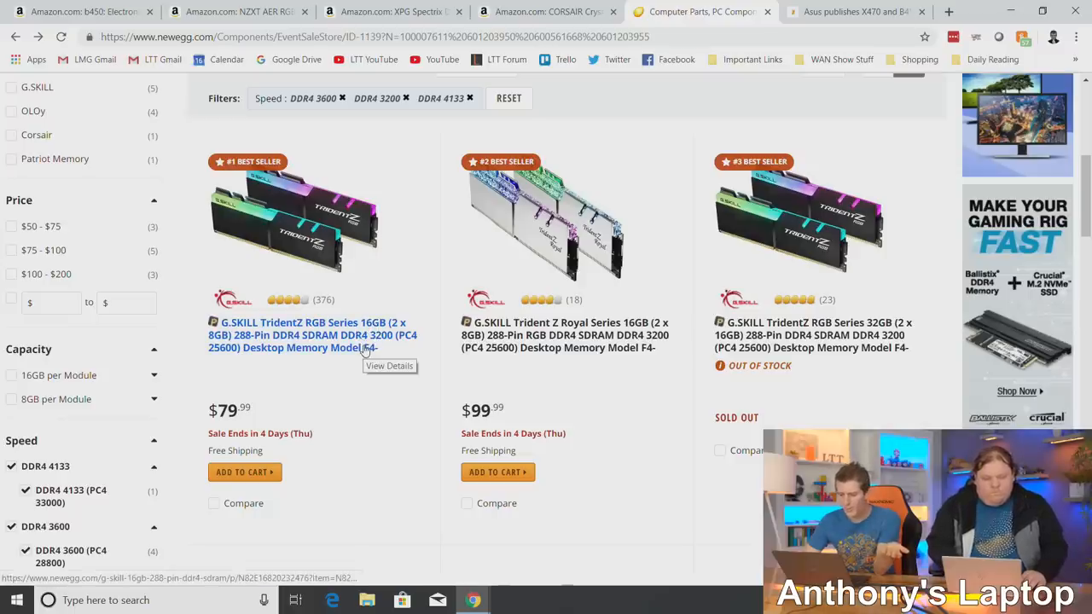
{"action": "left_click", "coordinate": [311, 334]}
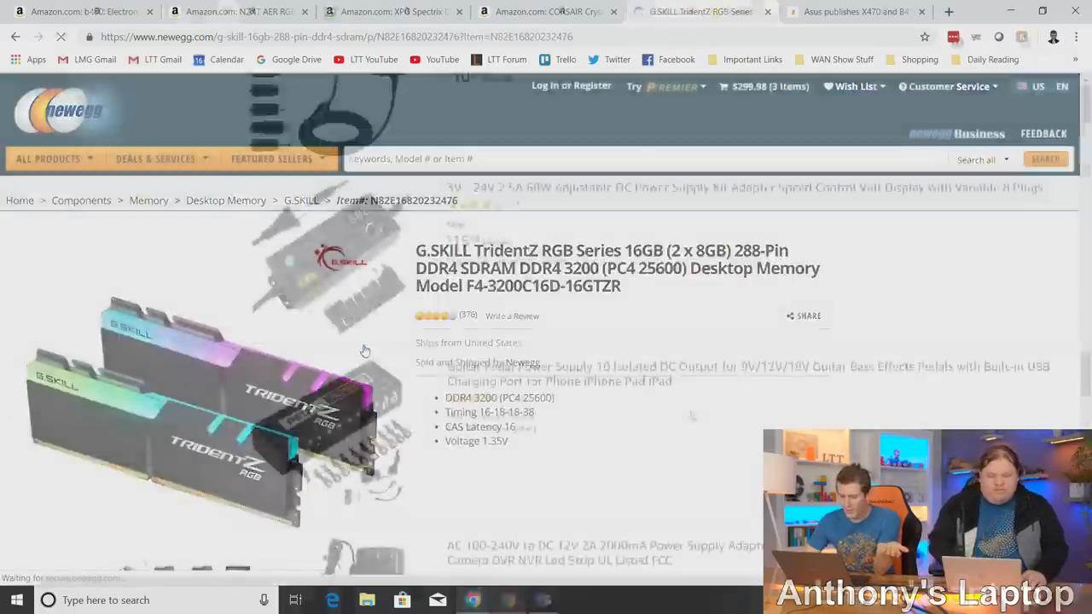
{"action": "left_click", "coordinate": [196, 11]}
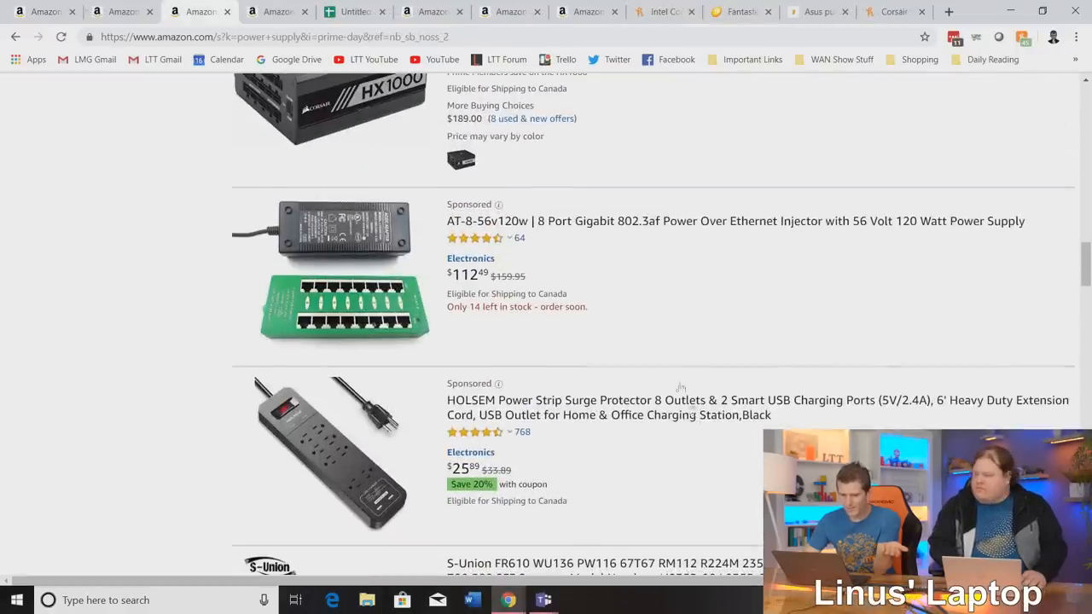
{"action": "mouse_move", "coordinate": [625, 235]}
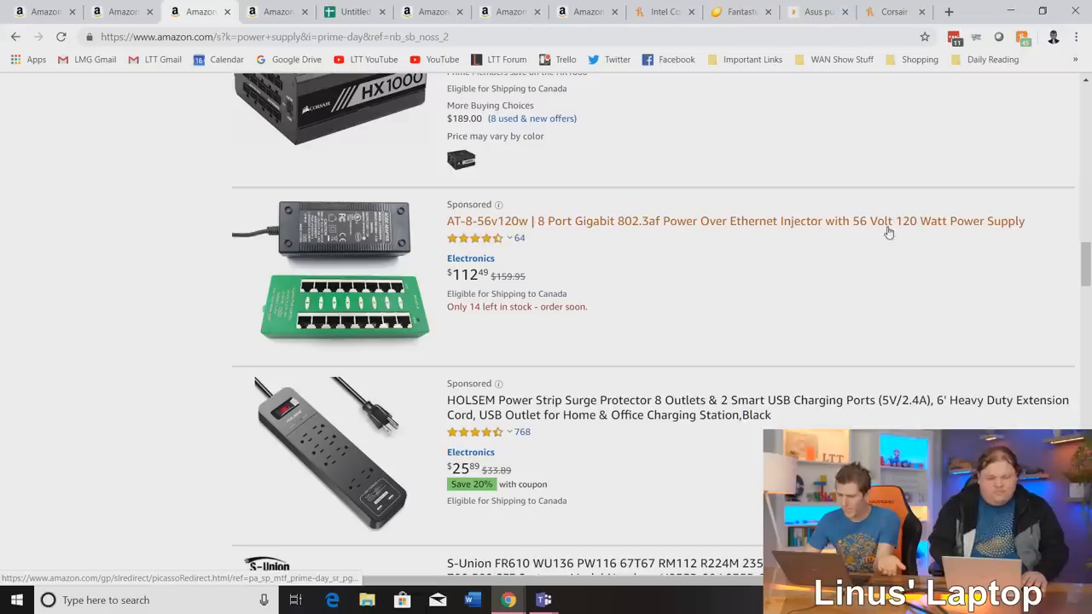
{"action": "mouse_move", "coordinate": [504, 285]}
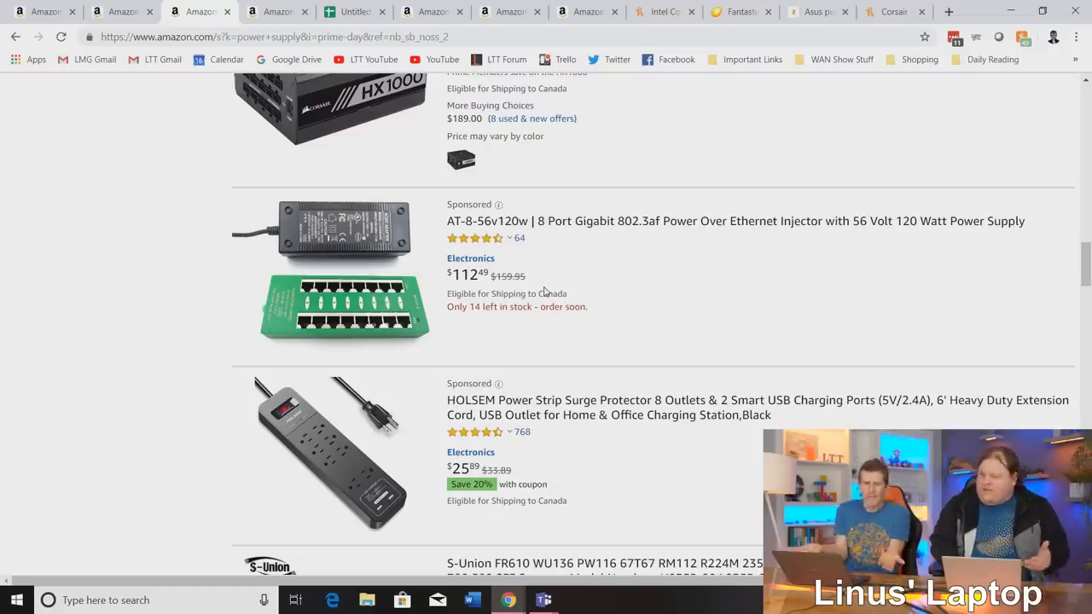
Scroll past the Dell replacement PSUs and back to the Corsair RM750x and HX1000 listings.
{"action": "scroll", "scroll_direction": "down", "scroll_amount": 3}
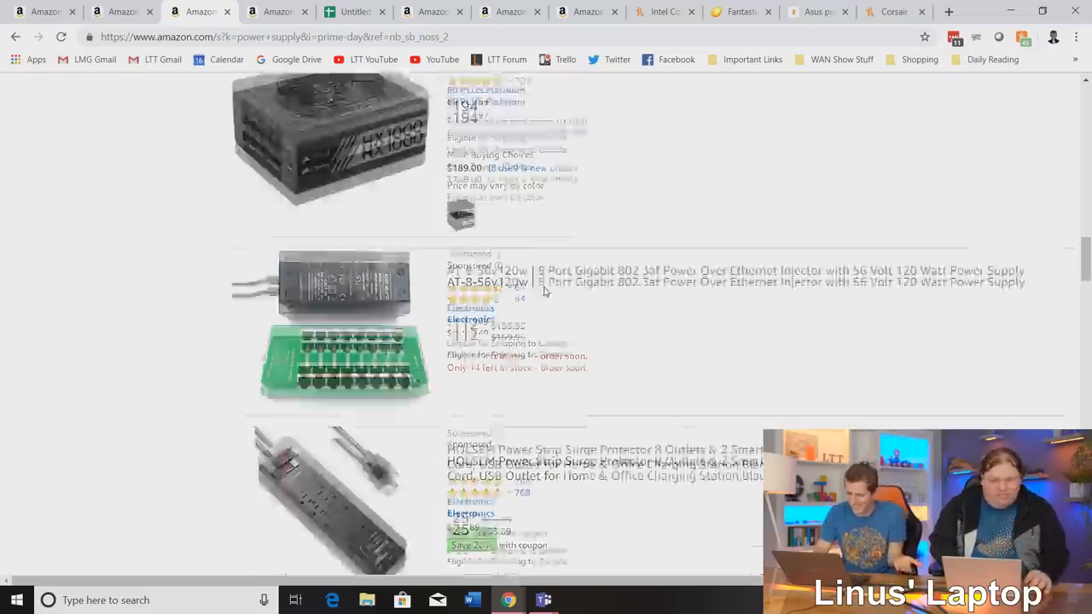
{"action": "scroll", "scroll_direction": "down", "scroll_amount": 3}
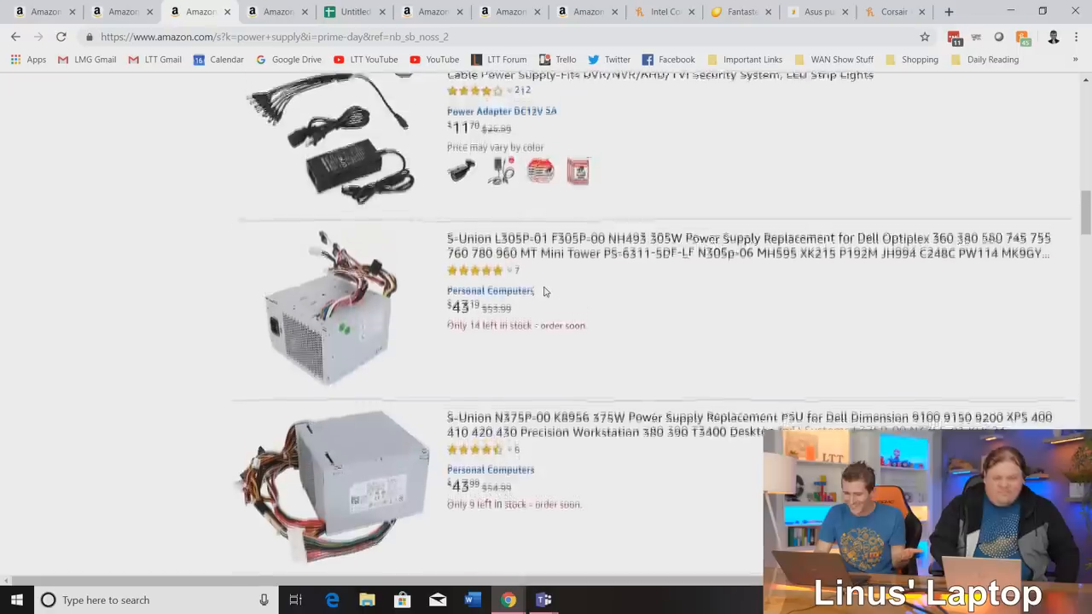
{"action": "scroll", "scroll_direction": "down", "scroll_amount": 3}
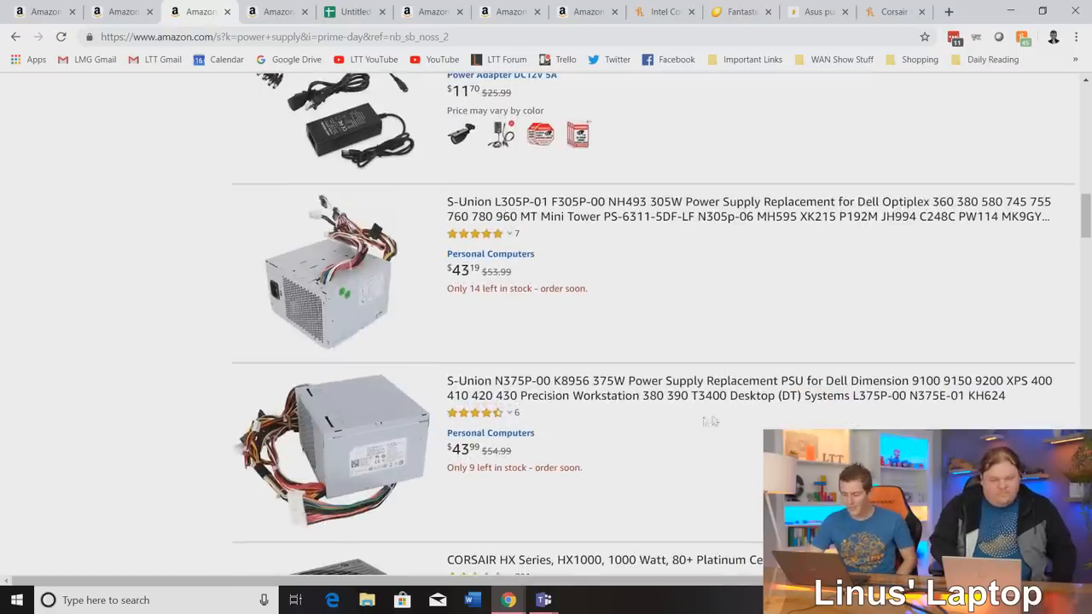
{"action": "mouse_move", "coordinate": [605, 381]}
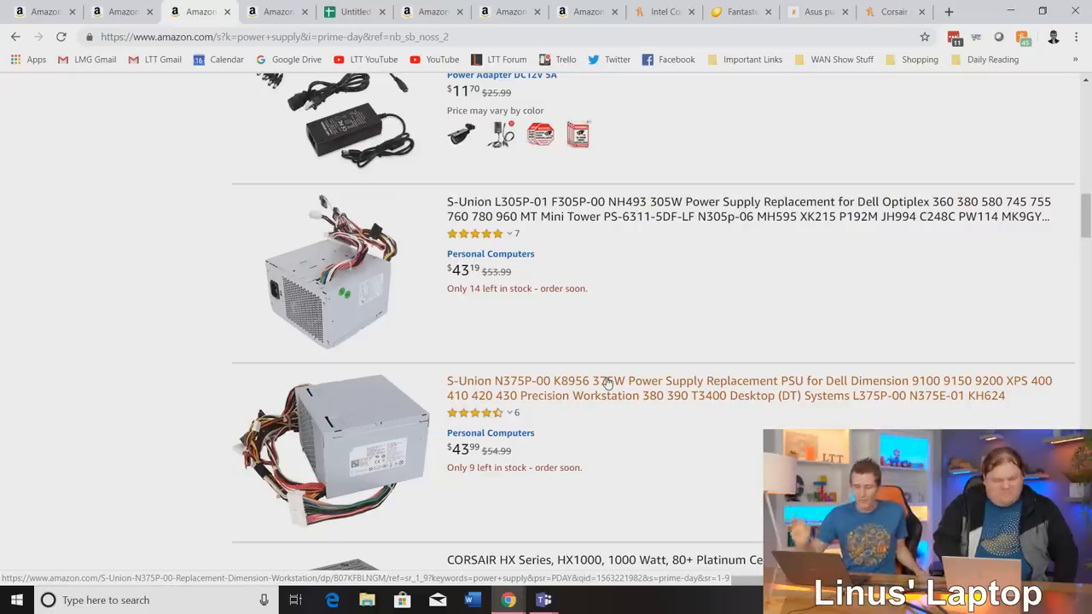
{"action": "scroll", "scroll_direction": "down", "scroll_amount": 3}
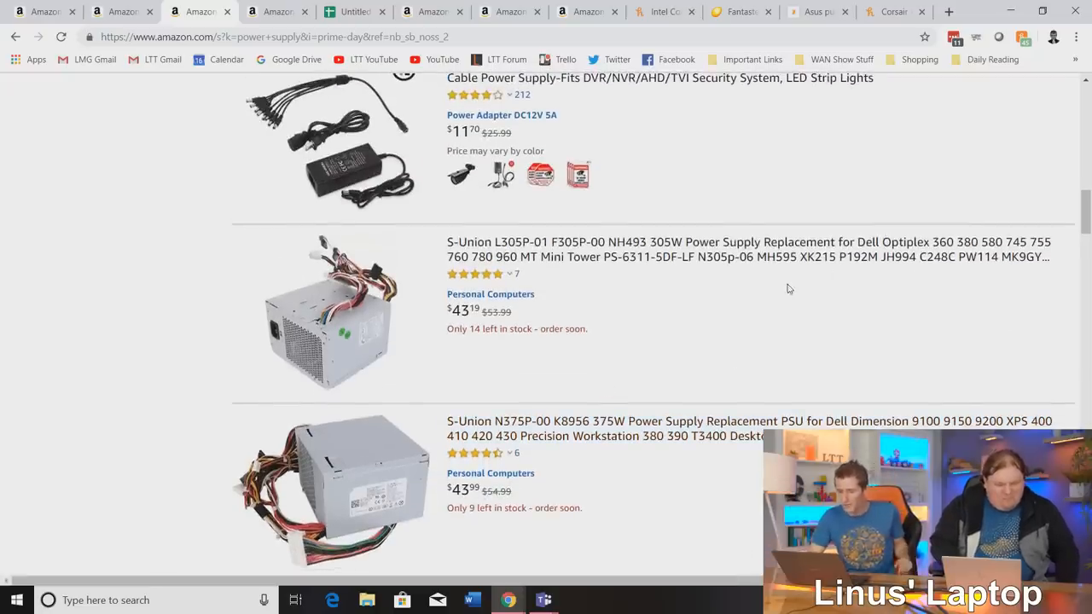
{"action": "mouse_move", "coordinate": [750, 248]}
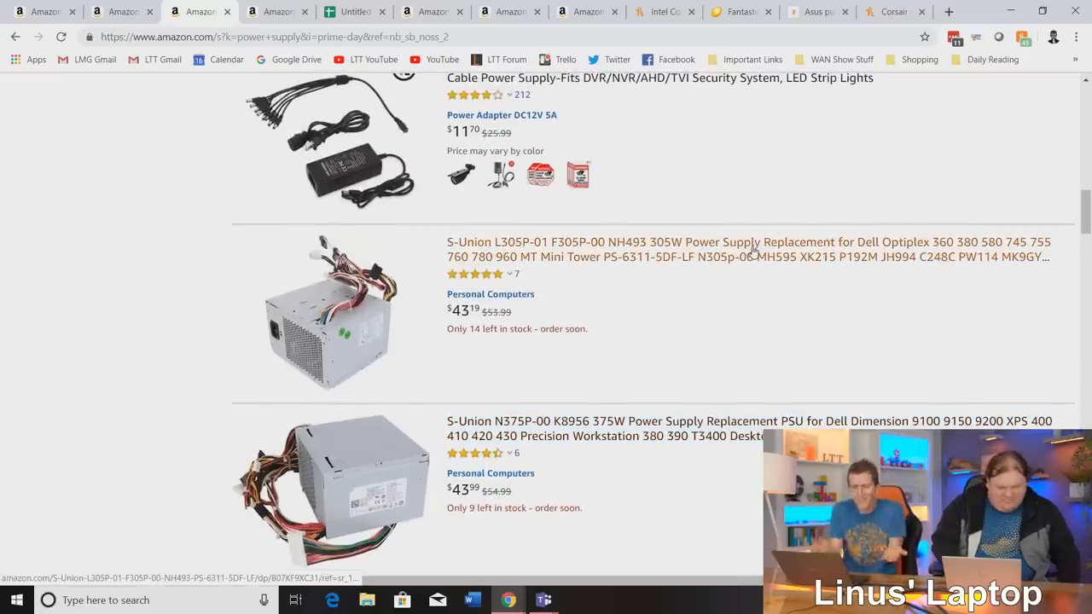
{"action": "scroll", "scroll_direction": "down", "scroll_amount": 3}
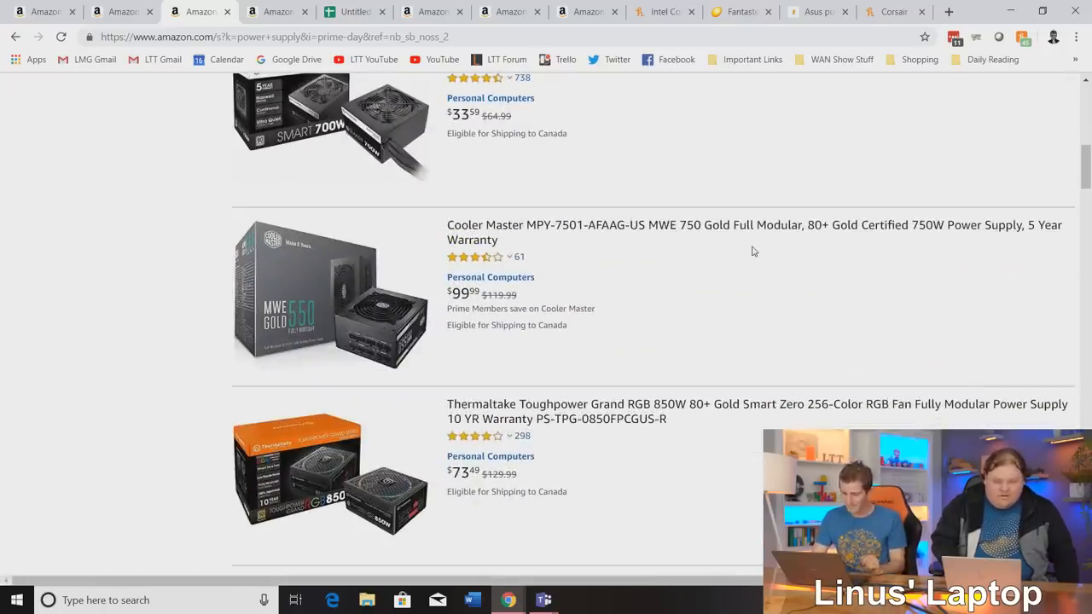
{"action": "scroll", "scroll_direction": "up", "scroll_amount": 3}
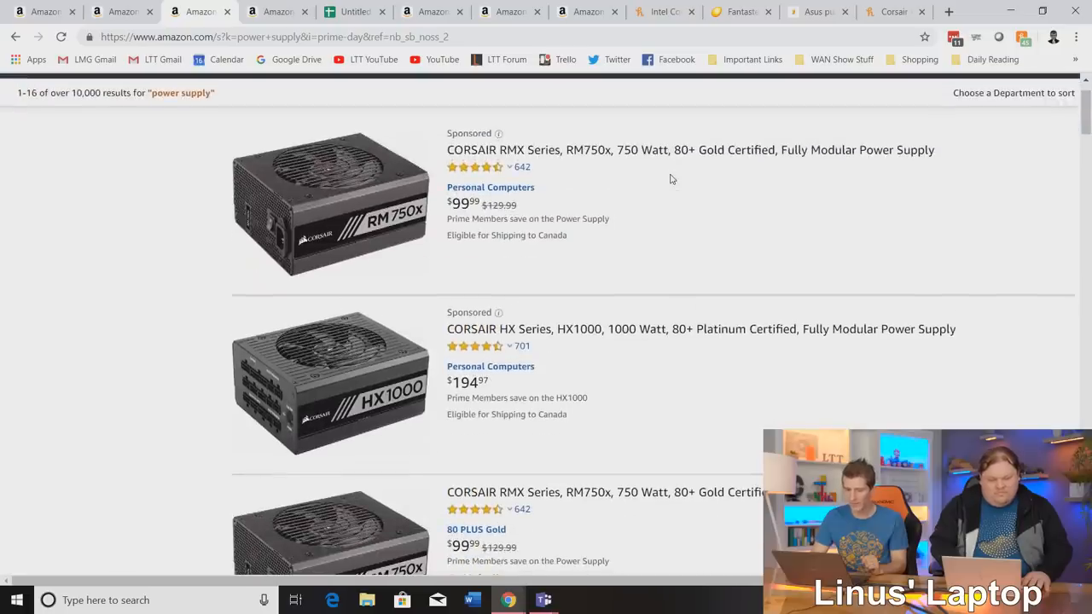
{"action": "mouse_move", "coordinate": [652, 175]}
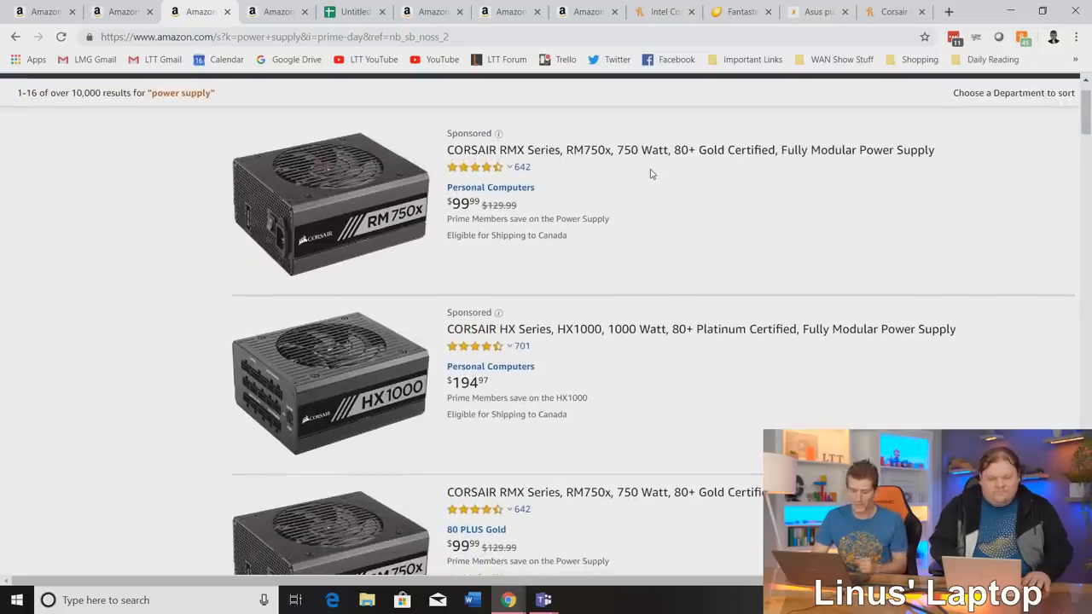
{"action": "scroll", "scroll_direction": "down", "scroll_amount": 3}
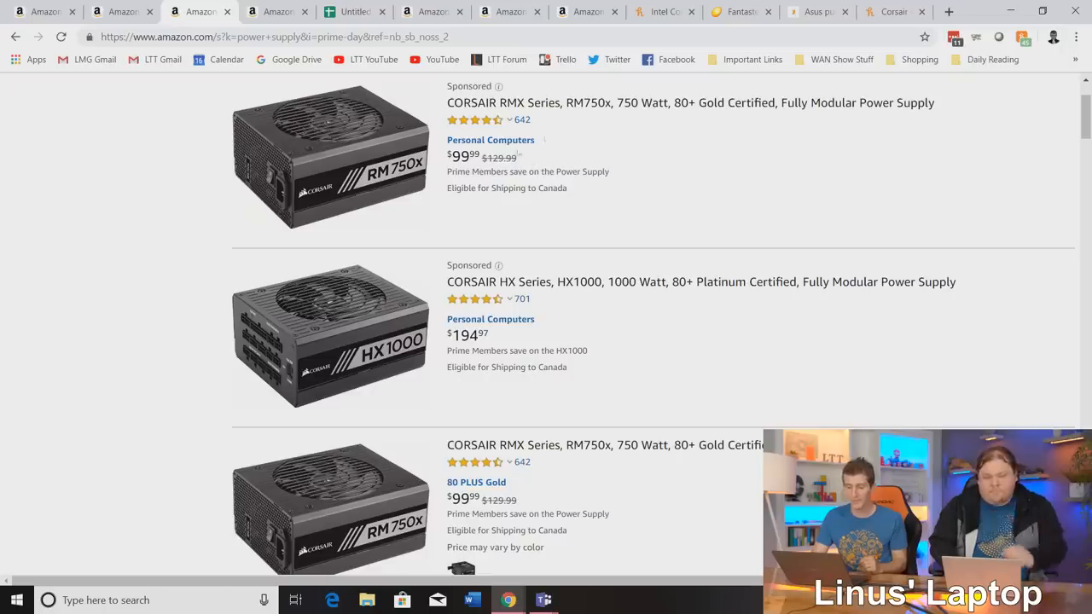
{"action": "scroll", "scroll_direction": "down", "scroll_amount": 3}
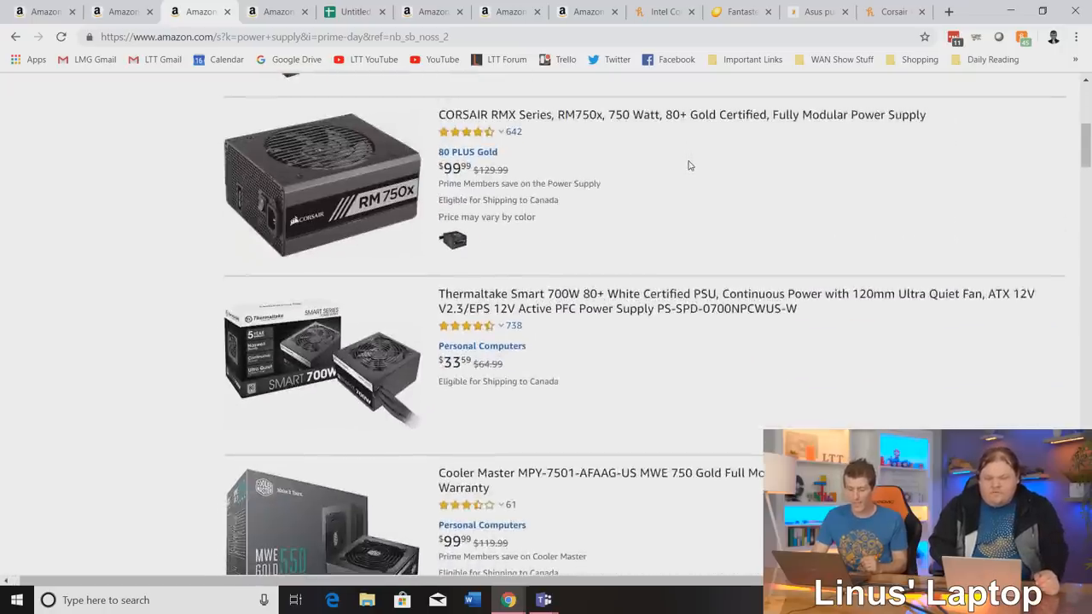
{"action": "scroll", "scroll_direction": "up", "scroll_amount": 3}
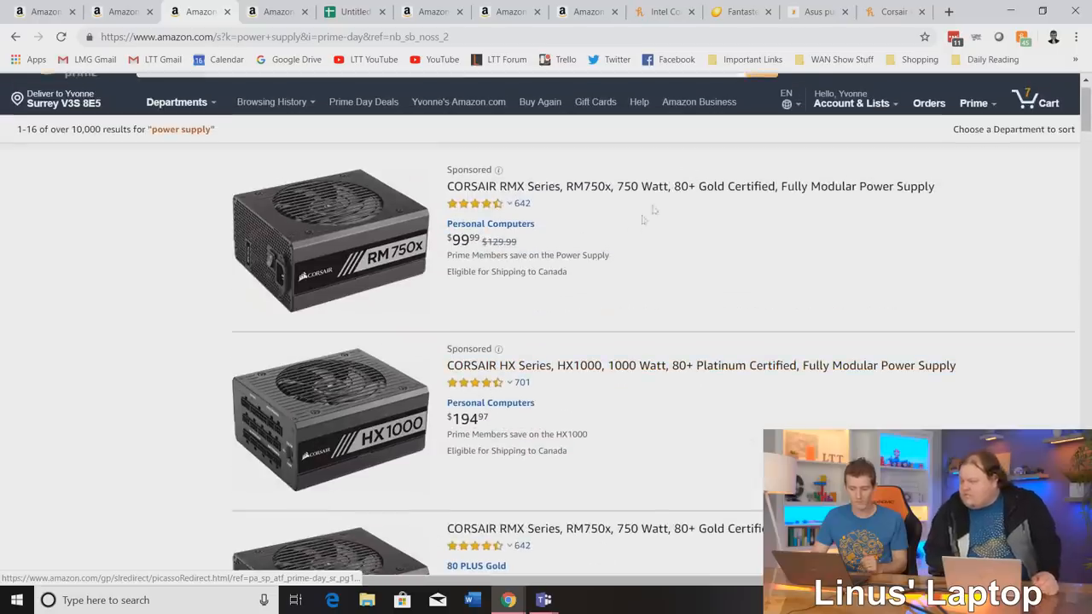
{"action": "scroll", "scroll_direction": "down", "scroll_amount": 3}
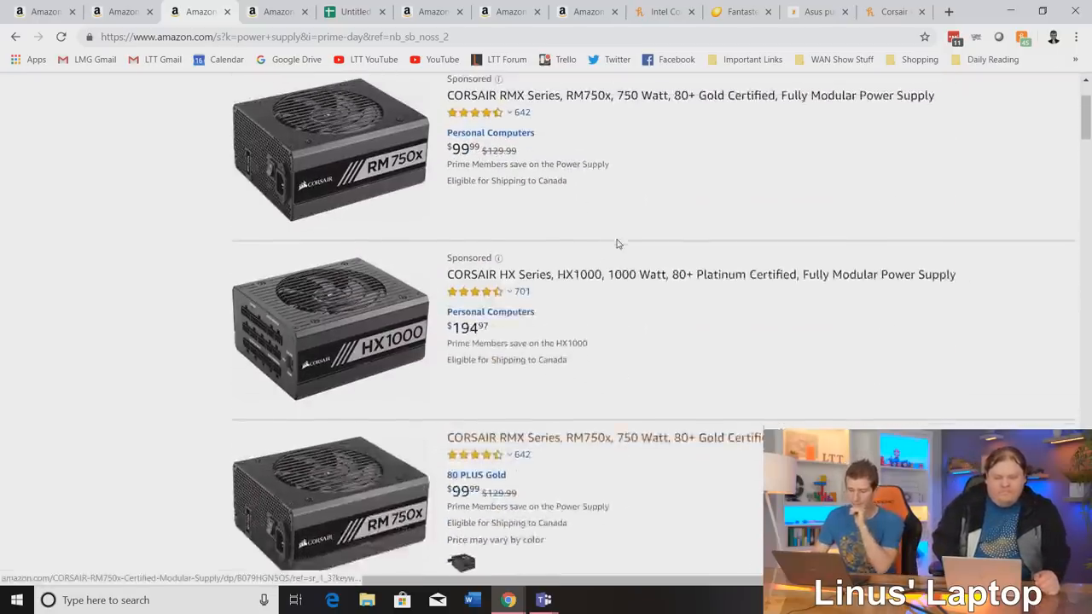
Open the Corsair RM750x page and view its Honey price history.
{"action": "left_click", "coordinate": [690, 95]}
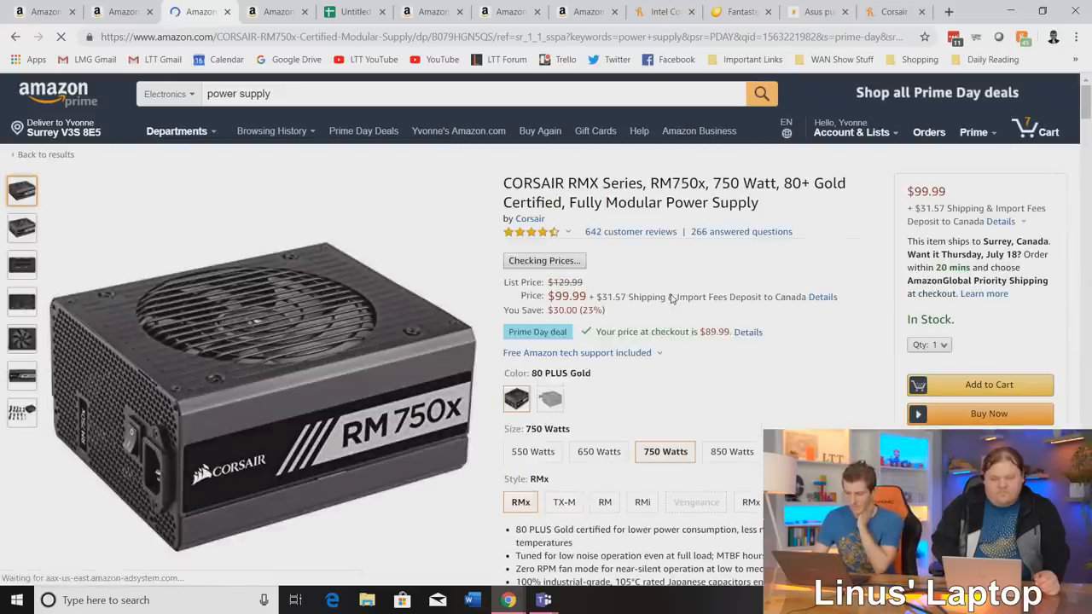
{"action": "left_click", "coordinate": [551, 262]}
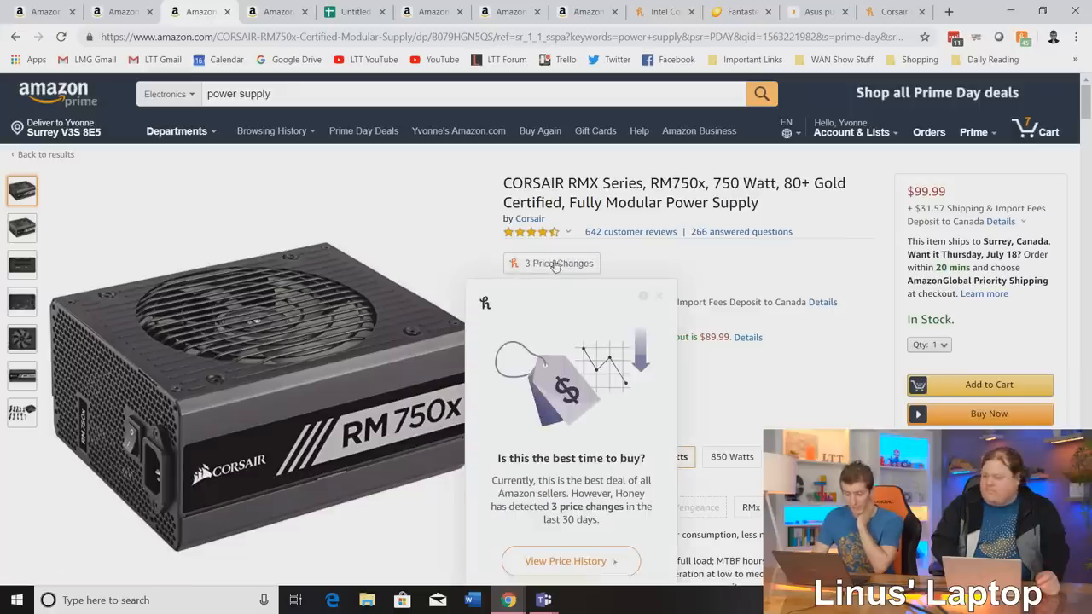
{"action": "left_click", "coordinate": [570, 560]}
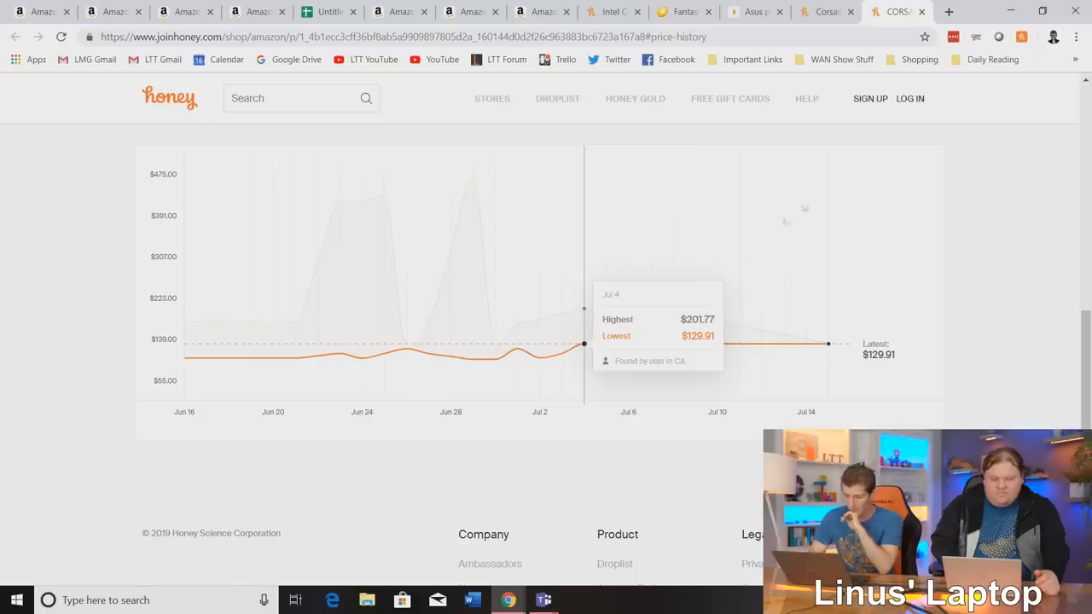
{"action": "mouse_move", "coordinate": [827, 348]}
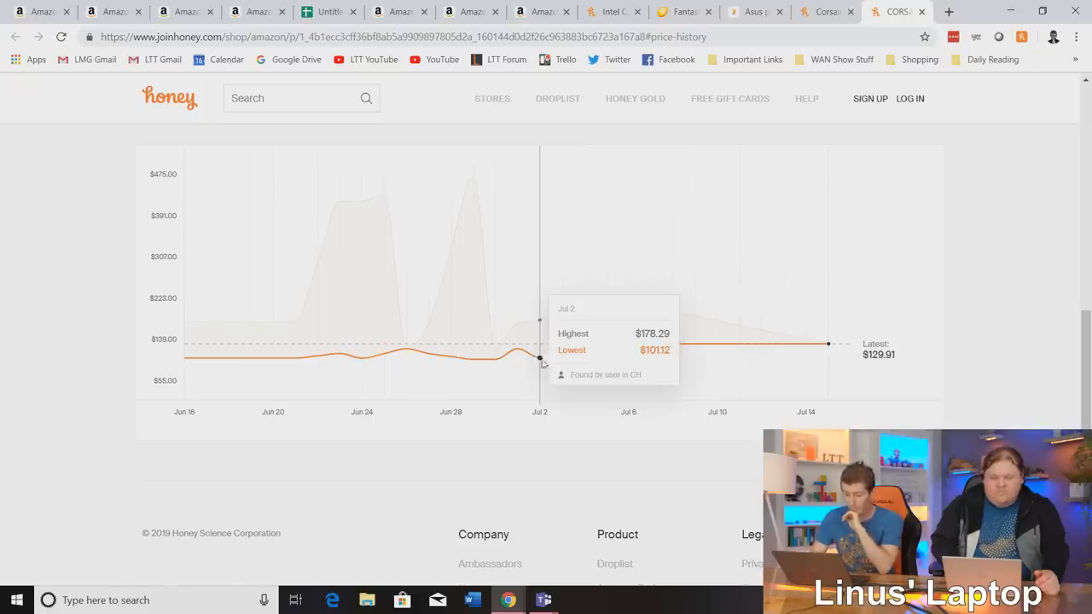
{"action": "mouse_move", "coordinate": [373, 341]}
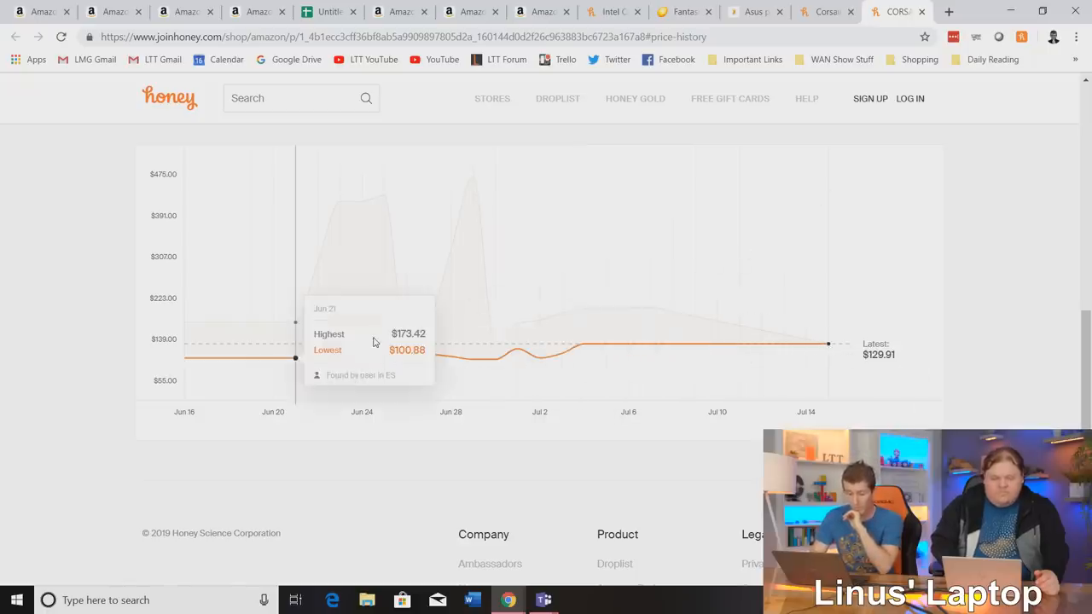
{"action": "mouse_move", "coordinate": [650, 333]}
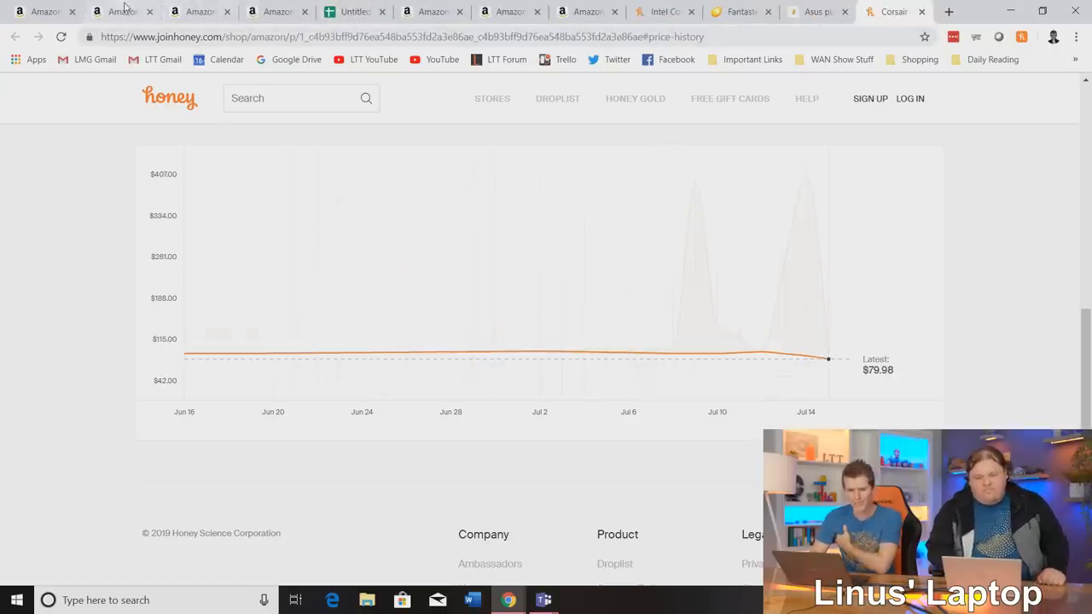
Return to Amazon's Corsair RM750x page at $99.99.
{"action": "left_click", "coordinate": [198, 11]}
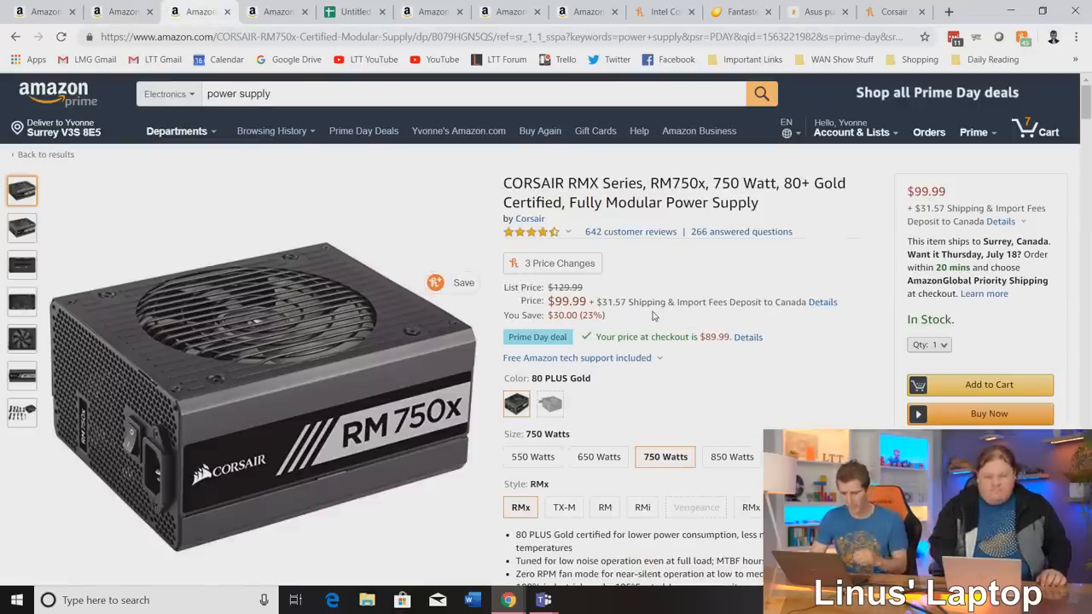
{"action": "mouse_move", "coordinate": [705, 367]}
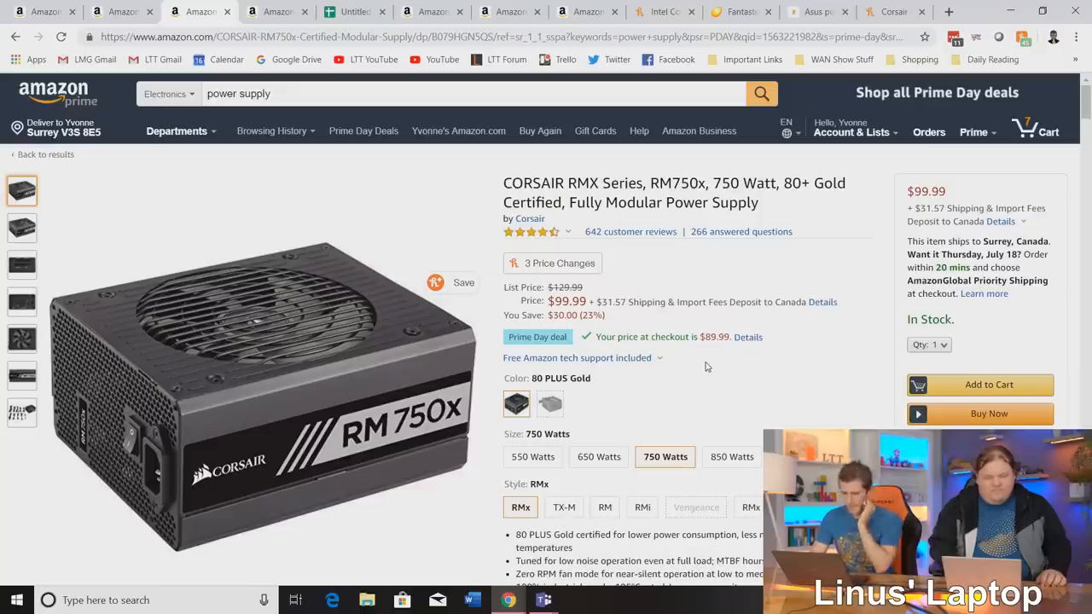
Go back to the power supply results and open the Thermaltake Smart 700W listing.
{"action": "left_click", "coordinate": [989, 385]}
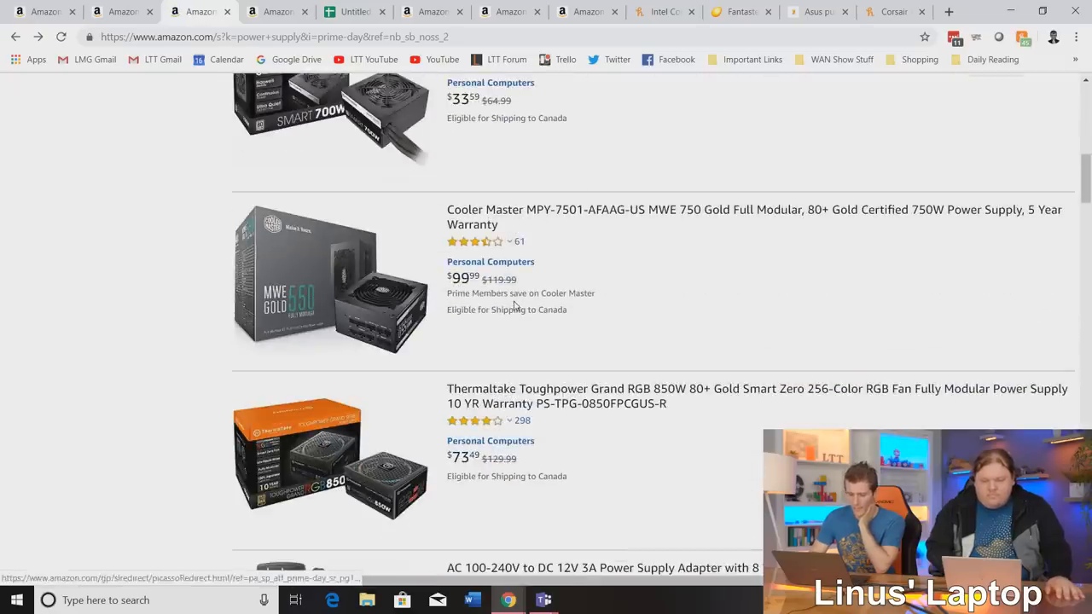
{"action": "scroll", "scroll_direction": "down", "scroll_amount": 3}
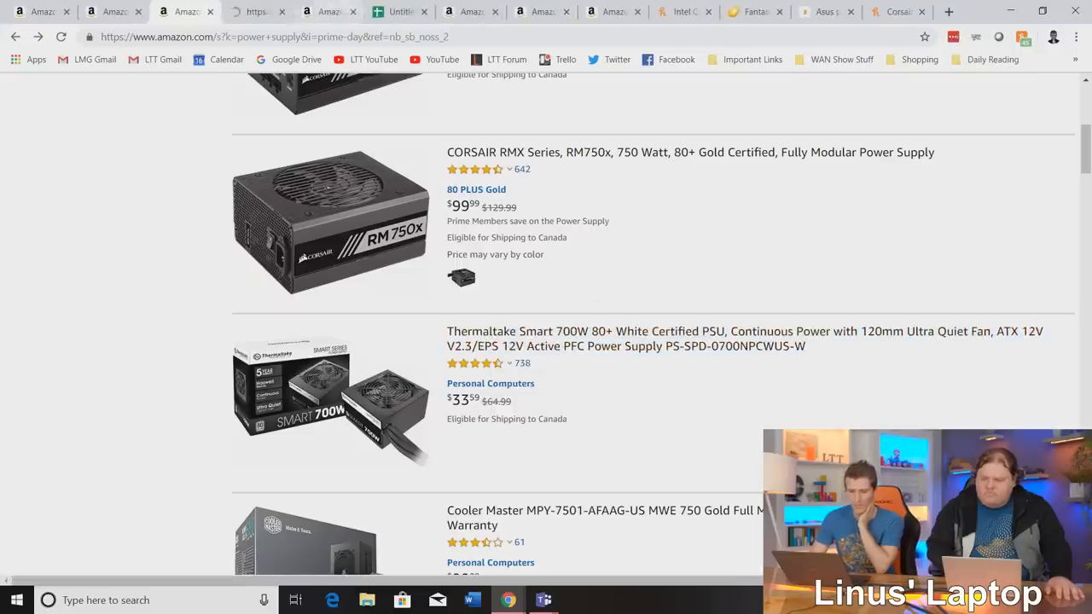
{"action": "left_click", "coordinate": [768, 338]}
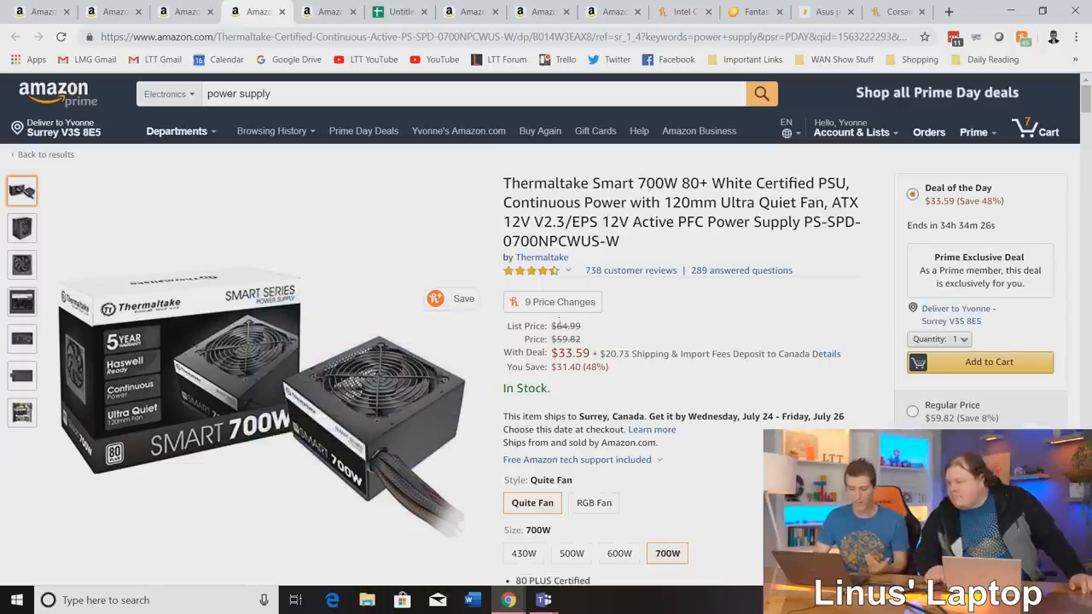
{"action": "mouse_move", "coordinate": [396, 409]}
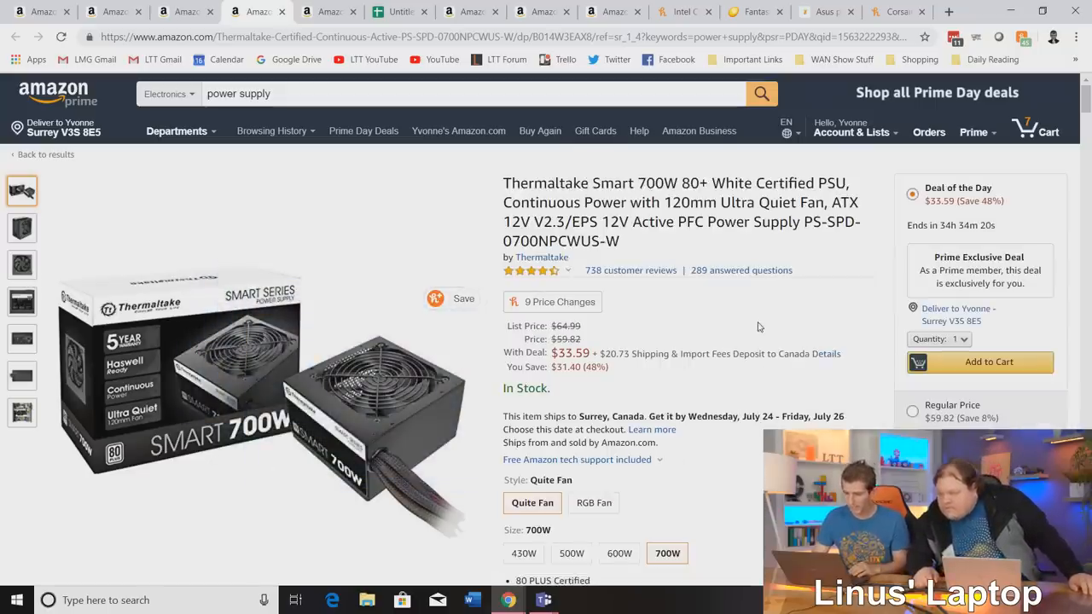
Scroll the Thermaltake Smart 700W page to its $33.59 in-stock deal details.
{"action": "scroll", "scroll_direction": "down", "scroll_amount": 3}
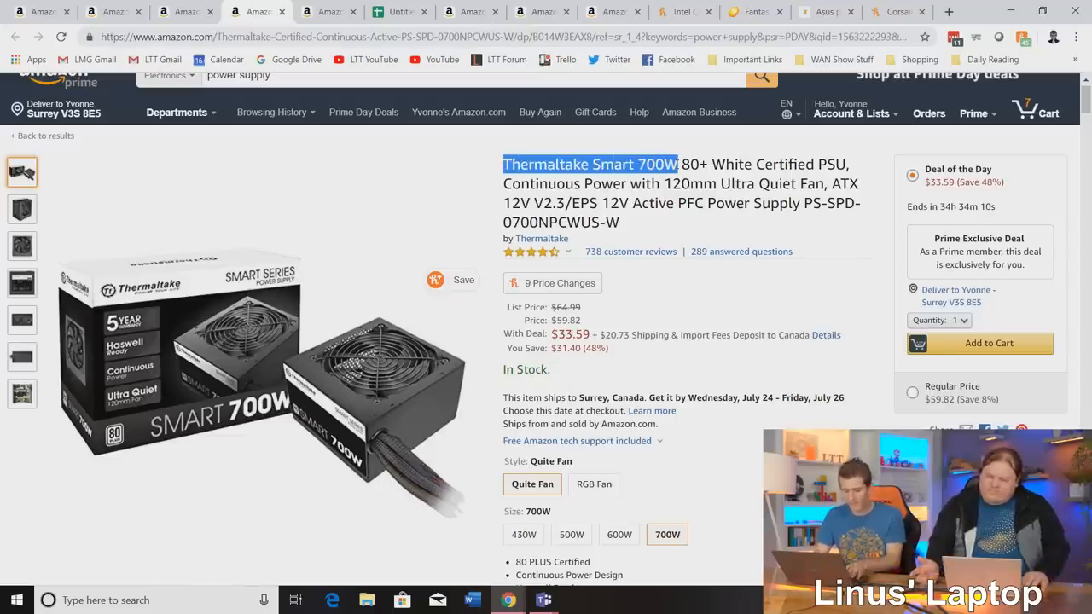
Search 'Thermaltake Smart 700W oem' in another browser tab.
{"action": "left_click", "coordinate": [896, 11]}
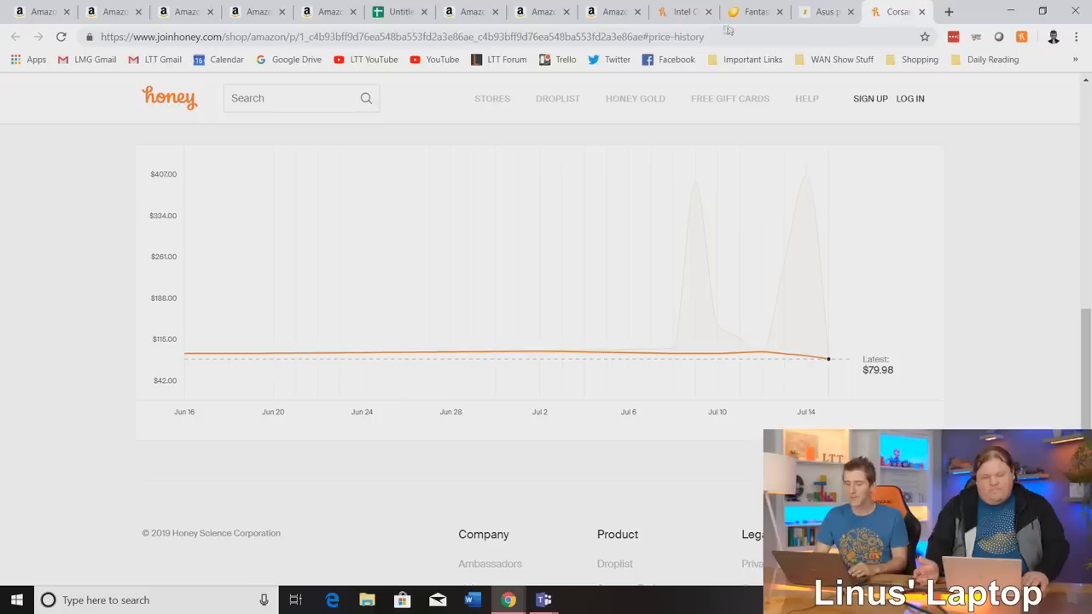
{"action": "type", "text": "Thermaltake Smart 700W oem"}
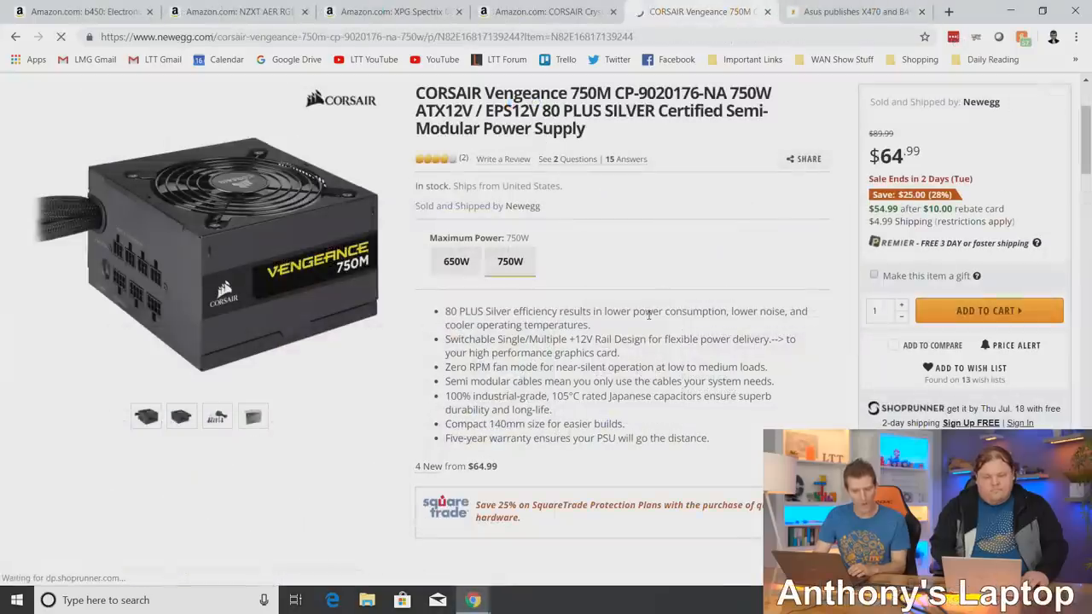
{"action": "scroll", "scroll_direction": "down", "scroll_amount": 3}
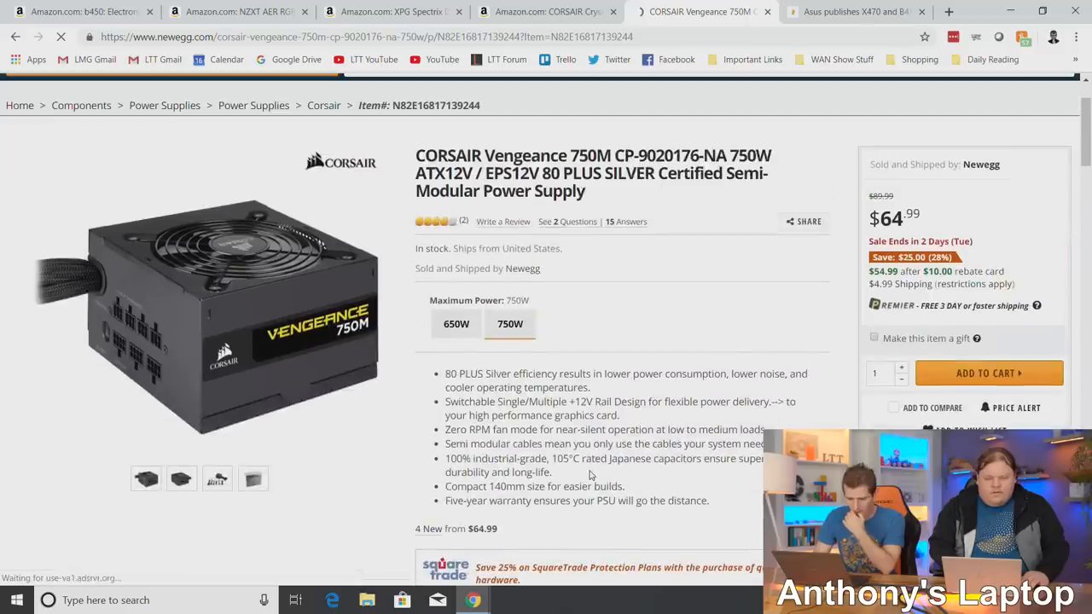
{"action": "mouse_move", "coordinate": [462, 223]}
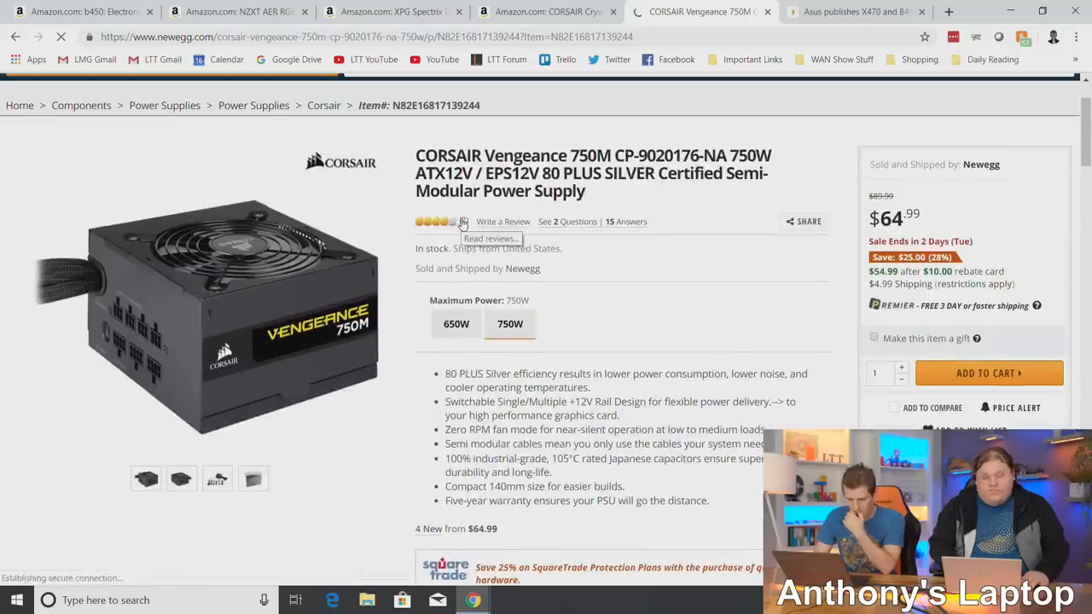
{"action": "scroll", "scroll_direction": "down", "scroll_amount": 3}
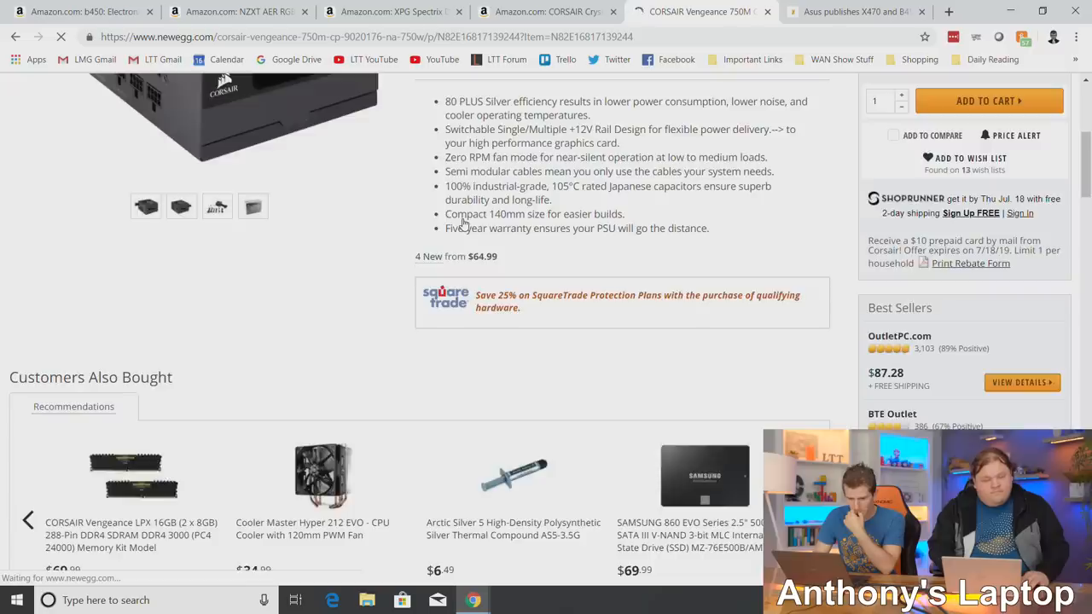
{"action": "left_click", "coordinate": [374, 127]}
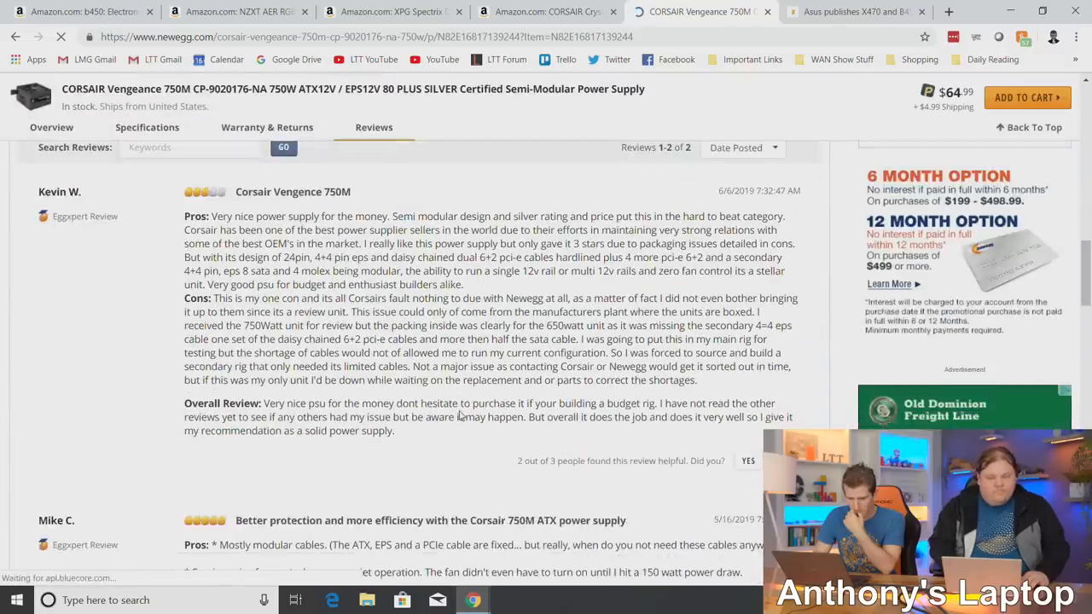
{"action": "scroll", "scroll_direction": "down", "scroll_amount": 3}
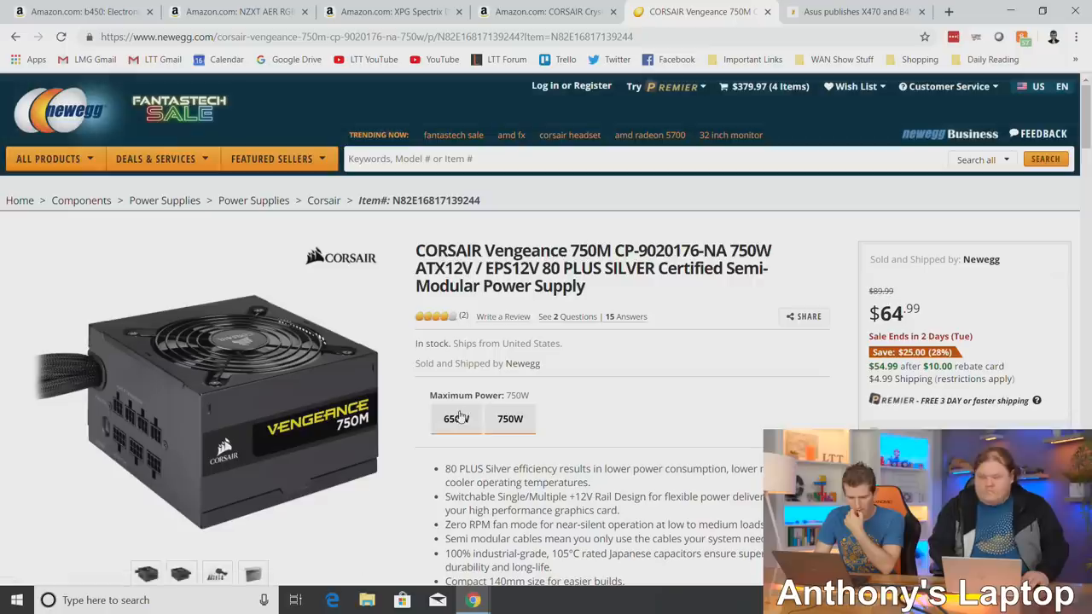
{"action": "left_click", "coordinate": [510, 418]}
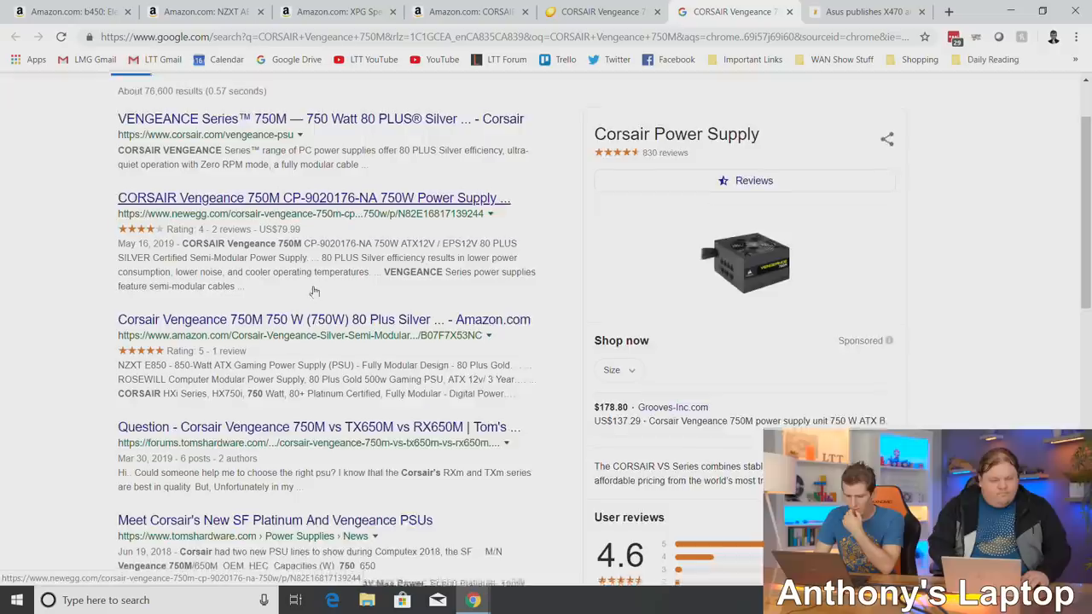
Open the Tom's Hardware article 'Meet Corsair's New SF Platinum And Vengeance PSUs'.
{"action": "scroll", "scroll_direction": "down", "scroll_amount": 3}
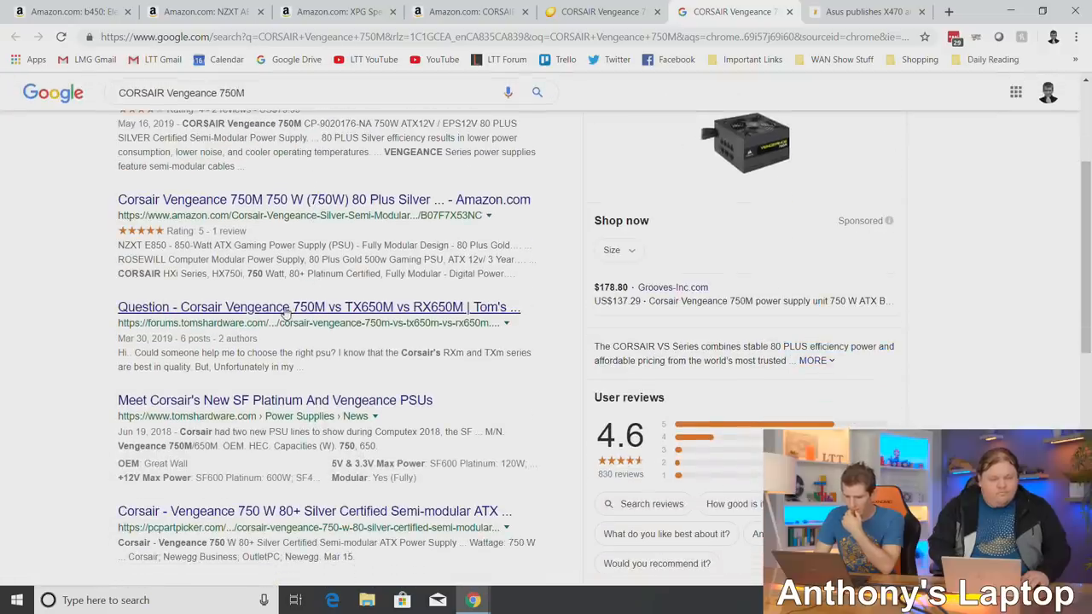
{"action": "mouse_move", "coordinate": [282, 317]}
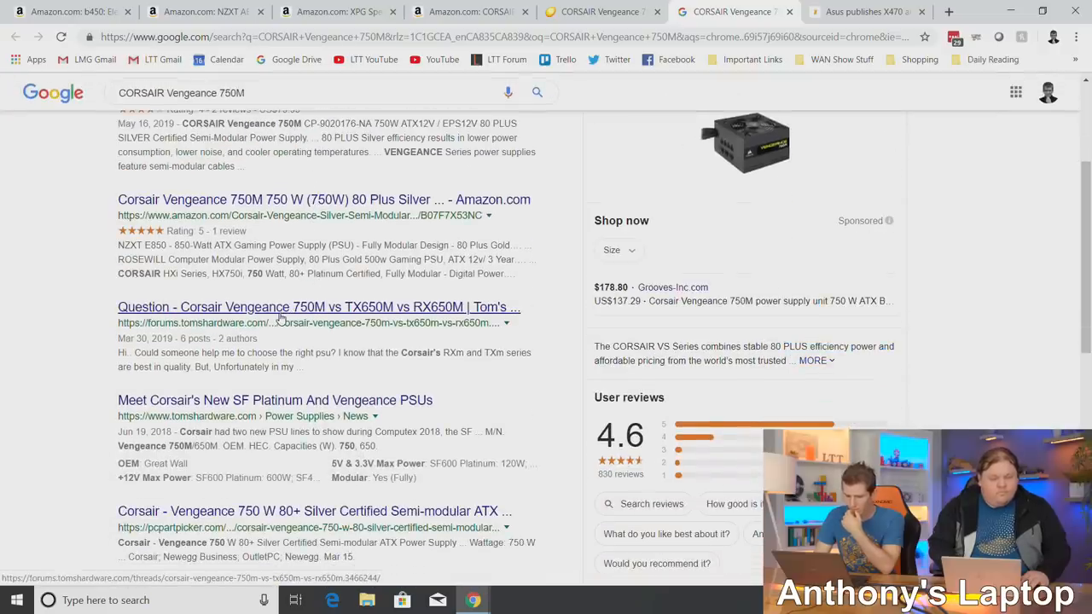
{"action": "scroll", "scroll_direction": "down", "scroll_amount": 3}
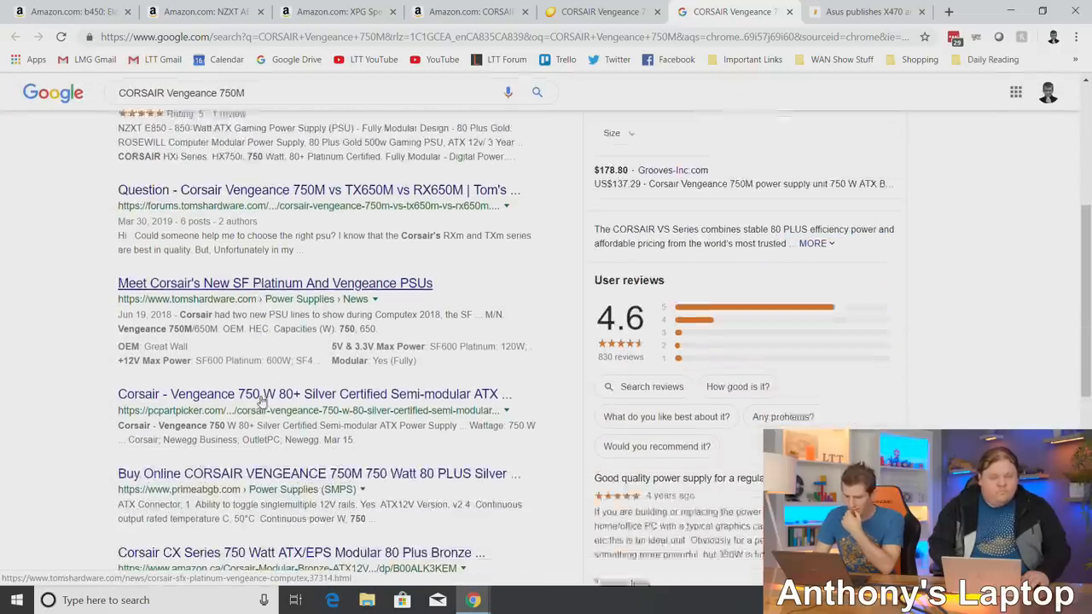
{"action": "scroll", "scroll_direction": "down", "scroll_amount": 3}
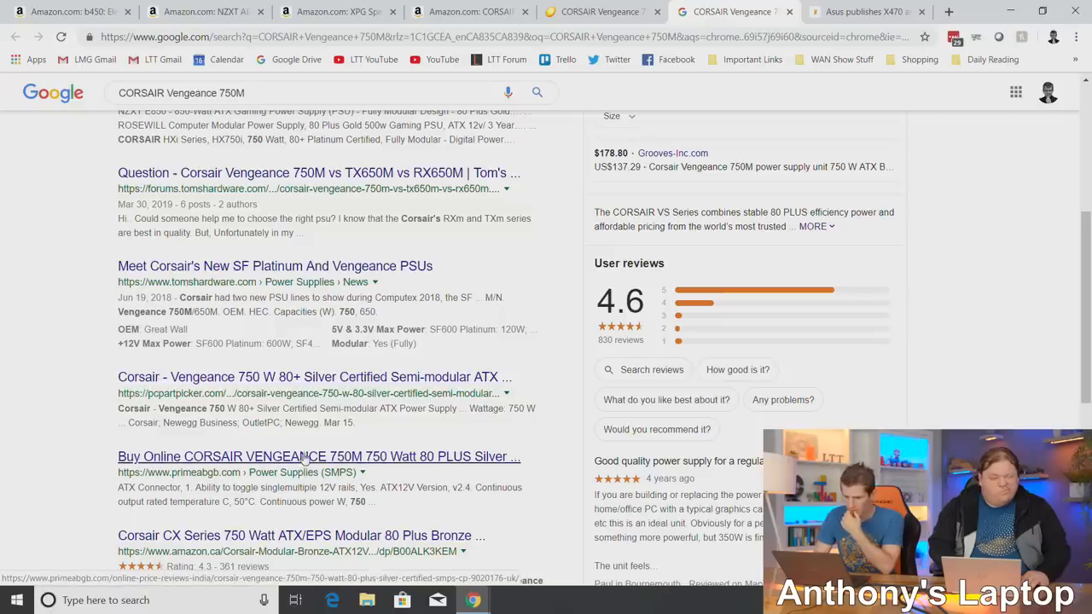
{"action": "scroll", "scroll_direction": "down", "scroll_amount": 3}
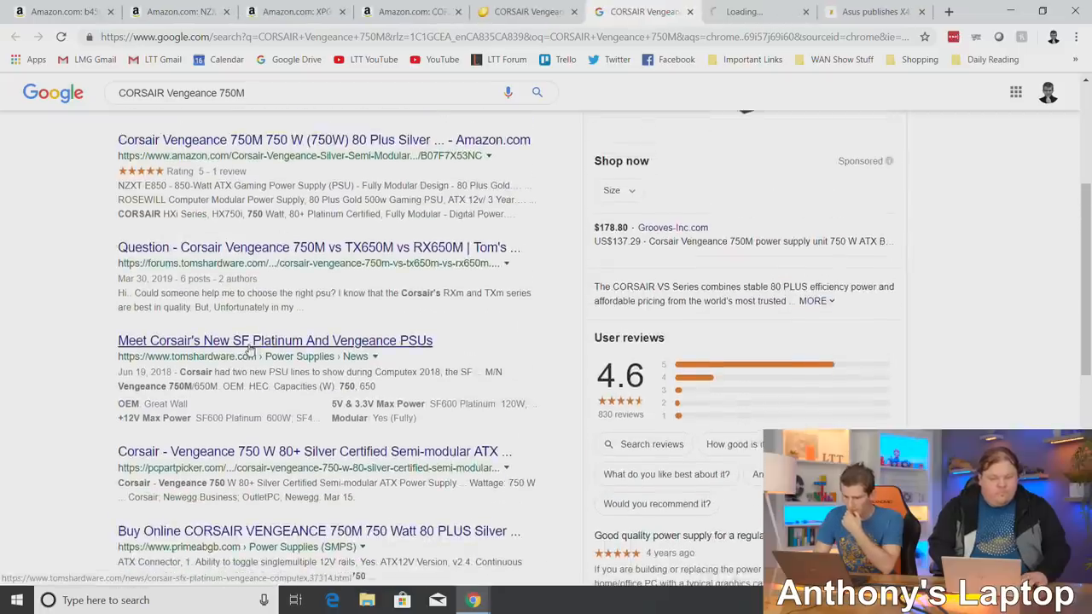
{"action": "left_click", "coordinate": [274, 340]}
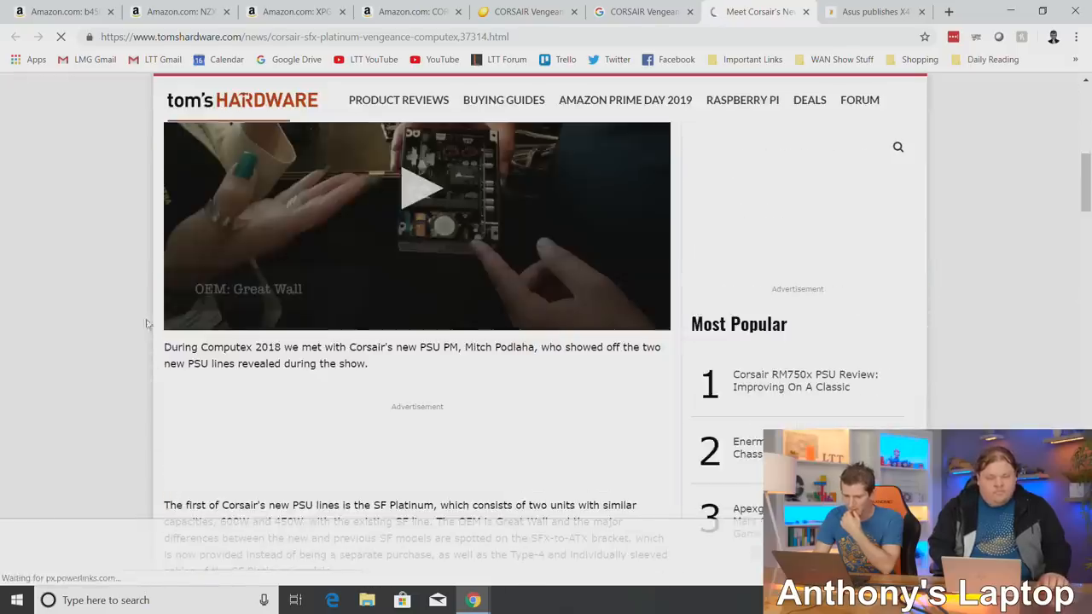
Read down to the Vengeance 750W and 650W section noting the HEC/Compucase OEM.
{"action": "scroll", "scroll_direction": "down", "scroll_amount": 3}
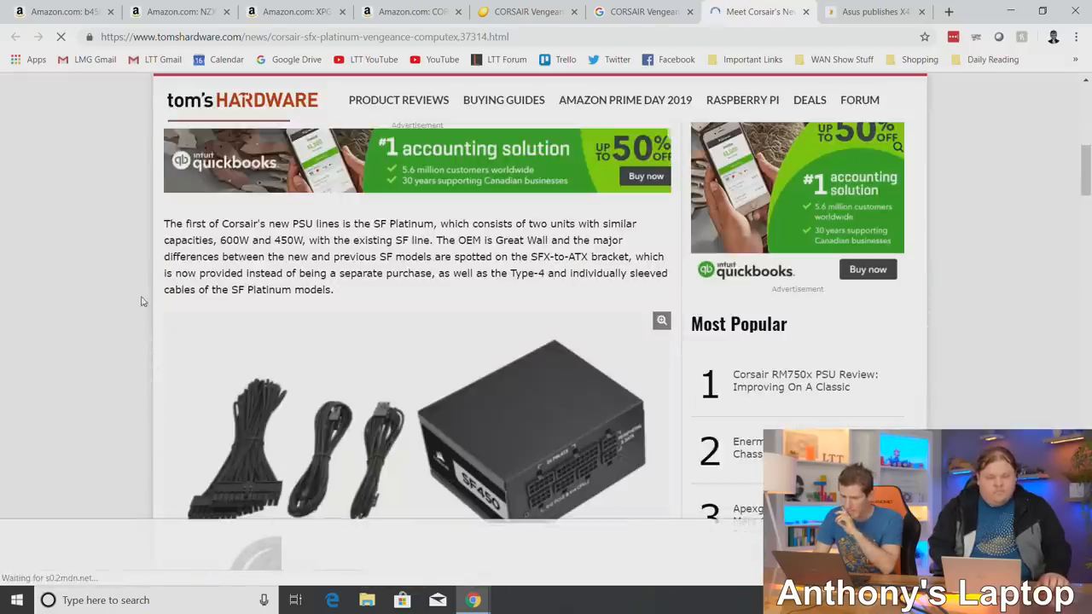
{"action": "scroll", "scroll_direction": "down", "scroll_amount": 3}
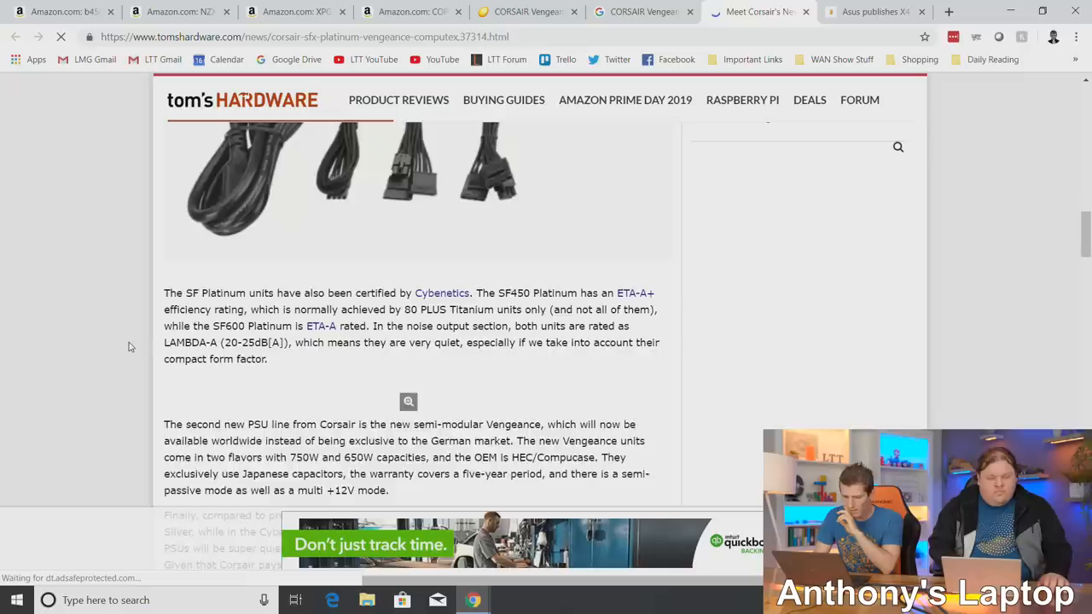
{"action": "scroll", "scroll_direction": "down", "scroll_amount": 3}
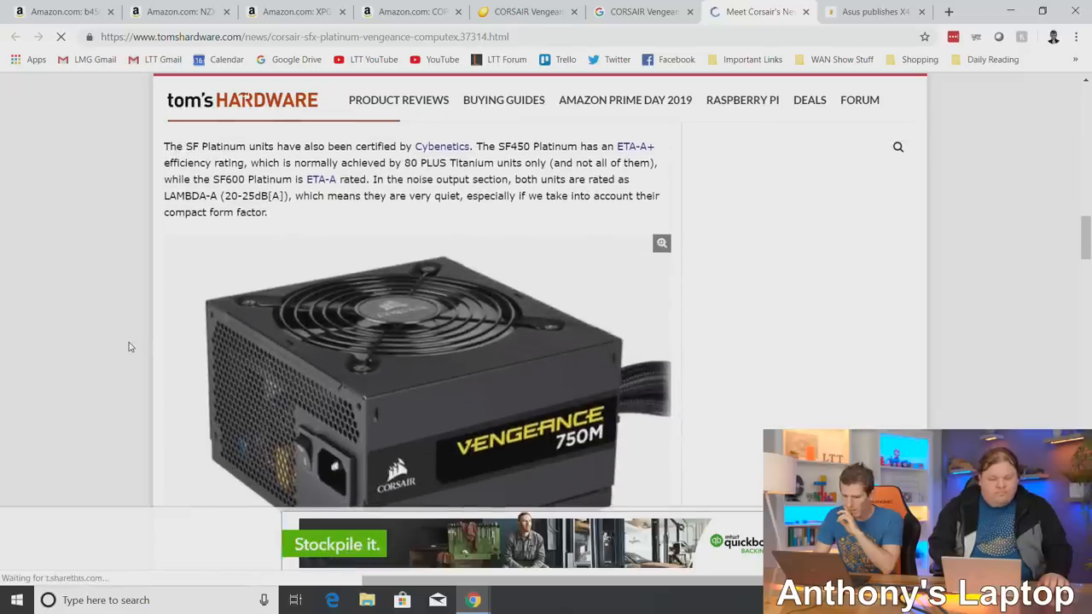
{"action": "scroll", "scroll_direction": "down", "scroll_amount": 3}
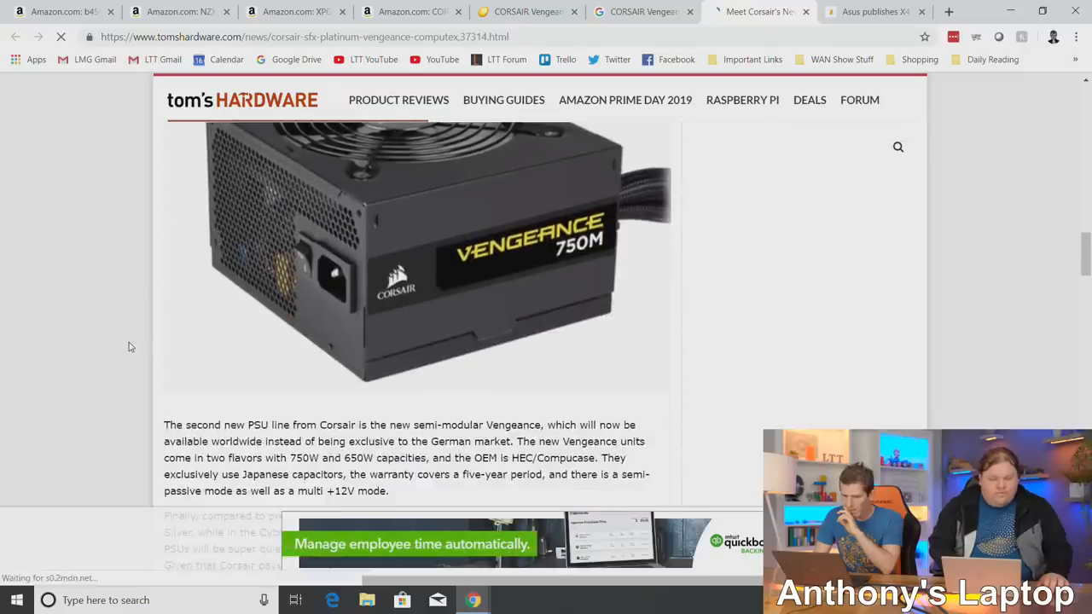
{"action": "scroll", "scroll_direction": "down", "scroll_amount": 3}
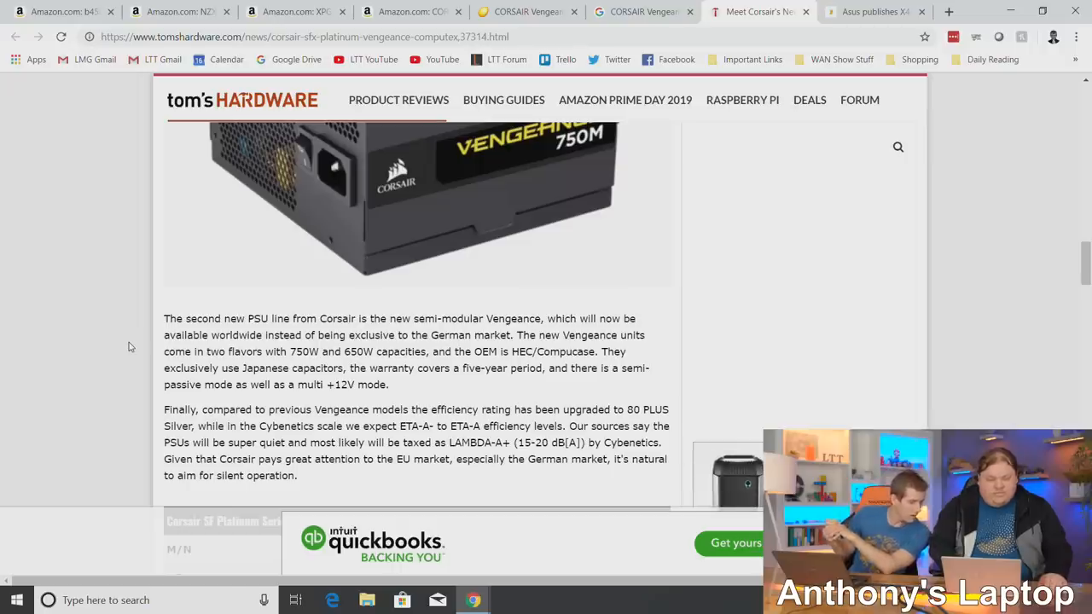
{"action": "mouse_move", "coordinate": [263, 376]}
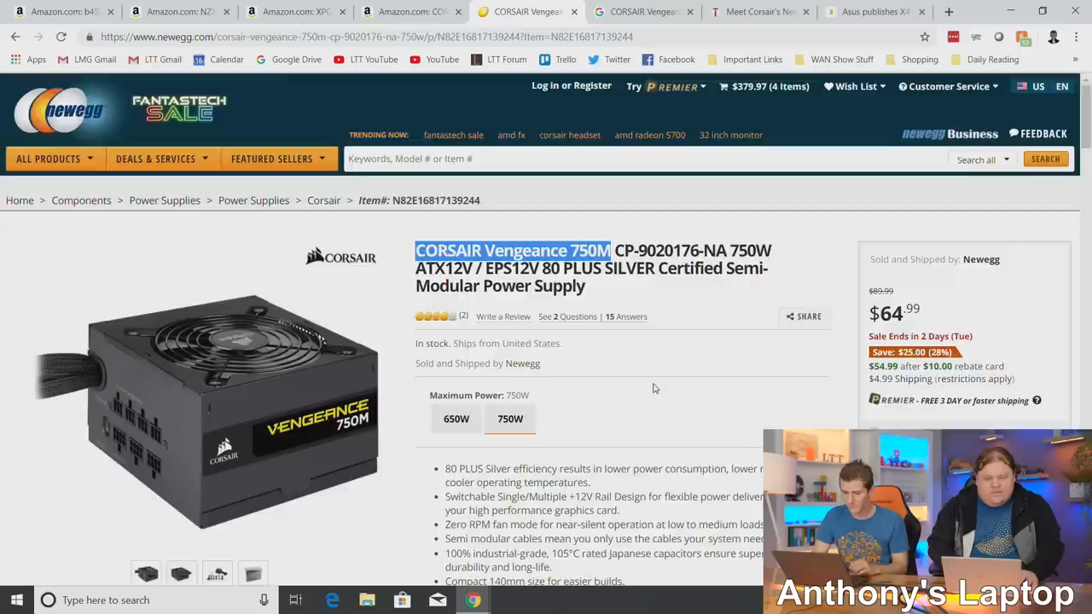
{"action": "mouse_move", "coordinate": [613, 285]}
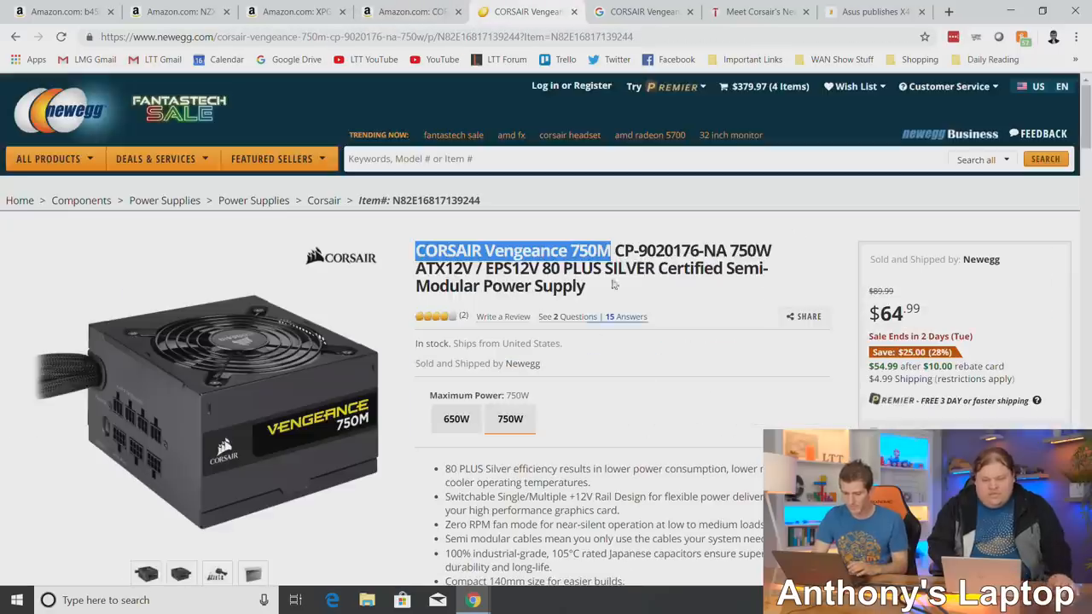
Add the Corsair Vengeance 750M to the Newegg cart without a protection plan.
{"action": "scroll", "scroll_direction": "down", "scroll_amount": 3}
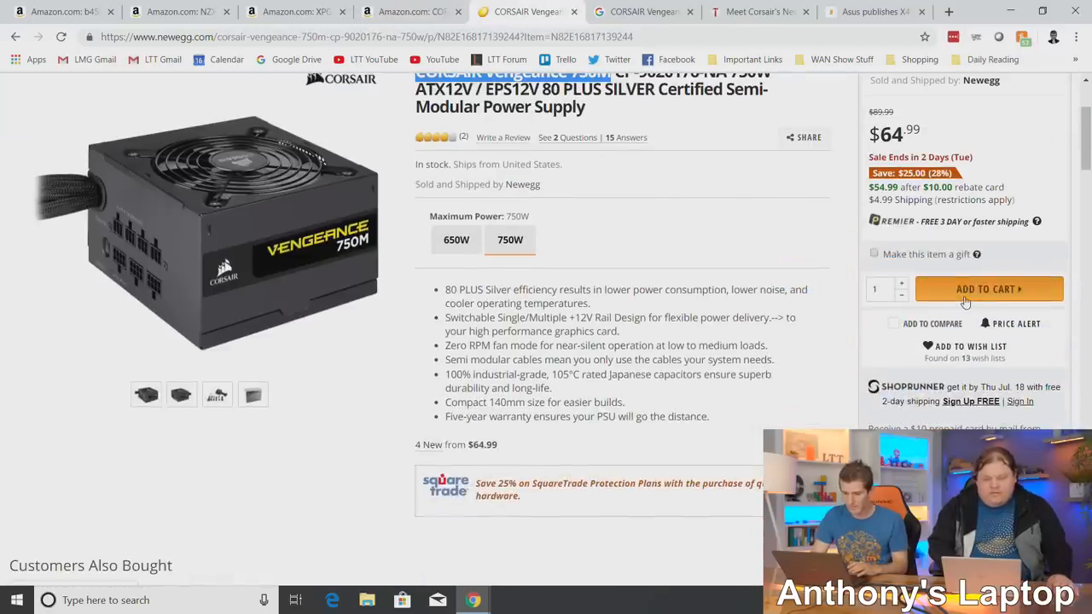
{"action": "left_click", "coordinate": [988, 289]}
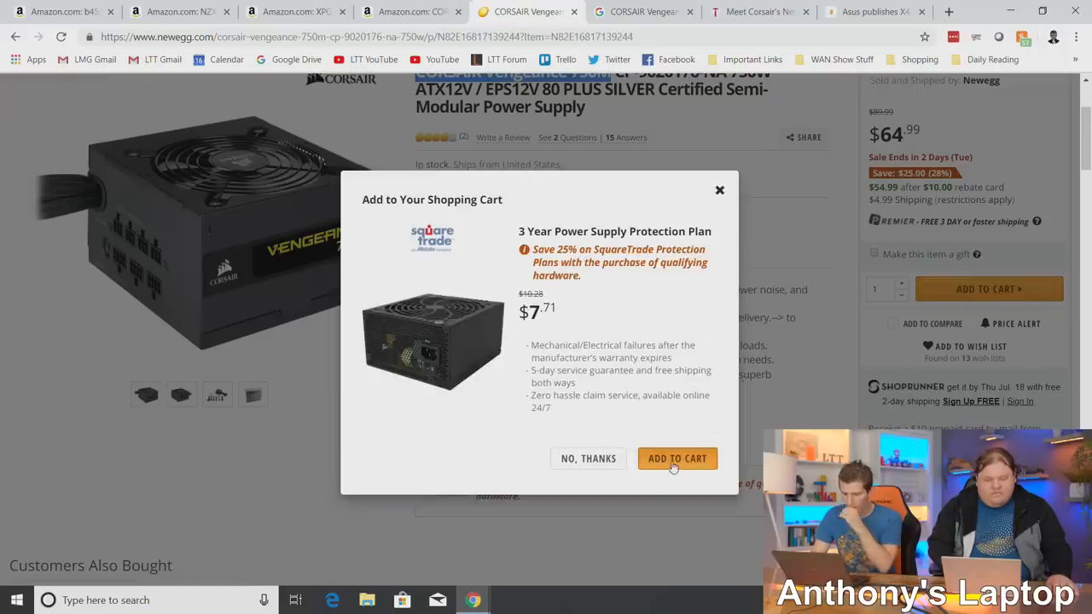
{"action": "left_click", "coordinate": [676, 458]}
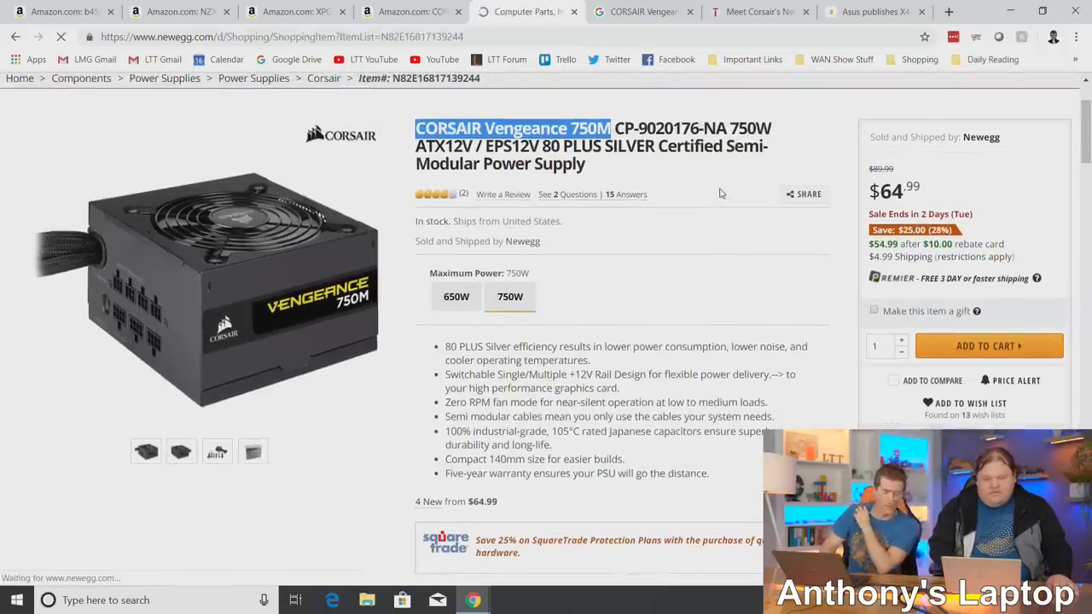
{"action": "left_click", "coordinate": [988, 345]}
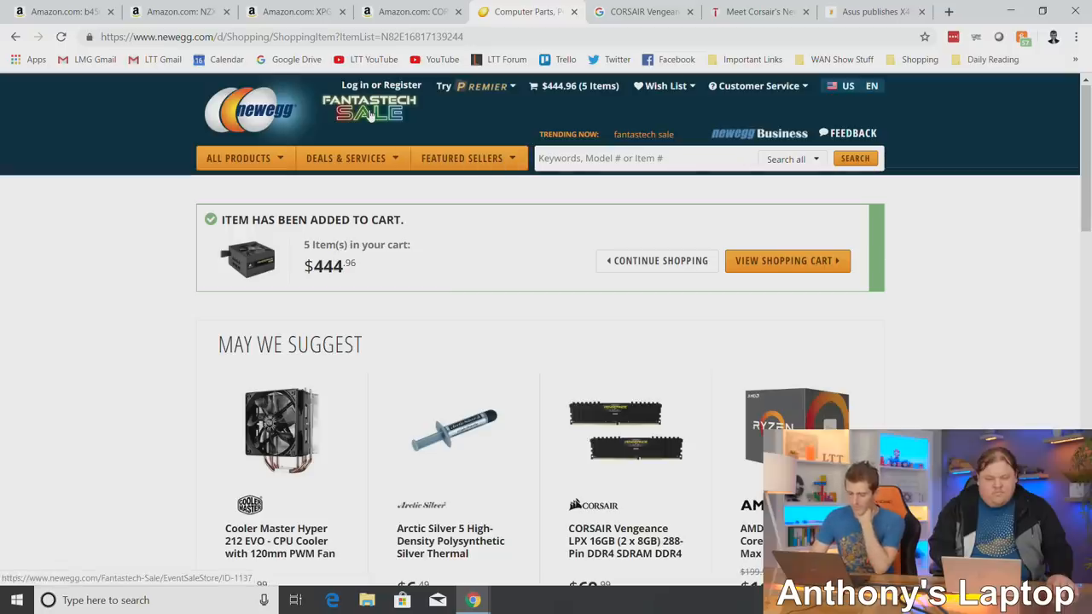
{"action": "left_click", "coordinate": [183, 11]}
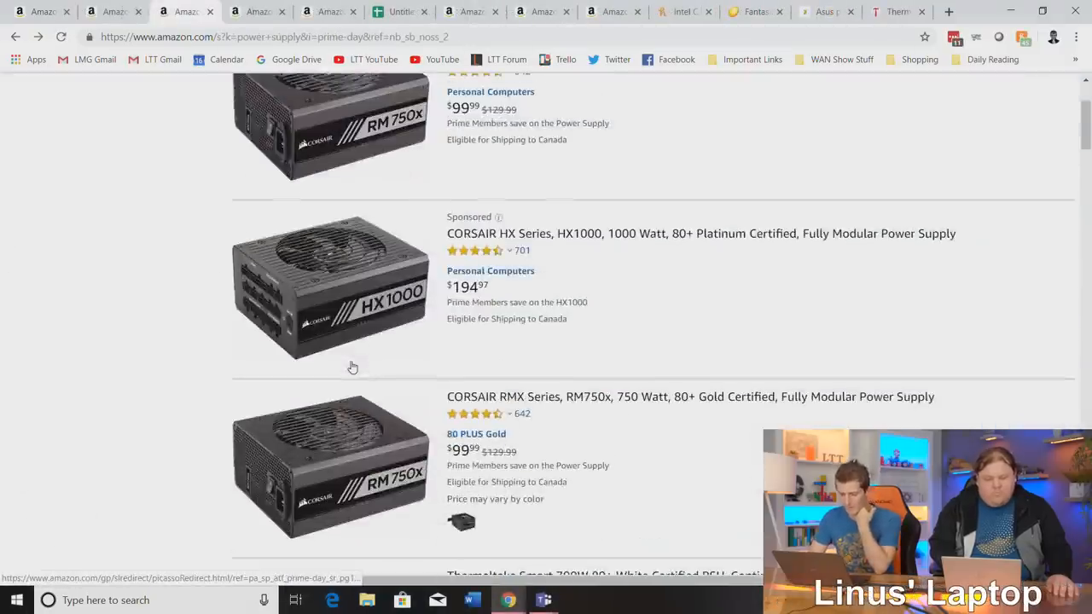
{"action": "scroll", "scroll_direction": "down", "scroll_amount": 3}
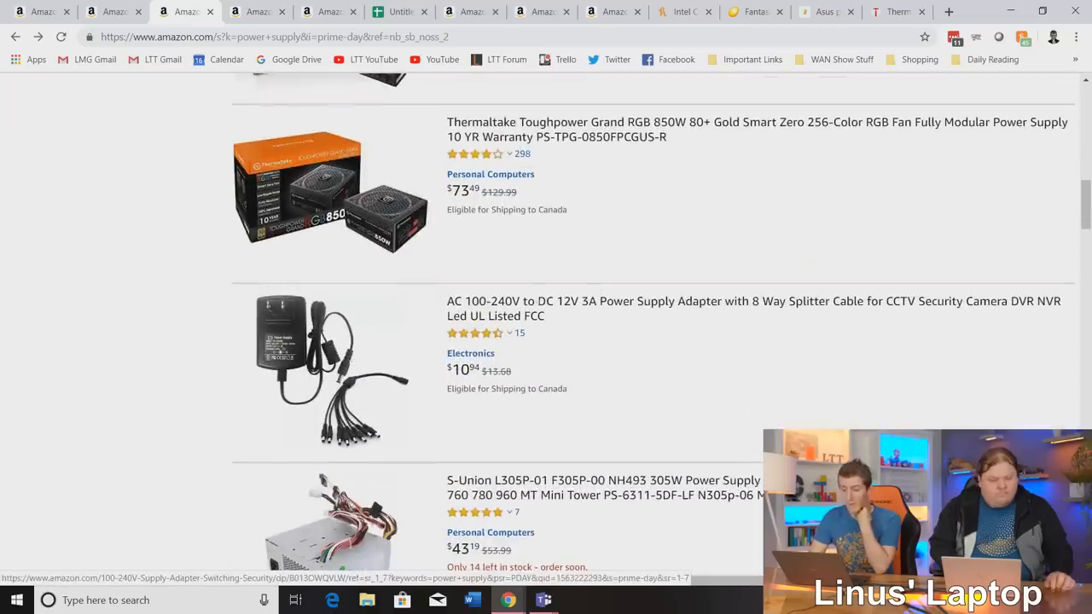
{"action": "mouse_move", "coordinate": [563, 129]}
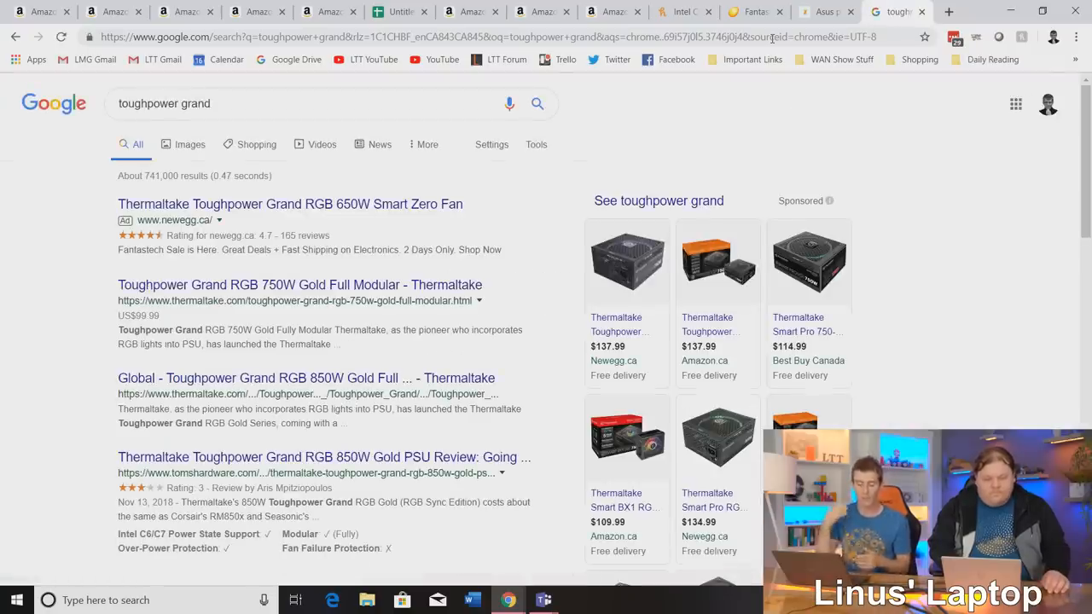
{"action": "mouse_move", "coordinate": [482, 360]}
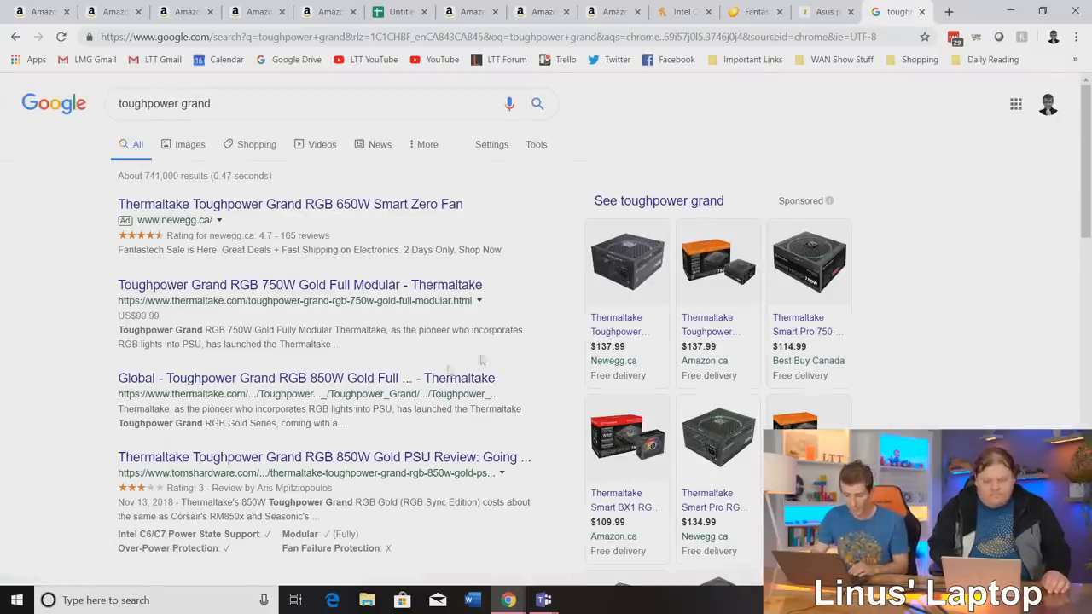
Scroll the 'toughpower grand' results past Thermaltake, video and Amazon listings.
{"action": "scroll", "scroll_direction": "down", "scroll_amount": 3}
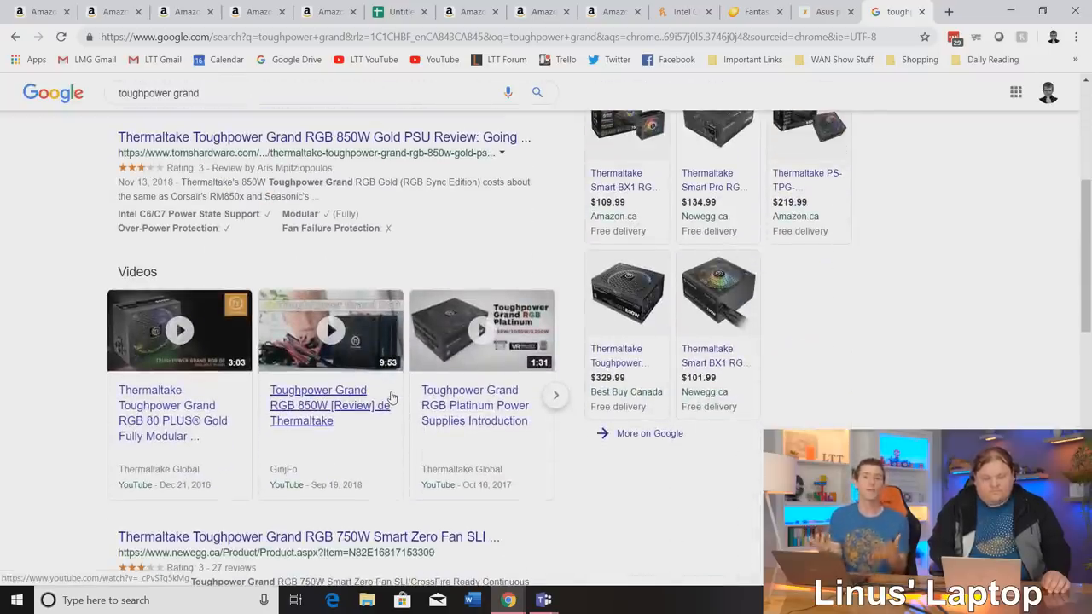
{"action": "scroll", "scroll_direction": "down", "scroll_amount": 3}
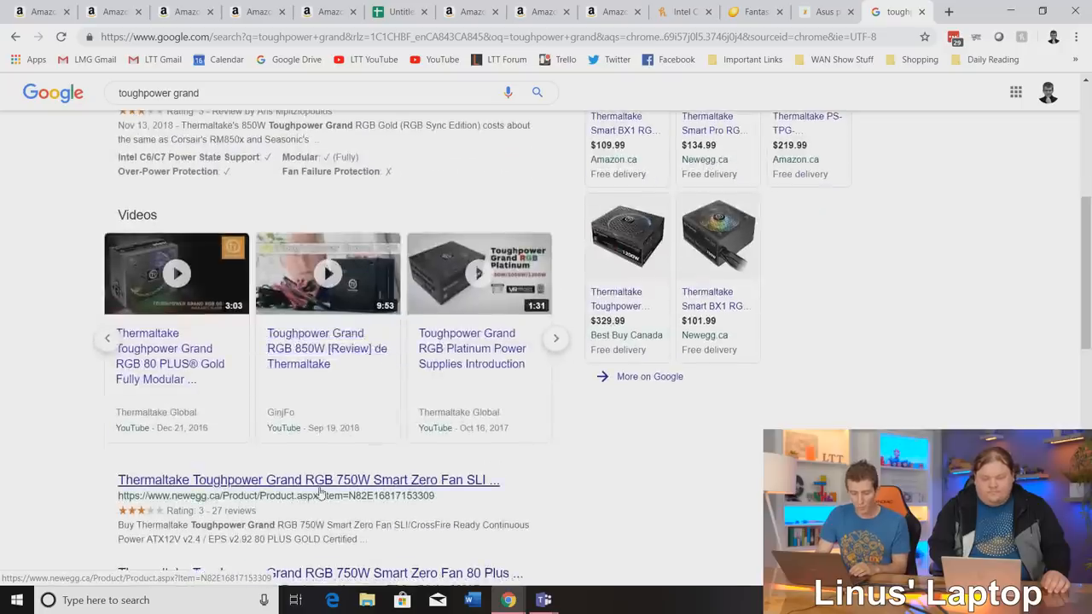
{"action": "scroll", "scroll_direction": "down", "scroll_amount": 3}
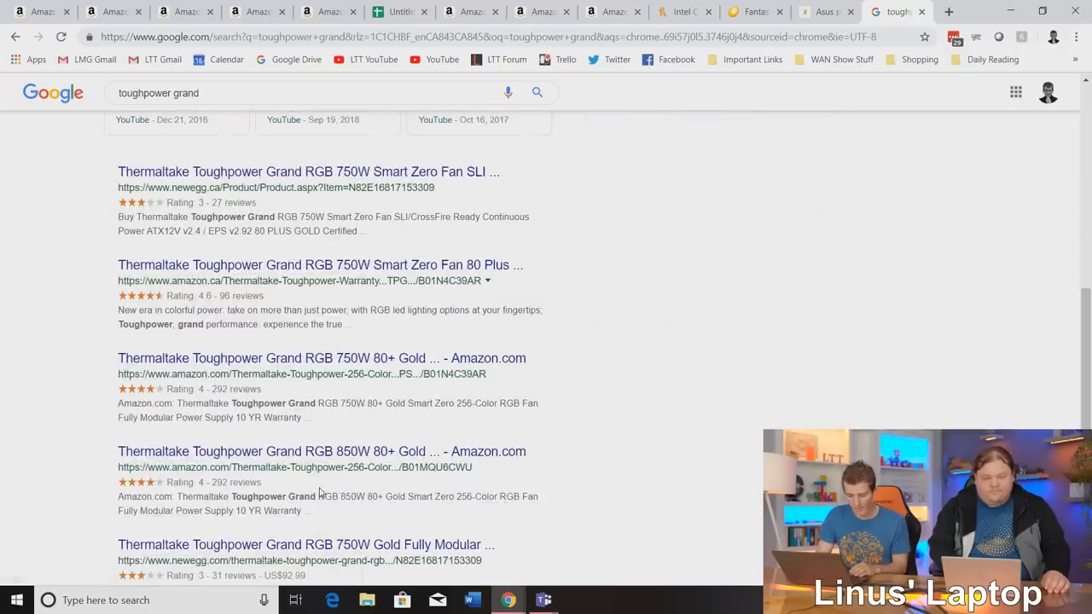
{"action": "scroll", "scroll_direction": "down", "scroll_amount": 3}
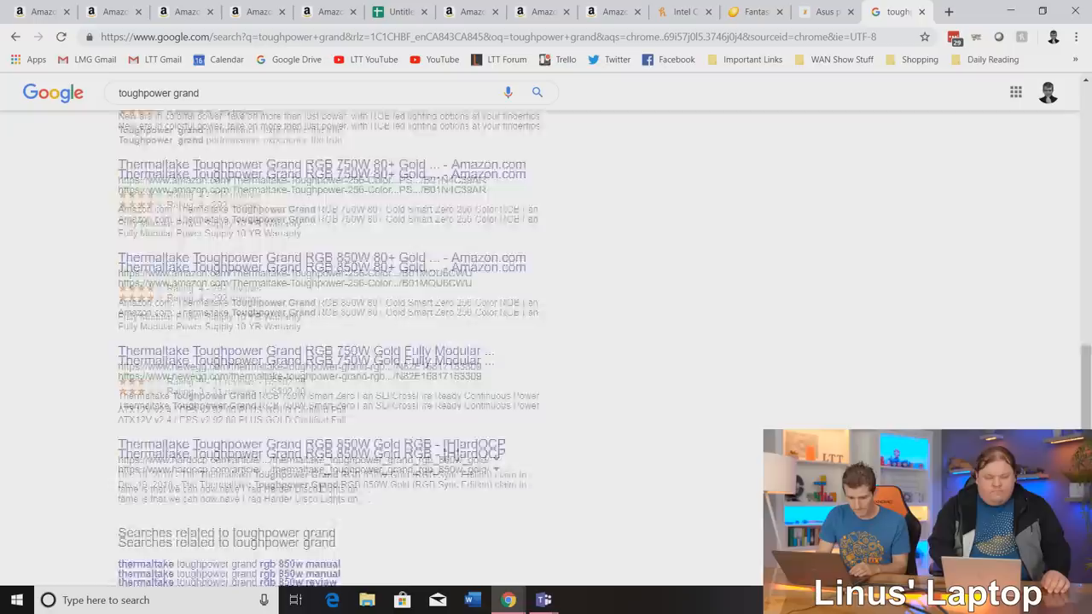
{"action": "scroll", "scroll_direction": "down", "scroll_amount": 3}
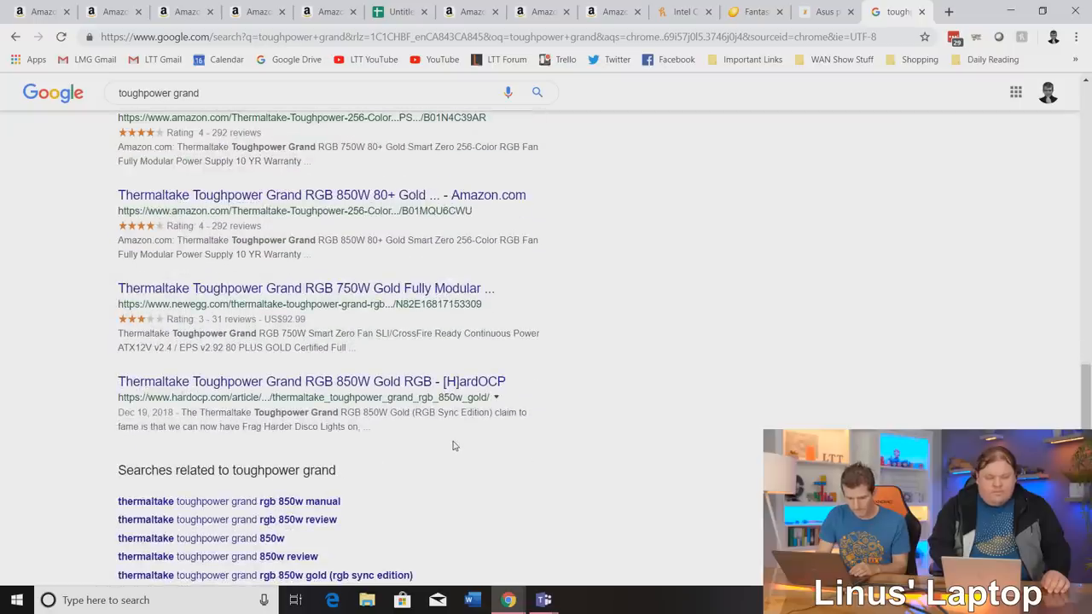
{"action": "scroll", "scroll_direction": "down", "scroll_amount": 3}
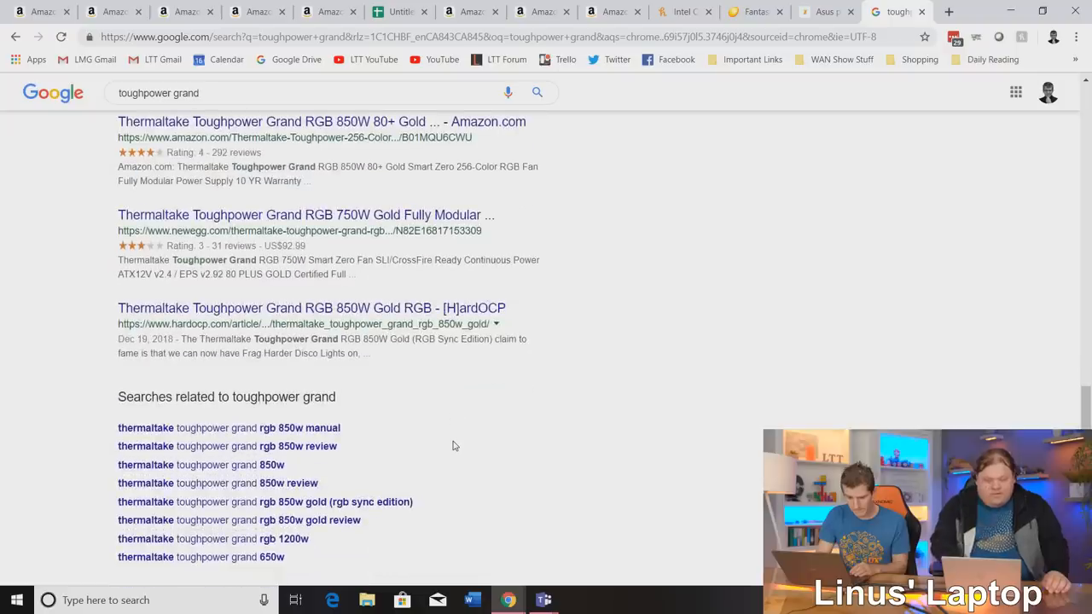
{"action": "mouse_move", "coordinate": [341, 318]}
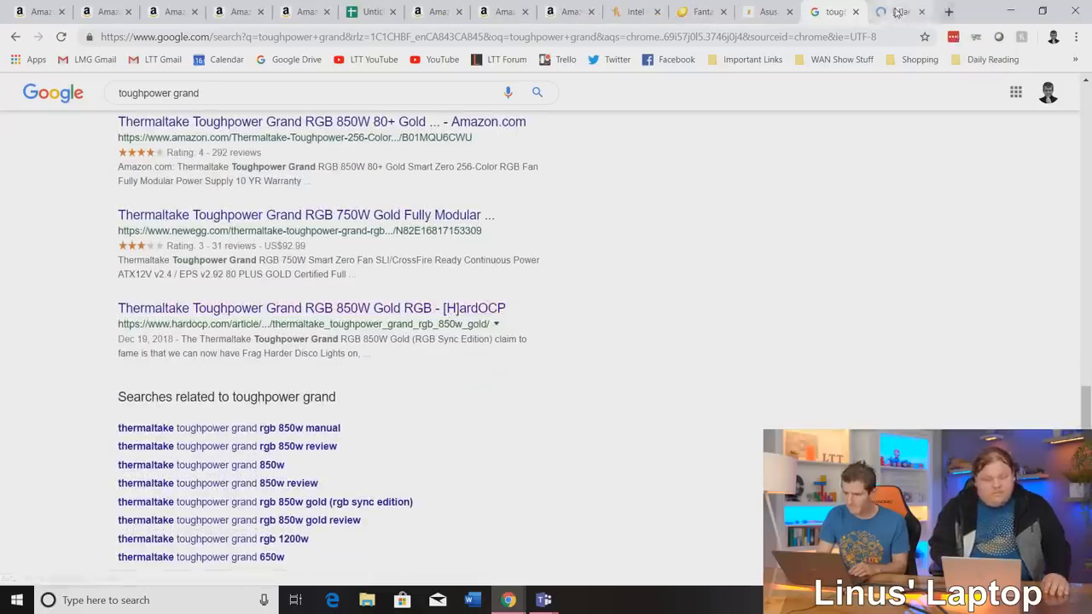
Skim HardOCP's Toughpower Grand RGB 850W review, then return to the Amazon listing.
{"action": "left_click", "coordinate": [310, 308]}
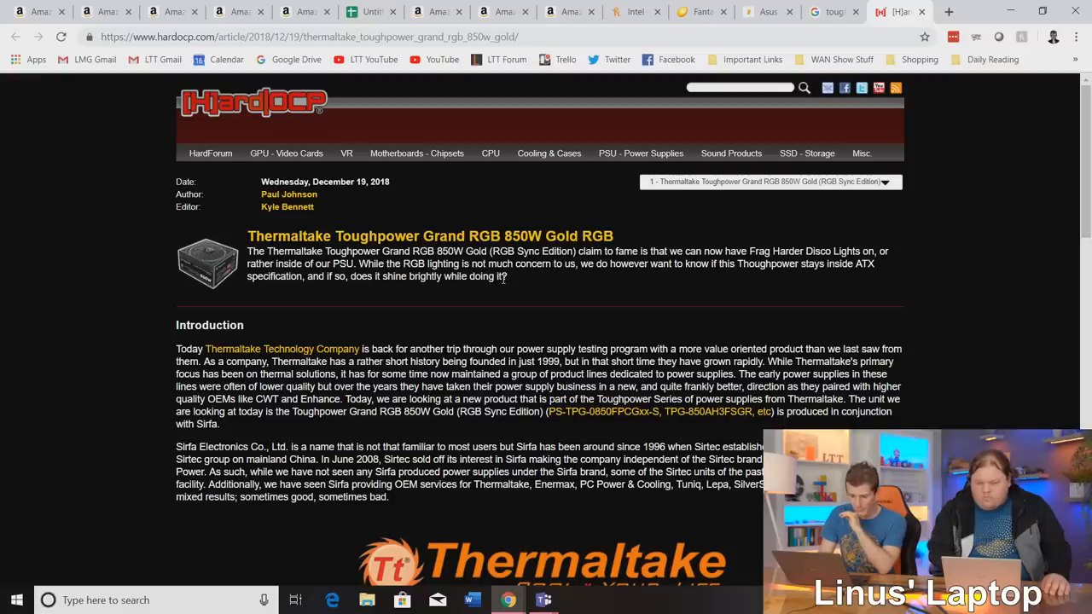
{"action": "scroll", "scroll_direction": "down", "scroll_amount": 3}
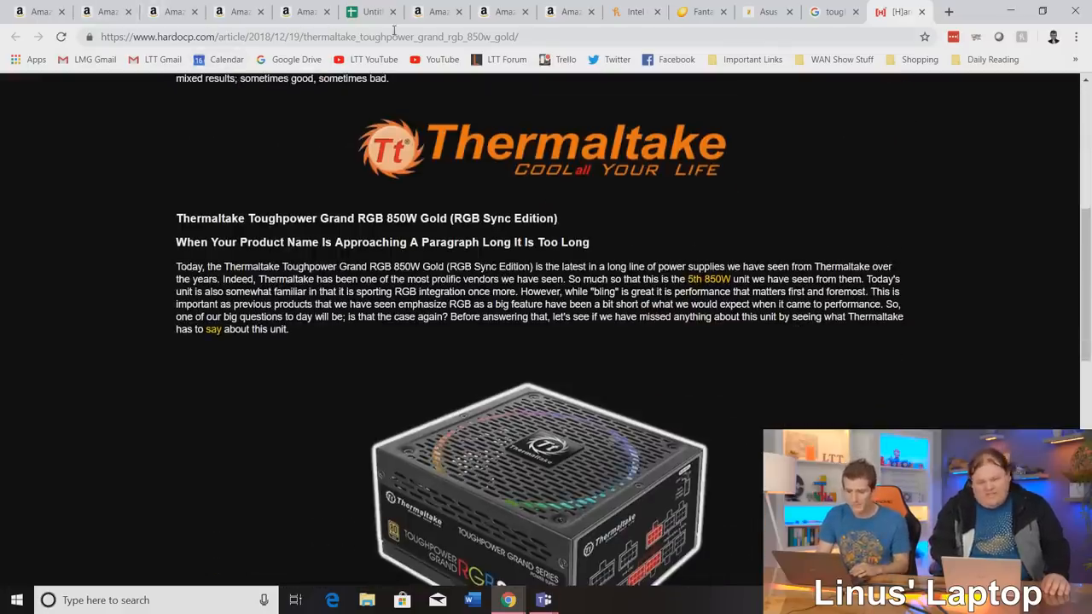
{"action": "left_click", "coordinate": [171, 11]}
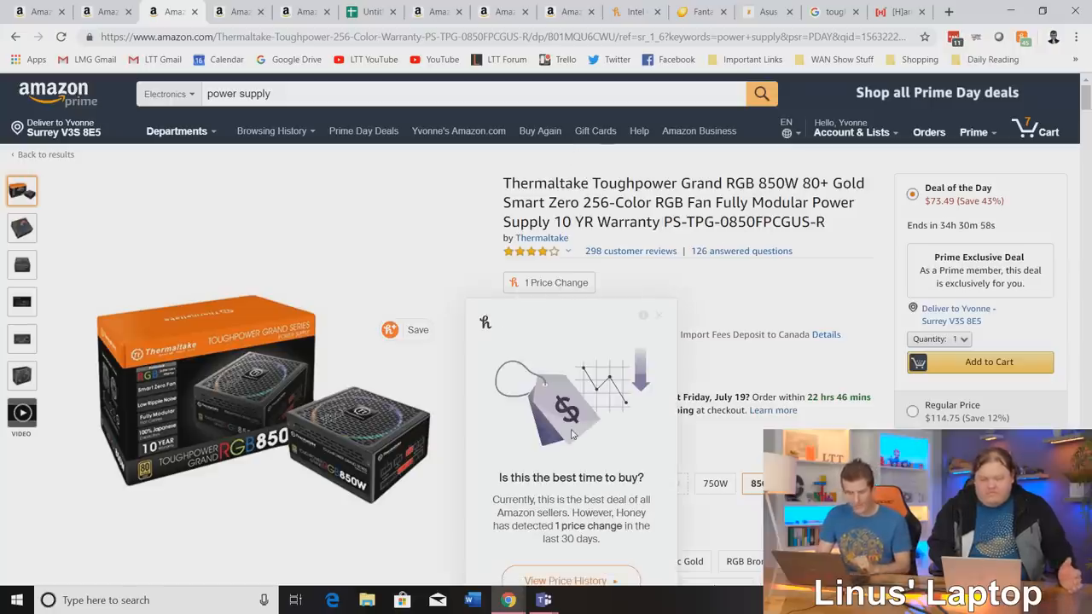
View Honey's Toughpower Grand RGB 850W price chart showing a latest price of $114.99.
{"action": "left_click", "coordinate": [571, 580]}
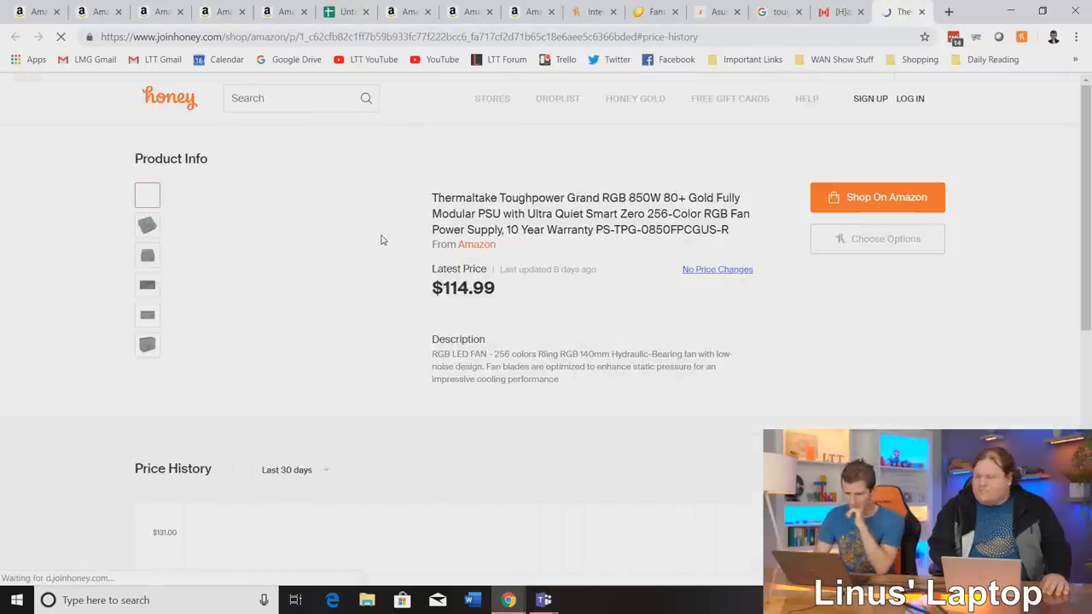
{"action": "scroll", "scroll_direction": "down", "scroll_amount": 3}
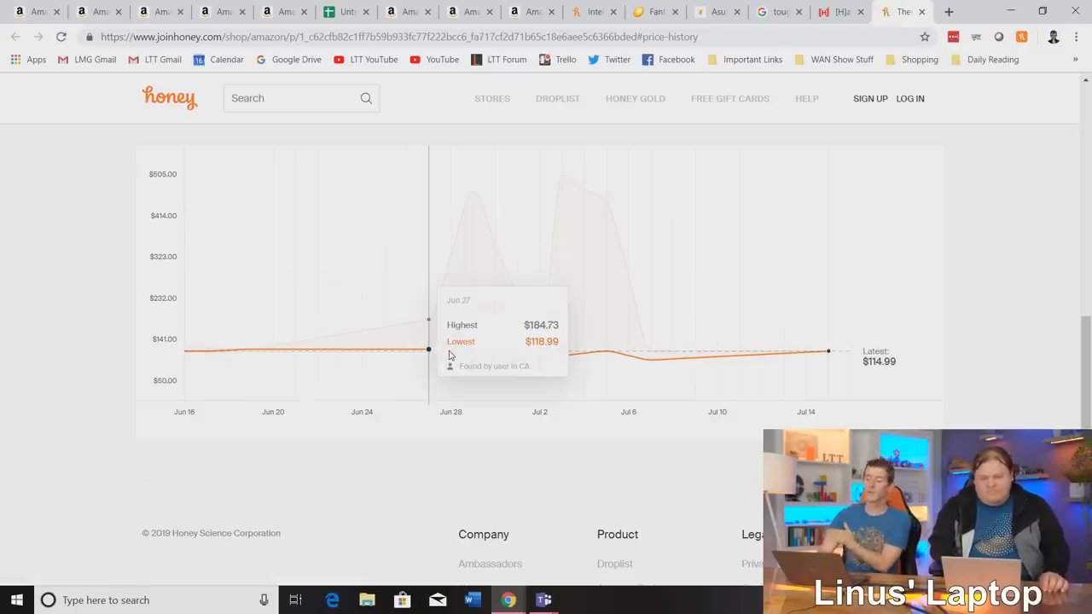
{"action": "mouse_move", "coordinate": [353, 357]}
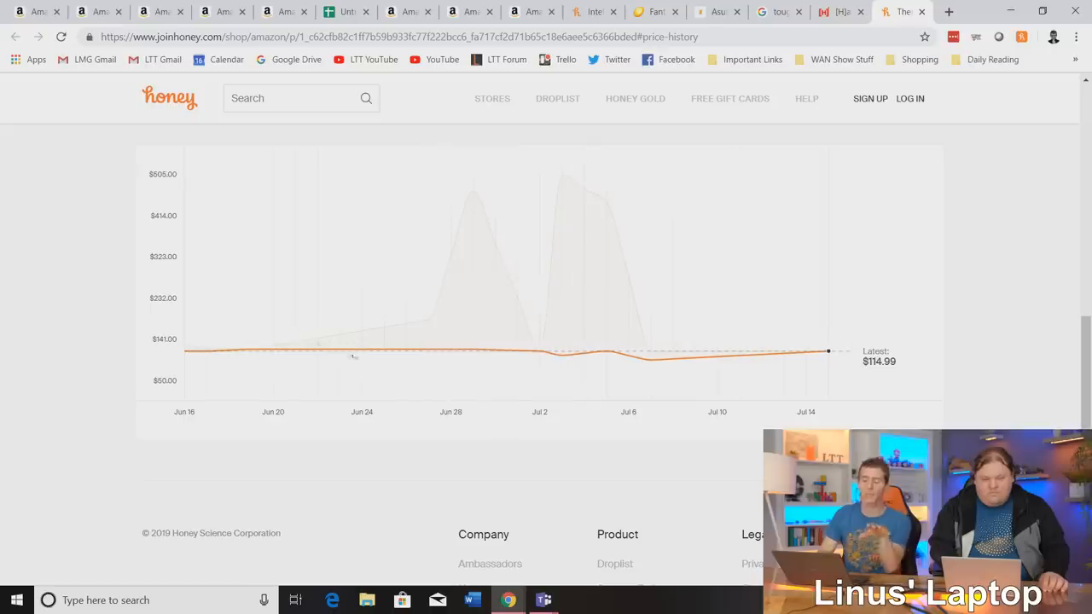
{"action": "mouse_move", "coordinate": [409, 348]}
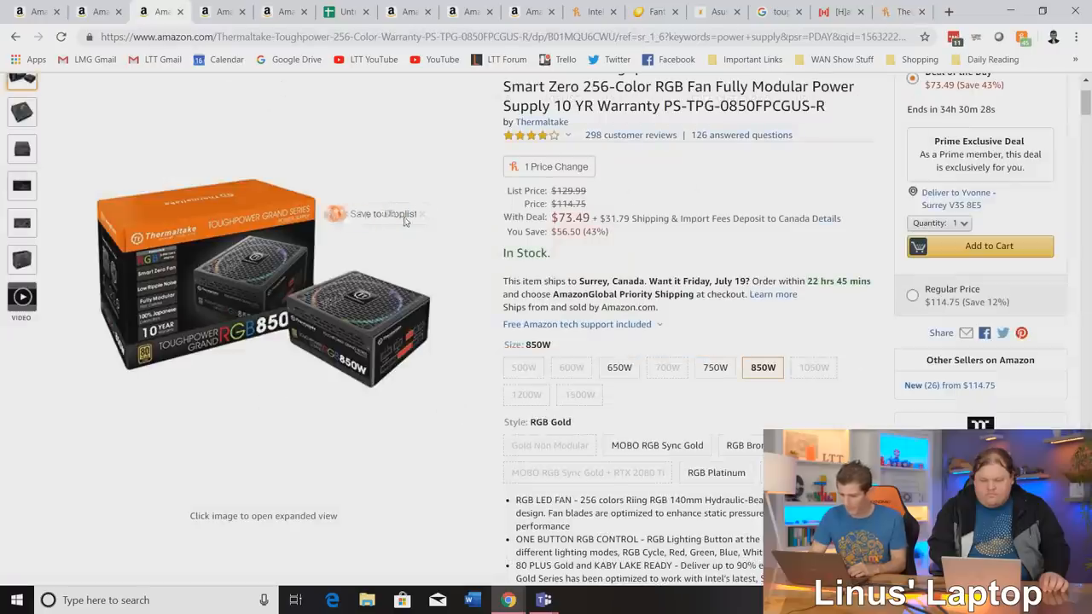
Add the Toughpower Grand 850W to the cart and search Amazon for 'case'.
{"action": "left_click", "coordinate": [979, 246]}
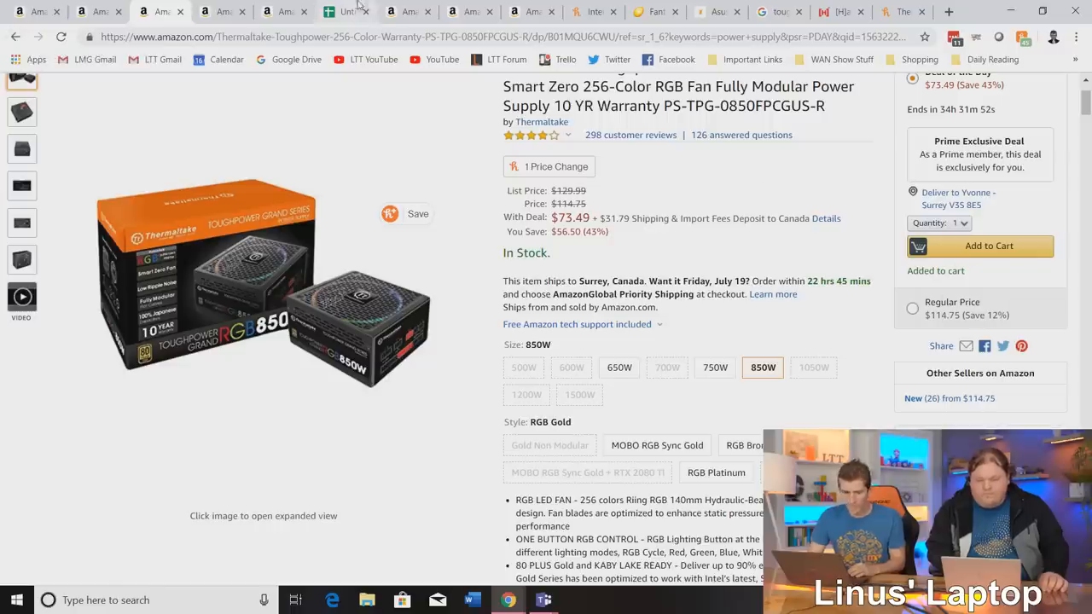
{"action": "left_click", "coordinate": [15, 36]}
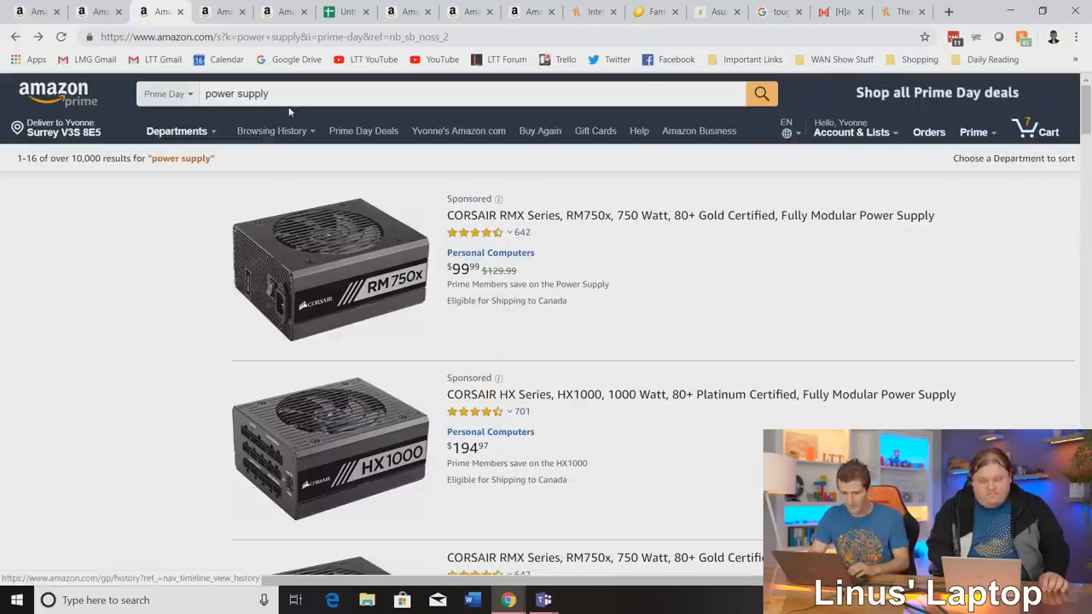
{"action": "type", "text": "case"}
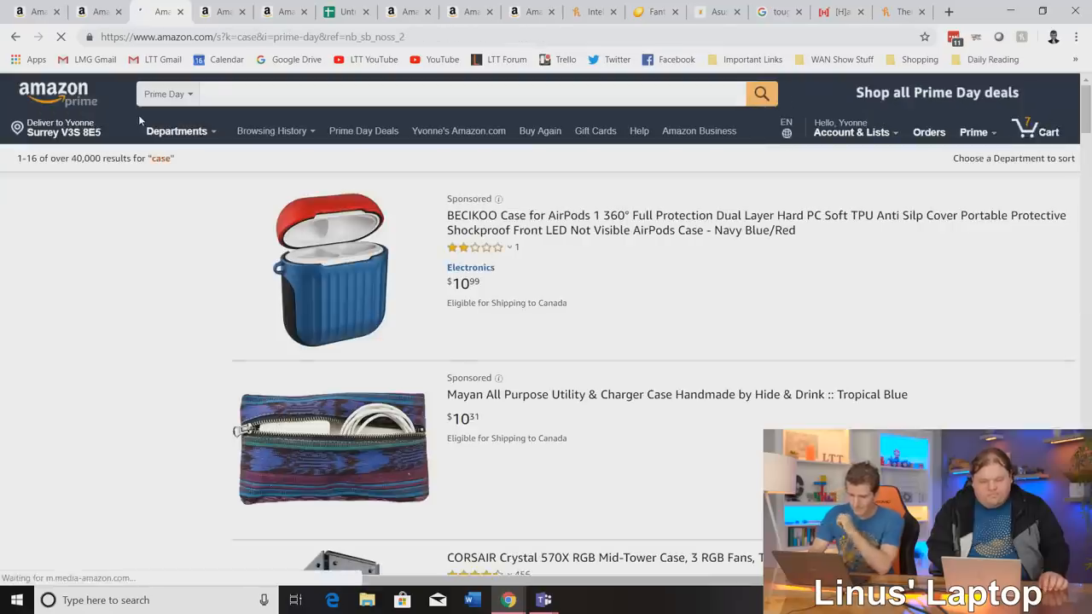
{"action": "type", "text": "case"}
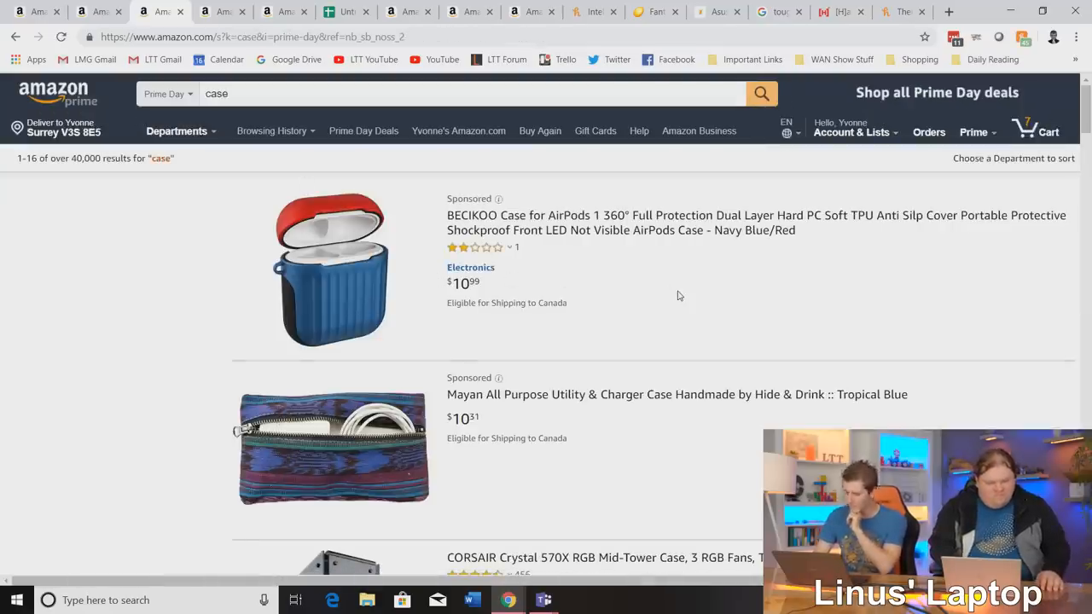
Scroll through the Prime Day 'case' results past AirPods and phone cases.
{"action": "scroll", "scroll_direction": "down", "scroll_amount": 3}
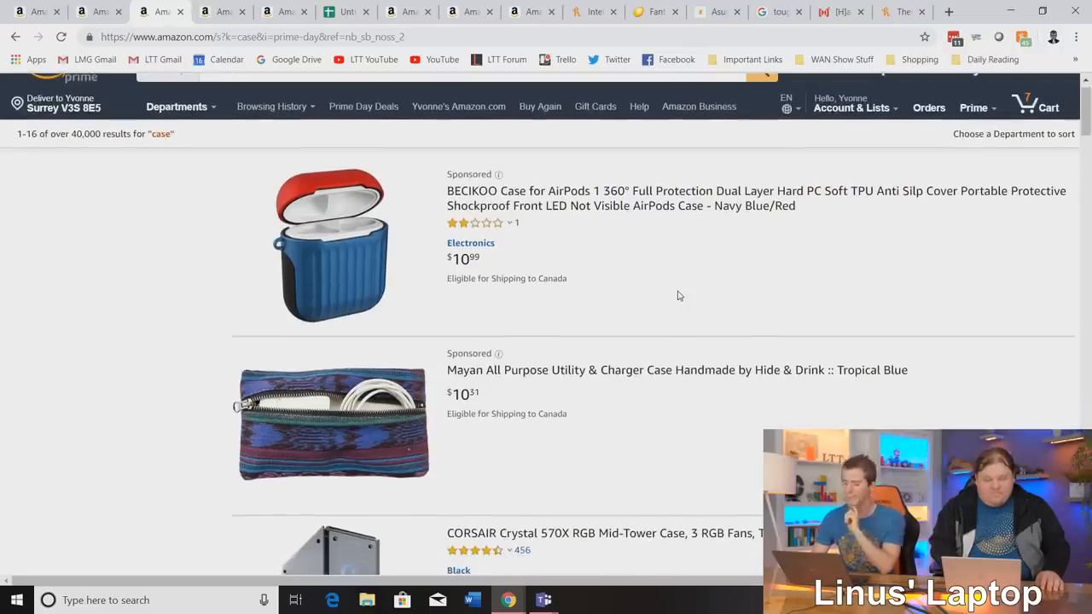
{"action": "scroll", "scroll_direction": "down", "scroll_amount": 3}
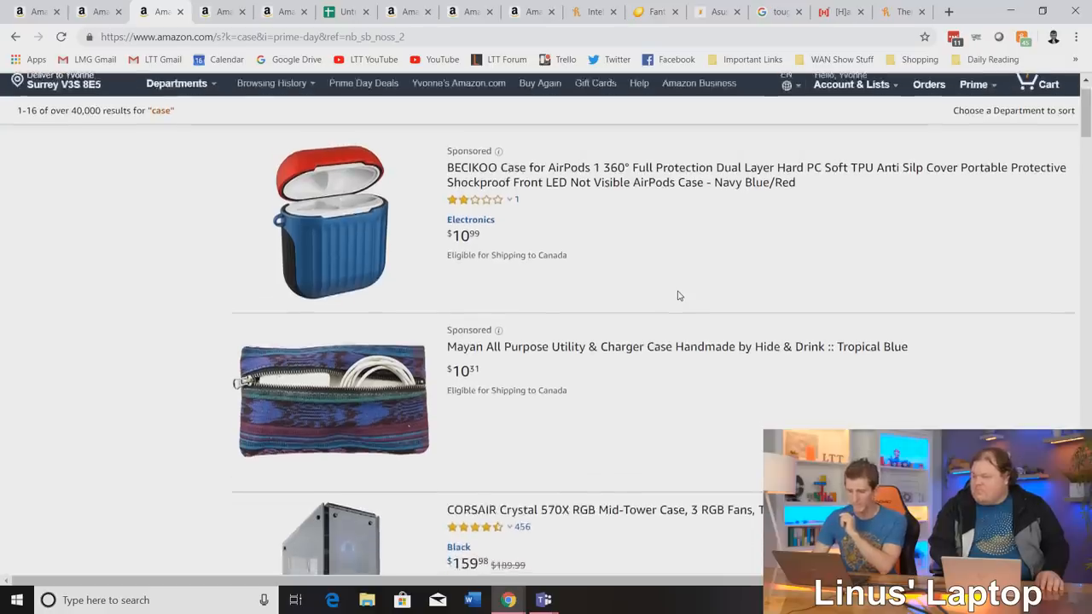
{"action": "scroll", "scroll_direction": "down", "scroll_amount": 3}
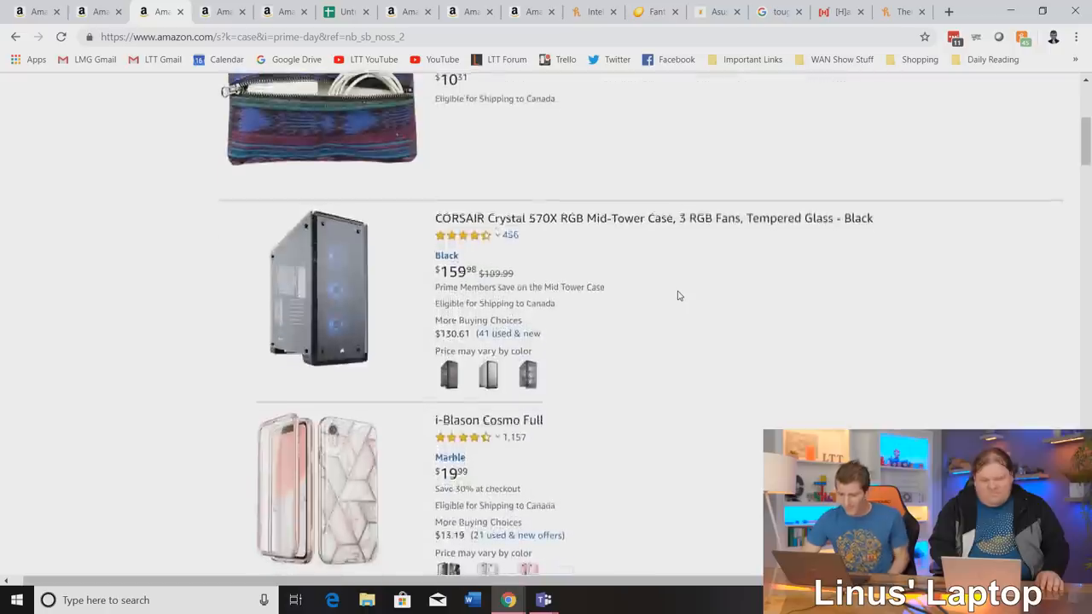
{"action": "scroll", "scroll_direction": "down", "scroll_amount": 3}
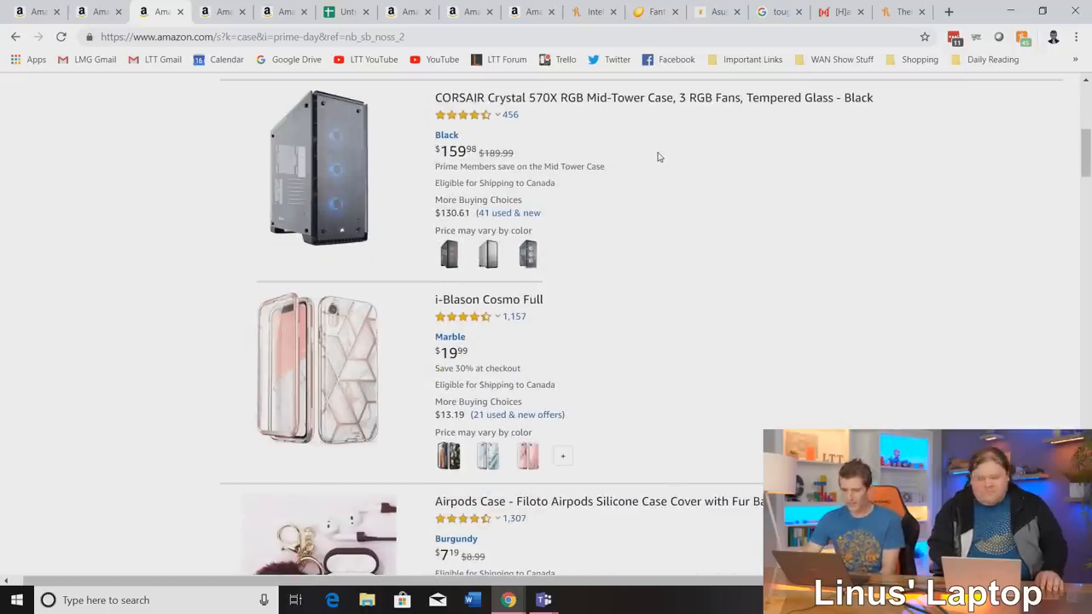
{"action": "scroll", "scroll_direction": "down", "scroll_amount": 3}
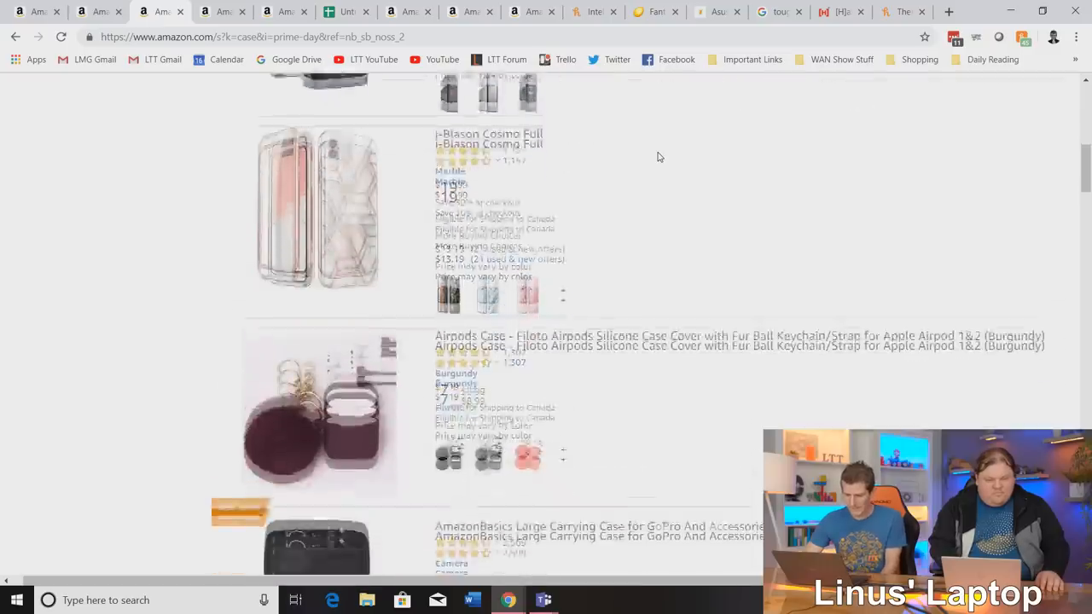
{"action": "scroll", "scroll_direction": "down", "scroll_amount": 3}
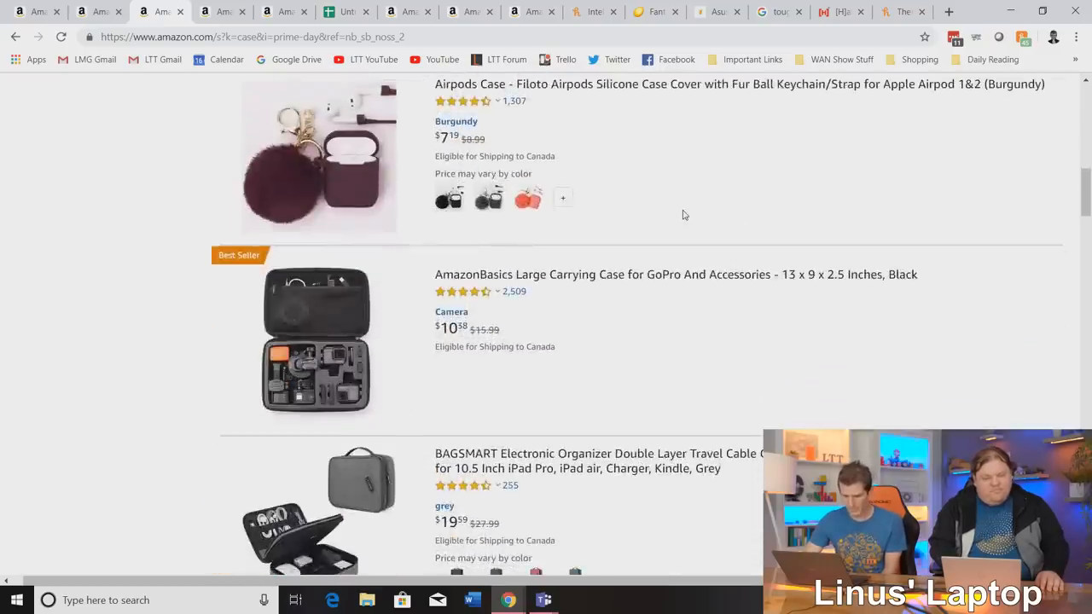
{"action": "scroll", "scroll_direction": "up", "scroll_amount": 3}
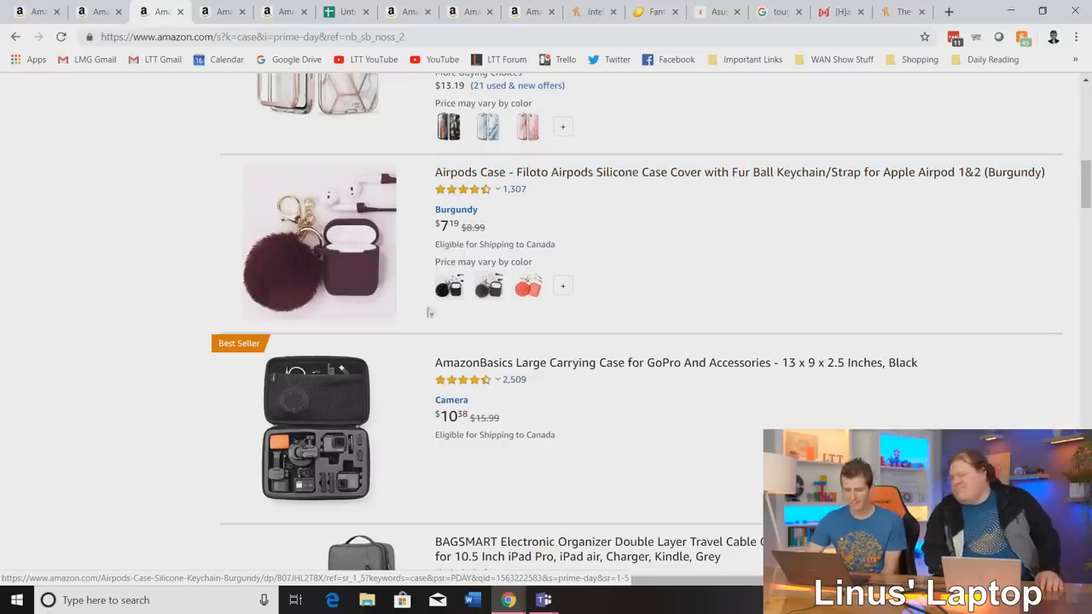
{"action": "scroll", "scroll_direction": "down", "scroll_amount": 3}
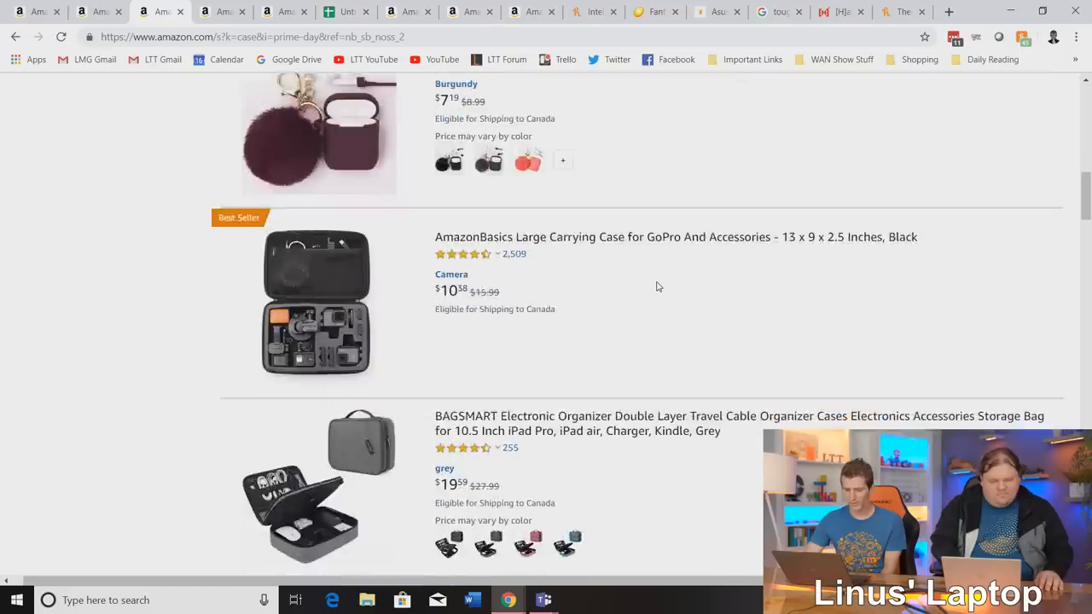
{"action": "scroll", "scroll_direction": "down", "scroll_amount": 3}
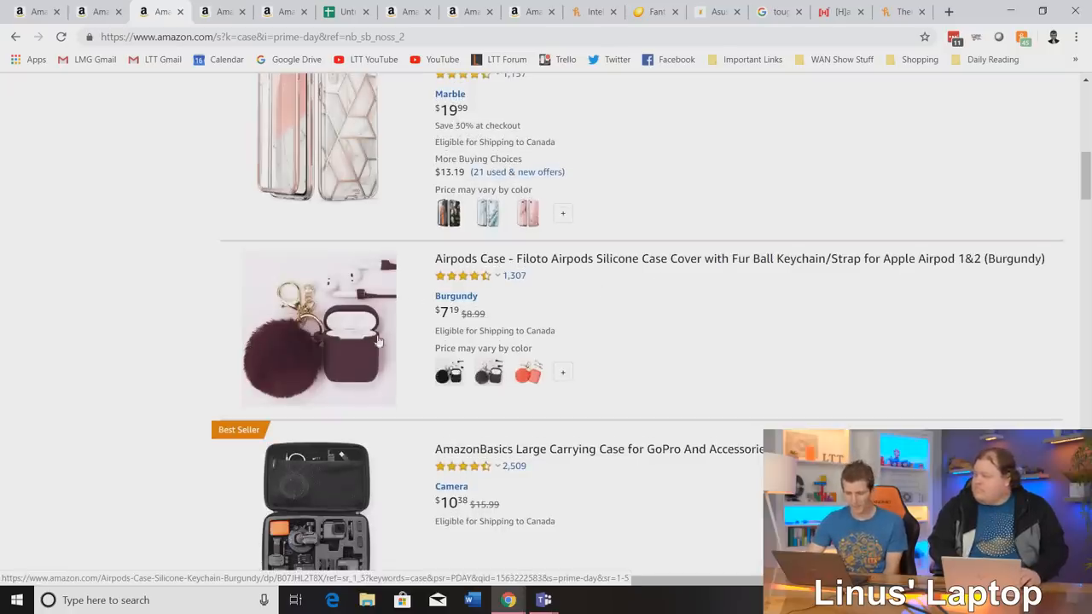
{"action": "scroll", "scroll_direction": "down", "scroll_amount": 3}
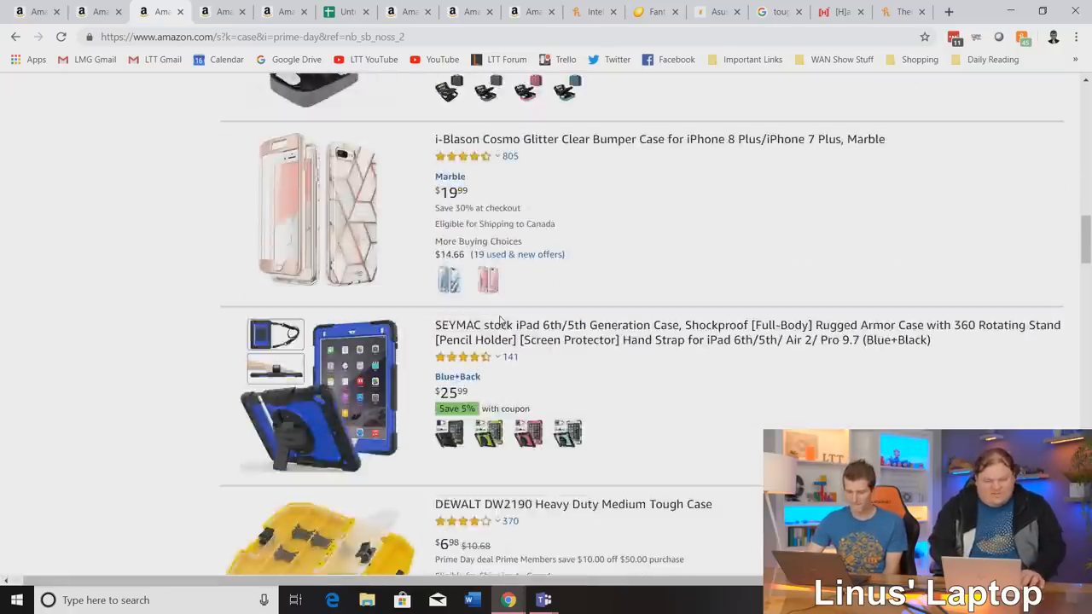
{"action": "scroll", "scroll_direction": "down", "scroll_amount": 3}
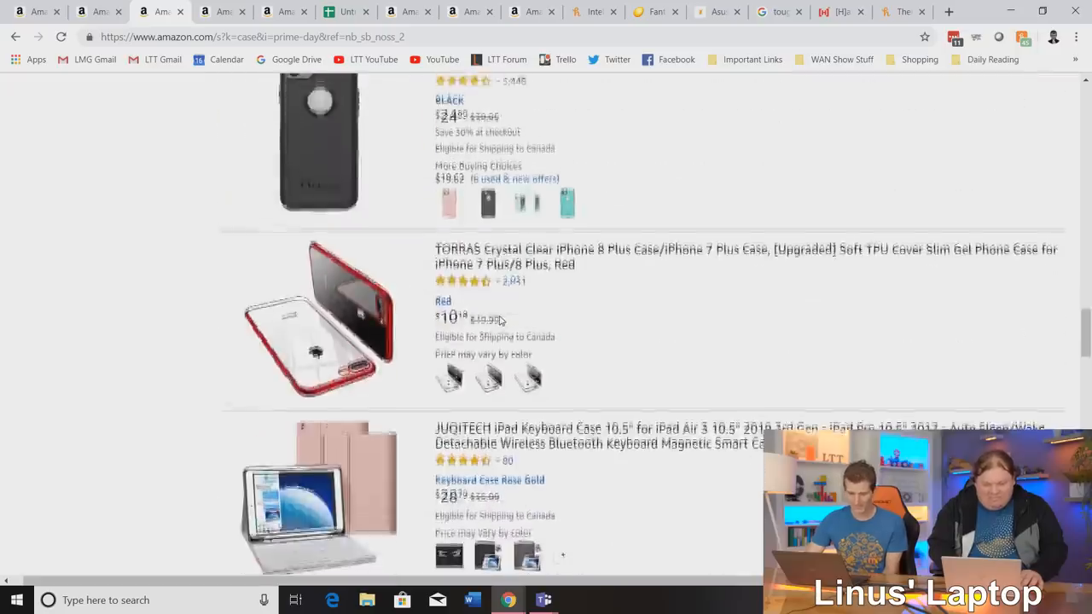
{"action": "scroll", "scroll_direction": "down", "scroll_amount": 3}
{"action": "type", "text": "computer case"}
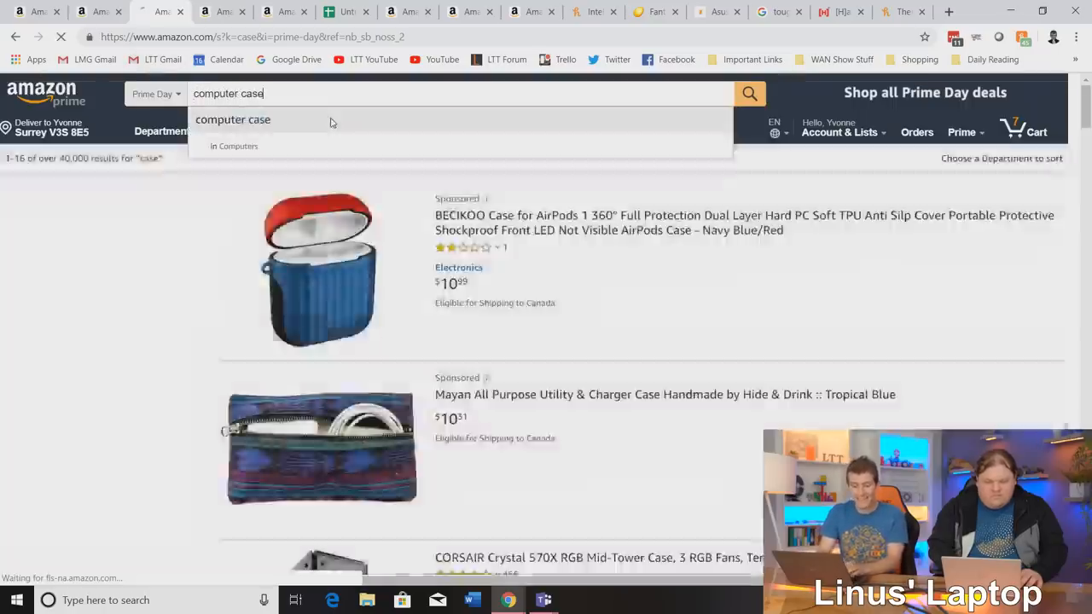
Search 'computer case' and scroll to the NZXT H700 ($99.99) and Carbide 275R ($89.99).
{"action": "left_click", "coordinate": [232, 120]}
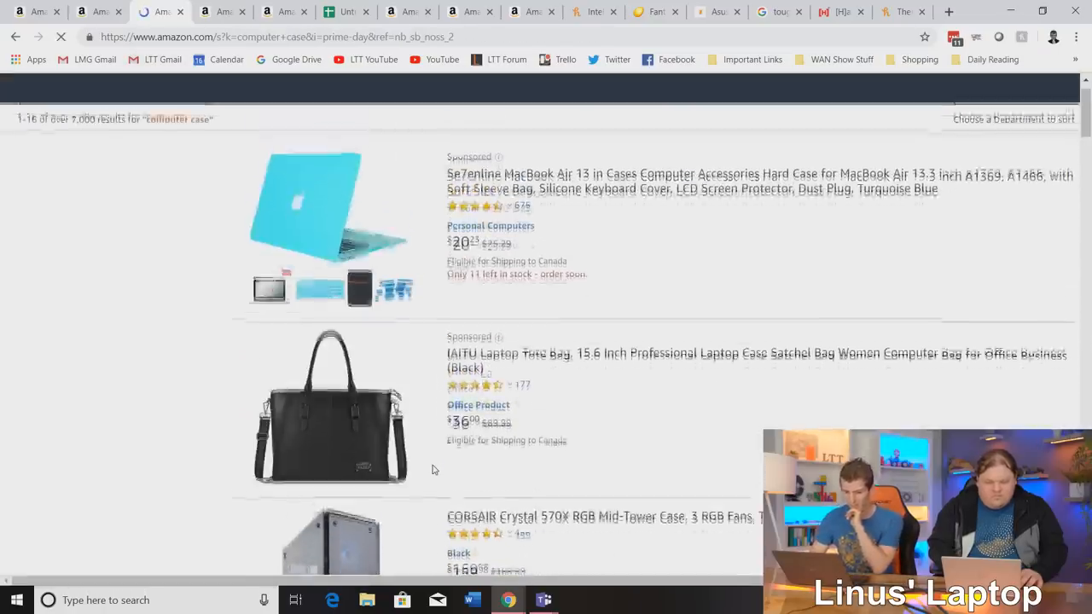
{"action": "scroll", "scroll_direction": "down", "scroll_amount": 3}
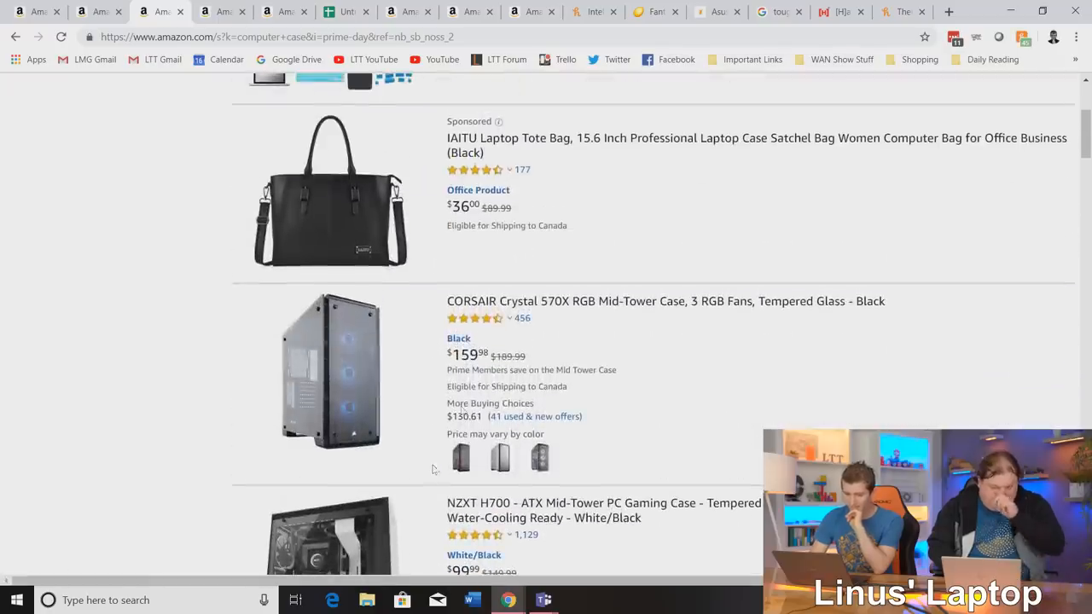
{"action": "scroll", "scroll_direction": "down", "scroll_amount": 3}
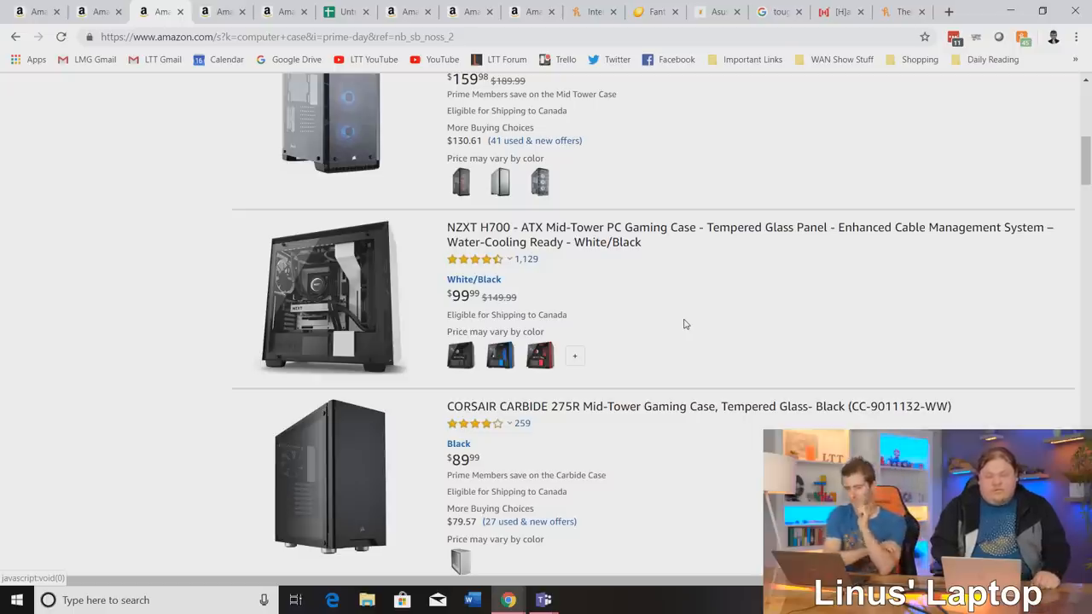
{"action": "mouse_move", "coordinate": [598, 227]}
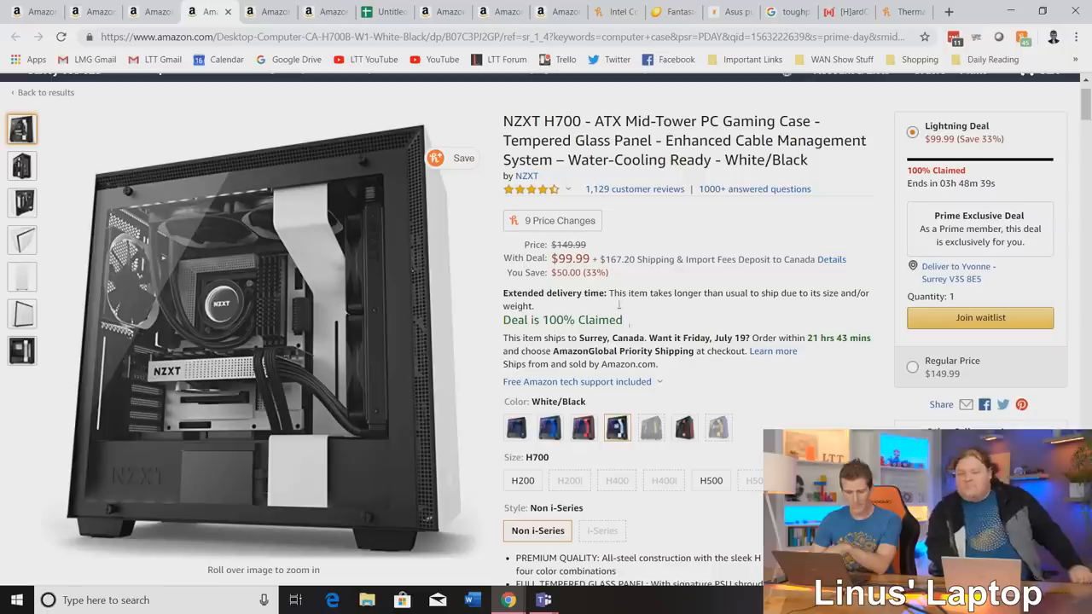
Check Honey's NZXT H700 price history ($99.99 latest), then return to the case results.
{"action": "left_click", "coordinate": [553, 220]}
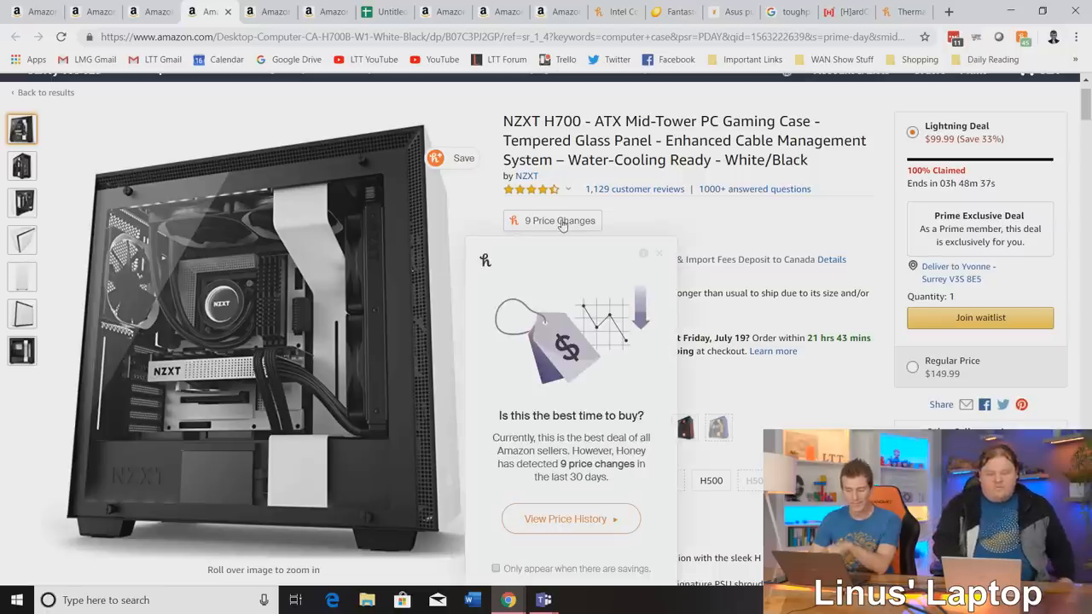
{"action": "left_click", "coordinate": [570, 519]}
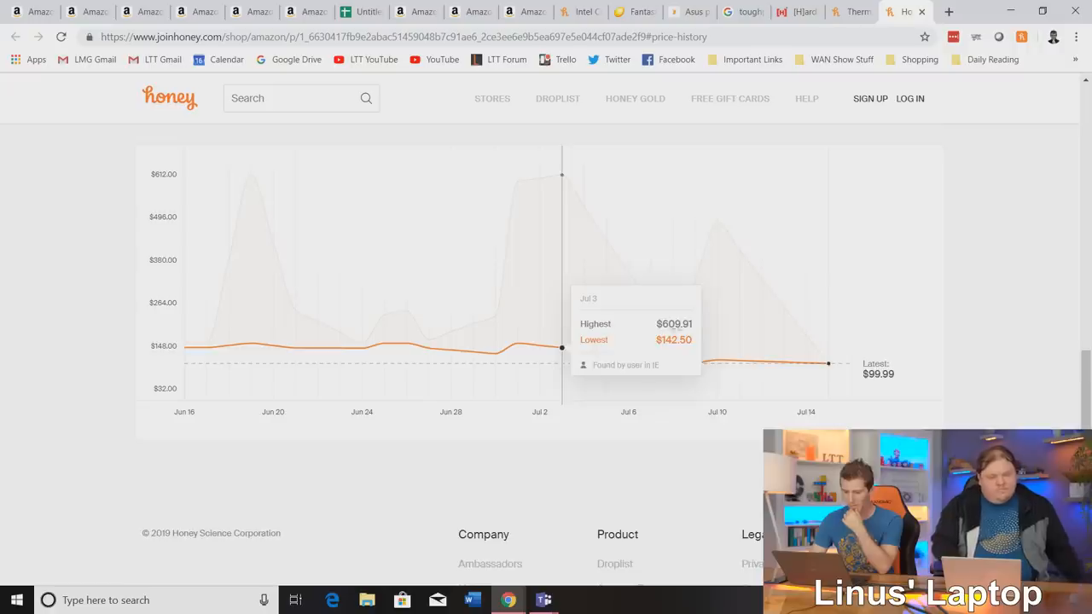
{"action": "scroll", "scroll_direction": "down", "scroll_amount": 3}
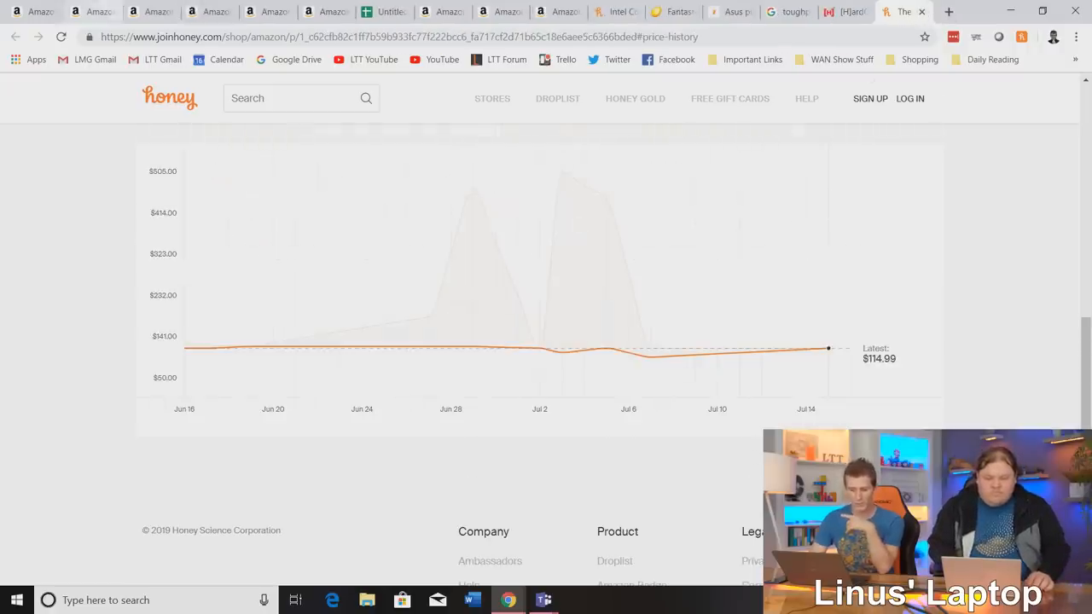
{"action": "left_click", "coordinate": [149, 11]}
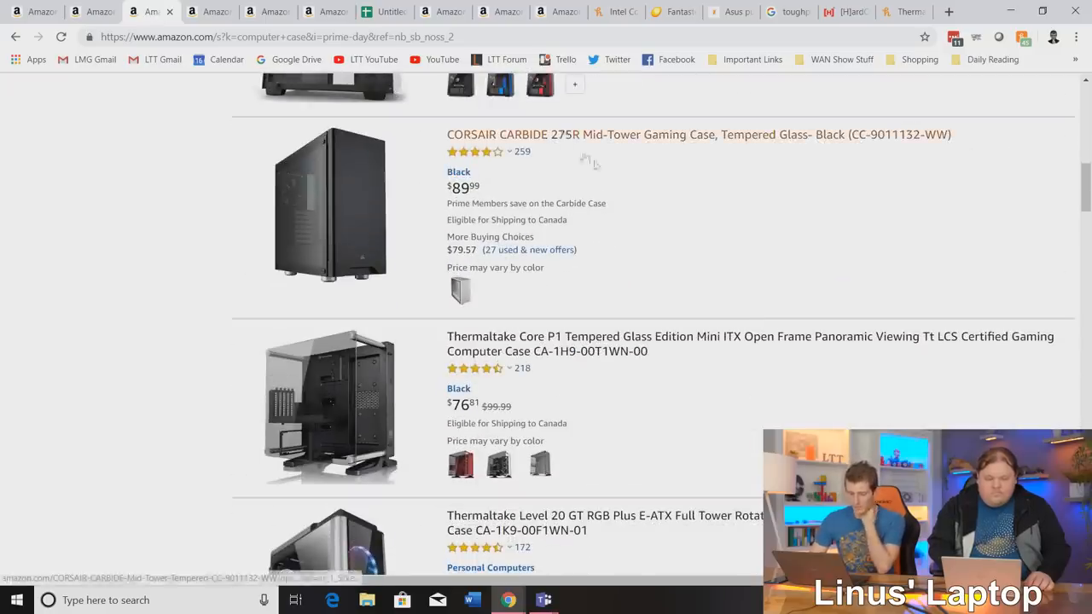
Scroll to the bottom of the computer case results and go to page 2.
{"action": "scroll", "scroll_direction": "down", "scroll_amount": 3}
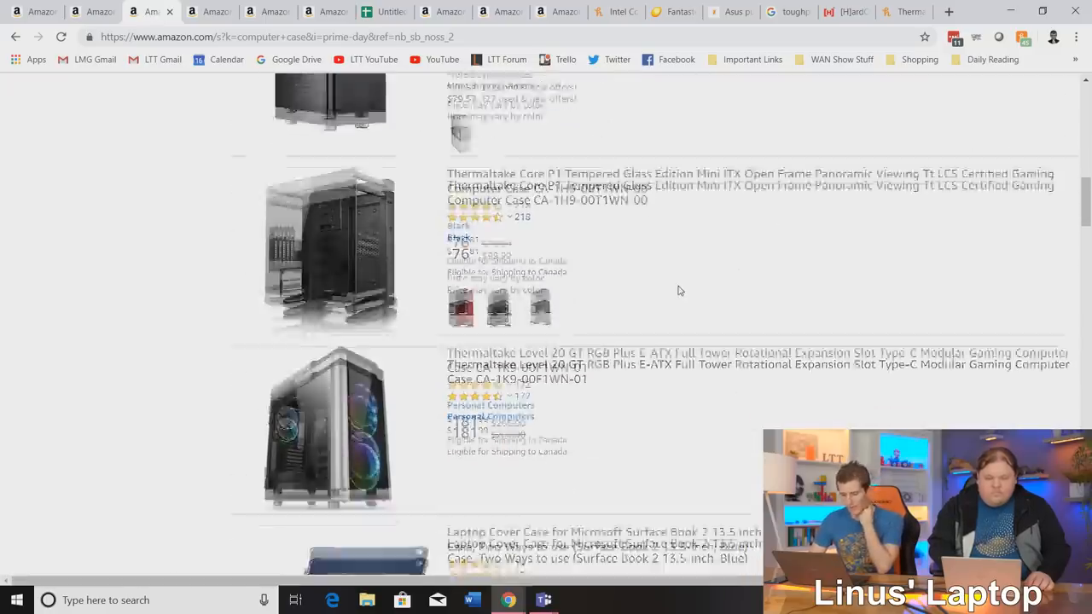
{"action": "scroll", "scroll_direction": "down", "scroll_amount": 3}
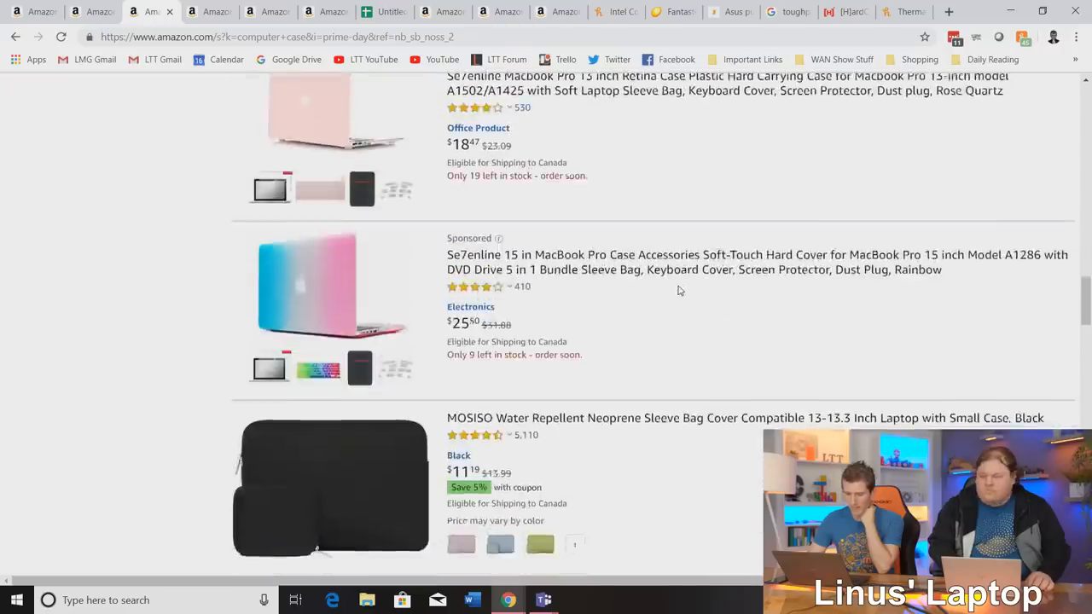
{"action": "scroll", "scroll_direction": "down", "scroll_amount": 3}
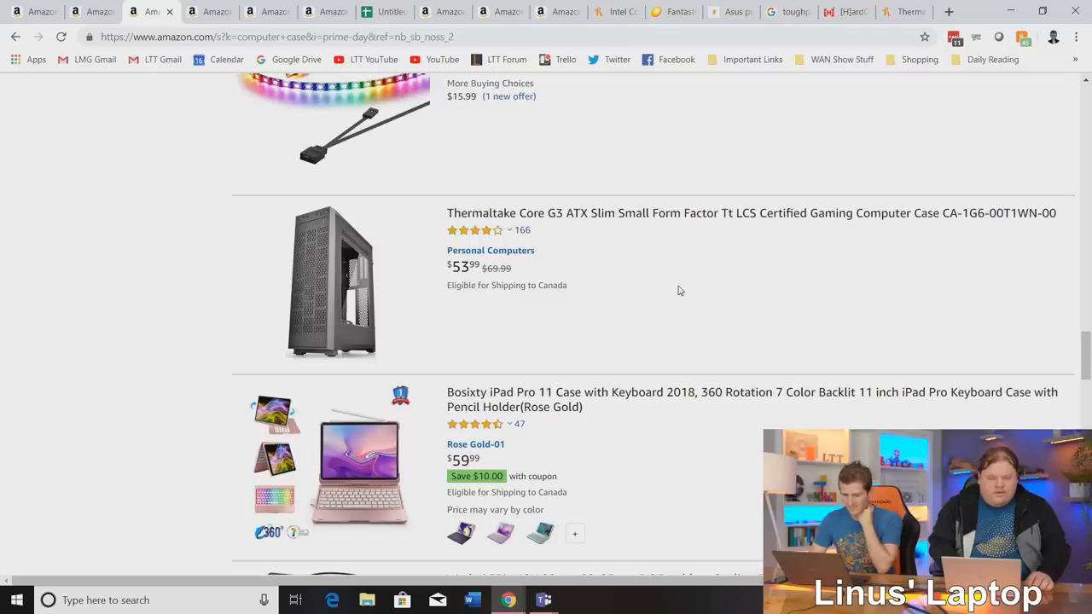
{"action": "scroll", "scroll_direction": "down", "scroll_amount": 3}
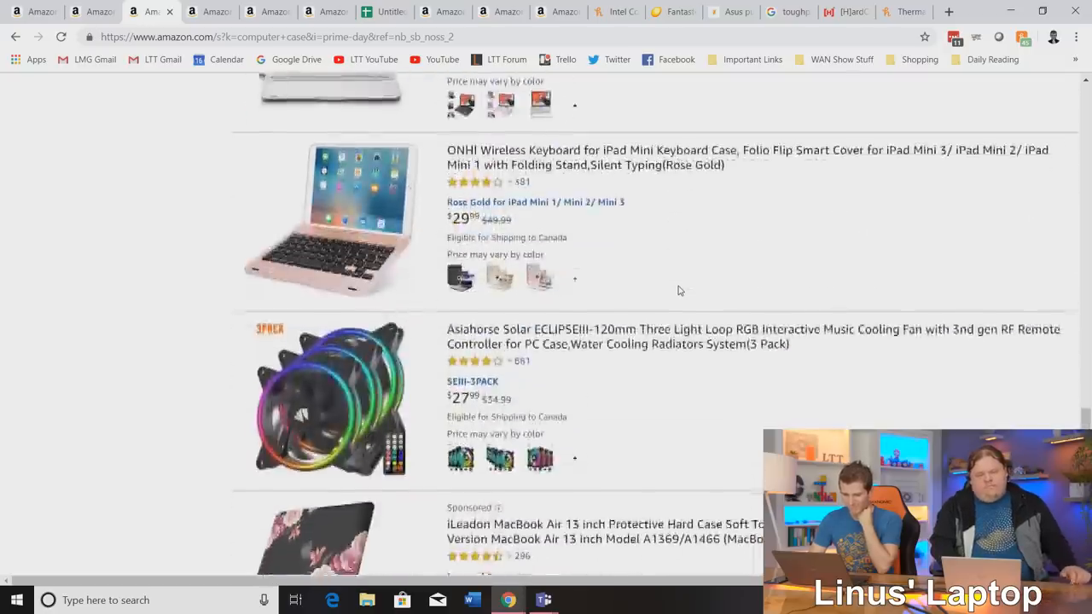
{"action": "scroll", "scroll_direction": "down", "scroll_amount": 3}
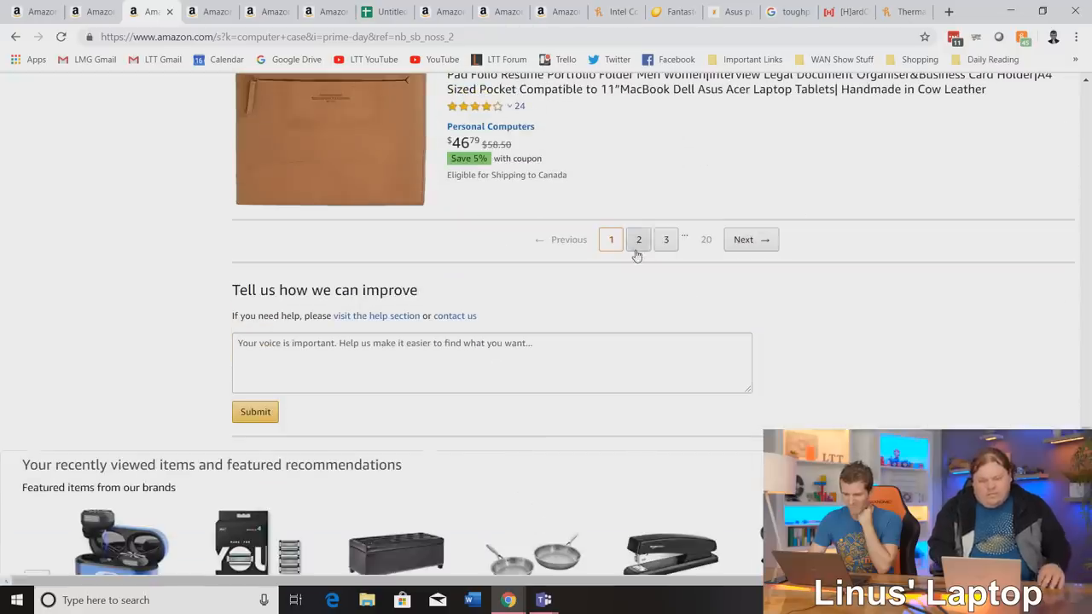
{"action": "left_click", "coordinate": [638, 239]}
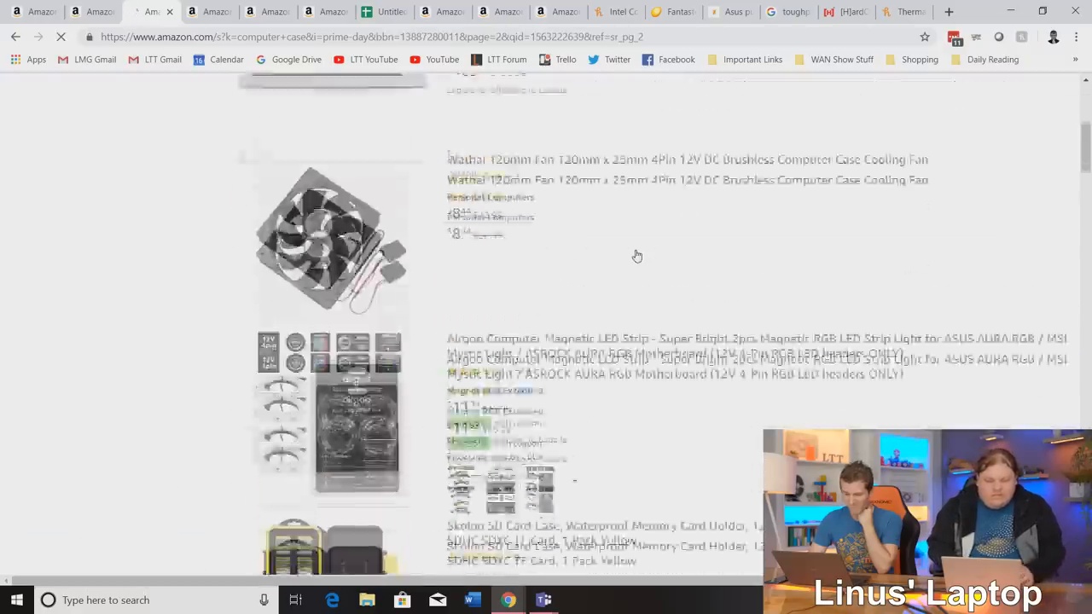
Browse page 2 past a SkyTech desktop, Samsung T5 SSD and RGB fans.
{"action": "scroll", "scroll_direction": "down", "scroll_amount": 3}
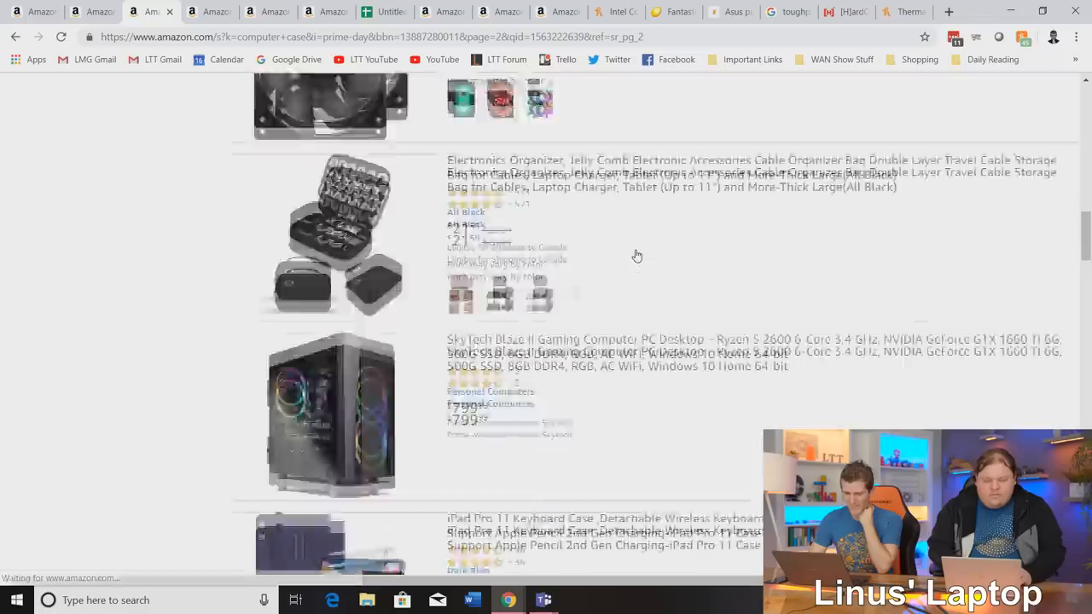
{"action": "scroll", "scroll_direction": "down", "scroll_amount": 3}
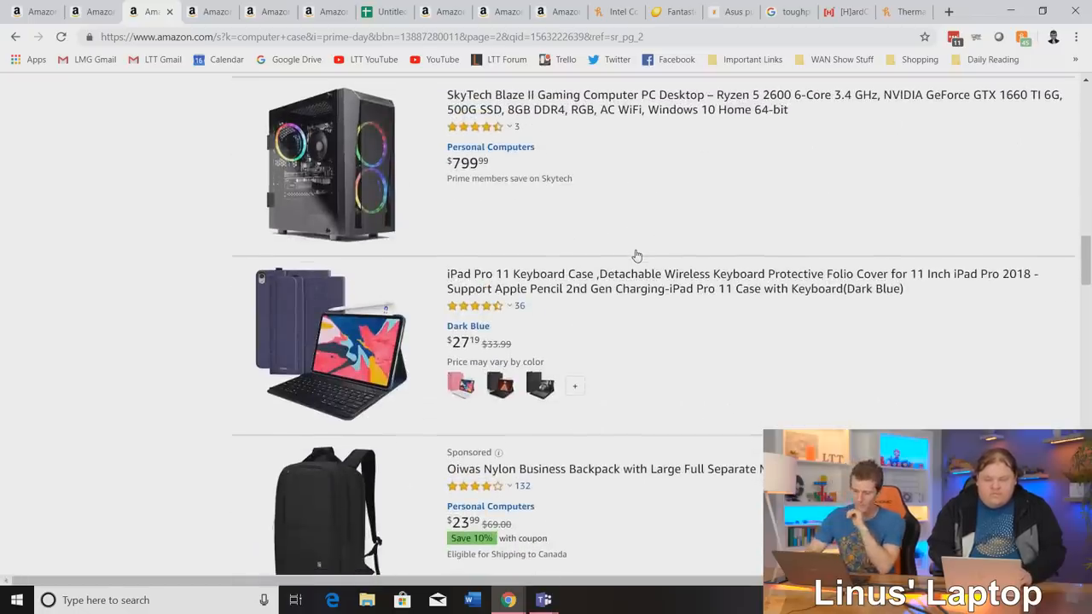
{"action": "scroll", "scroll_direction": "down", "scroll_amount": 3}
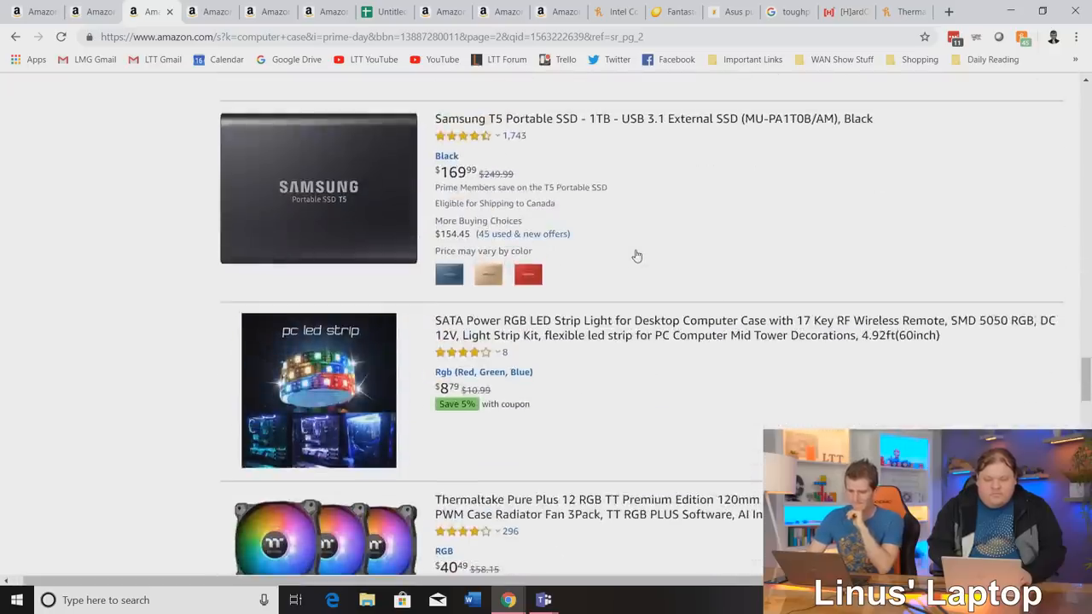
{"action": "scroll", "scroll_direction": "down", "scroll_amount": 3}
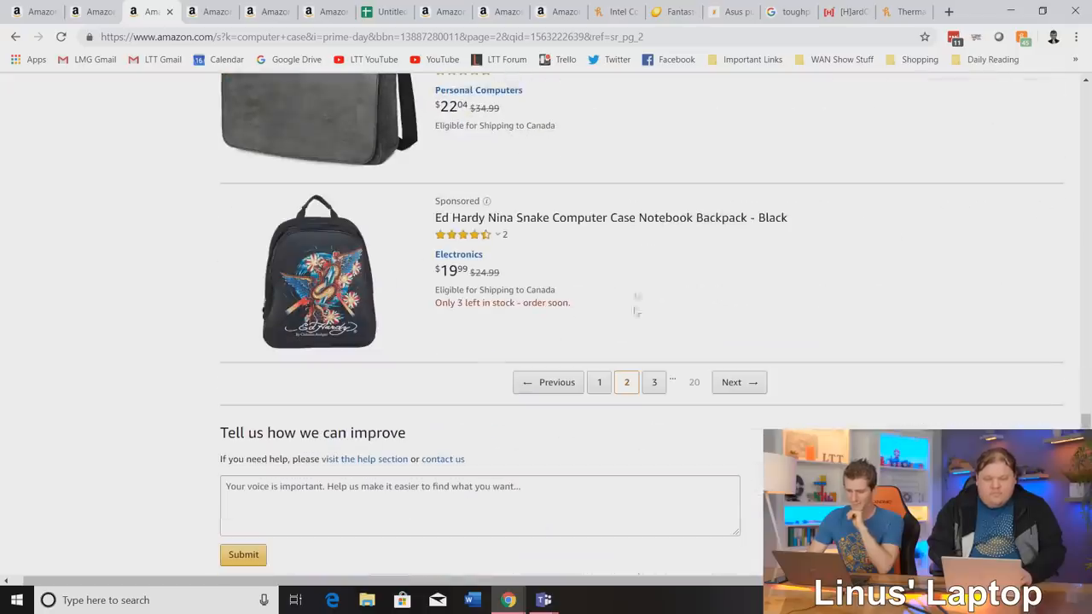
{"action": "mouse_move", "coordinate": [574, 220]}
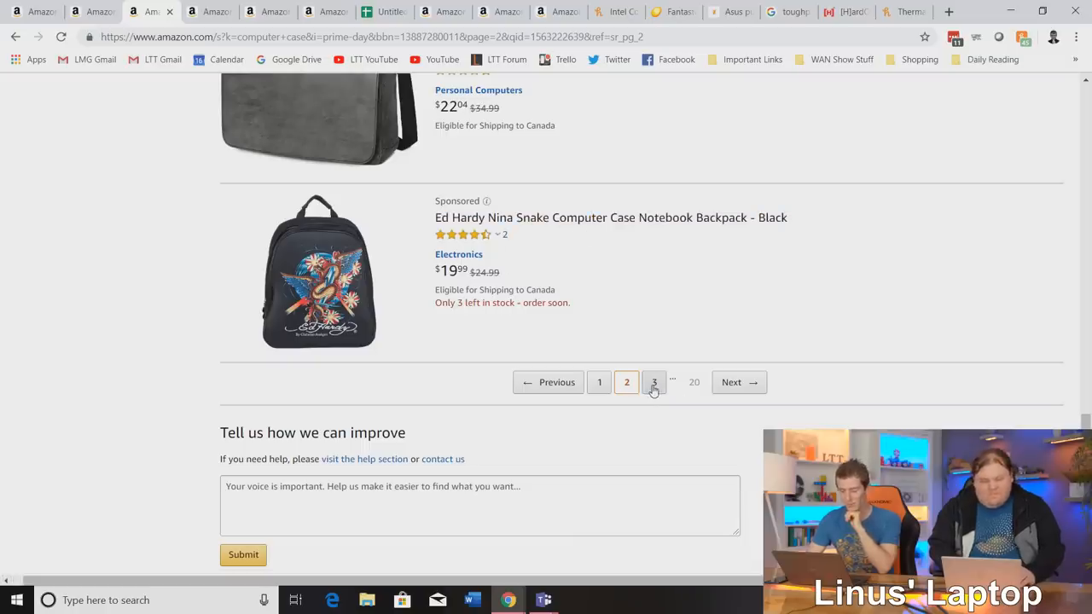
{"action": "left_click", "coordinate": [654, 383]}
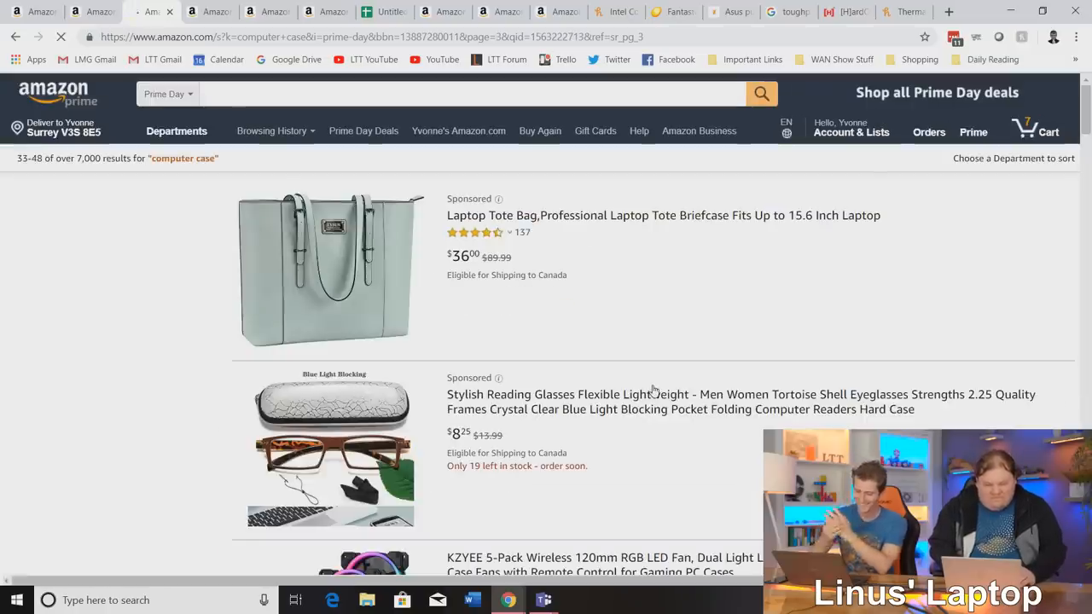
{"action": "scroll", "scroll_direction": "down", "scroll_amount": 3}
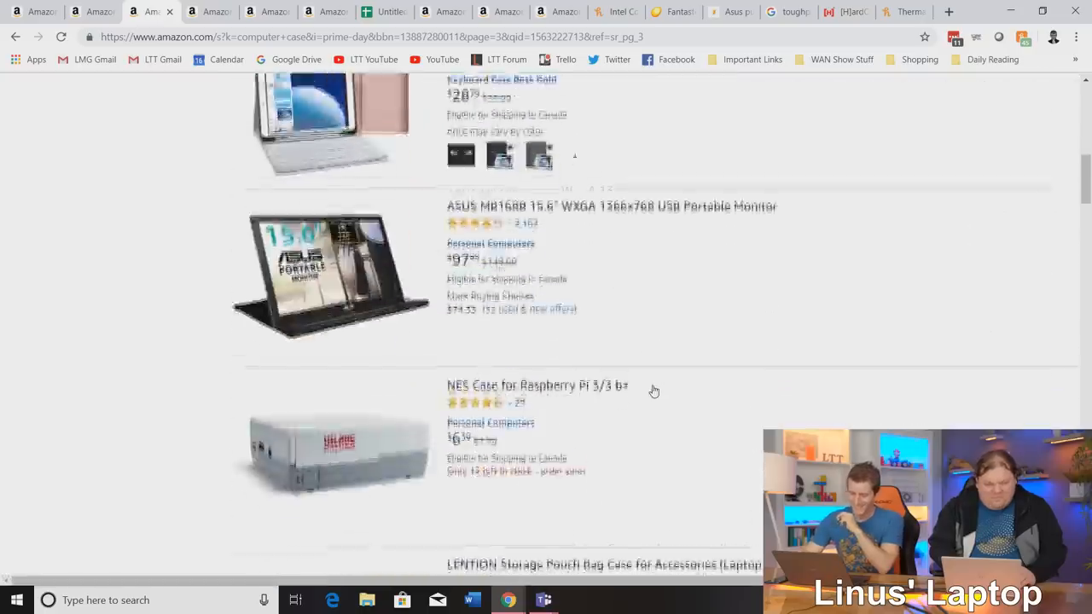
{"action": "scroll", "scroll_direction": "down", "scroll_amount": 3}
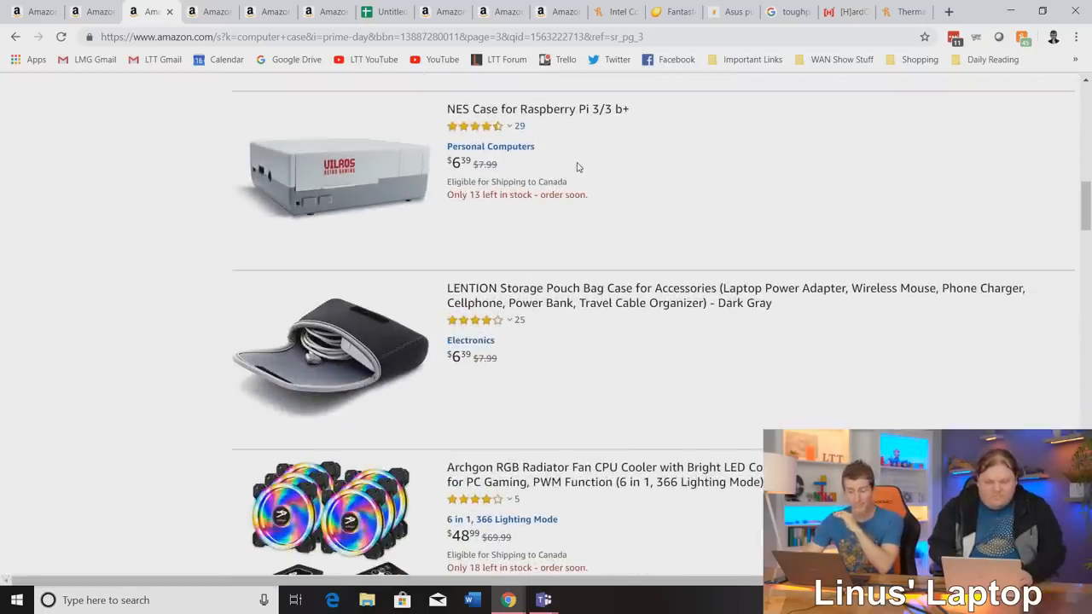
{"action": "scroll", "scroll_direction": "down", "scroll_amount": 3}
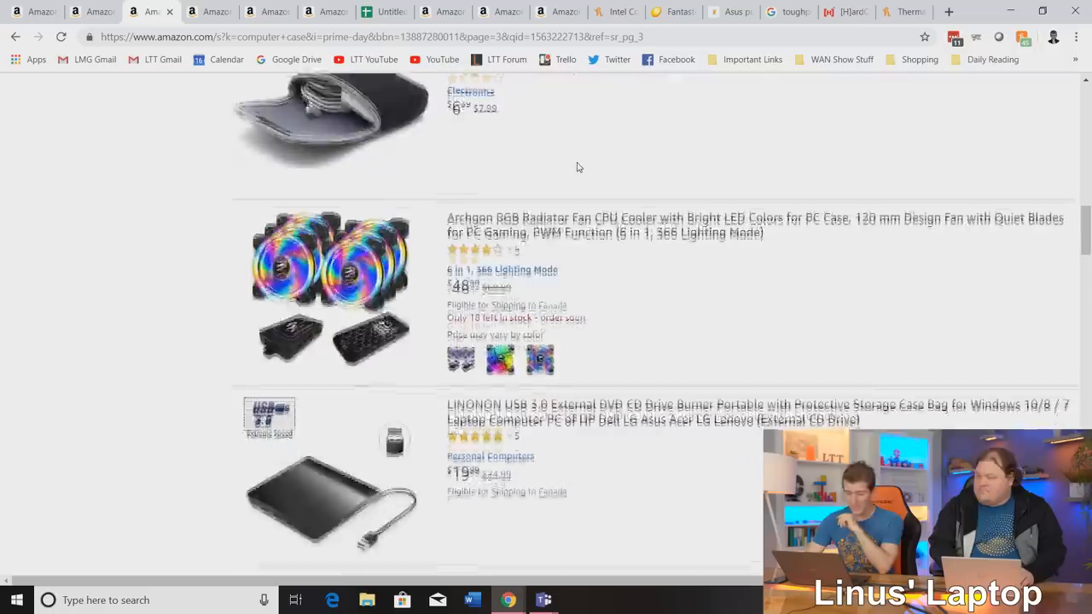
{"action": "scroll", "scroll_direction": "down", "scroll_amount": 3}
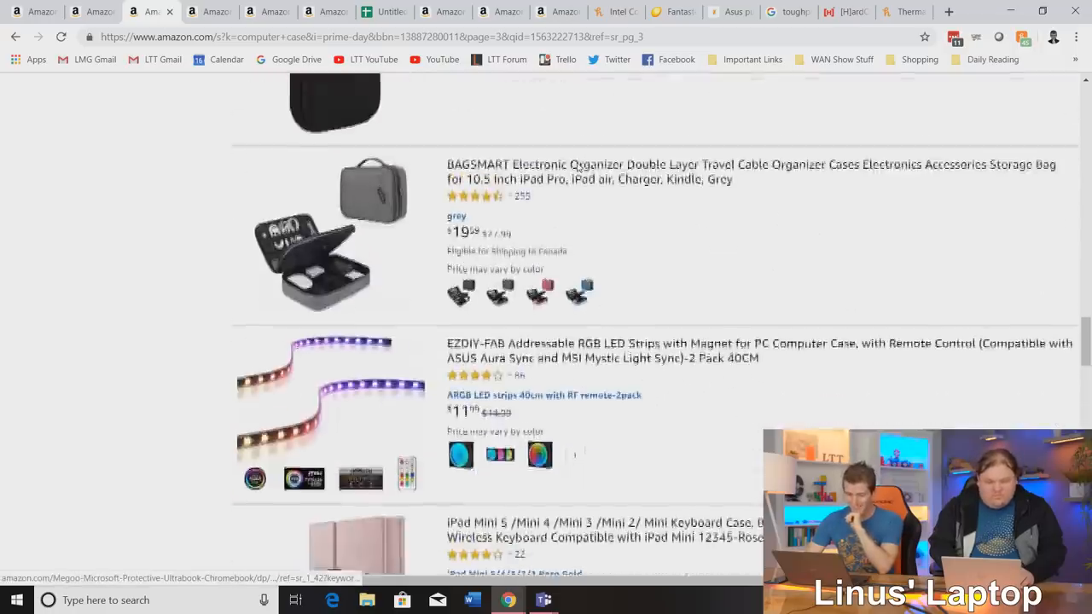
{"action": "scroll", "scroll_direction": "down", "scroll_amount": 3}
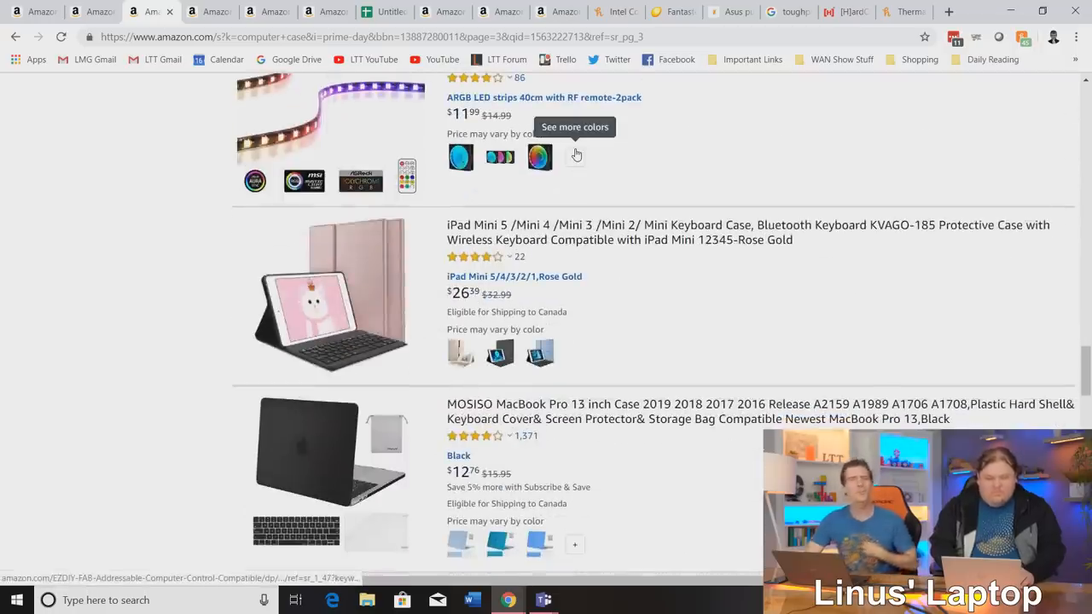
{"action": "scroll", "scroll_direction": "down", "scroll_amount": 3}
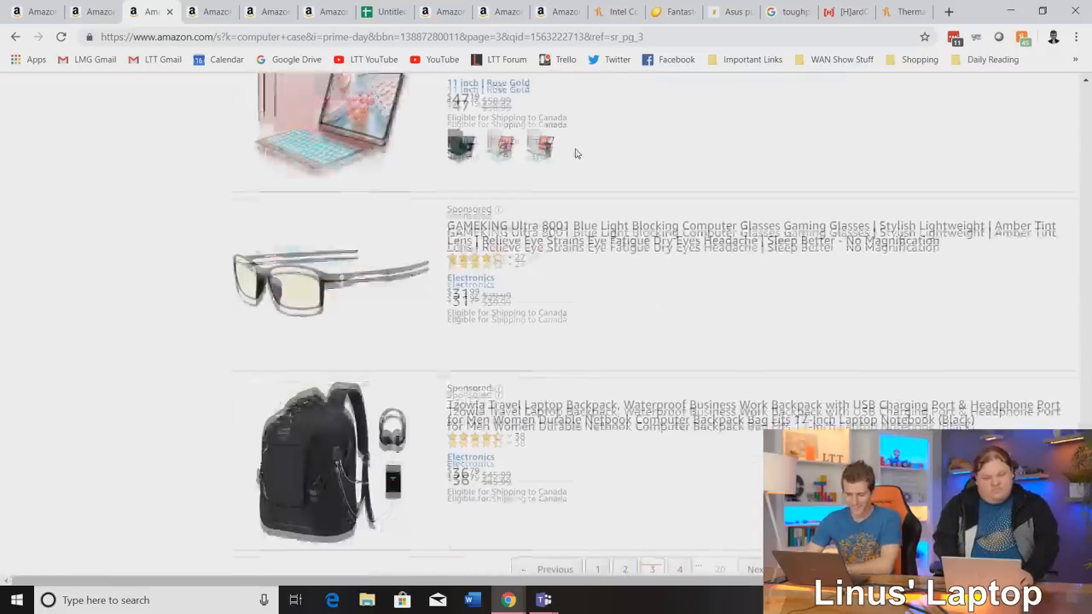
{"action": "scroll", "scroll_direction": "down", "scroll_amount": 3}
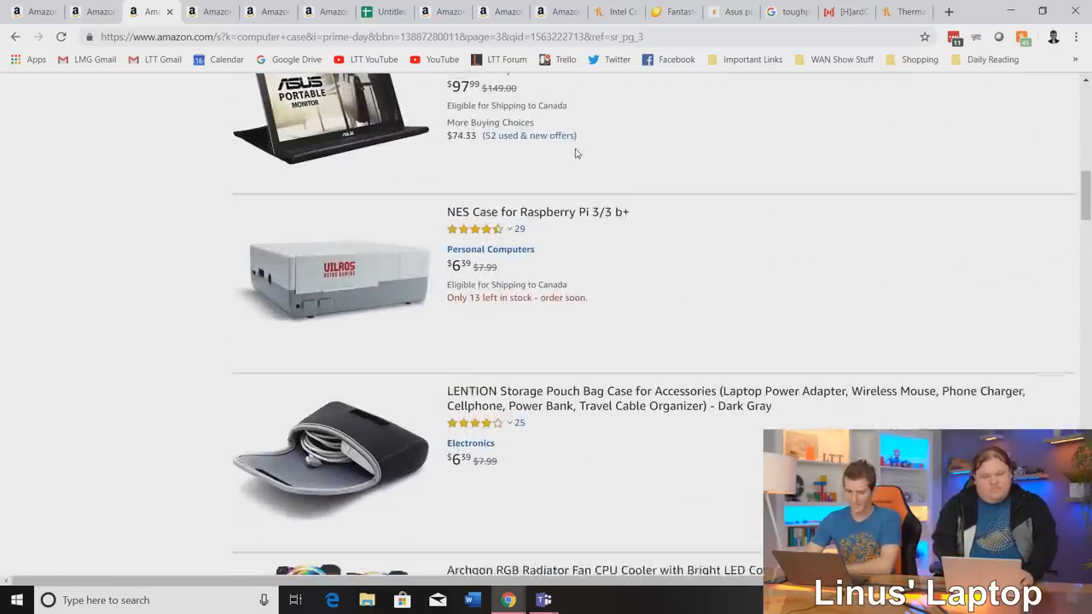
{"action": "scroll", "scroll_direction": "down", "scroll_amount": 3}
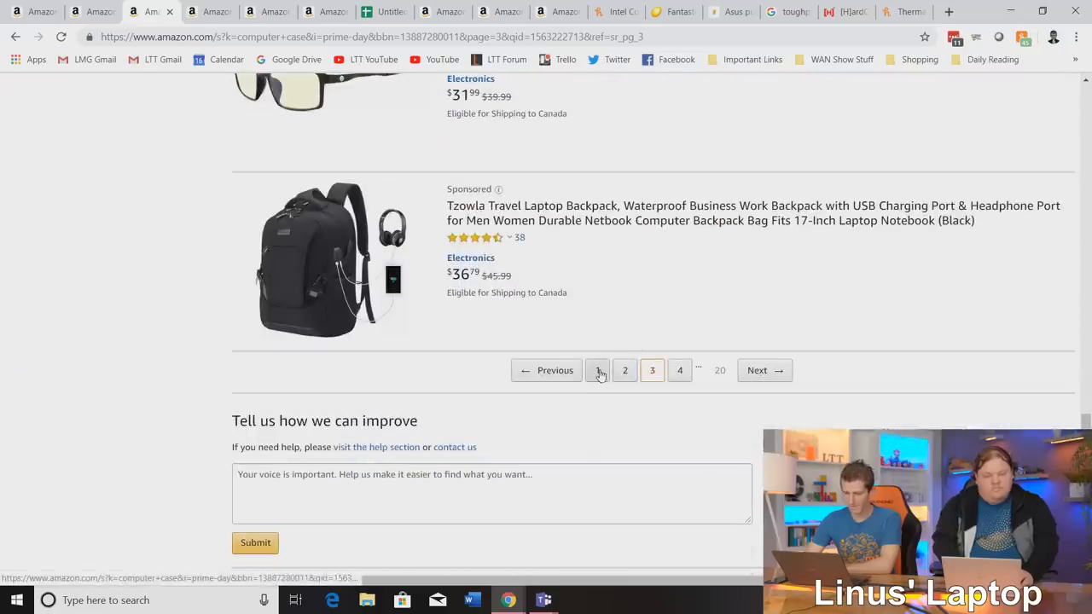
Return to results page 1 and open the Thermaltake Core G3 listing, a $53.99 Lightning Deal.
{"action": "left_click", "coordinate": [597, 371]}
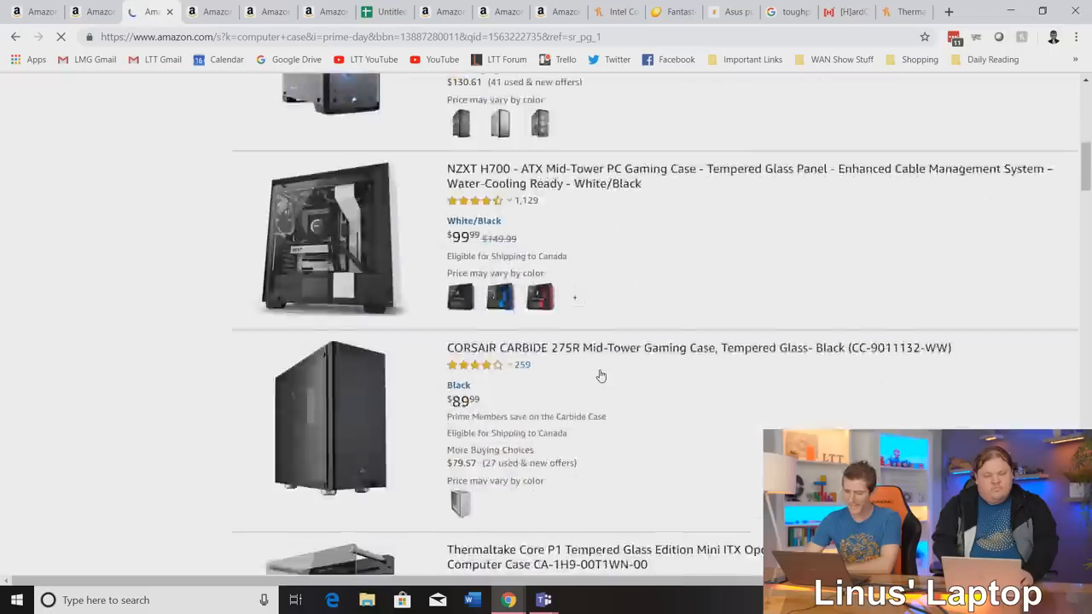
{"action": "scroll", "scroll_direction": "down", "scroll_amount": 3}
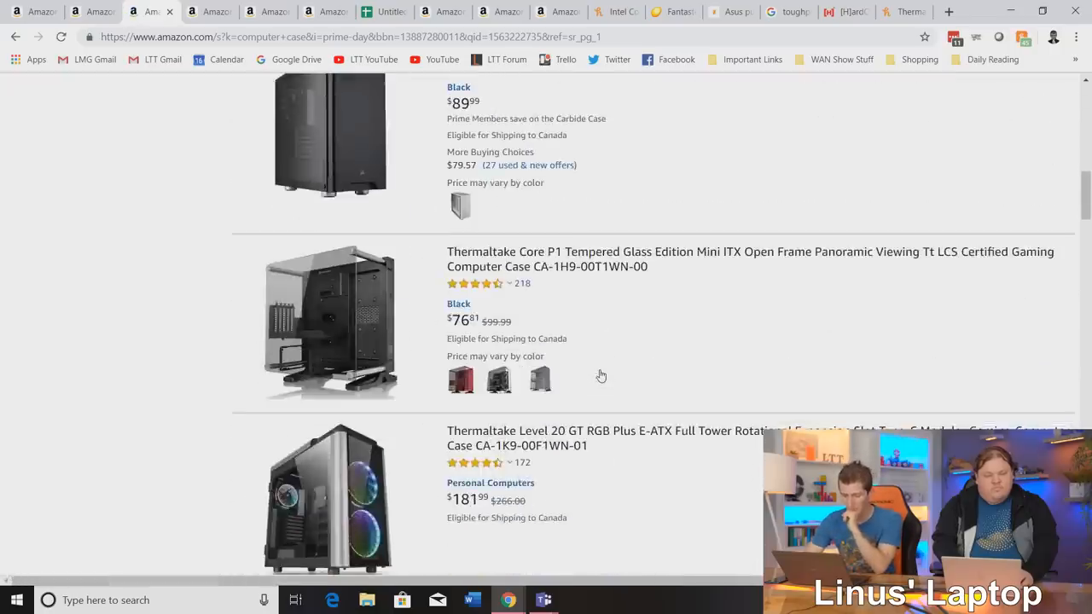
{"action": "scroll", "scroll_direction": "down", "scroll_amount": 3}
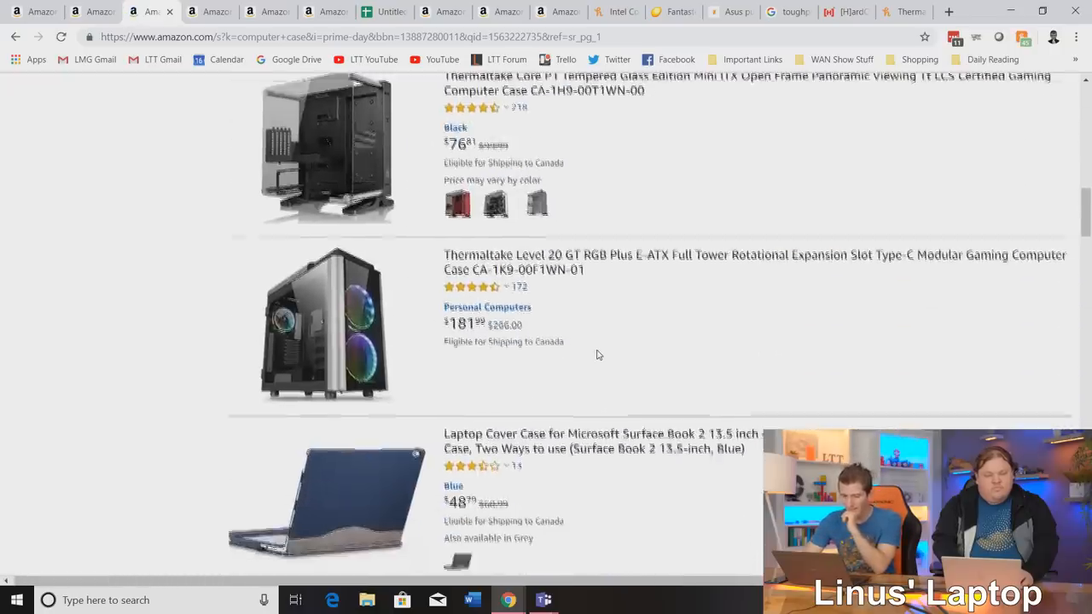
{"action": "scroll", "scroll_direction": "down", "scroll_amount": 3}
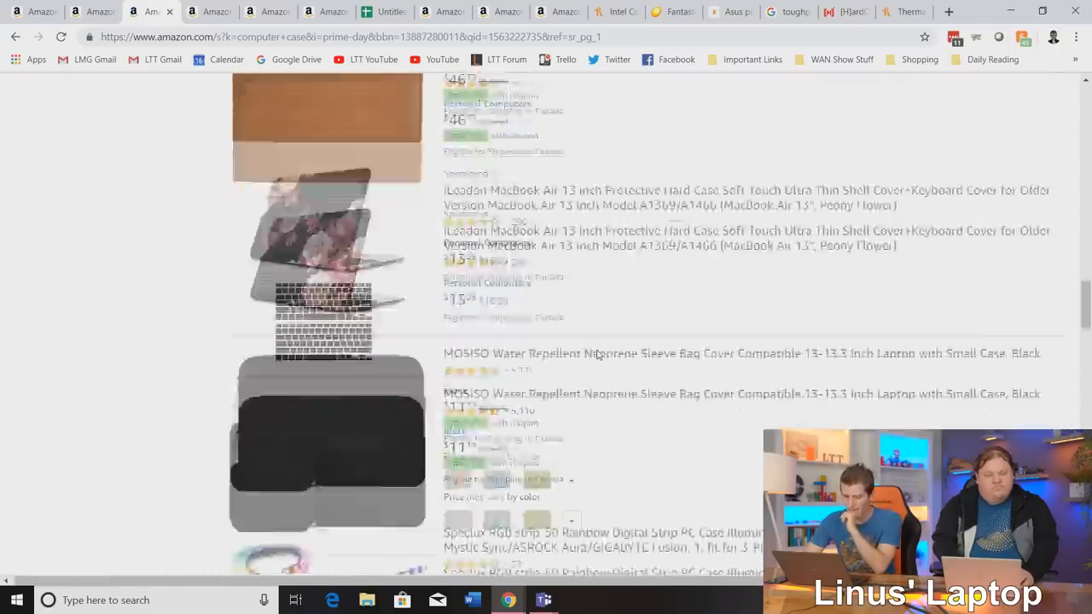
{"action": "scroll", "scroll_direction": "down", "scroll_amount": 3}
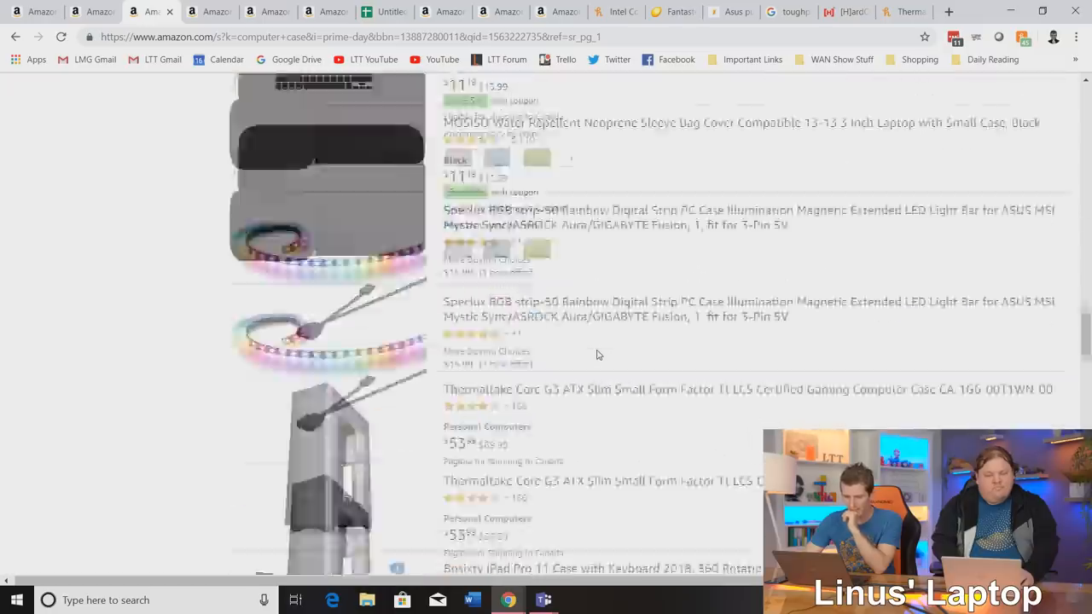
{"action": "scroll", "scroll_direction": "down", "scroll_amount": 3}
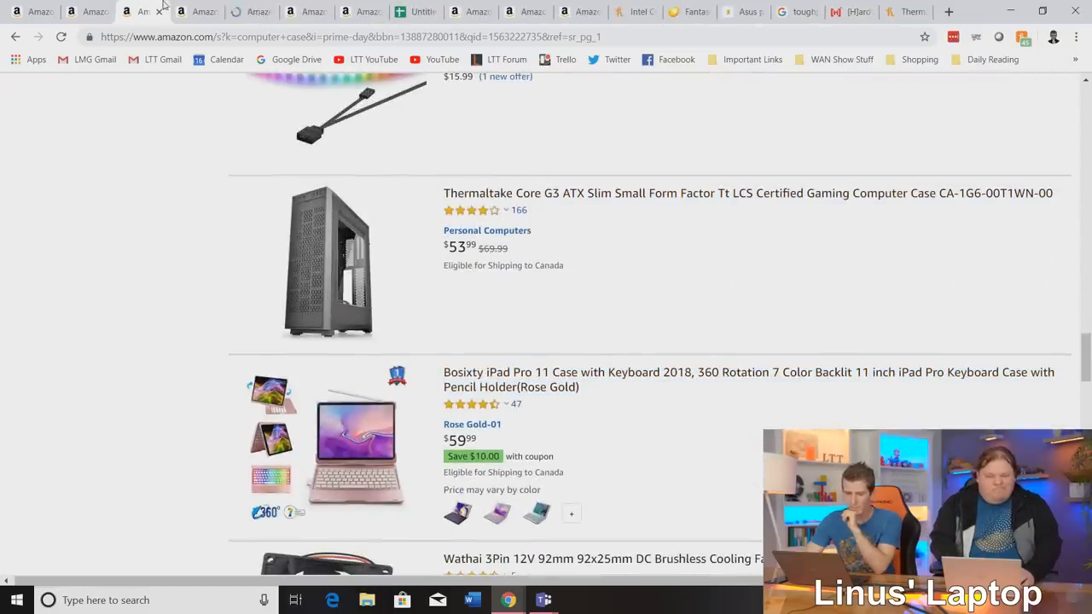
{"action": "left_click", "coordinate": [748, 192]}
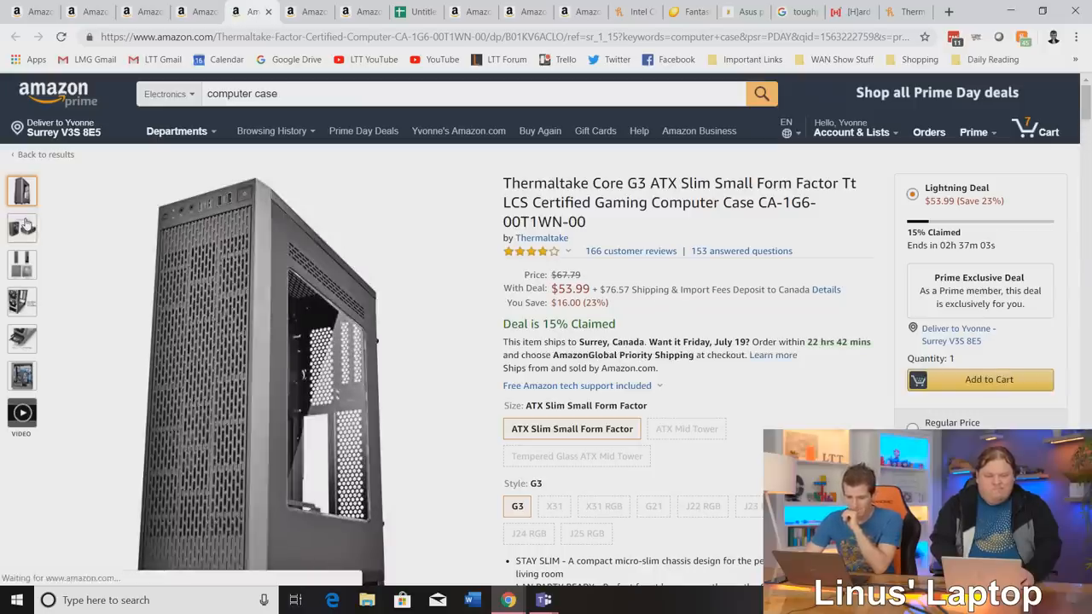
Browse the Core G3's 2-Way Placement Layout photo and feature details.
{"action": "left_click", "coordinate": [21, 226]}
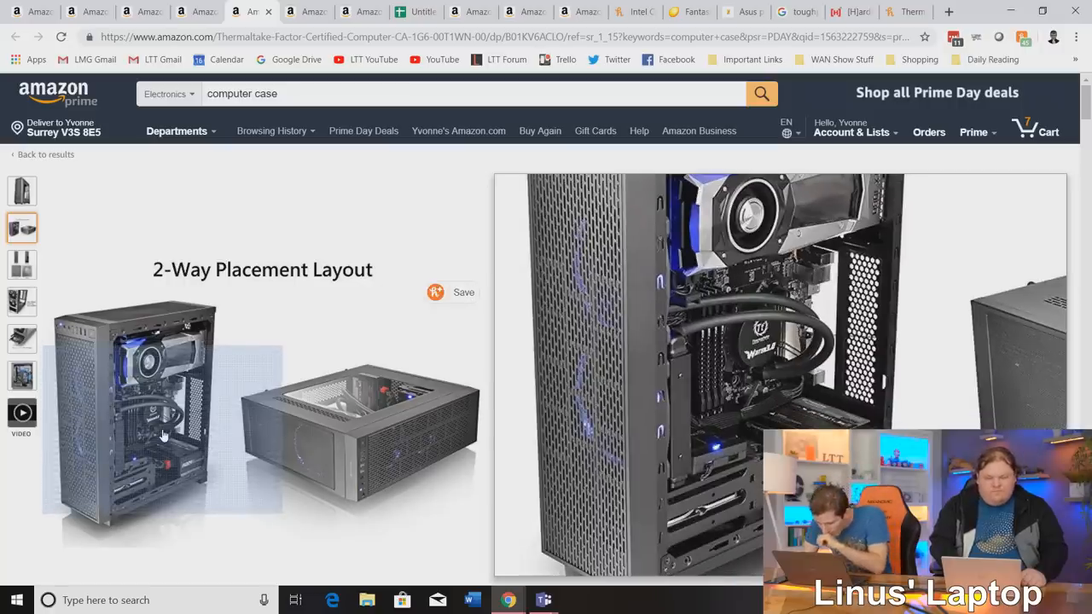
{"action": "scroll", "scroll_direction": "down", "scroll_amount": 3}
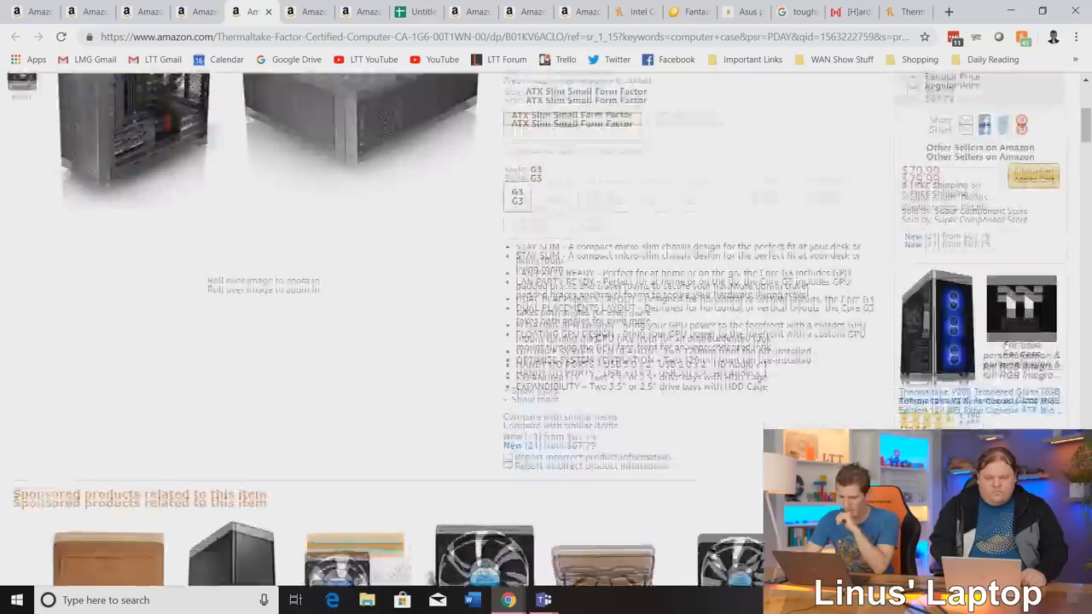
{"action": "scroll", "scroll_direction": "down", "scroll_amount": 3}
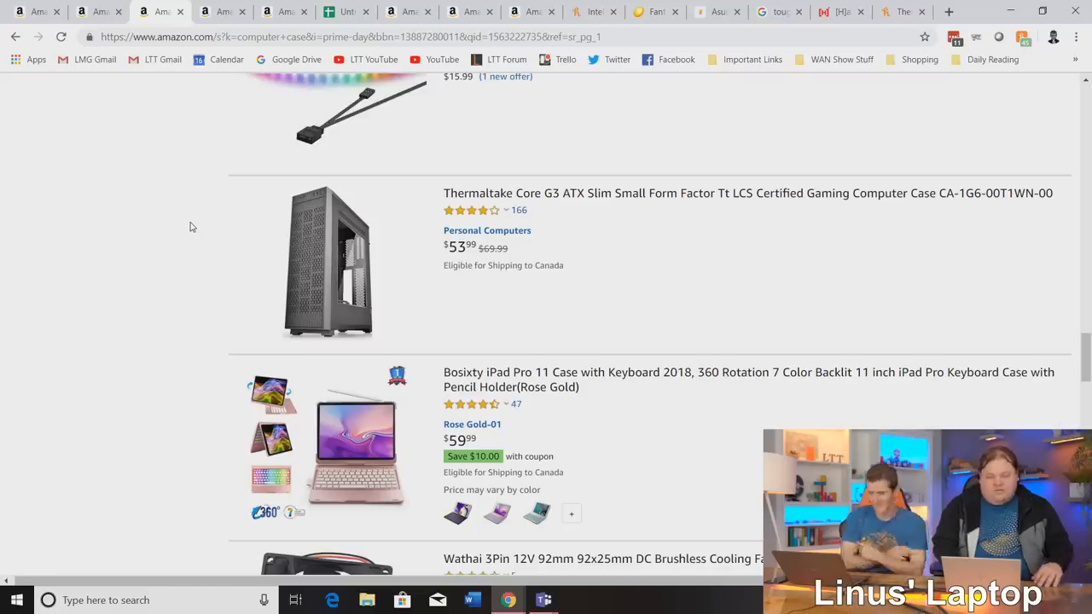
Scroll the case results back up to the Corsair Carbide 275R and NZXT H700.
{"action": "scroll", "scroll_direction": "down", "scroll_amount": 3}
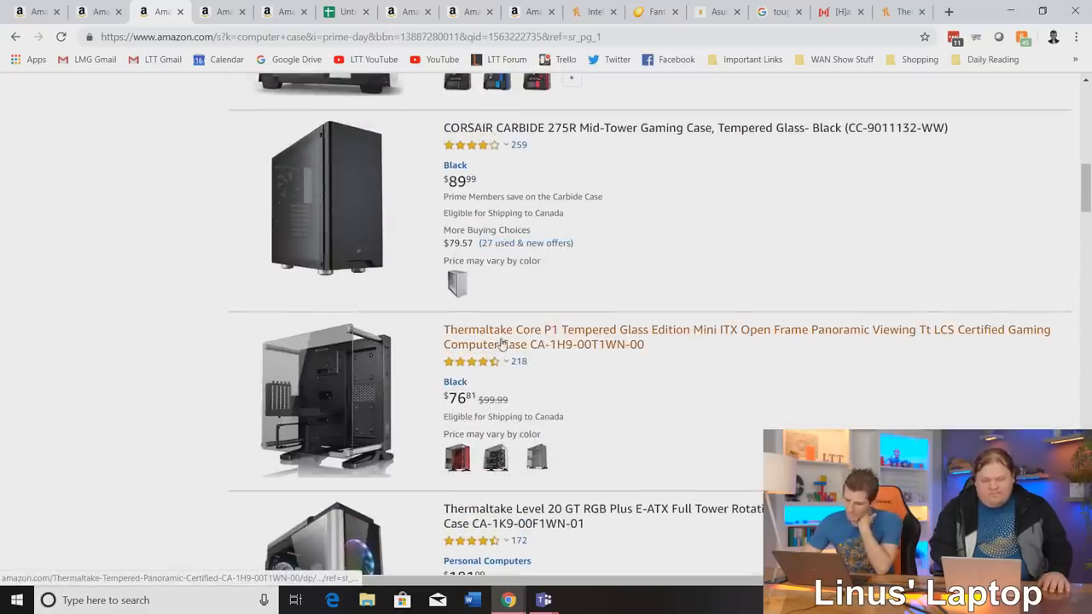
{"action": "mouse_move", "coordinate": [560, 337]}
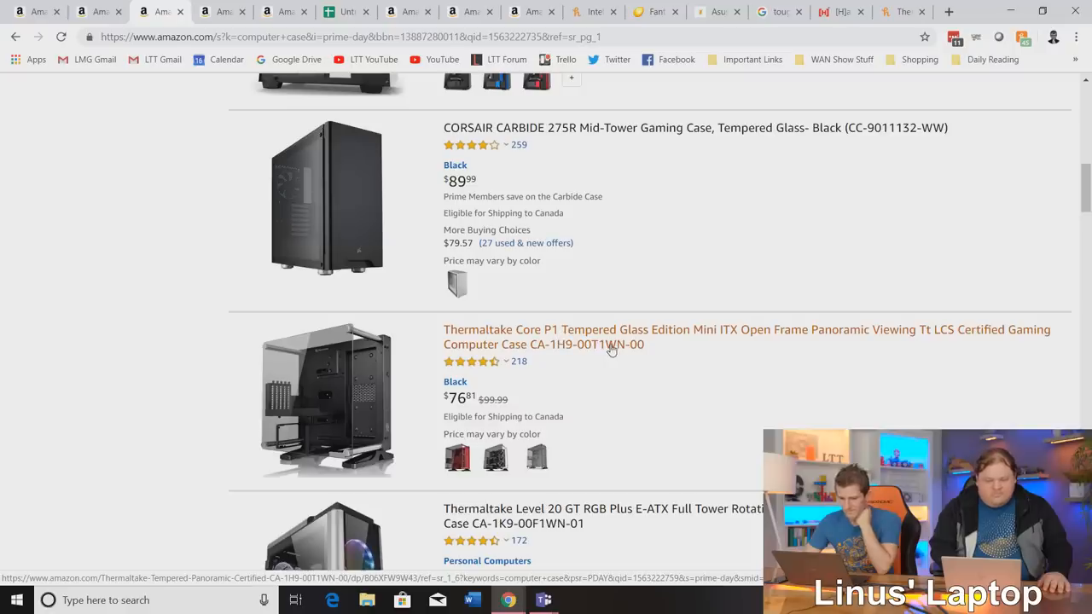
{"action": "scroll", "scroll_direction": "up", "scroll_amount": 3}
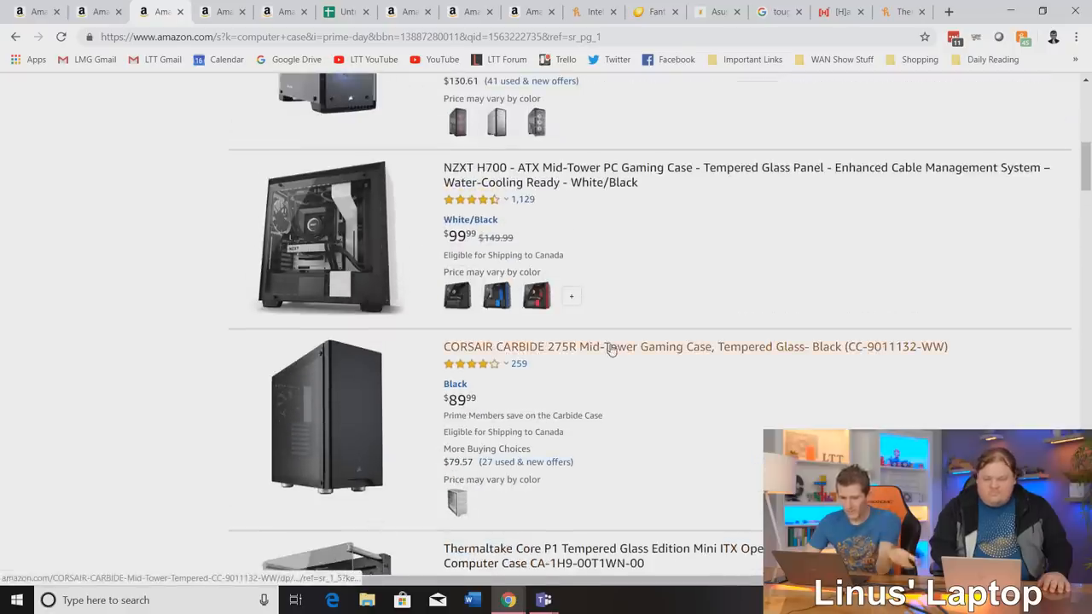
{"action": "mouse_move", "coordinate": [623, 356]}
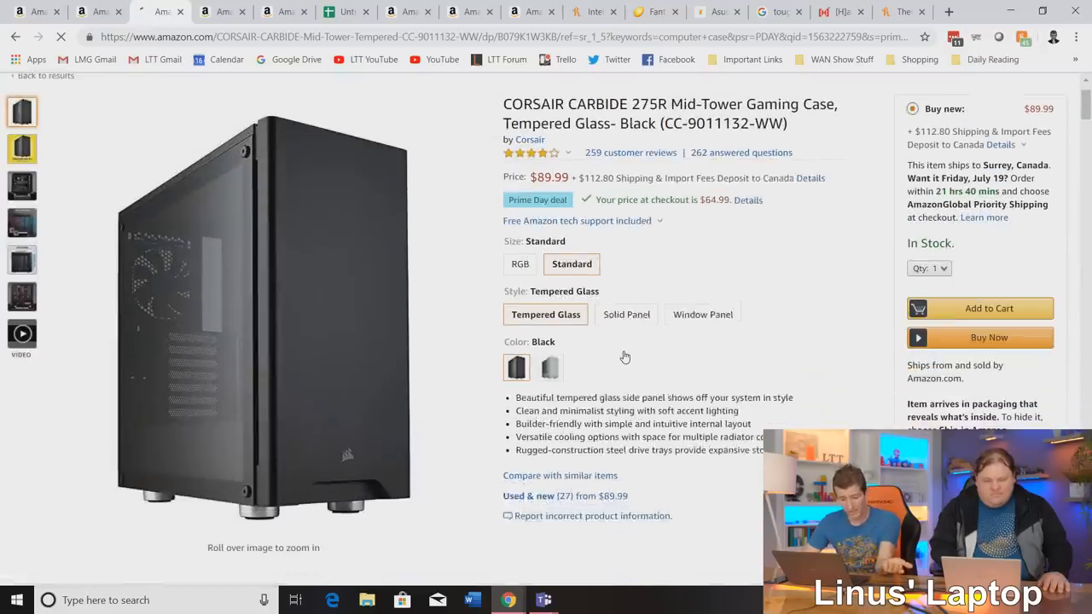
Compare Carbide 275R solid, window and tempered-glass versions, then open Honey's price history.
{"action": "left_click", "coordinate": [626, 313]}
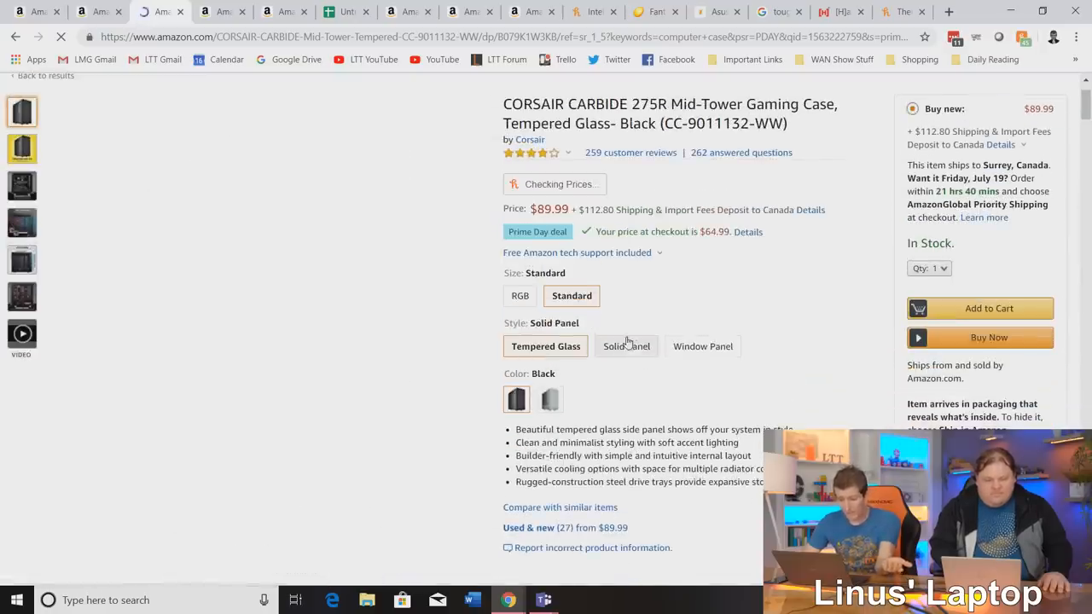
{"action": "left_click", "coordinate": [624, 345]}
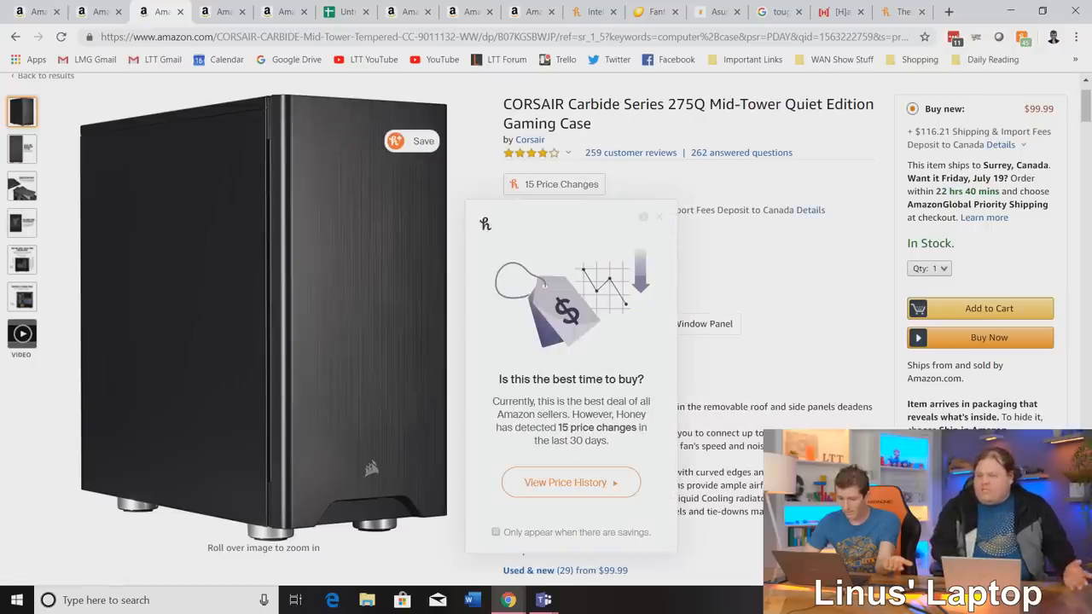
{"action": "left_click", "coordinate": [571, 482]}
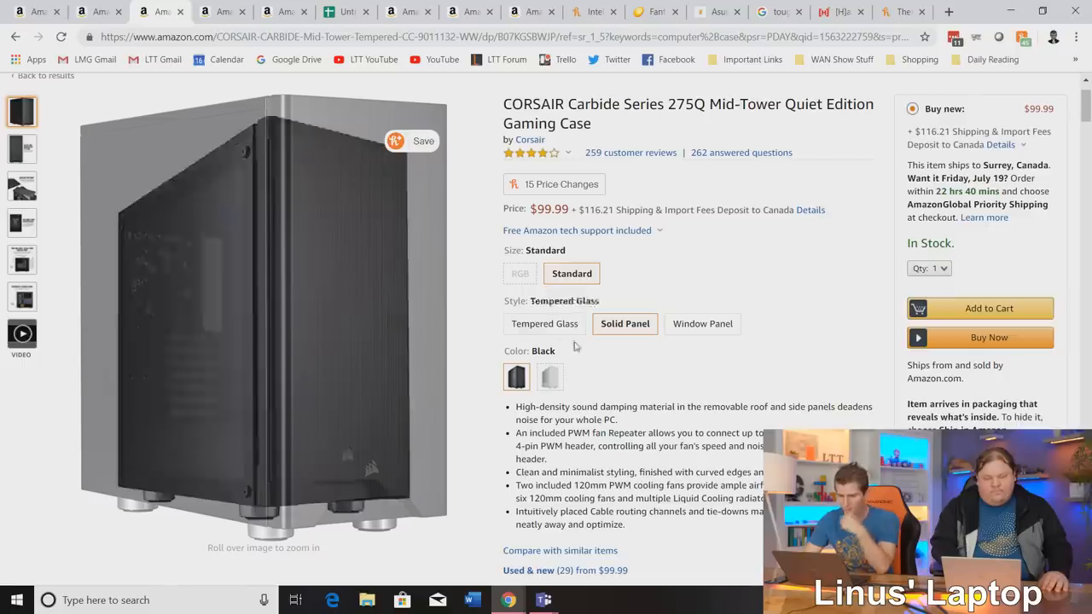
{"action": "left_click", "coordinate": [701, 324]}
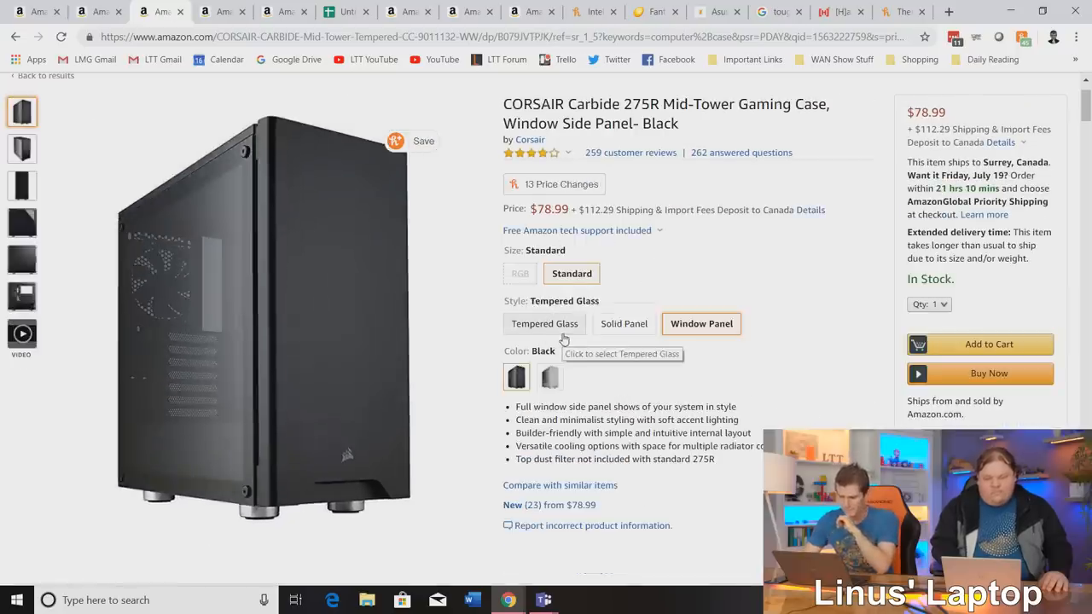
{"action": "left_click", "coordinate": [544, 323]}
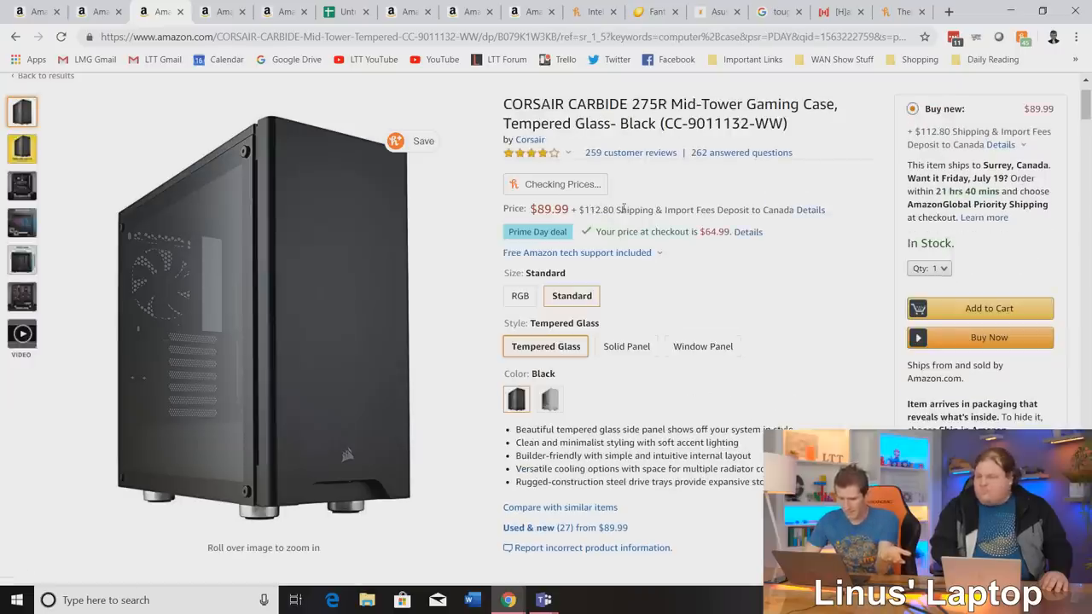
{"action": "left_click", "coordinate": [556, 185]}
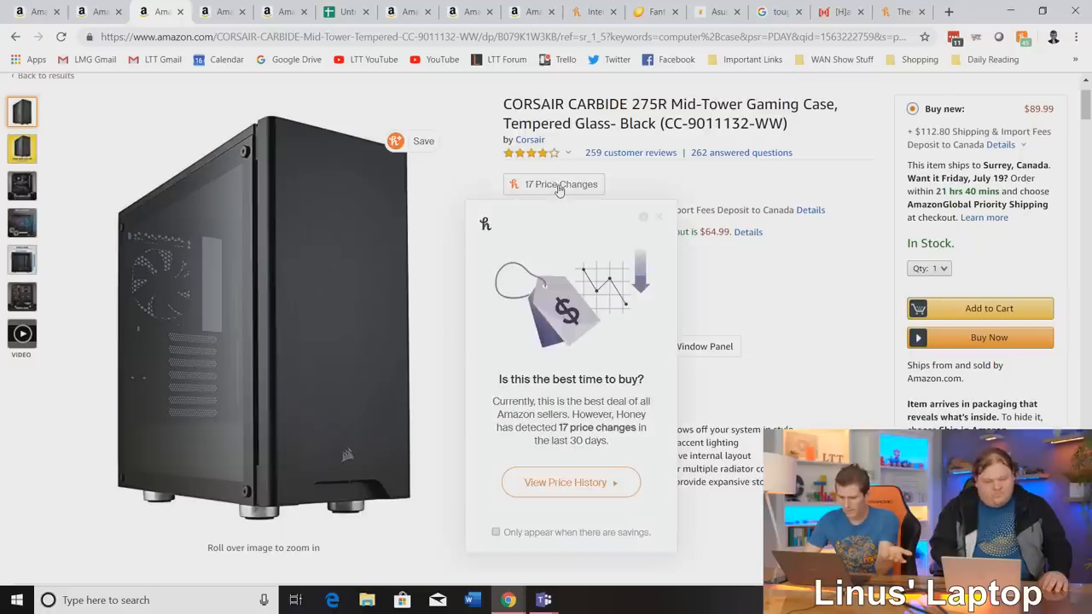
{"action": "left_click", "coordinate": [570, 482]}
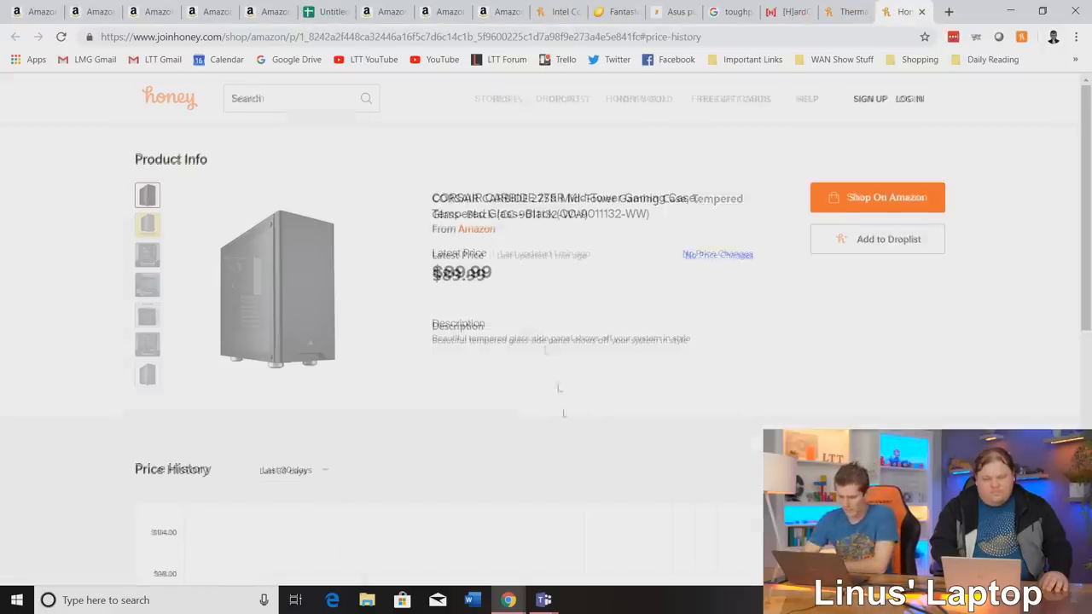
Scroll down to Honey's 30-day price chart for the Corsair Carbide 275R case.
{"action": "scroll", "scroll_direction": "down", "scroll_amount": 3}
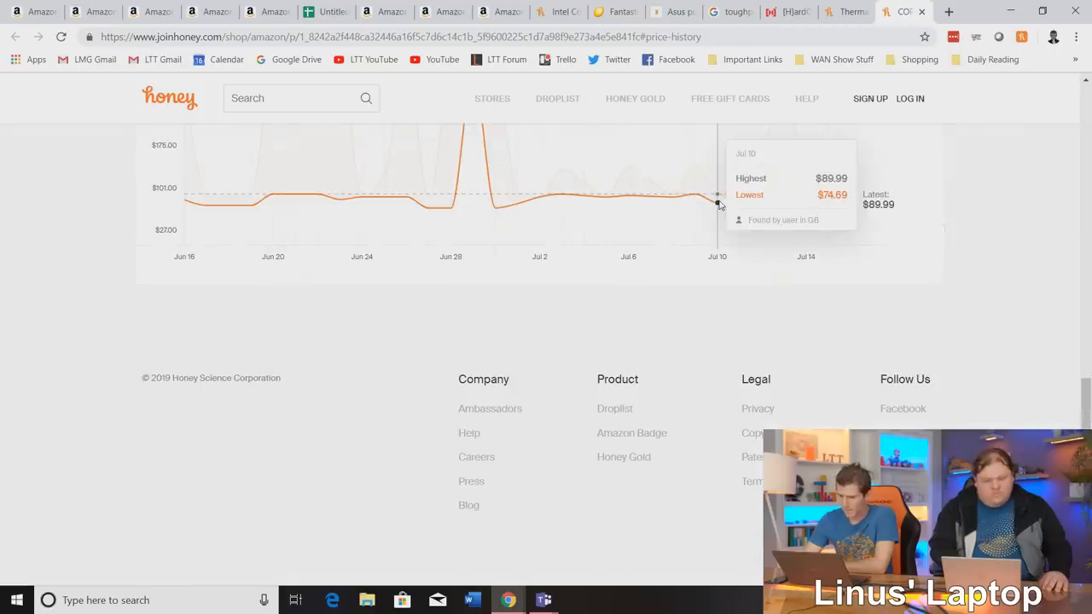
{"action": "mouse_move", "coordinate": [495, 209]}
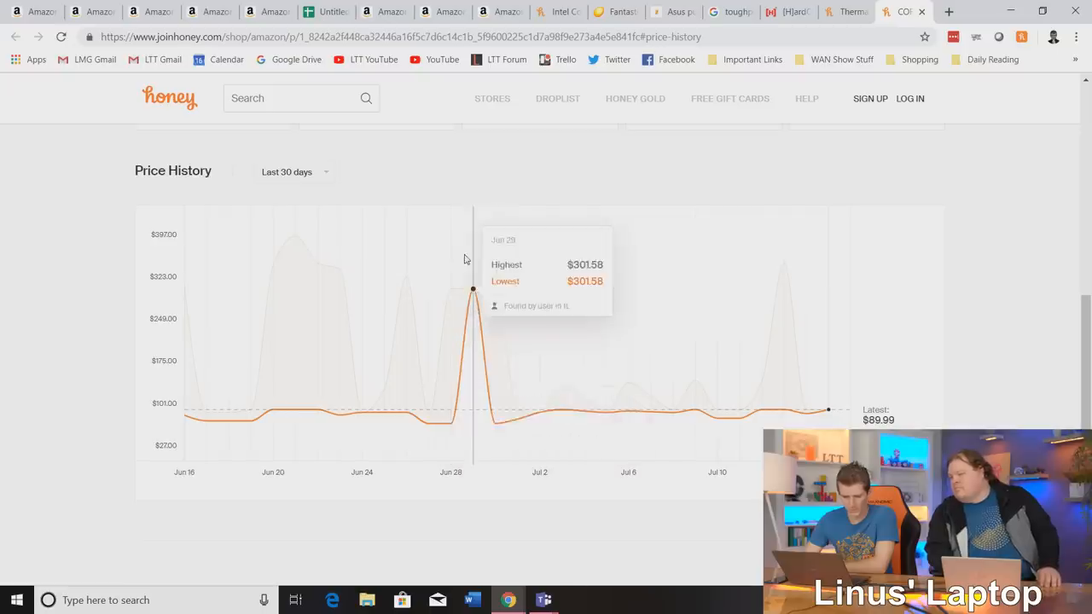
{"action": "mouse_move", "coordinate": [429, 418]}
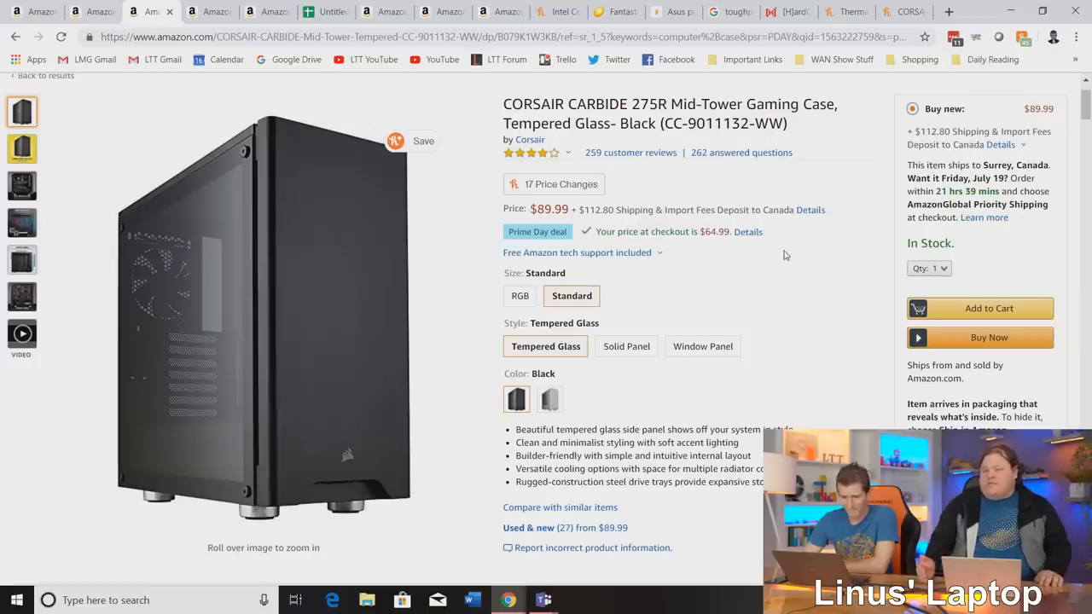
{"action": "mouse_move", "coordinate": [1011, 285]}
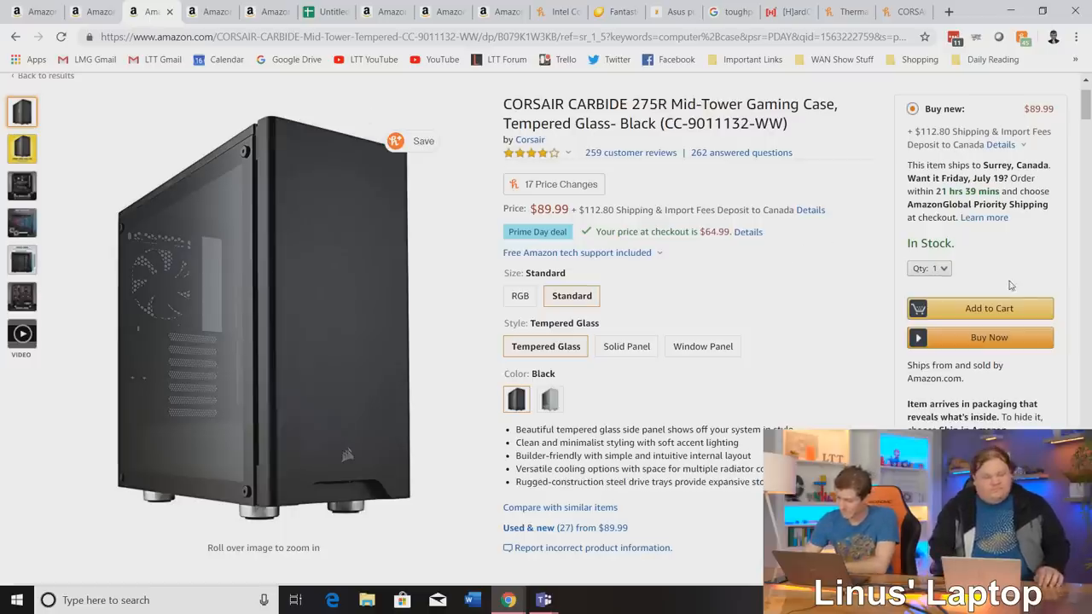
Add the Corsair Carbide 275R tempered-glass case to the Amazon cart.
{"action": "left_click", "coordinate": [979, 308]}
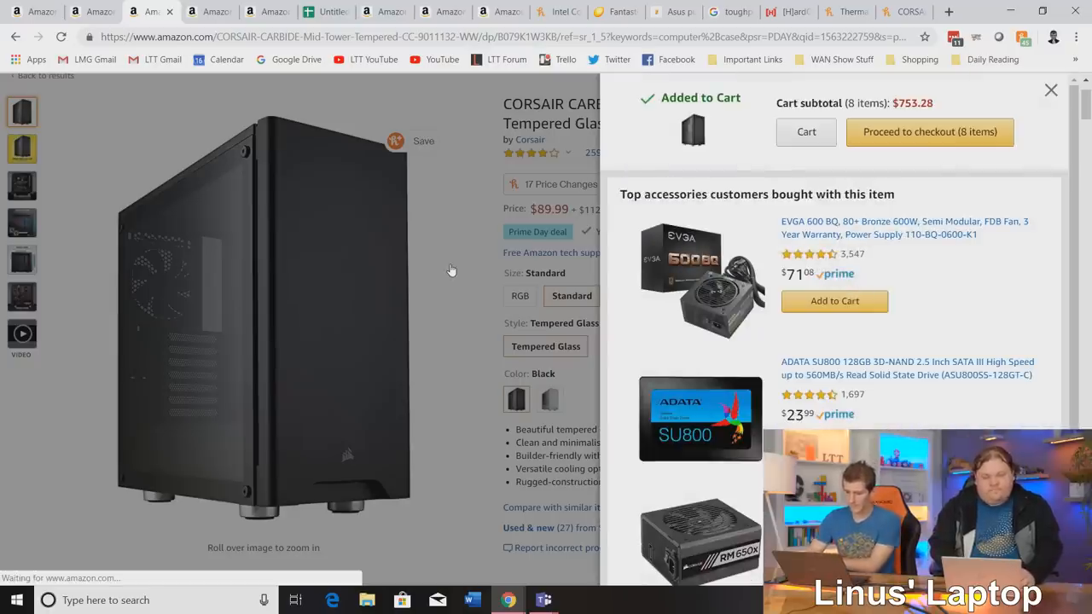
{"action": "mouse_move", "coordinate": [963, 261]}
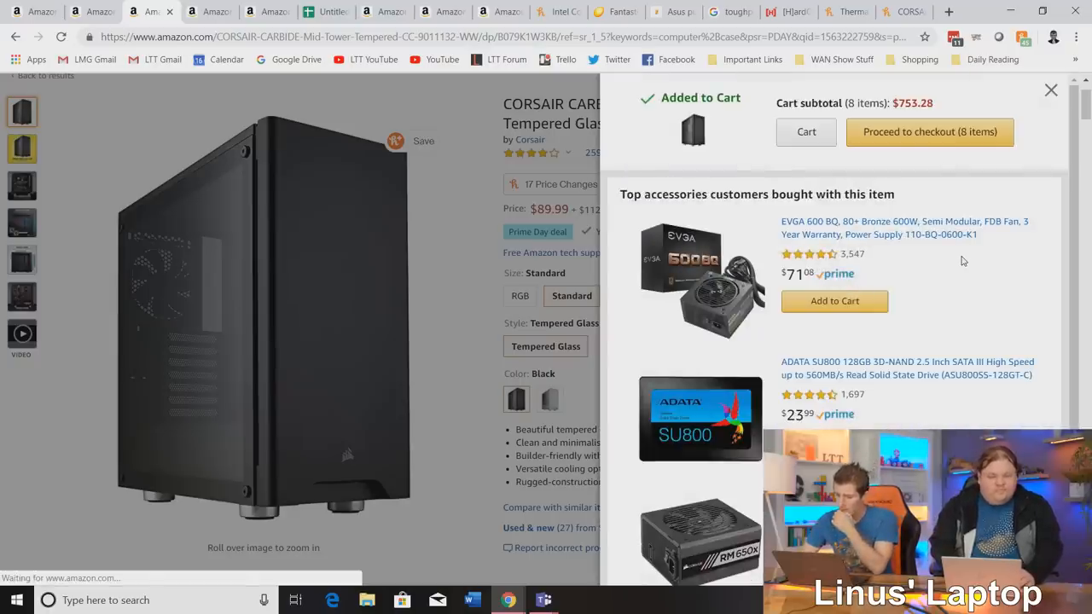
{"action": "scroll", "scroll_direction": "down", "scroll_amount": 3}
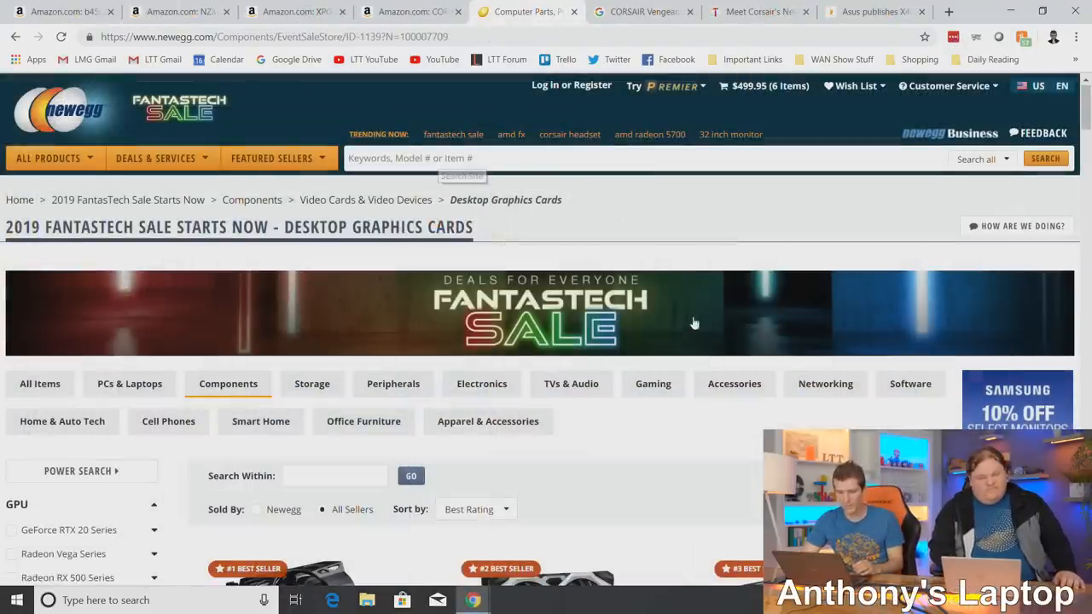
{"action": "mouse_move", "coordinate": [704, 290]}
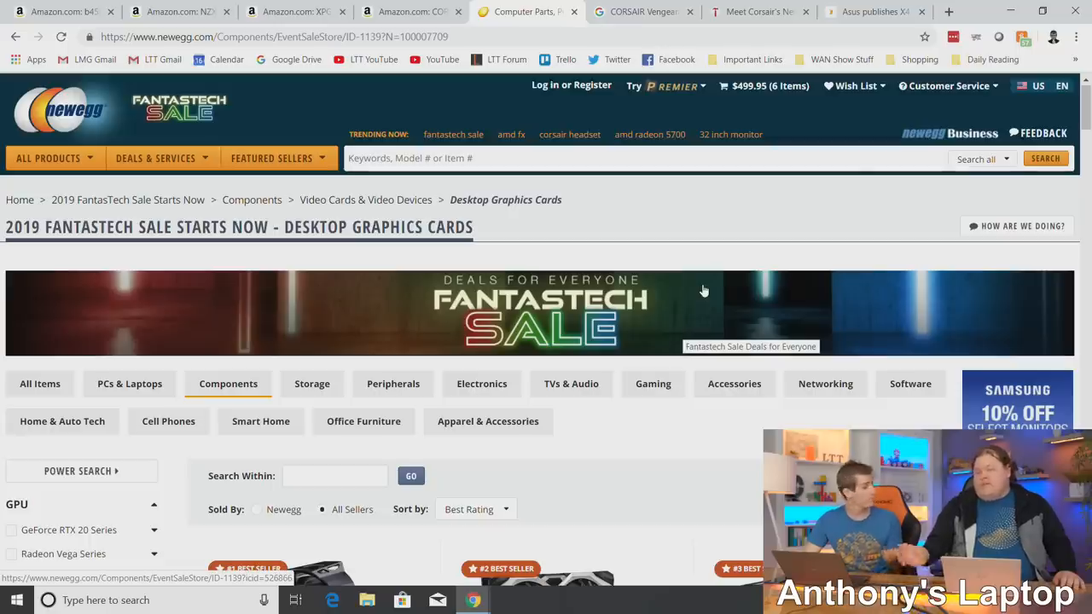
{"action": "scroll", "scroll_direction": "down", "scroll_amount": 3}
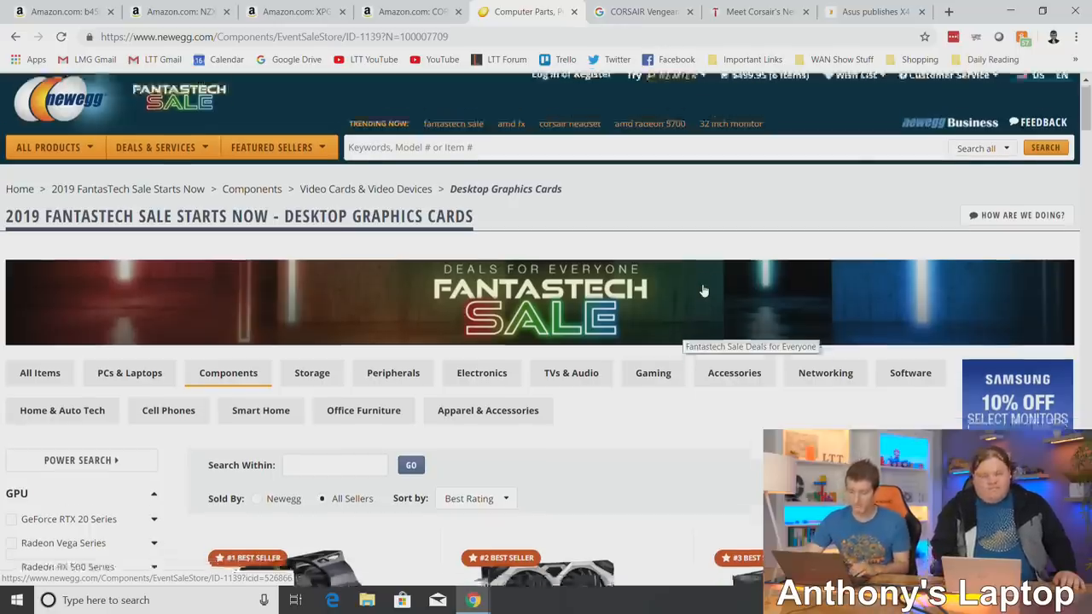
{"action": "scroll", "scroll_direction": "down", "scroll_amount": 3}
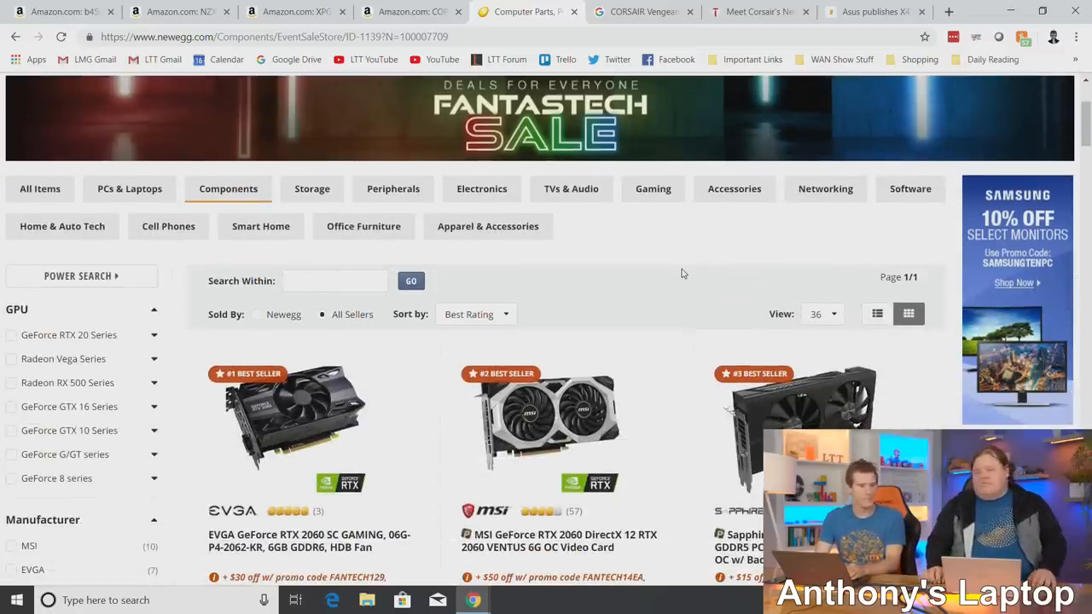
{"action": "scroll", "scroll_direction": "down", "scroll_amount": 3}
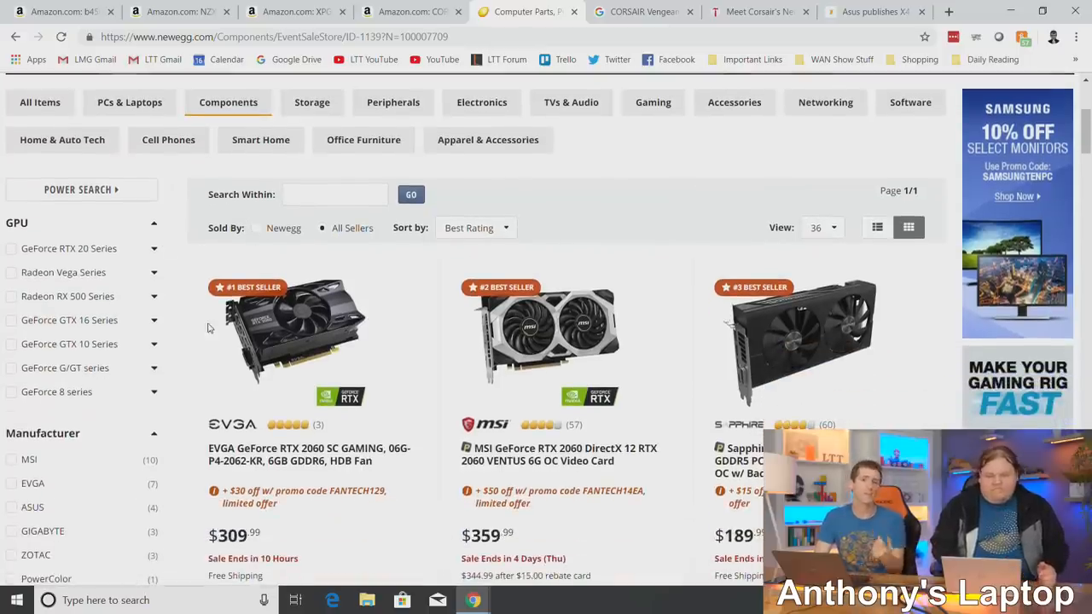
{"action": "scroll", "scroll_direction": "down", "scroll_amount": 3}
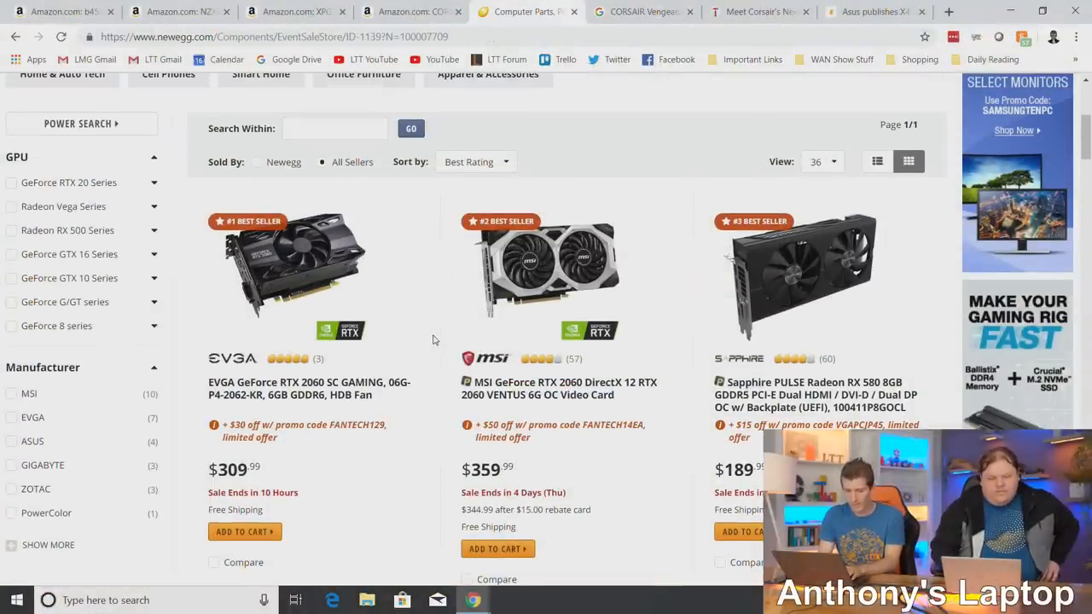
{"action": "mouse_move", "coordinate": [442, 338]}
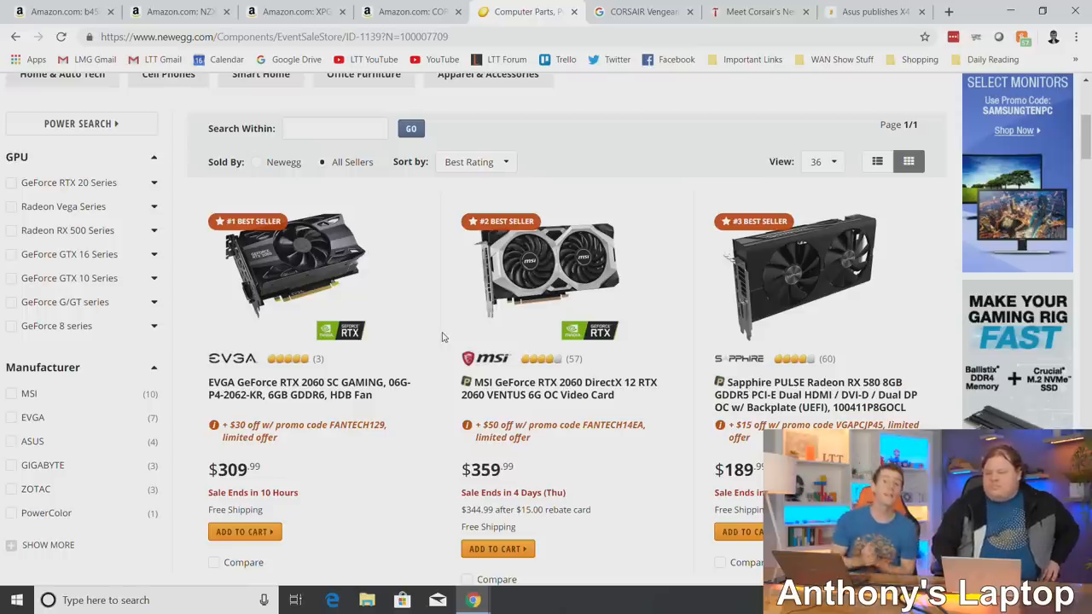
{"action": "scroll", "scroll_direction": "down", "scroll_amount": 3}
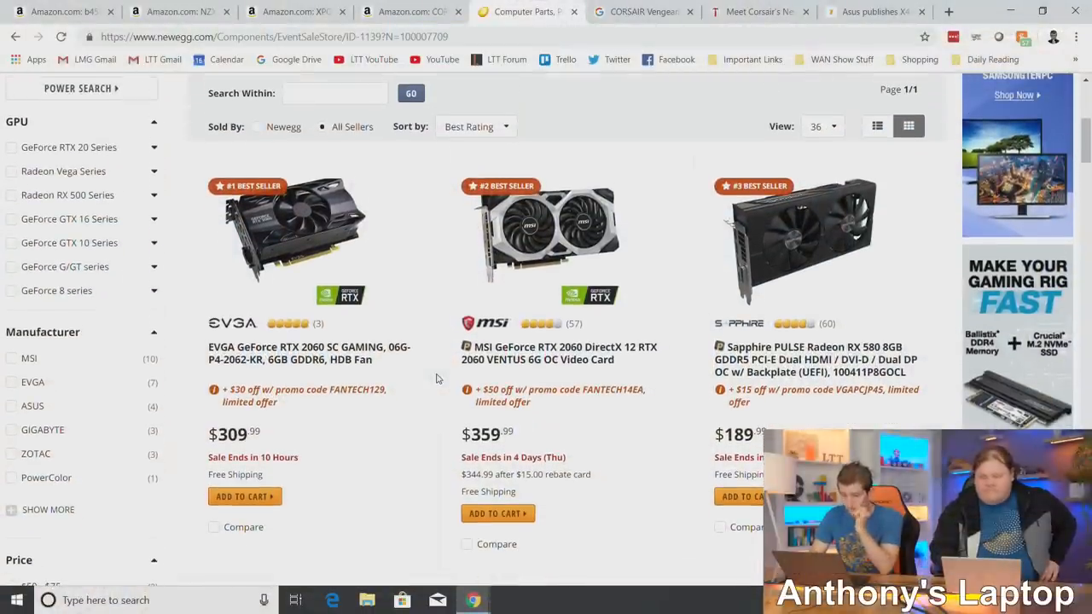
{"action": "mouse_move", "coordinate": [379, 288]}
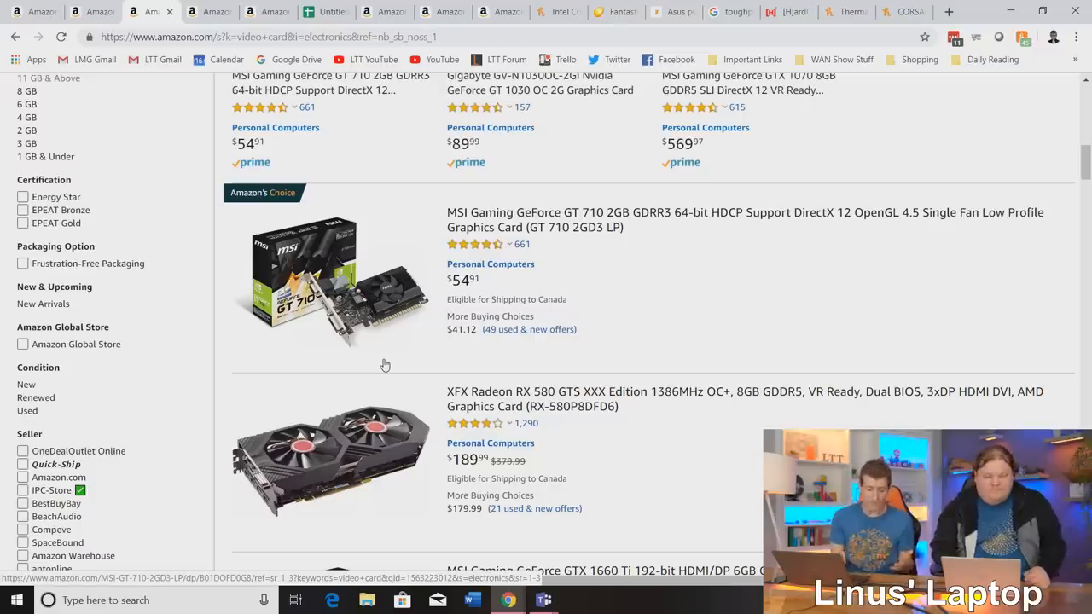
Scroll Amazon's video card results past the MSI GT 710 and XFX RX 580.
{"action": "scroll", "scroll_direction": "down", "scroll_amount": 3}
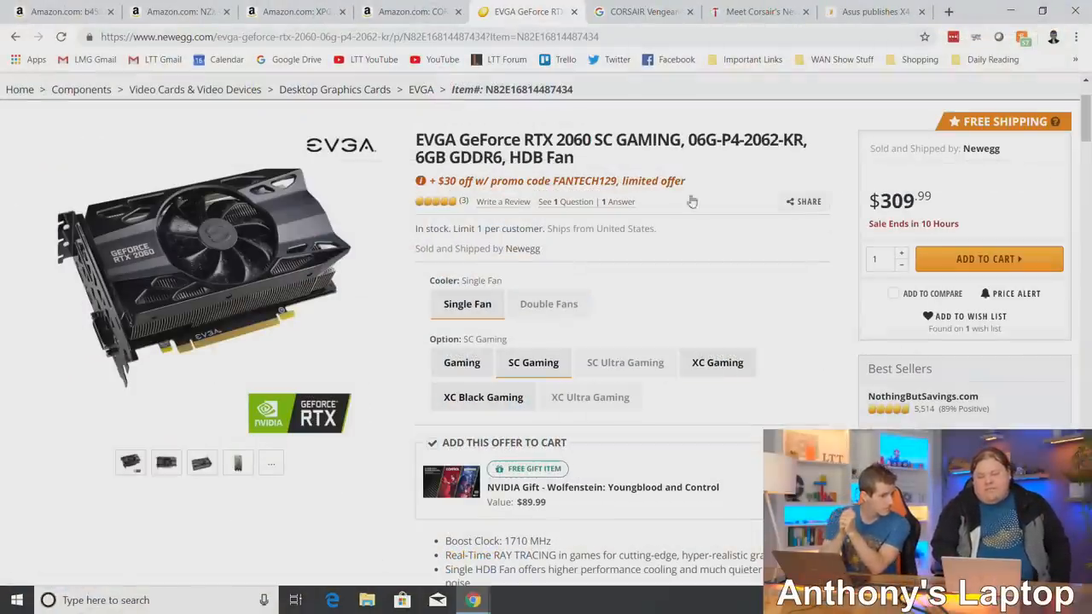
Browse the EVGA RTX 2060 SC Gaming product page priced $309.99.
{"action": "left_click_drag", "start_coordinate": [442, 180], "coordinate": [543, 180]}
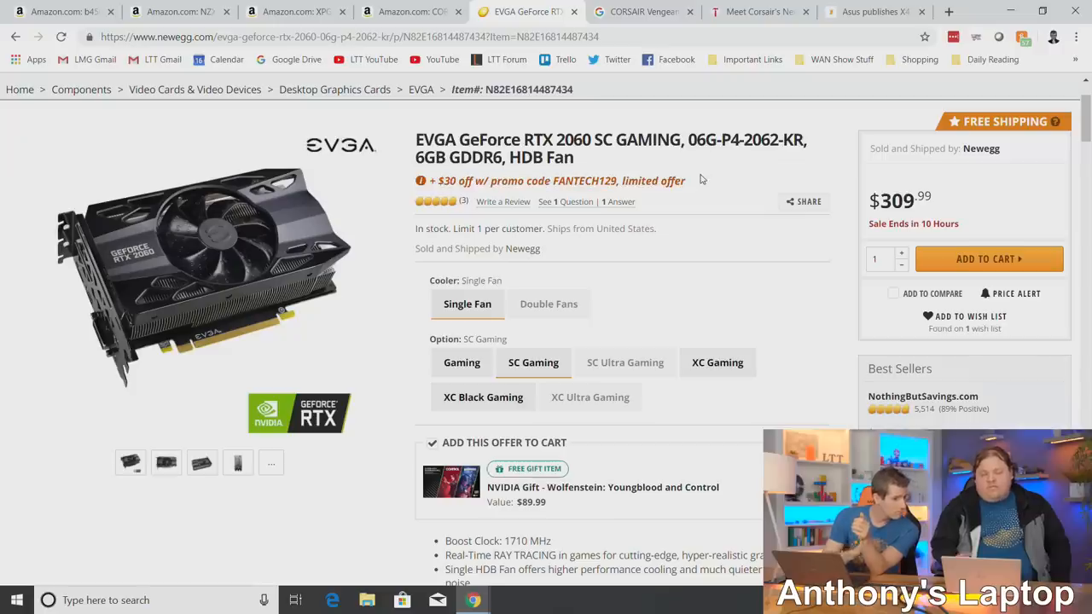
{"action": "scroll", "scroll_direction": "down", "scroll_amount": 3}
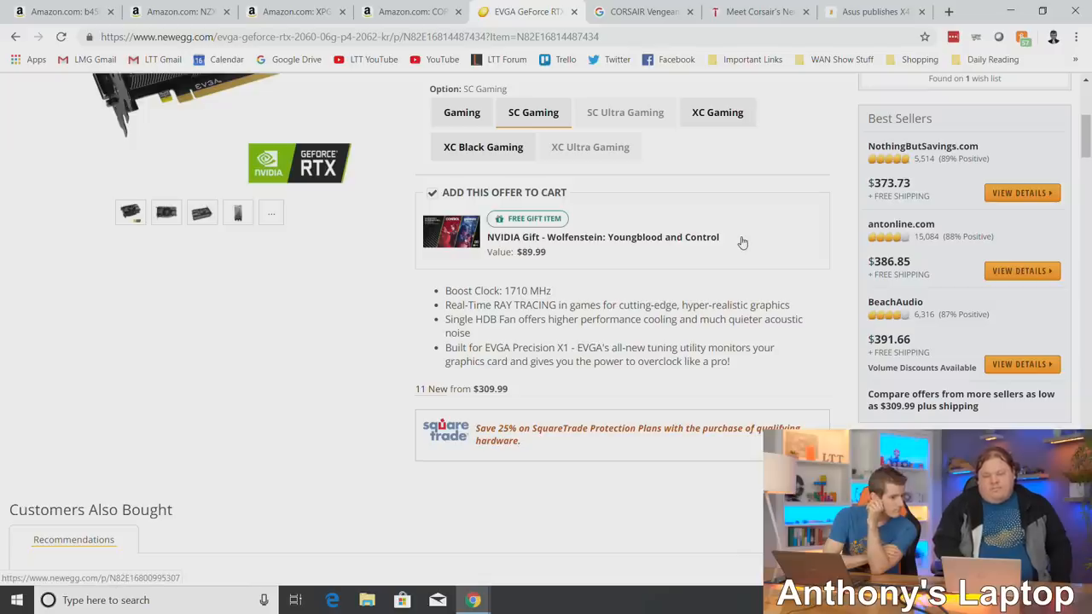
{"action": "scroll", "scroll_direction": "up", "scroll_amount": 3}
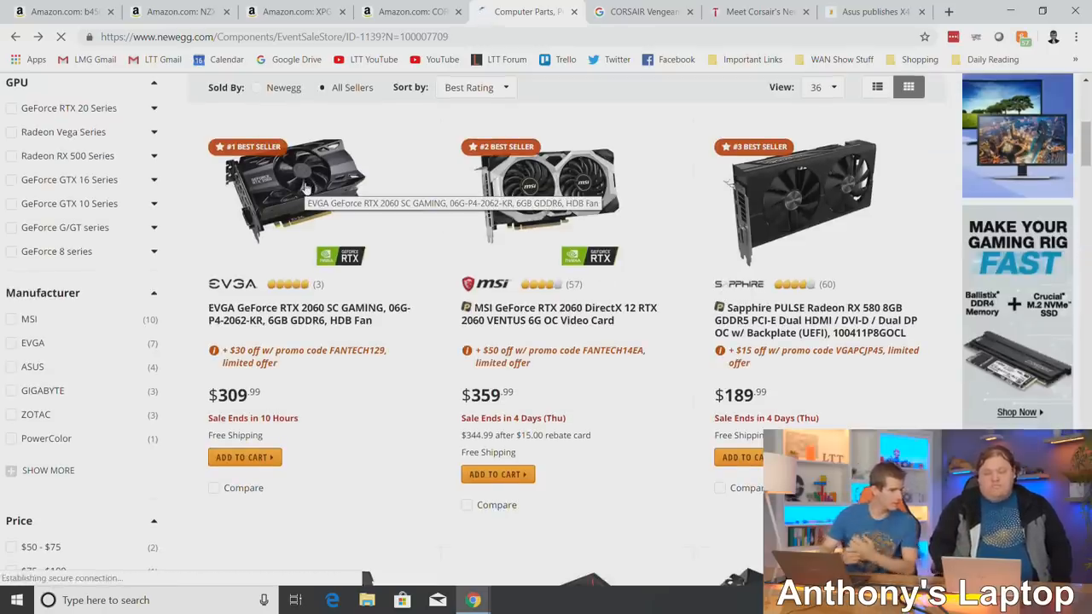
Scroll Newegg's FantasTech graphics card sale down to the $479.99 Gigabyte RTX 2070.
{"action": "scroll", "scroll_direction": "down", "scroll_amount": 3}
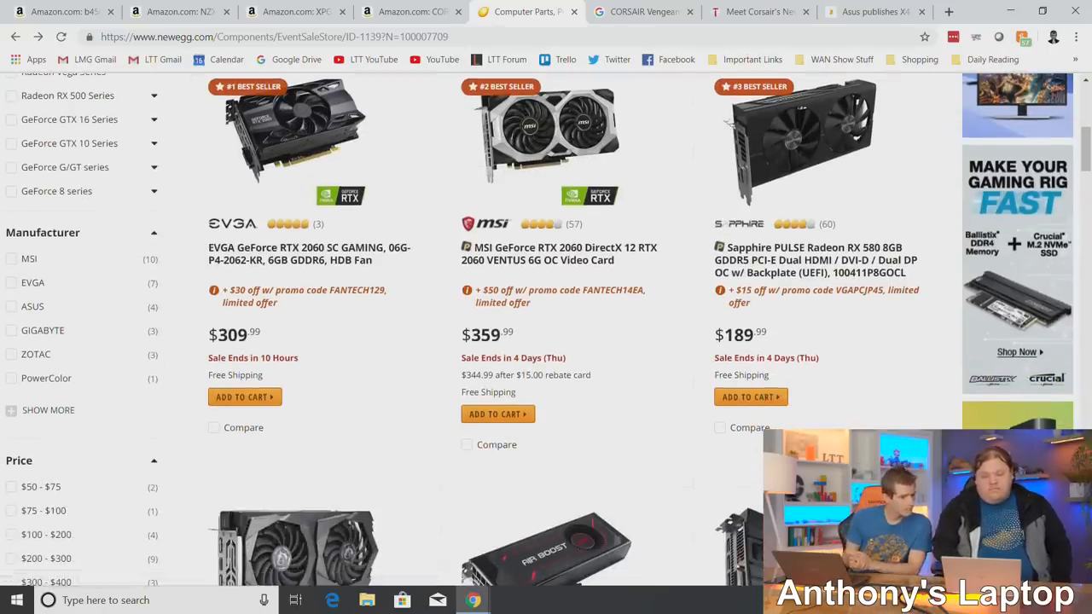
{"action": "scroll", "scroll_direction": "down", "scroll_amount": 3}
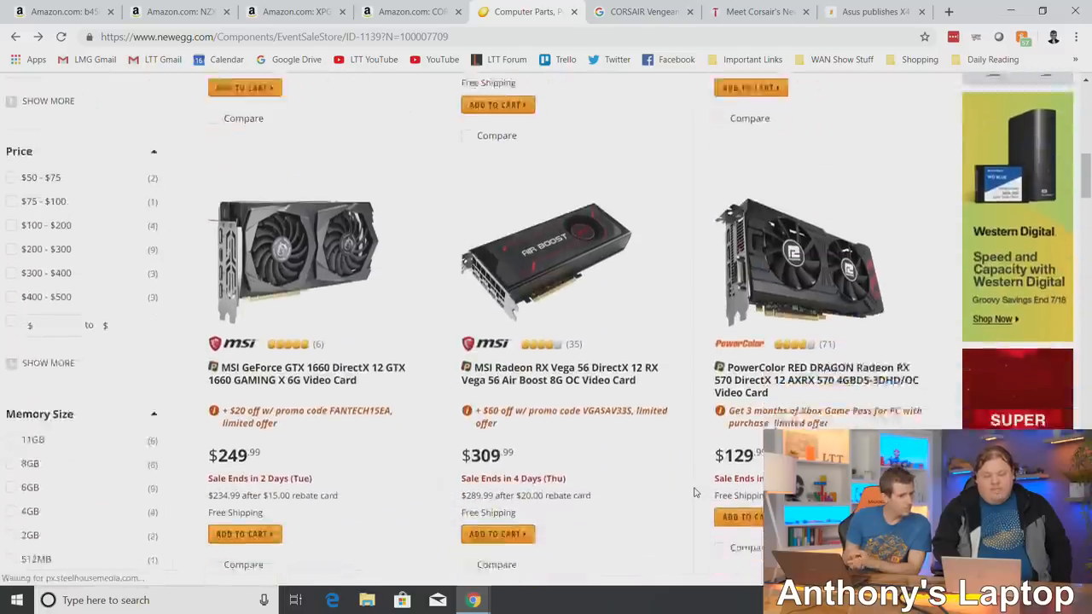
{"action": "scroll", "scroll_direction": "down", "scroll_amount": 3}
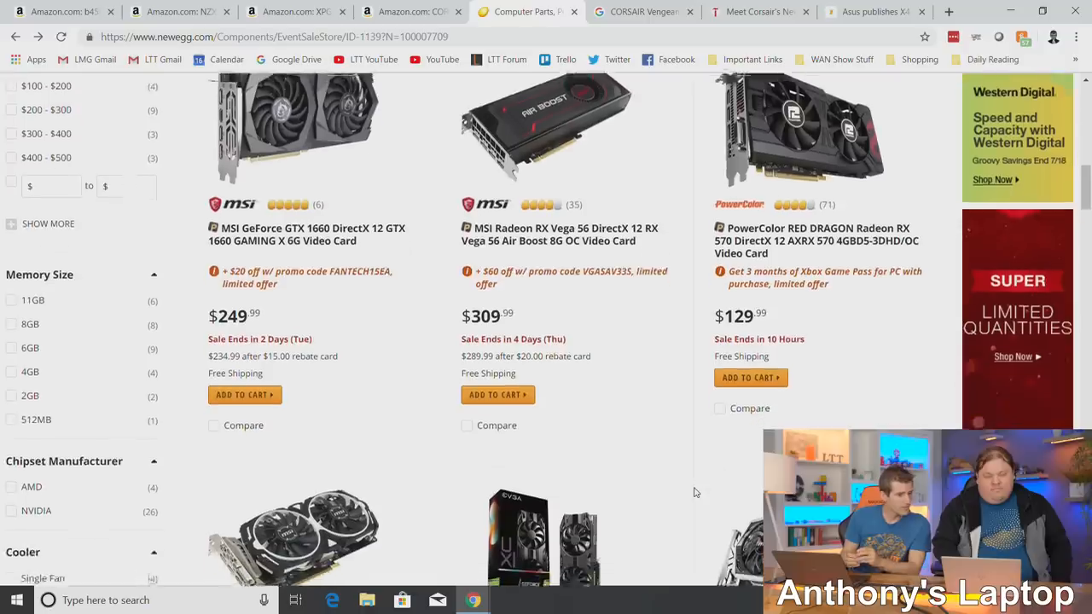
{"action": "scroll", "scroll_direction": "down", "scroll_amount": 3}
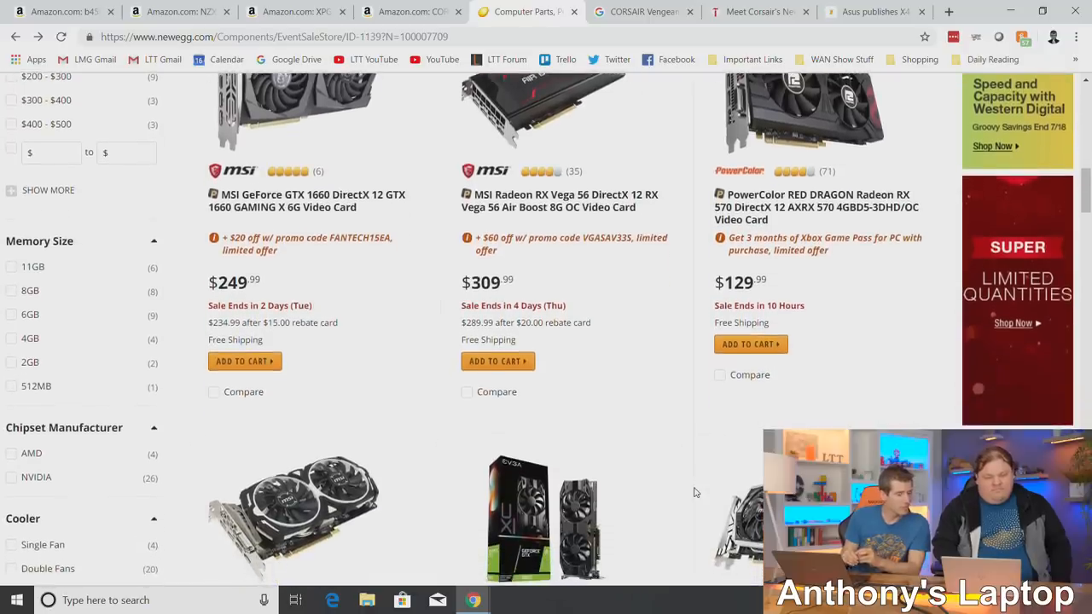
{"action": "scroll", "scroll_direction": "down", "scroll_amount": 3}
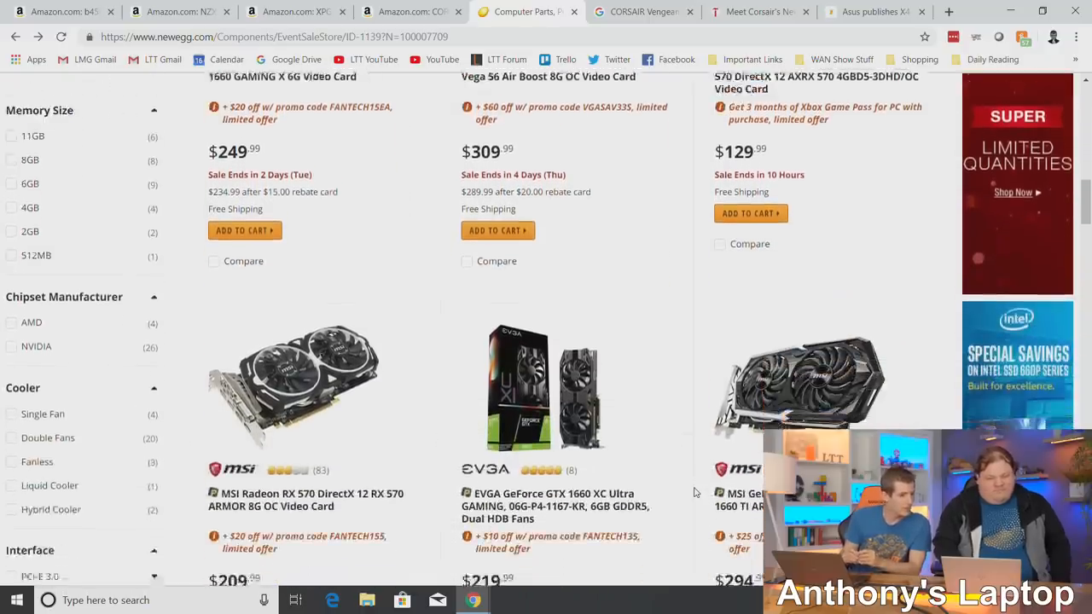
{"action": "scroll", "scroll_direction": "down", "scroll_amount": 3}
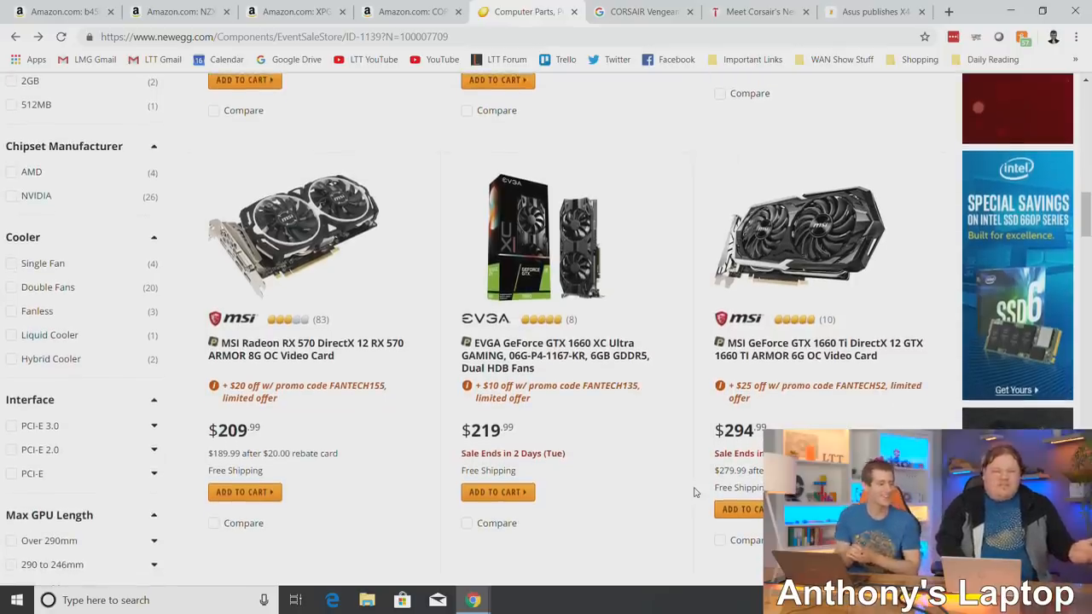
{"action": "scroll", "scroll_direction": "down", "scroll_amount": 3}
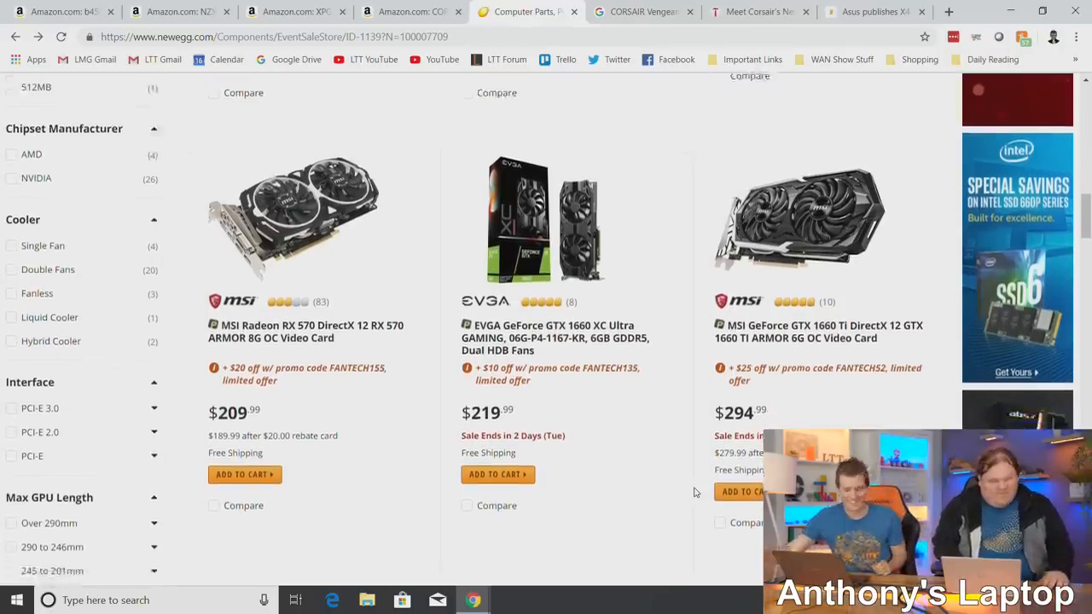
{"action": "scroll", "scroll_direction": "down", "scroll_amount": 3}
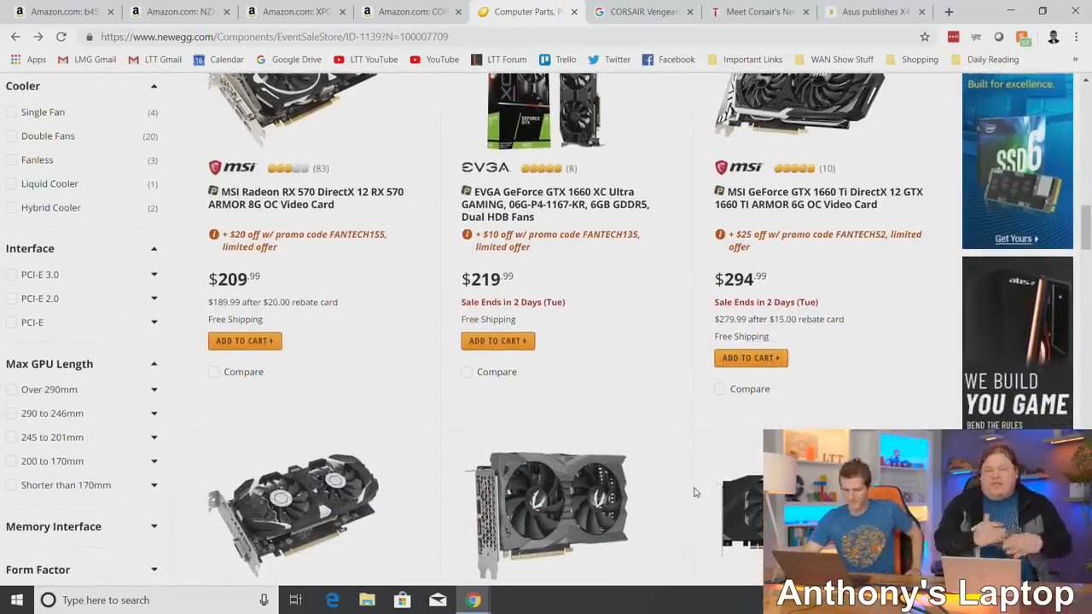
{"action": "scroll", "scroll_direction": "down", "scroll_amount": 3}
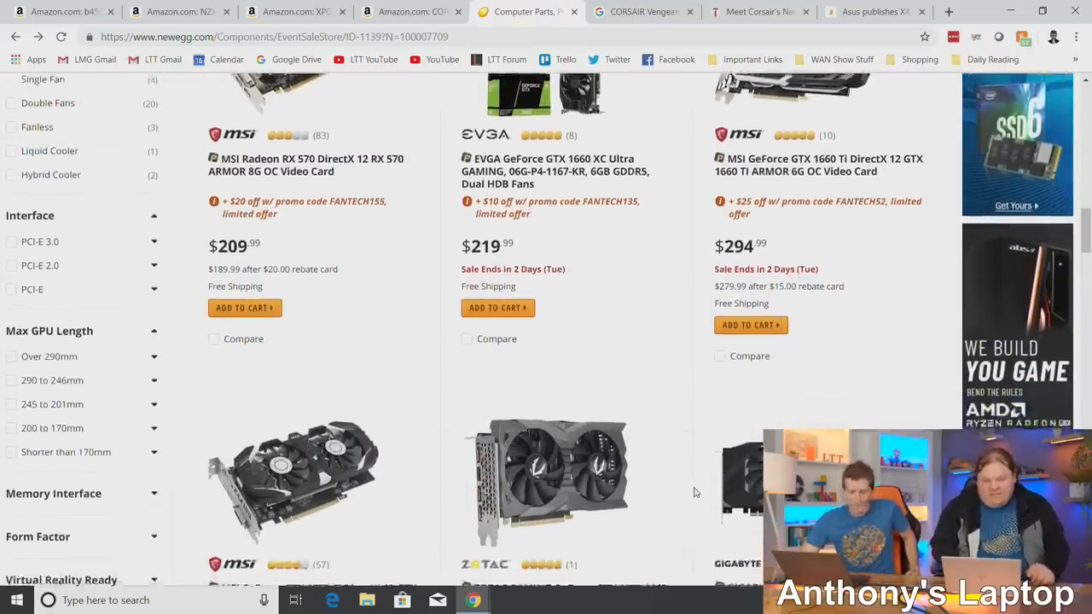
{"action": "scroll", "scroll_direction": "down", "scroll_amount": 3}
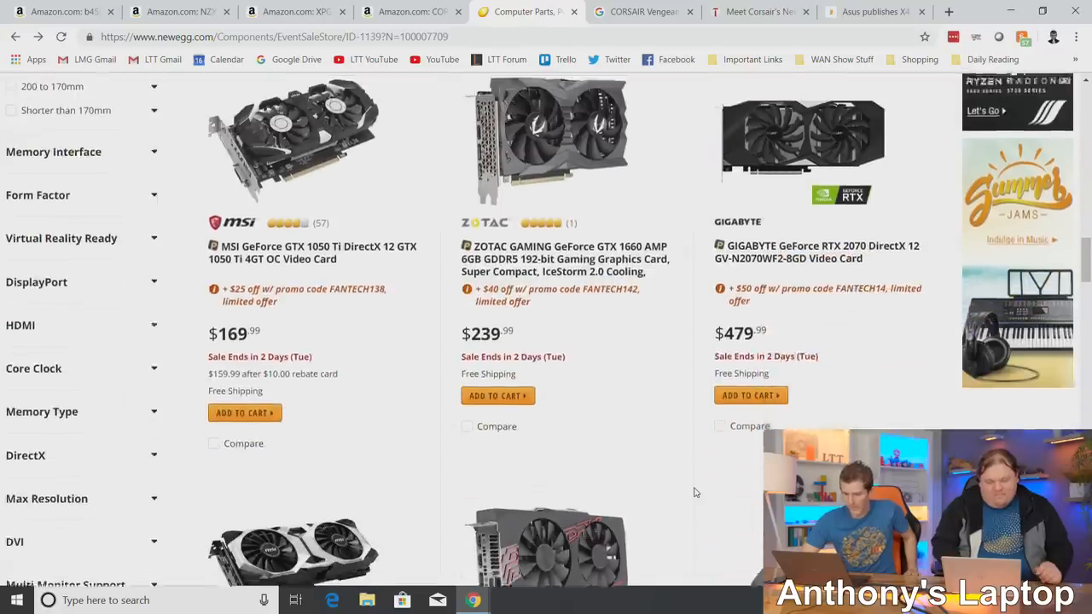
{"action": "scroll", "scroll_direction": "down", "scroll_amount": 3}
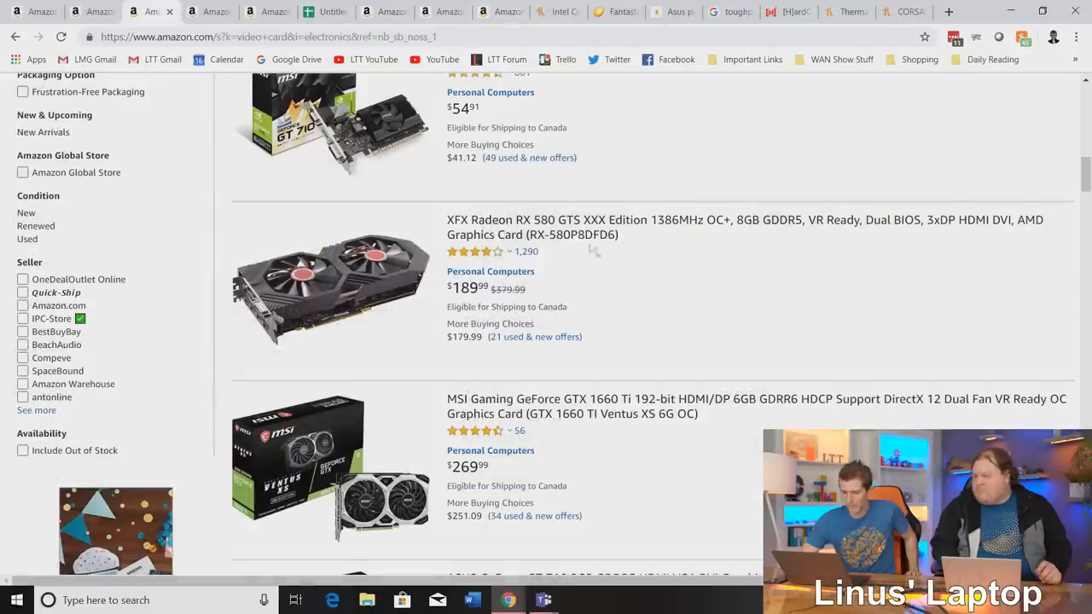
{"action": "mouse_move", "coordinate": [651, 372]}
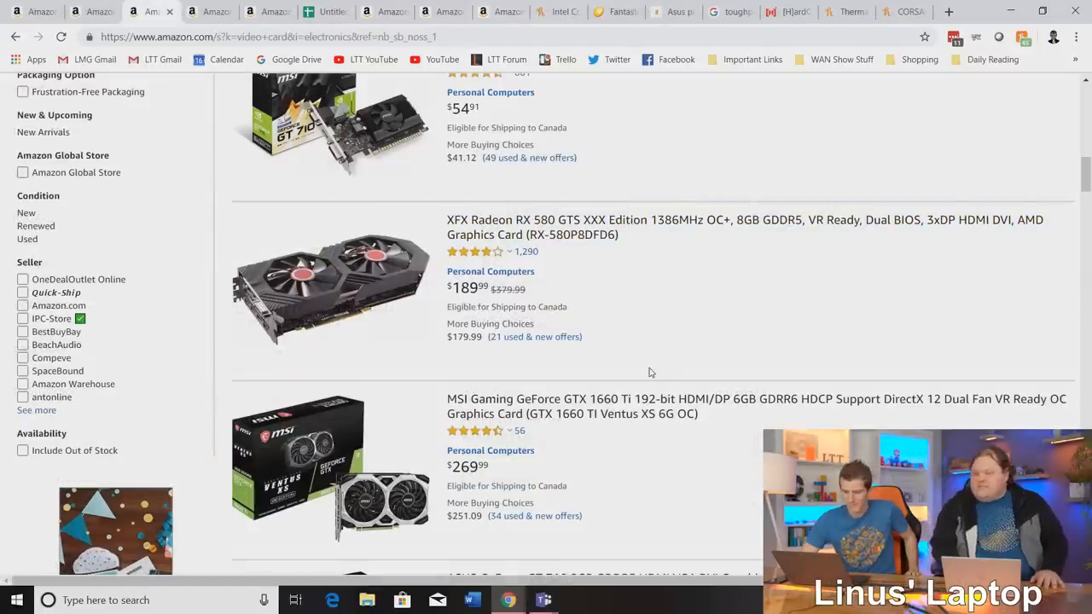
{"action": "mouse_move", "coordinate": [655, 311]}
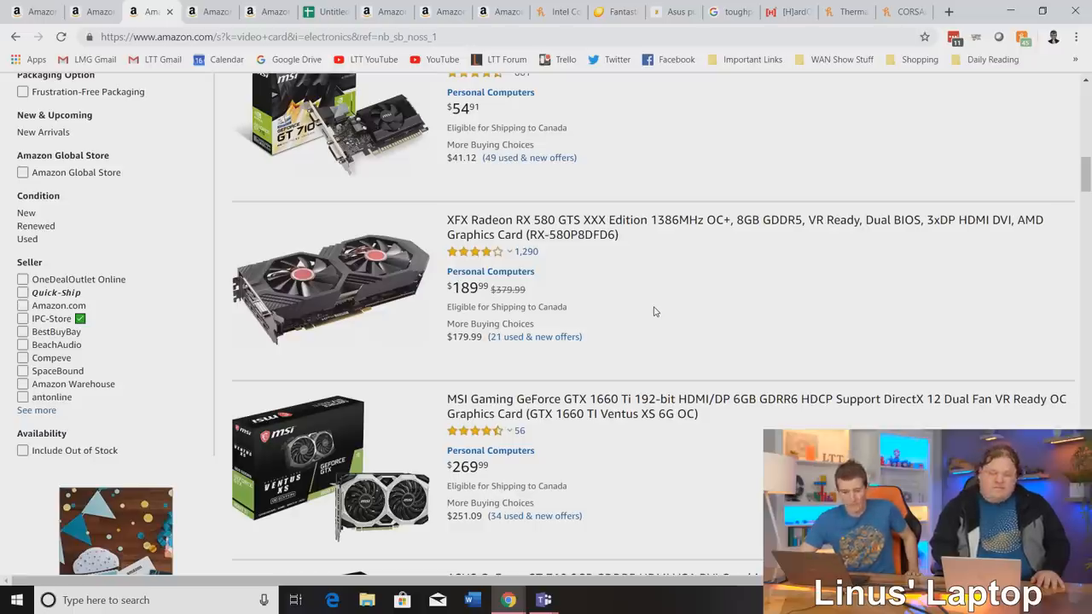
{"action": "mouse_move", "coordinate": [606, 232]}
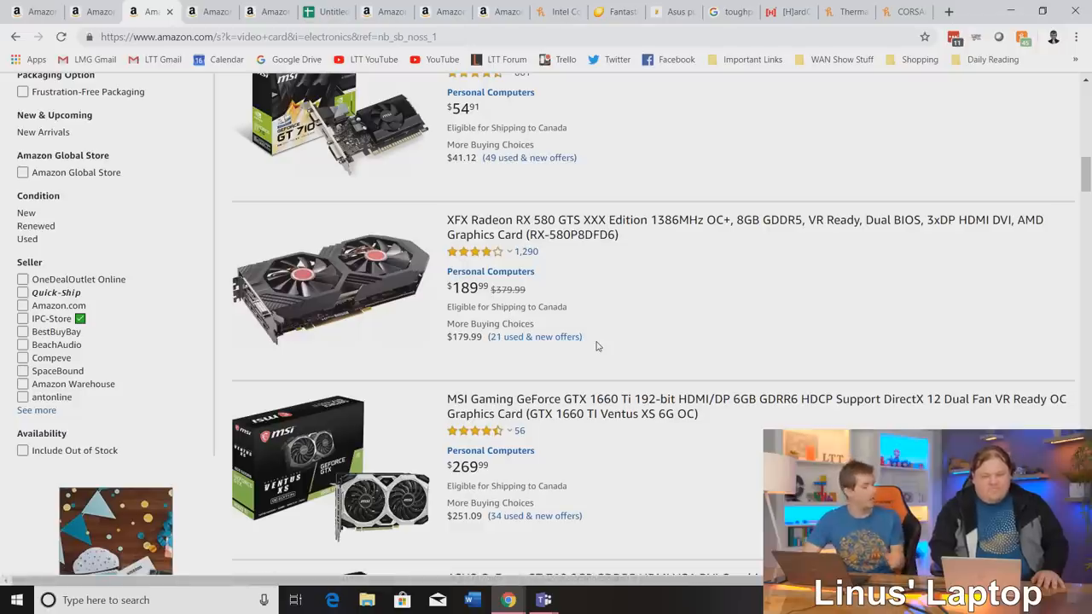
{"action": "mouse_move", "coordinate": [704, 292]}
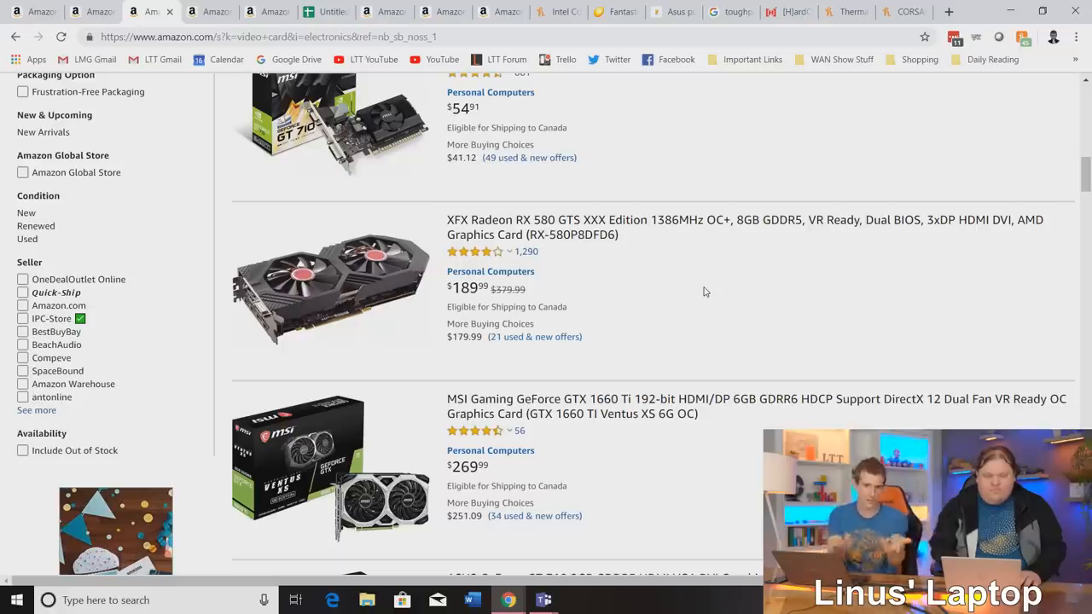
{"action": "scroll", "scroll_direction": "down", "scroll_amount": 3}
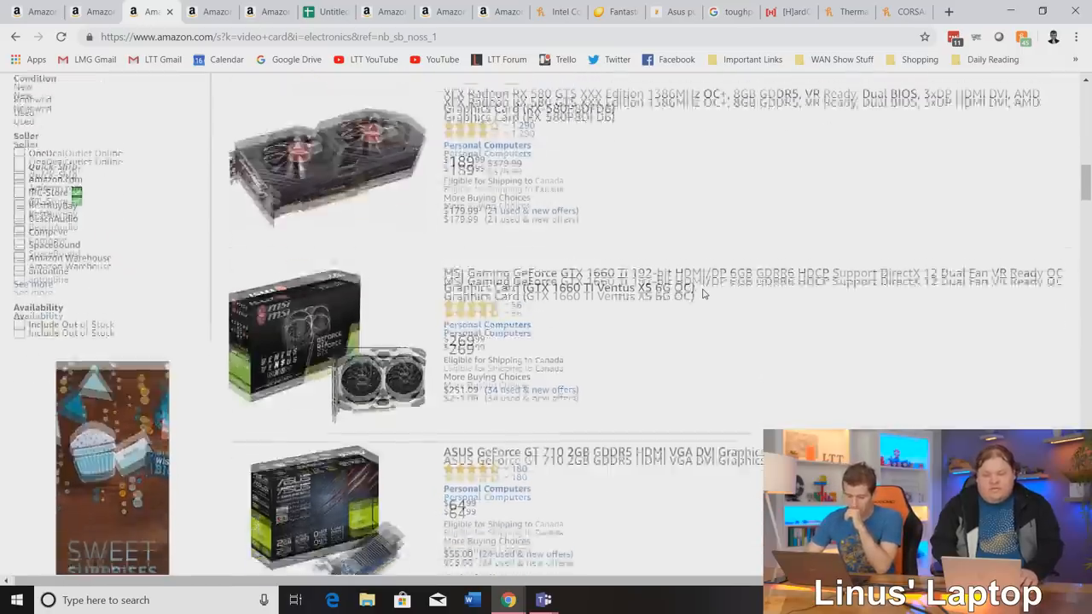
{"action": "scroll", "scroll_direction": "down", "scroll_amount": 3}
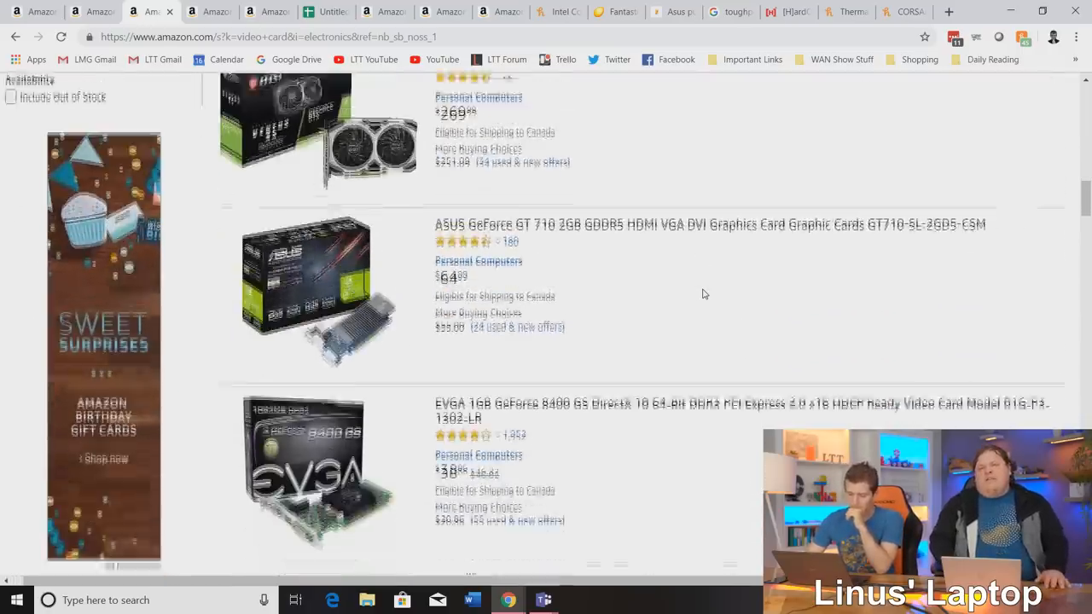
{"action": "scroll", "scroll_direction": "down", "scroll_amount": 3}
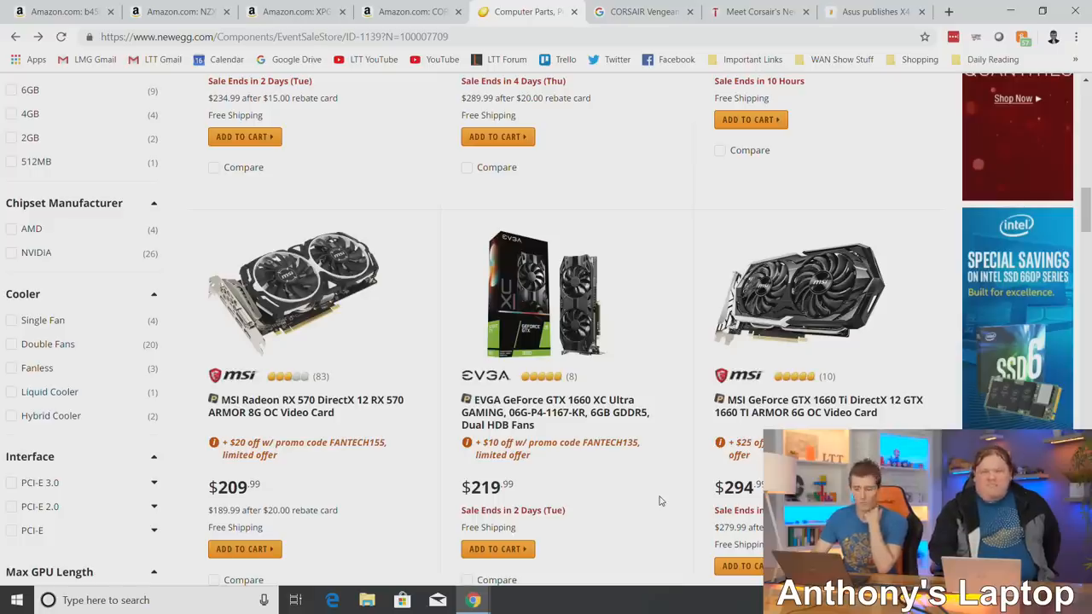
{"action": "scroll", "scroll_direction": "up", "scroll_amount": 3}
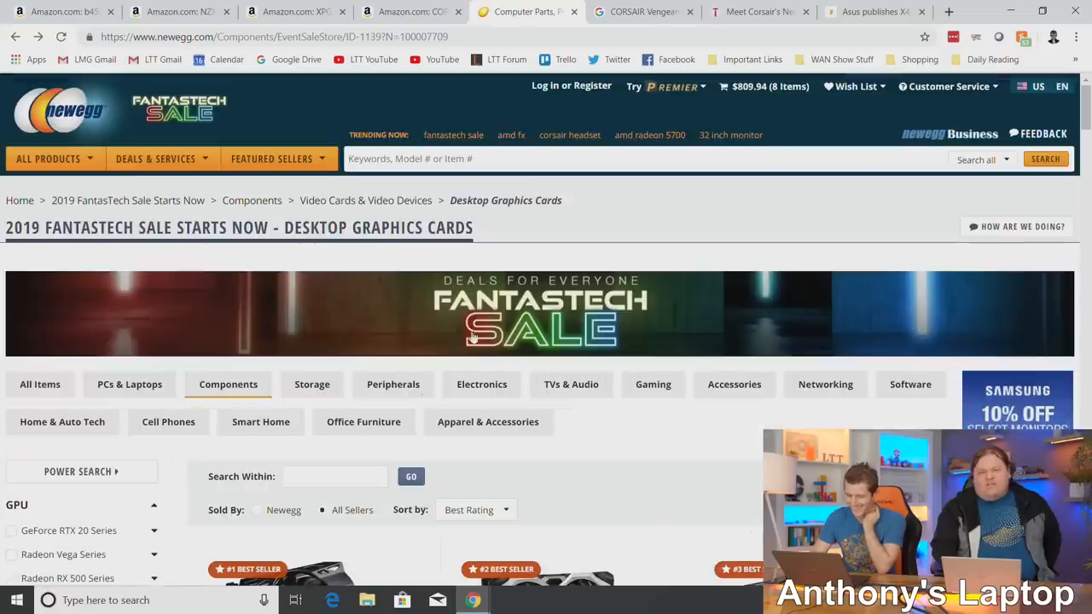
{"action": "mouse_move", "coordinate": [348, 399]}
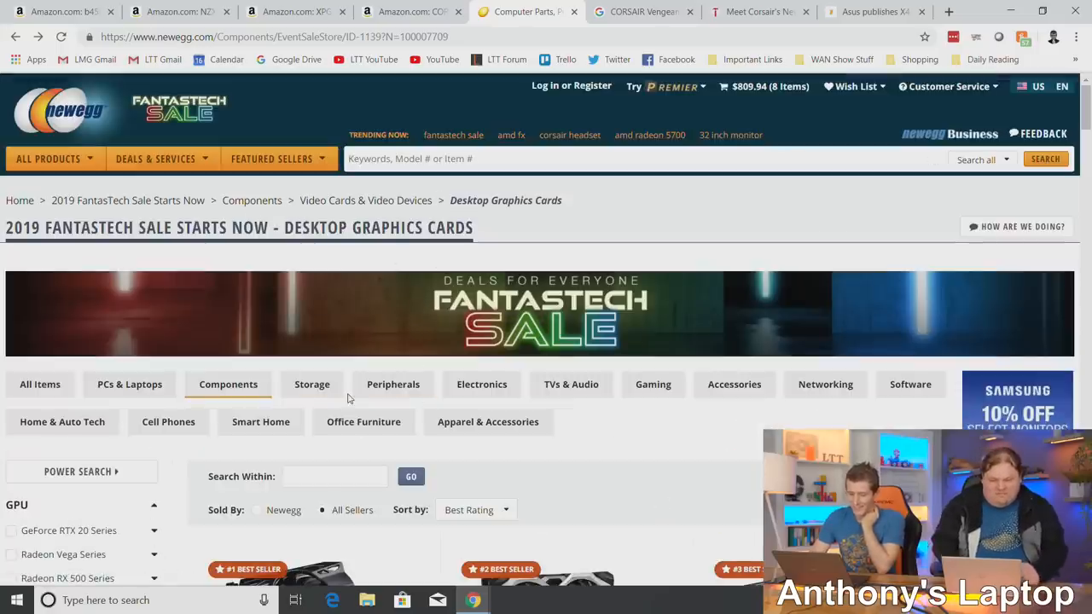
{"action": "mouse_move", "coordinate": [312, 384]}
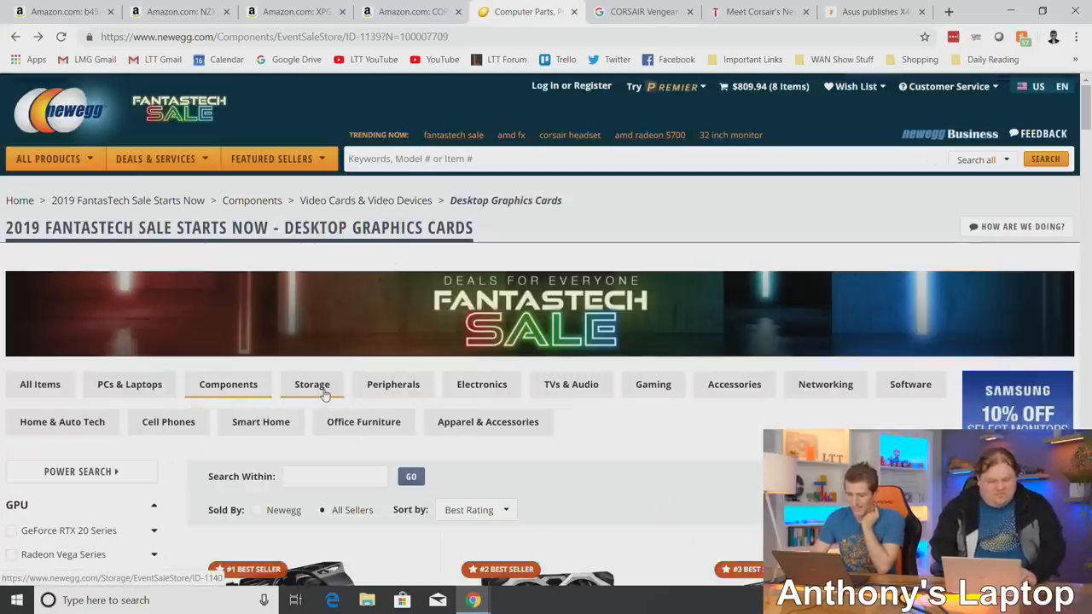
Switch the FantasTech sale to Storage and browse the G.SKILL kits and WD Red drive.
{"action": "left_click", "coordinate": [311, 383]}
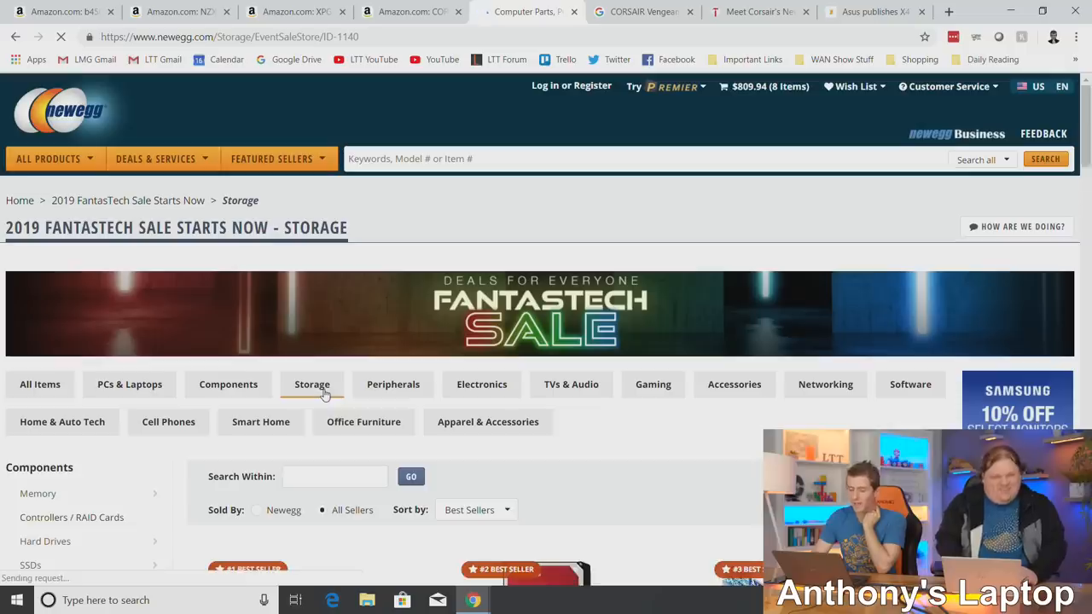
{"action": "scroll", "scroll_direction": "down", "scroll_amount": 3}
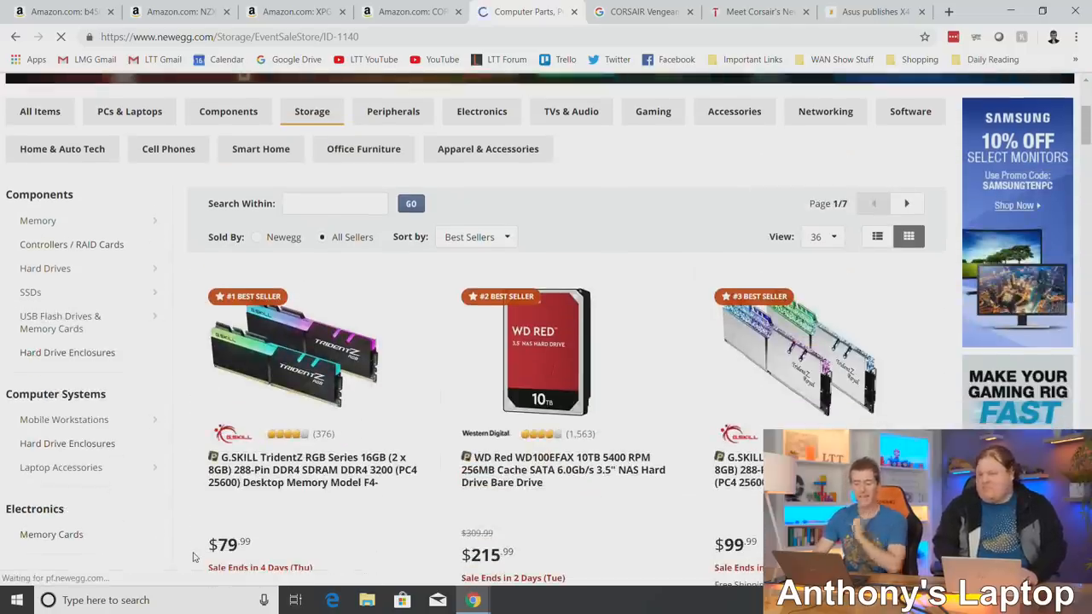
{"action": "scroll", "scroll_direction": "down", "scroll_amount": 3}
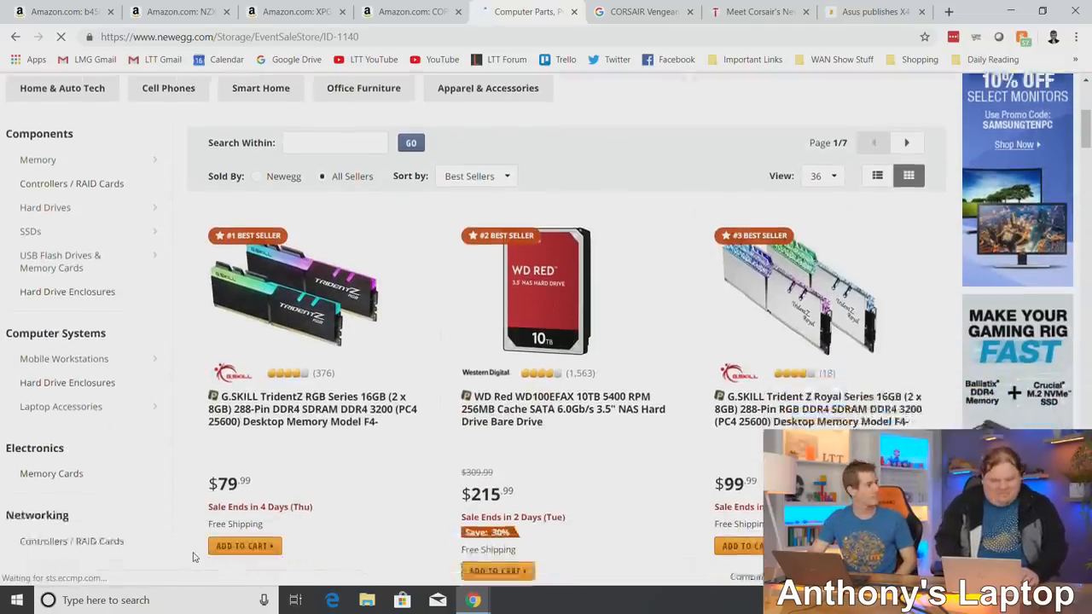
{"action": "scroll", "scroll_direction": "down", "scroll_amount": 3}
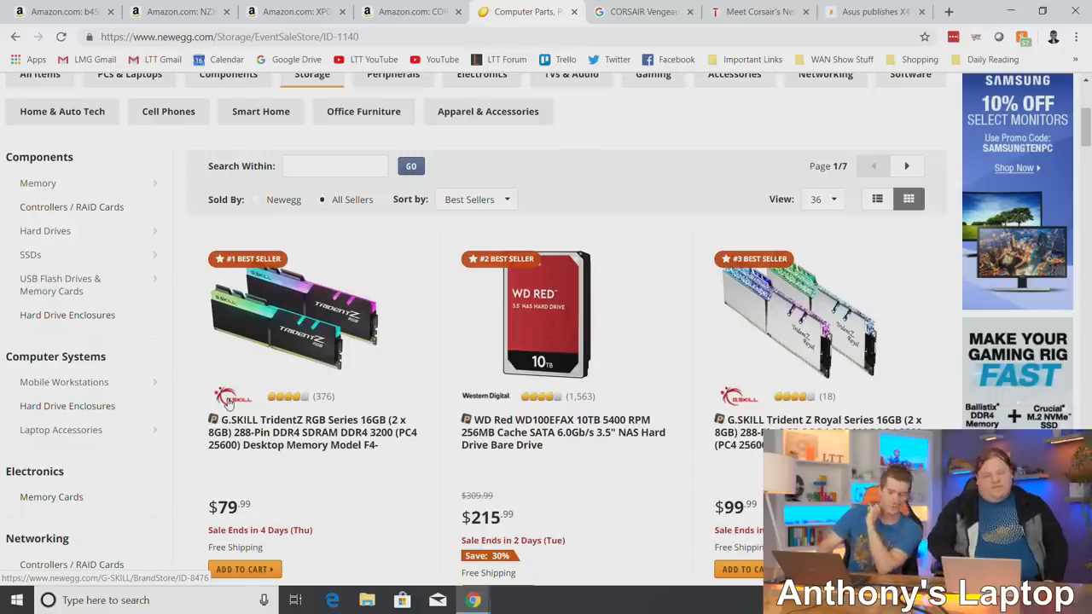
{"action": "scroll", "scroll_direction": "down", "scroll_amount": 3}
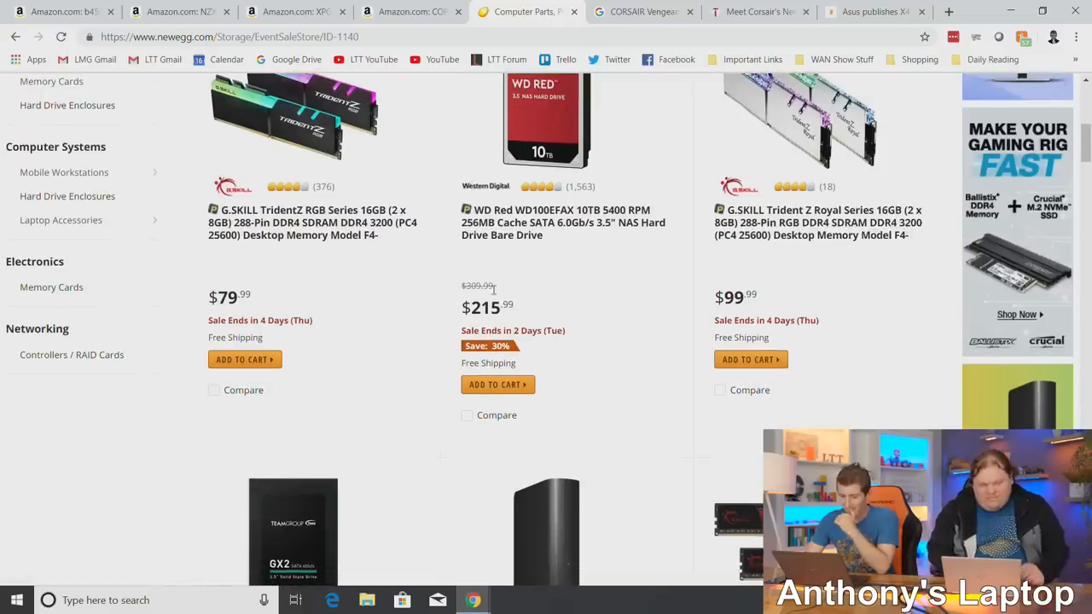
{"action": "scroll", "scroll_direction": "down", "scroll_amount": 3}
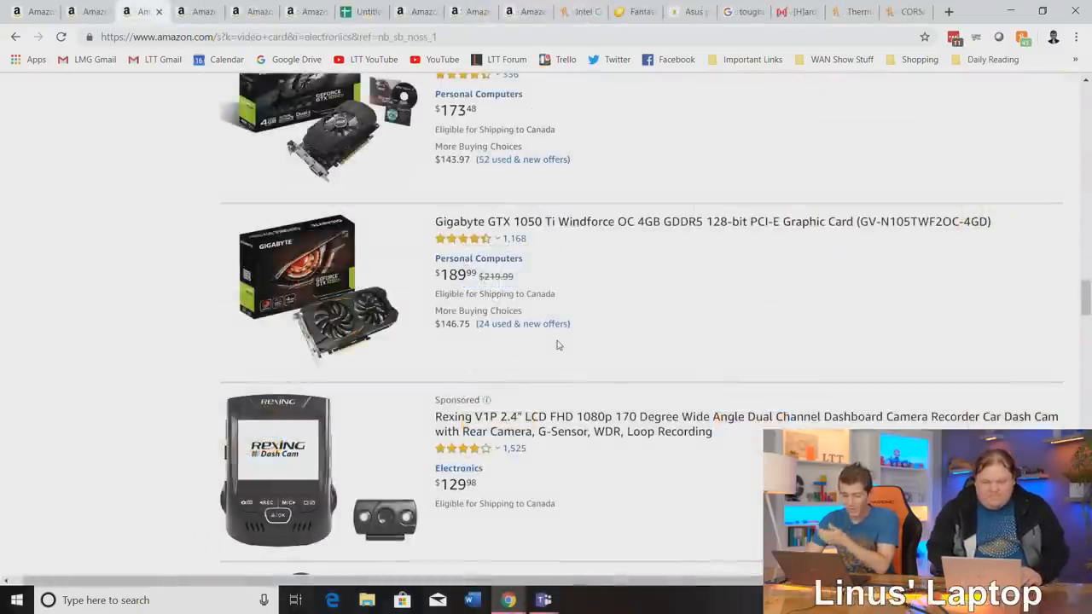
Scroll Amazon's video card results past the $179.99 GTX 1650 and $279.99 Gigabyte 1660 Ti.
{"action": "scroll", "scroll_direction": "down", "scroll_amount": 3}
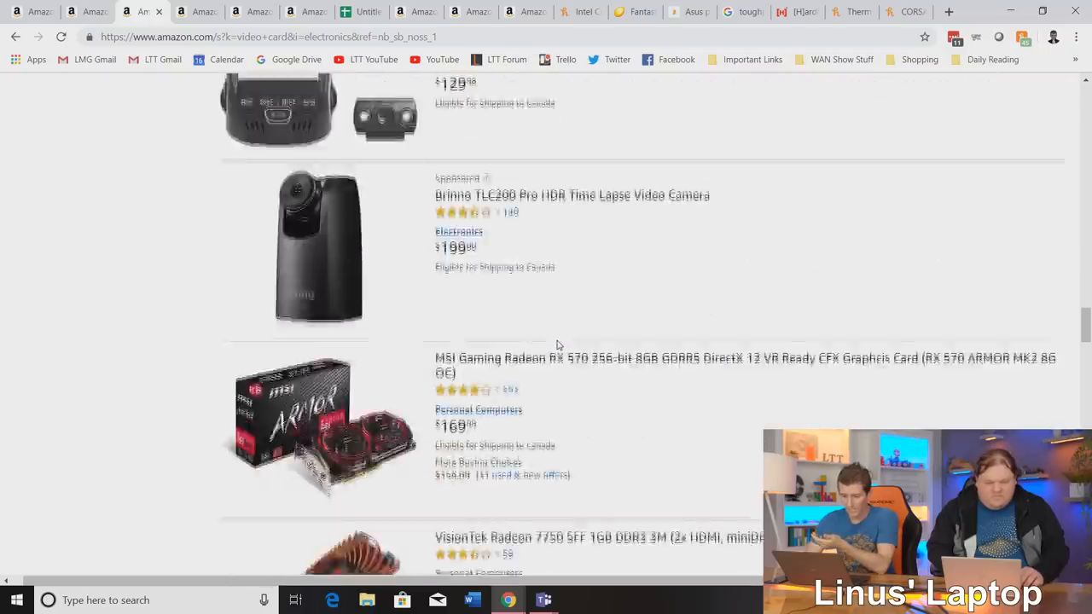
{"action": "scroll", "scroll_direction": "down", "scroll_amount": 3}
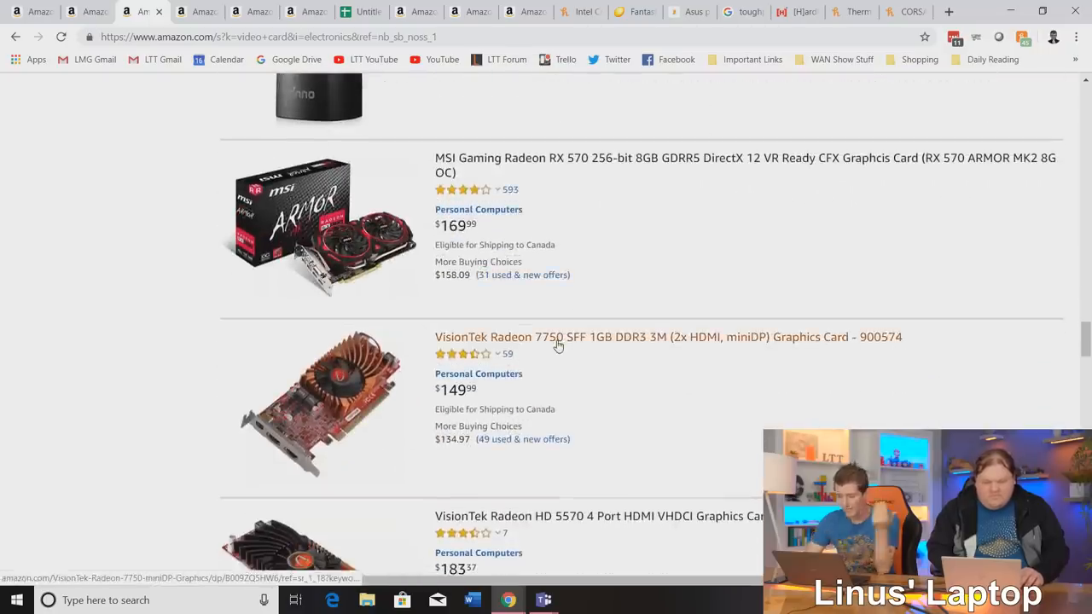
{"action": "scroll", "scroll_direction": "down", "scroll_amount": 3}
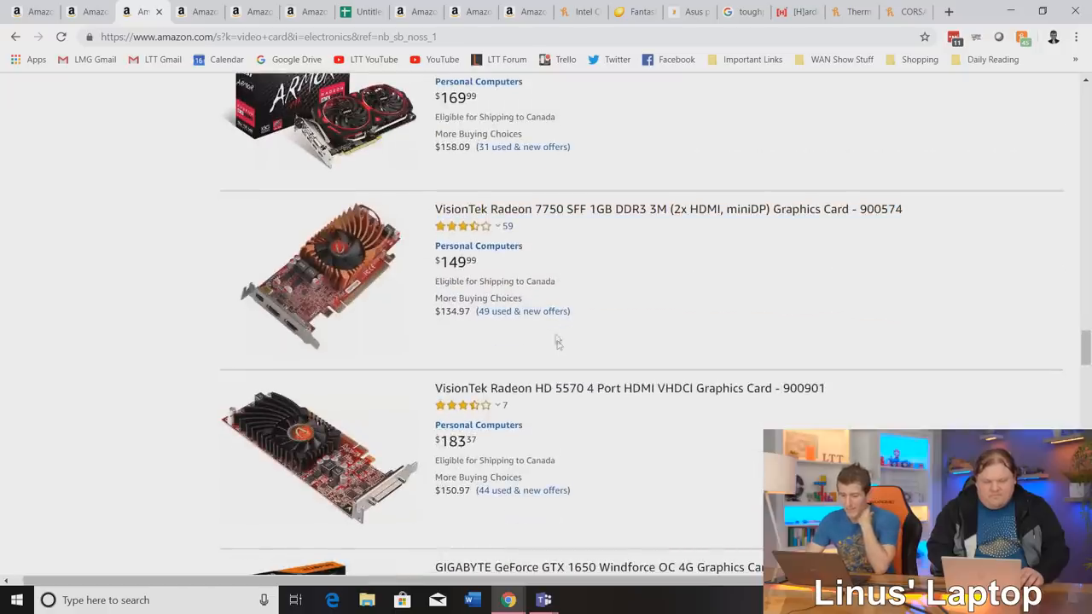
{"action": "mouse_move", "coordinate": [595, 229]}
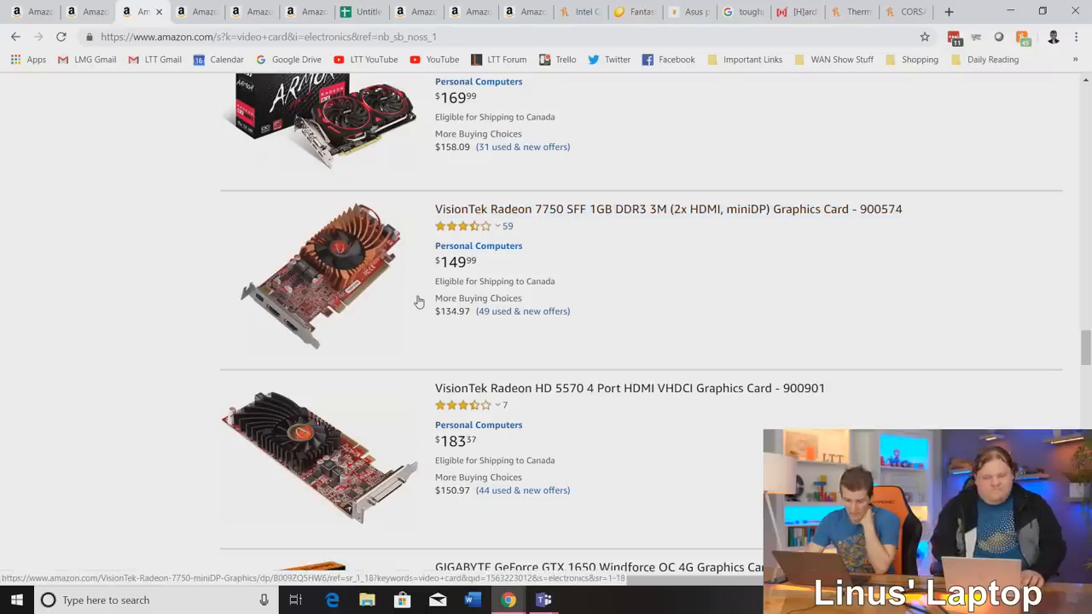
{"action": "mouse_move", "coordinate": [643, 306]}
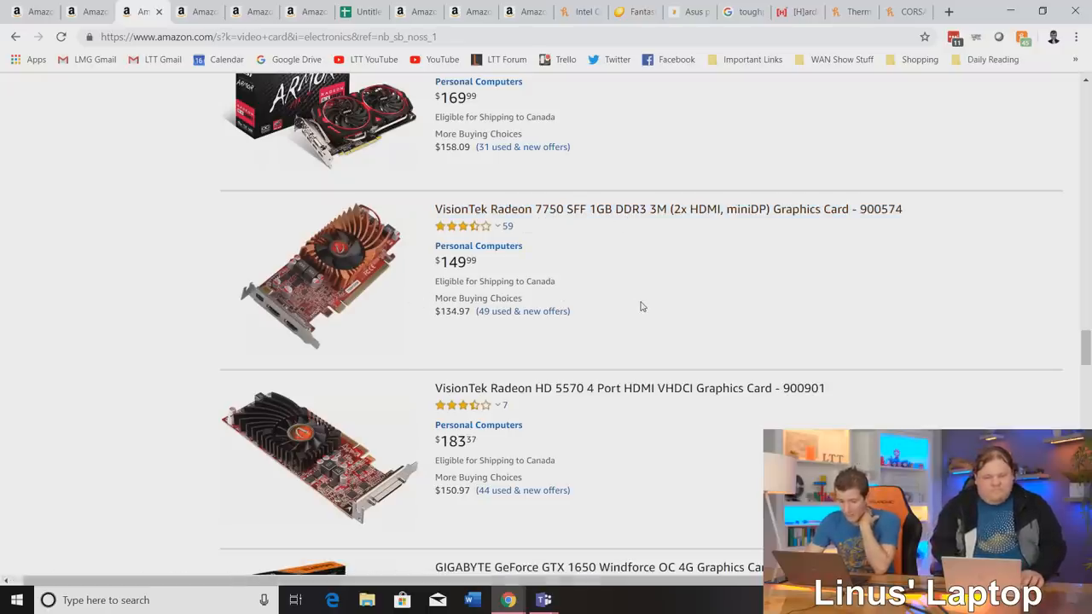
{"action": "scroll", "scroll_direction": "down", "scroll_amount": 3}
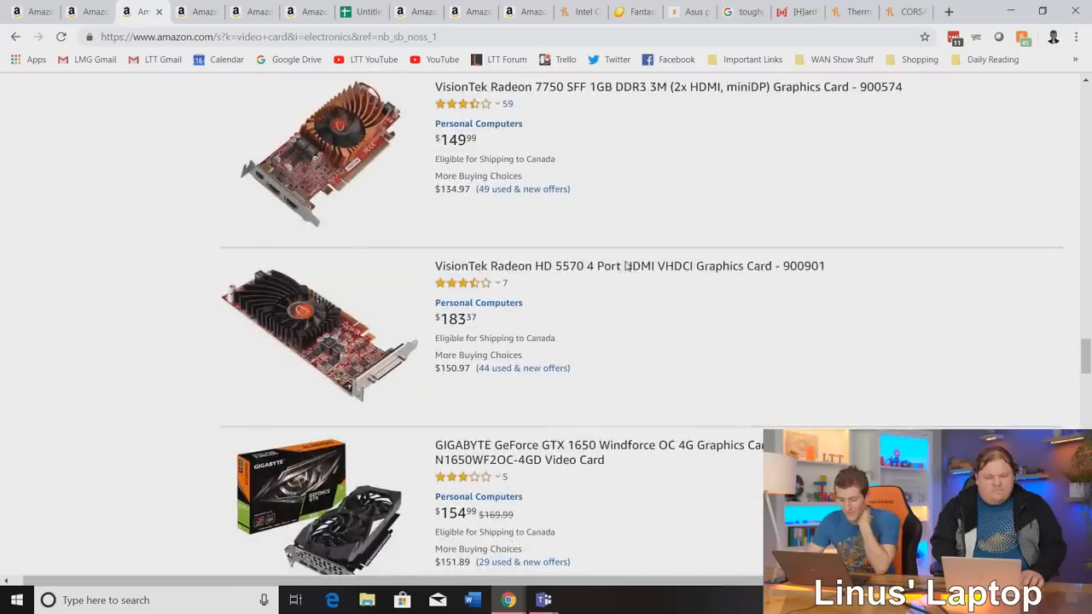
{"action": "mouse_move", "coordinate": [640, 360]}
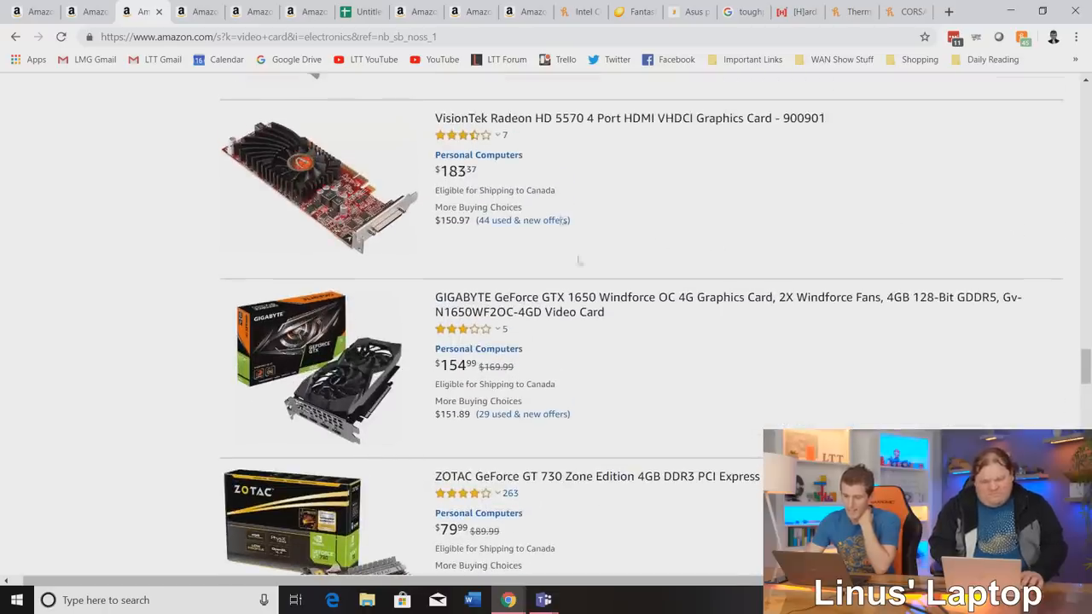
{"action": "mouse_move", "coordinate": [681, 128]}
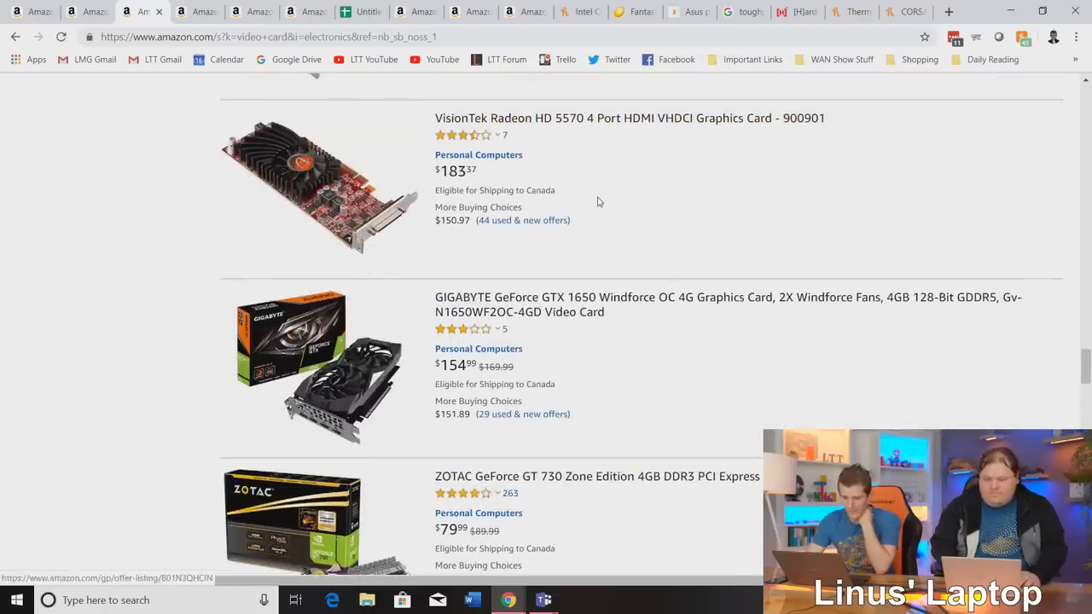
{"action": "scroll", "scroll_direction": "down", "scroll_amount": 3}
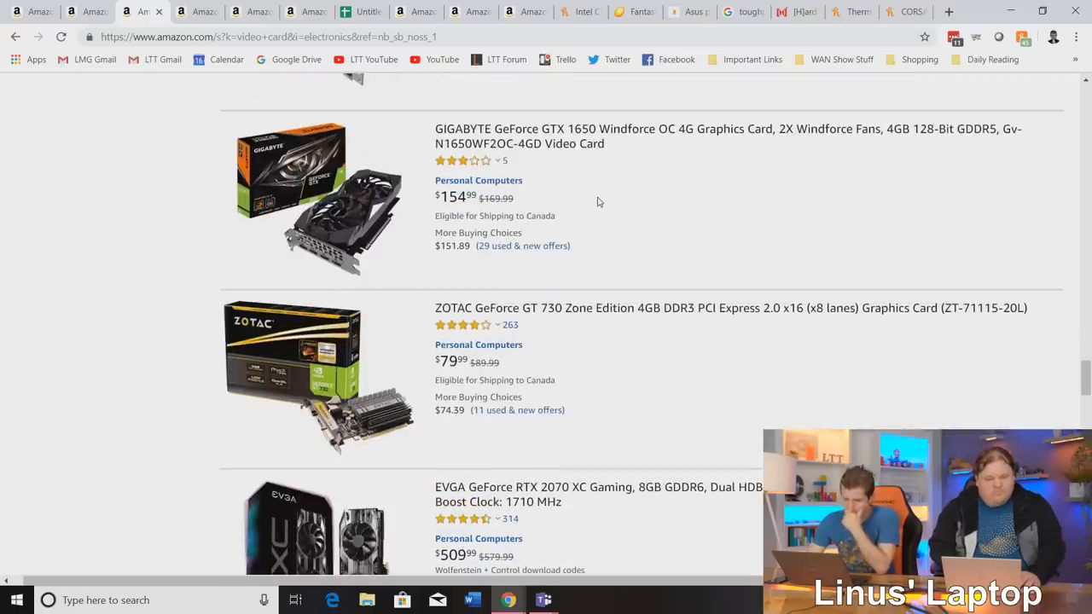
{"action": "scroll", "scroll_direction": "down", "scroll_amount": 3}
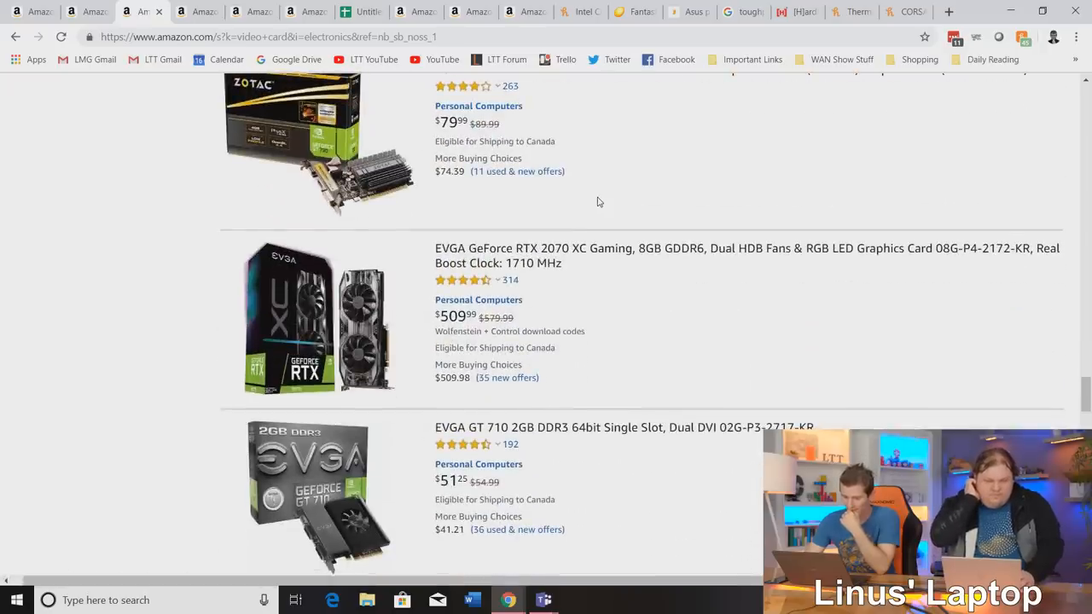
{"action": "scroll", "scroll_direction": "down", "scroll_amount": 3}
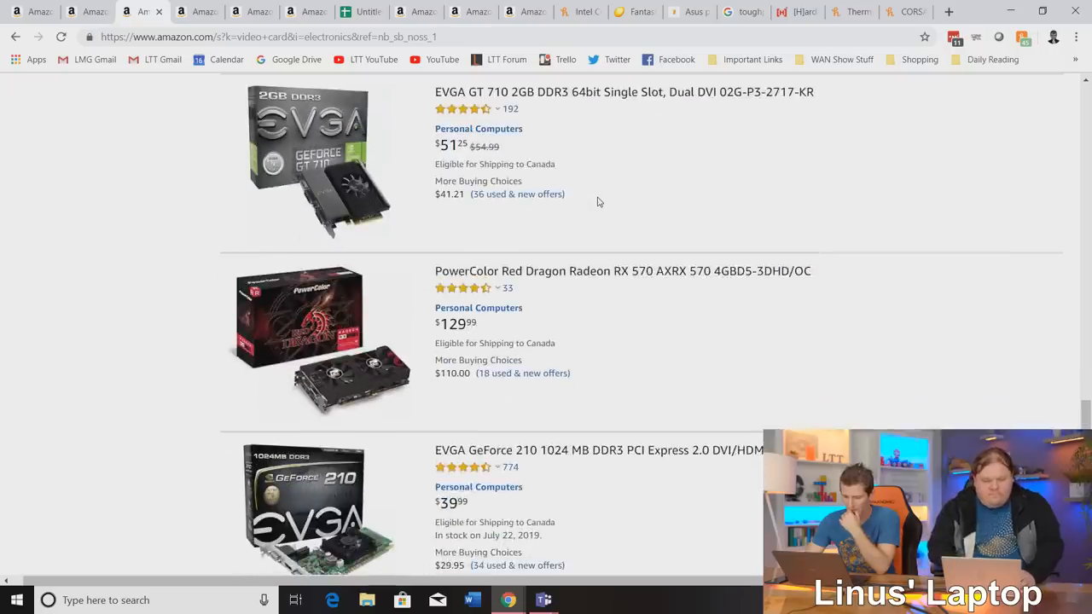
{"action": "scroll", "scroll_direction": "down", "scroll_amount": 3}
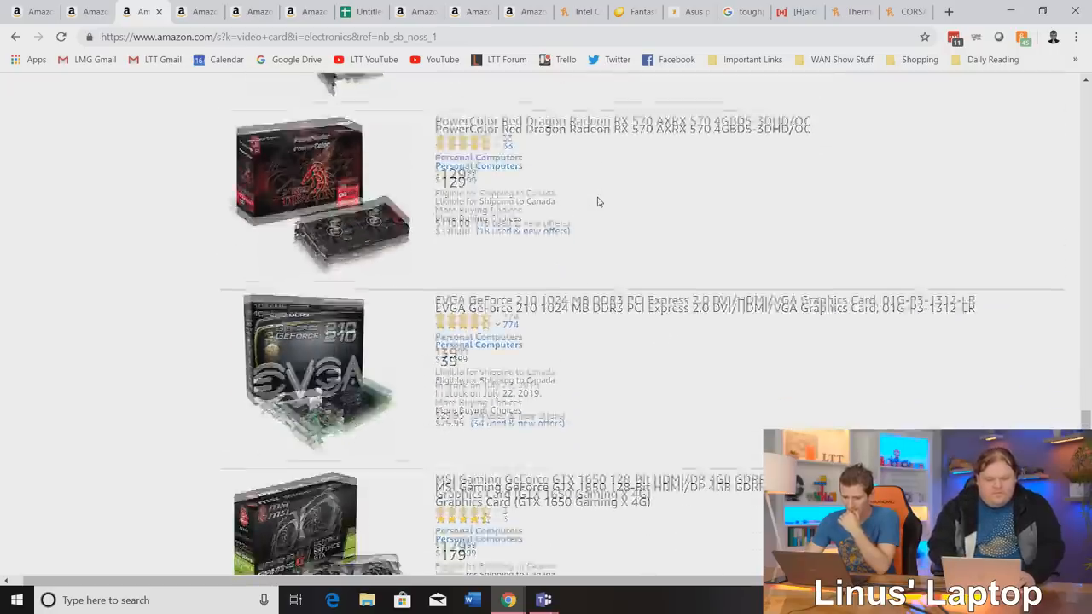
{"action": "scroll", "scroll_direction": "down", "scroll_amount": 3}
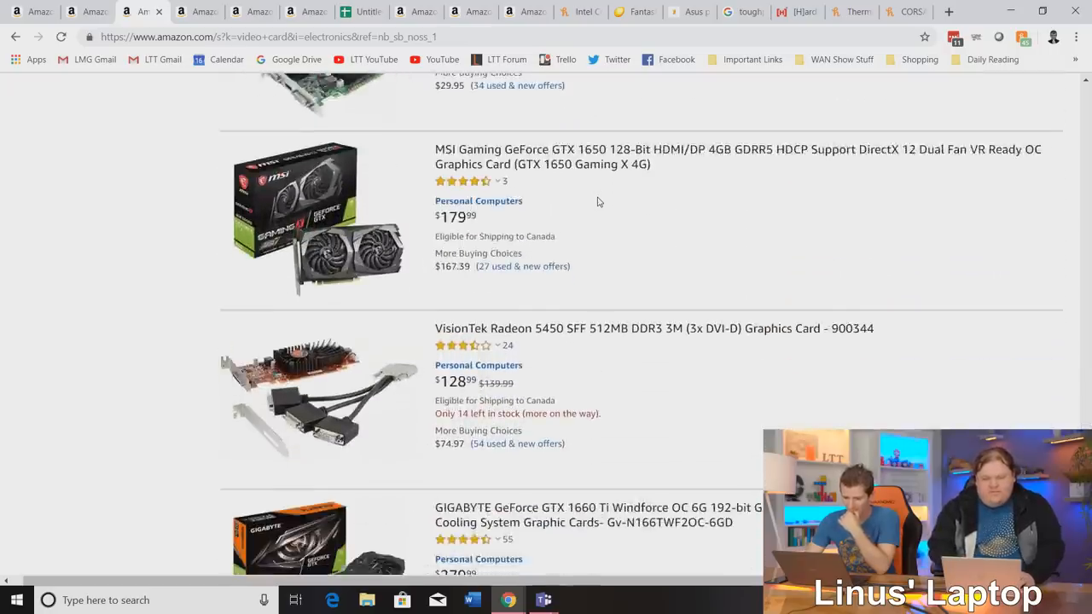
{"action": "scroll", "scroll_direction": "down", "scroll_amount": 3}
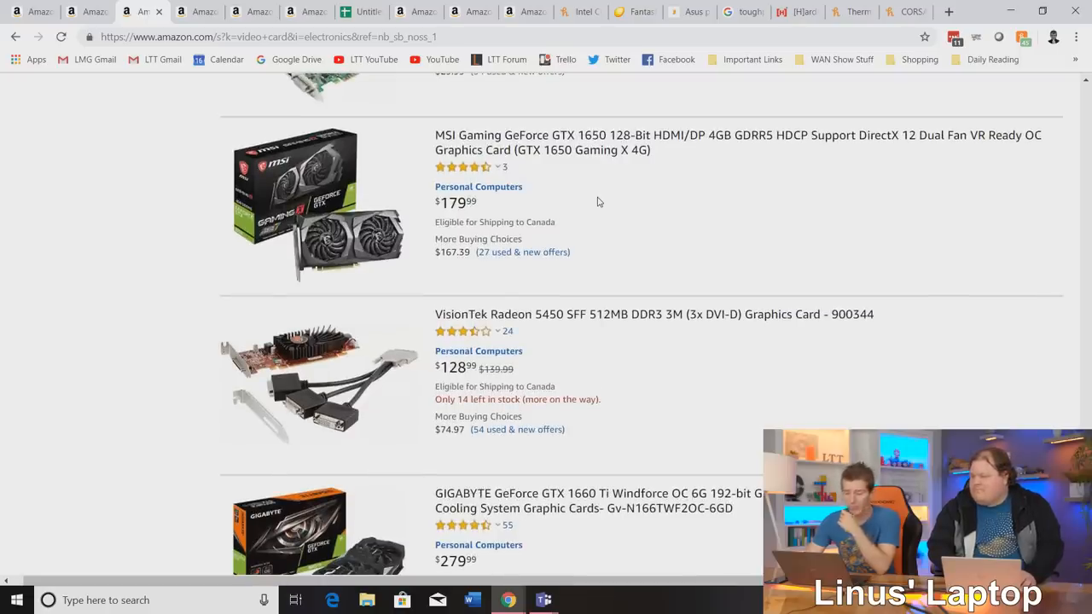
{"action": "scroll", "scroll_direction": "down", "scroll_amount": 3}
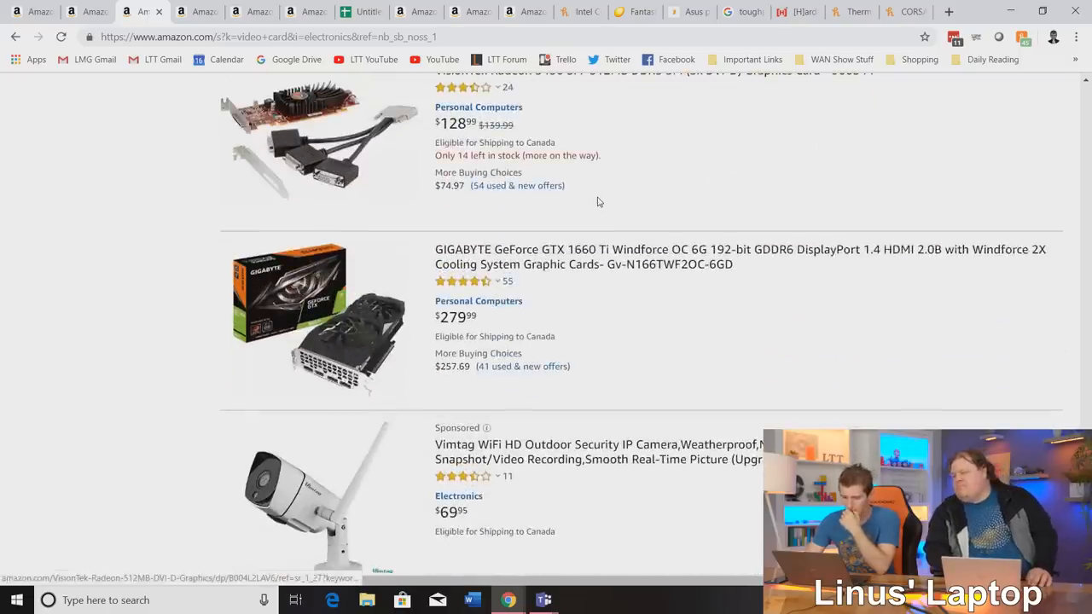
{"action": "scroll", "scroll_direction": "down", "scroll_amount": 3}
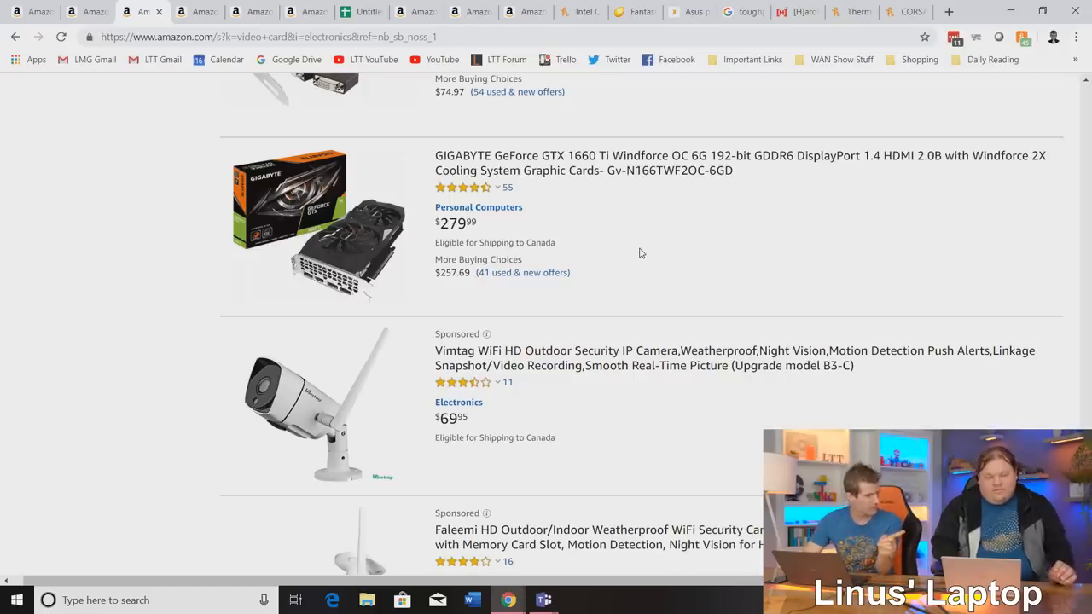
Open the $269.99 MSI GTX 1660 Ti Ventus XS listing in a new tab.
{"action": "scroll", "scroll_direction": "down", "scroll_amount": 3}
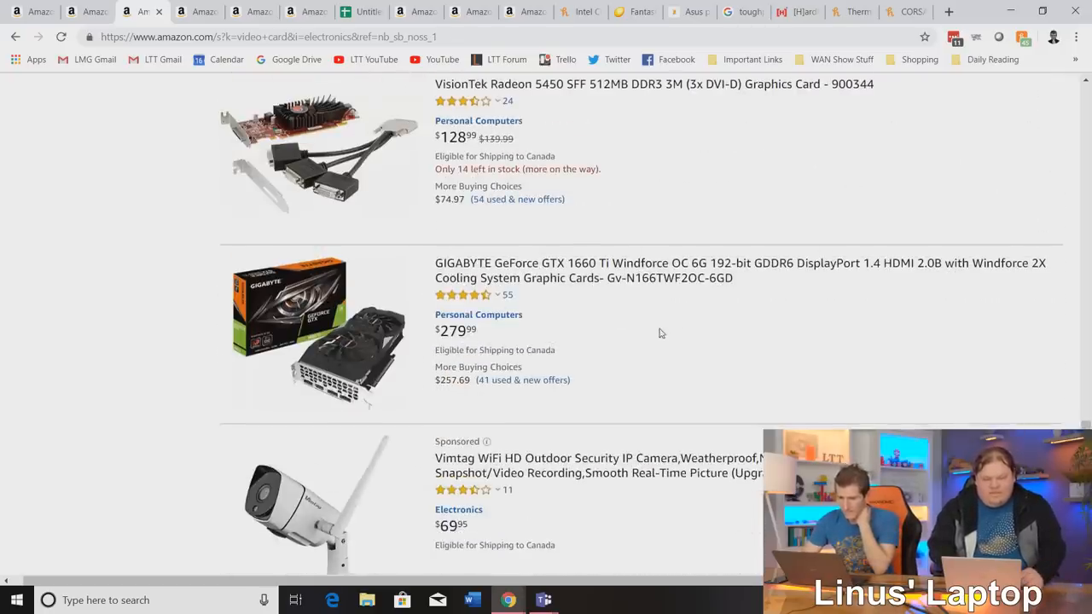
{"action": "scroll", "scroll_direction": "up", "scroll_amount": 3}
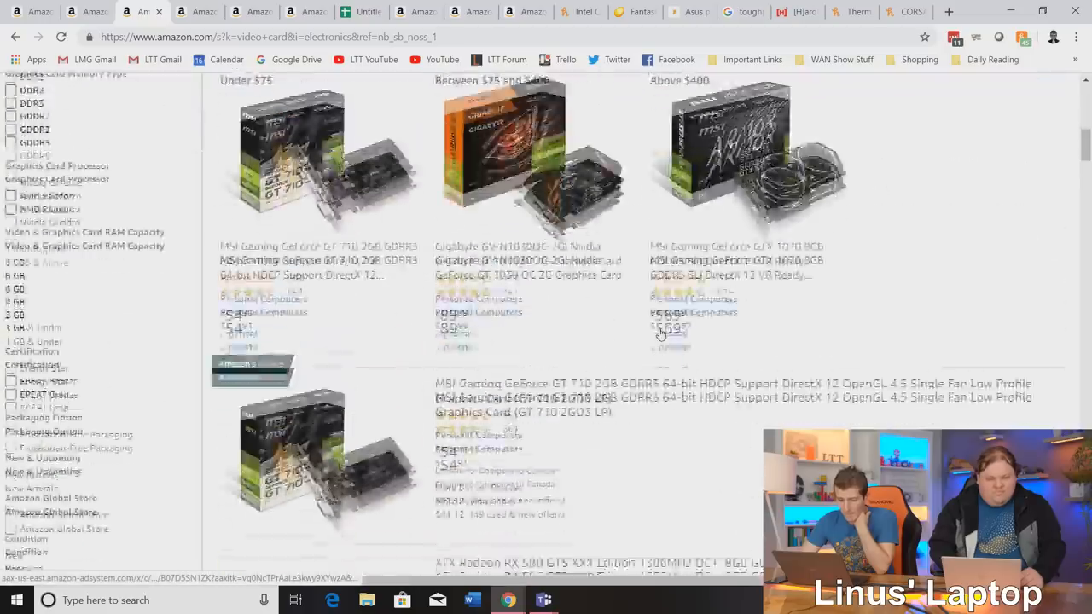
{"action": "scroll", "scroll_direction": "down", "scroll_amount": 3}
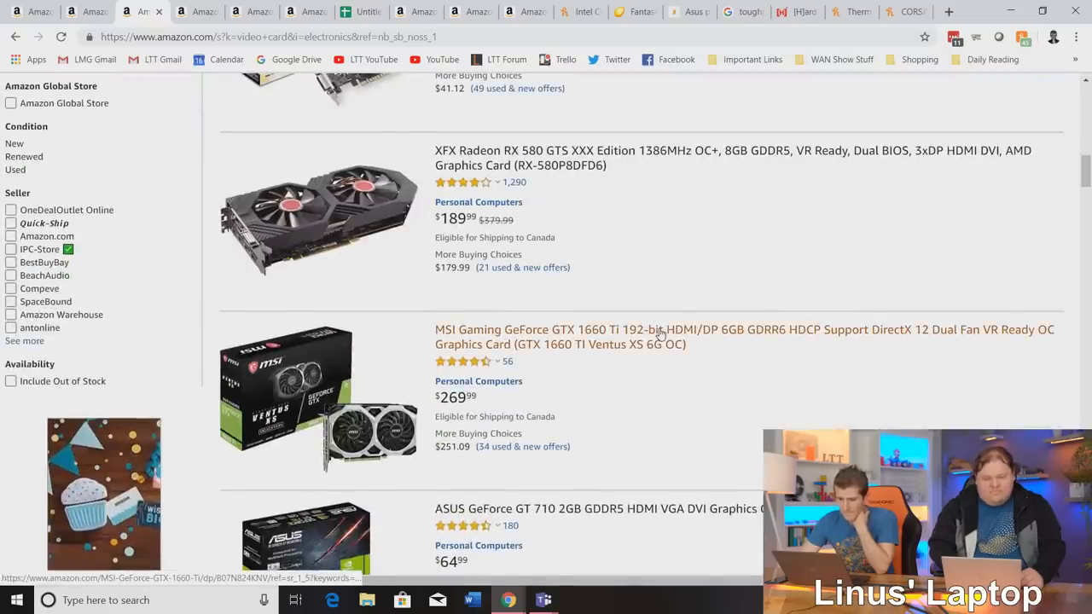
{"action": "scroll", "scroll_direction": "down", "scroll_amount": 3}
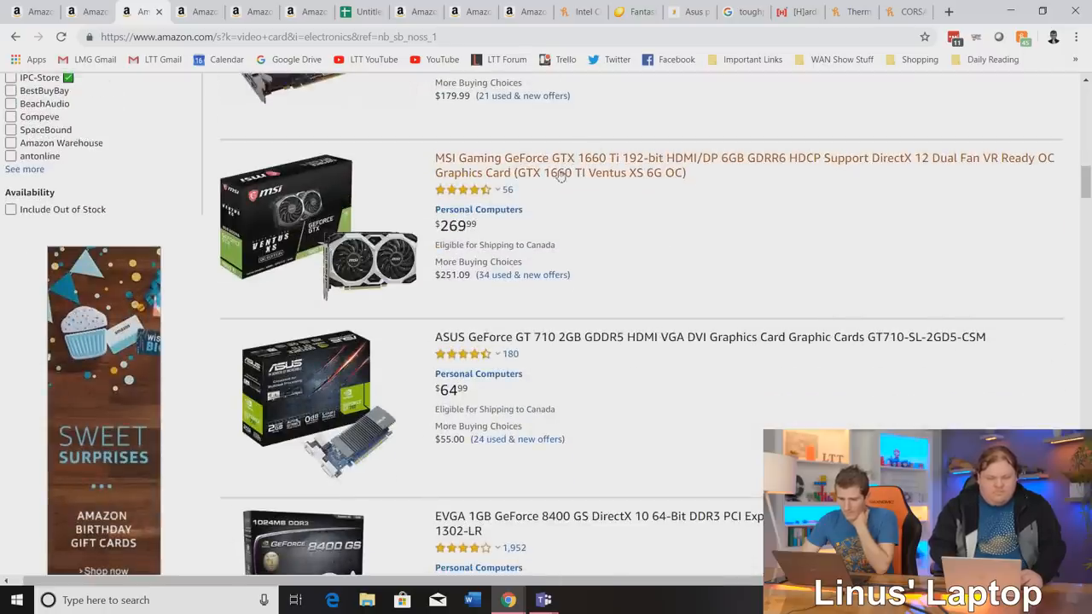
{"action": "right_click", "coordinate": [559, 172]}
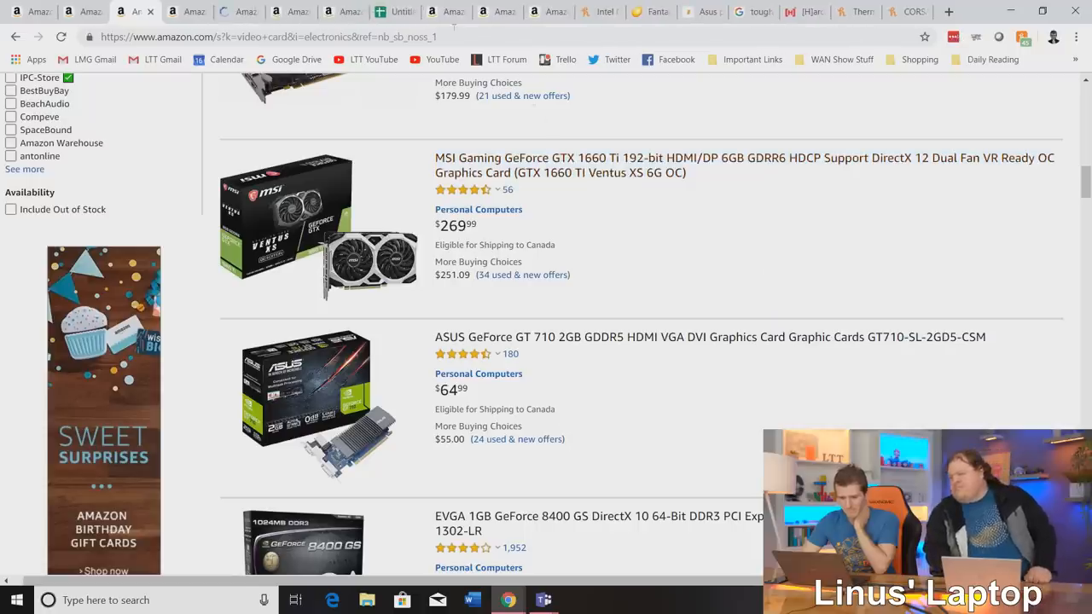
View the $269.99 MSI GTX 1660 Ti Ventus XS page and check Honey's 12 price changes.
{"action": "left_click", "coordinate": [744, 164]}
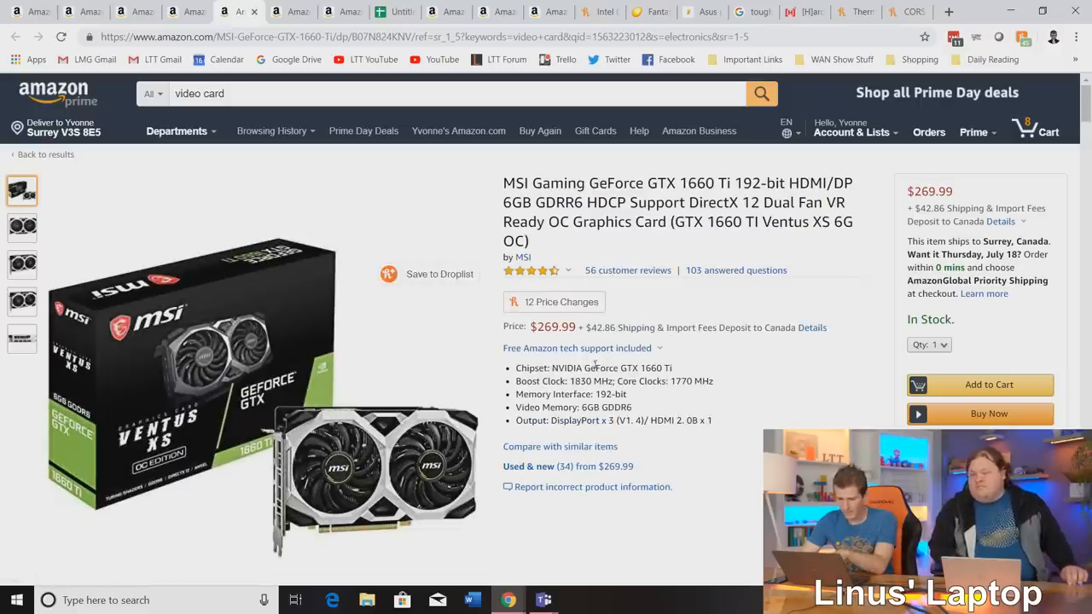
{"action": "left_click", "coordinate": [553, 302]}
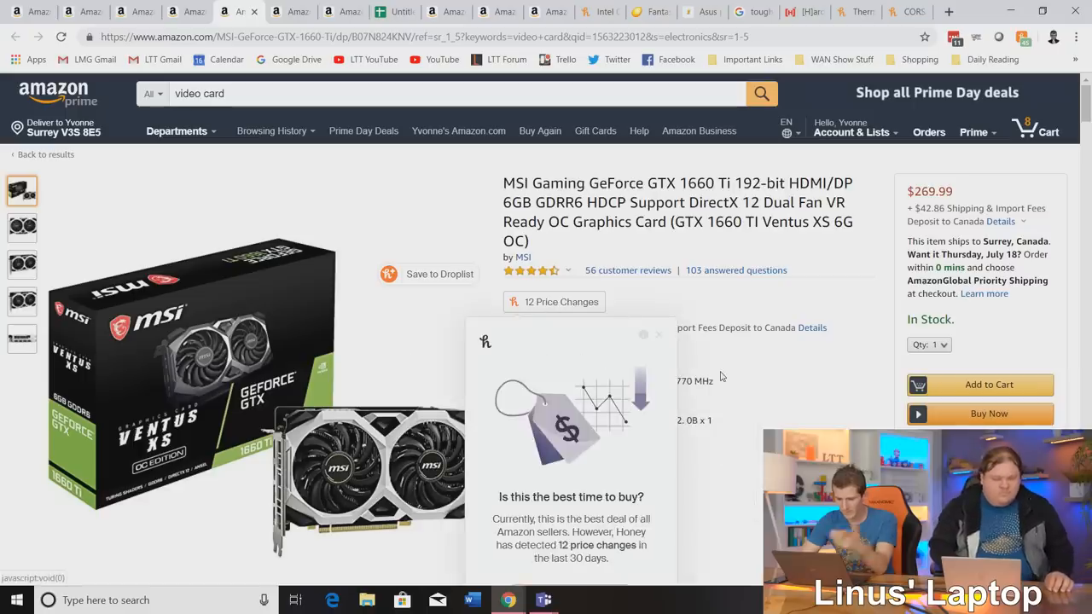
{"action": "scroll", "scroll_direction": "down", "scroll_amount": 3}
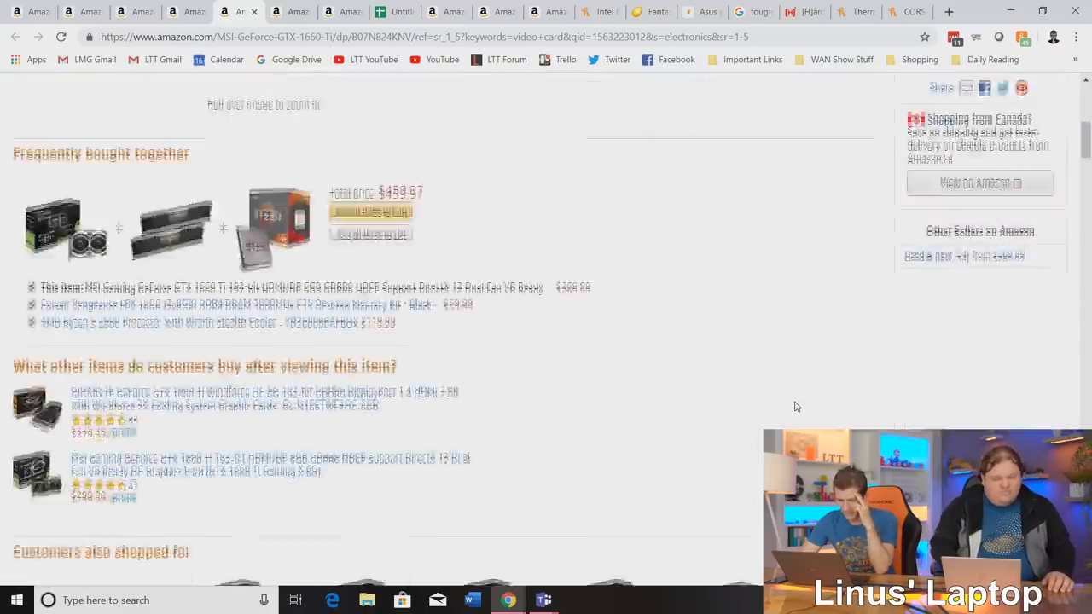
{"action": "scroll", "scroll_direction": "up", "scroll_amount": 3}
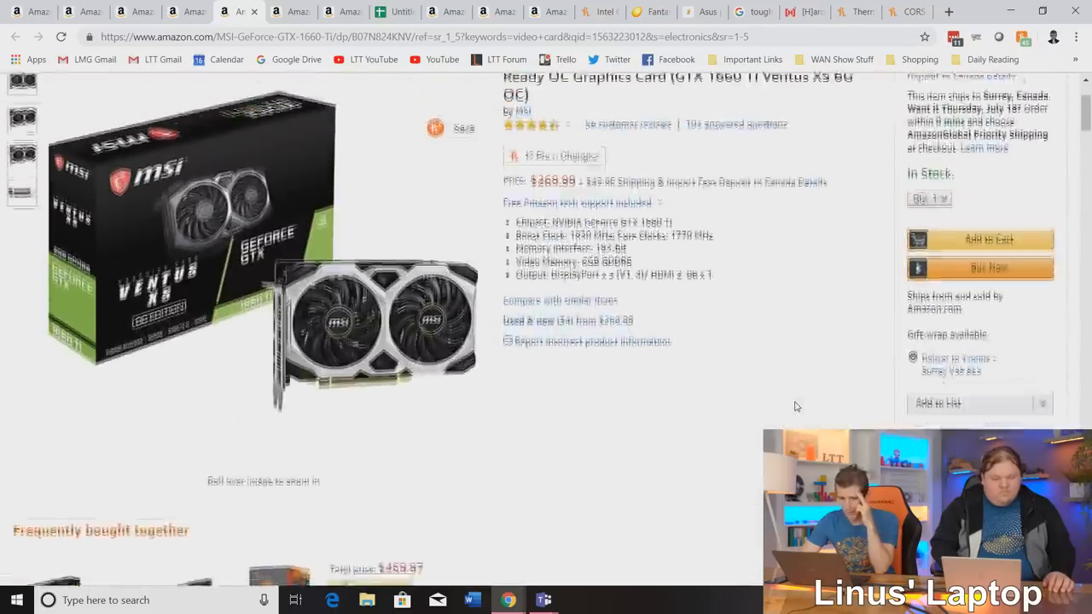
Add the XFX Radeon RX 580 GTS XXX Edition to the cart, making 9 items at $943.27.
{"action": "left_click", "coordinate": [185, 11]}
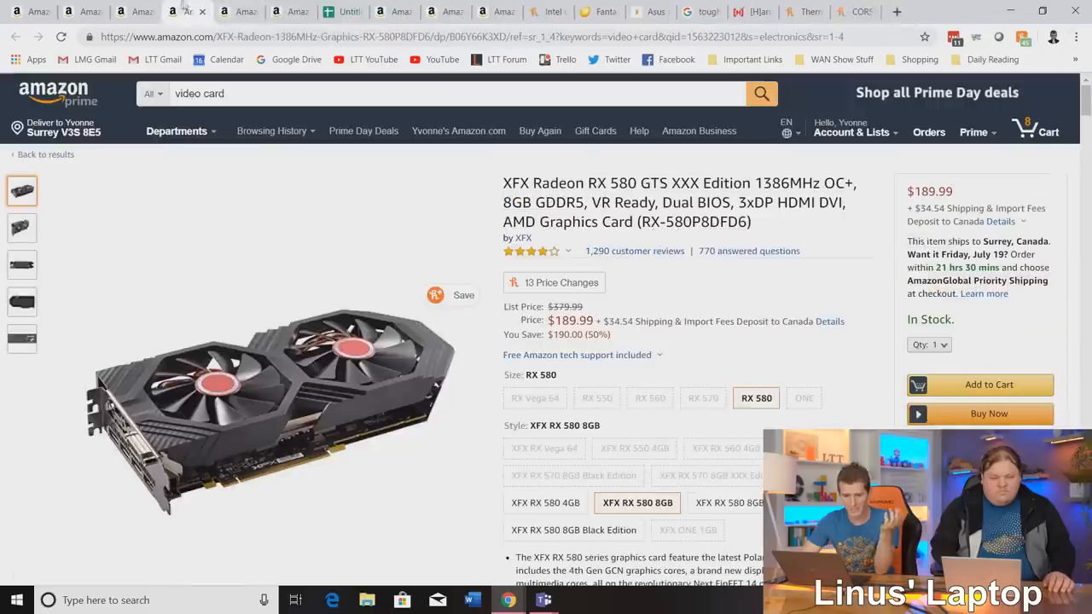
{"action": "left_click", "coordinate": [16, 36]}
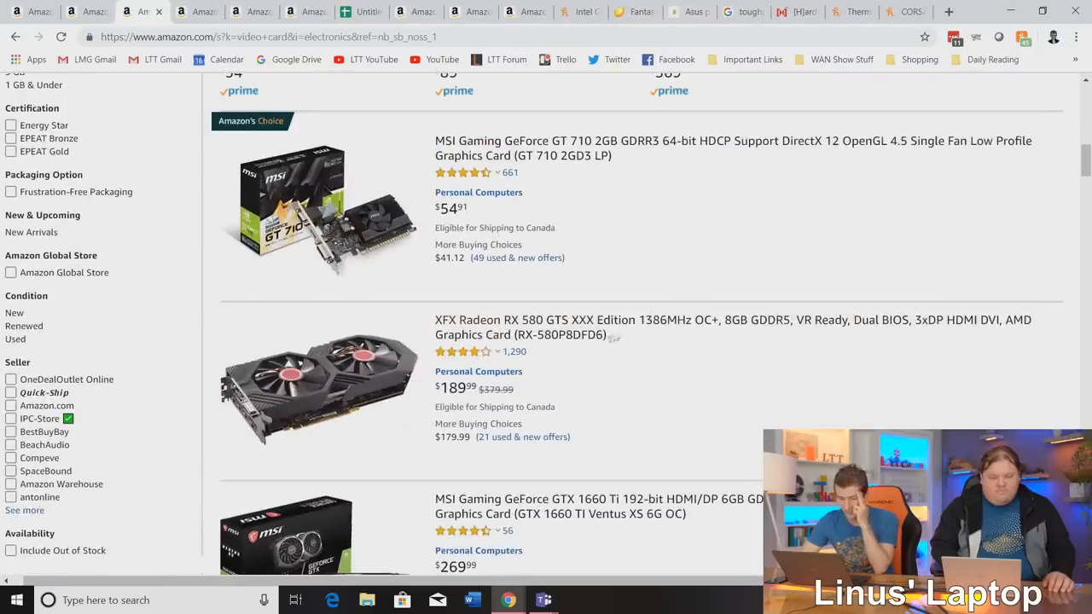
{"action": "left_click", "coordinate": [732, 320]}
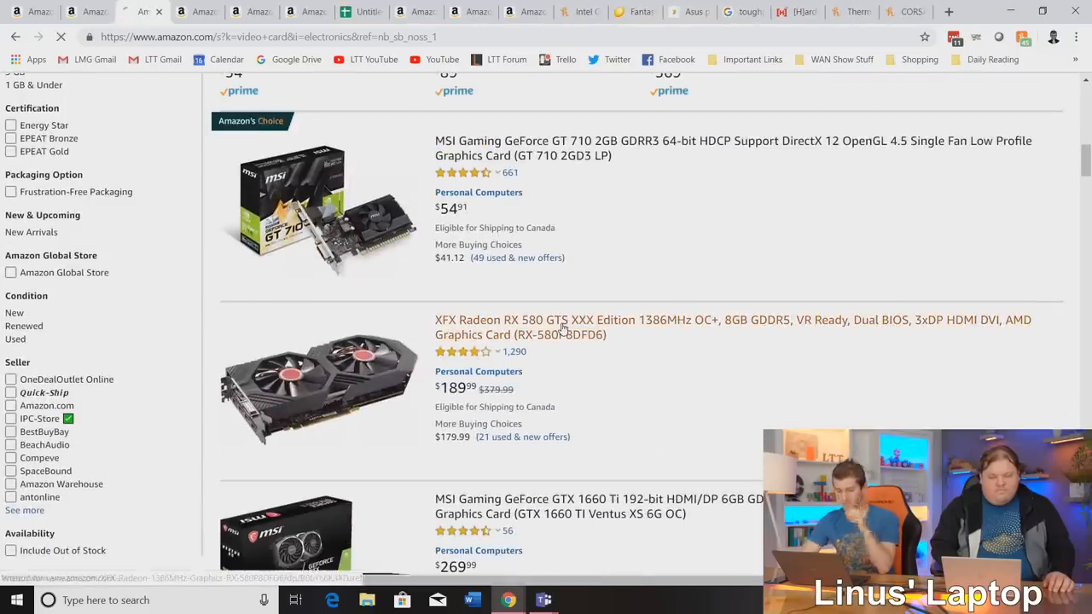
{"action": "left_click", "coordinate": [731, 320]}
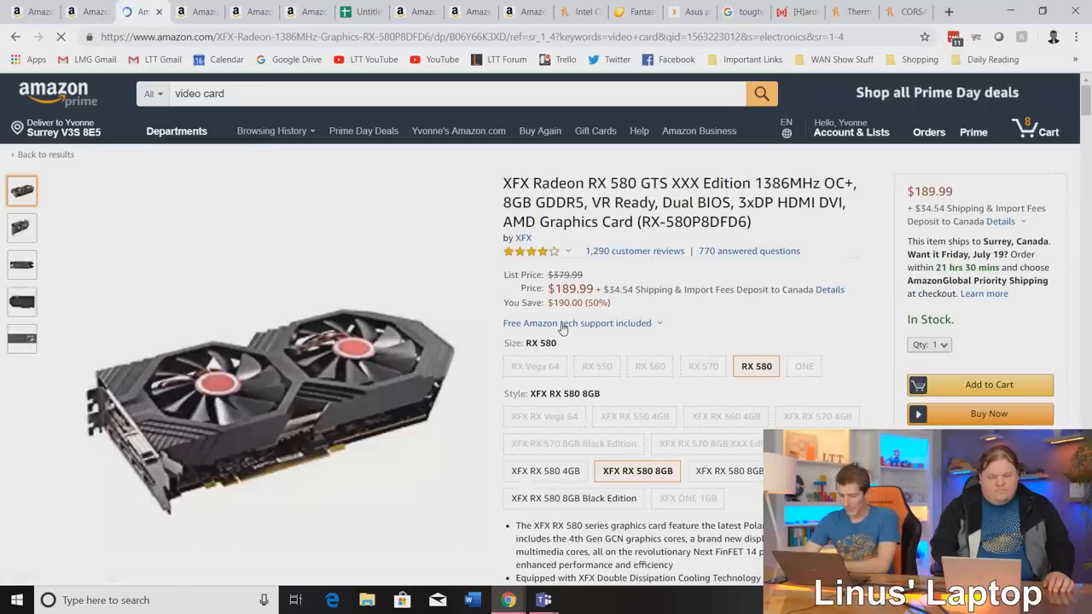
{"action": "scroll", "scroll_direction": "down", "scroll_amount": 3}
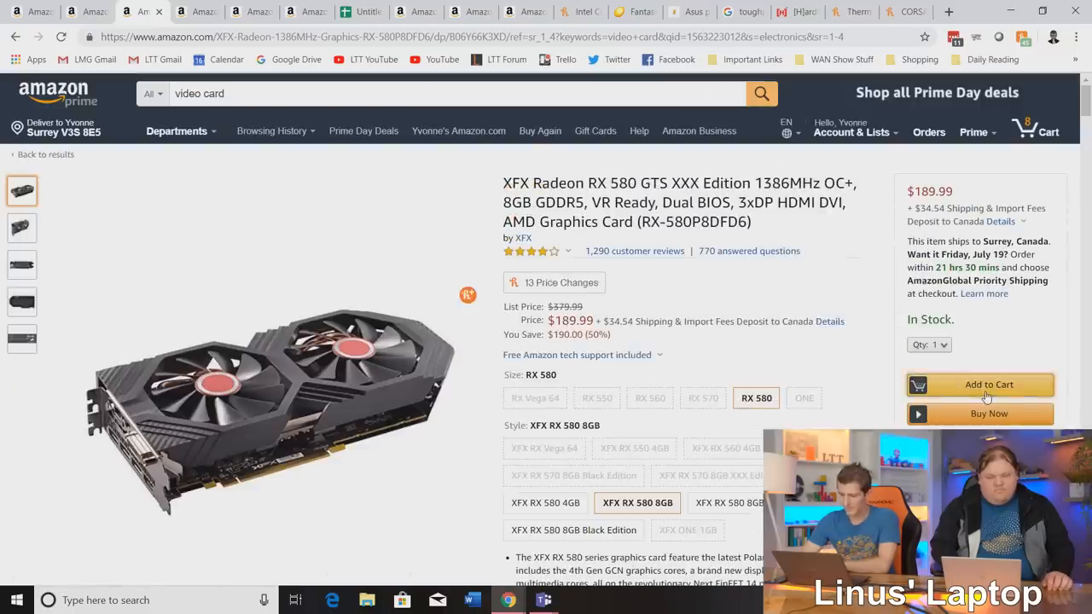
{"action": "left_click", "coordinate": [989, 384]}
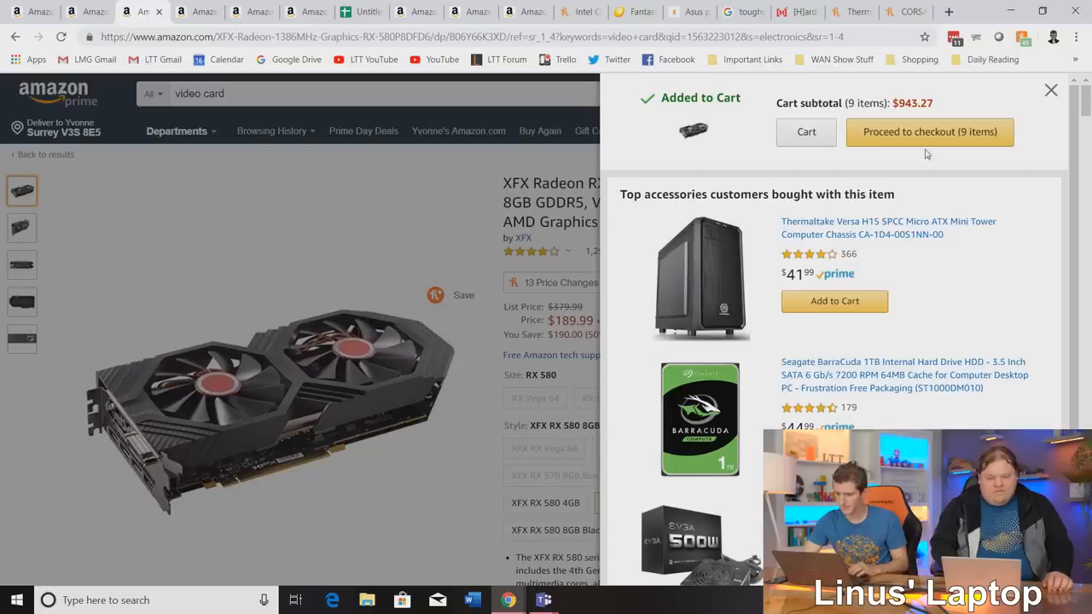
{"action": "left_click", "coordinate": [1051, 89]}
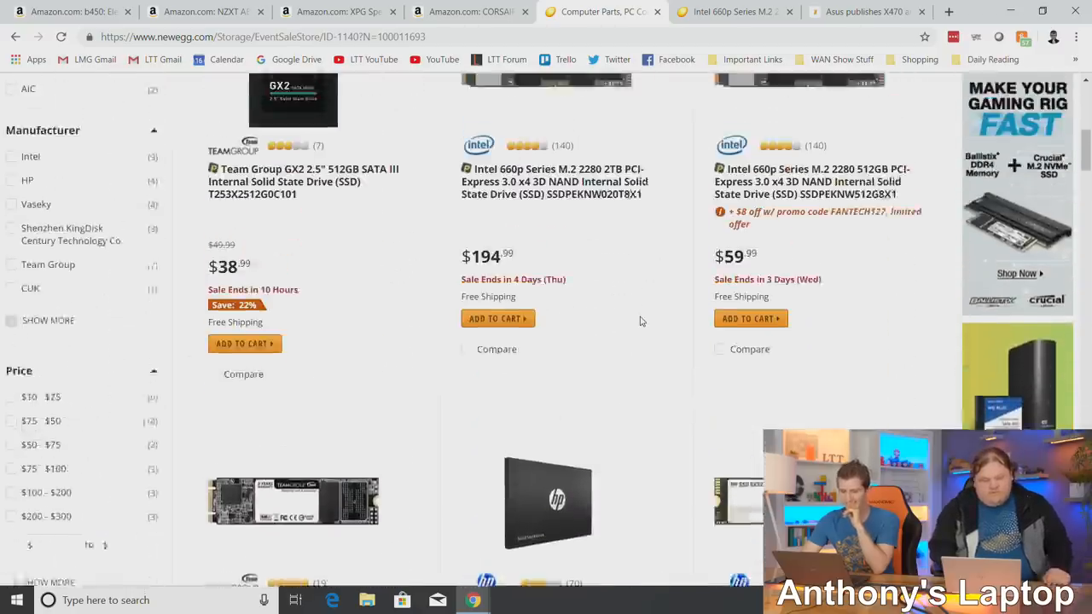
{"action": "scroll", "scroll_direction": "up", "scroll_amount": 3}
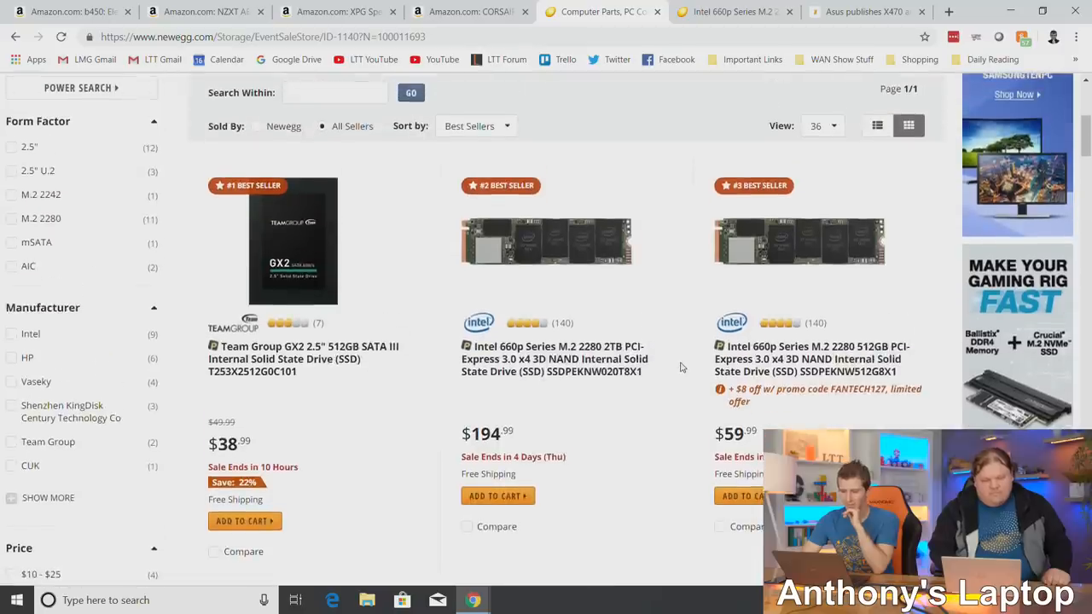
{"action": "scroll", "scroll_direction": "down", "scroll_amount": 3}
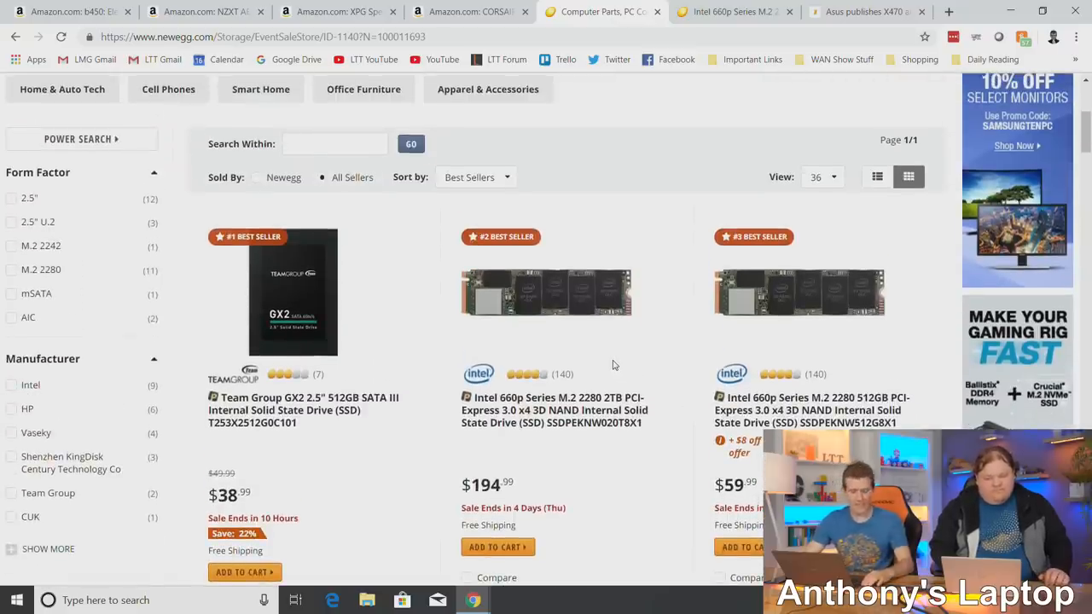
{"action": "mouse_move", "coordinate": [328, 299]}
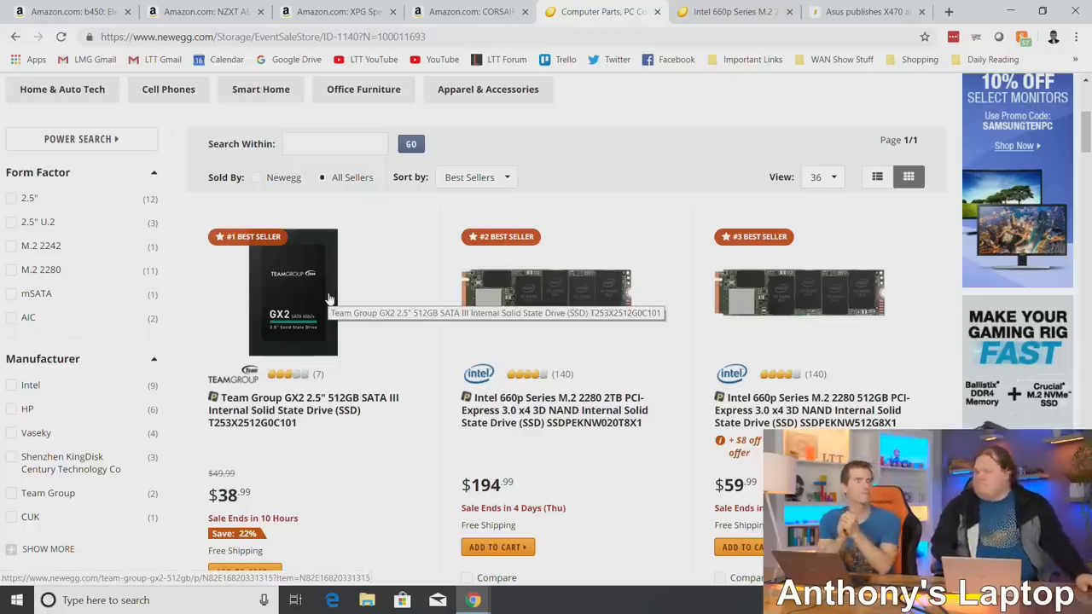
{"action": "mouse_move", "coordinate": [669, 448]}
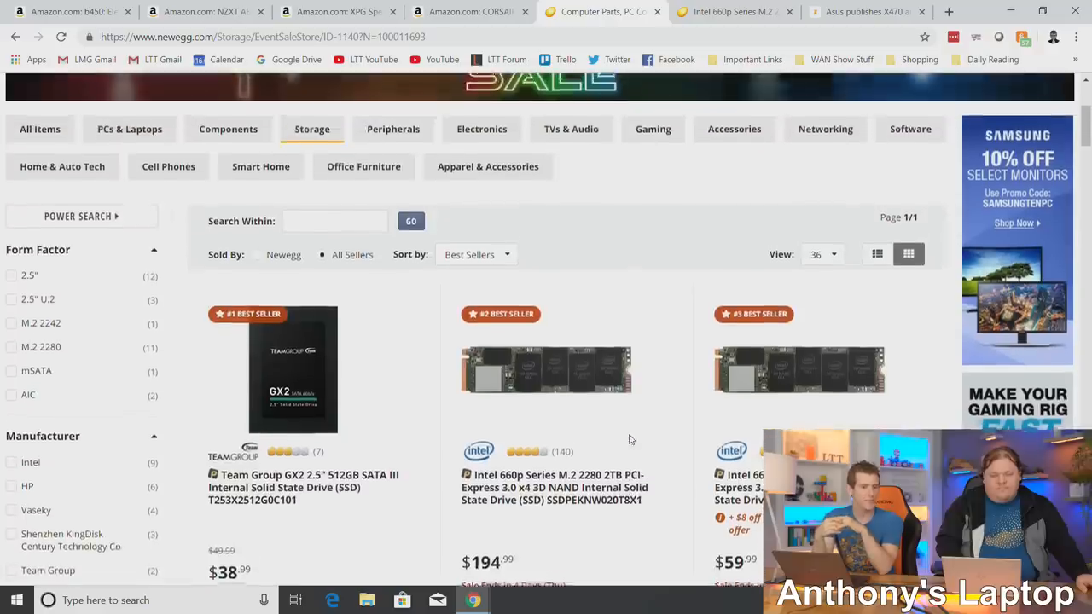
{"action": "scroll", "scroll_direction": "down", "scroll_amount": 3}
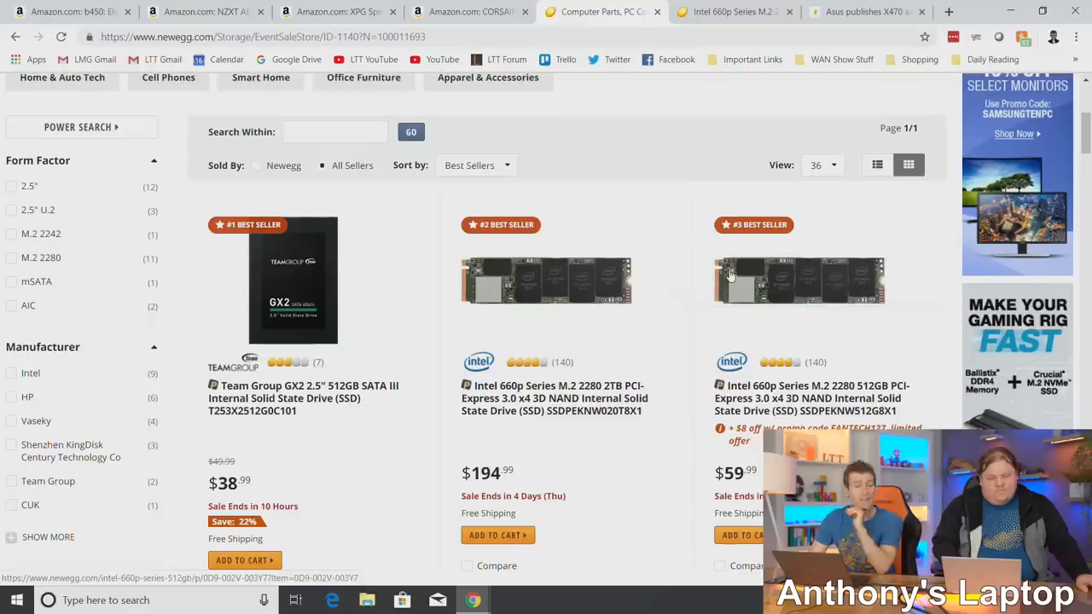
{"action": "mouse_move", "coordinate": [384, 318]}
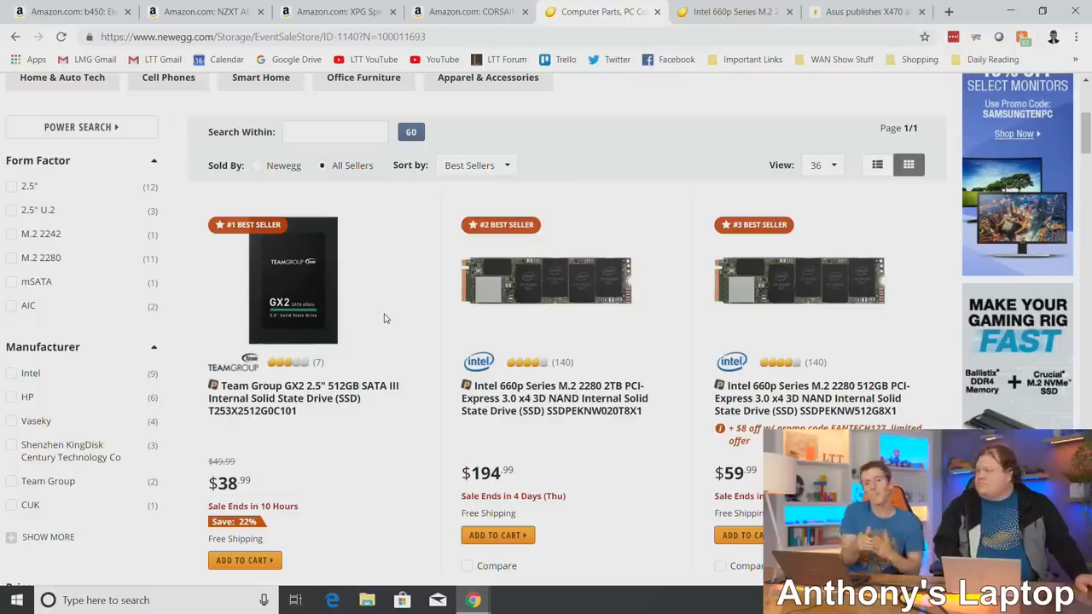
{"action": "mouse_move", "coordinate": [431, 290]}
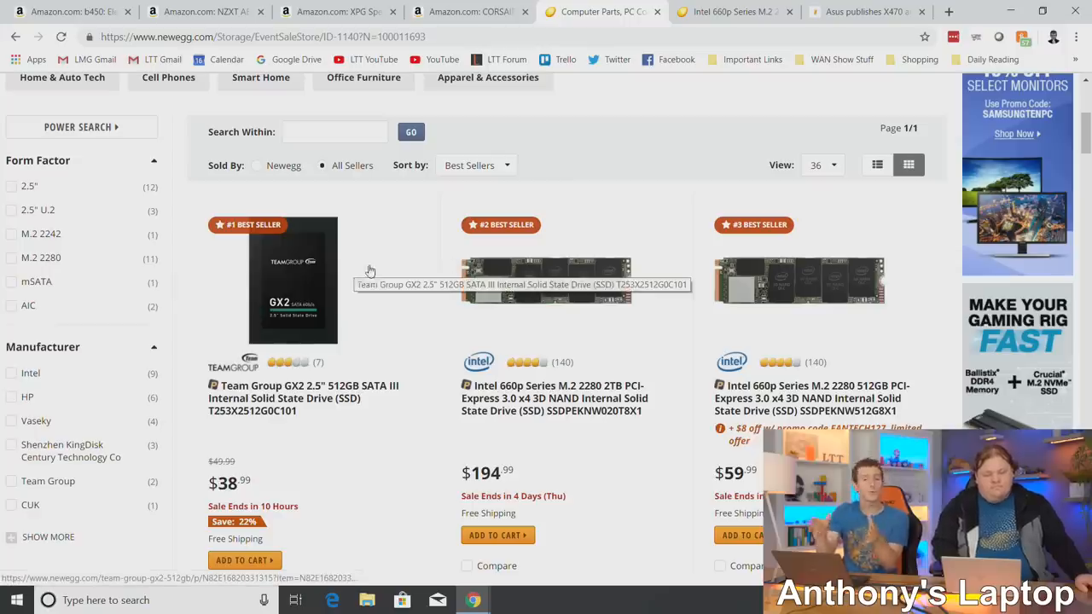
{"action": "mouse_move", "coordinate": [306, 317]}
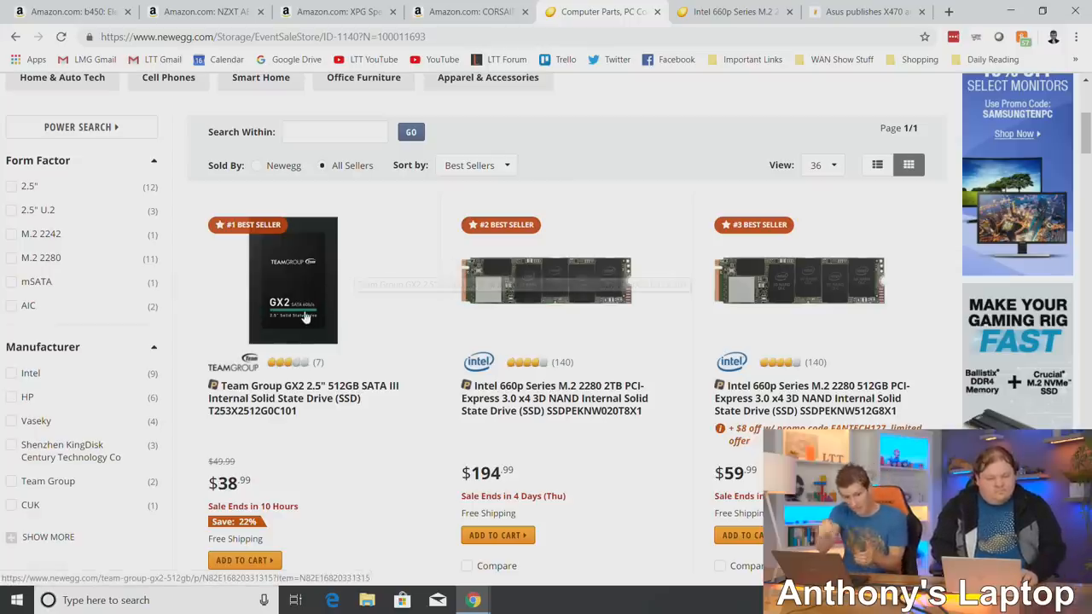
{"action": "scroll", "scroll_direction": "down", "scroll_amount": 3}
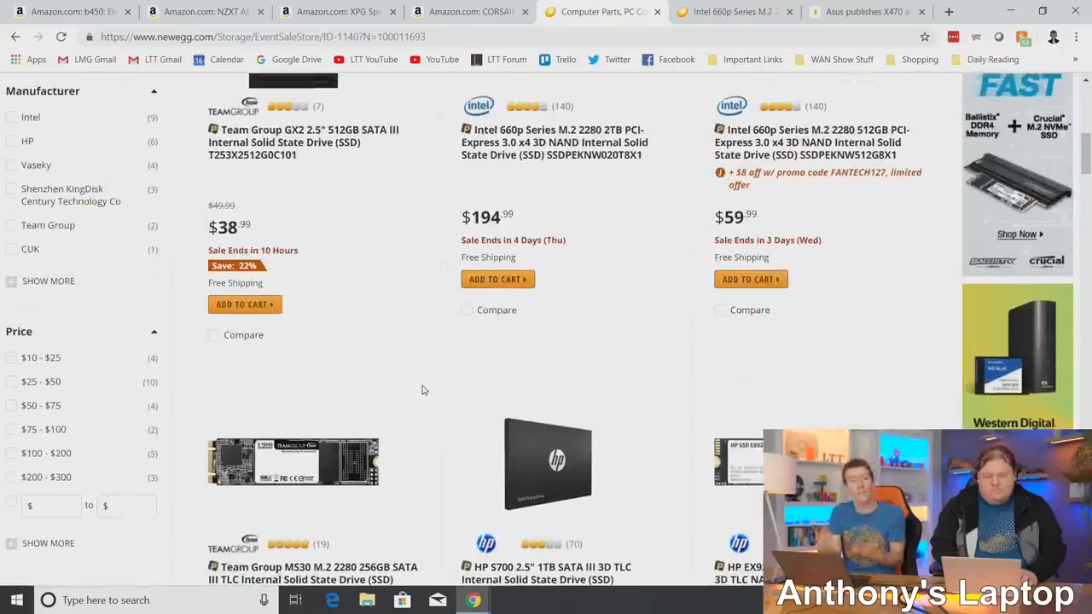
{"action": "scroll", "scroll_direction": "down", "scroll_amount": 3}
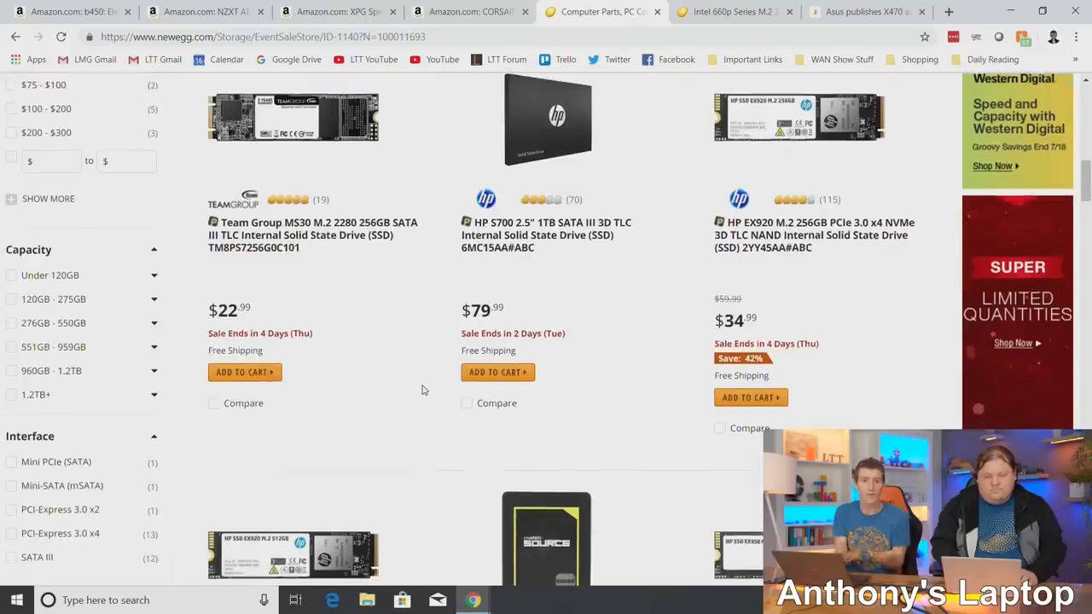
{"action": "scroll", "scroll_direction": "down", "scroll_amount": 3}
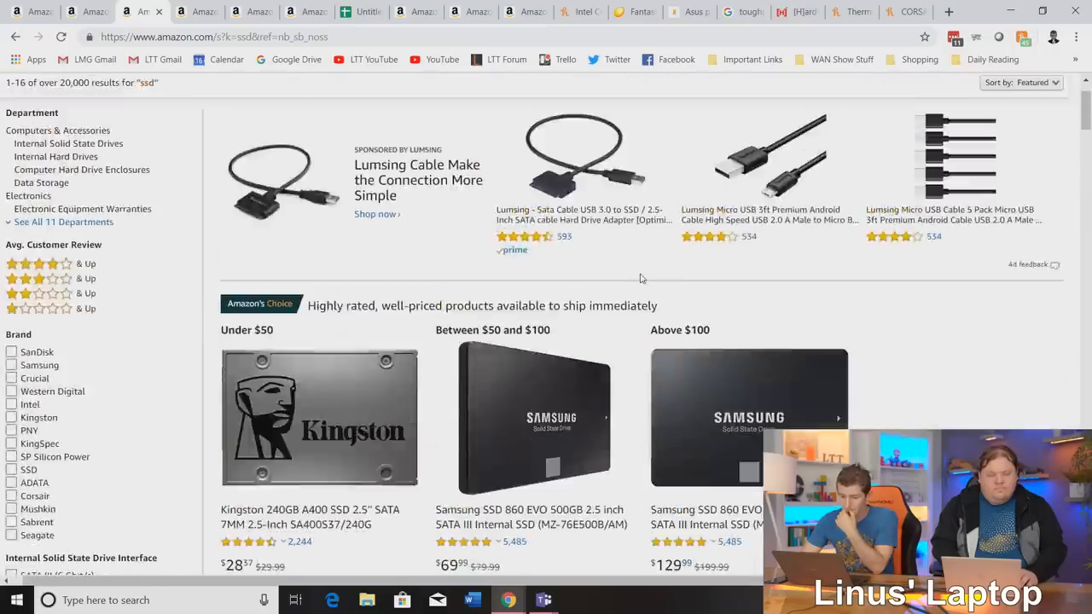
{"action": "scroll", "scroll_direction": "down", "scroll_amount": 3}
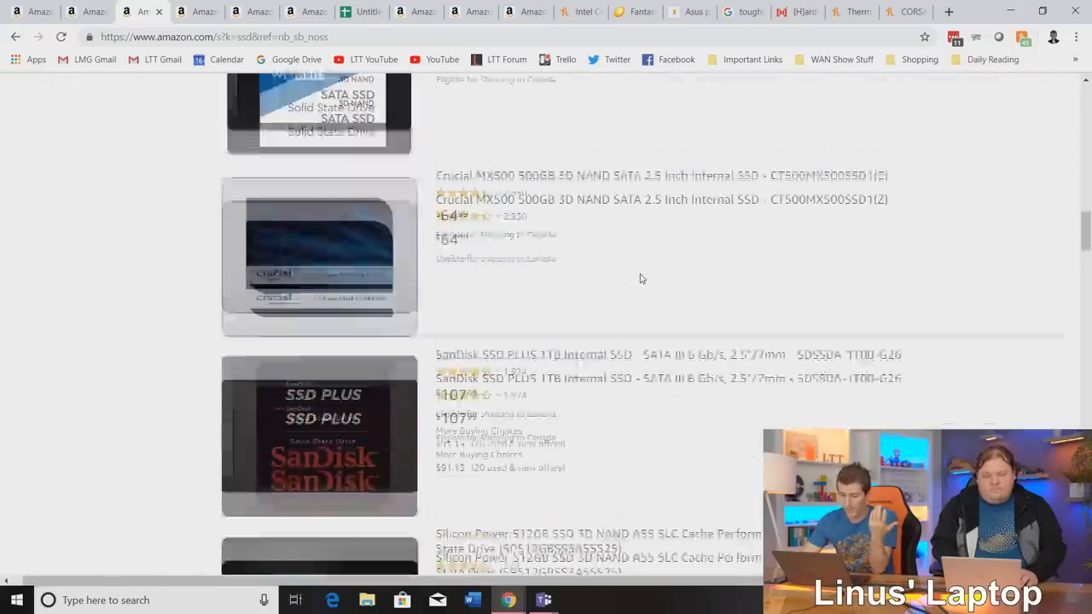
{"action": "scroll", "scroll_direction": "up", "scroll_amount": 3}
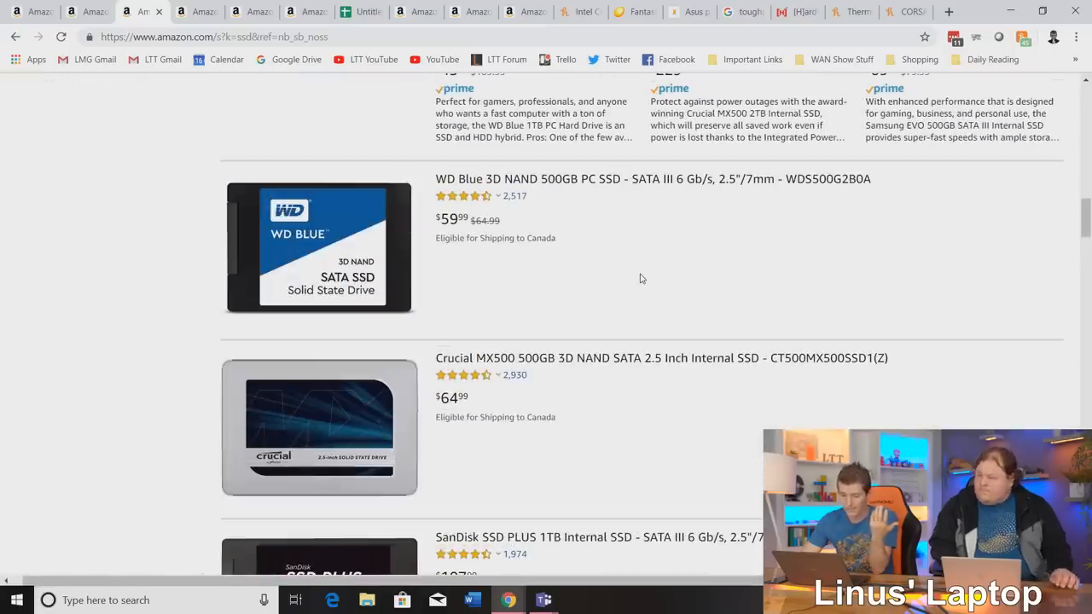
{"action": "scroll", "scroll_direction": "down", "scroll_amount": 3}
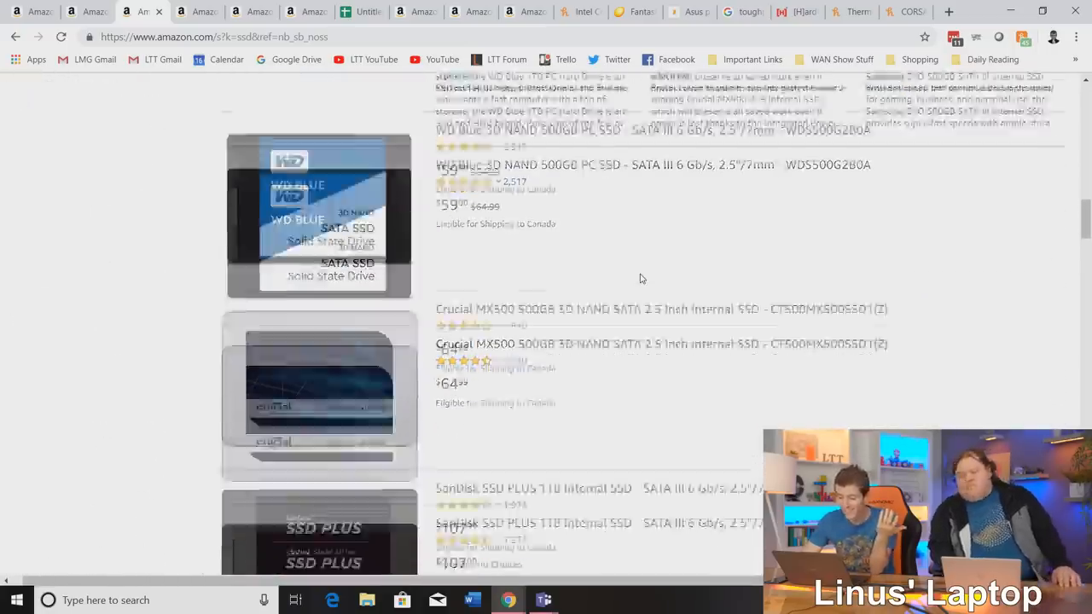
{"action": "scroll", "scroll_direction": "down", "scroll_amount": 3}
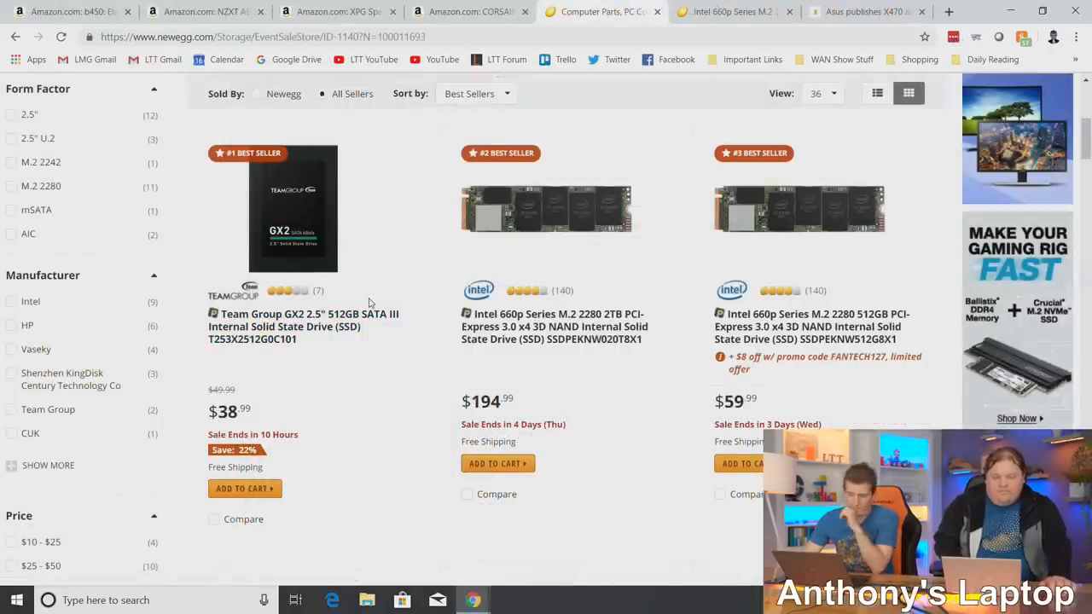
{"action": "scroll", "scroll_direction": "down", "scroll_amount": 3}
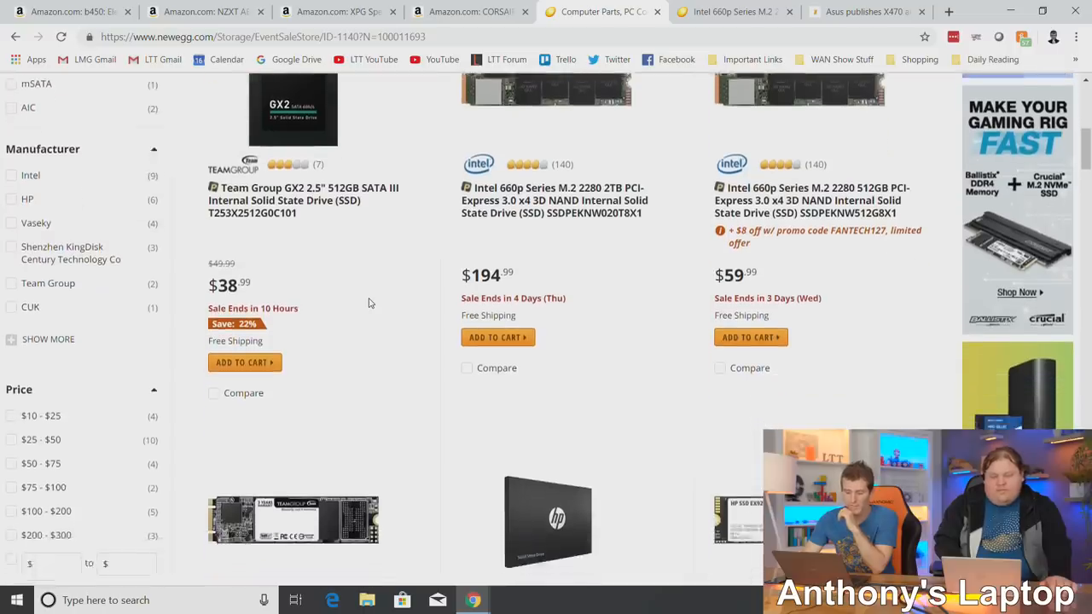
{"action": "scroll", "scroll_direction": "down", "scroll_amount": 3}
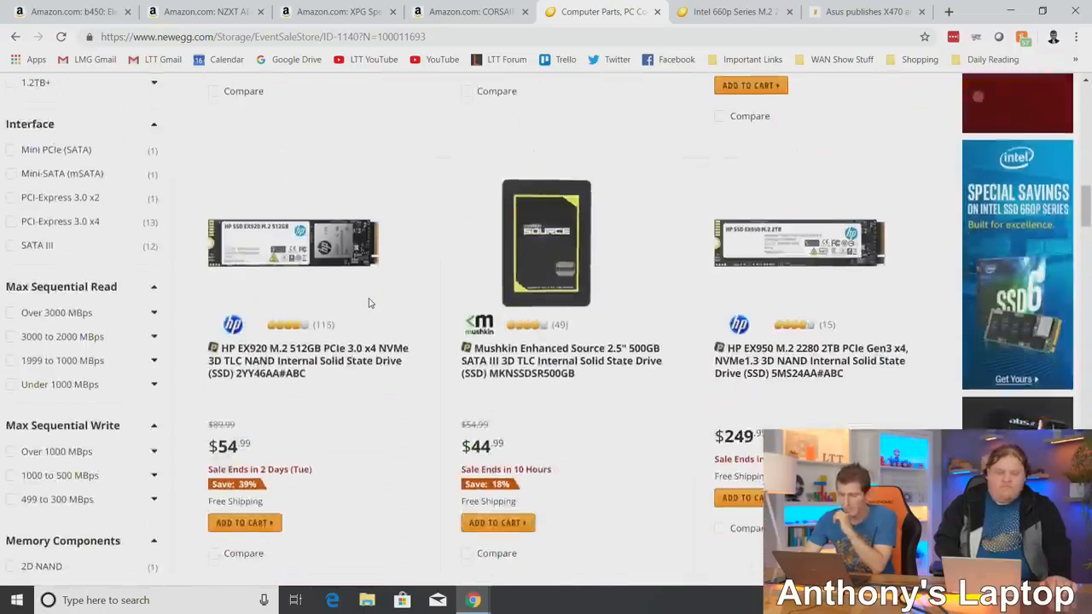
{"action": "scroll", "scroll_direction": "down", "scroll_amount": 3}
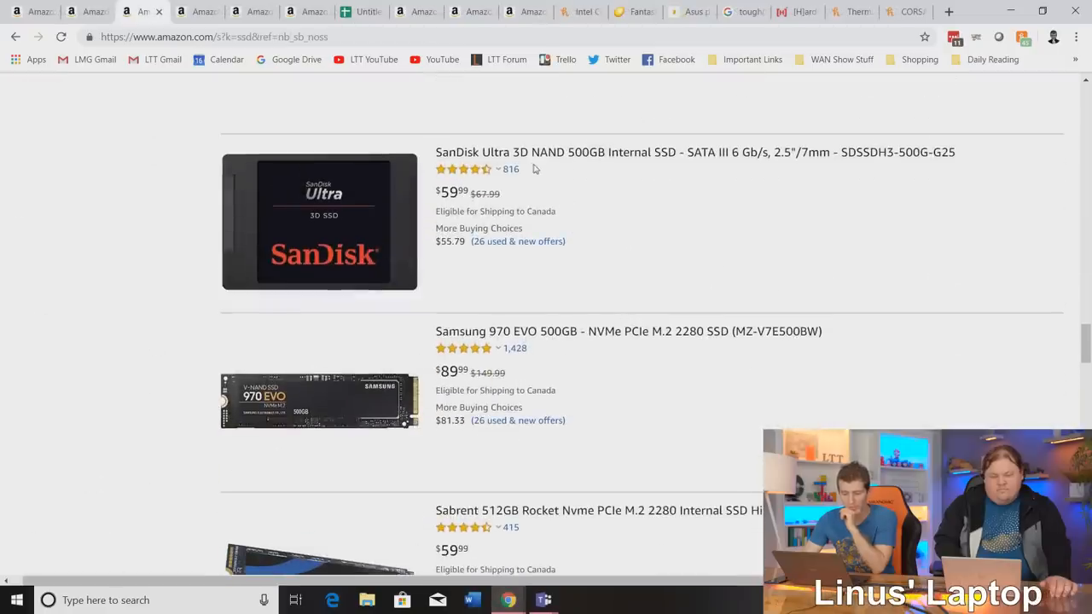
{"action": "scroll", "scroll_direction": "down", "scroll_amount": 3}
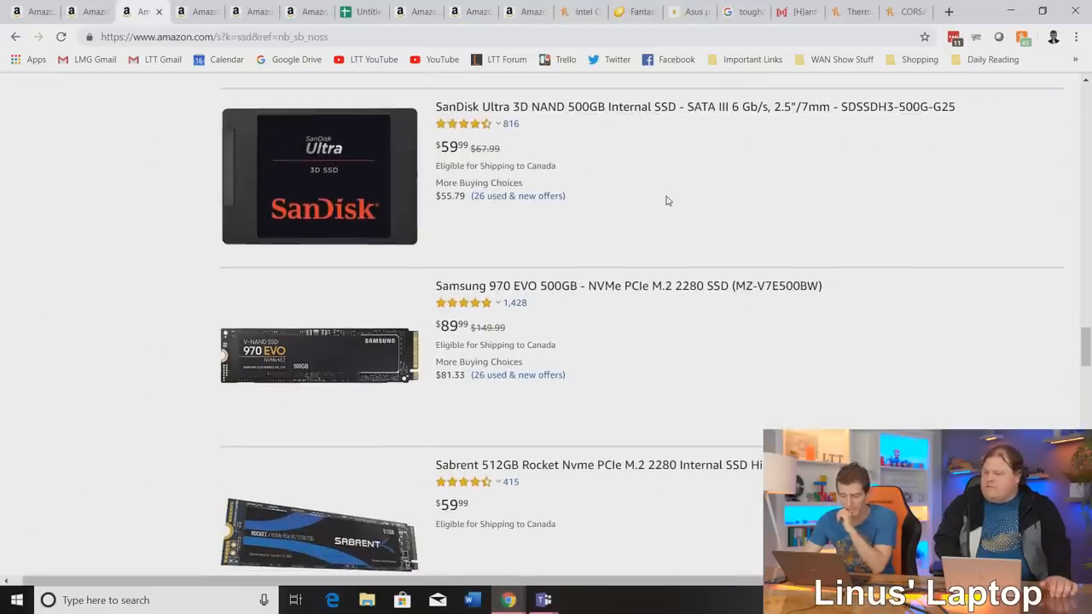
{"action": "scroll", "scroll_direction": "down", "scroll_amount": 3}
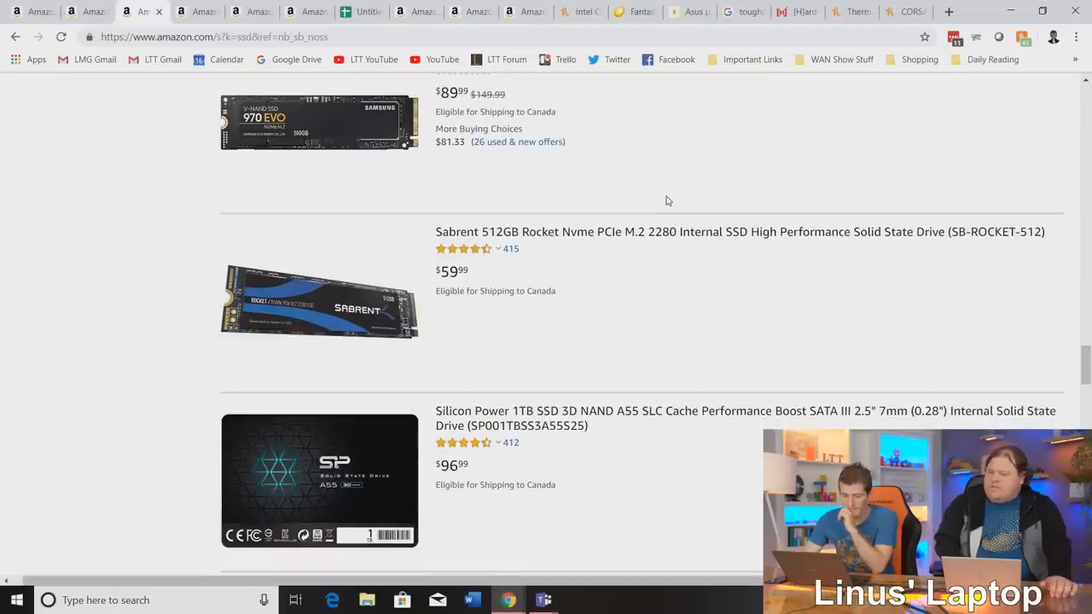
{"action": "scroll", "scroll_direction": "up", "scroll_amount": 3}
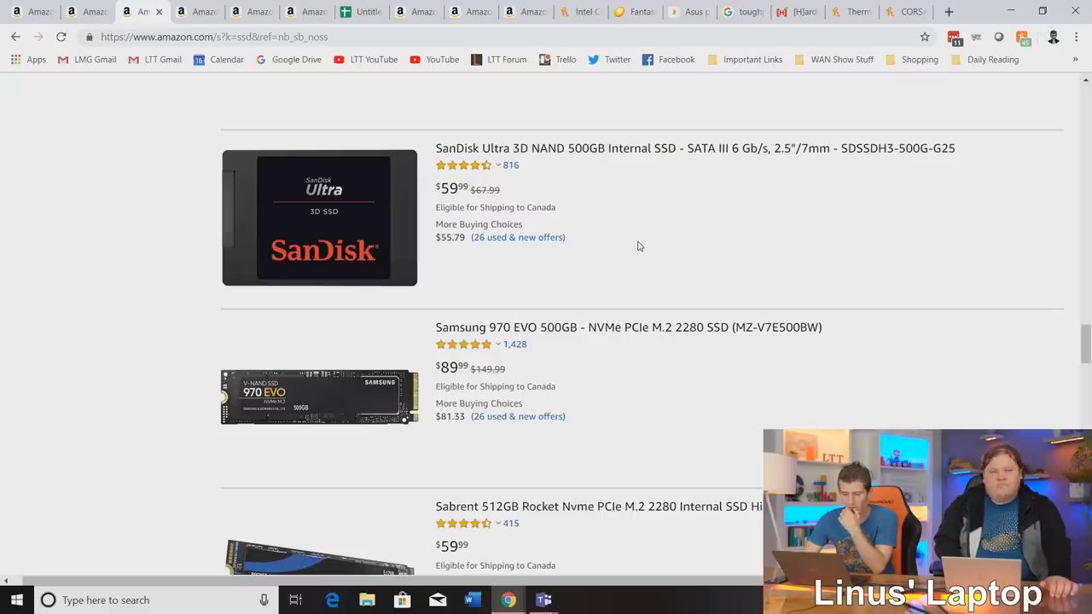
{"action": "scroll", "scroll_direction": "down", "scroll_amount": 3}
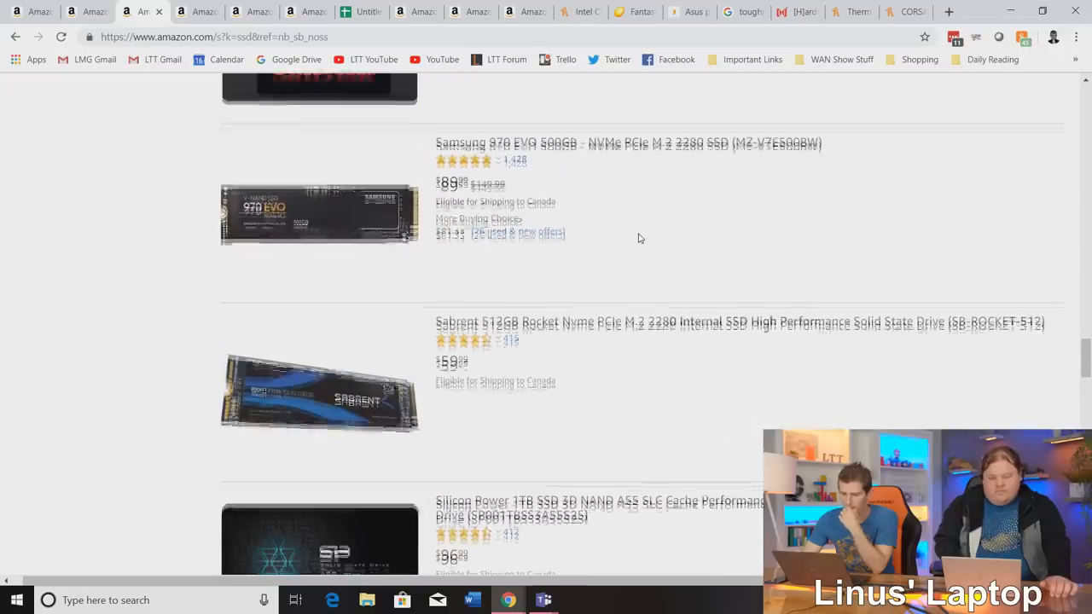
{"action": "scroll", "scroll_direction": "down", "scroll_amount": 3}
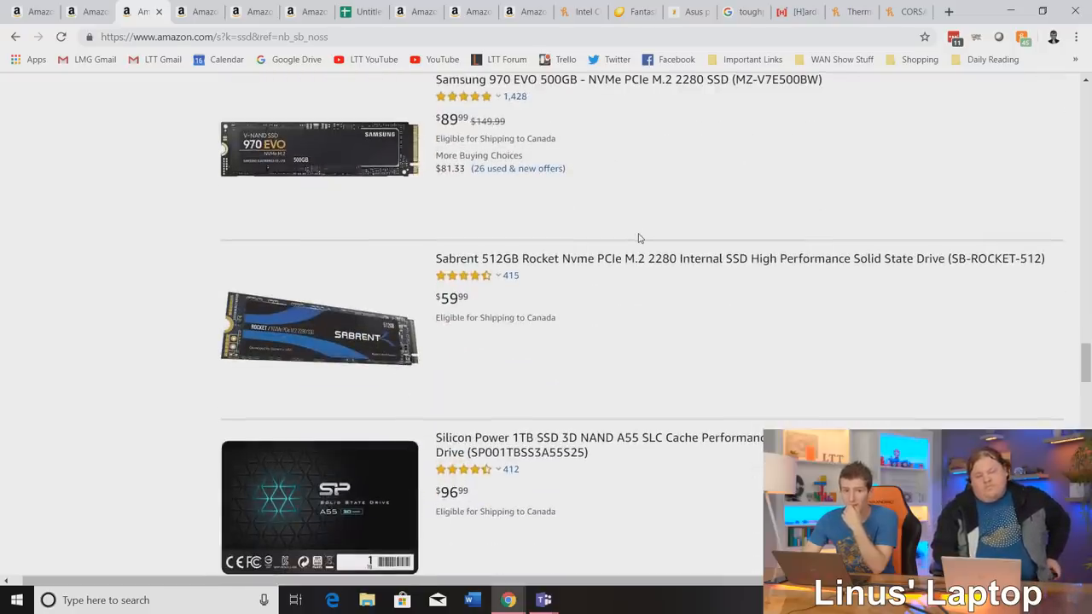
{"action": "scroll", "scroll_direction": "down", "scroll_amount": 3}
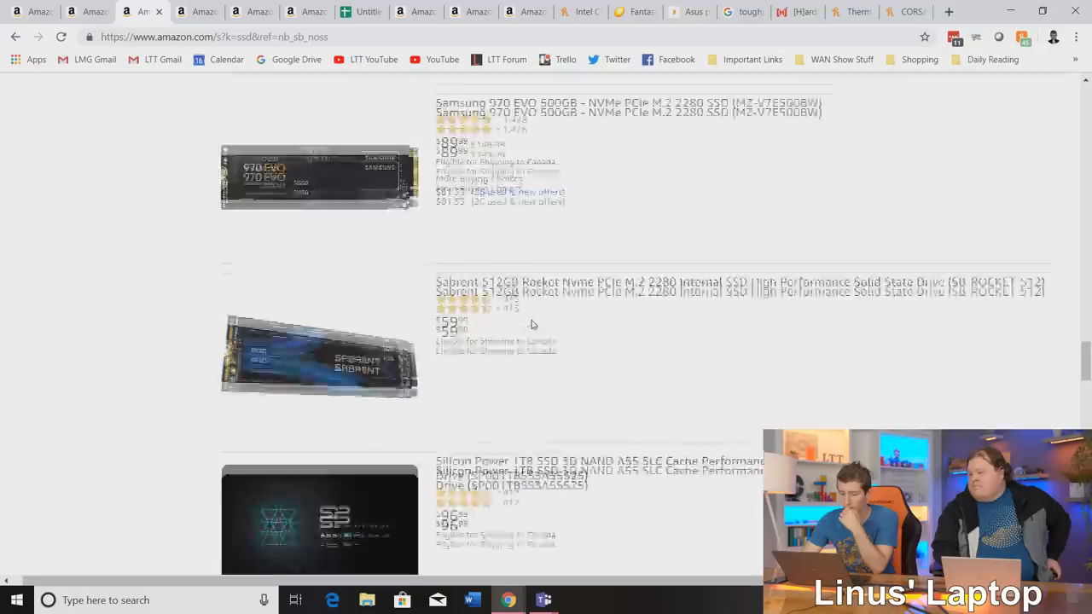
{"action": "scroll", "scroll_direction": "down", "scroll_amount": 3}
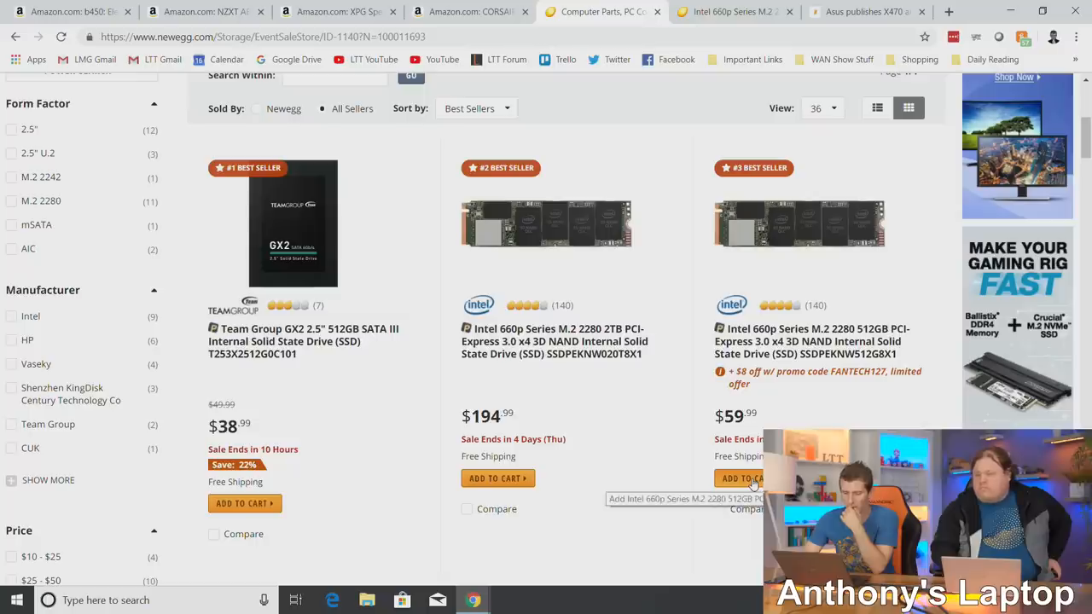
{"action": "left_click", "coordinate": [747, 478]}
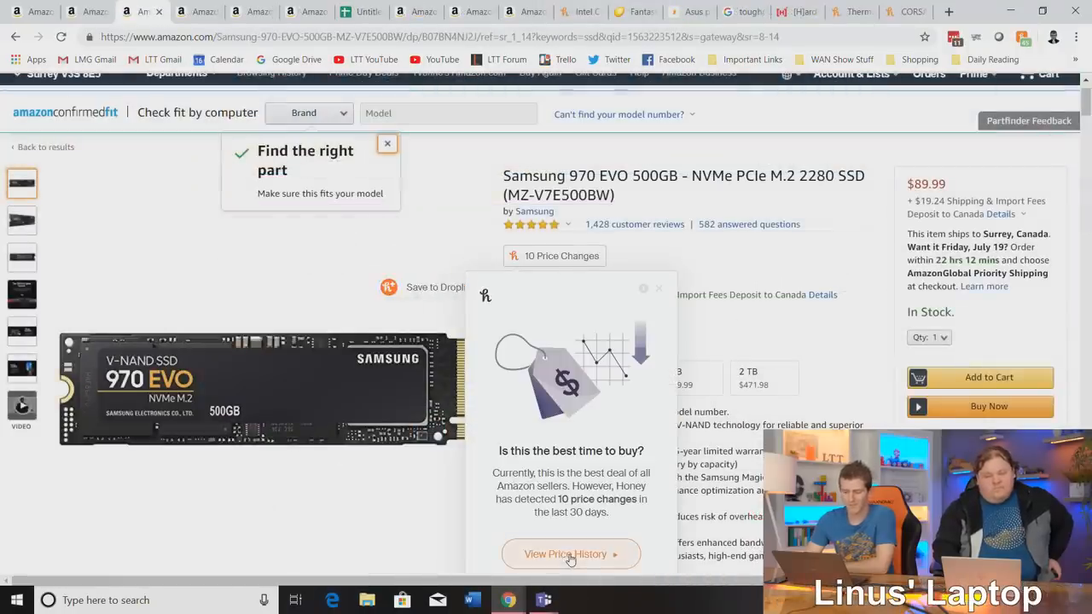
Review the Samsung 970 EVO's 30-day Honey price chart, then return to its product page.
{"action": "left_click", "coordinate": [570, 554]}
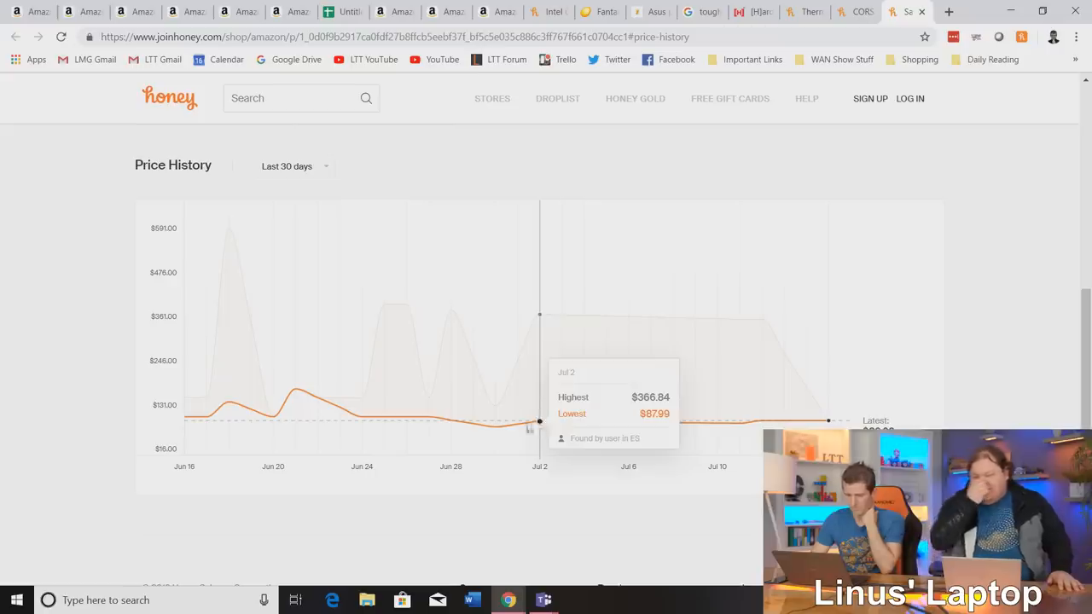
{"action": "mouse_move", "coordinate": [851, 334]}
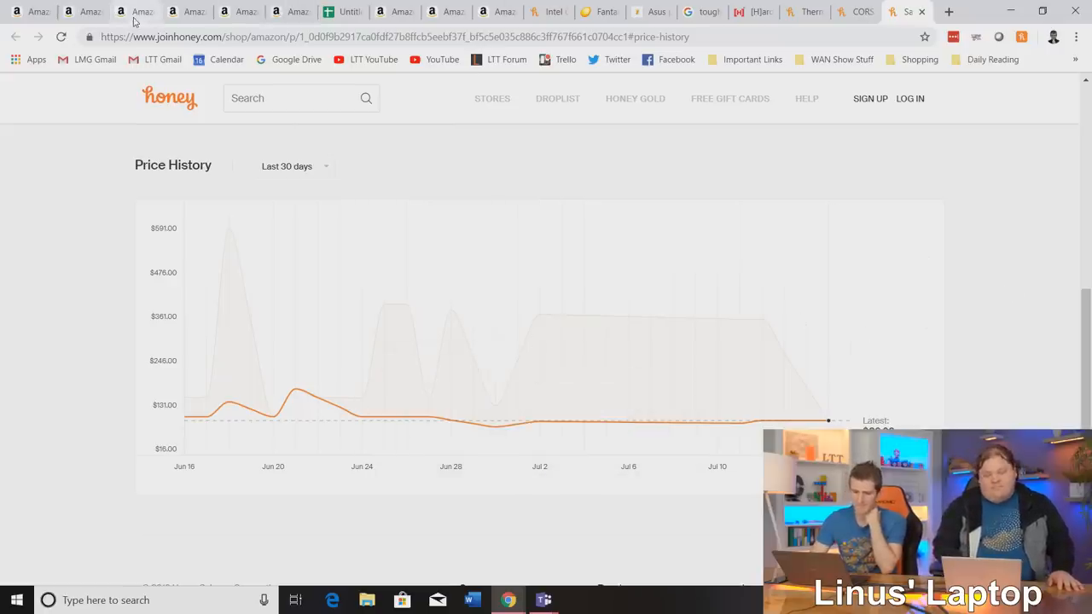
{"action": "left_click", "coordinate": [137, 12]}
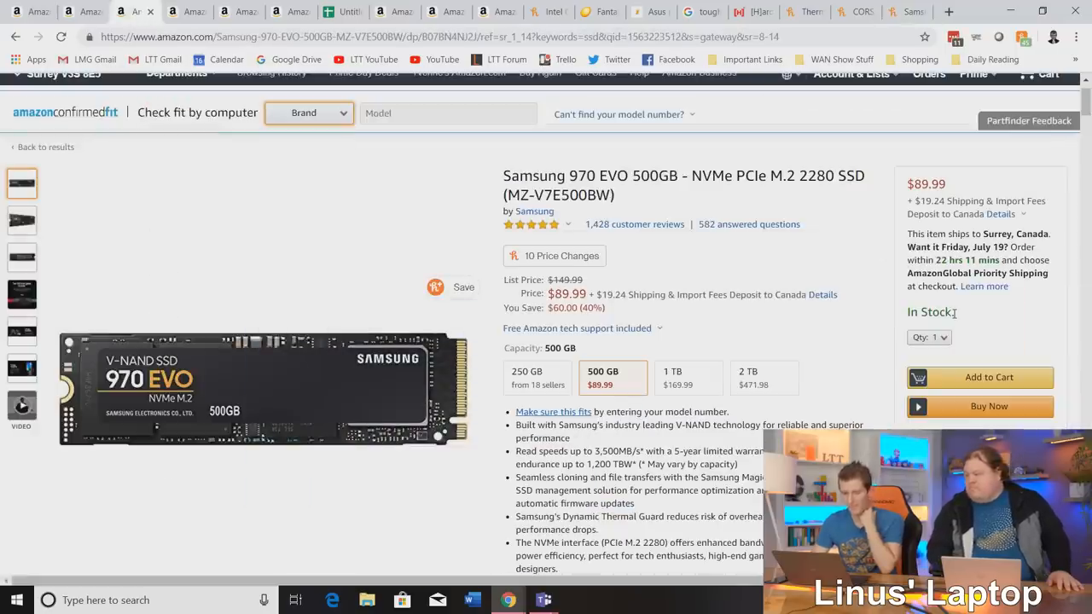
Highlight the 2TB Intel 660p's $194.99 price on the SSD best-sellers listing.
{"action": "left_click_drag", "start_coordinate": [630, 295], "coordinate": [690, 295]}
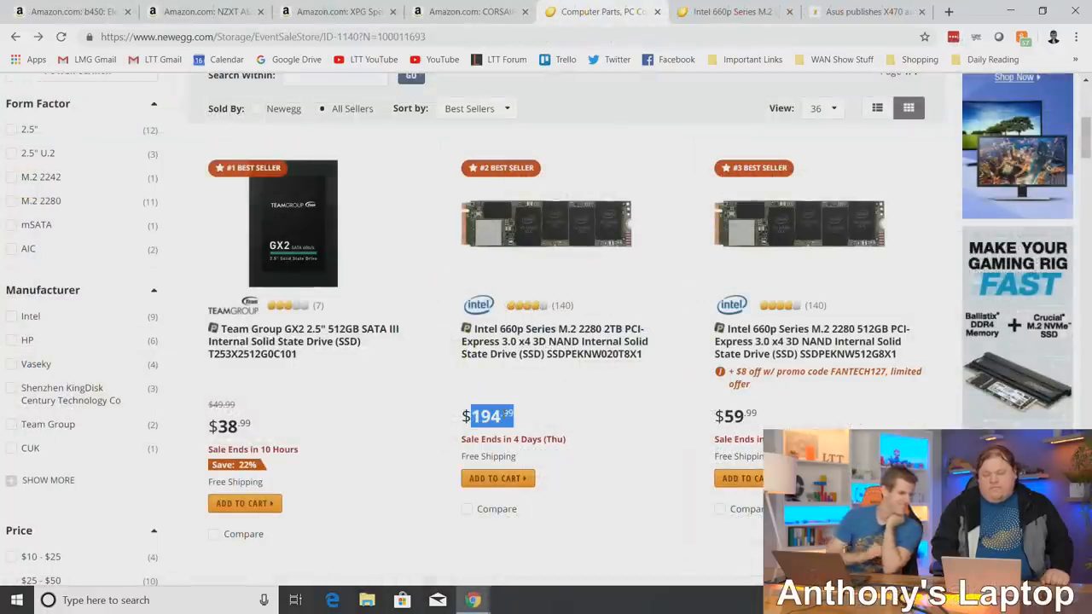
{"action": "mouse_move", "coordinate": [577, 375]}
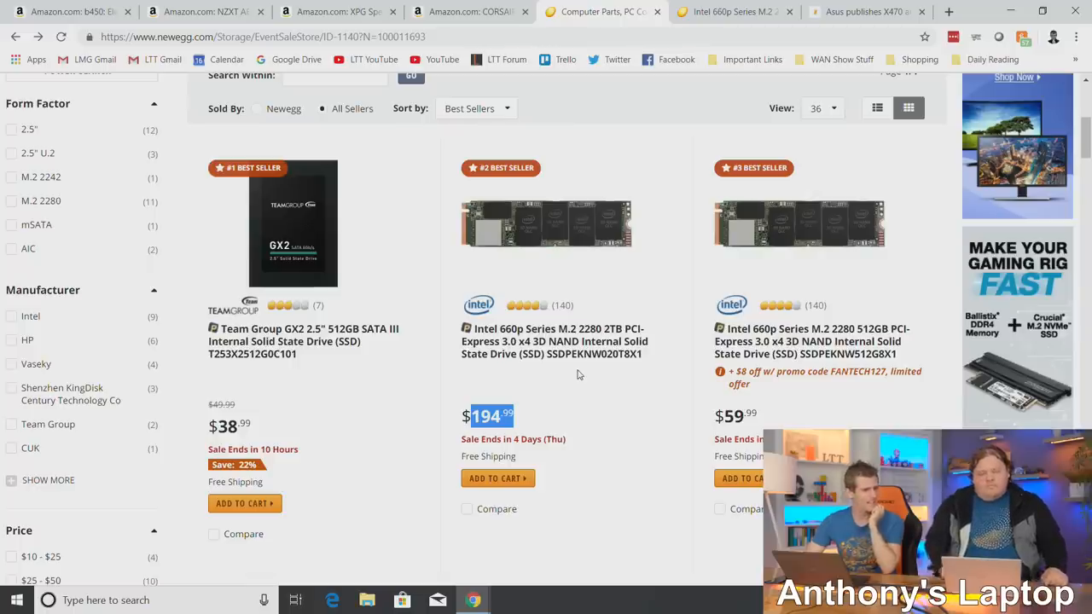
{"action": "mouse_move", "coordinate": [555, 341]}
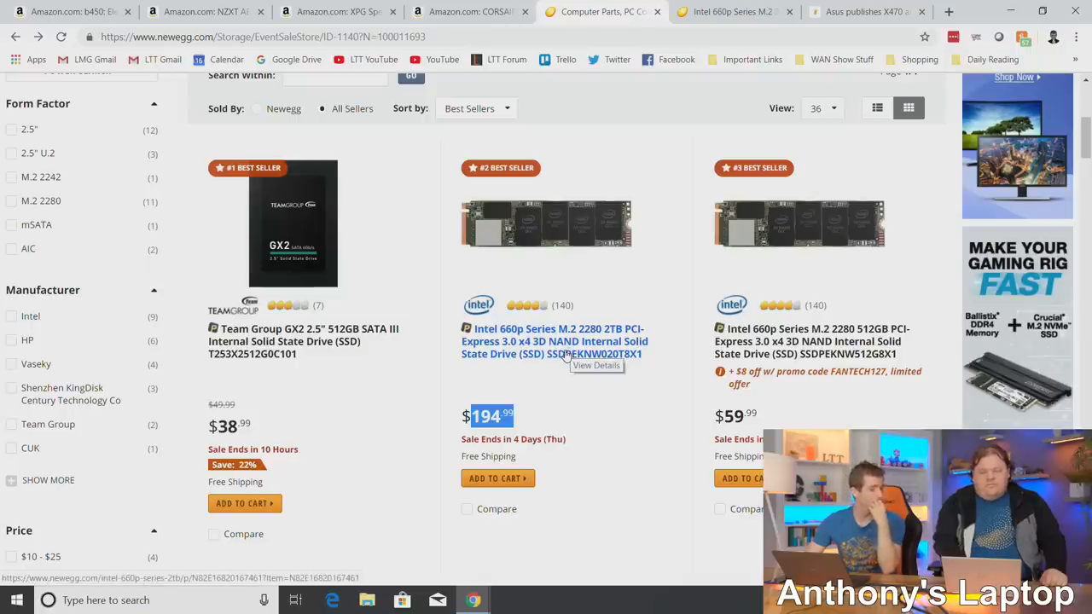
{"action": "mouse_move", "coordinate": [501, 223]}
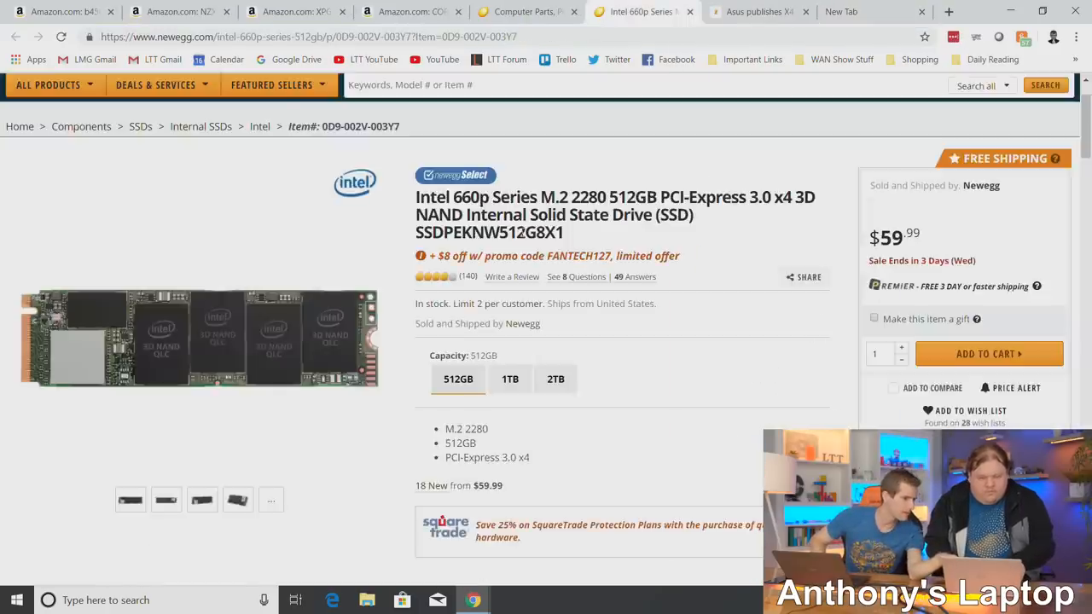
{"action": "mouse_move", "coordinate": [120, 331]}
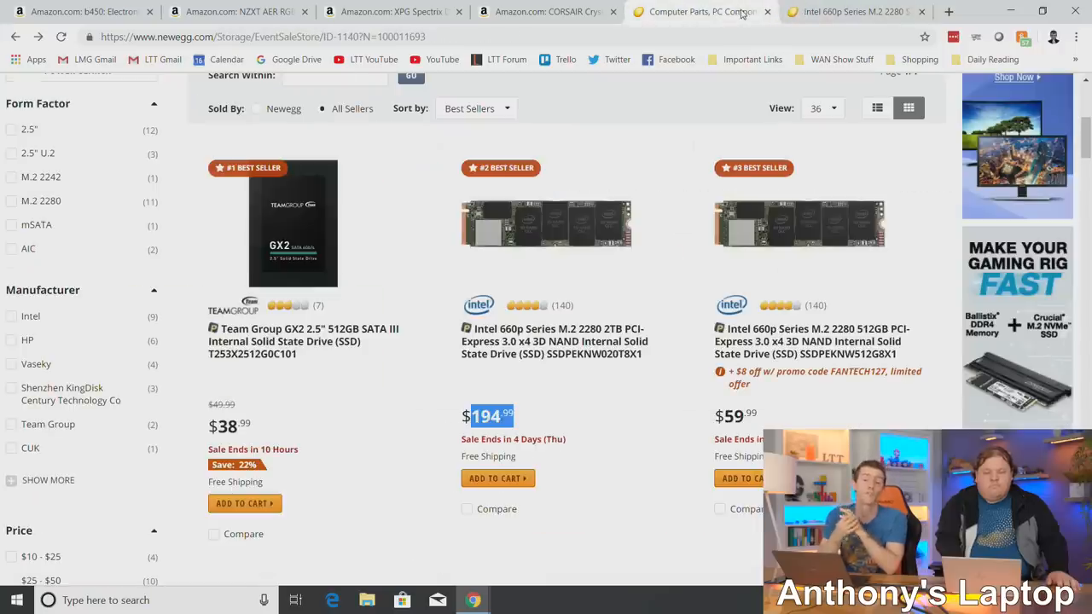
{"action": "mouse_move", "coordinate": [849, 11]}
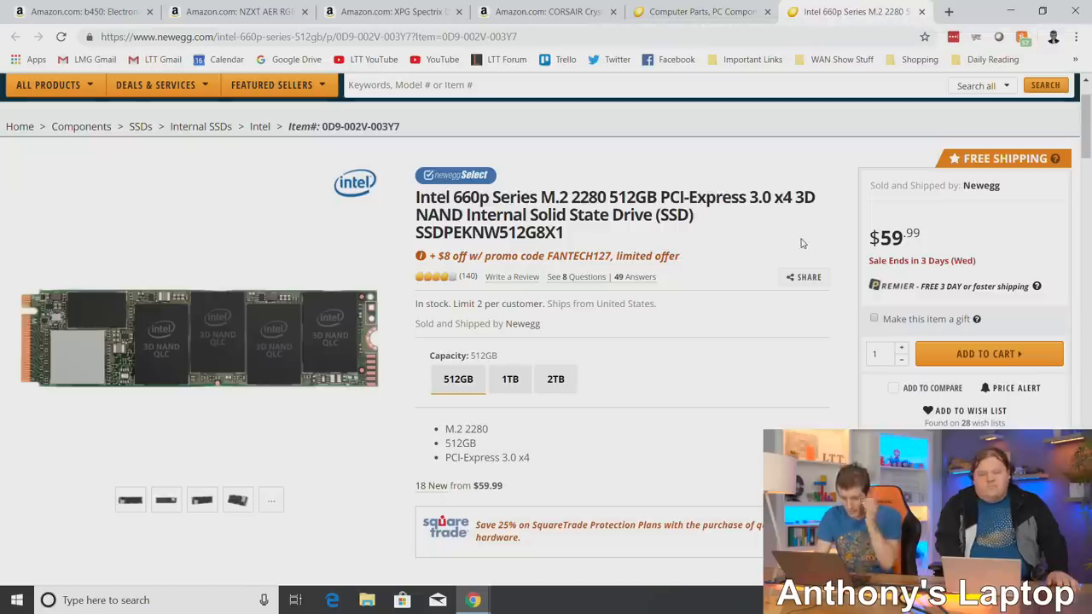
Return from the 512GB Intel 660p page to the best-selling SSD listing.
{"action": "left_click", "coordinate": [700, 11]}
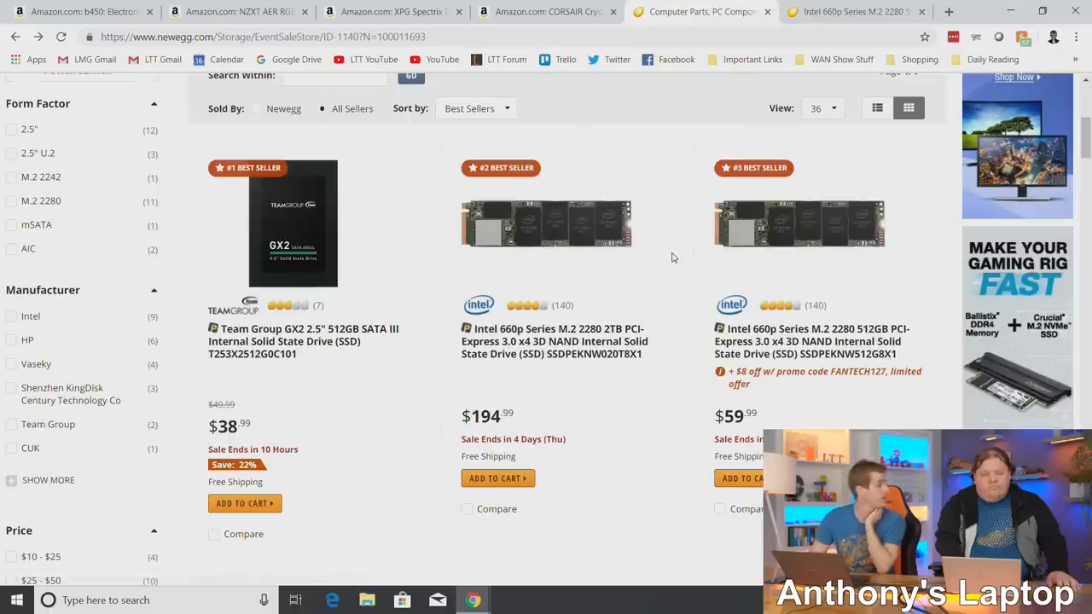
{"action": "mouse_move", "coordinate": [719, 25]}
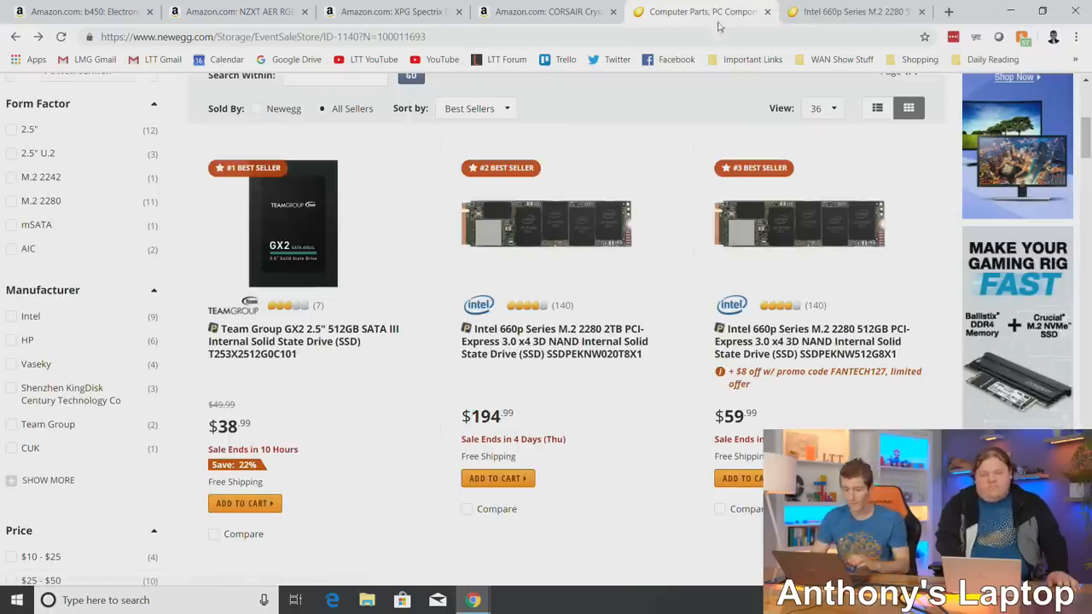
{"action": "left_click", "coordinate": [811, 341]}
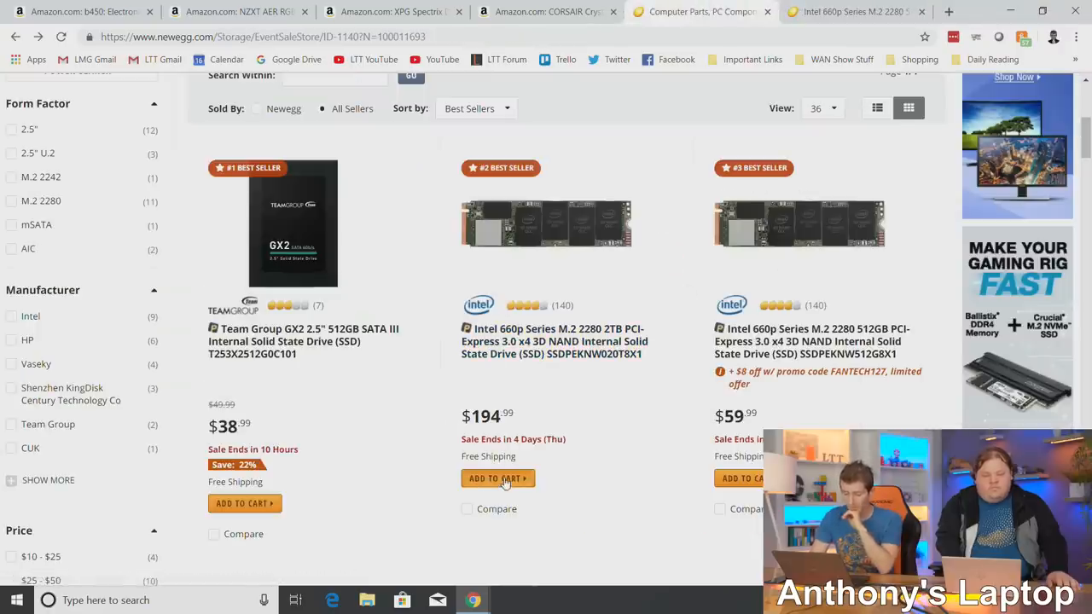
Add the 2TB Intel 660p to the cart and remove the 512GB drive, totalling $1,004.93.
{"action": "left_click", "coordinate": [497, 478]}
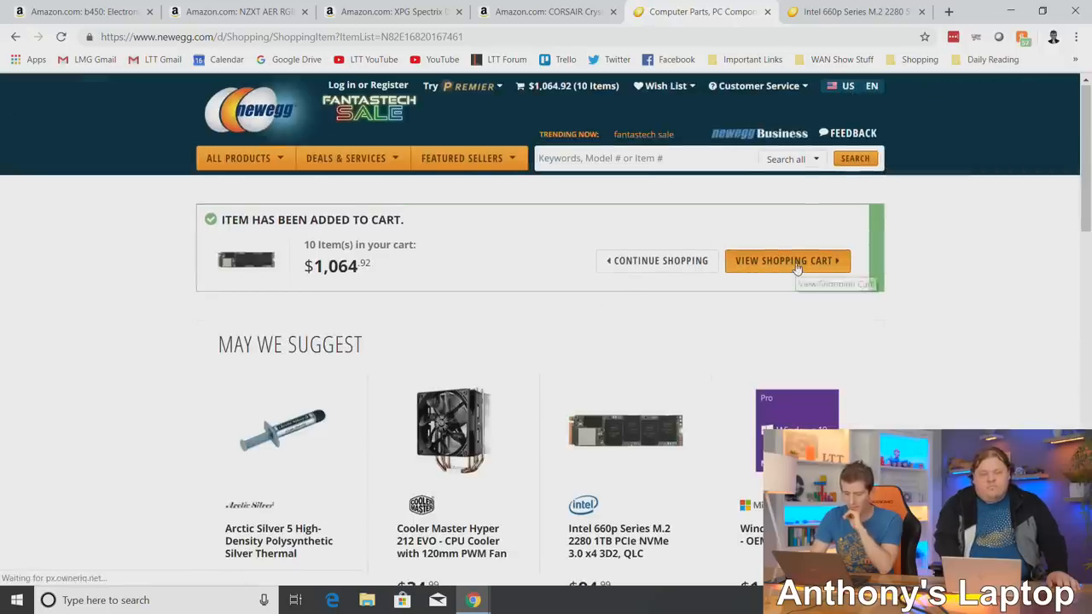
{"action": "left_click", "coordinate": [786, 261]}
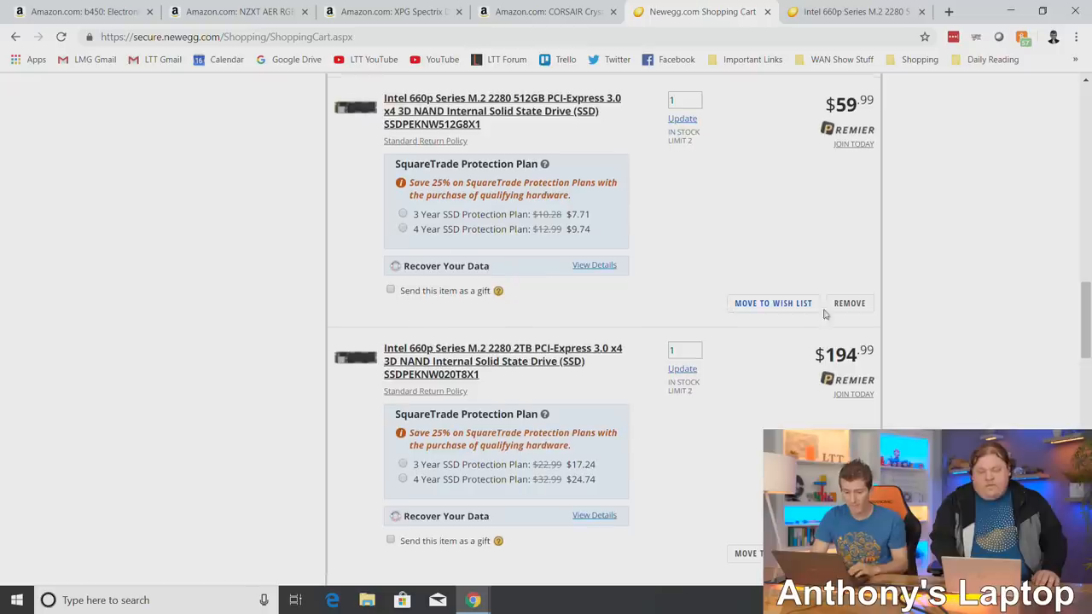
{"action": "left_click", "coordinate": [850, 303]}
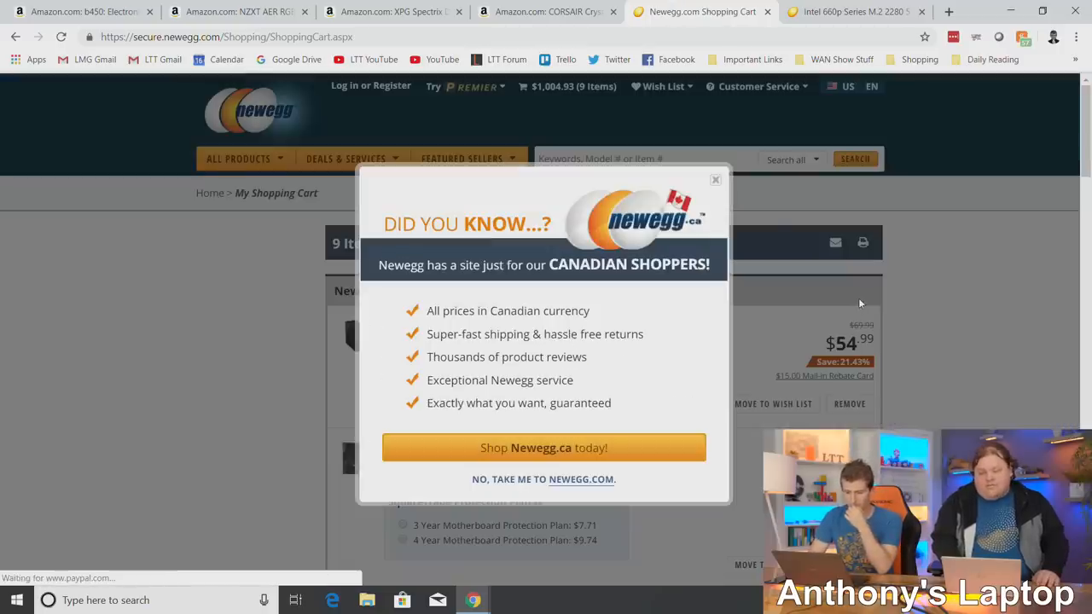
{"action": "left_click", "coordinate": [715, 180]}
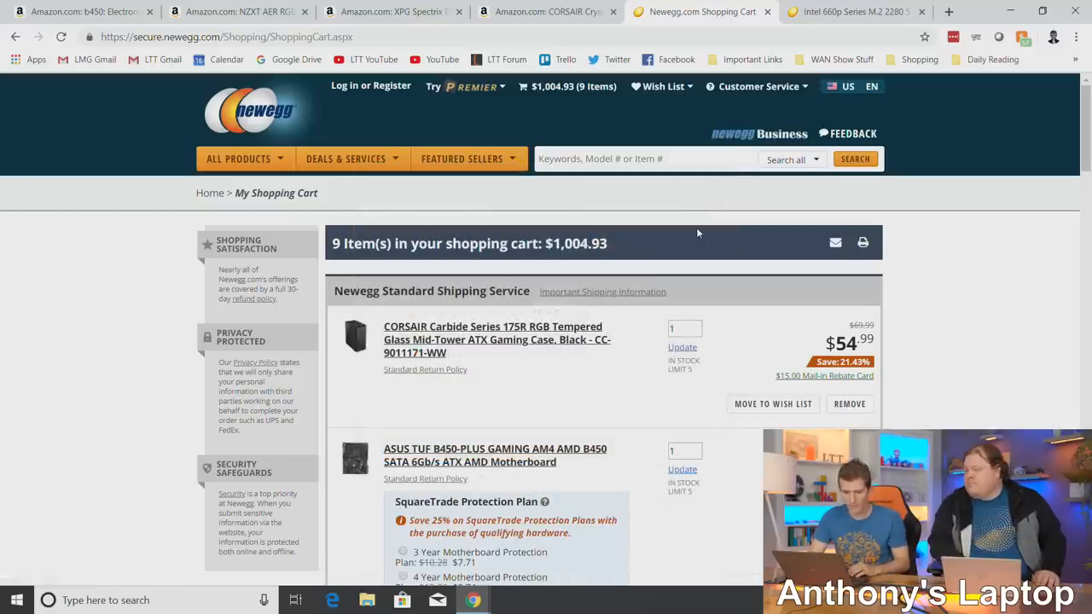
{"action": "scroll", "scroll_direction": "down", "scroll_amount": 3}
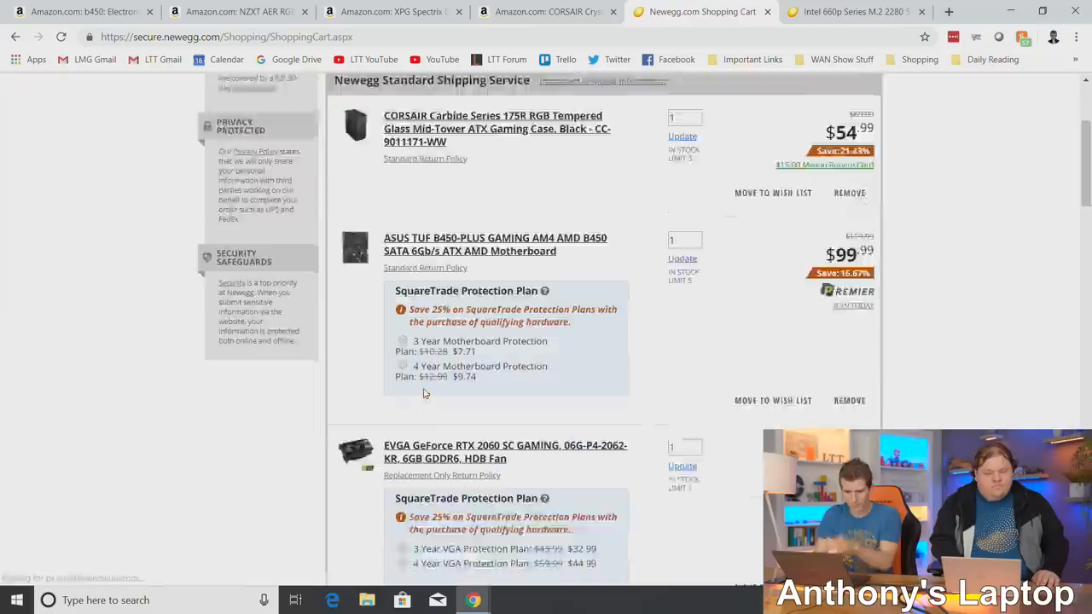
{"action": "scroll", "scroll_direction": "down", "scroll_amount": 3}
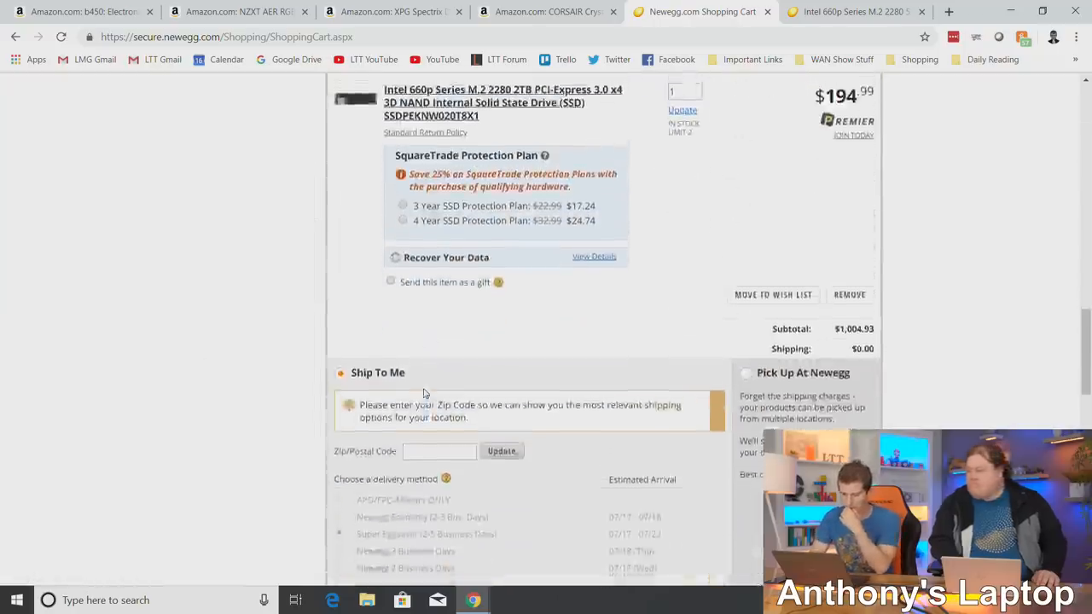
{"action": "scroll", "scroll_direction": "up", "scroll_amount": 3}
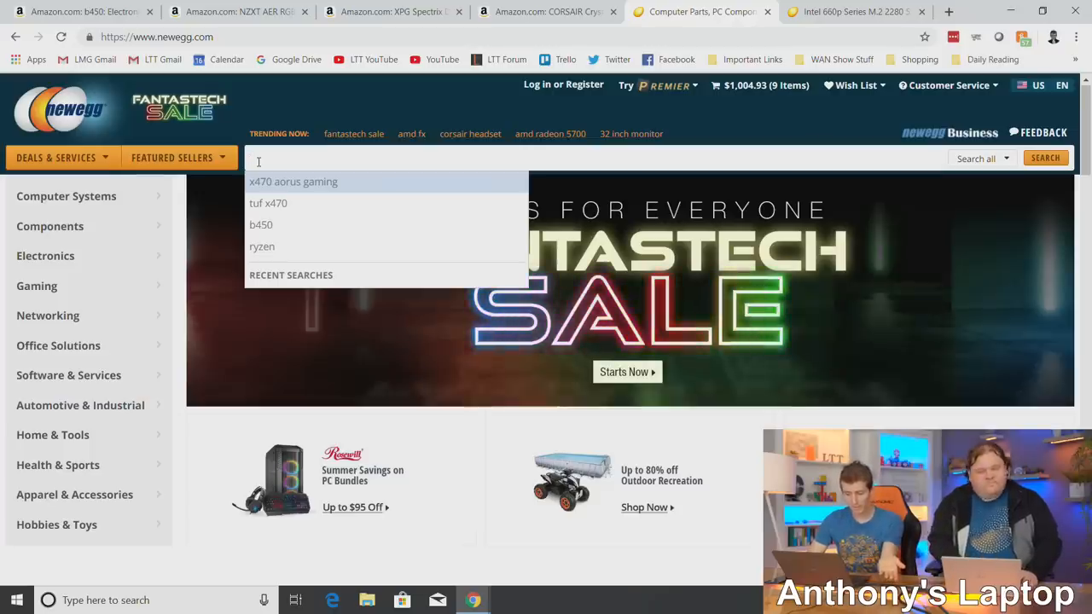
{"action": "left_click", "coordinate": [172, 157]}
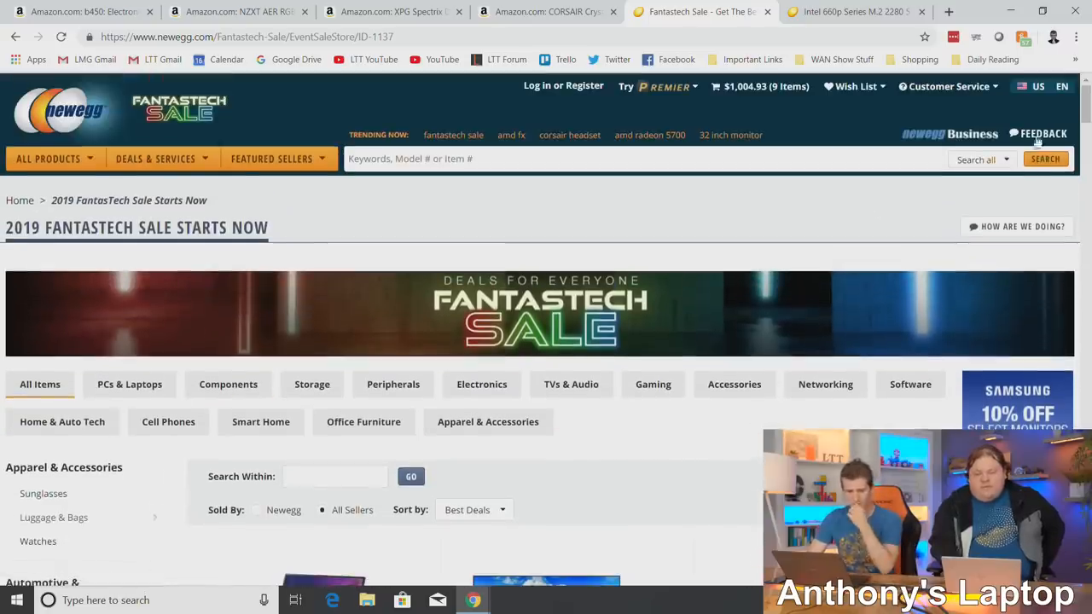
{"action": "mouse_move", "coordinate": [657, 86]}
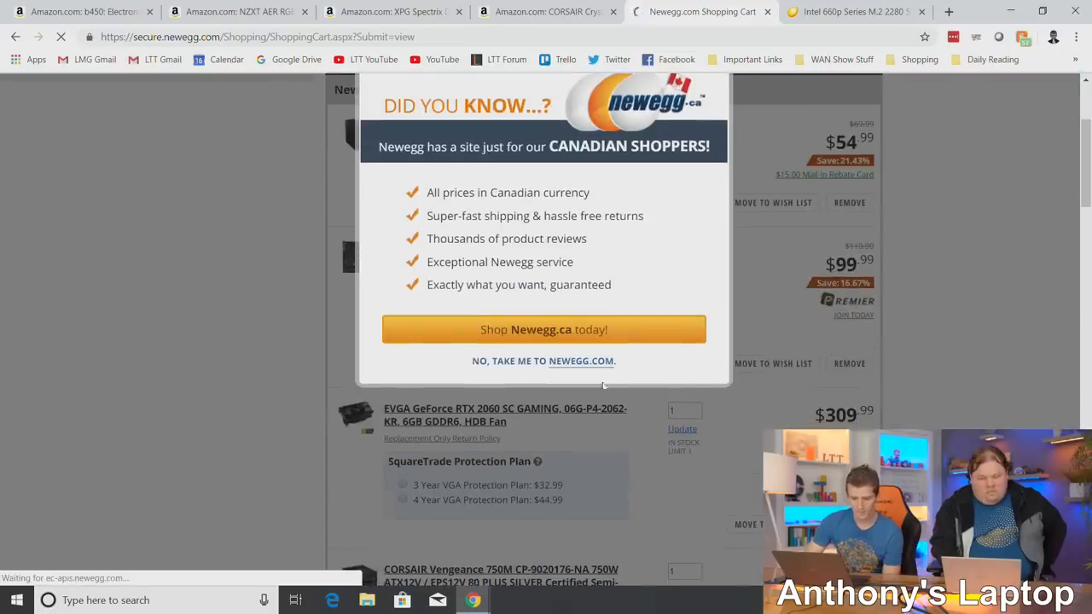
{"action": "left_click", "coordinate": [581, 361]}
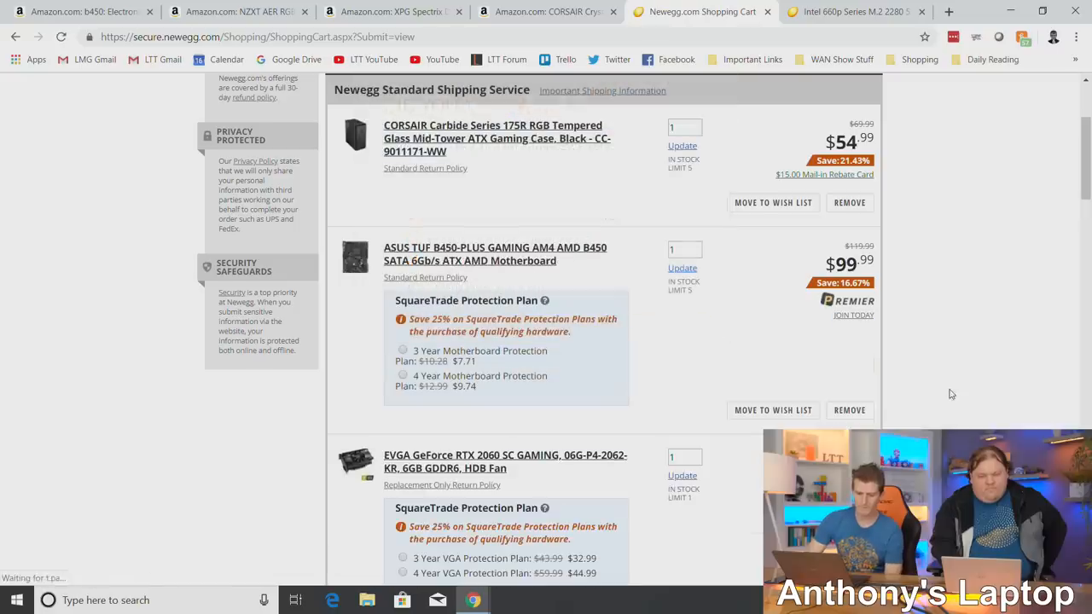
{"action": "scroll", "scroll_direction": "down", "scroll_amount": 3}
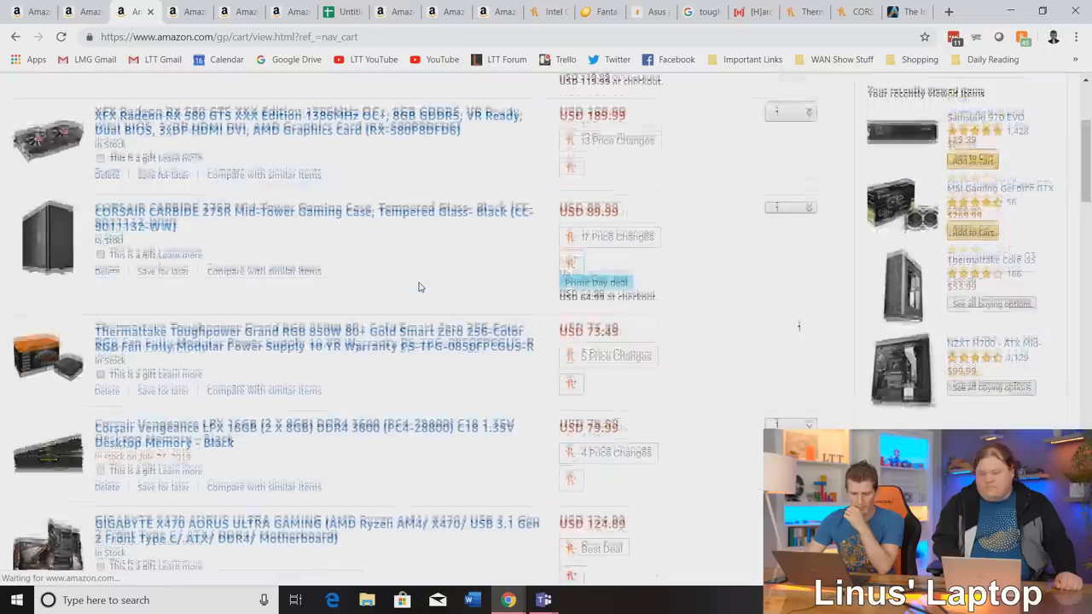
Search 'ryzen 3600' and add the $199 AMD Ryzen 5 3600 to Amazon's cart.
{"action": "scroll", "scroll_direction": "down", "scroll_amount": 3}
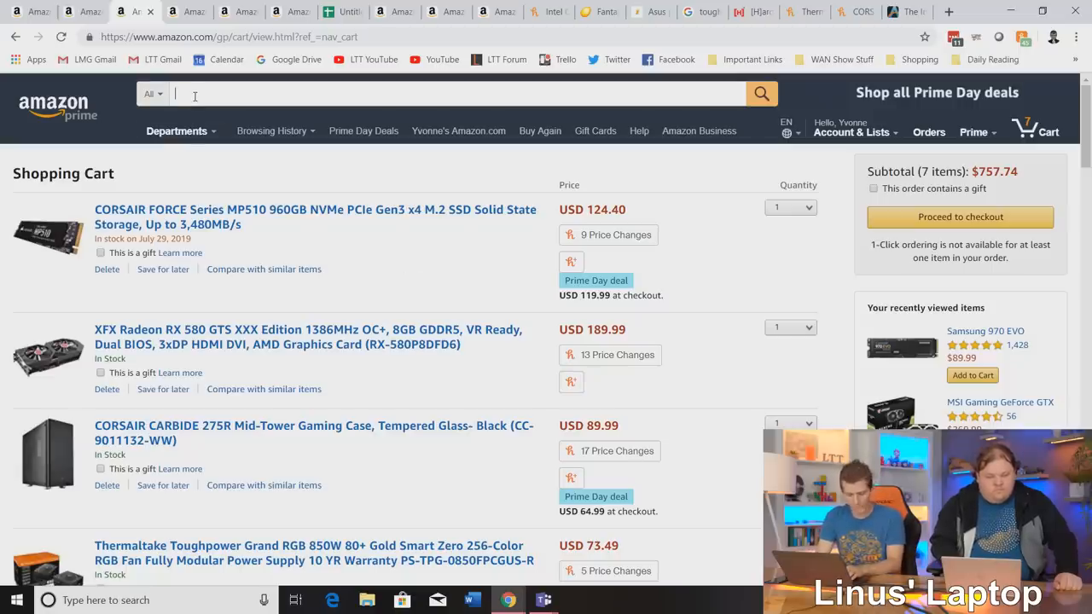
{"action": "type", "text": "ryzen 3600"}
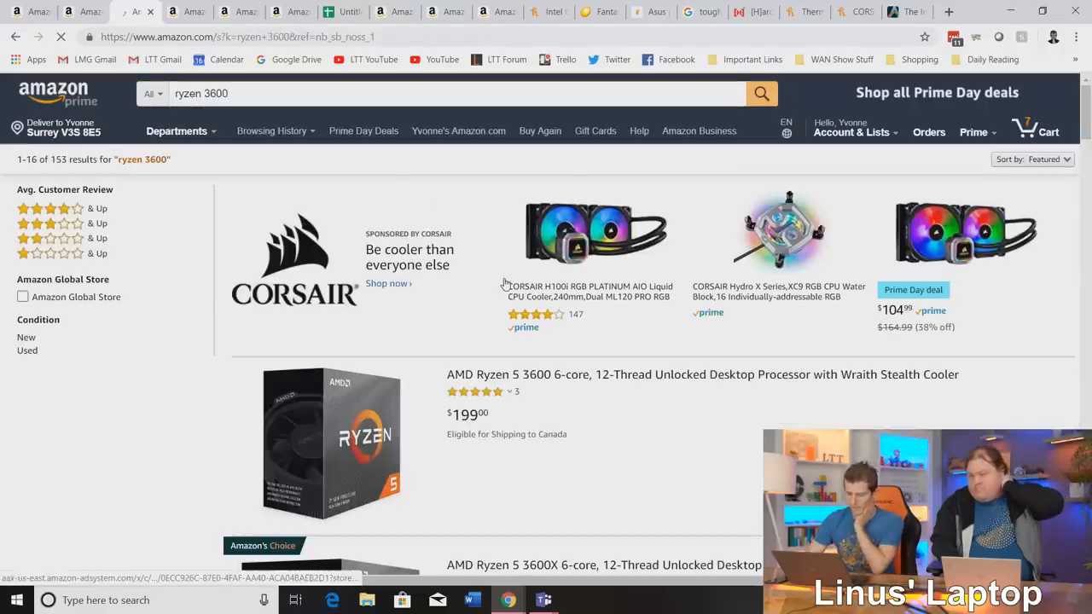
{"action": "left_click", "coordinate": [702, 374]}
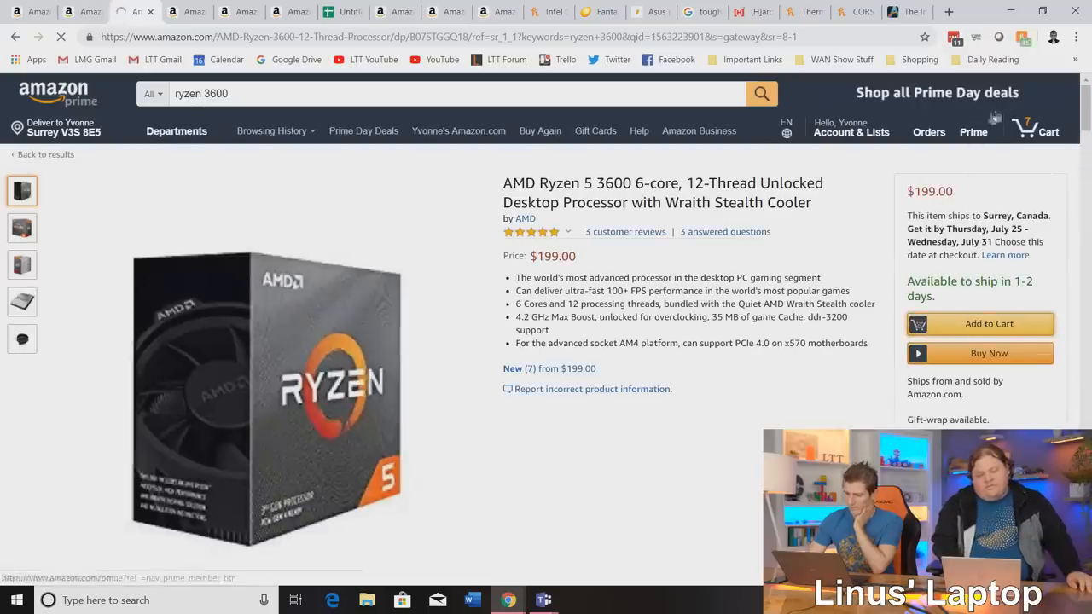
{"action": "left_click", "coordinate": [988, 323]}
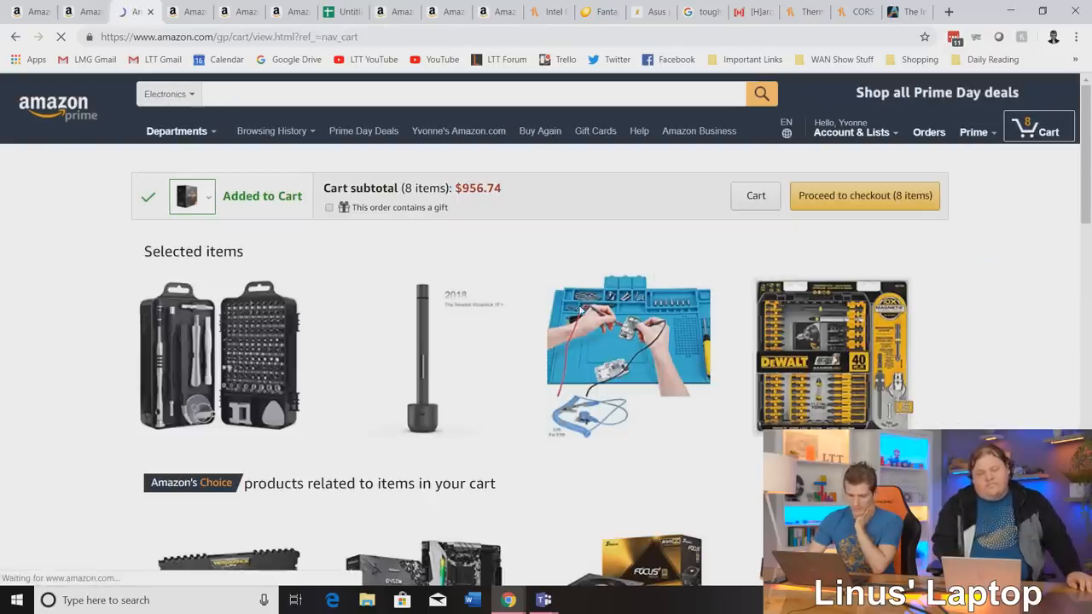
Scroll through Amazon's eight cart items and their Honey price-change counts.
{"action": "scroll", "scroll_direction": "down", "scroll_amount": 3}
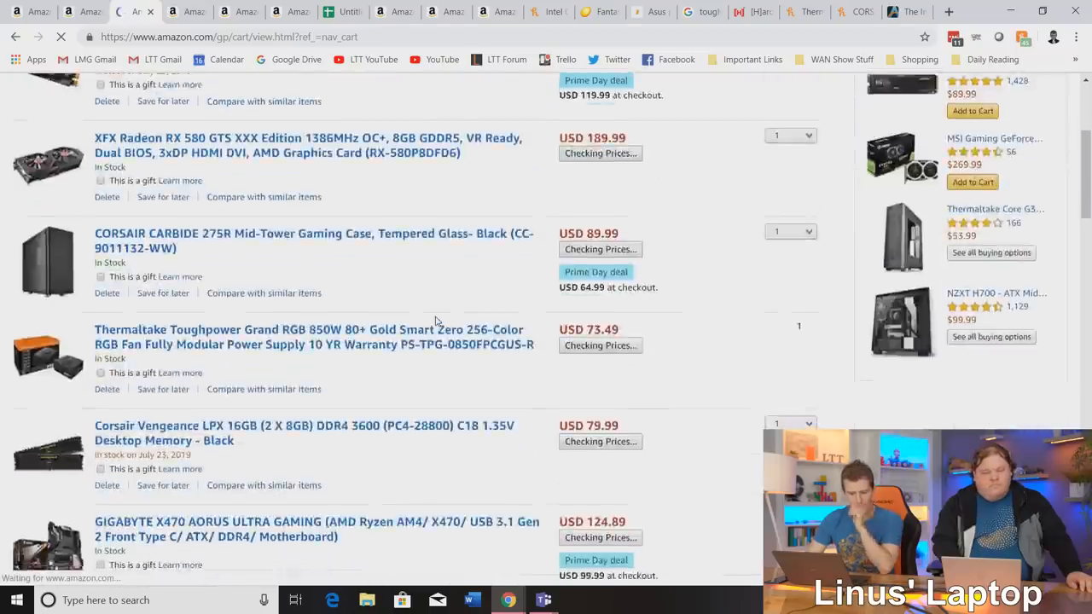
{"action": "scroll", "scroll_direction": "down", "scroll_amount": 3}
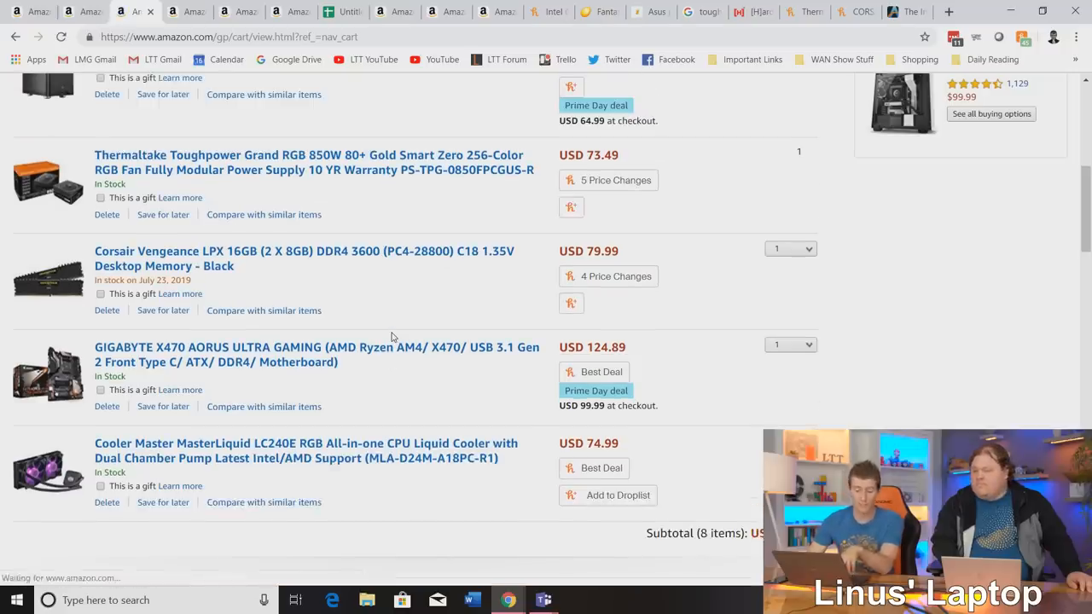
{"action": "scroll", "scroll_direction": "up", "scroll_amount": 3}
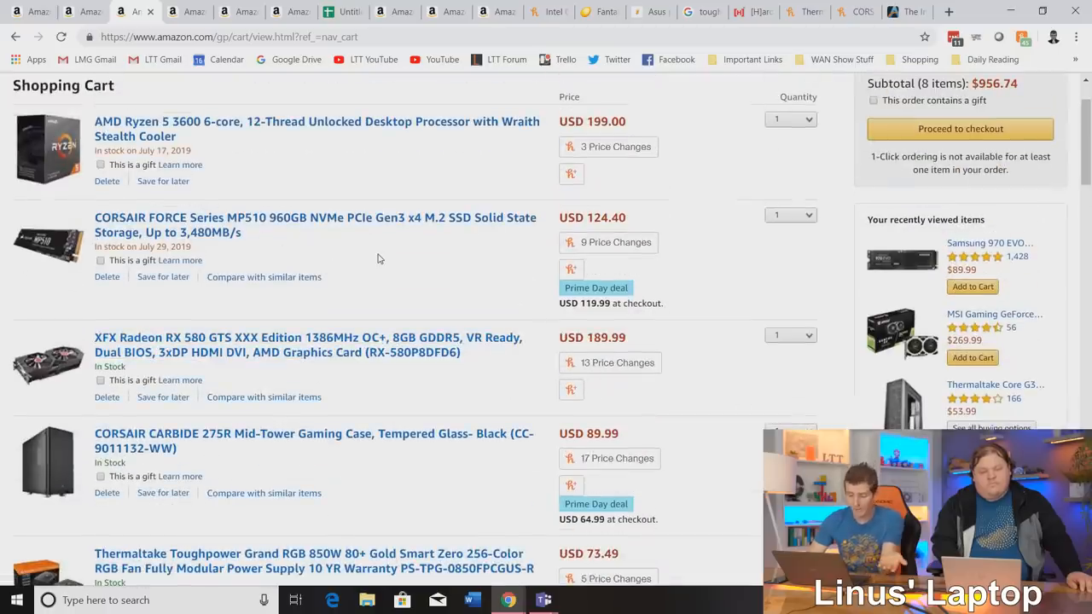
{"action": "scroll", "scroll_direction": "down", "scroll_amount": 3}
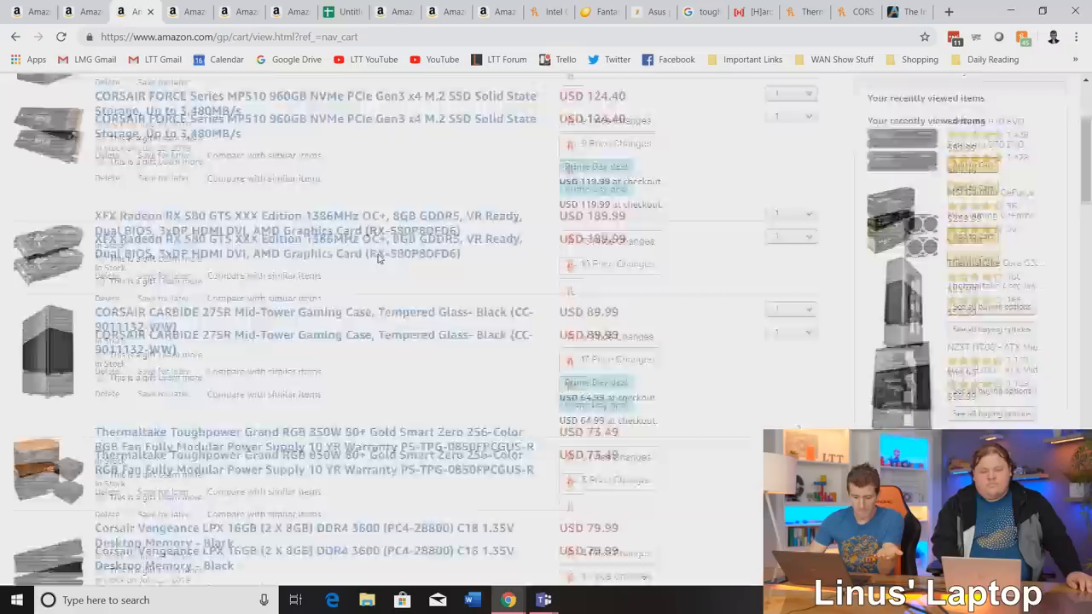
{"action": "scroll", "scroll_direction": "down", "scroll_amount": 3}
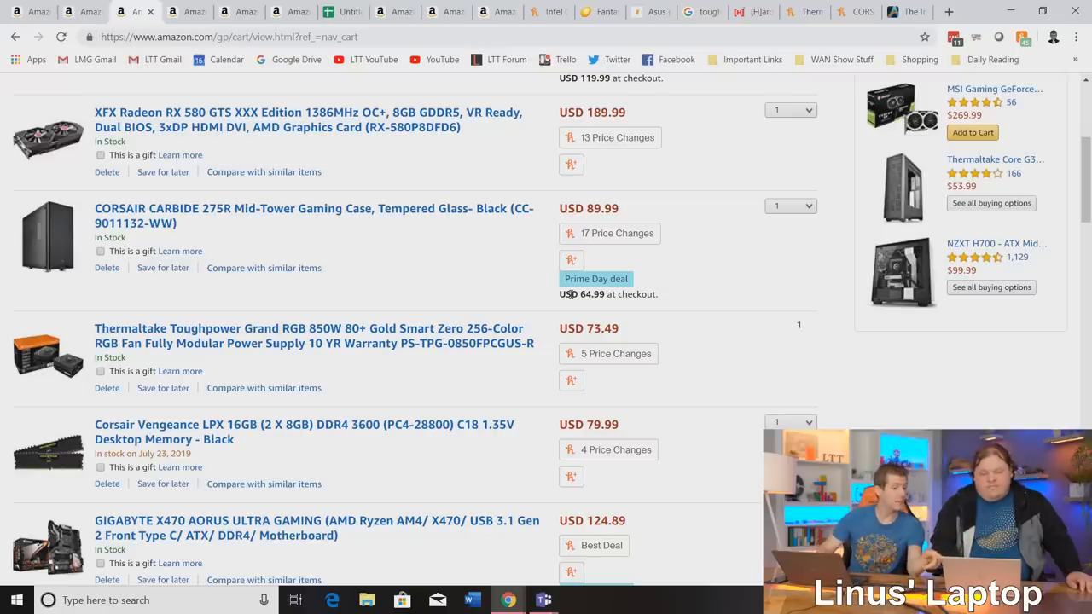
{"action": "left_click", "coordinate": [700, 11]}
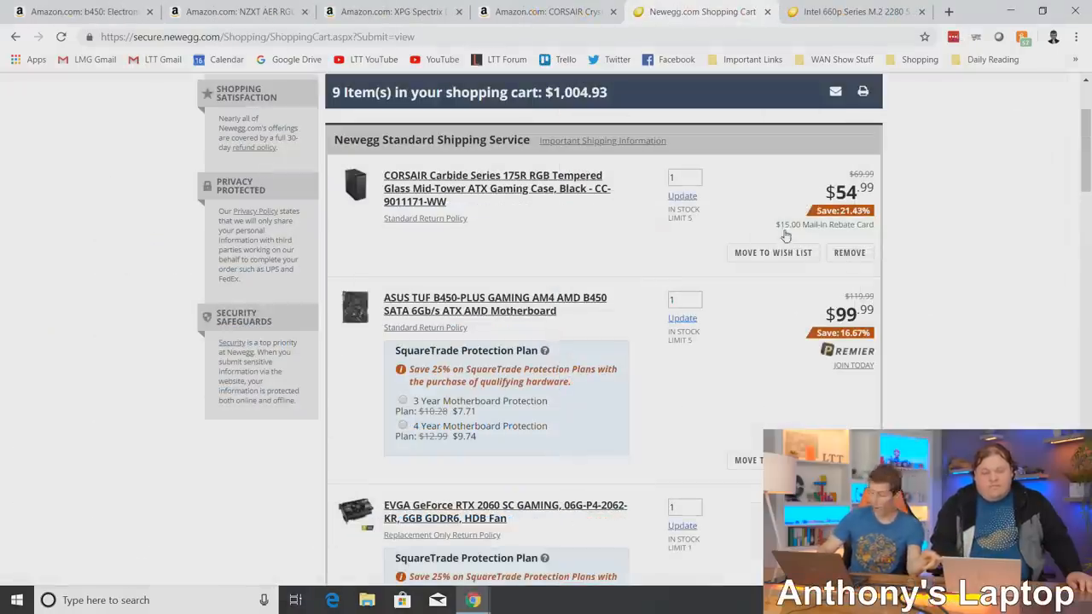
{"action": "mouse_move", "coordinate": [832, 224]}
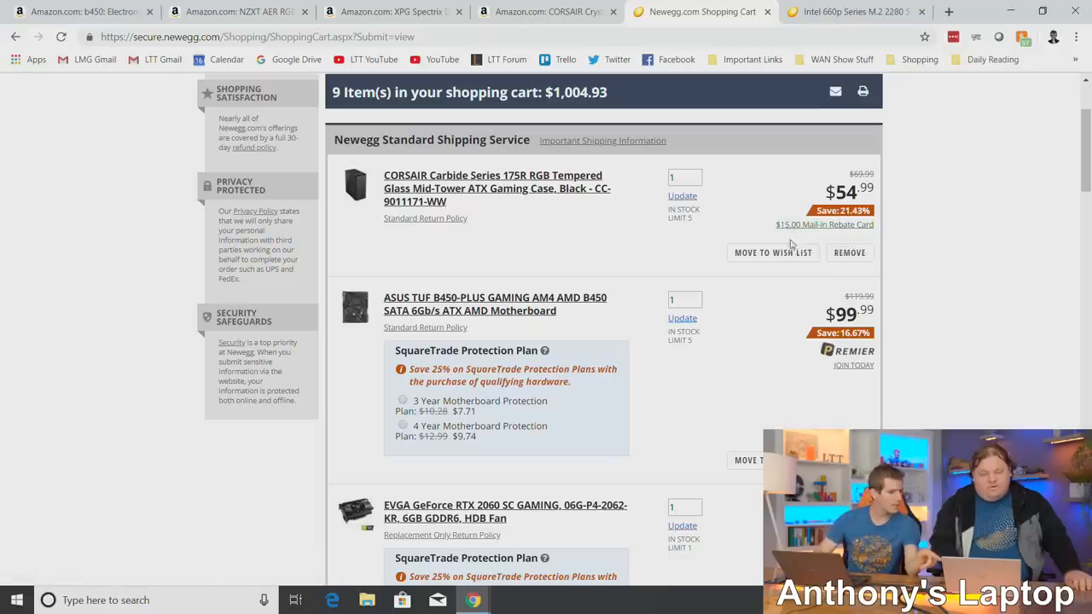
{"action": "mouse_move", "coordinate": [789, 245]}
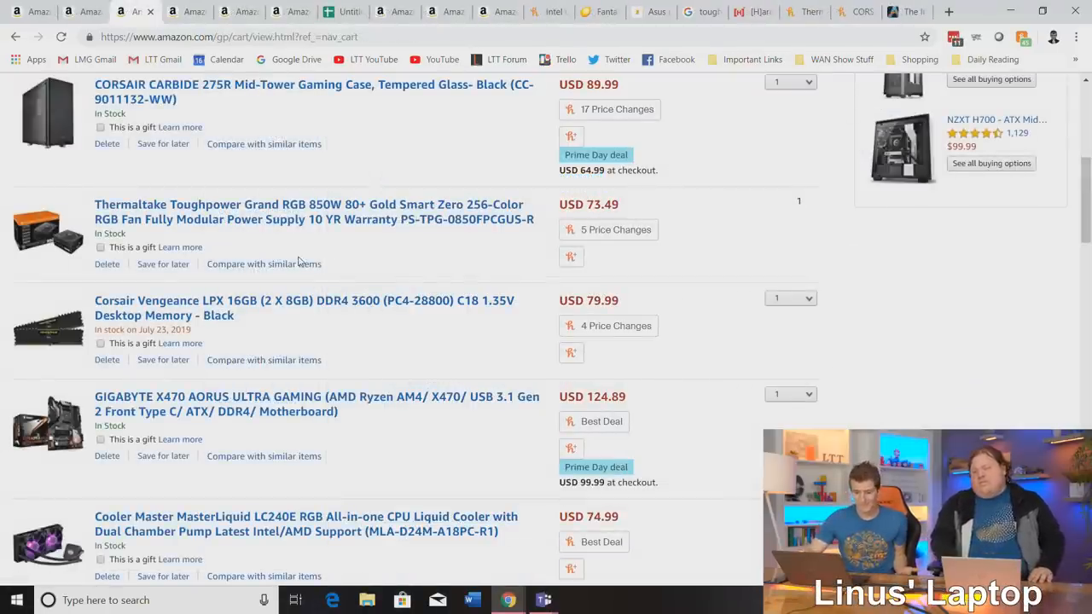
{"action": "mouse_move", "coordinate": [419, 255]}
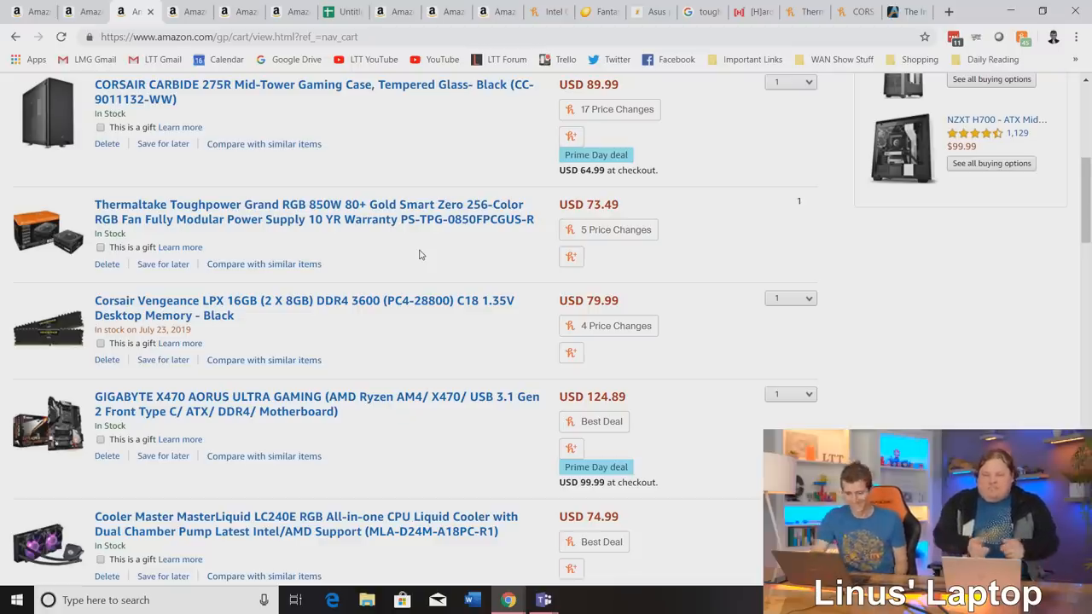
{"action": "scroll", "scroll_direction": "down", "scroll_amount": 3}
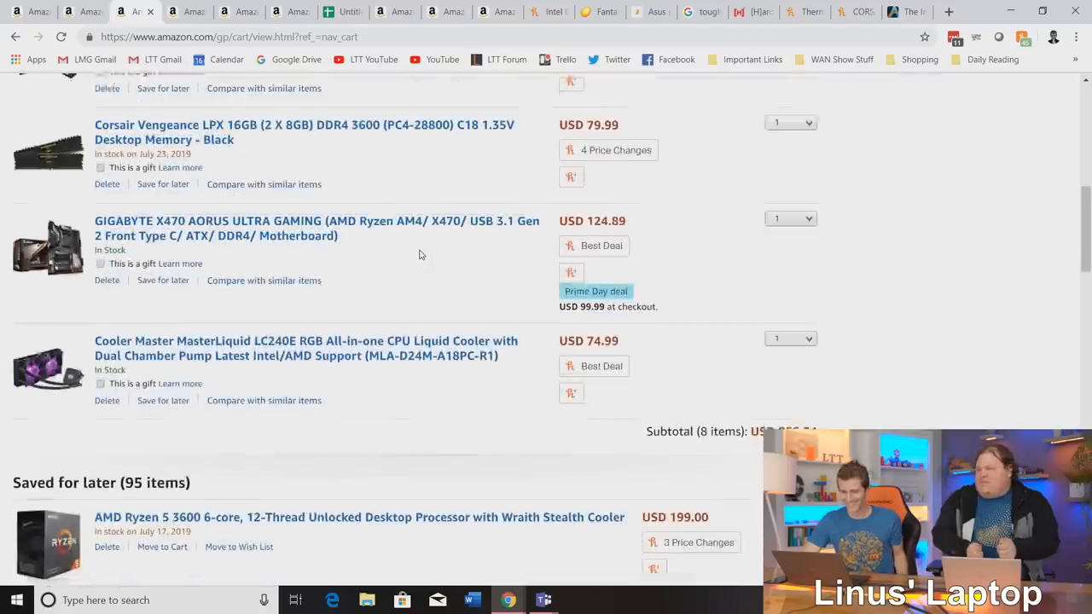
{"action": "scroll", "scroll_direction": "down", "scroll_amount": 3}
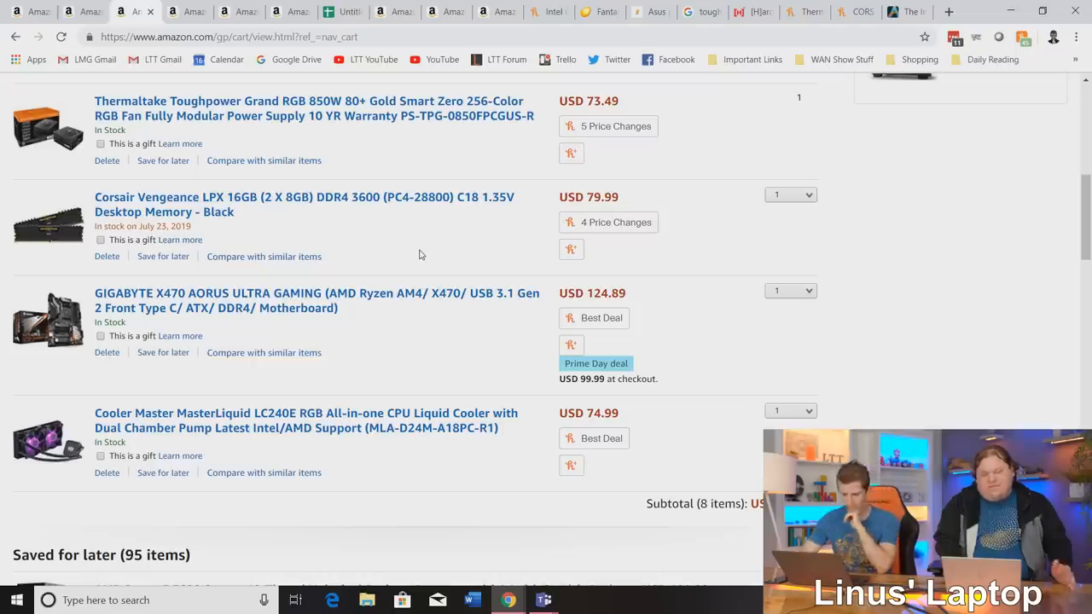
{"action": "mouse_move", "coordinate": [428, 333]}
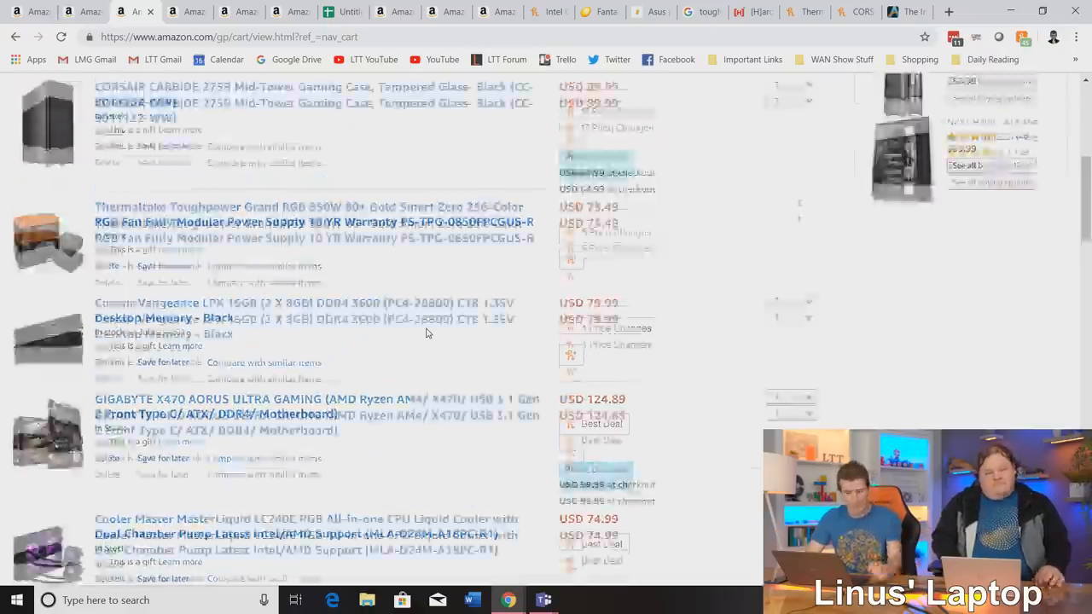
{"action": "scroll", "scroll_direction": "up", "scroll_amount": 3}
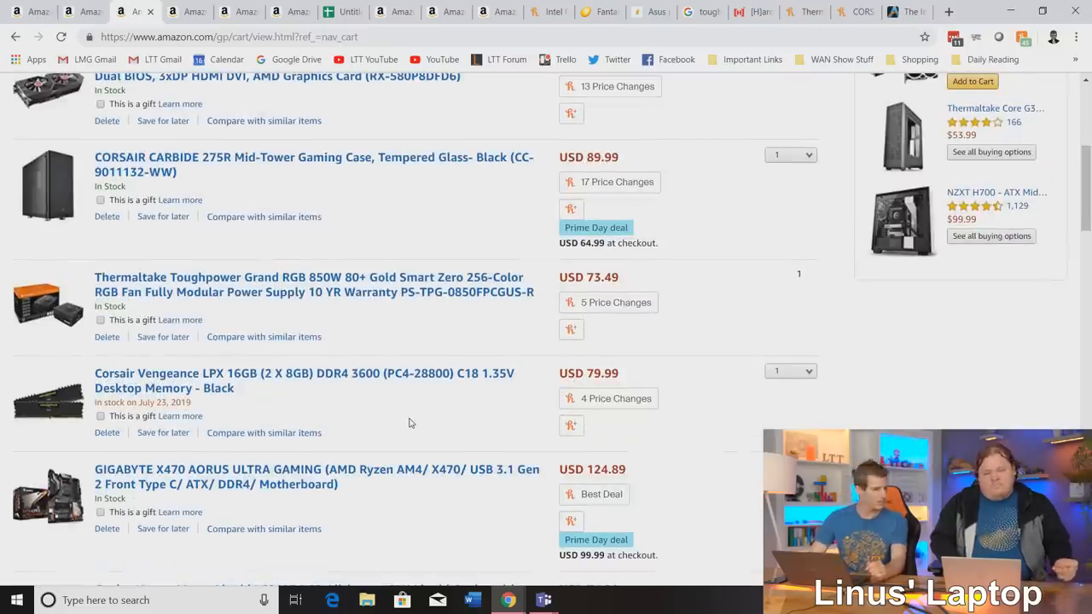
Mark the Corsair Vengeance memory as a gift and scroll to check the subtotal.
{"action": "left_click", "coordinate": [101, 415]}
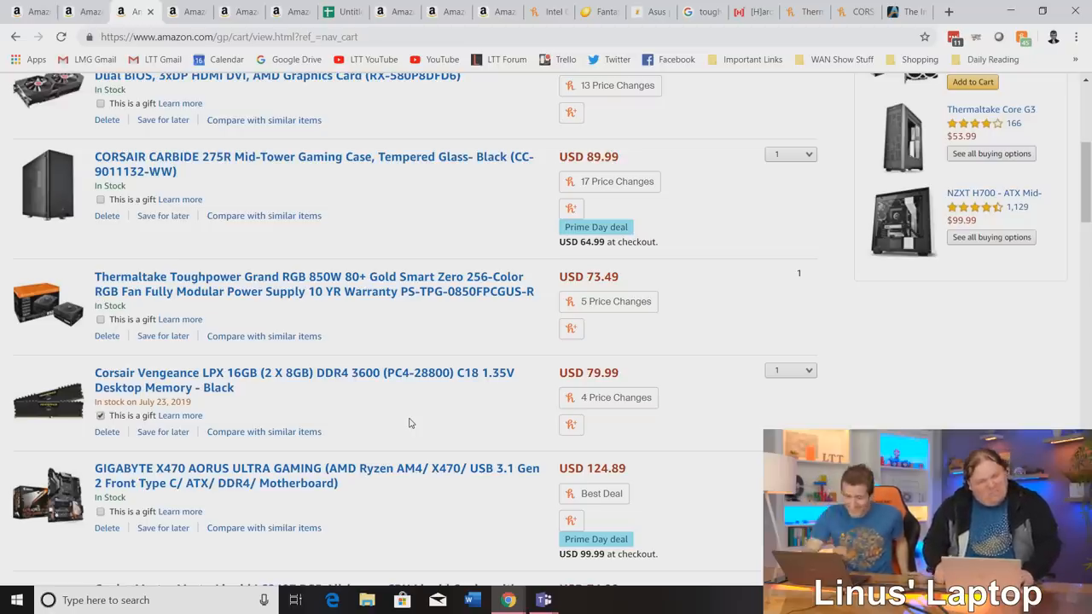
{"action": "scroll", "scroll_direction": "down", "scroll_amount": 3}
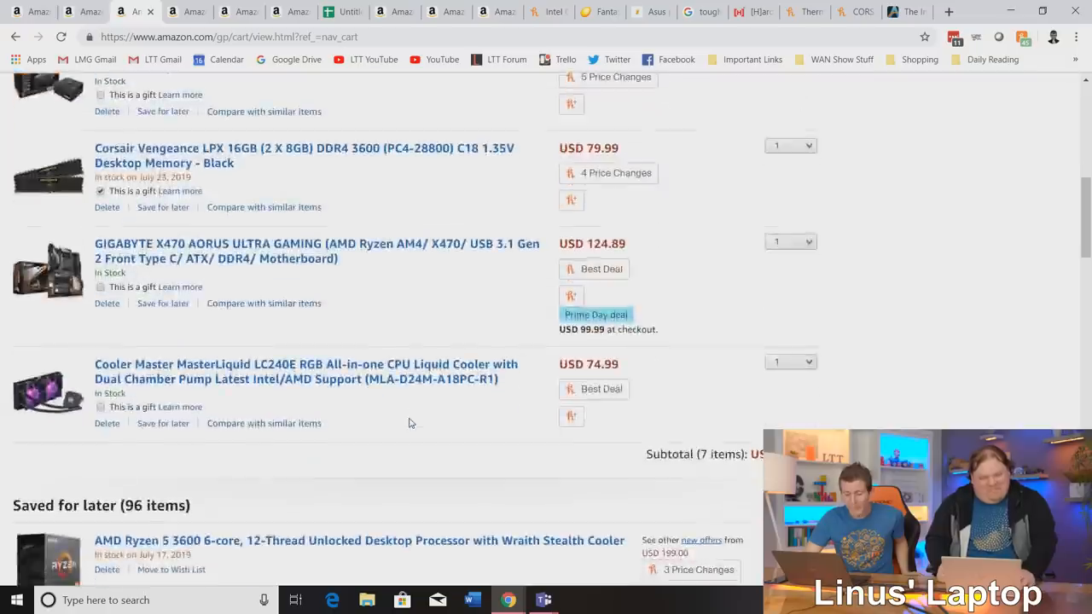
{"action": "scroll", "scroll_direction": "down", "scroll_amount": 3}
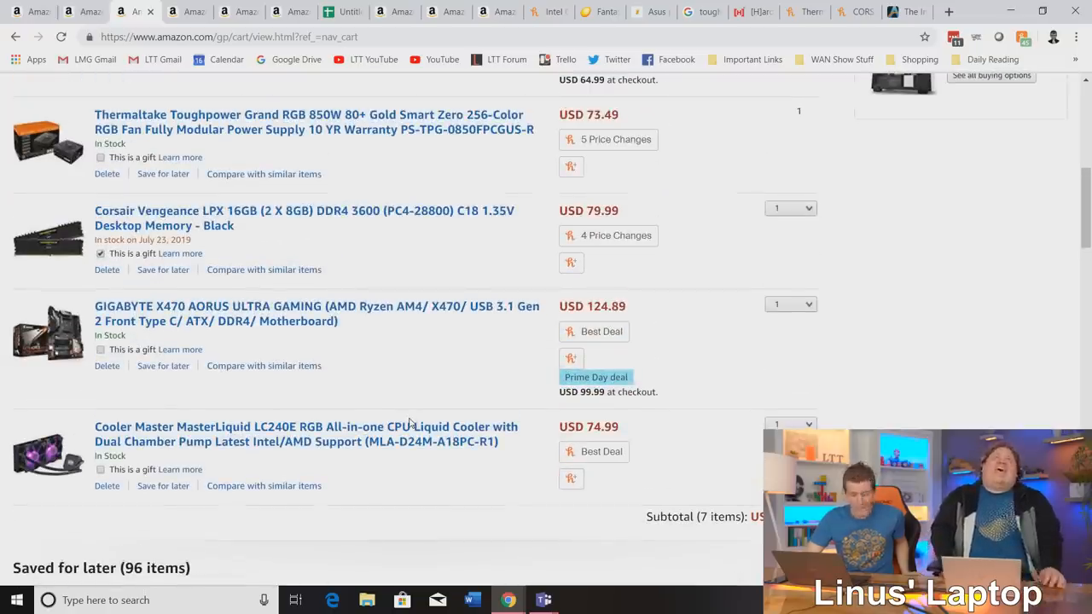
{"action": "mouse_move", "coordinate": [416, 488]}
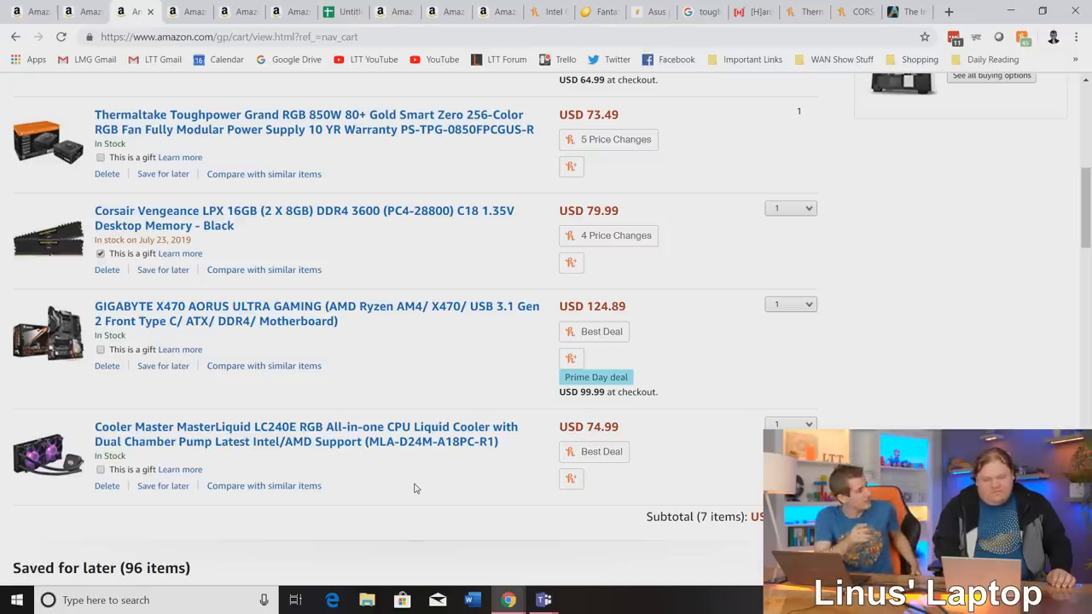
{"action": "scroll", "scroll_direction": "up", "scroll_amount": 3}
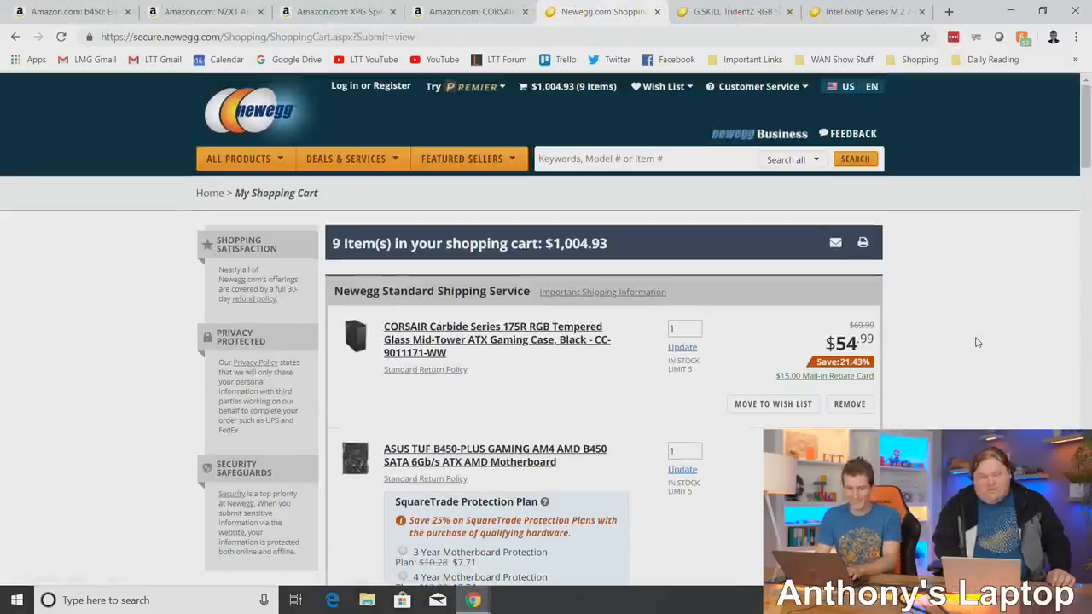
From Newegg's home page, open the Fantastech Sale and filter to Components > Water / Liquid Cooling.
{"action": "left_click", "coordinate": [252, 112]}
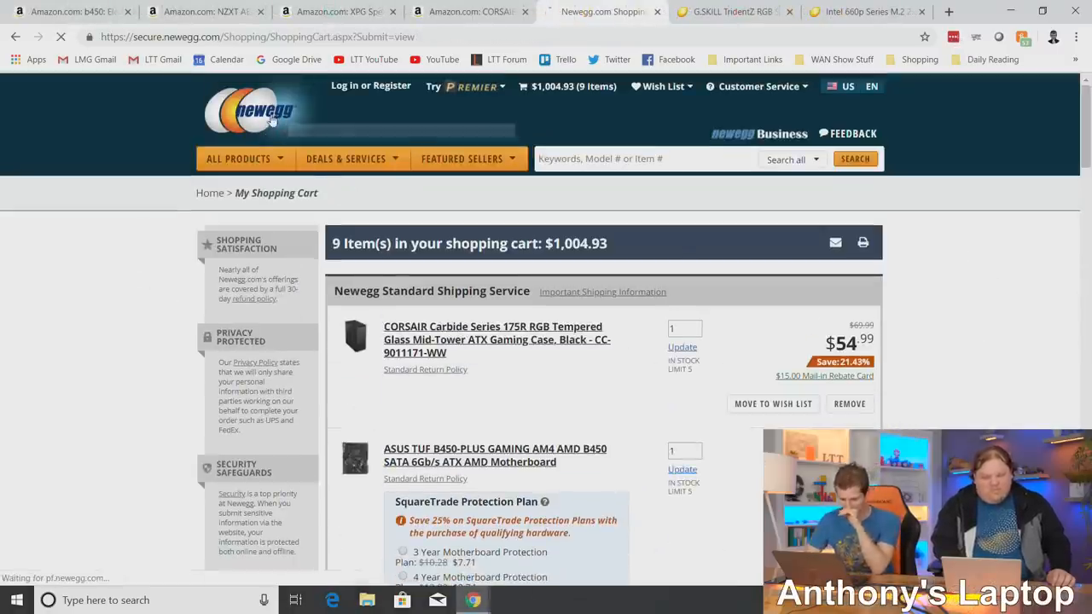
{"action": "left_click", "coordinate": [263, 111]}
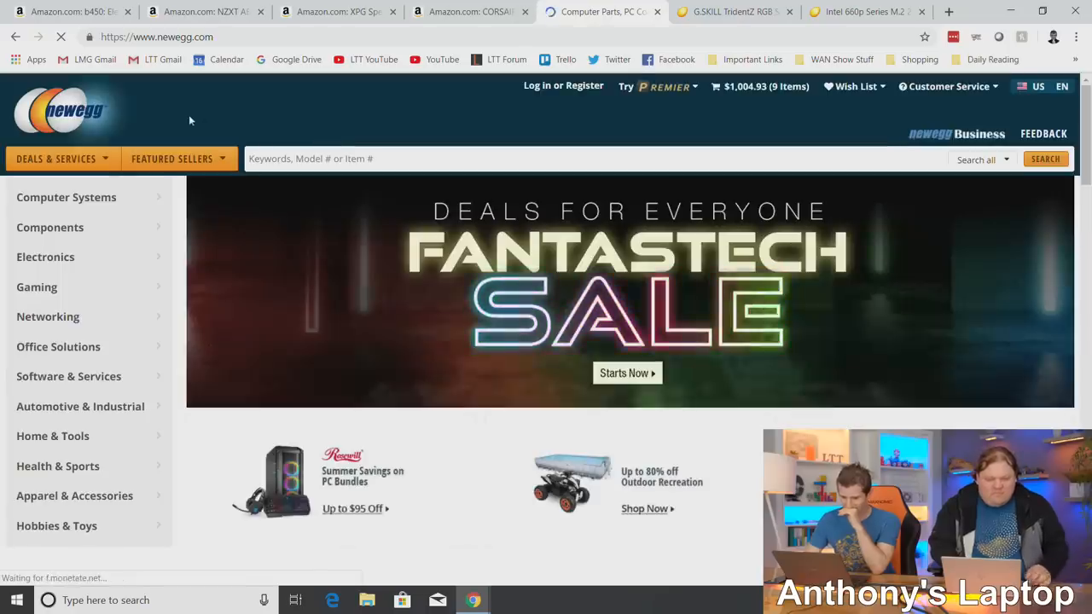
{"action": "left_click", "coordinate": [626, 373]}
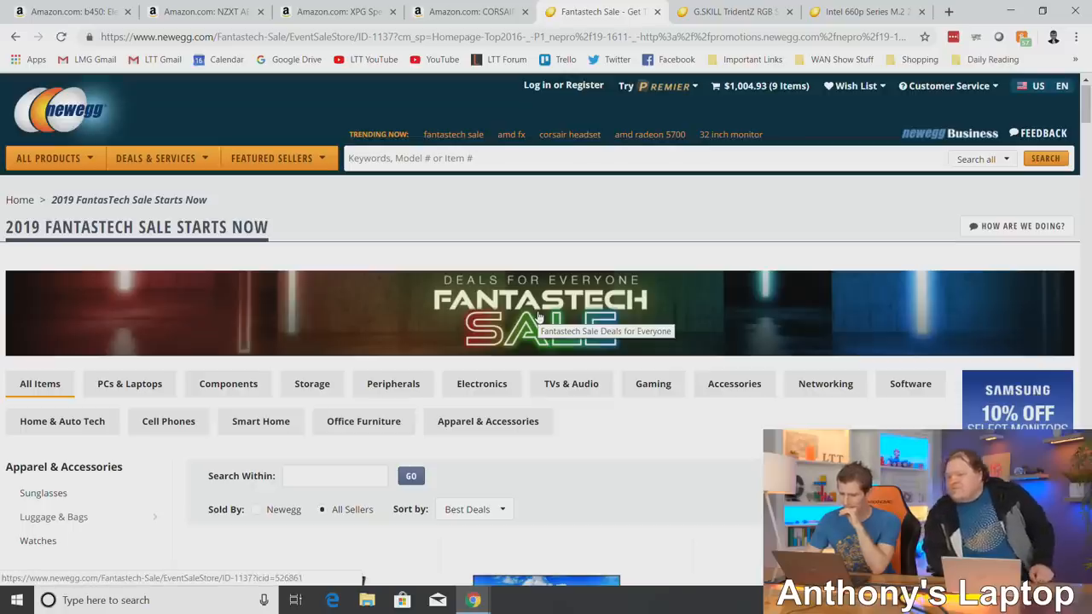
{"action": "scroll", "scroll_direction": "down", "scroll_amount": 3}
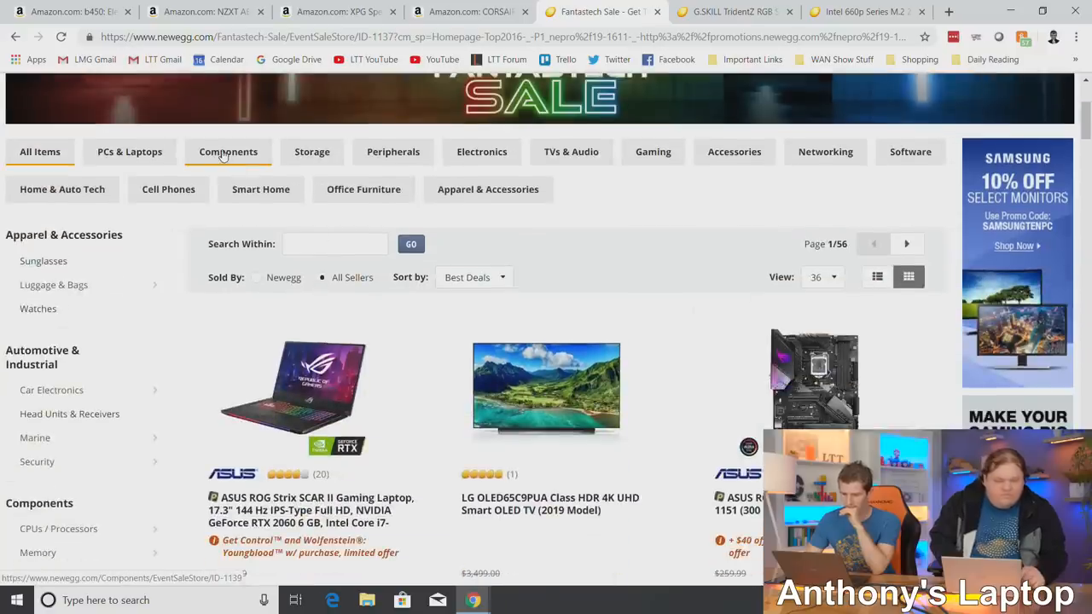
{"action": "left_click", "coordinate": [227, 151]}
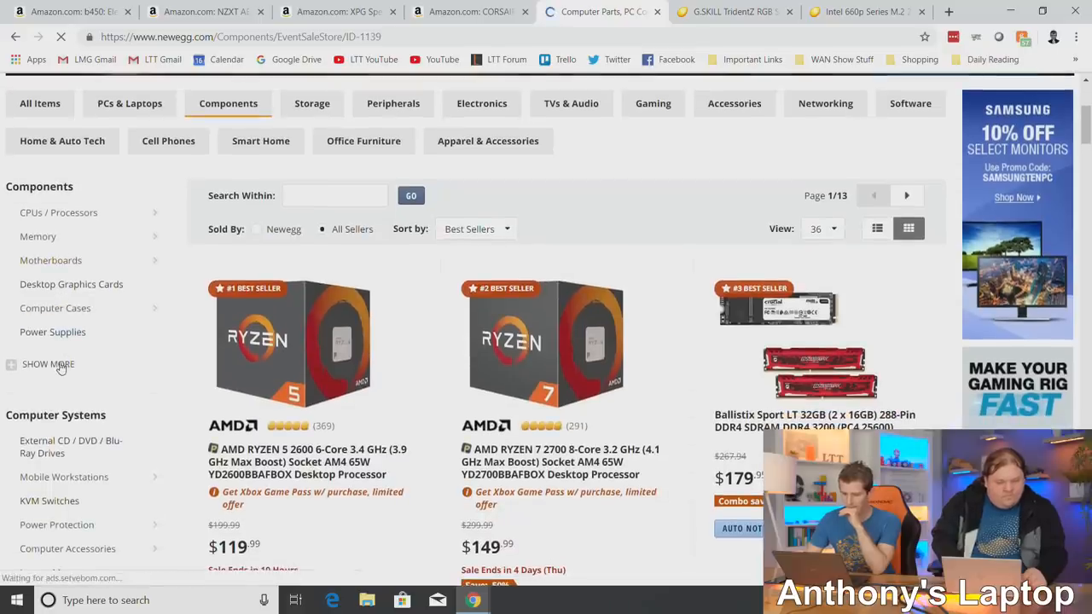
{"action": "left_click", "coordinate": [48, 364]}
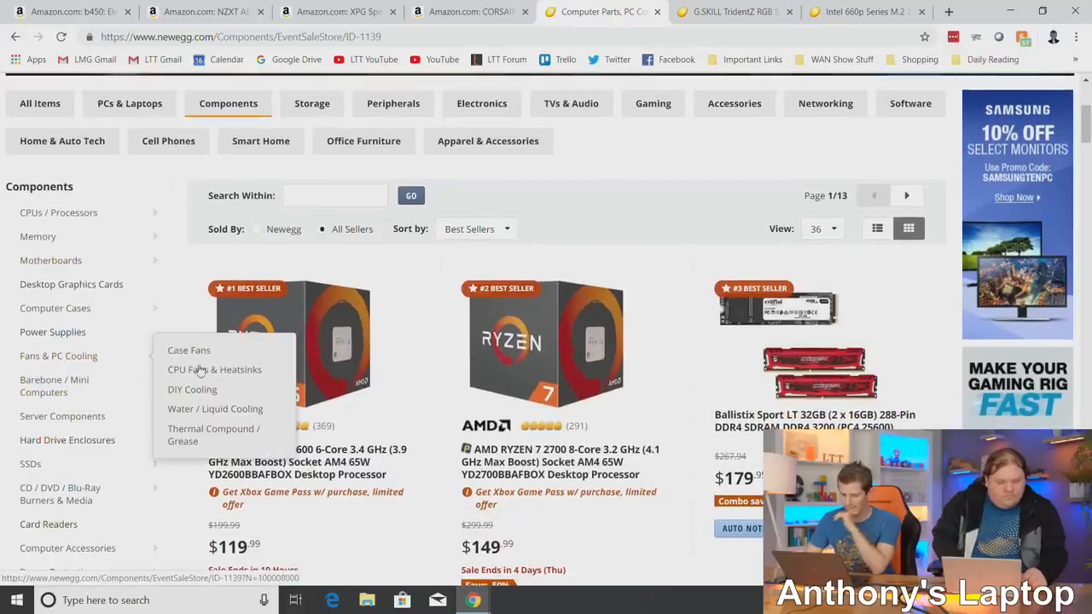
{"action": "mouse_move", "coordinate": [214, 408]}
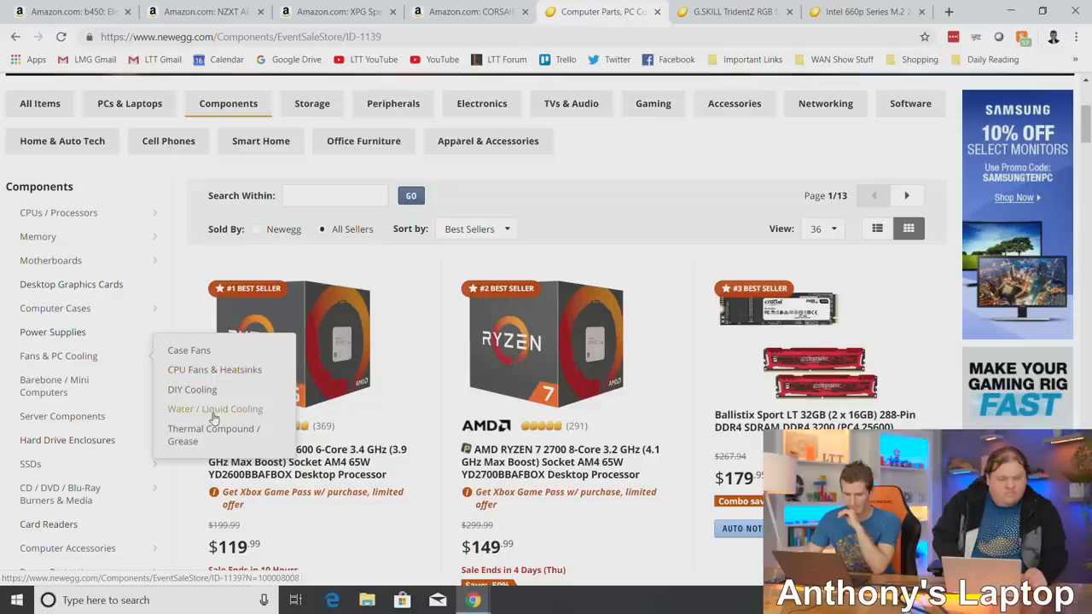
{"action": "left_click", "coordinate": [215, 409]}
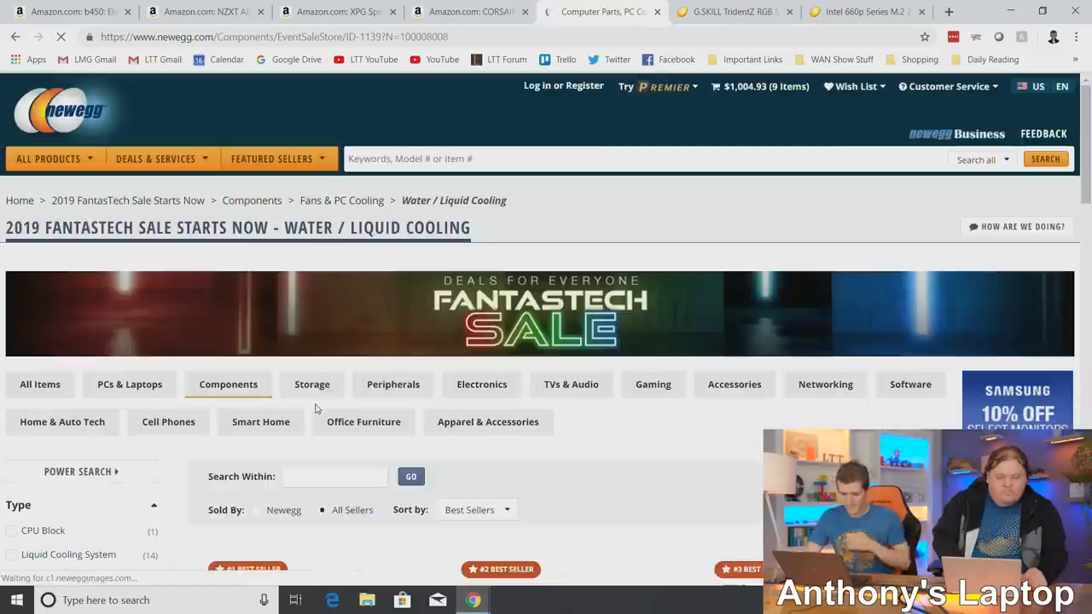
Open the $59.99 Cooler Master MasterLiquid Lite ML240L RGB product page from the sale listing.
{"action": "scroll", "scroll_direction": "down", "scroll_amount": 3}
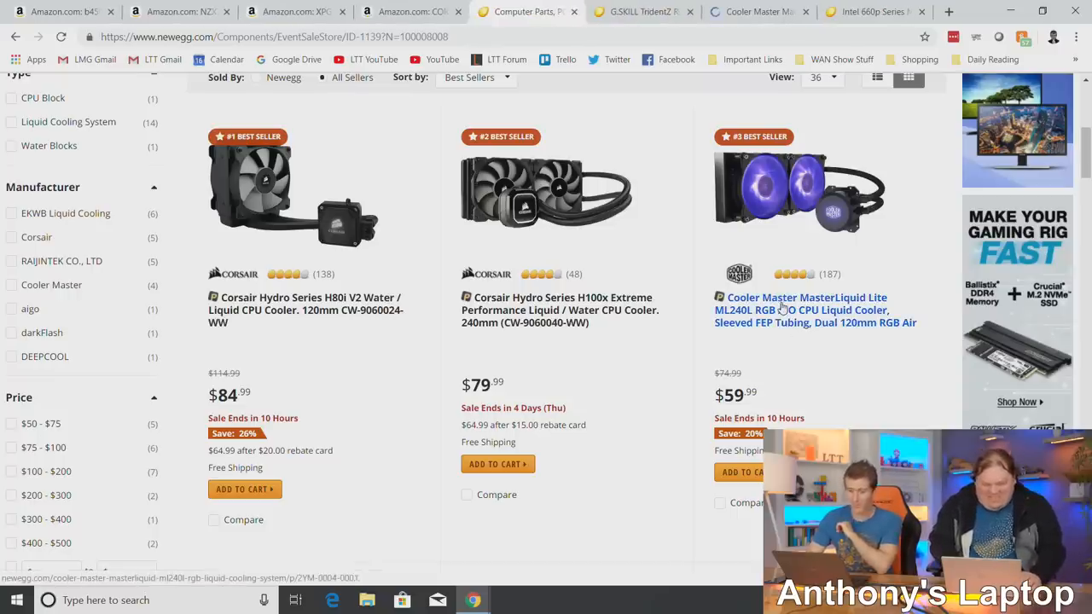
{"action": "left_click", "coordinate": [806, 310]}
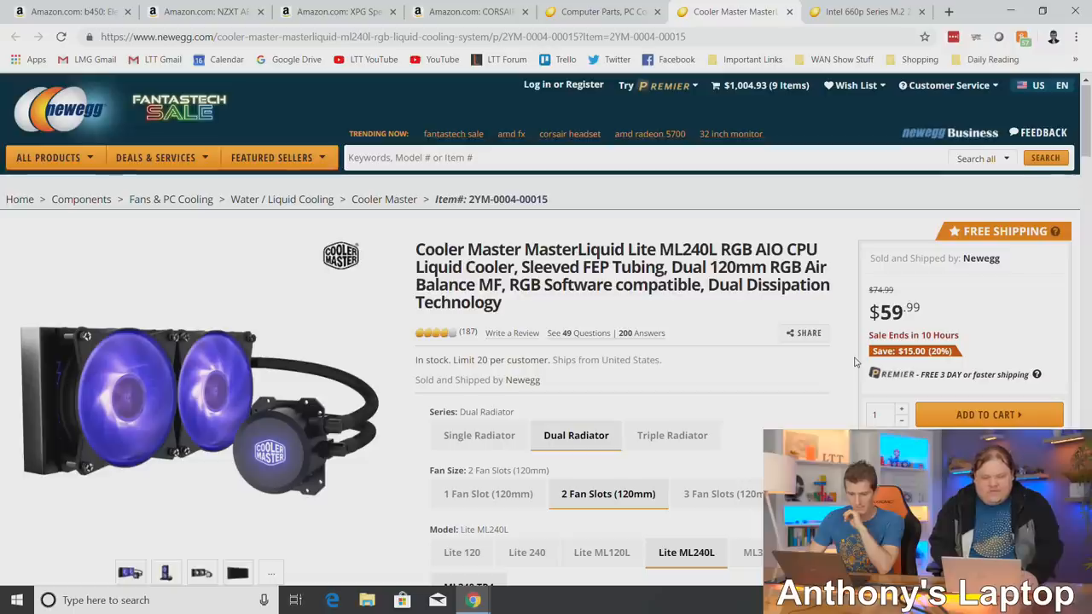
{"action": "mouse_move", "coordinate": [857, 363]}
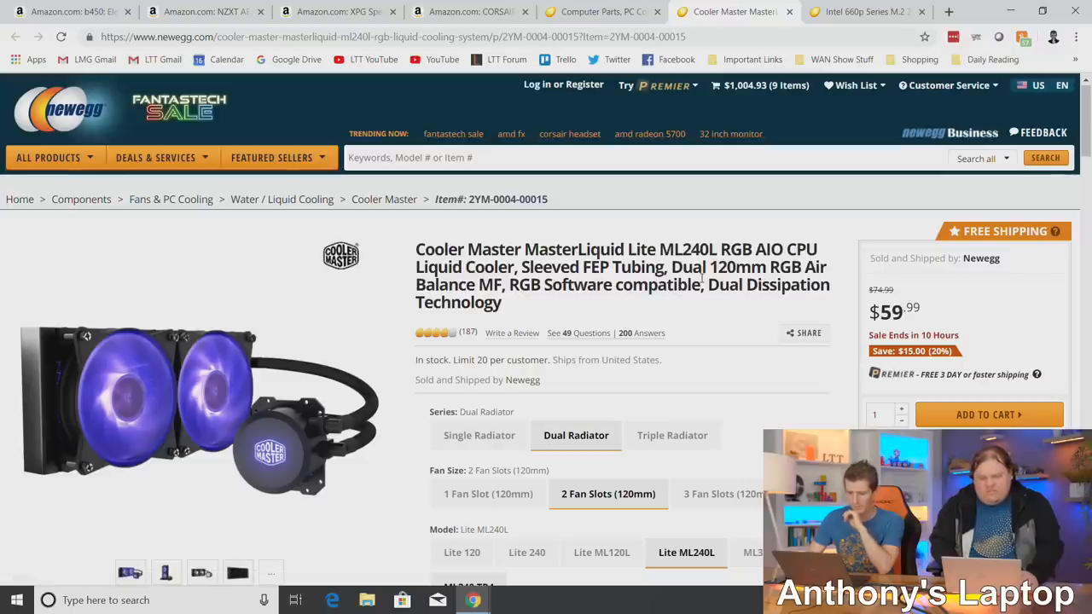
{"action": "scroll", "scroll_direction": "down", "scroll_amount": 3}
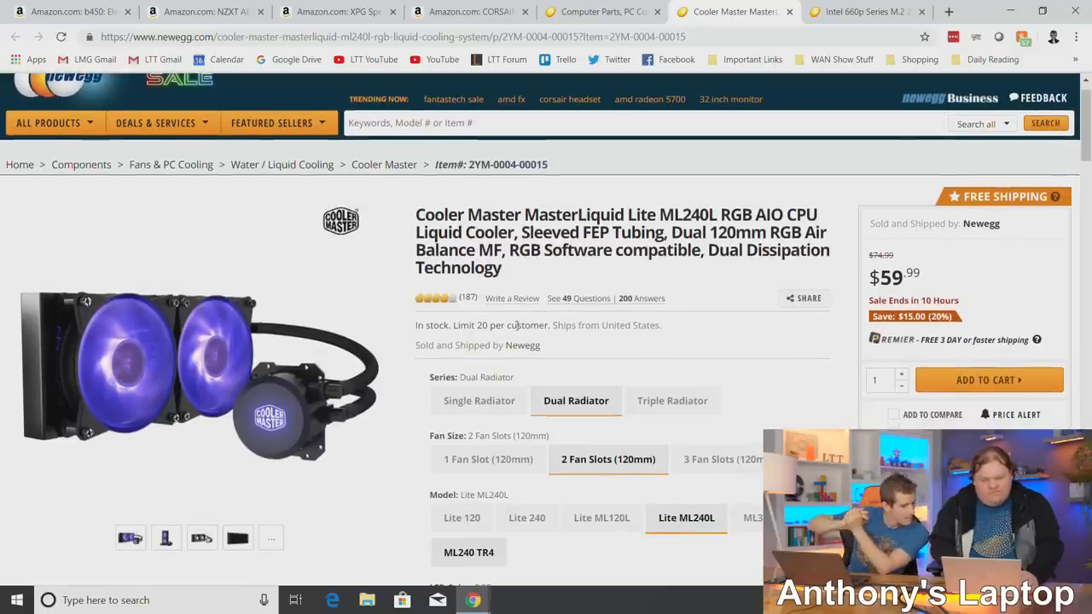
{"action": "mouse_move", "coordinate": [740, 301]}
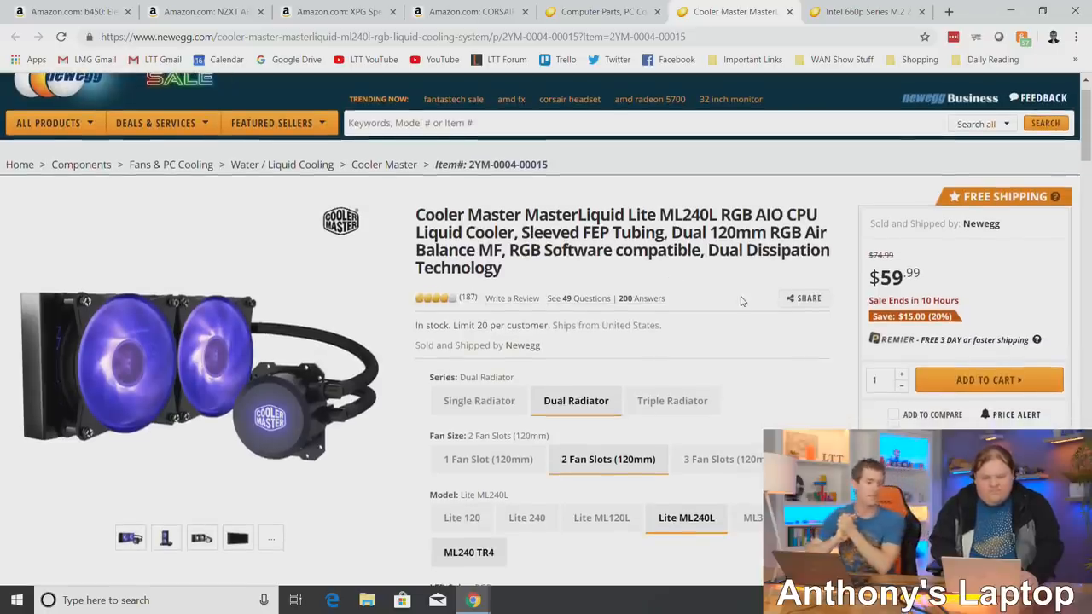
Return to the liquid cooling sale listing and scroll past the EKWB kits and AIGO coolers.
{"action": "left_click", "coordinate": [16, 37]}
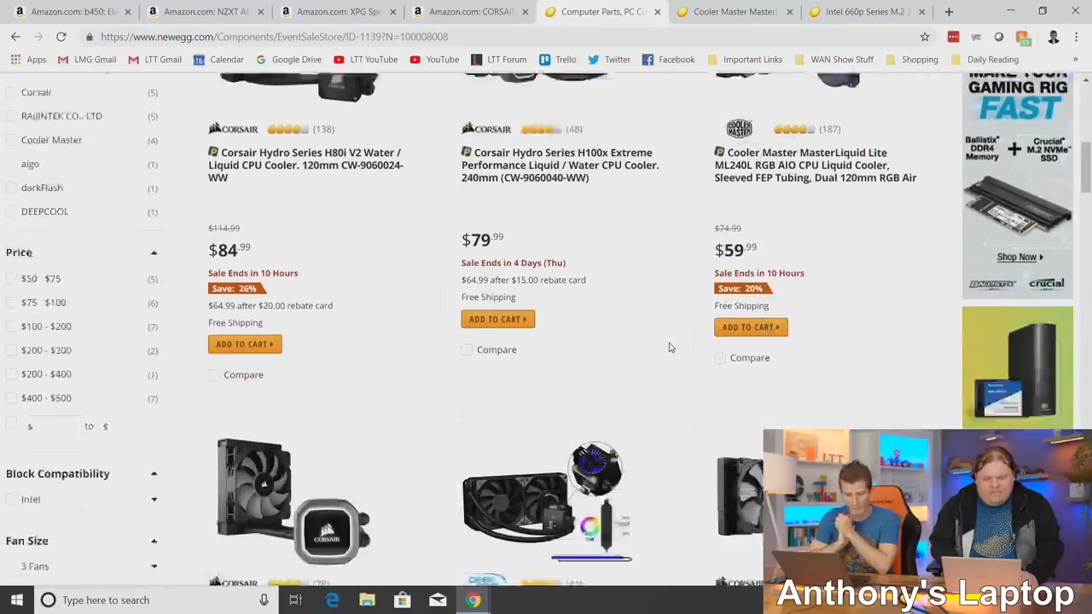
{"action": "scroll", "scroll_direction": "down", "scroll_amount": 3}
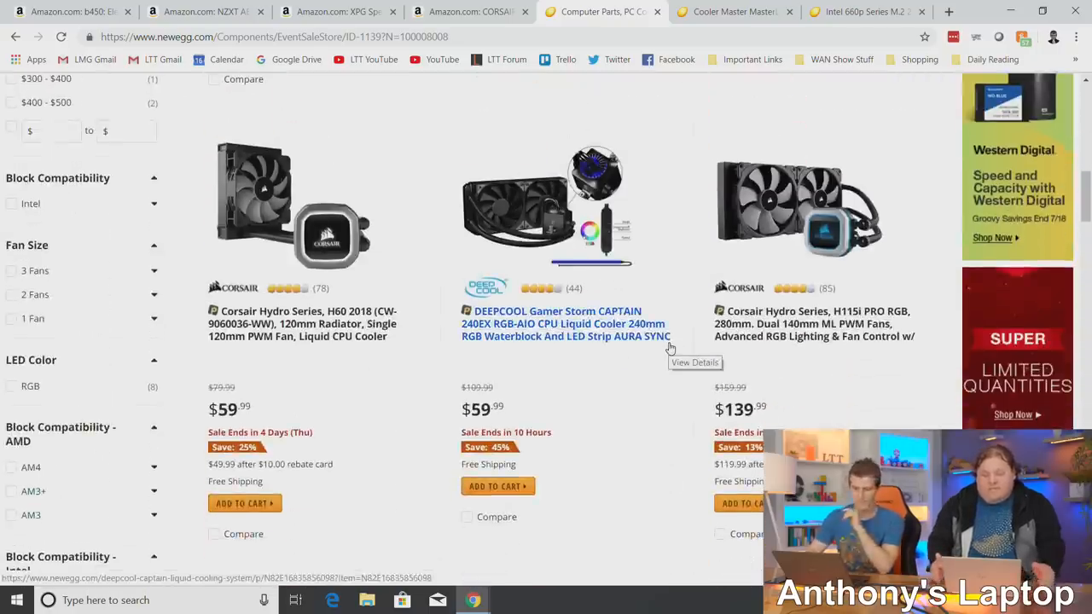
{"action": "scroll", "scroll_direction": "up", "scroll_amount": 3}
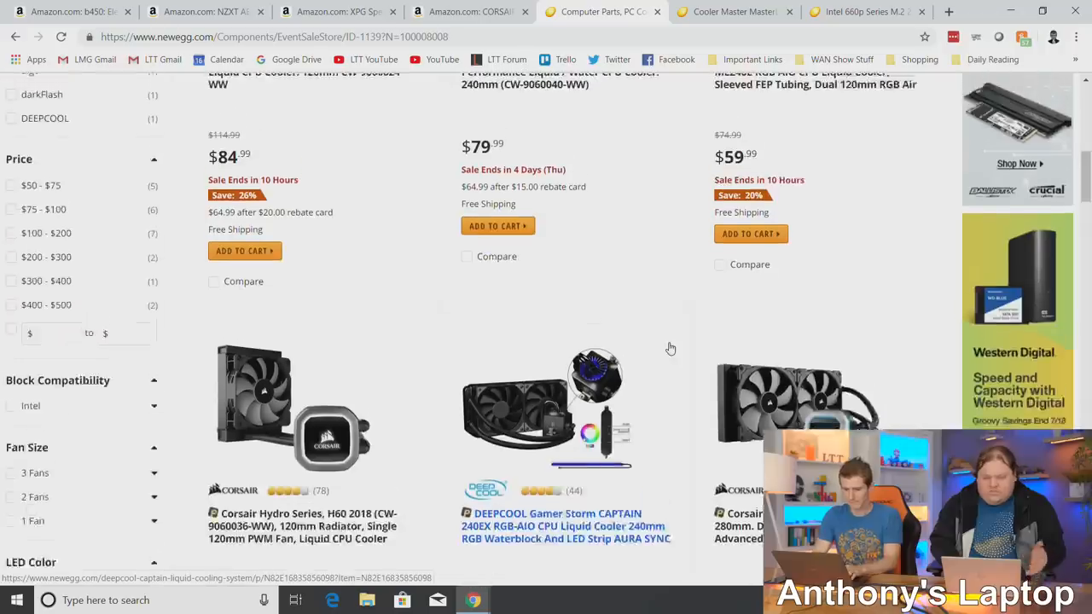
{"action": "scroll", "scroll_direction": "up", "scroll_amount": 3}
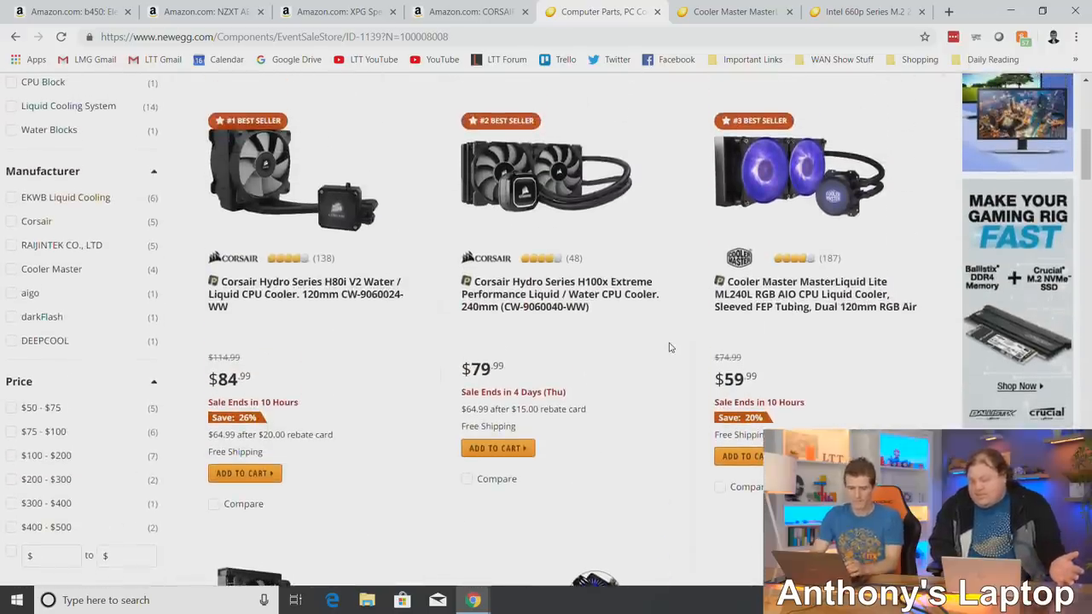
{"action": "mouse_move", "coordinate": [776, 359]}
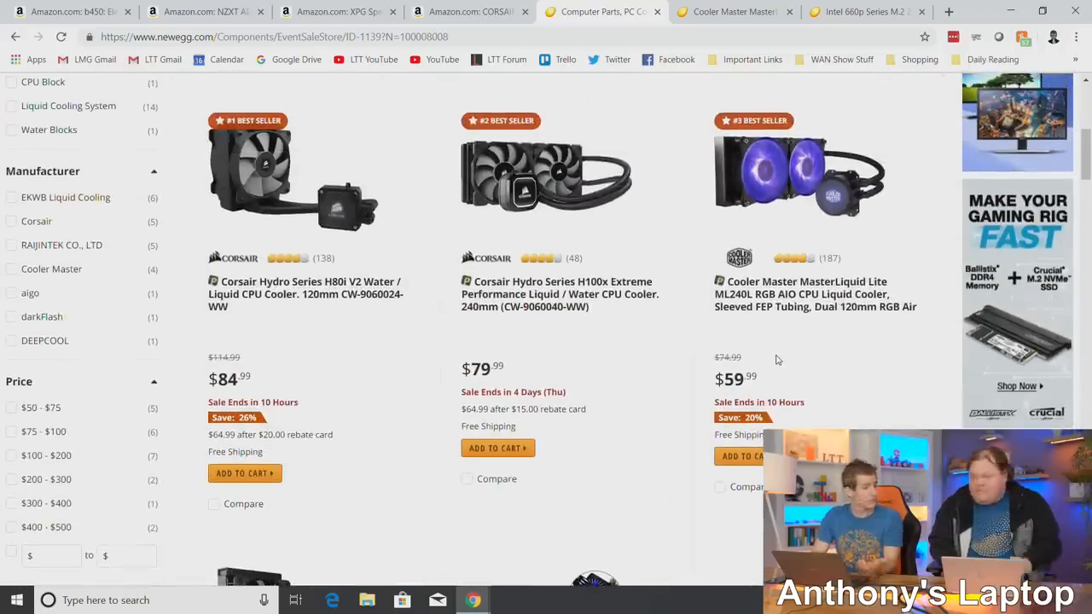
{"action": "scroll", "scroll_direction": "down", "scroll_amount": 3}
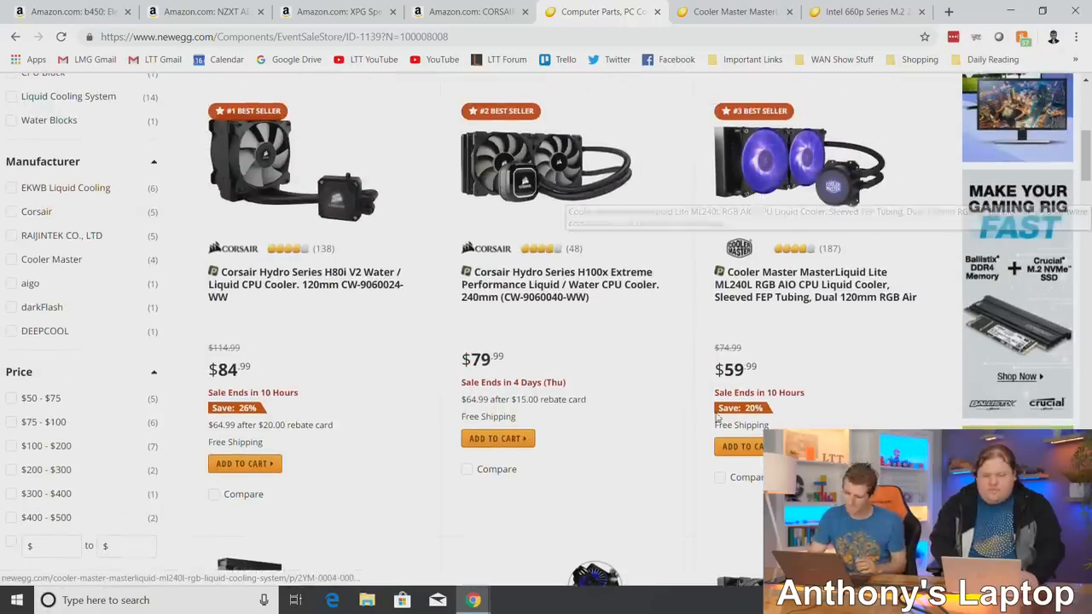
{"action": "scroll", "scroll_direction": "down", "scroll_amount": 3}
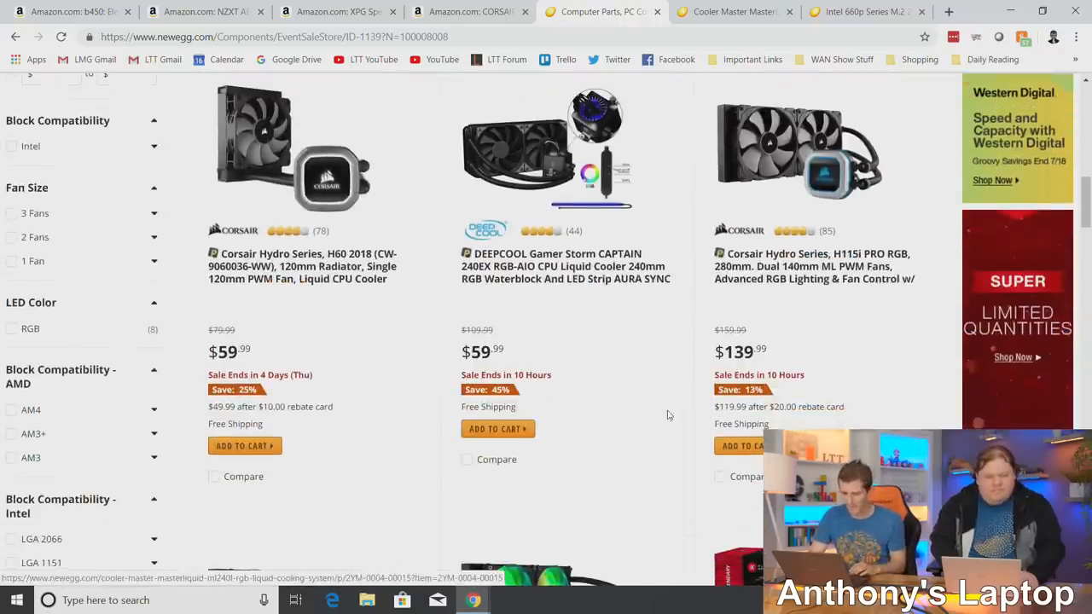
{"action": "scroll", "scroll_direction": "down", "scroll_amount": 3}
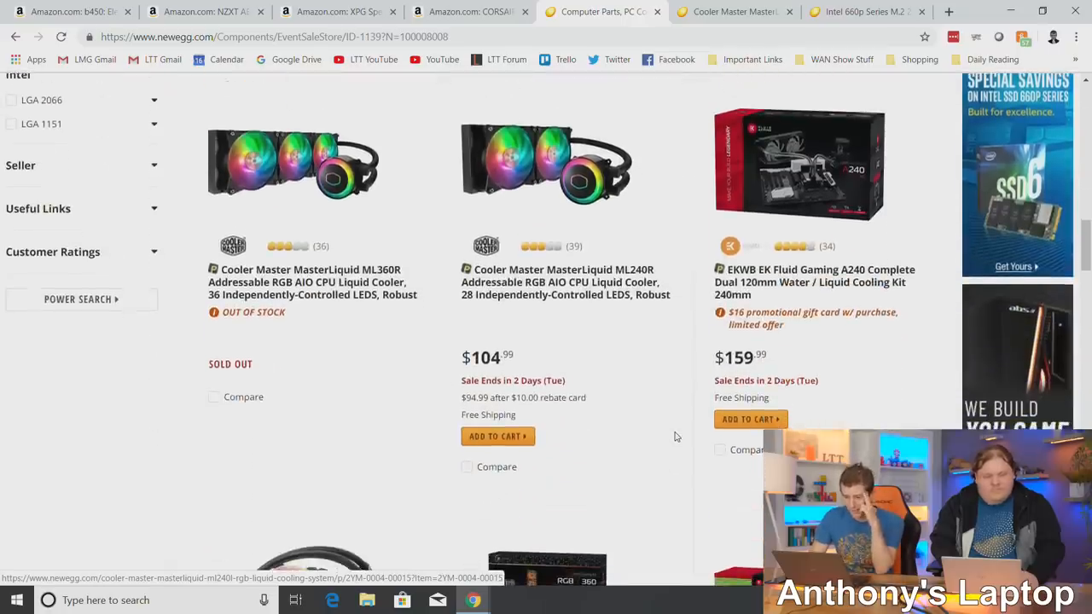
{"action": "scroll", "scroll_direction": "down", "scroll_amount": 3}
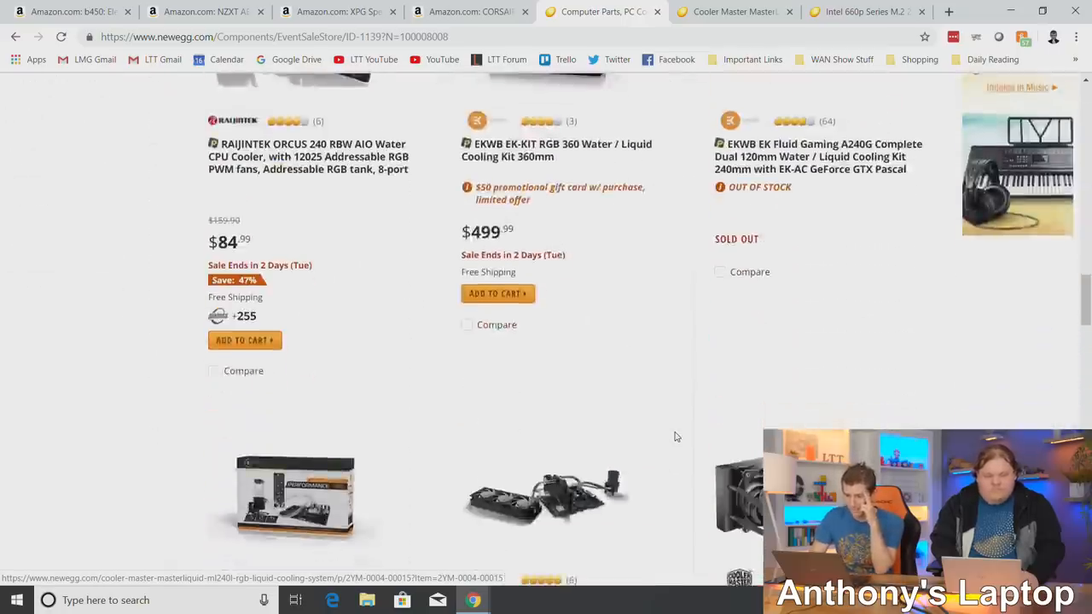
{"action": "scroll", "scroll_direction": "down", "scroll_amount": 3}
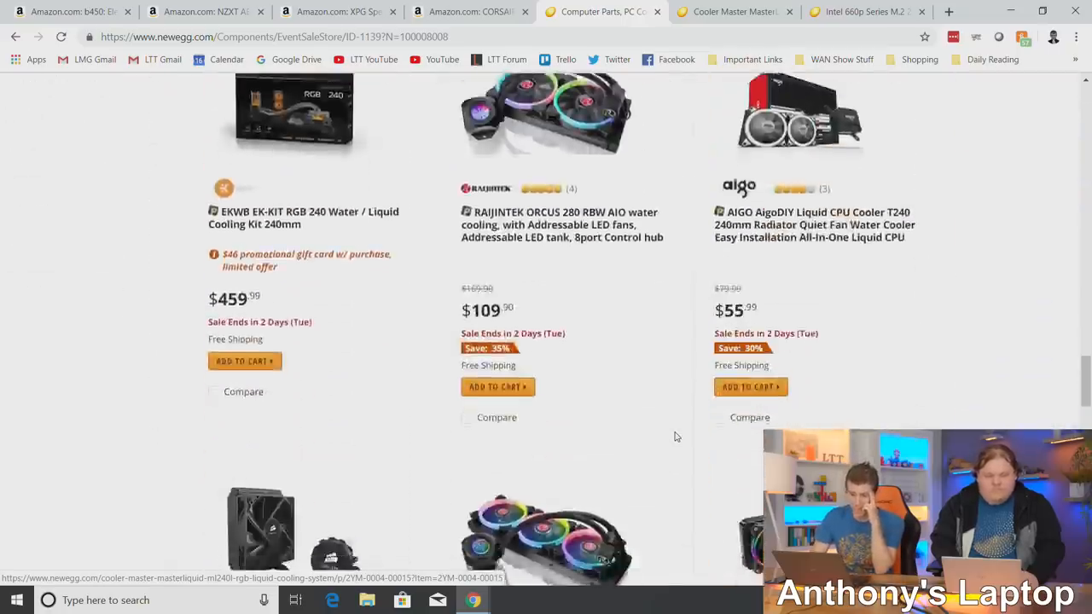
{"action": "scroll", "scroll_direction": "down", "scroll_amount": 3}
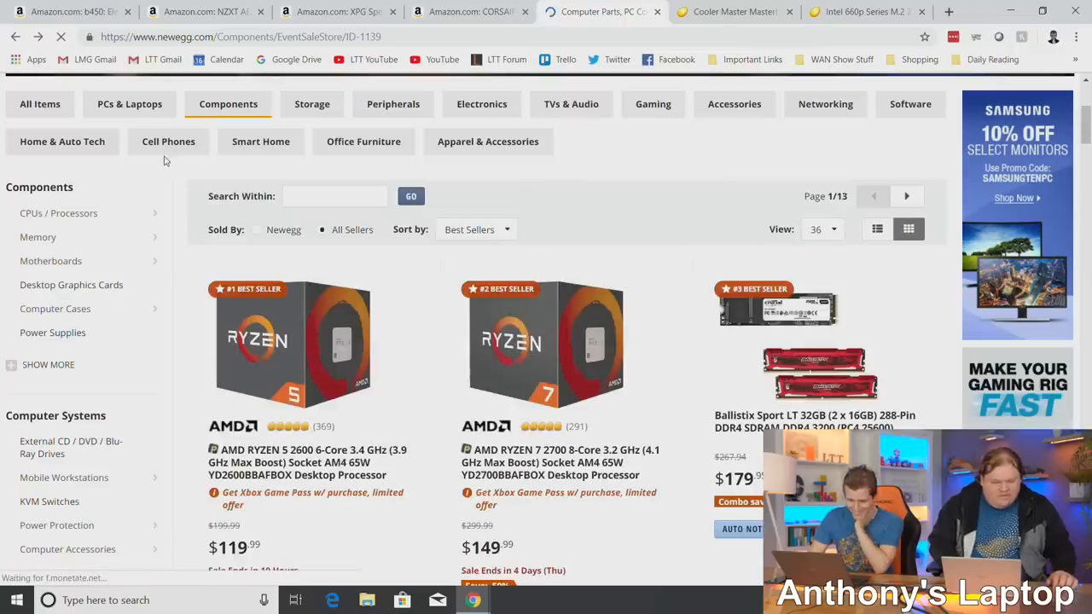
{"action": "mouse_move", "coordinate": [58, 356]}
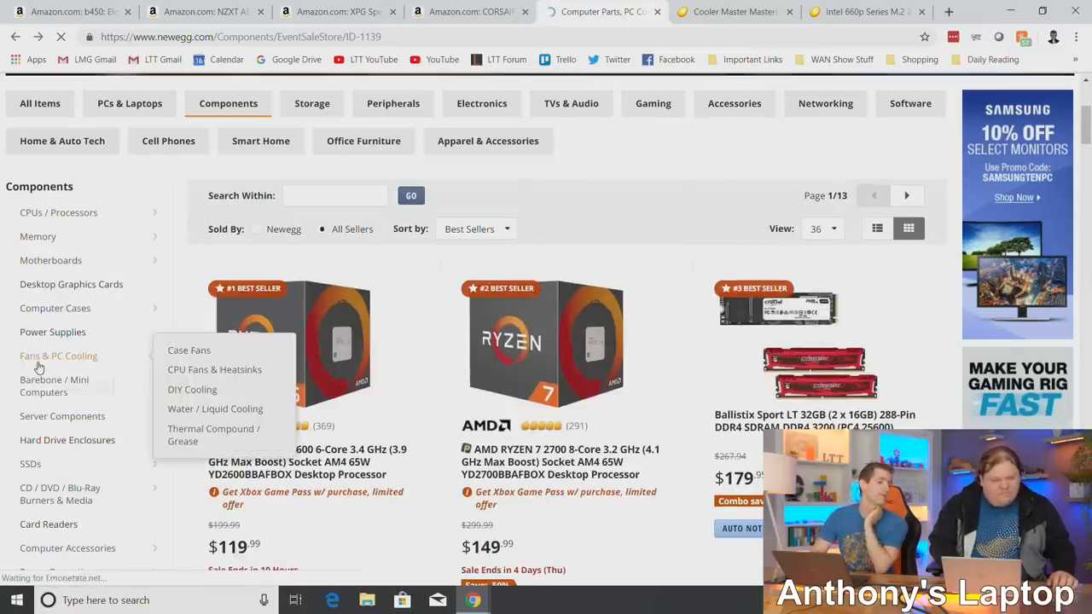
Open the sale's CPU Fans & Heatsinks listing from the Fans & PC Cooling category.
{"action": "left_click", "coordinate": [58, 356]}
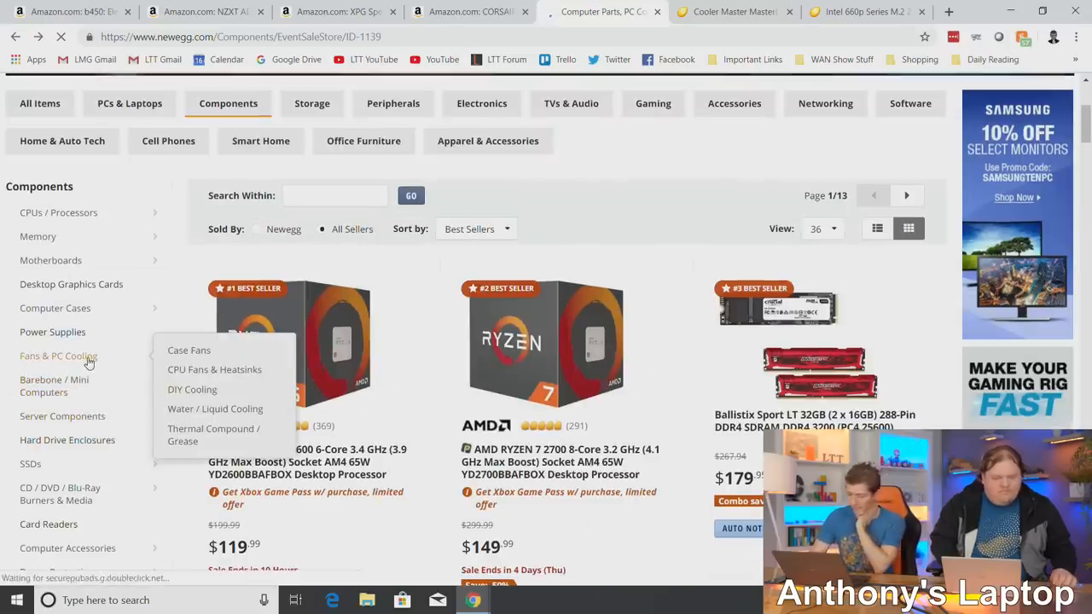
{"action": "mouse_move", "coordinate": [235, 379]}
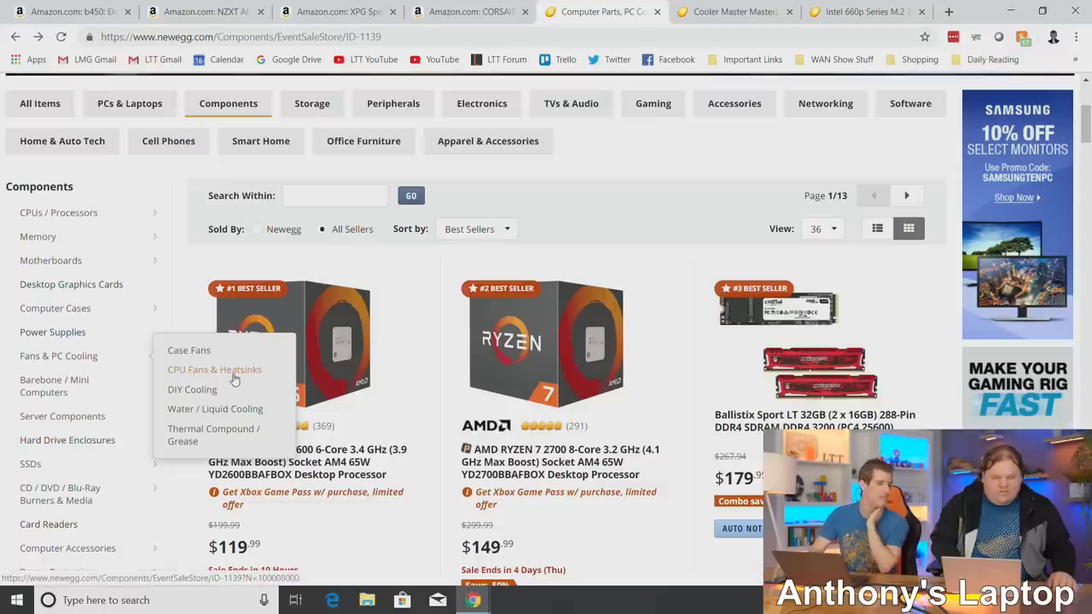
{"action": "left_click", "coordinate": [214, 370]}
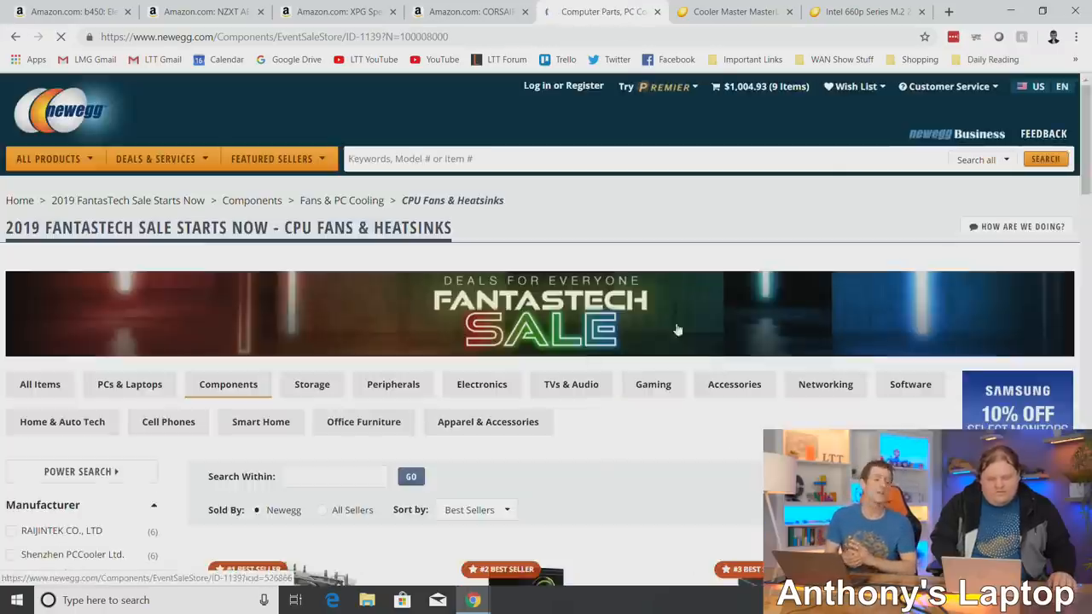